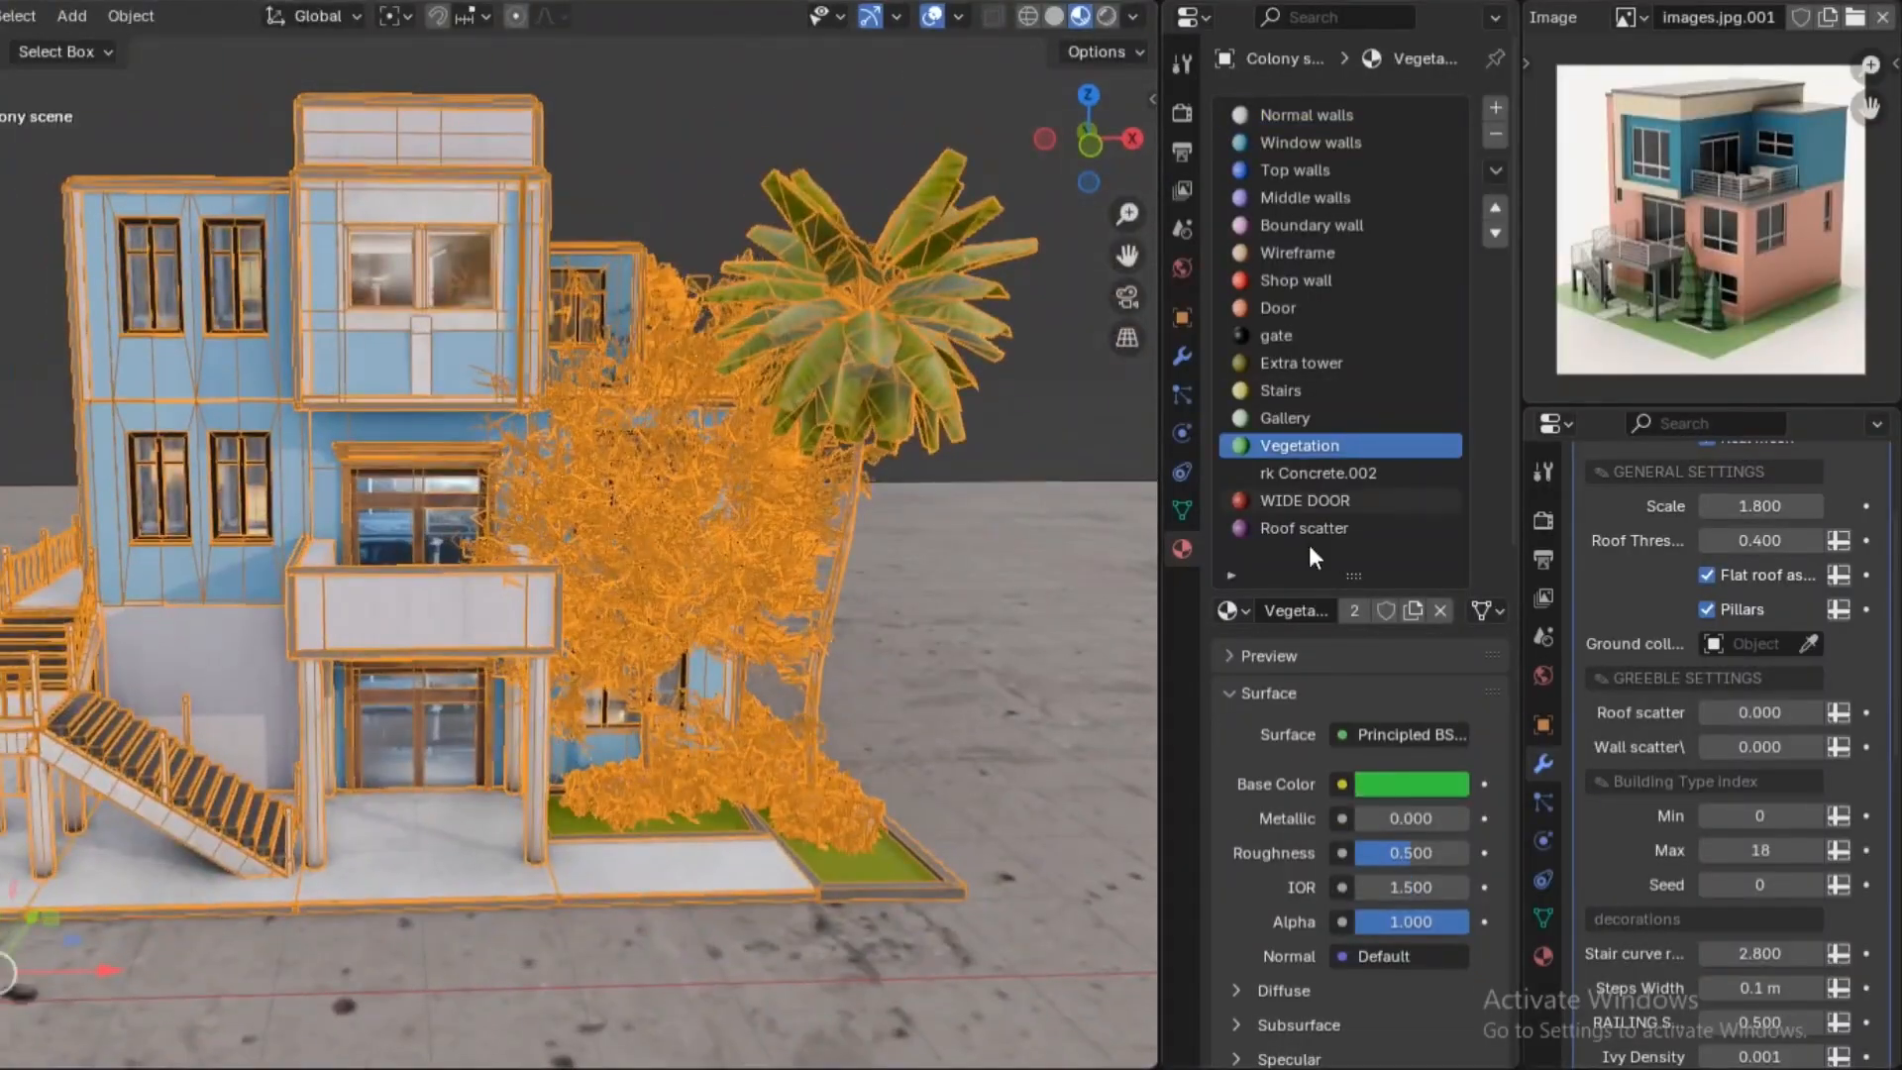
Advance the Arborea gallery carousel to its later product images.
left_click(1303, 527)
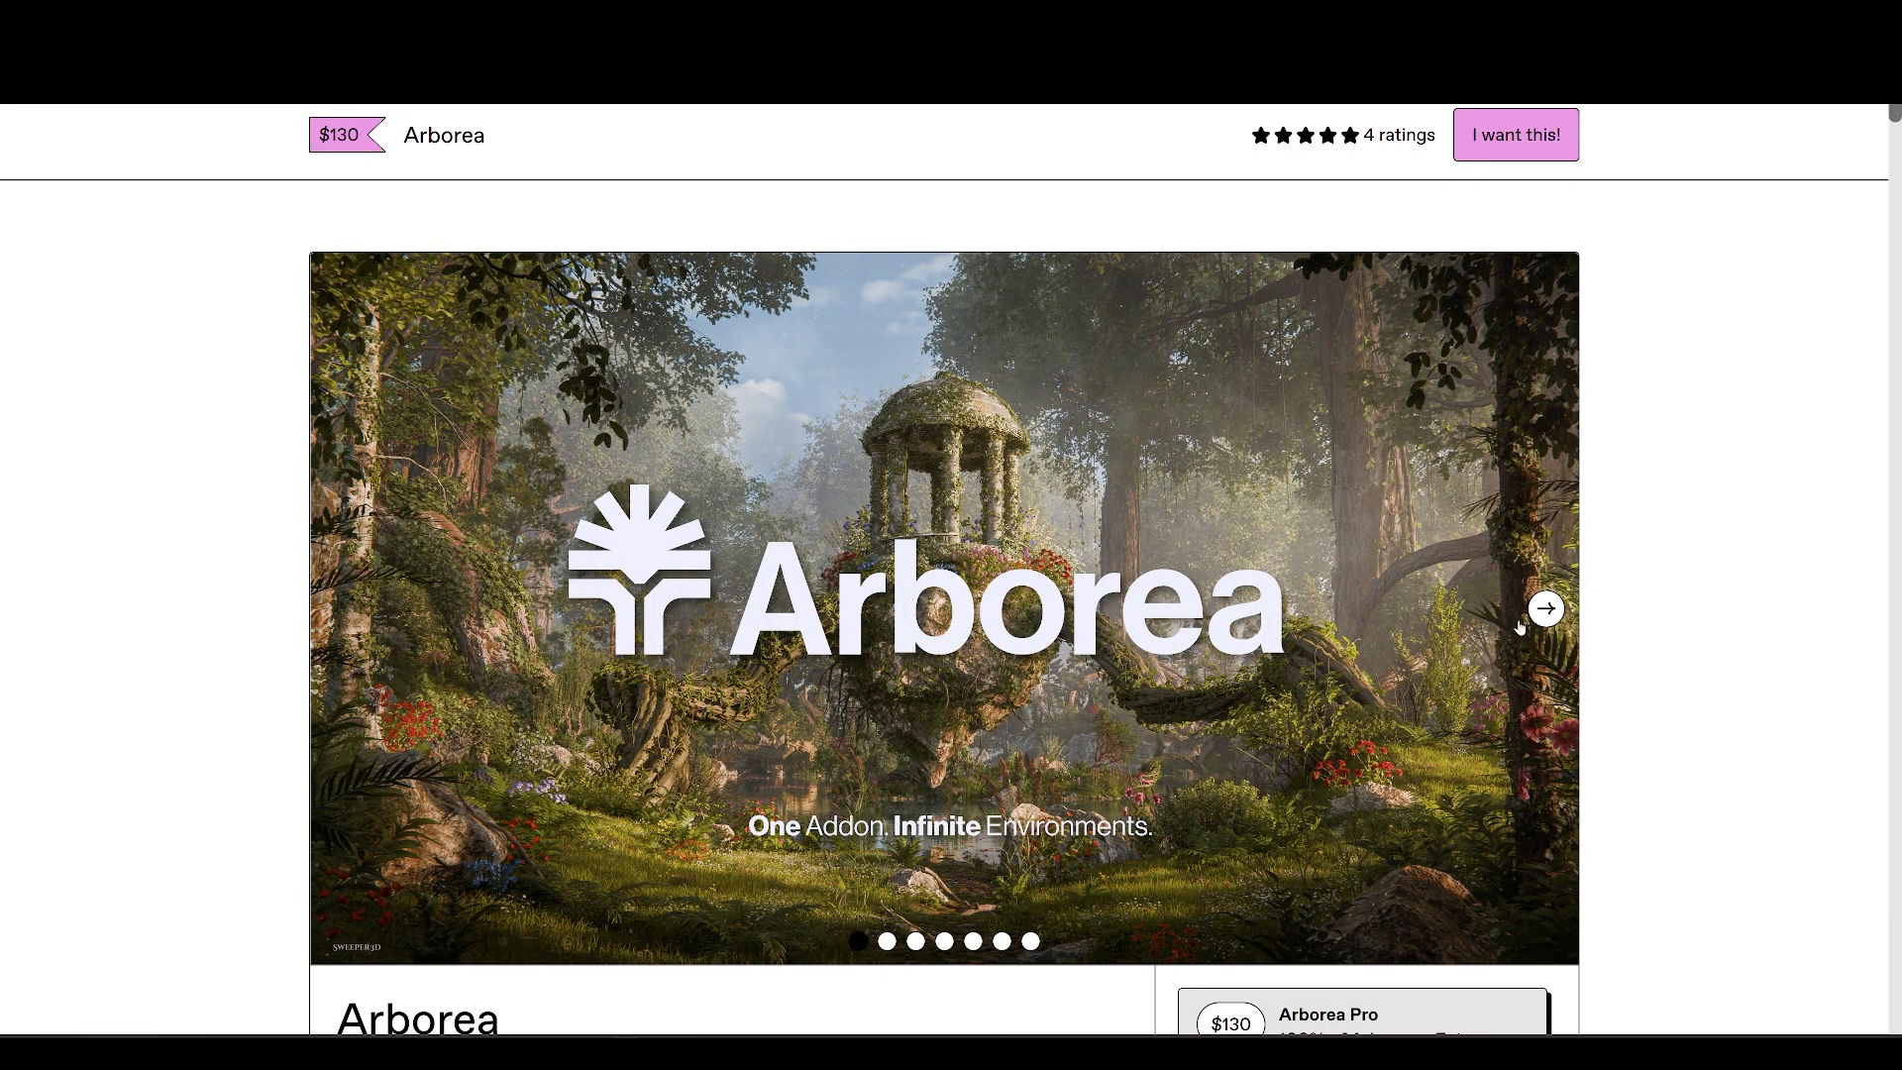
left_click(1545, 609)
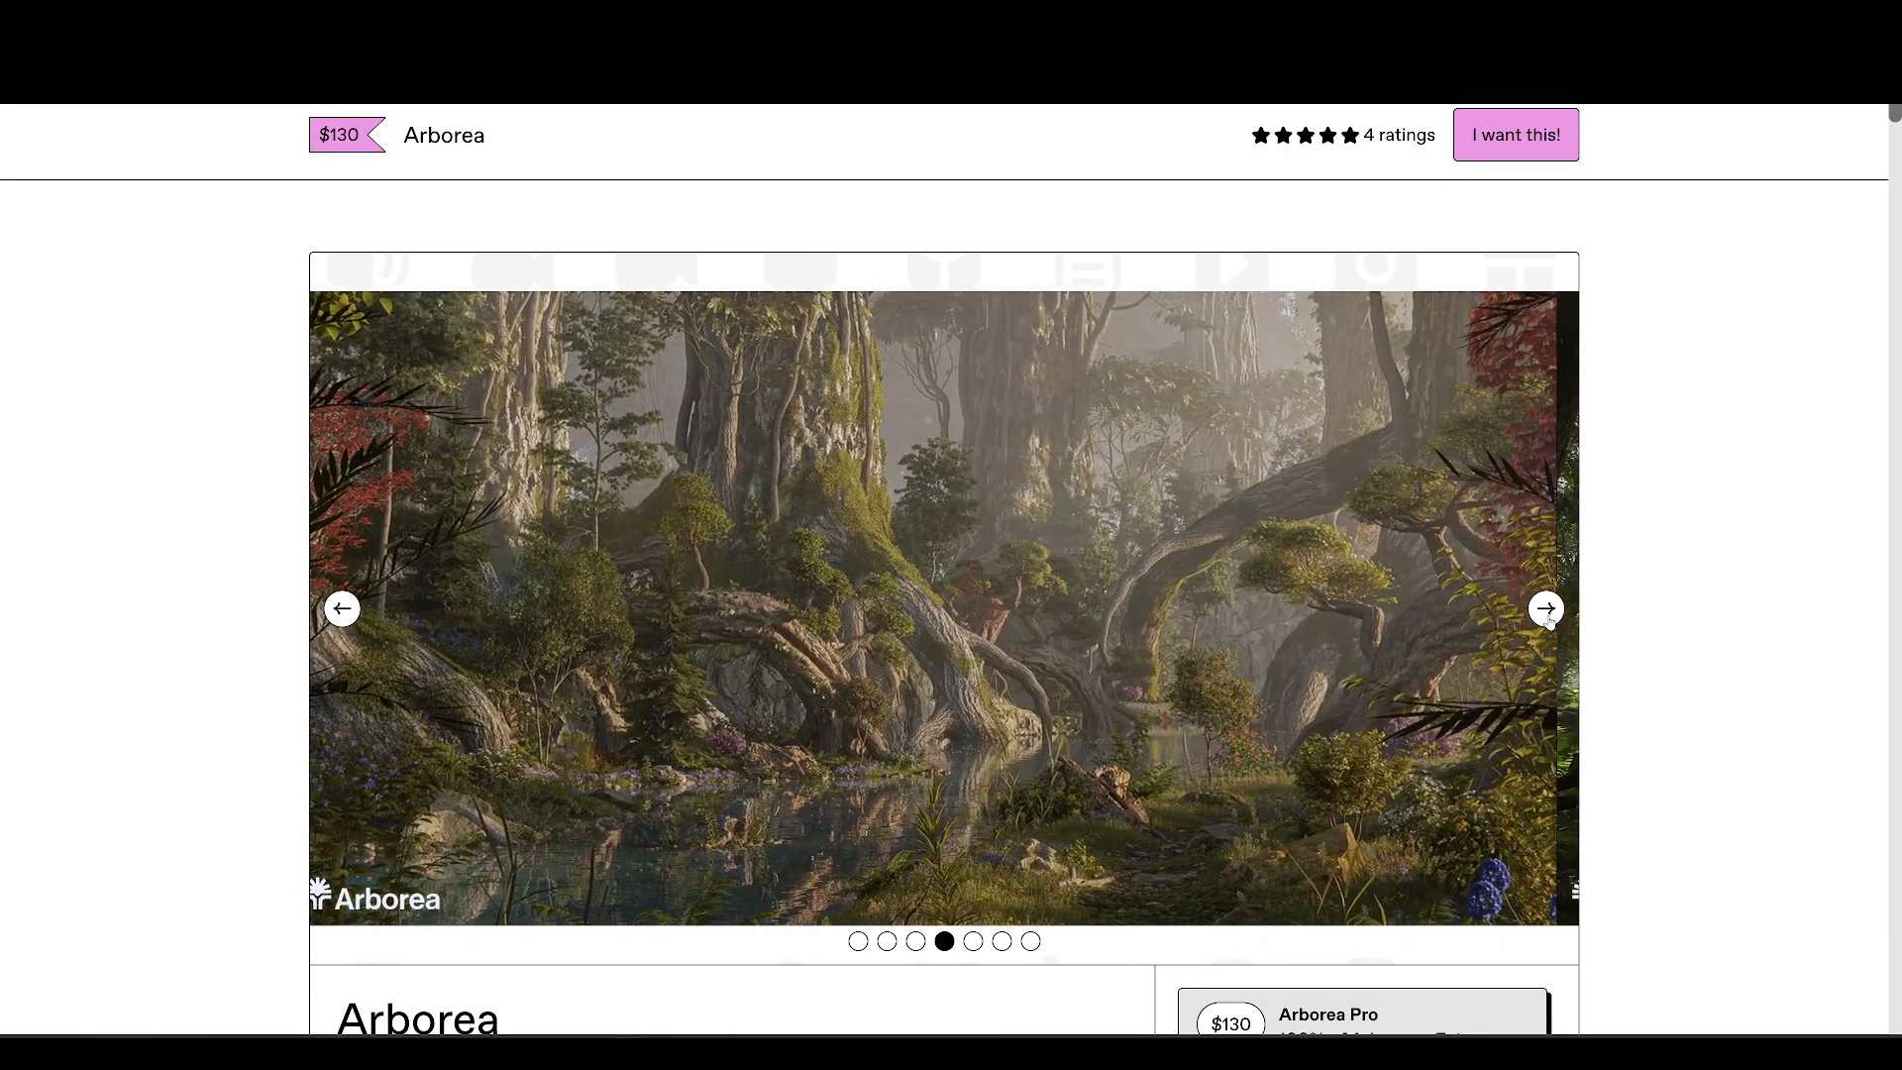
left_click(1545, 608)
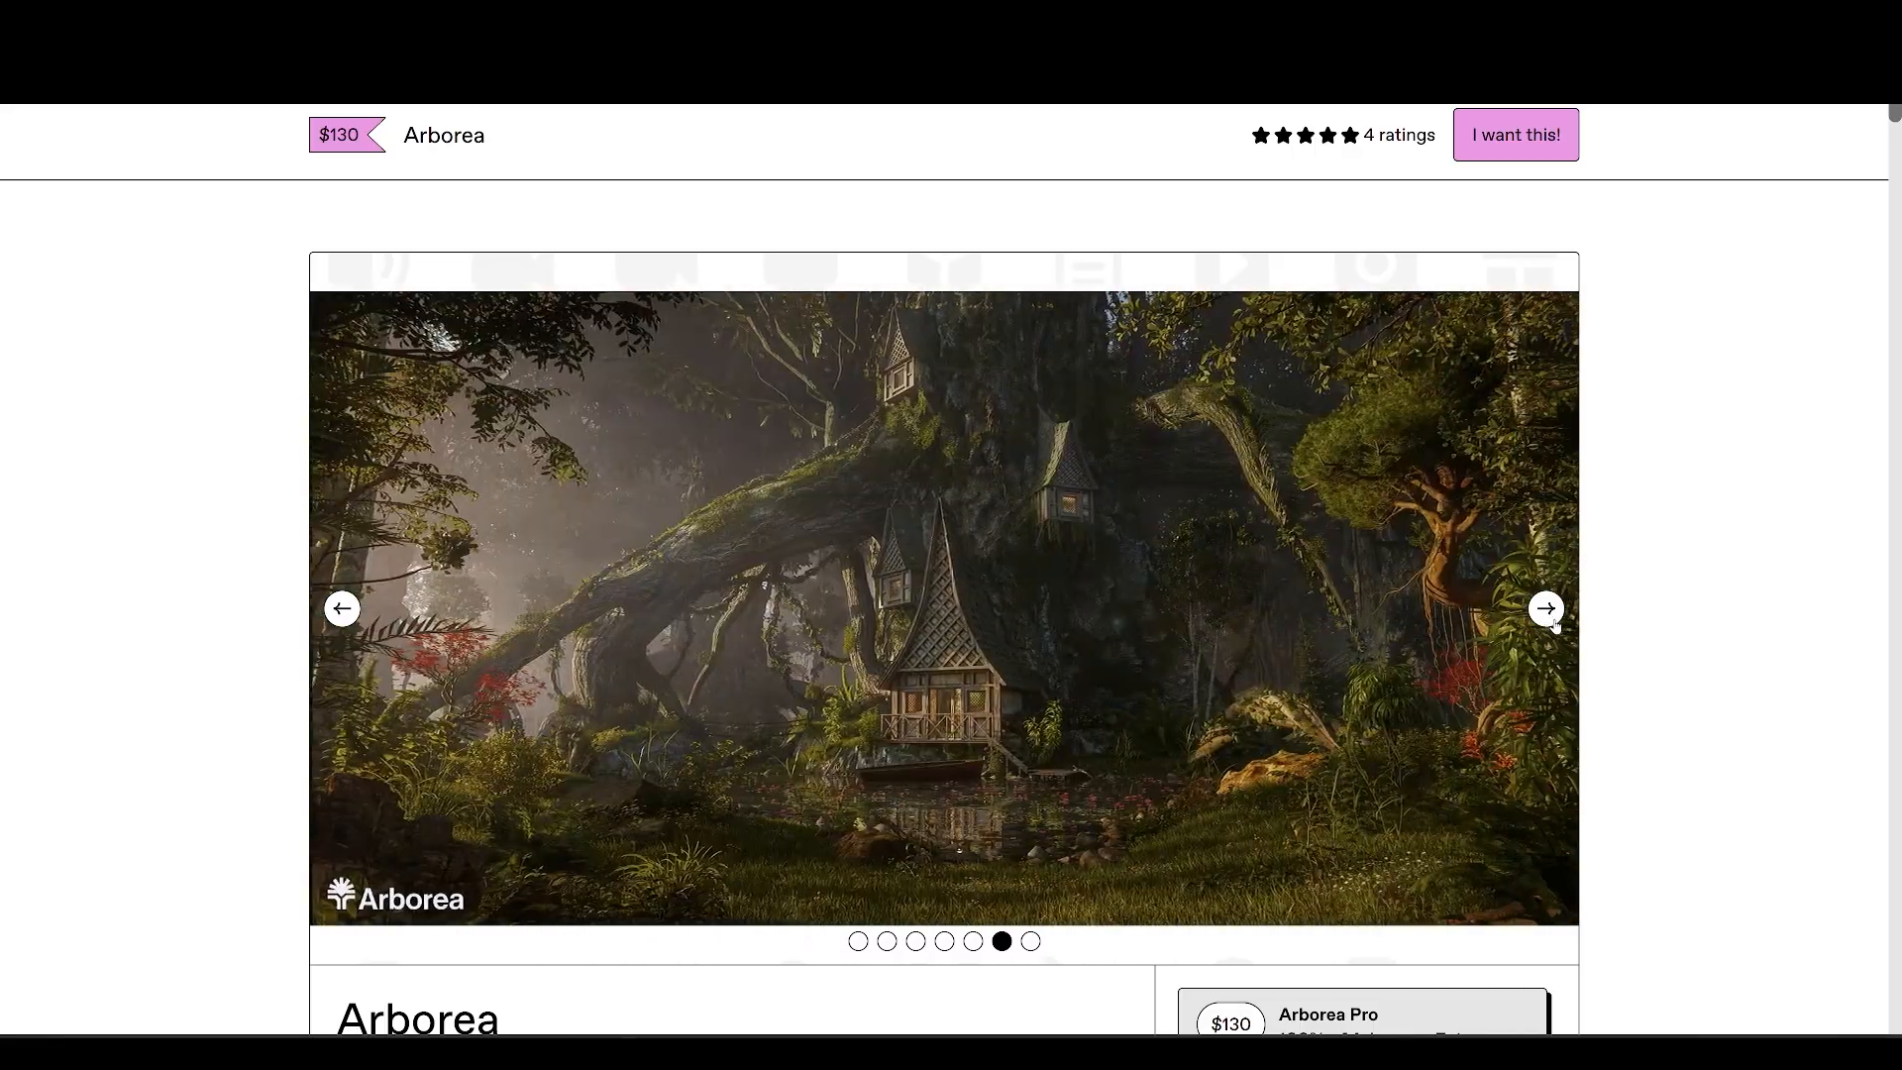
Read down through the Arborea feature descriptions below the gallery.
scroll("down", 3)
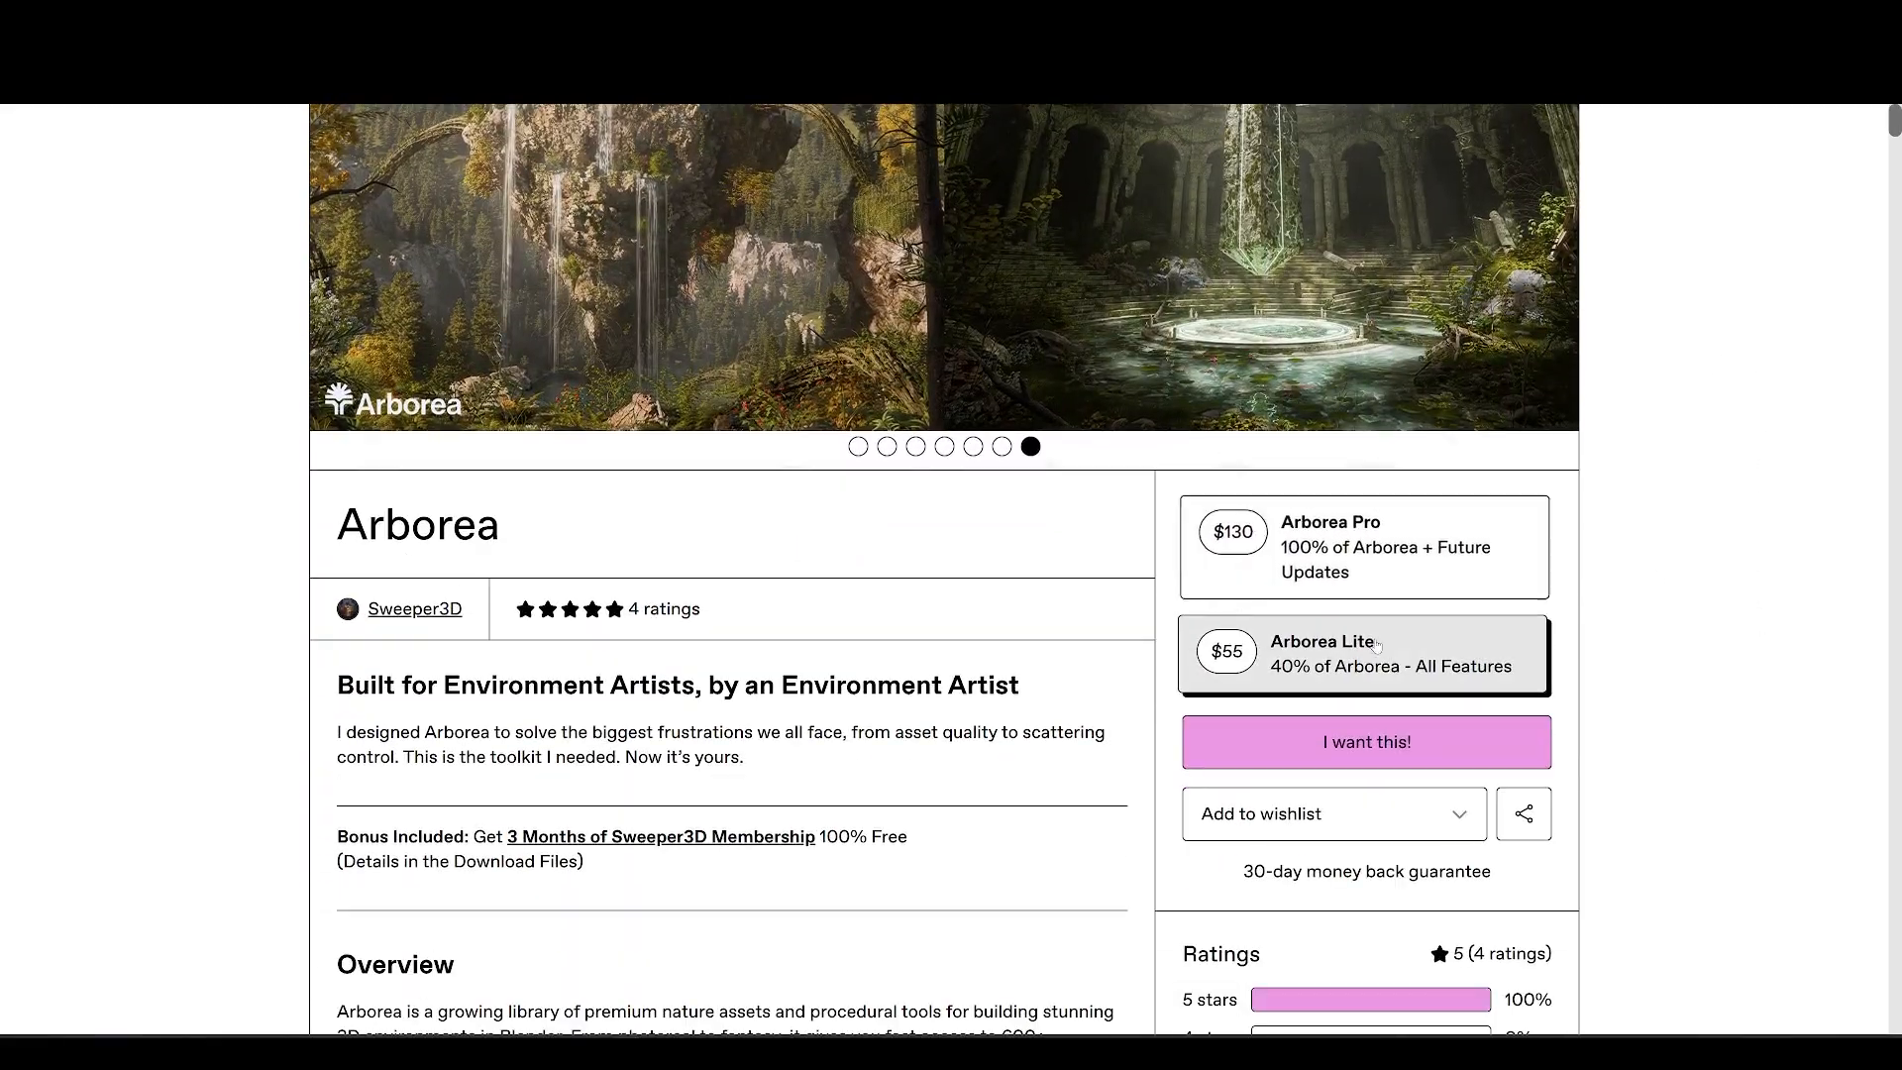
scroll("down", 3)
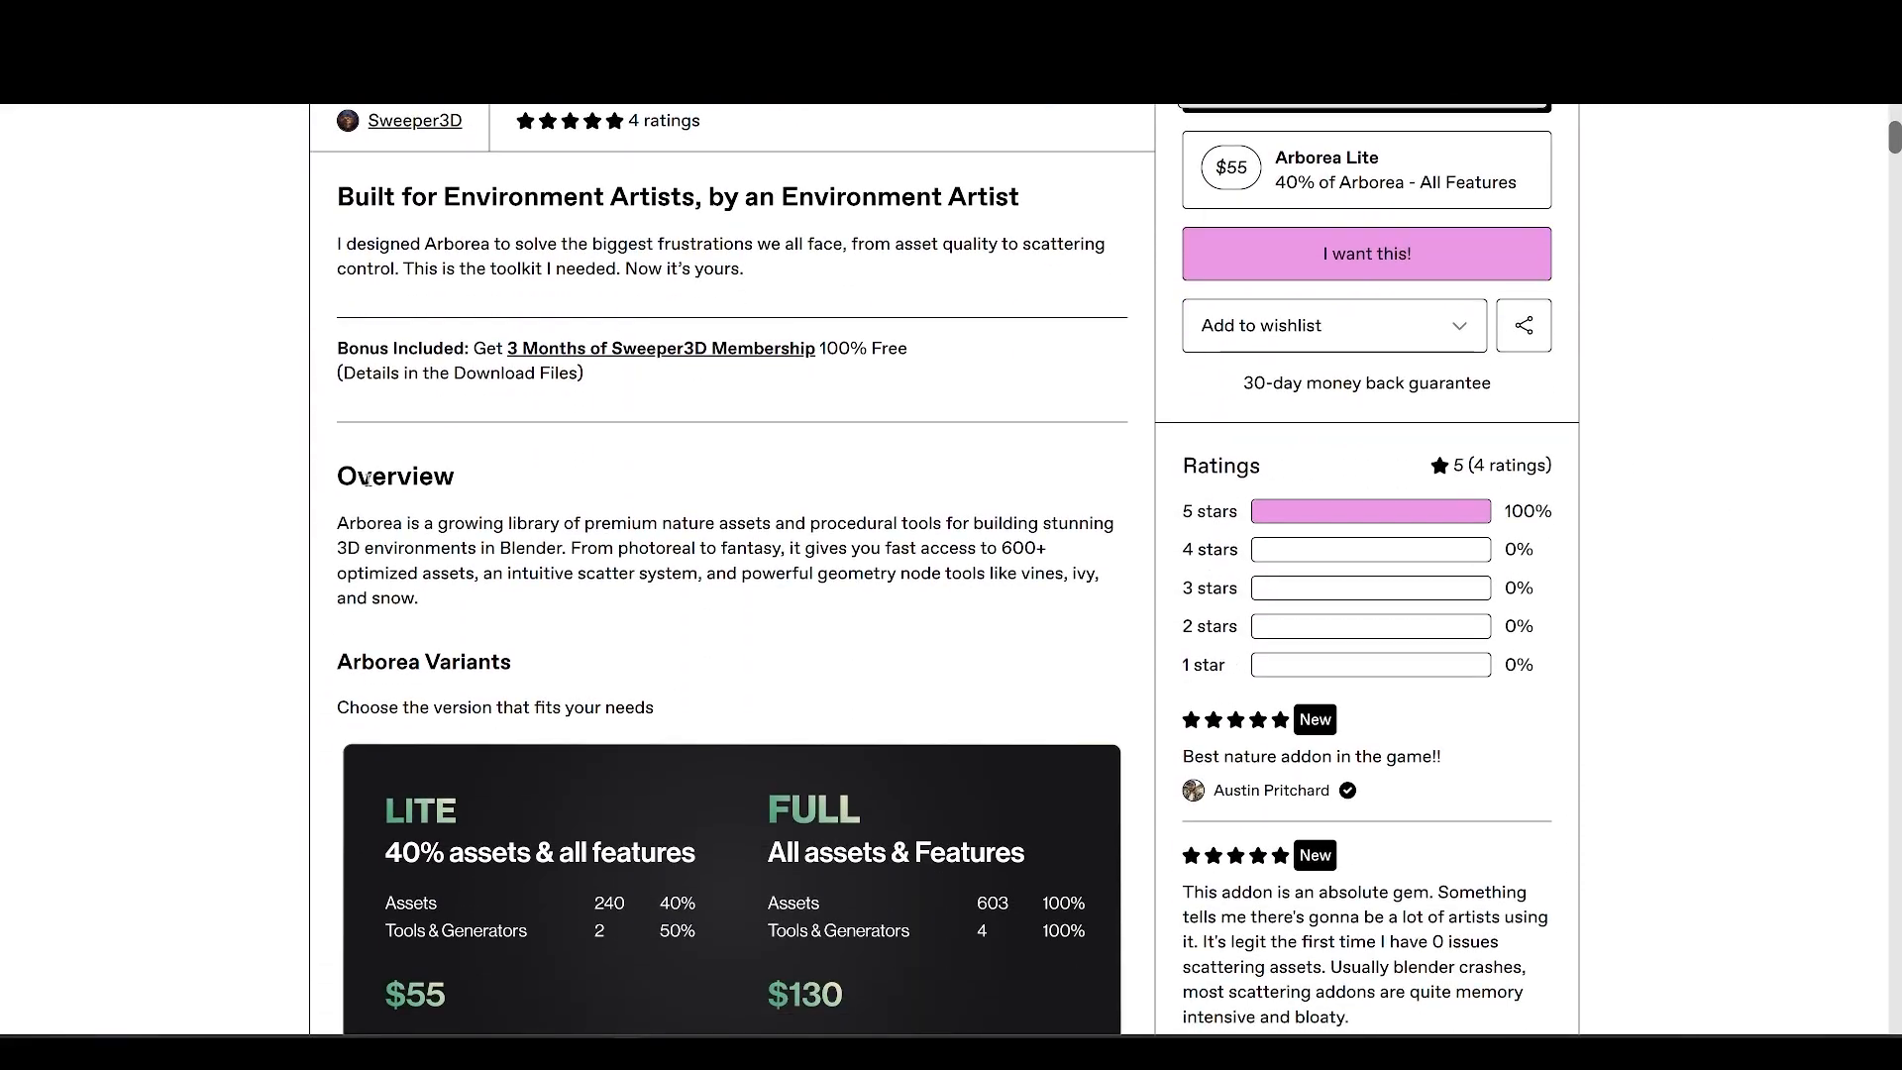
scroll("down", 3)
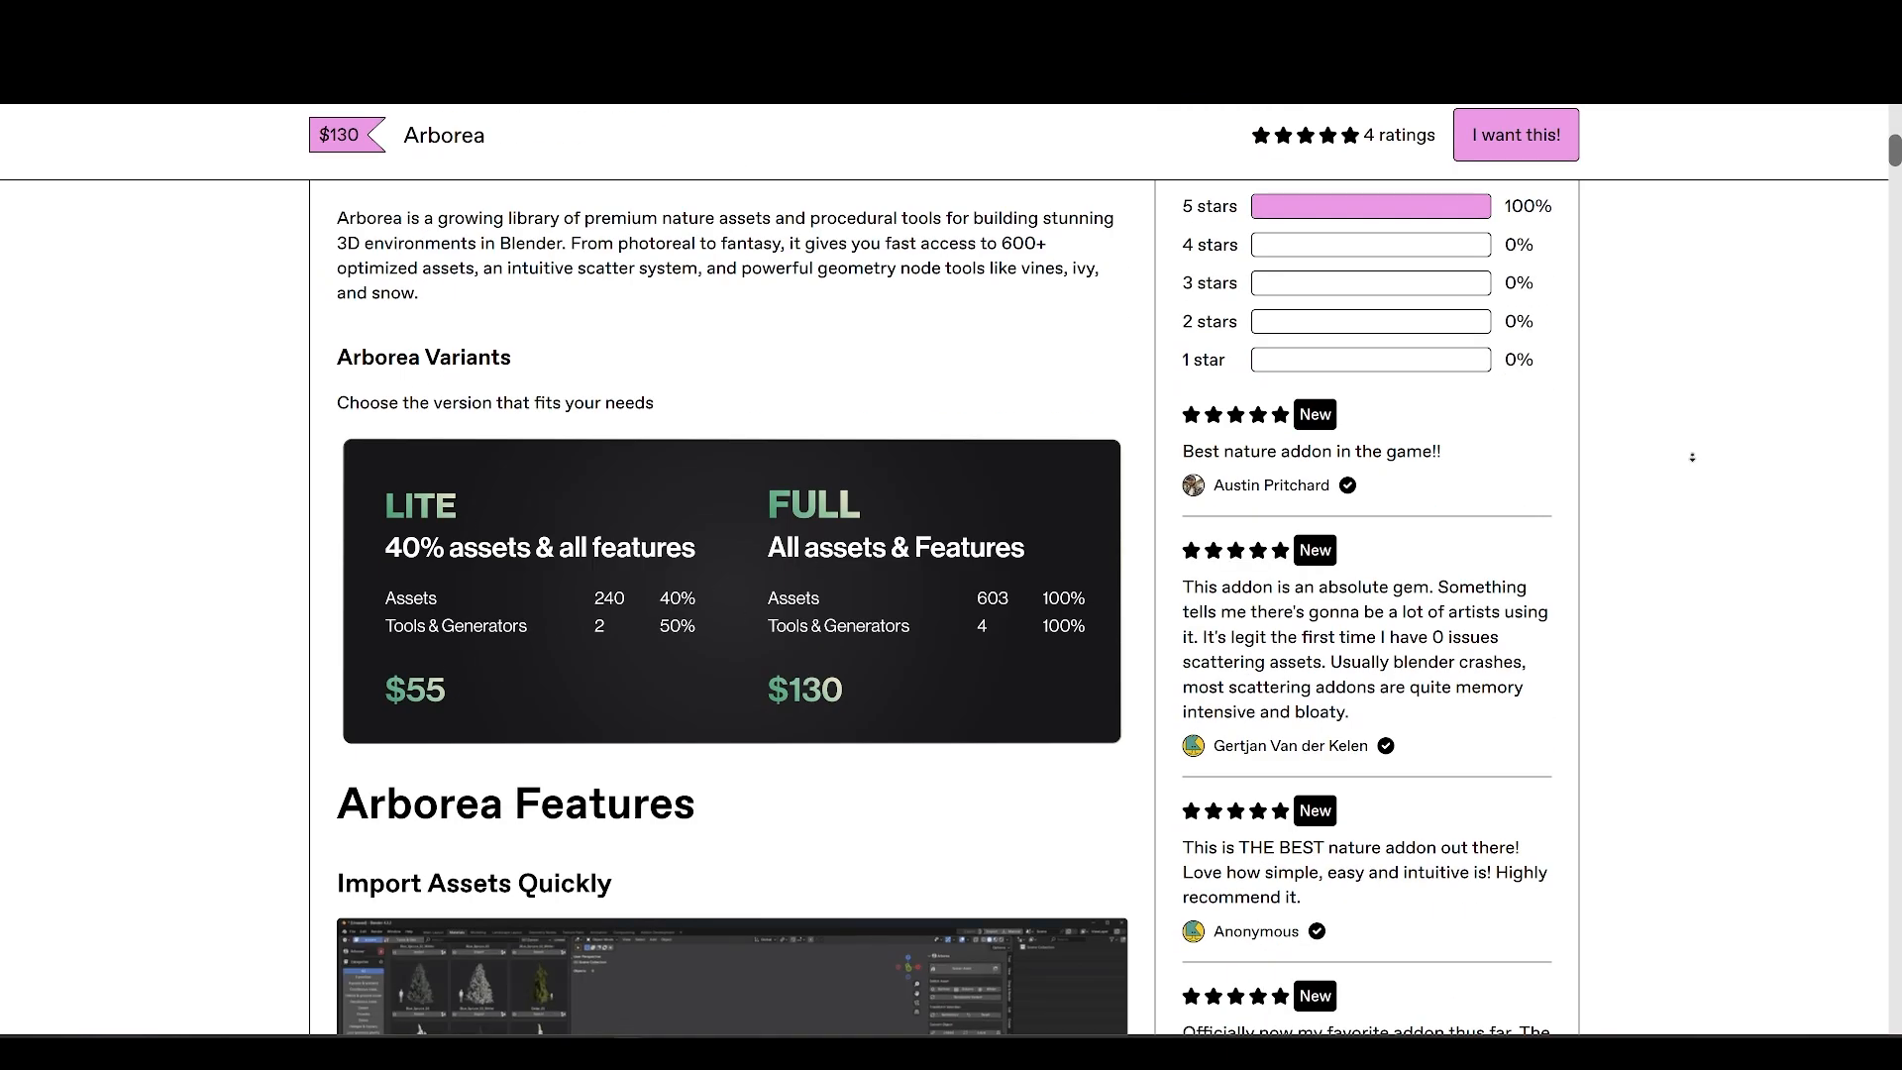
scroll("down", 3)
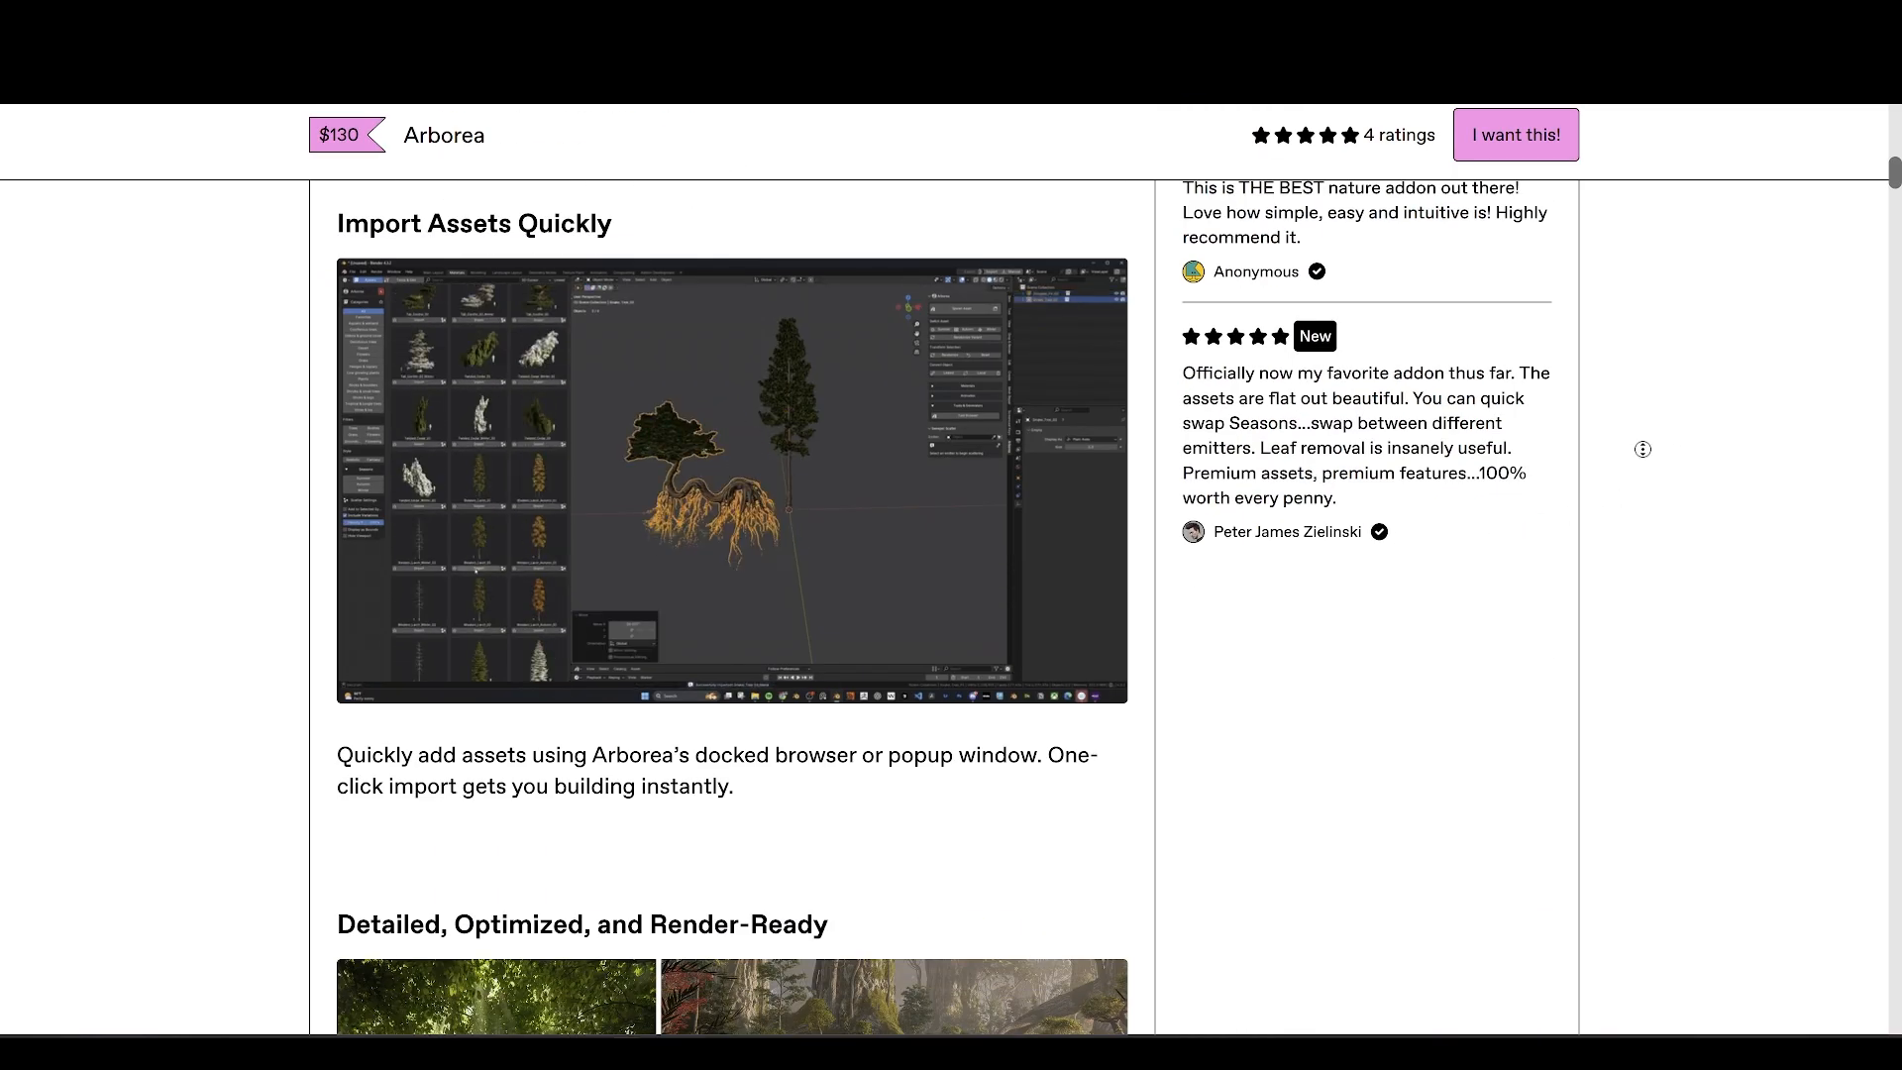
scroll("down", 3)
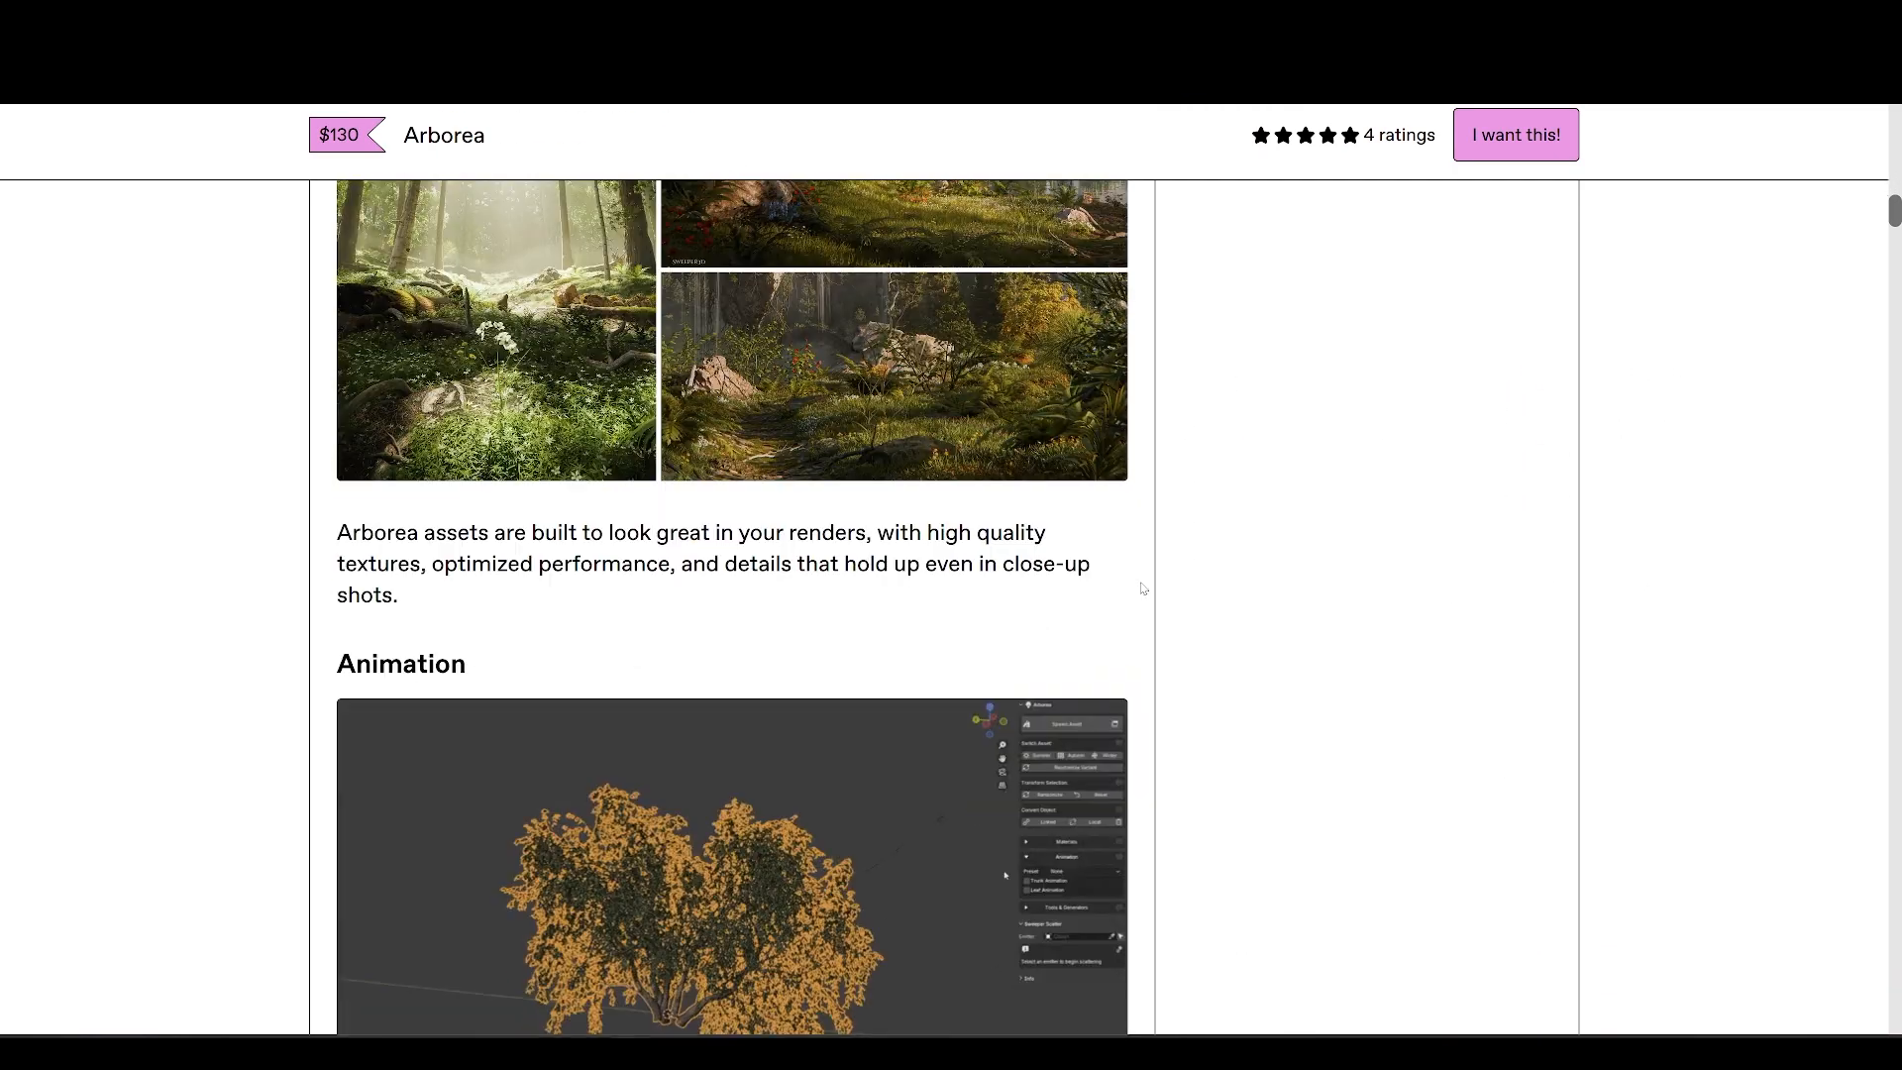
scroll("down", 3)
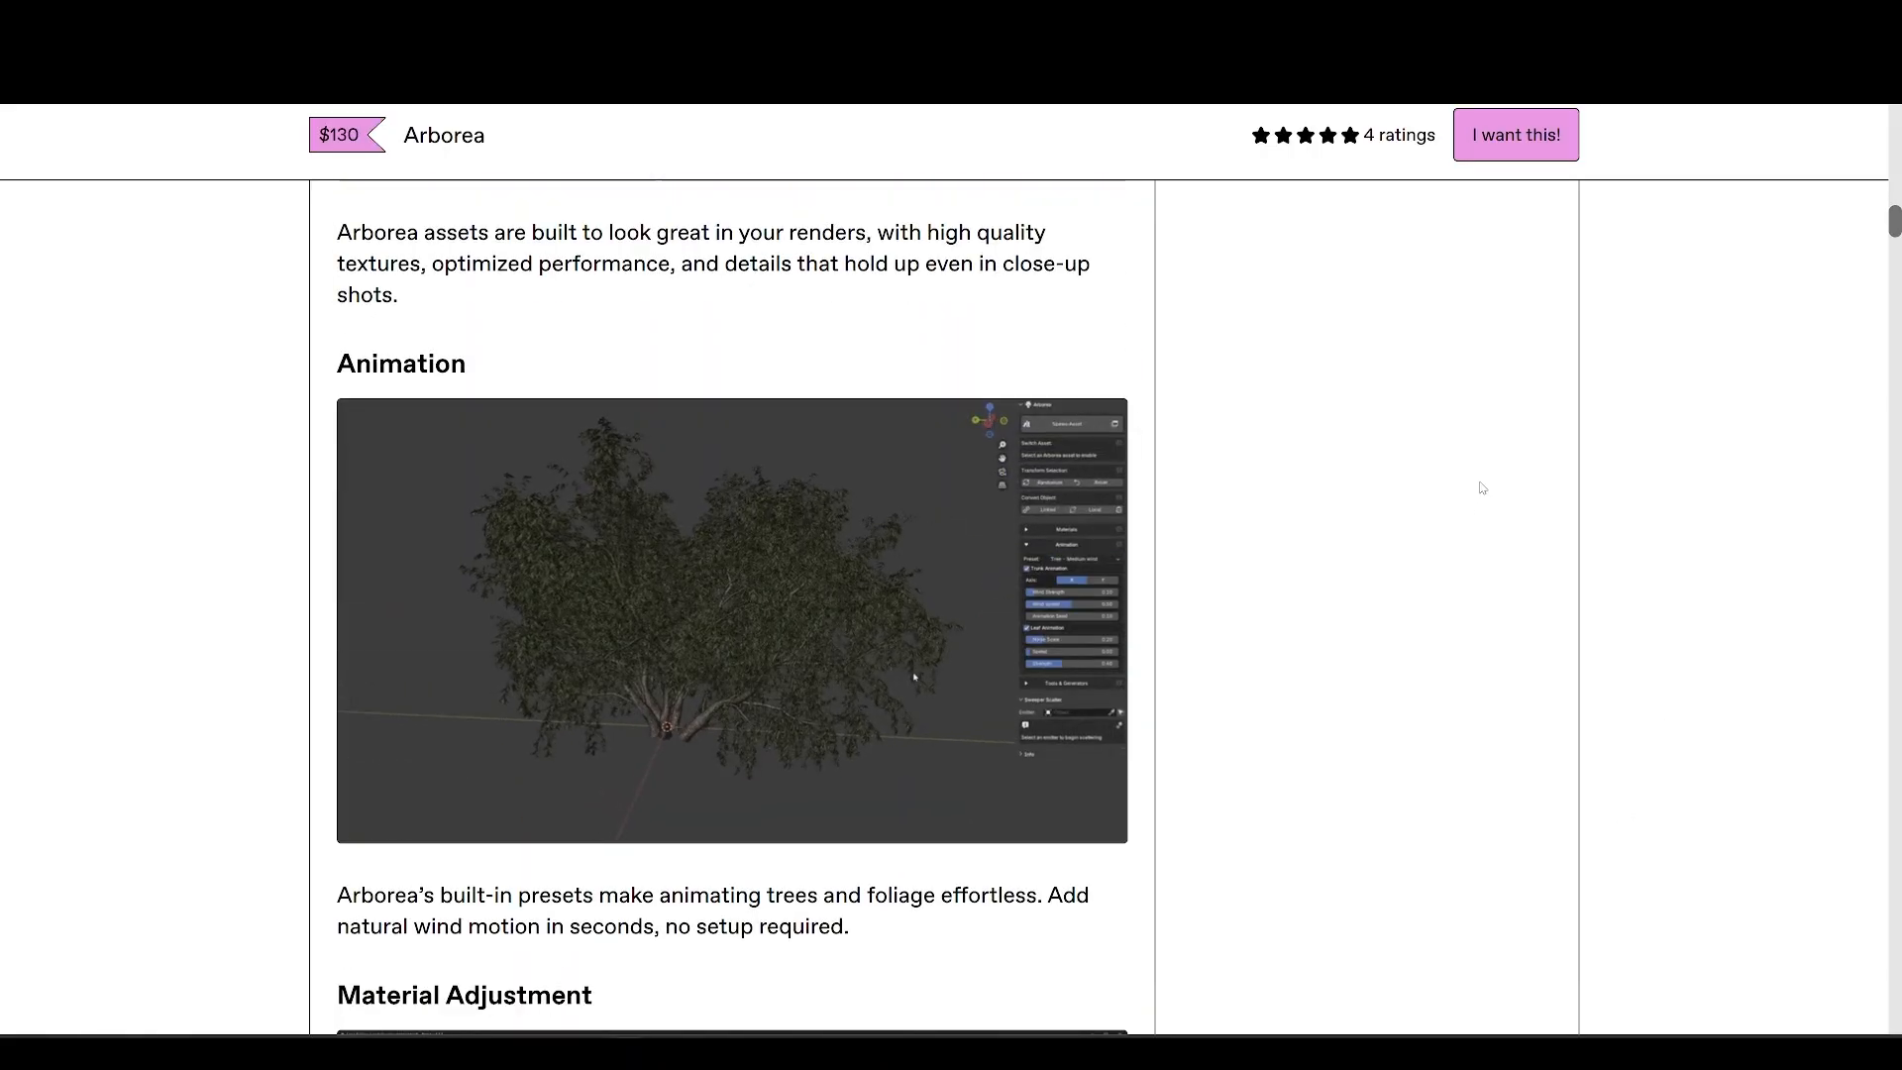
scroll("down", 3)
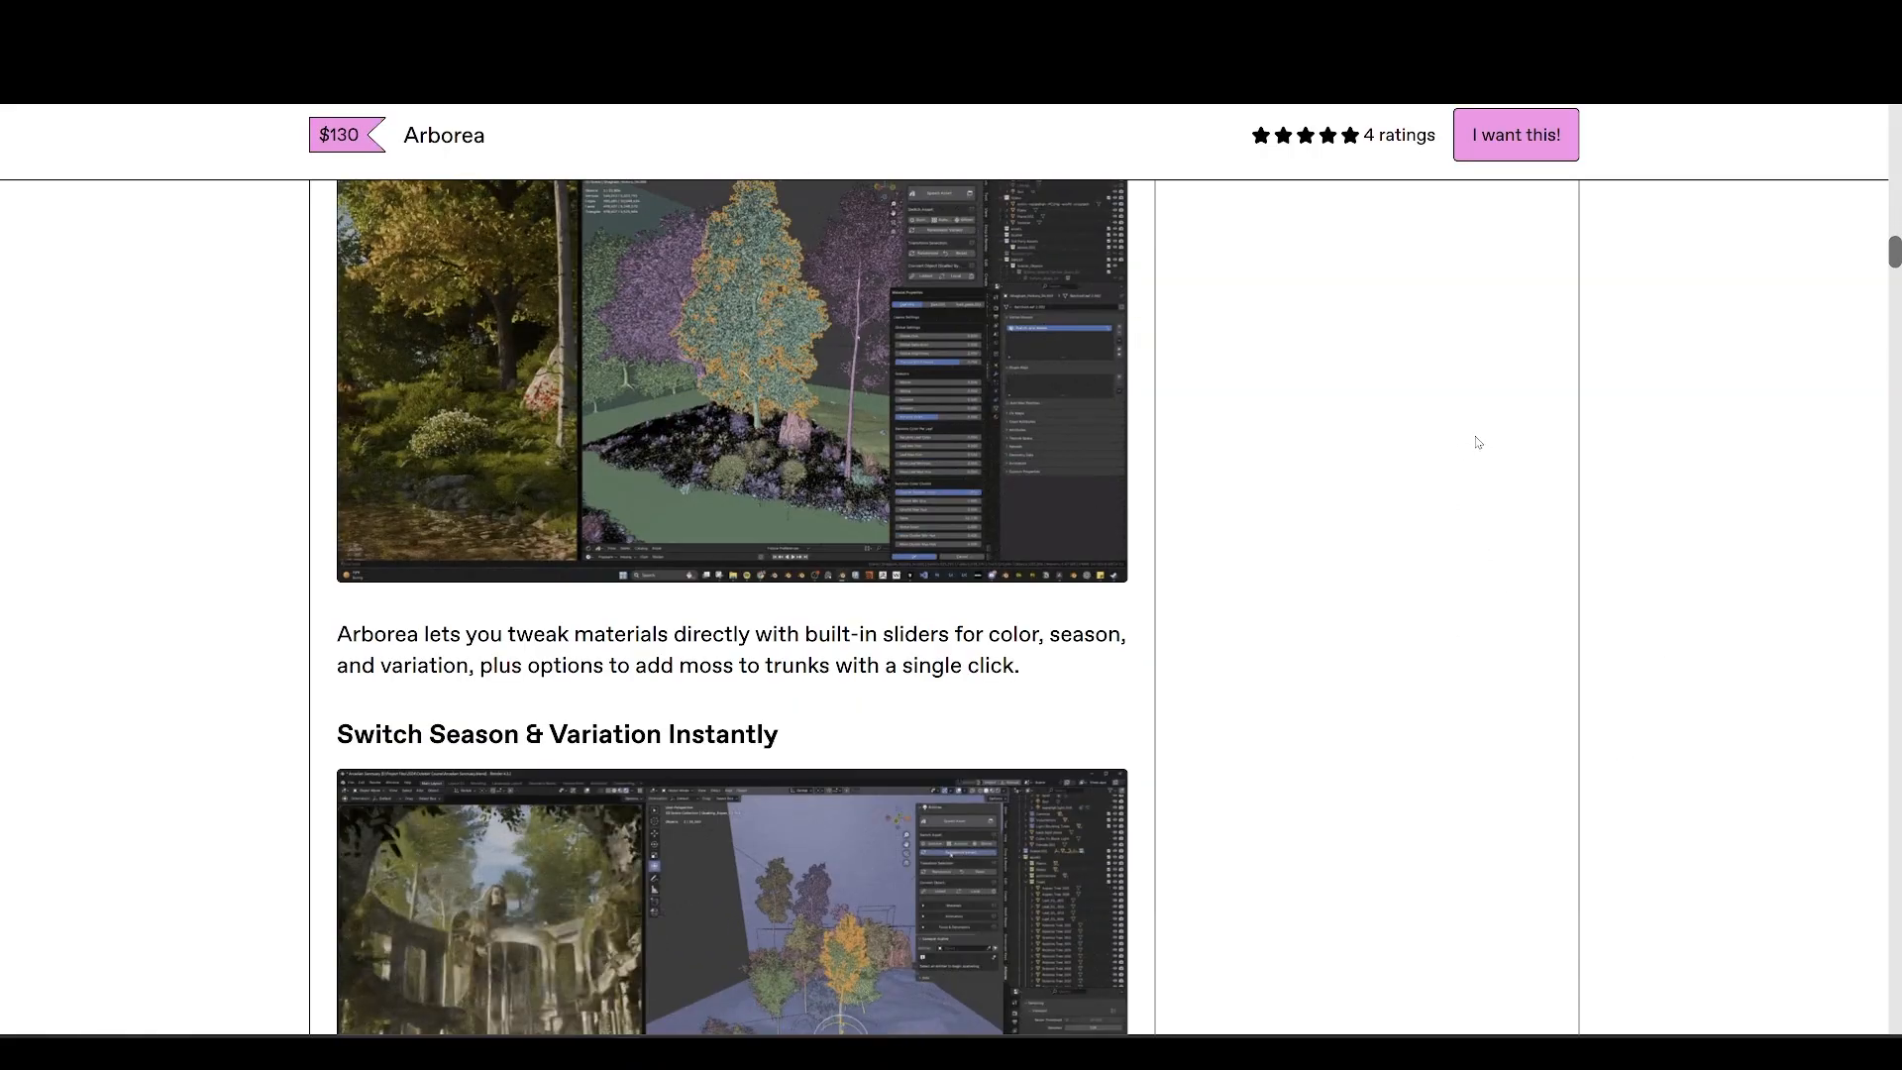
scroll("down", 3)
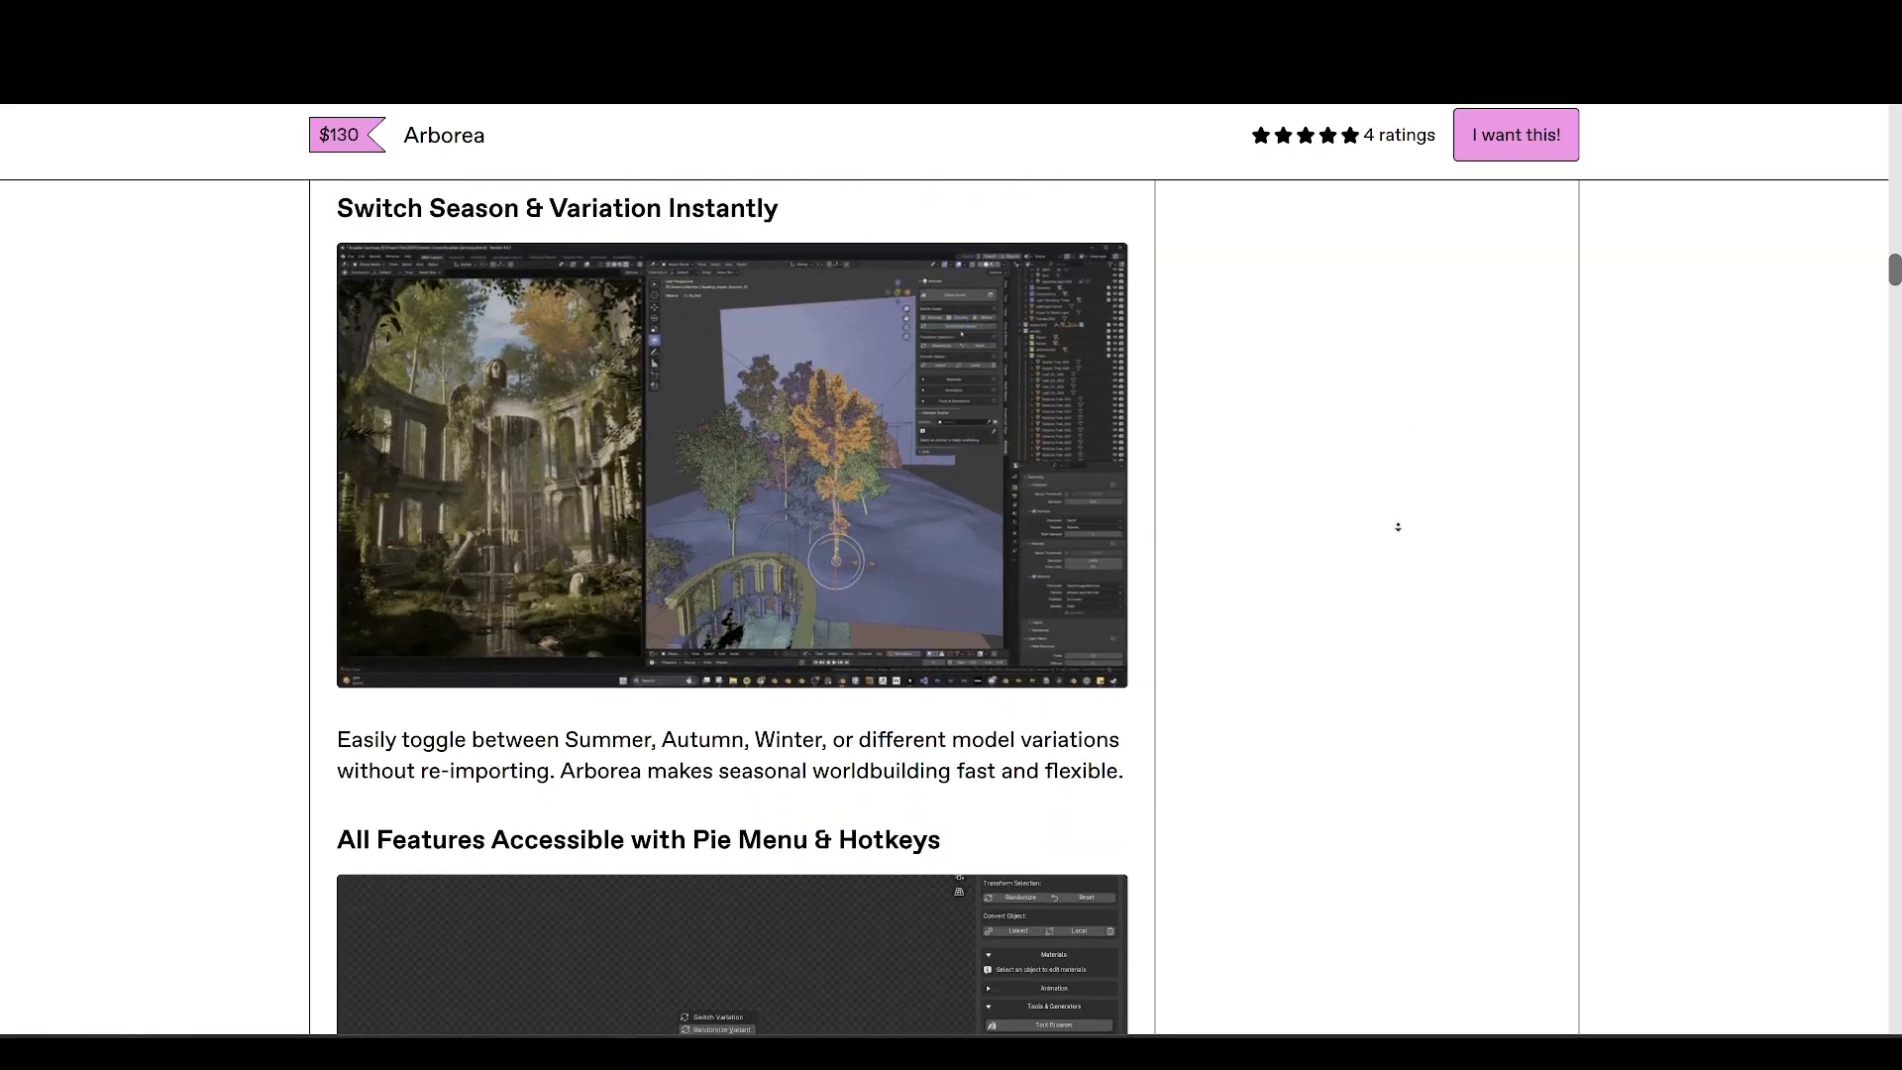
scroll("down", 3)
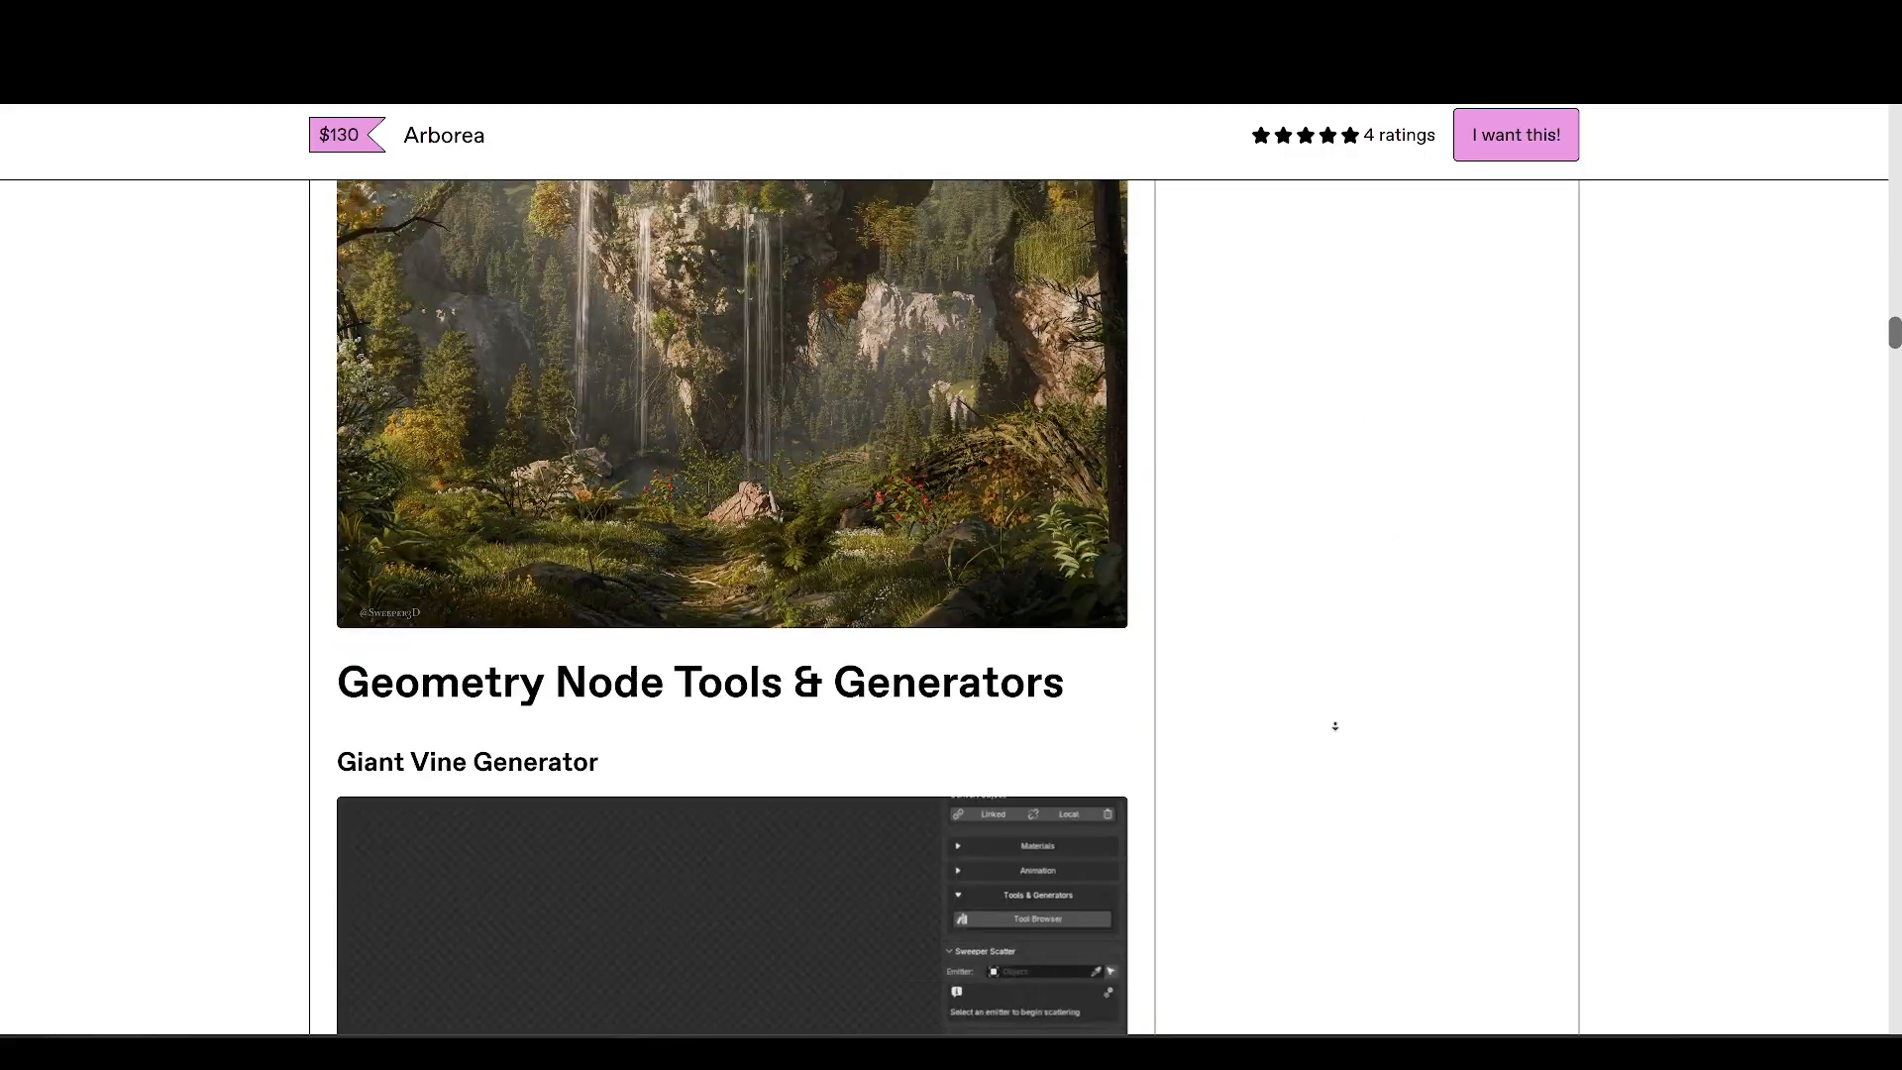
scroll("down", 3)
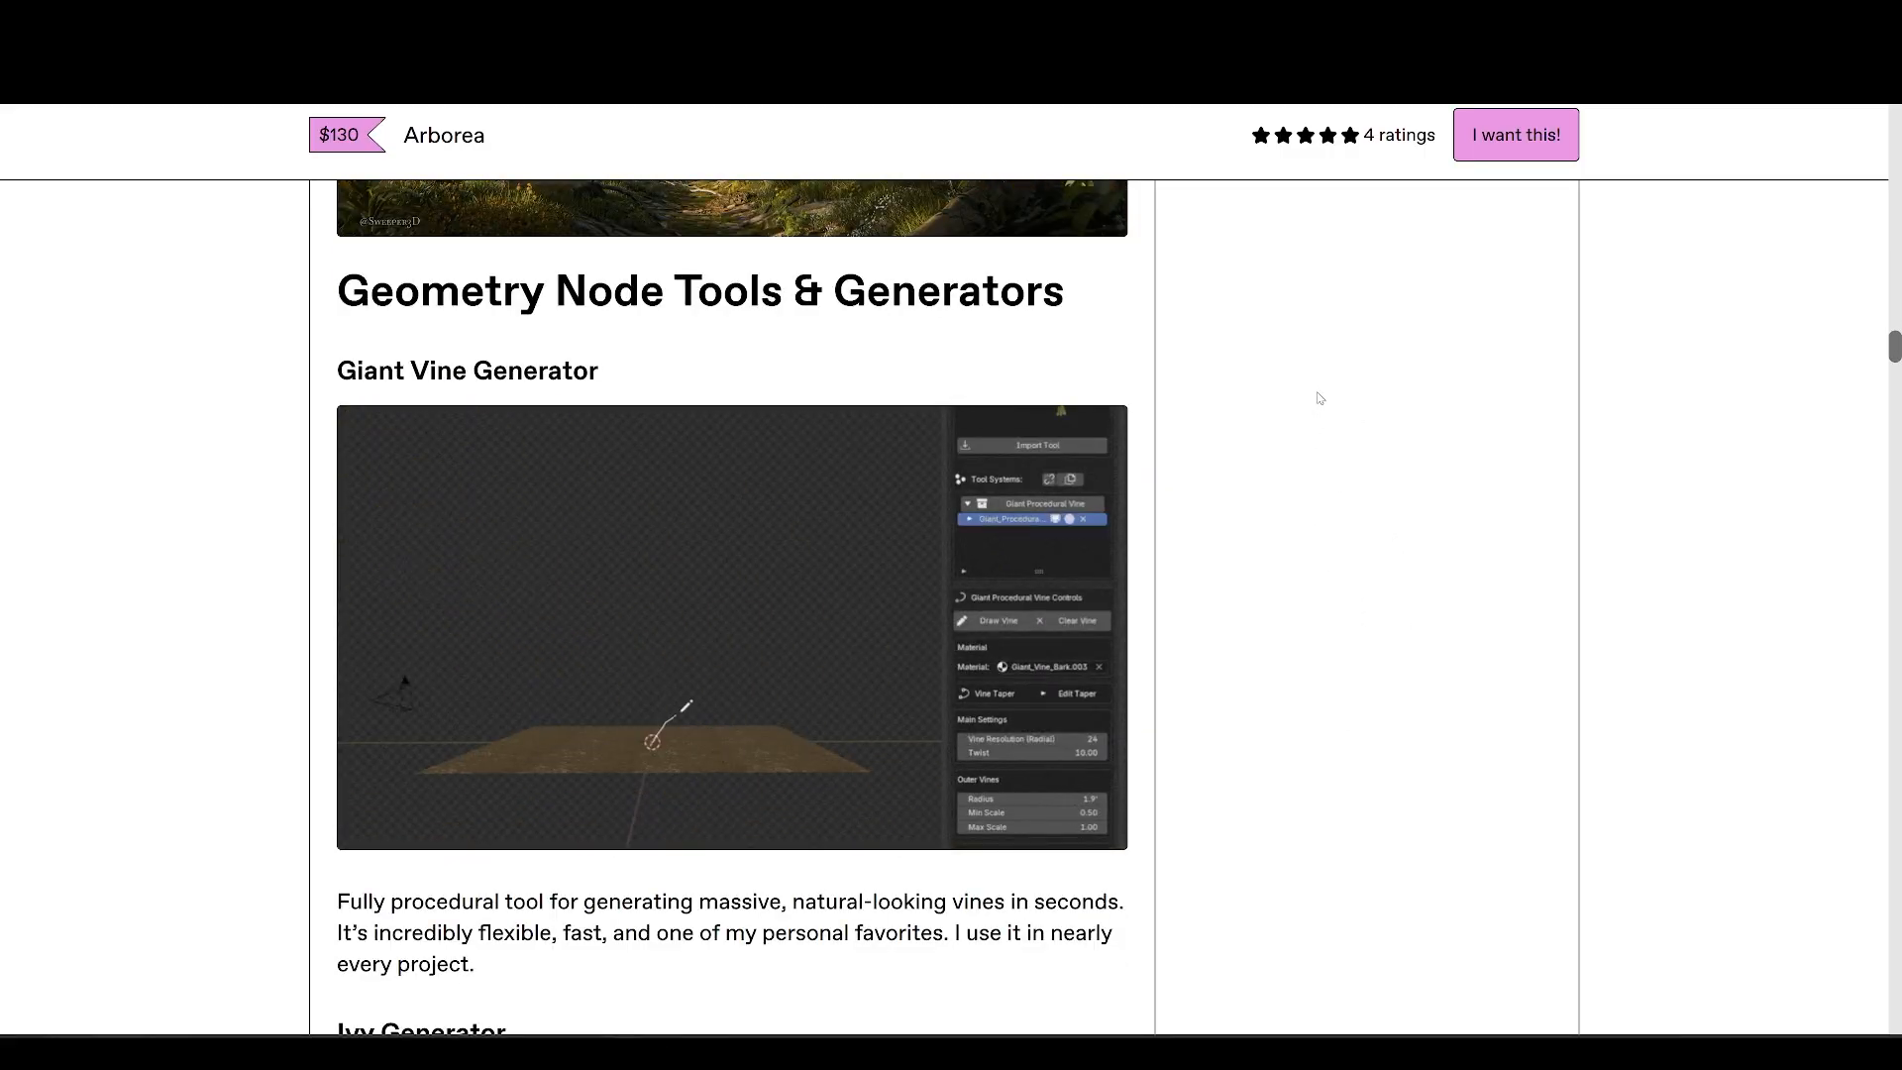
Continue down to the Assets in Arborea section describing the 600-asset library.
scroll("down", 3)
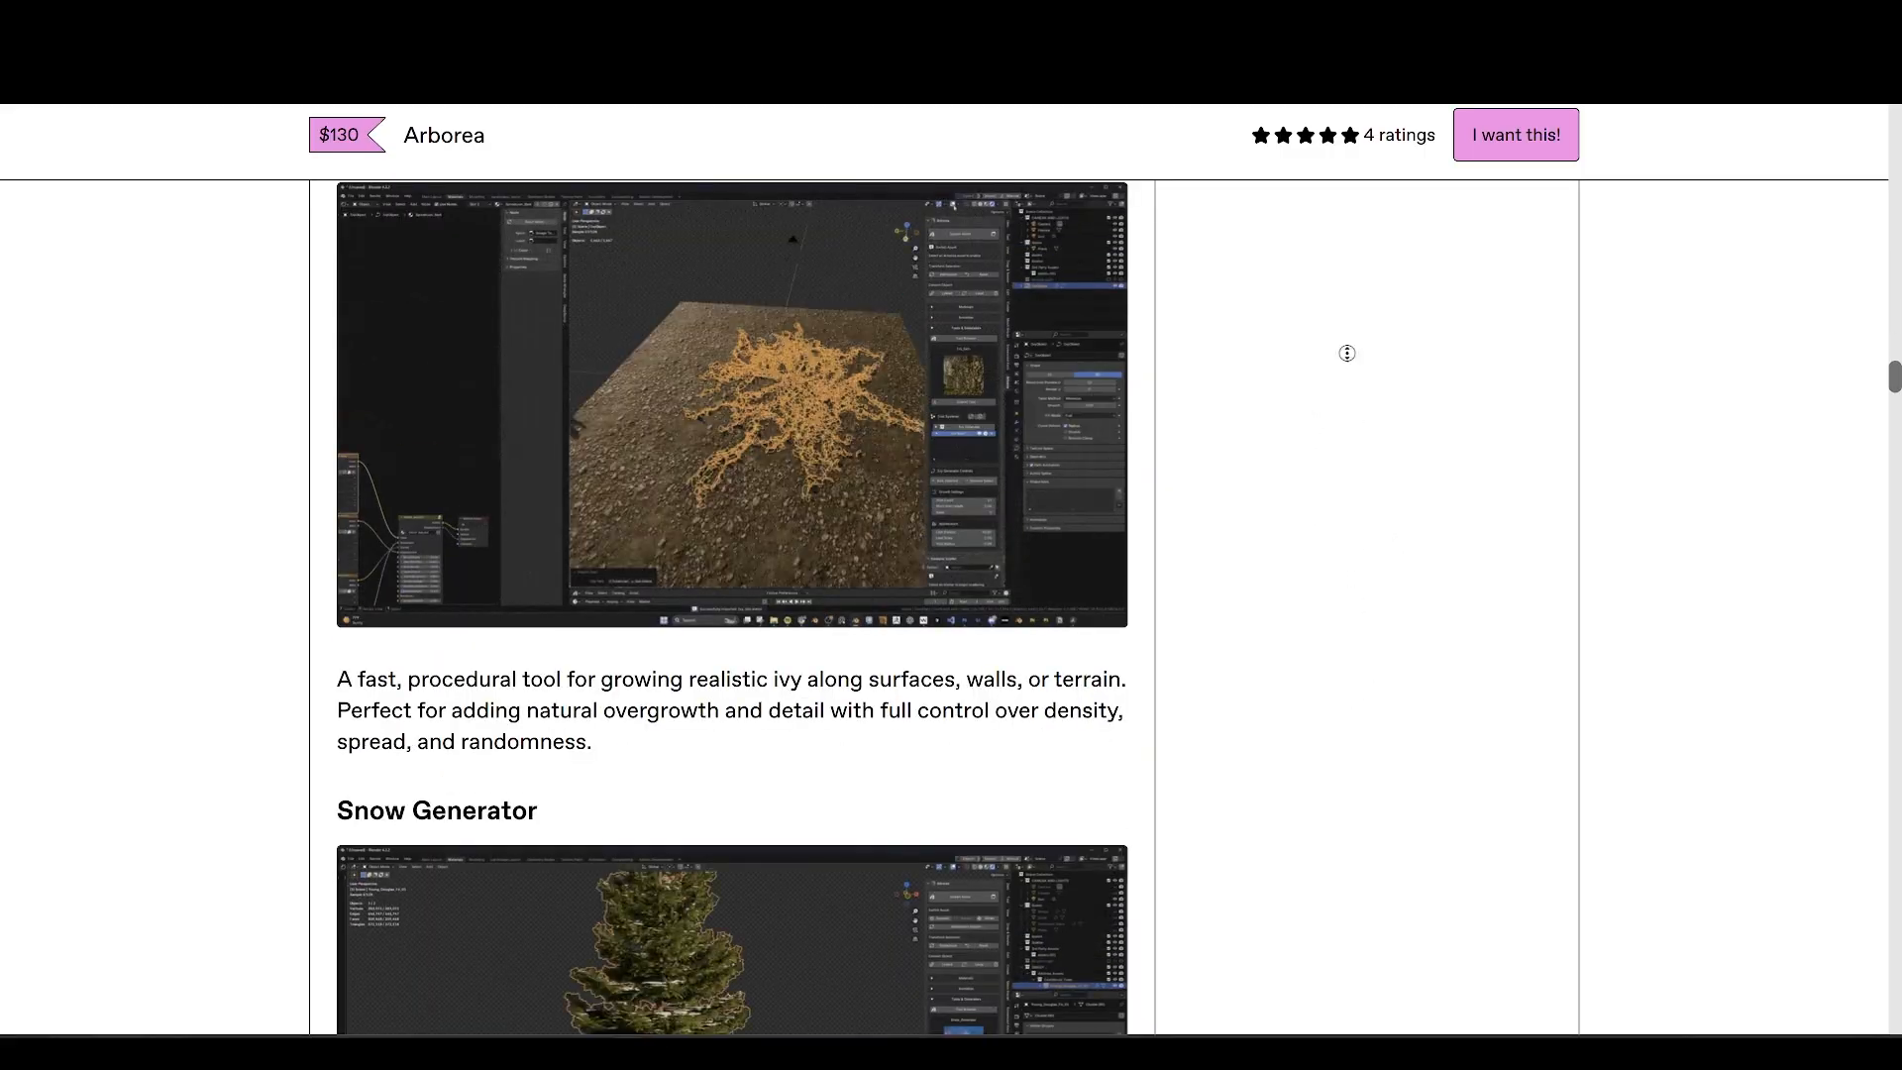
scroll("down", 3)
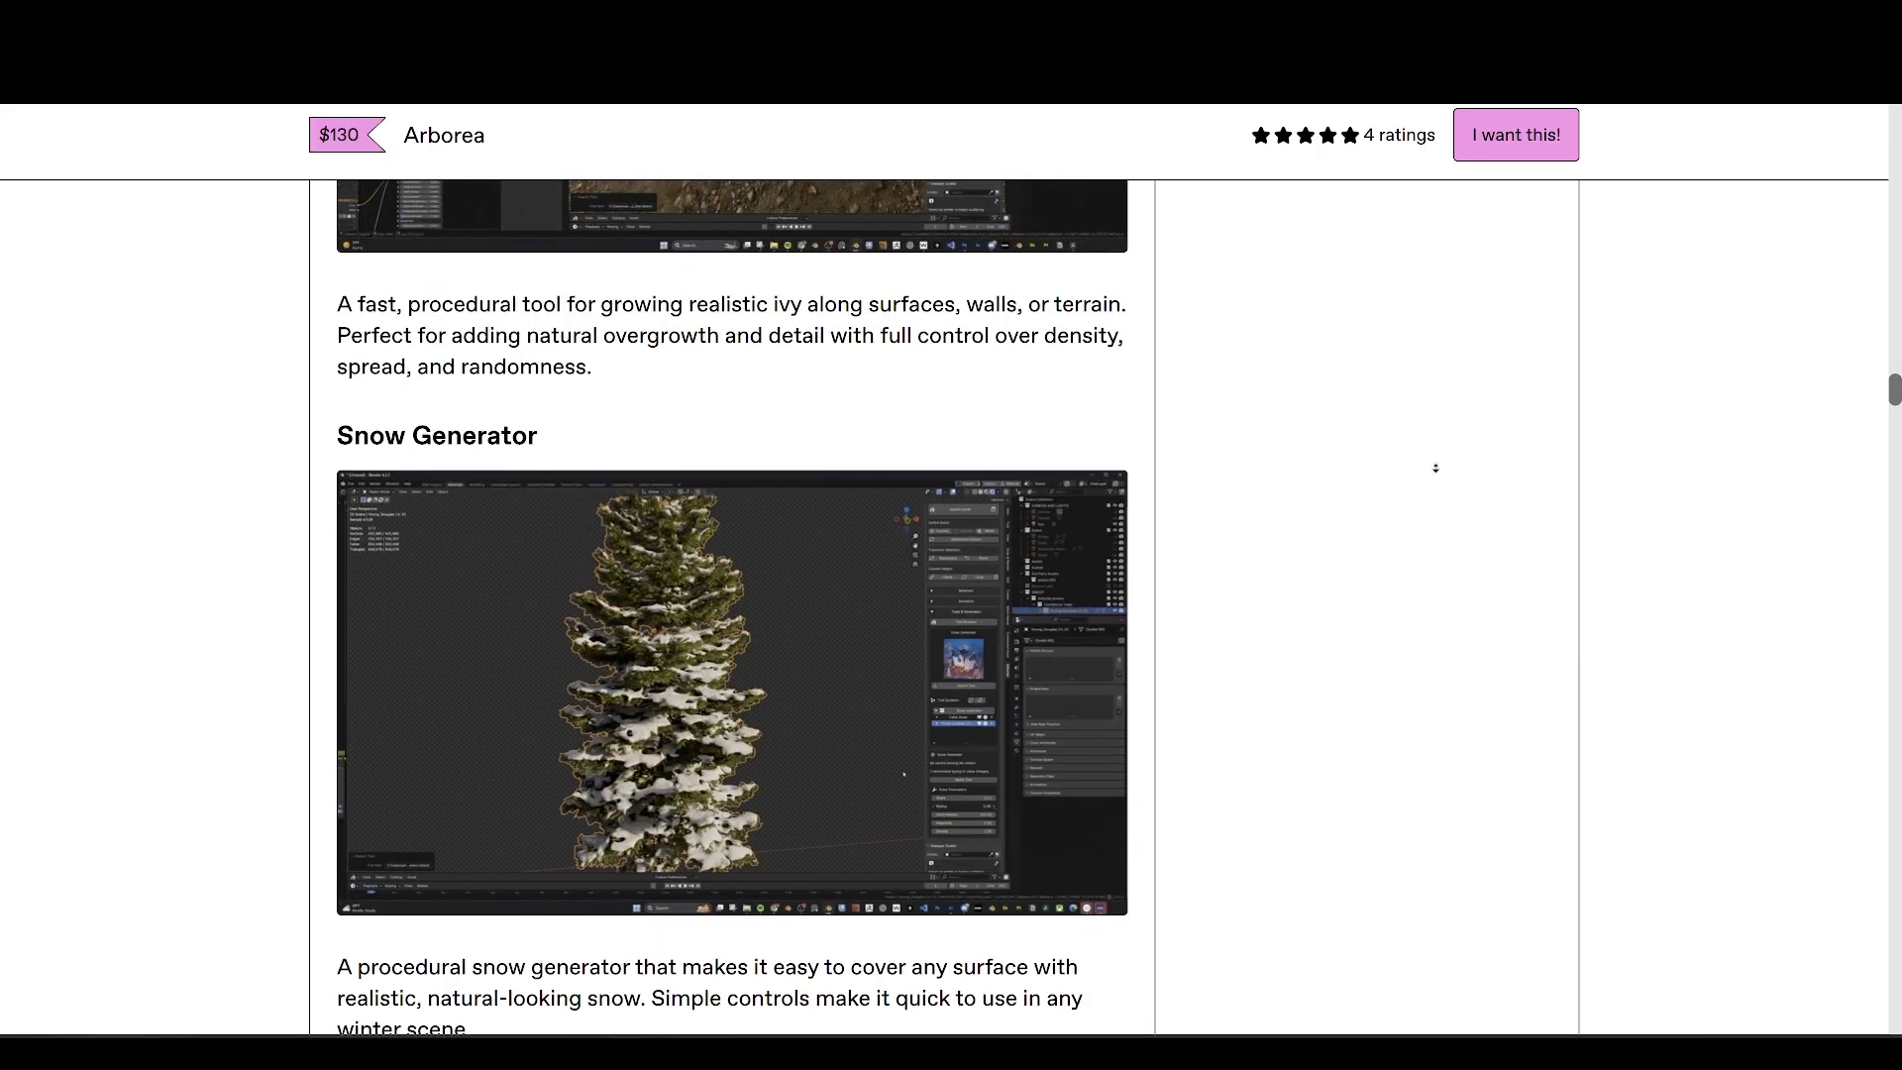
scroll("down", 3)
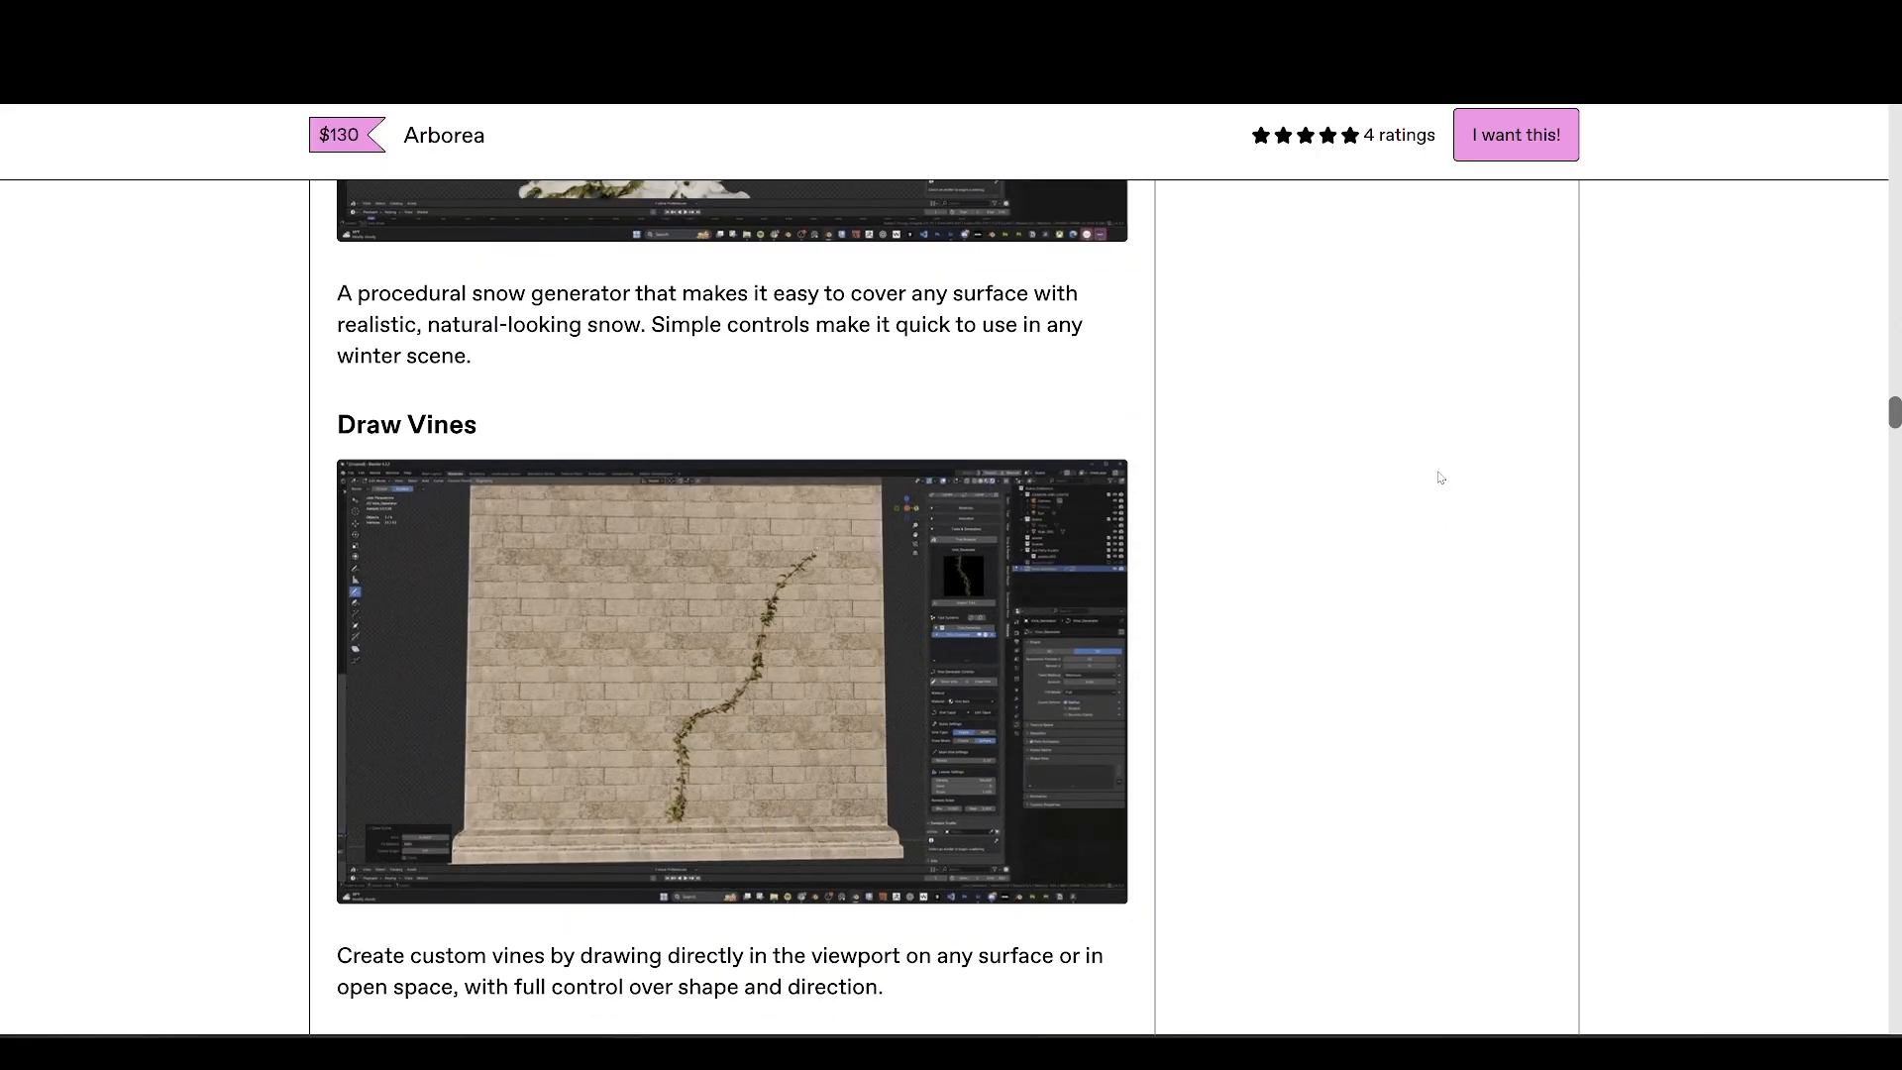
scroll("down", 3)
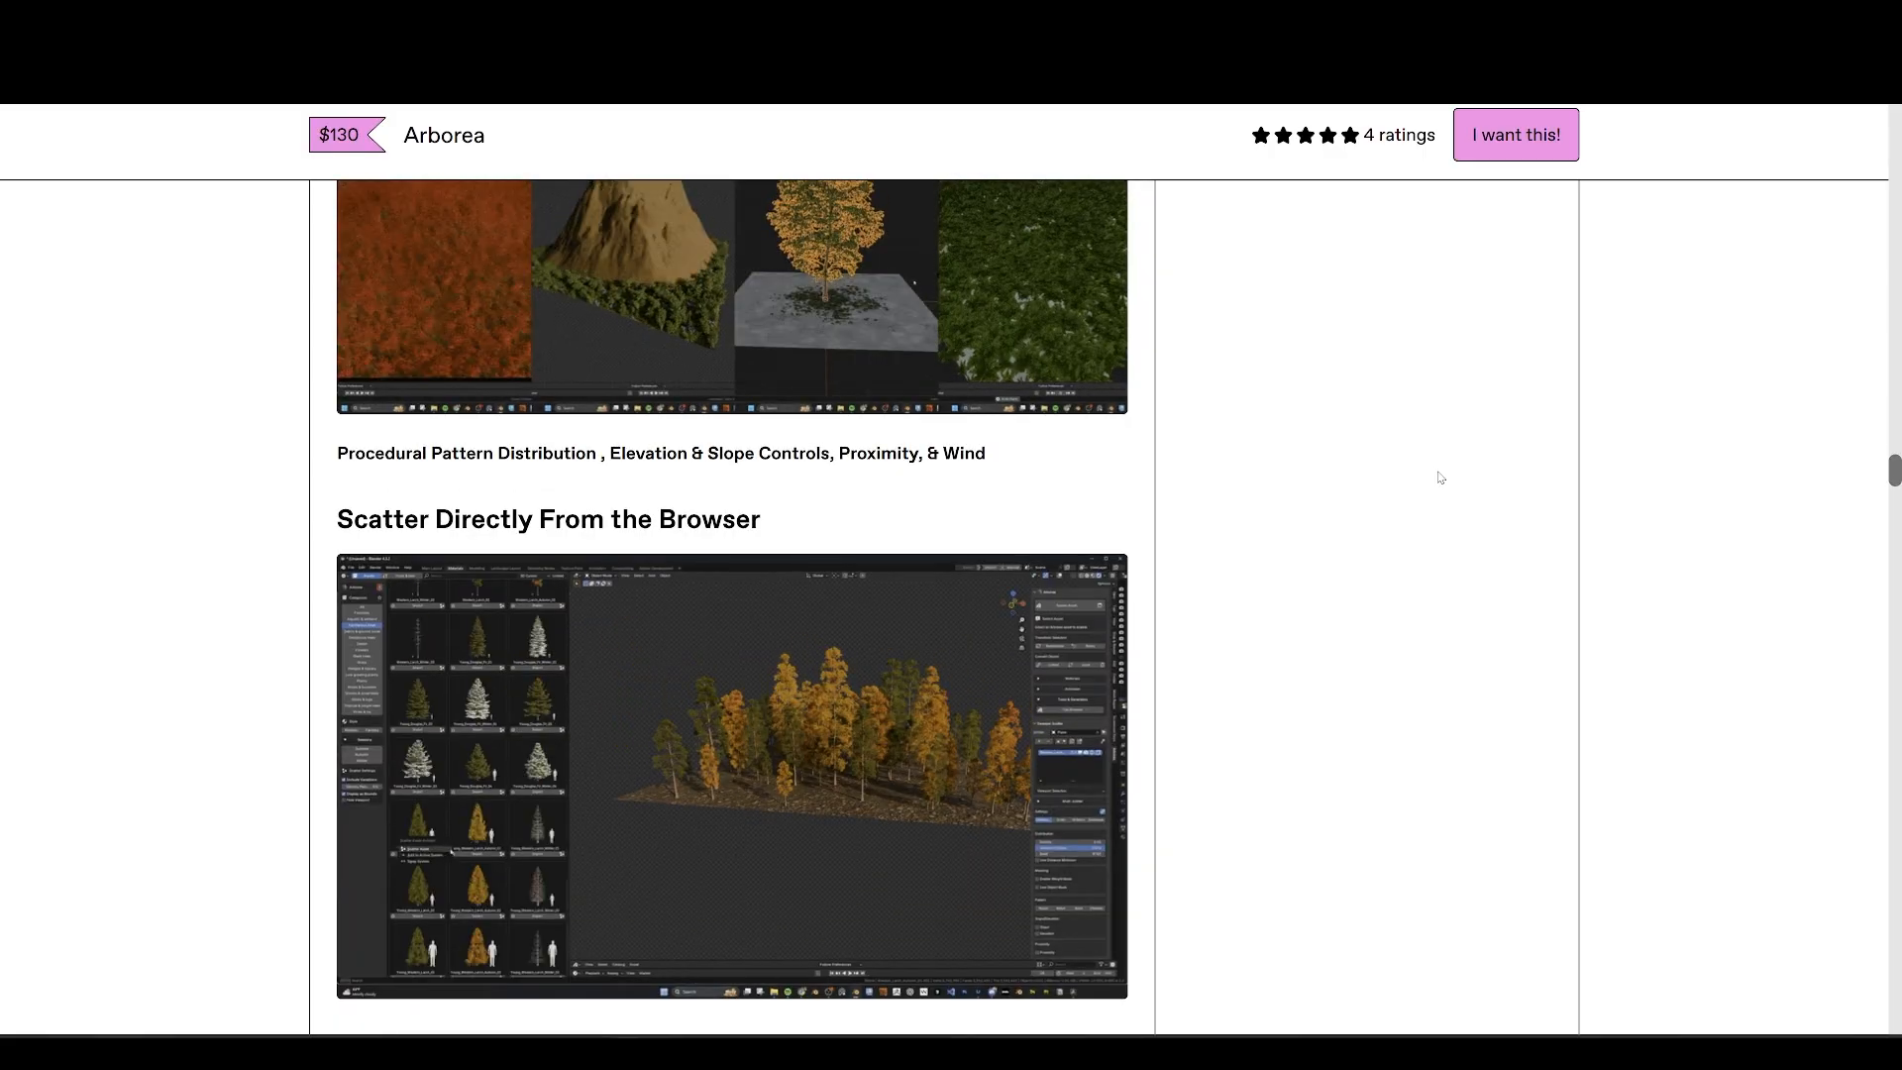
scroll("down", 3)
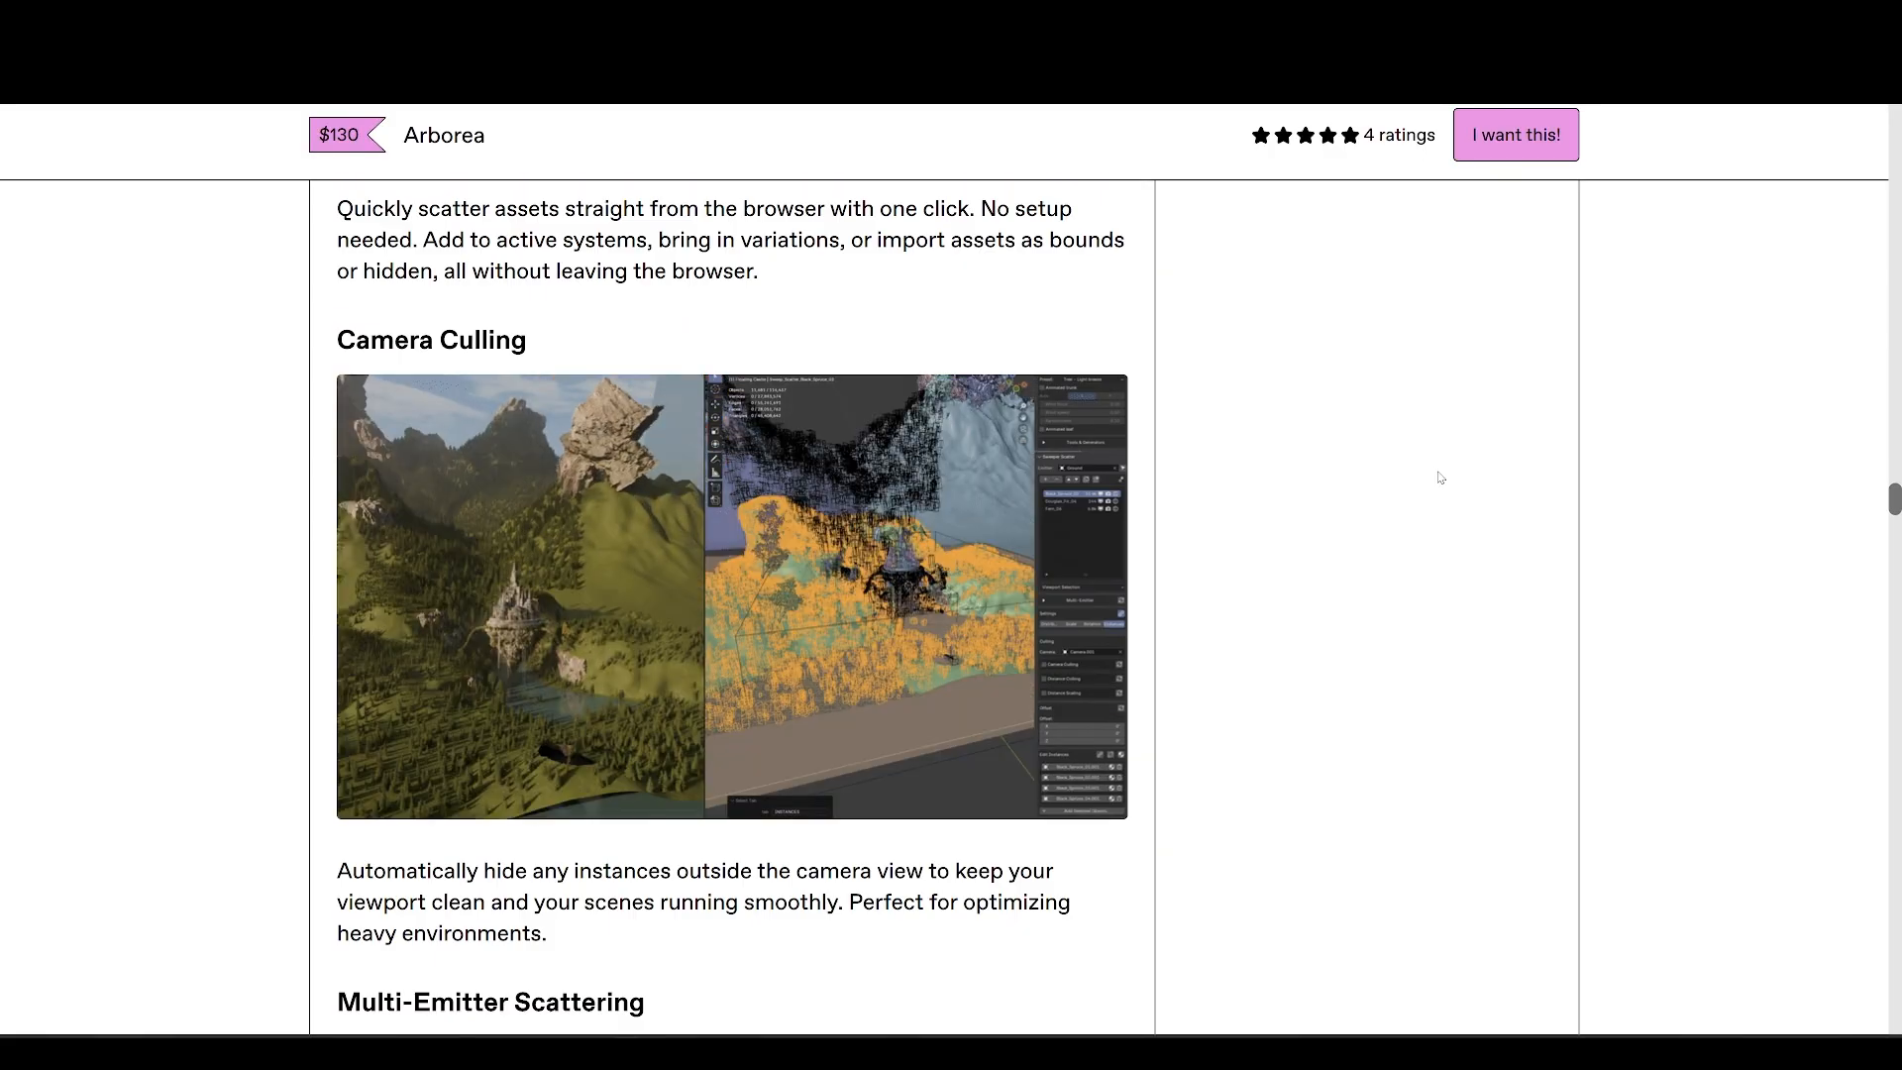
scroll("down", 3)
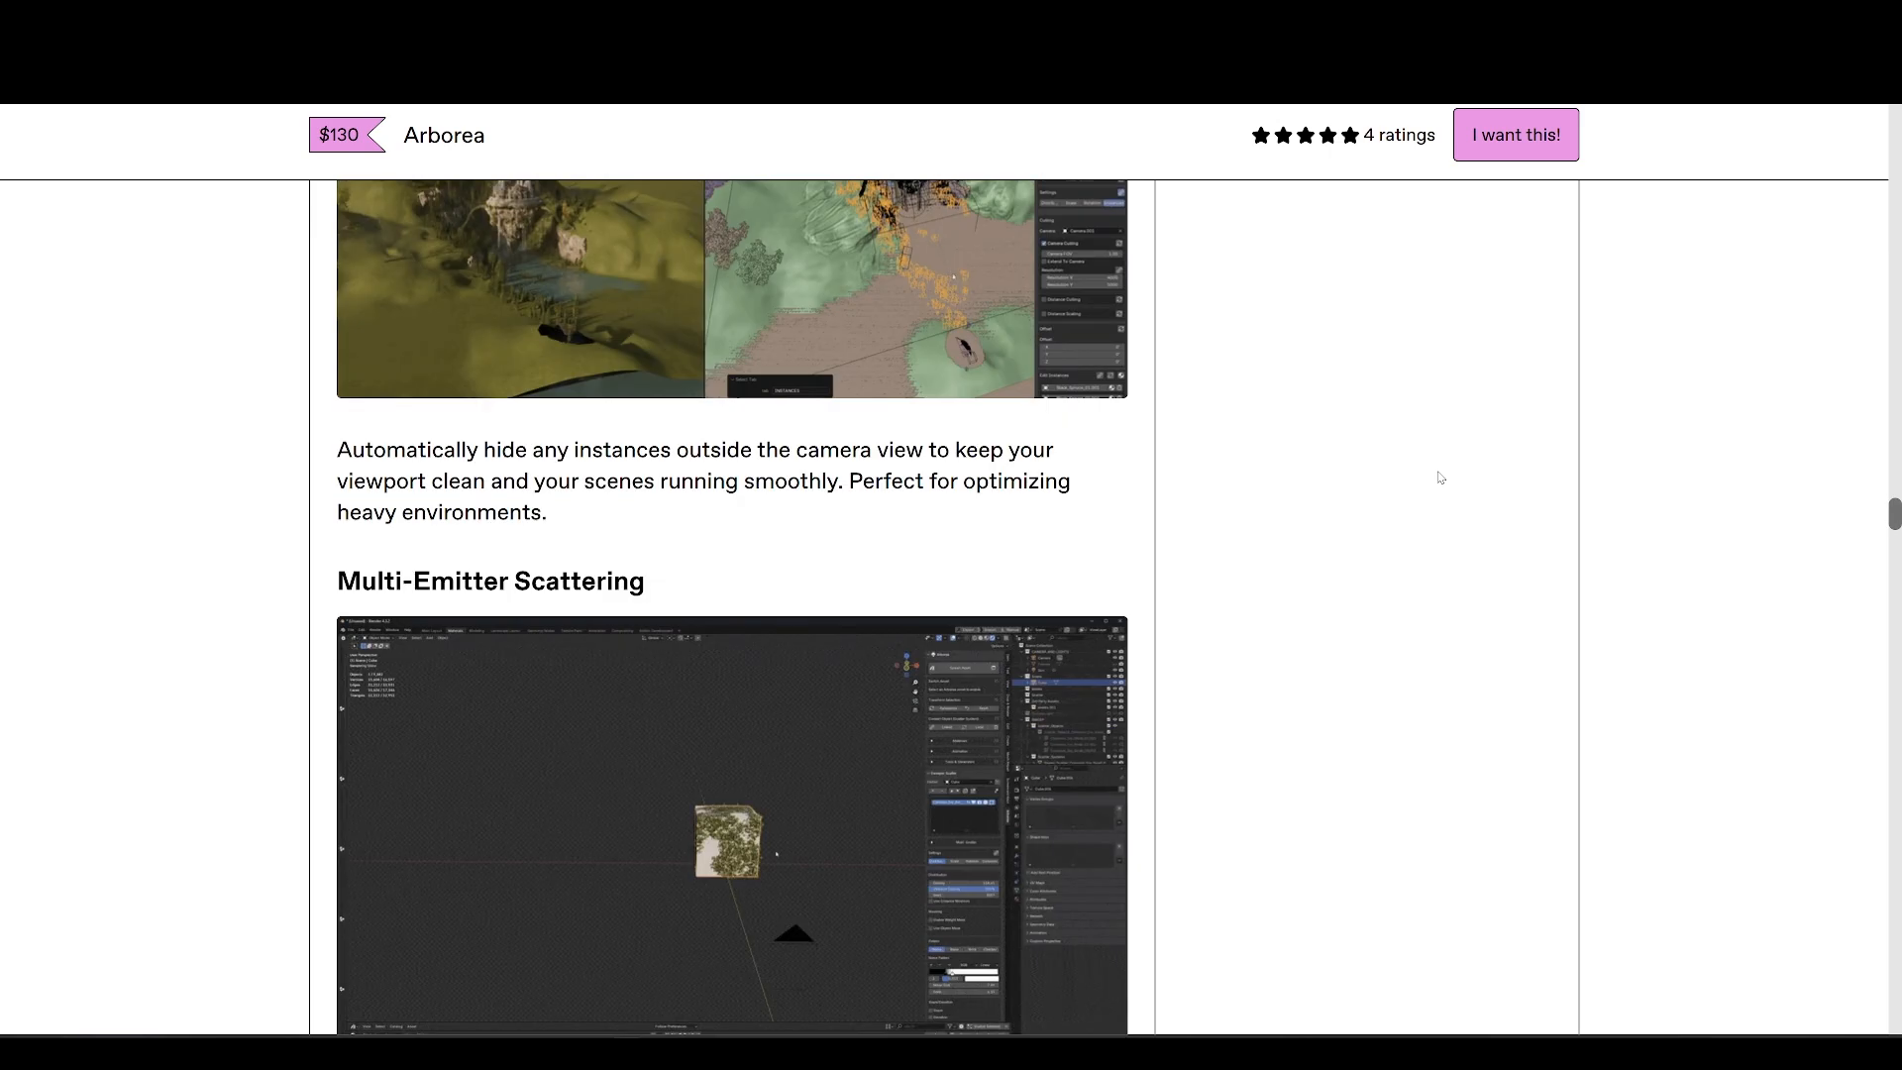
scroll("down", 3)
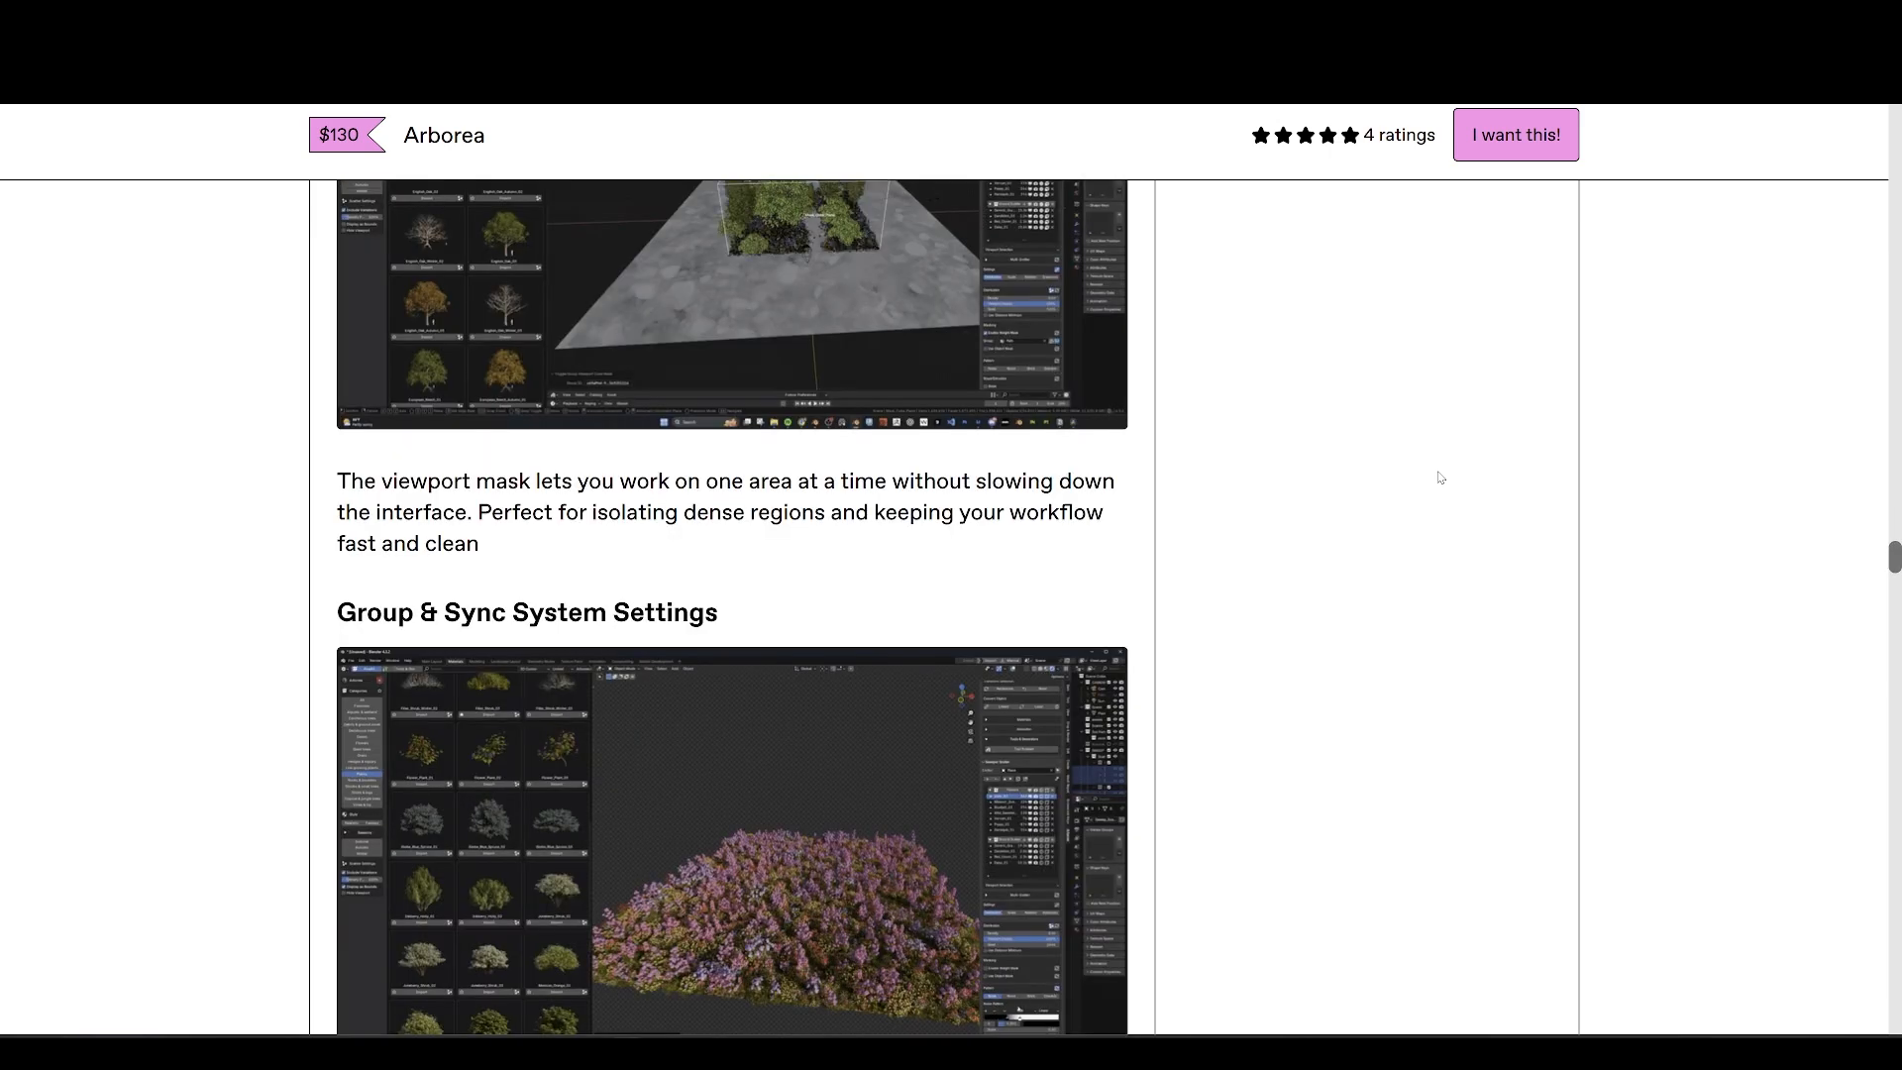
scroll("down", 3)
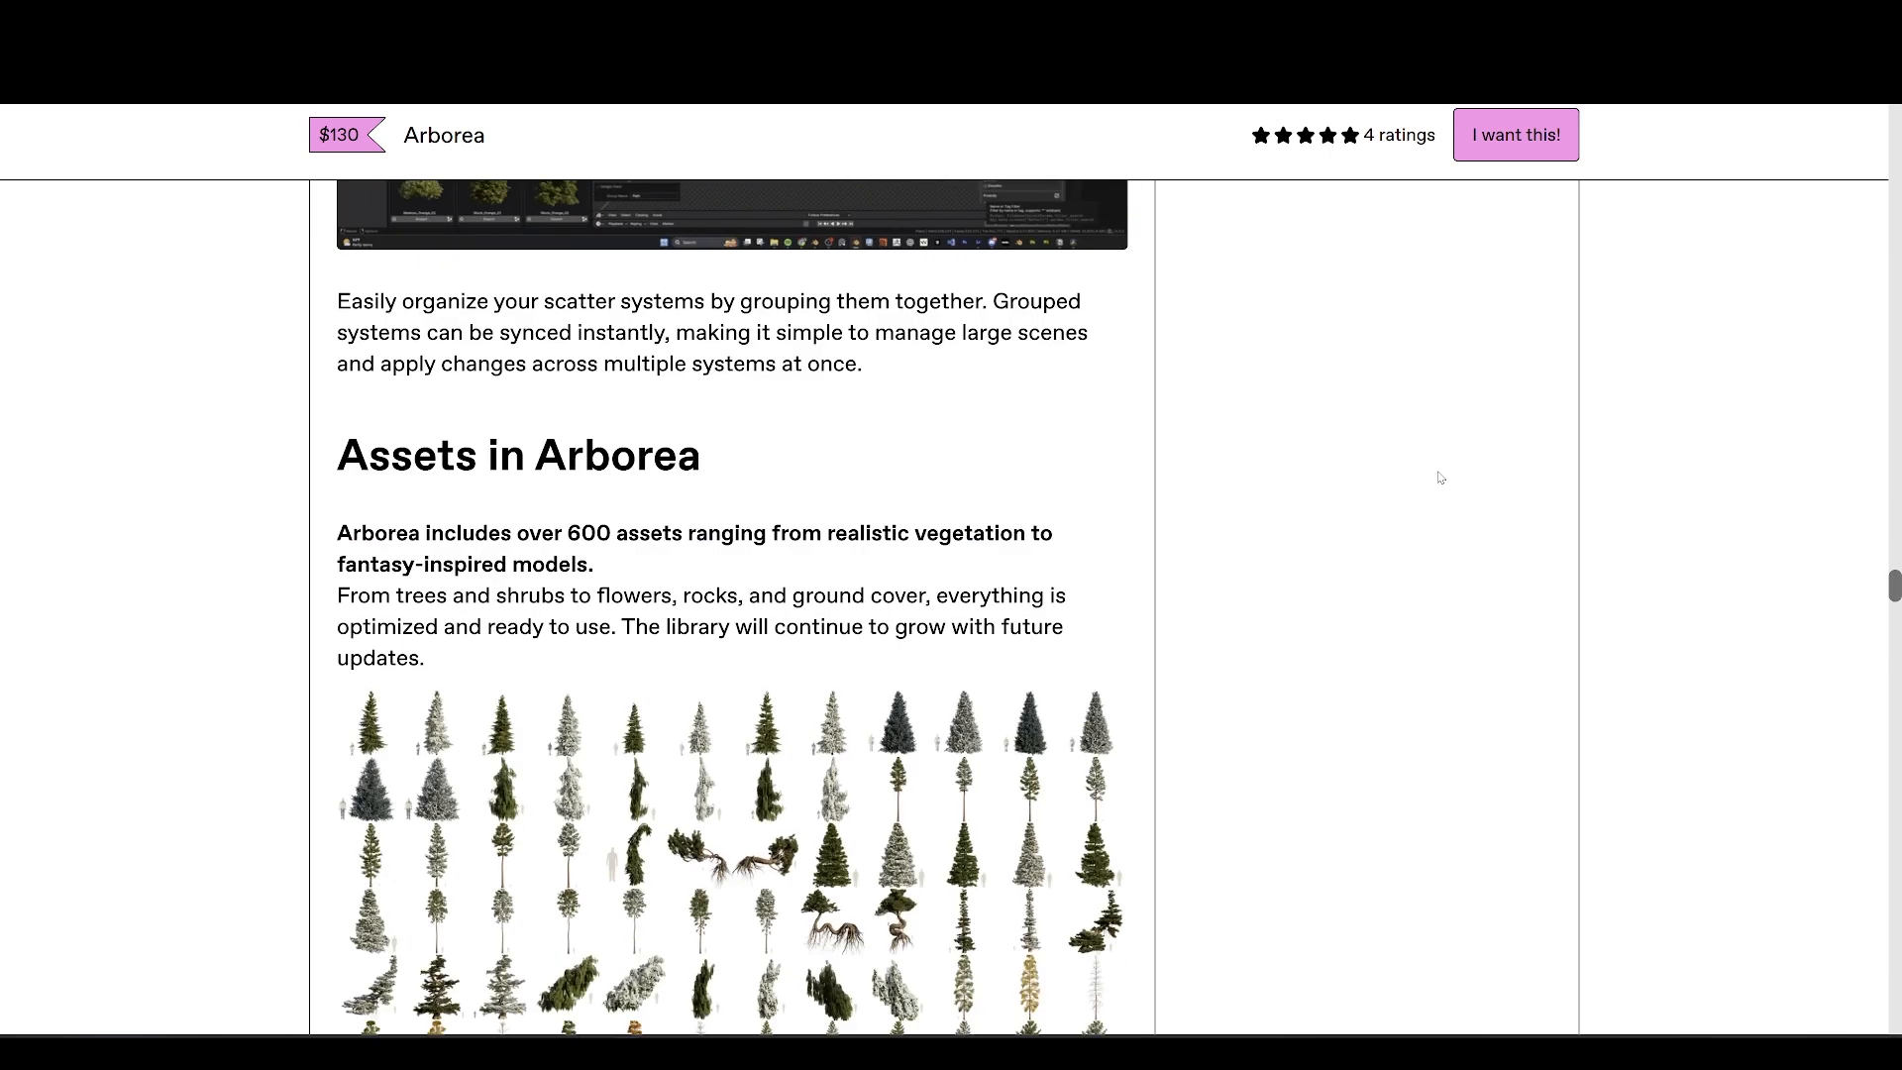
scroll("down", 3)
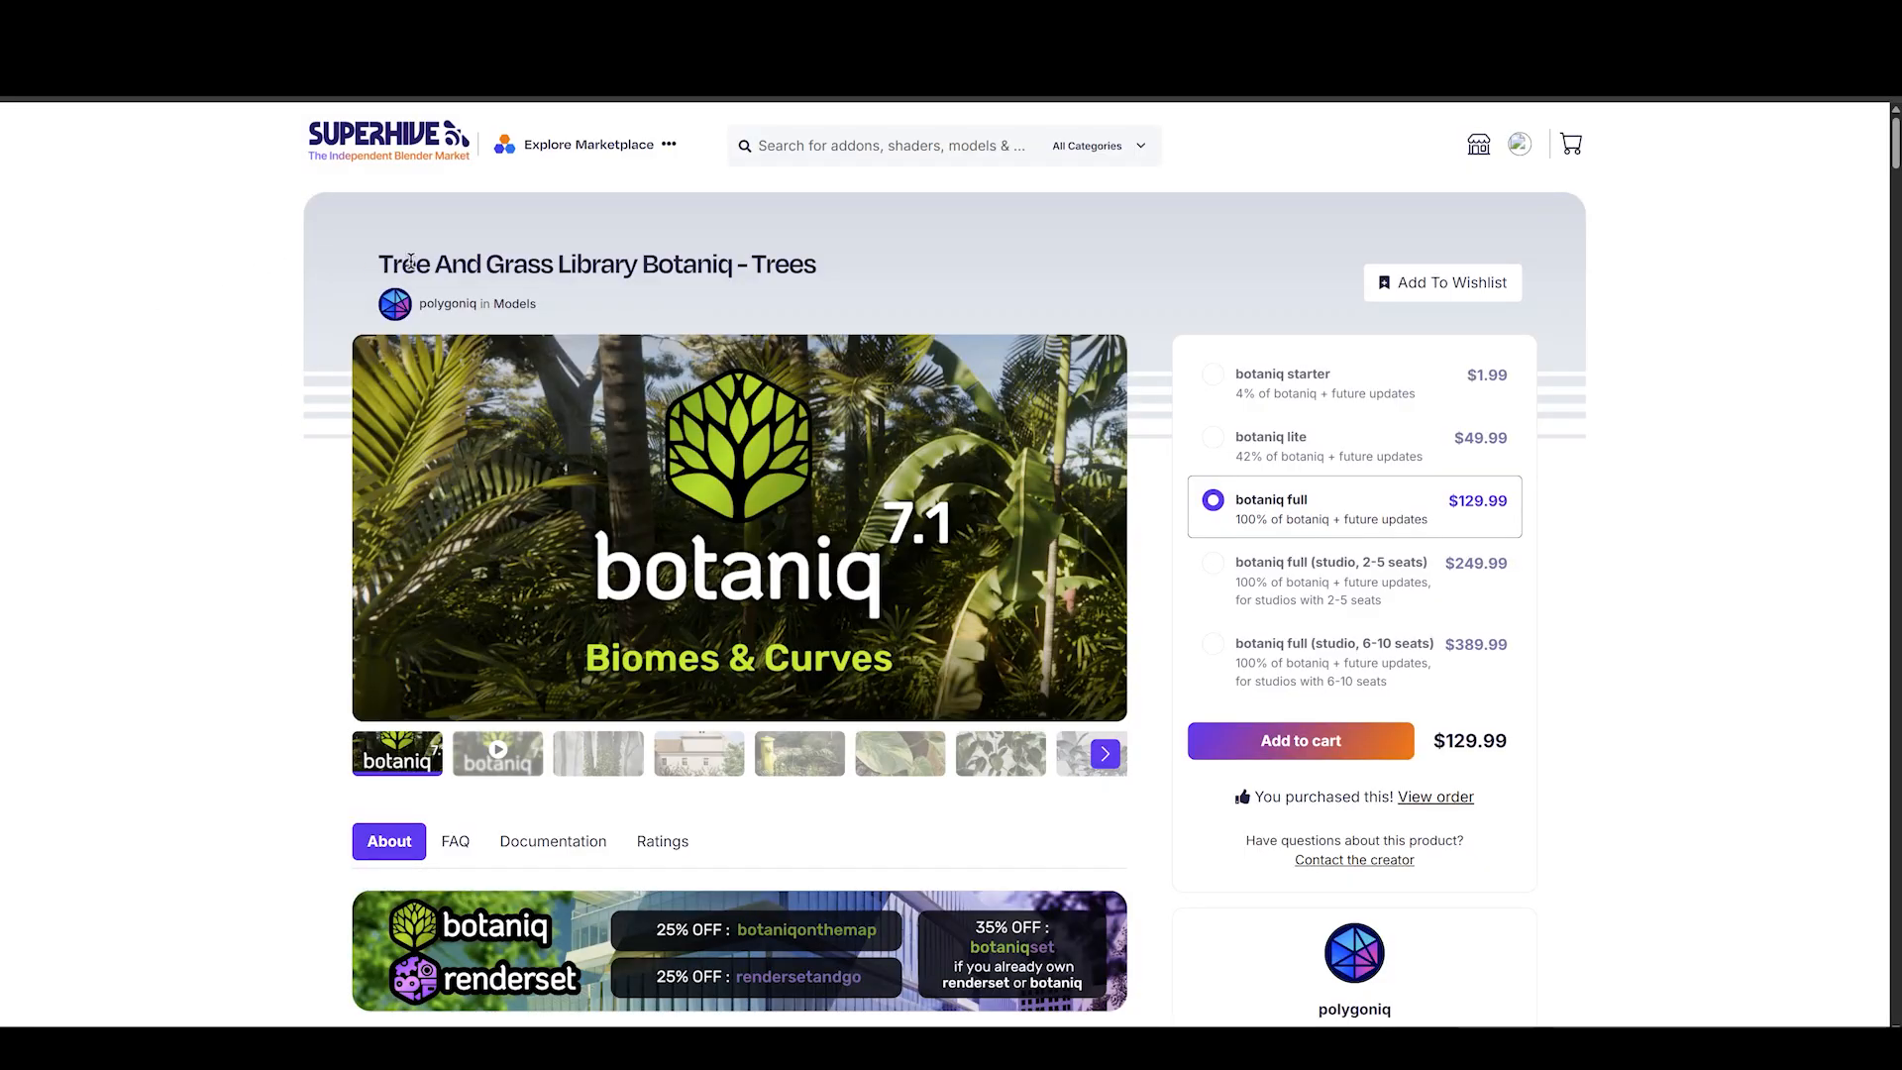
Scroll the Botaniq page past its features to Geoscatter Support and the plant previews.
scroll("down", 3)
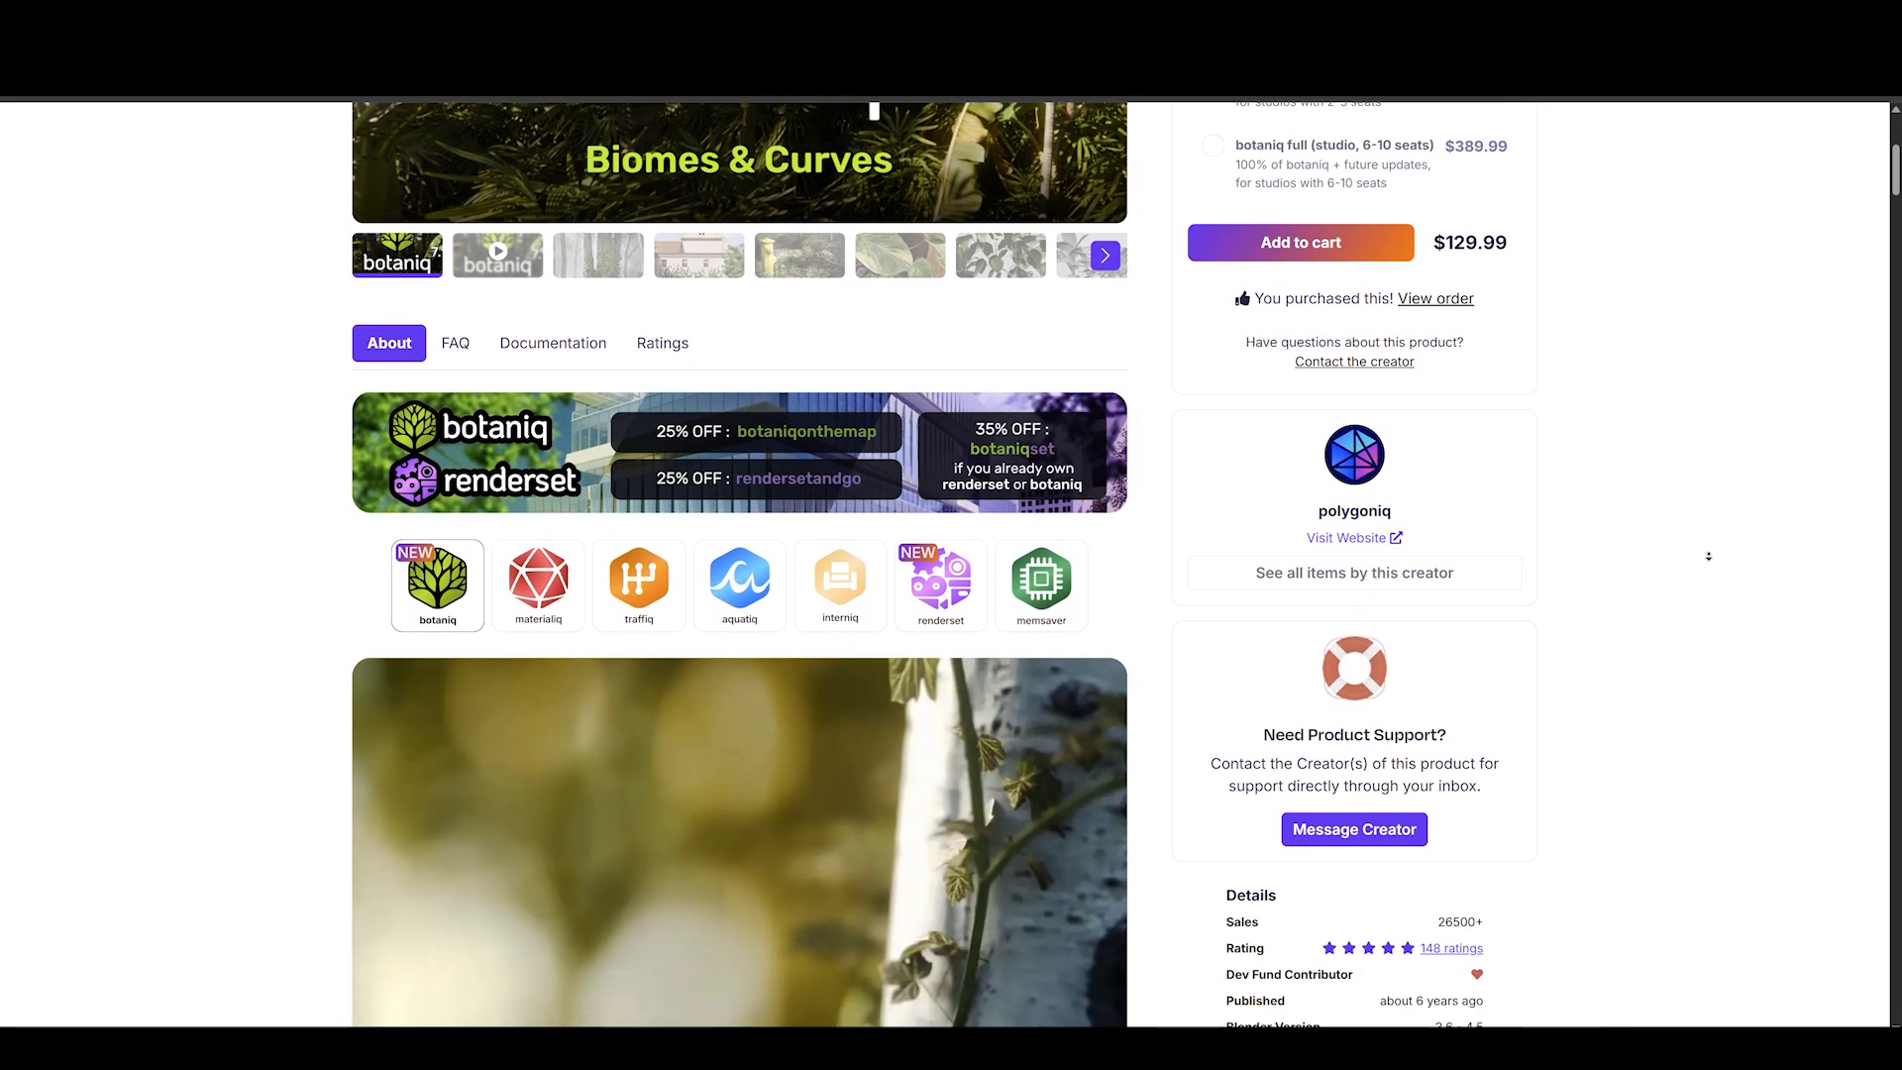
scroll("down", 3)
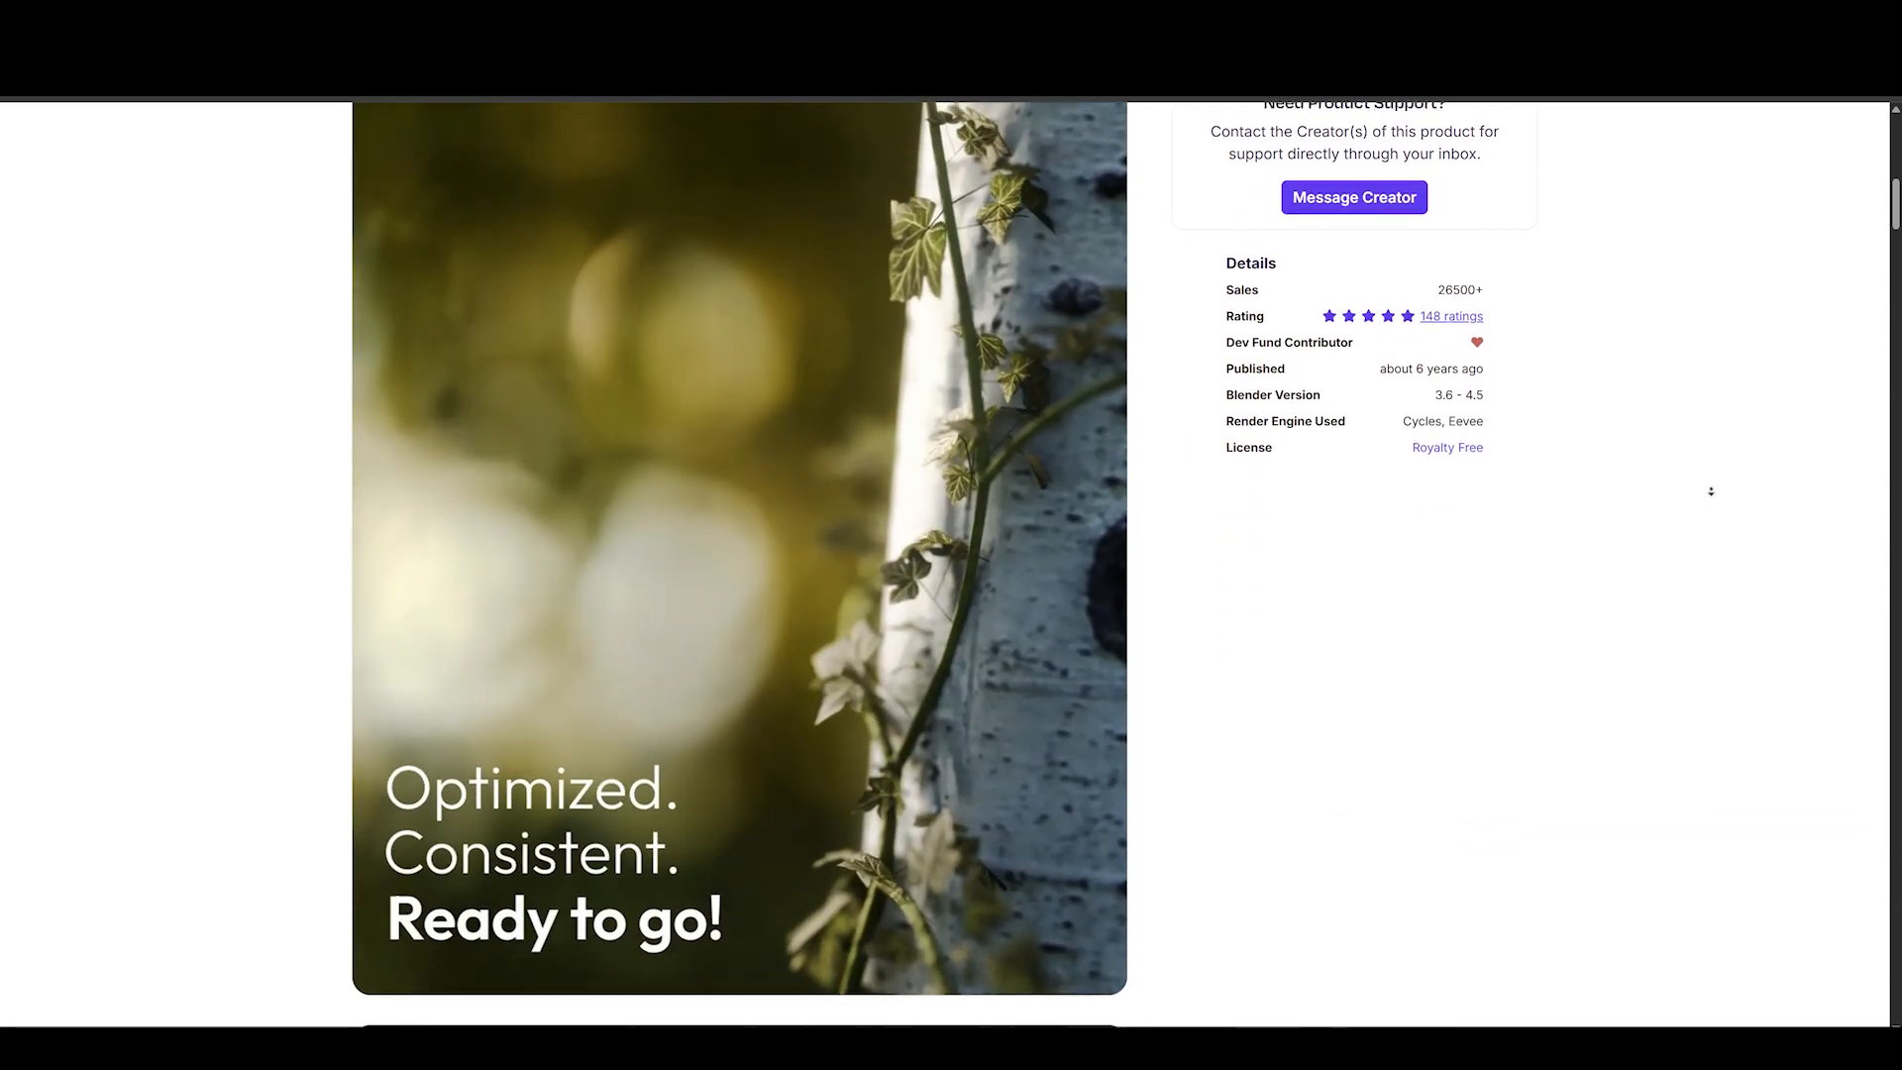
scroll("down", 3)
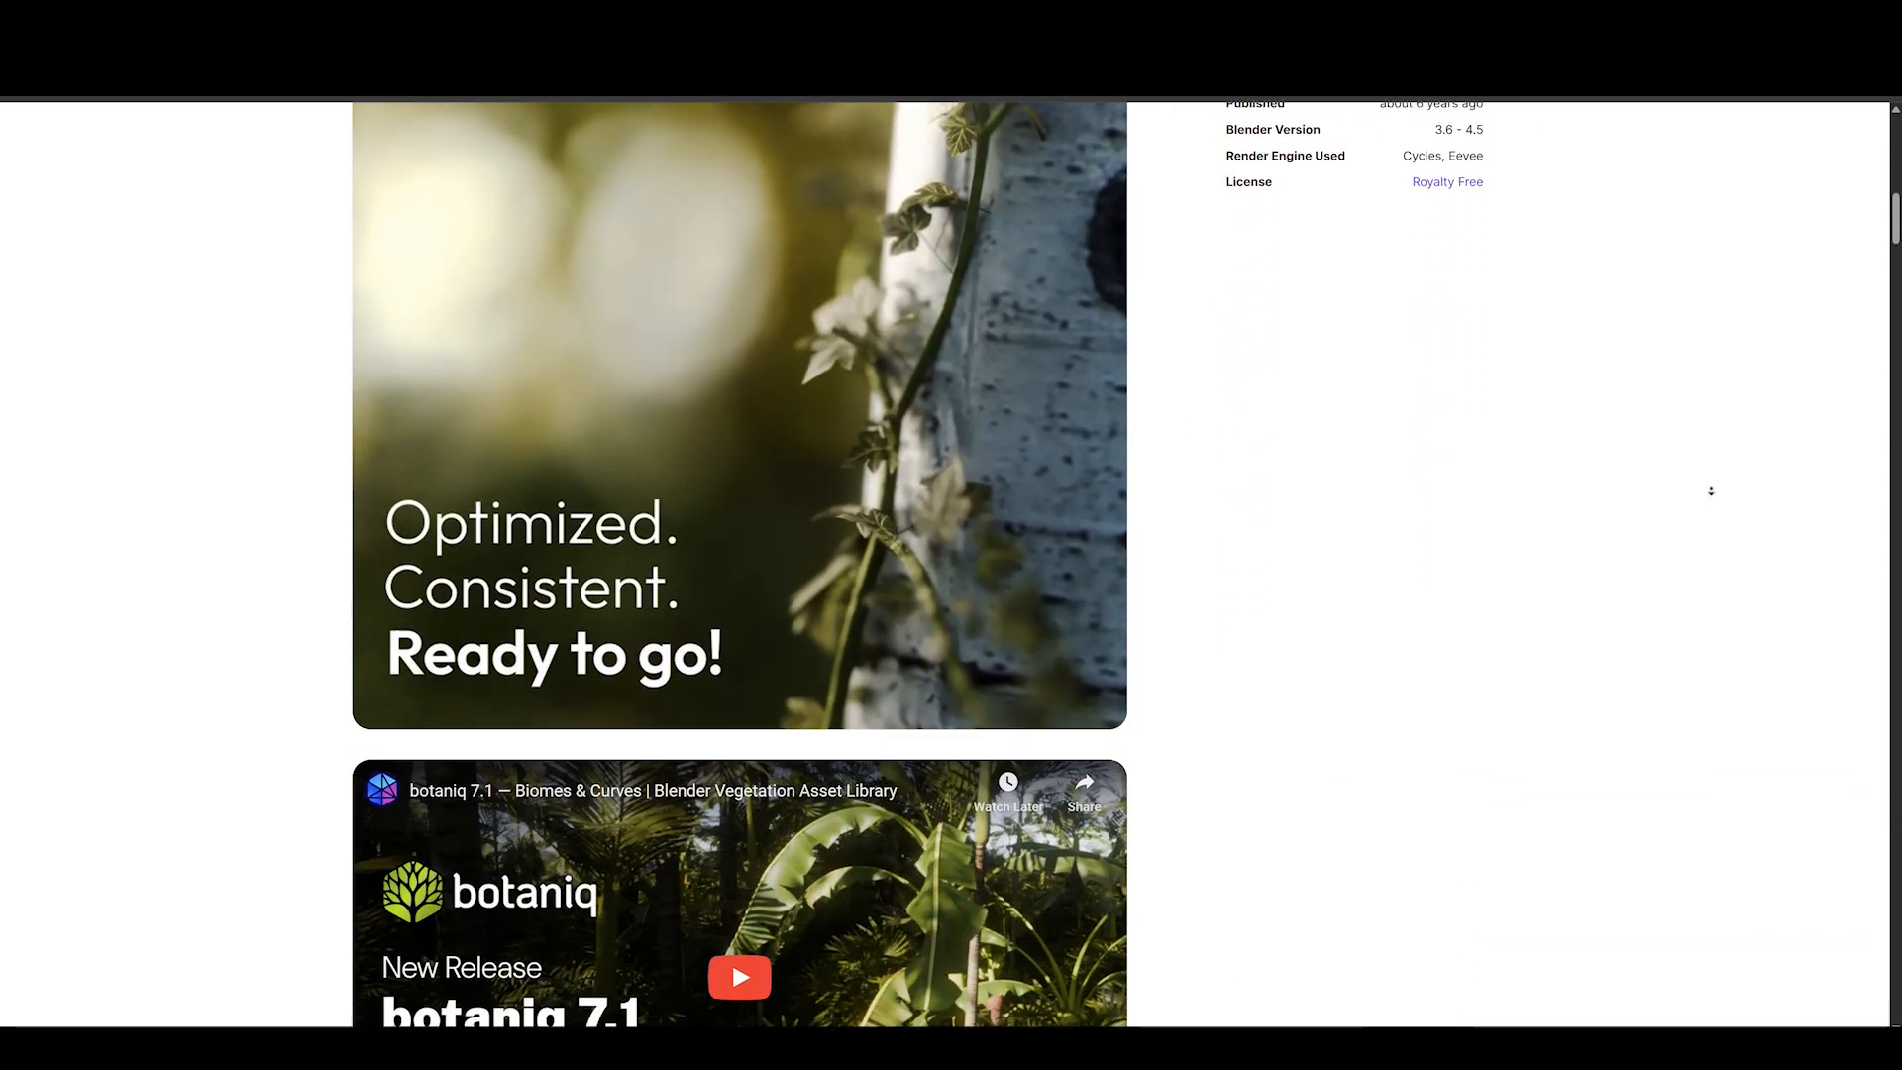
scroll("down", 3)
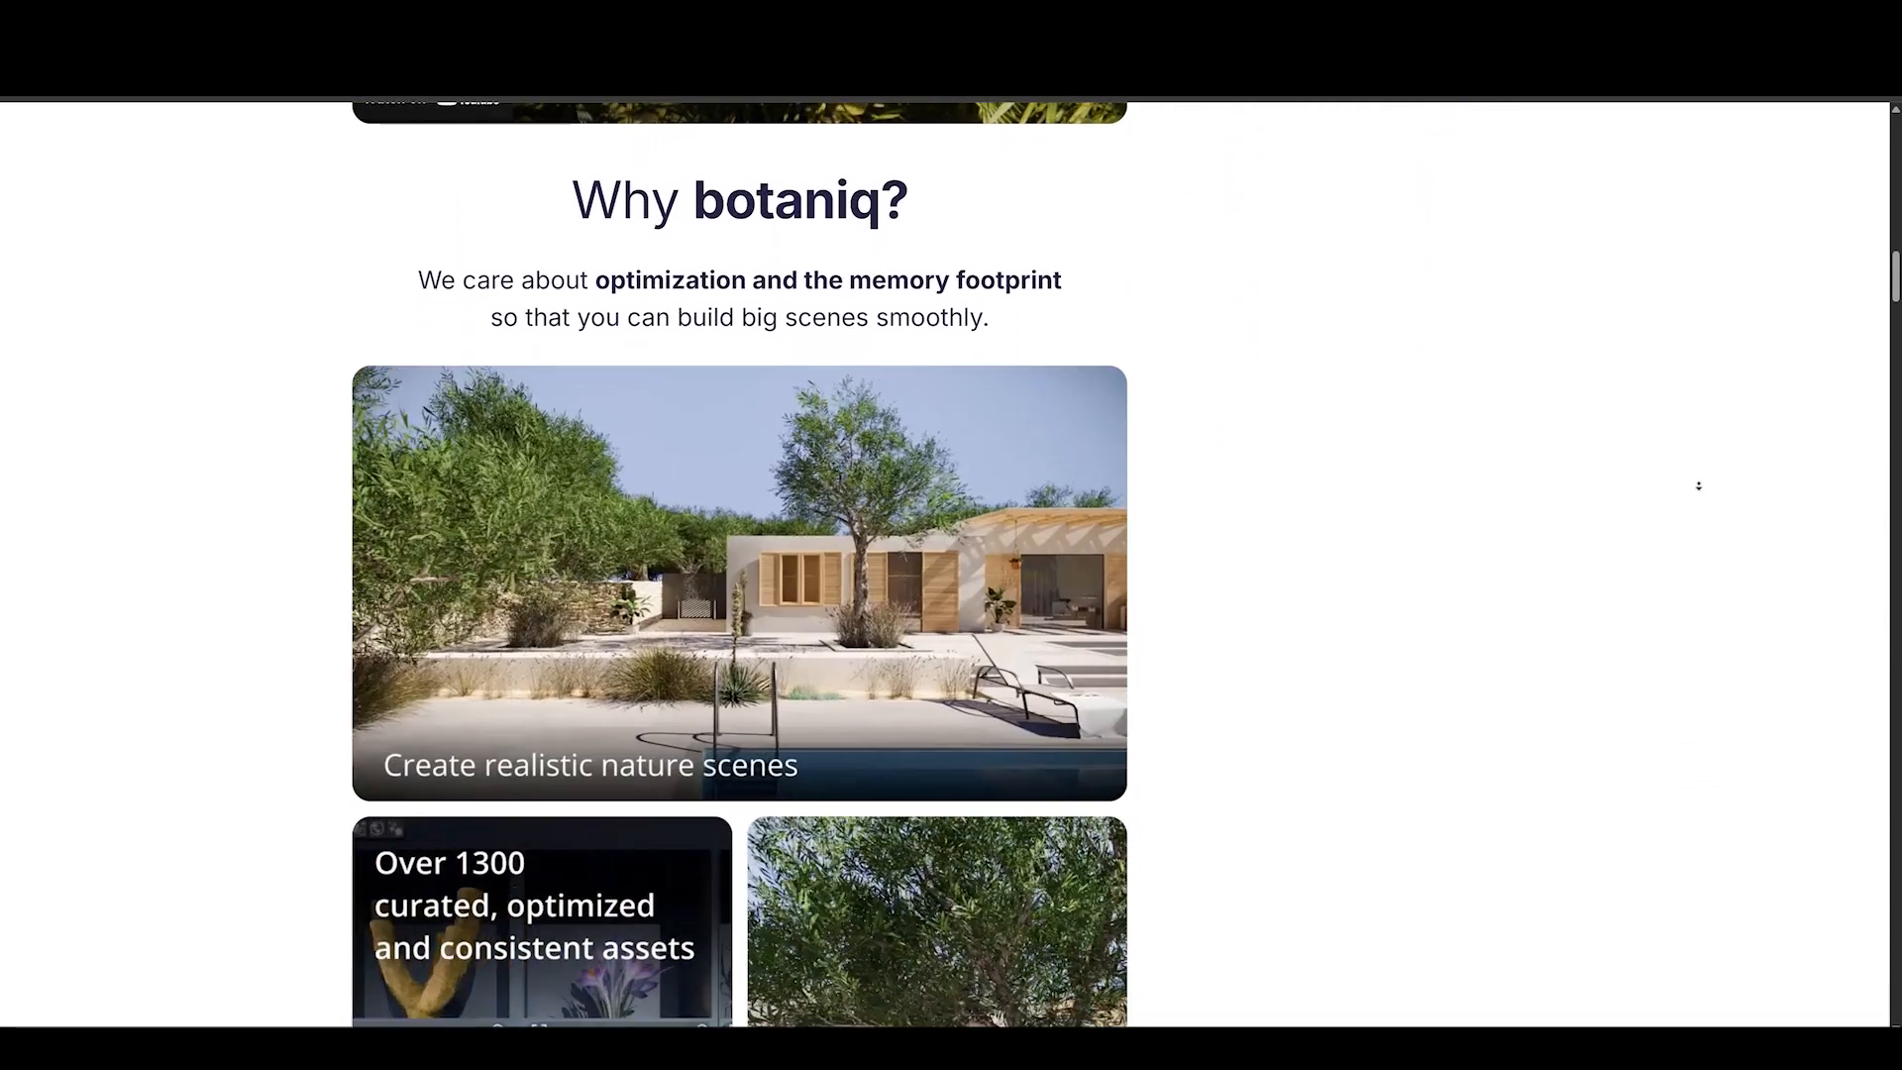
scroll("down", 3)
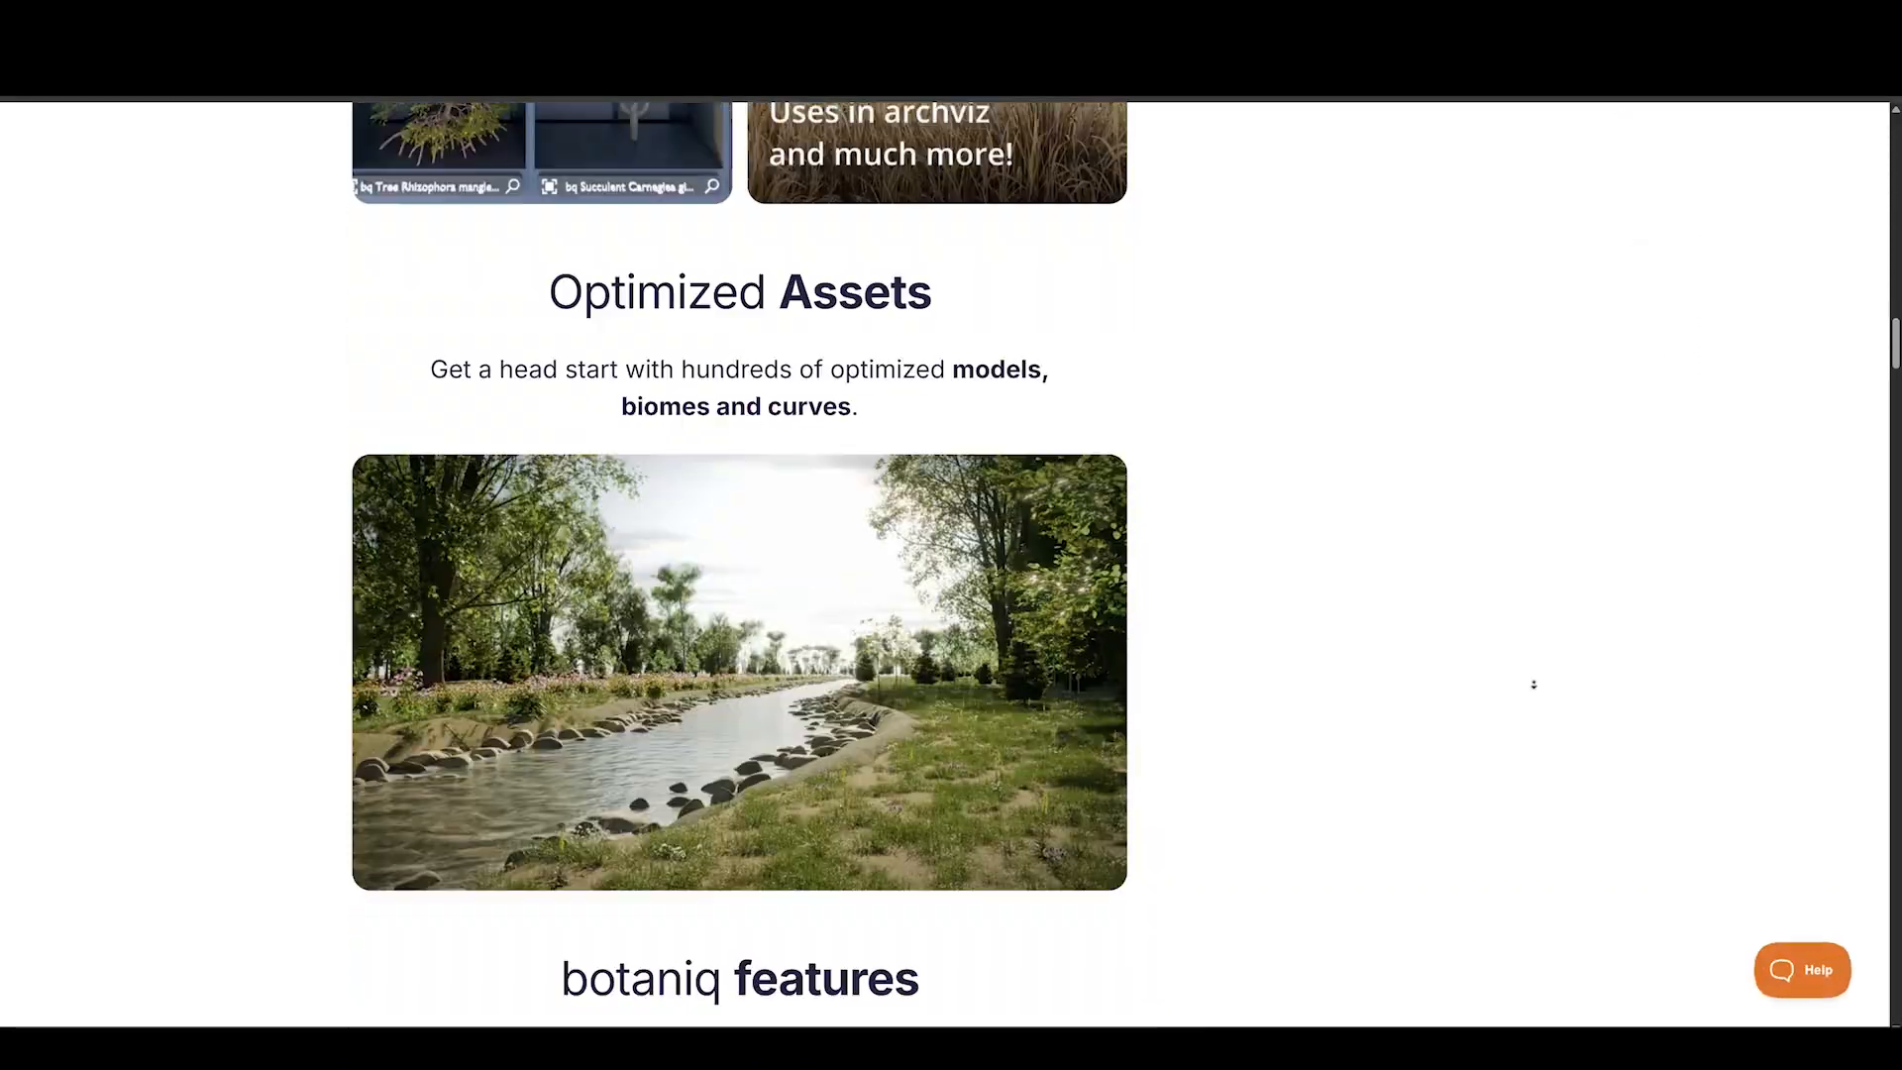
scroll("down", 3)
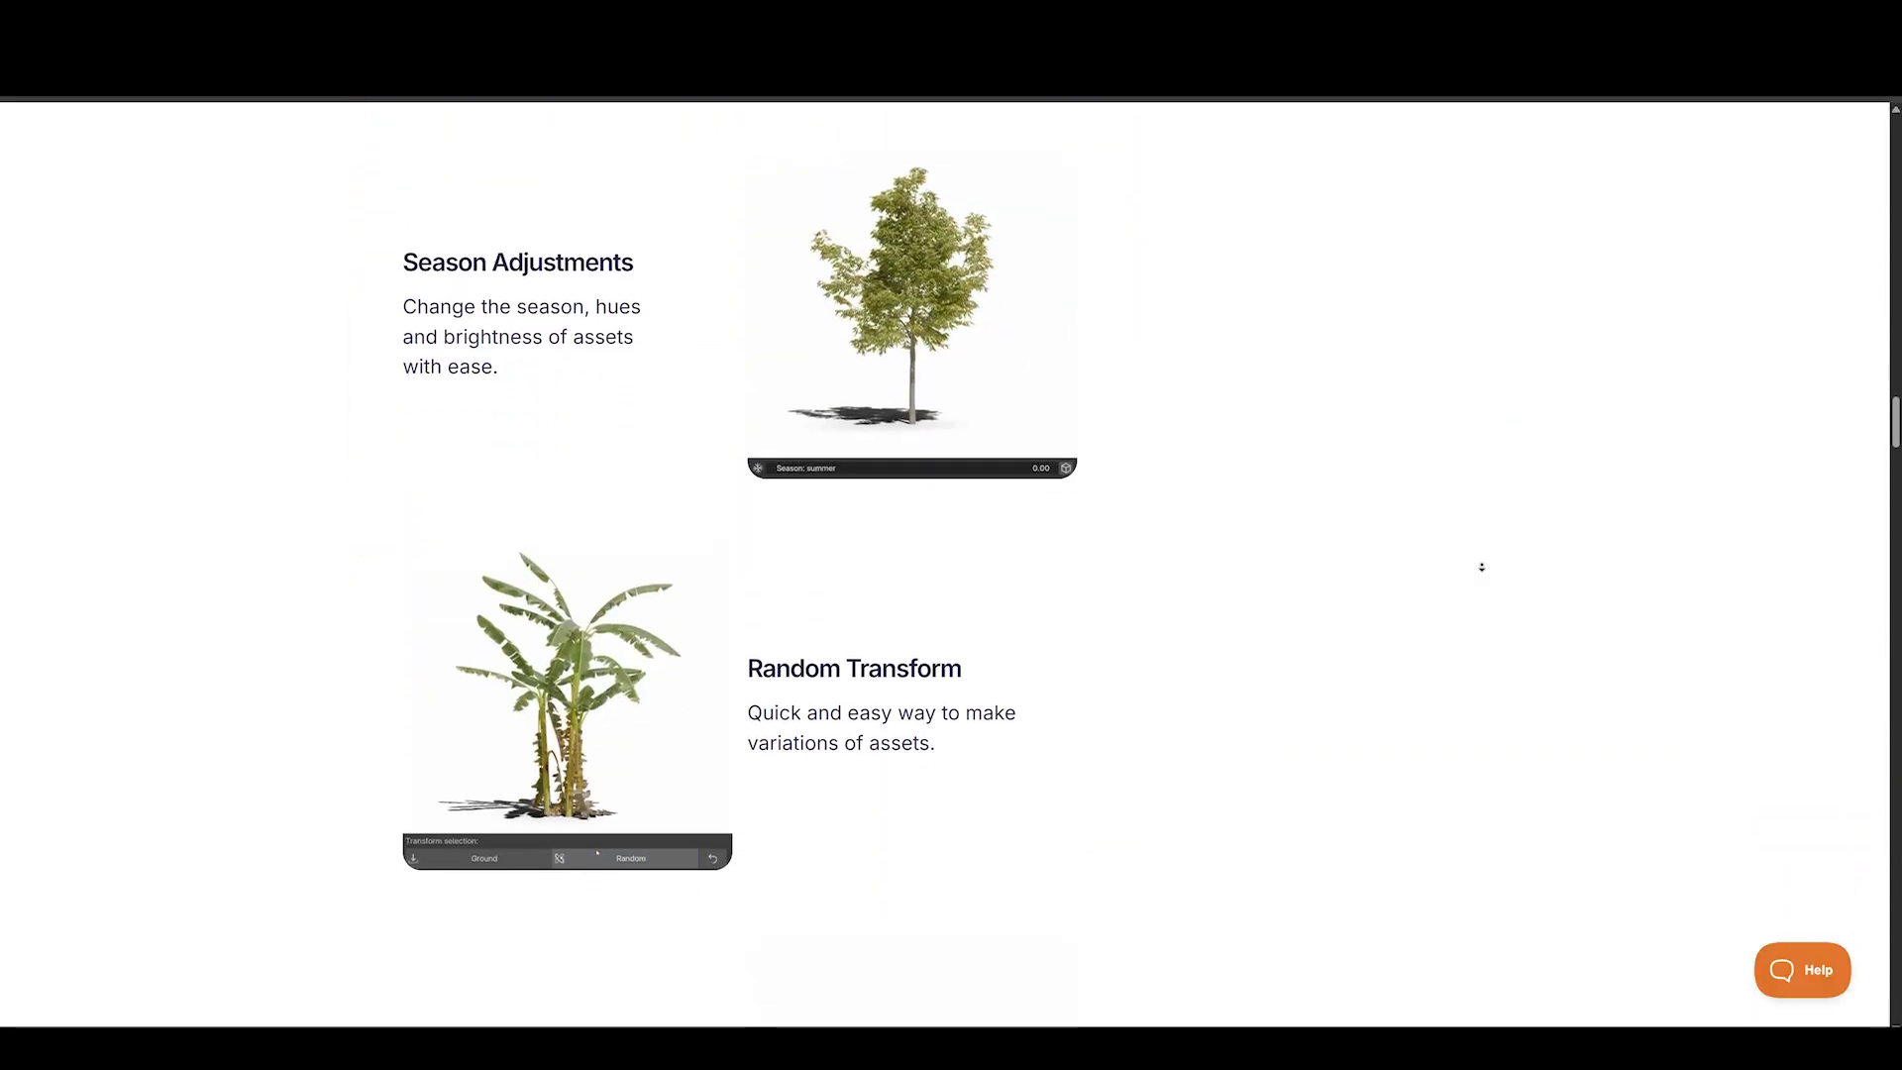
scroll("down", 3)
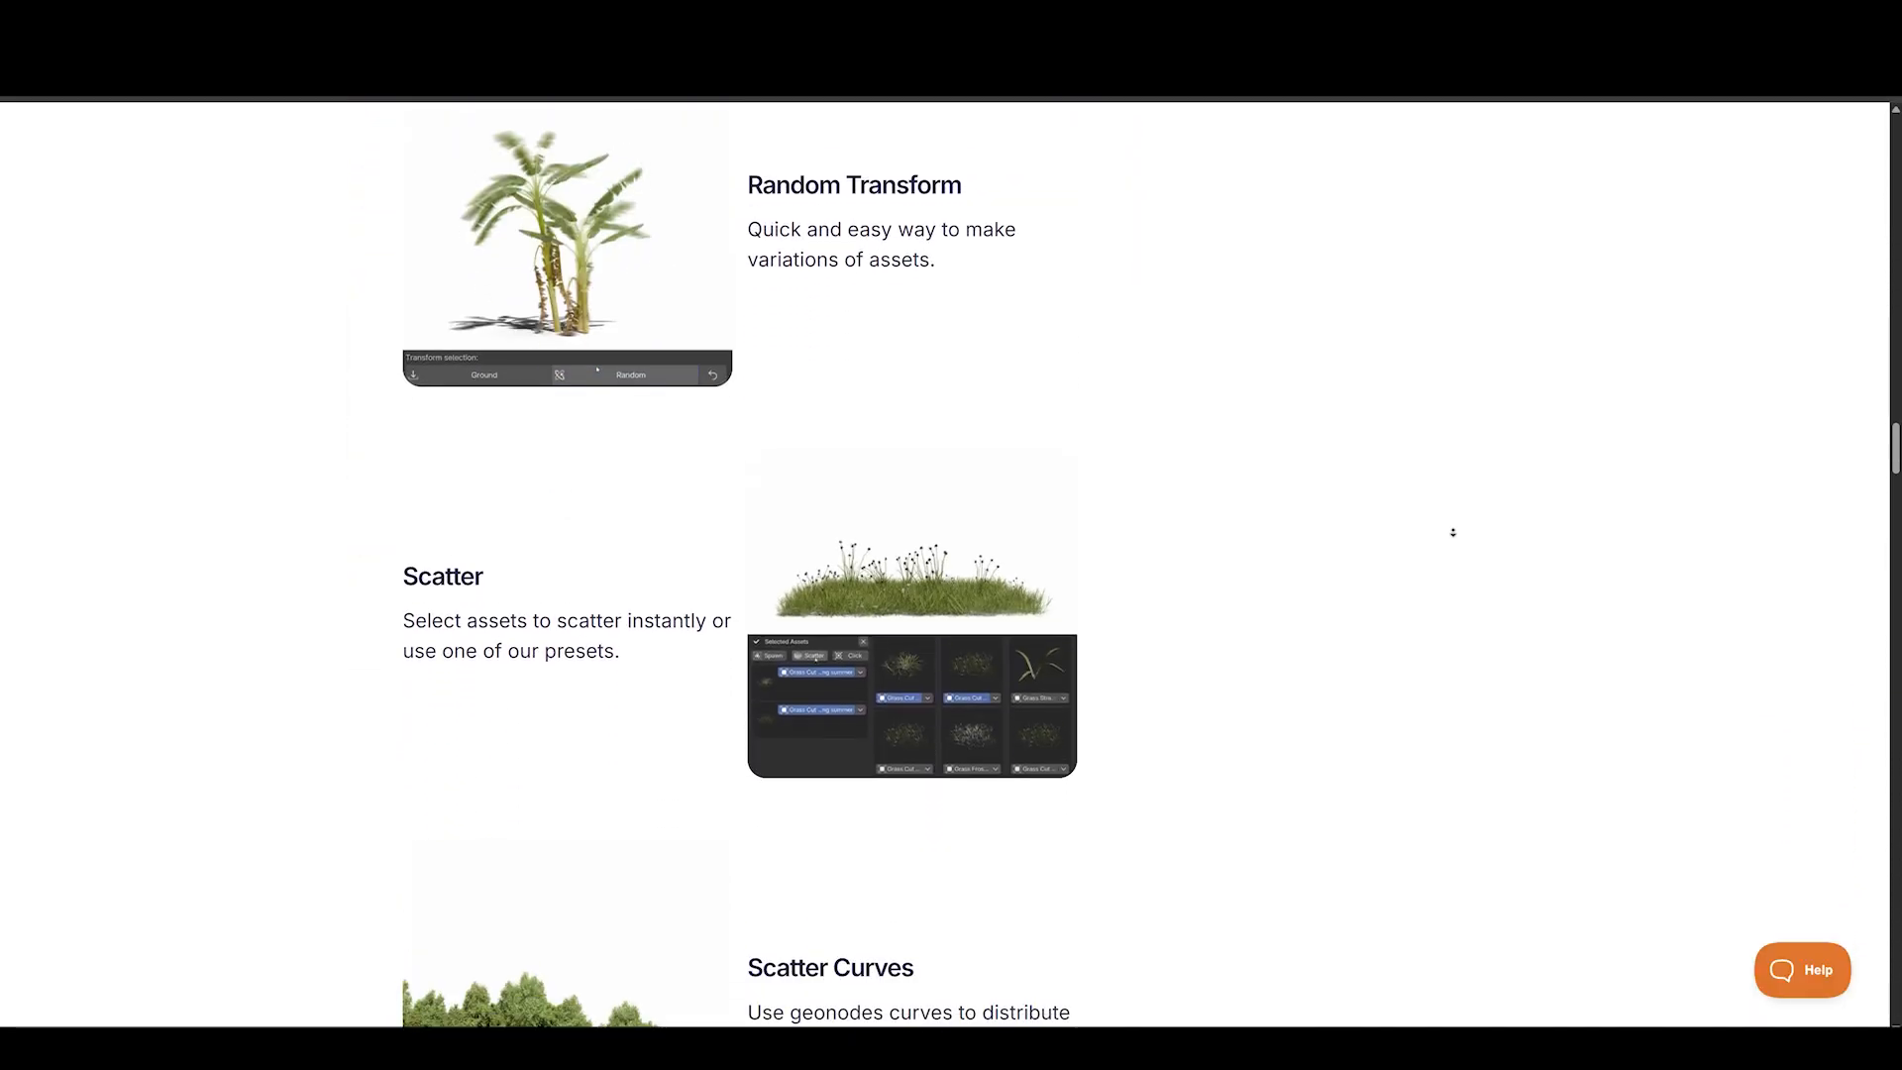
scroll("down", 3)
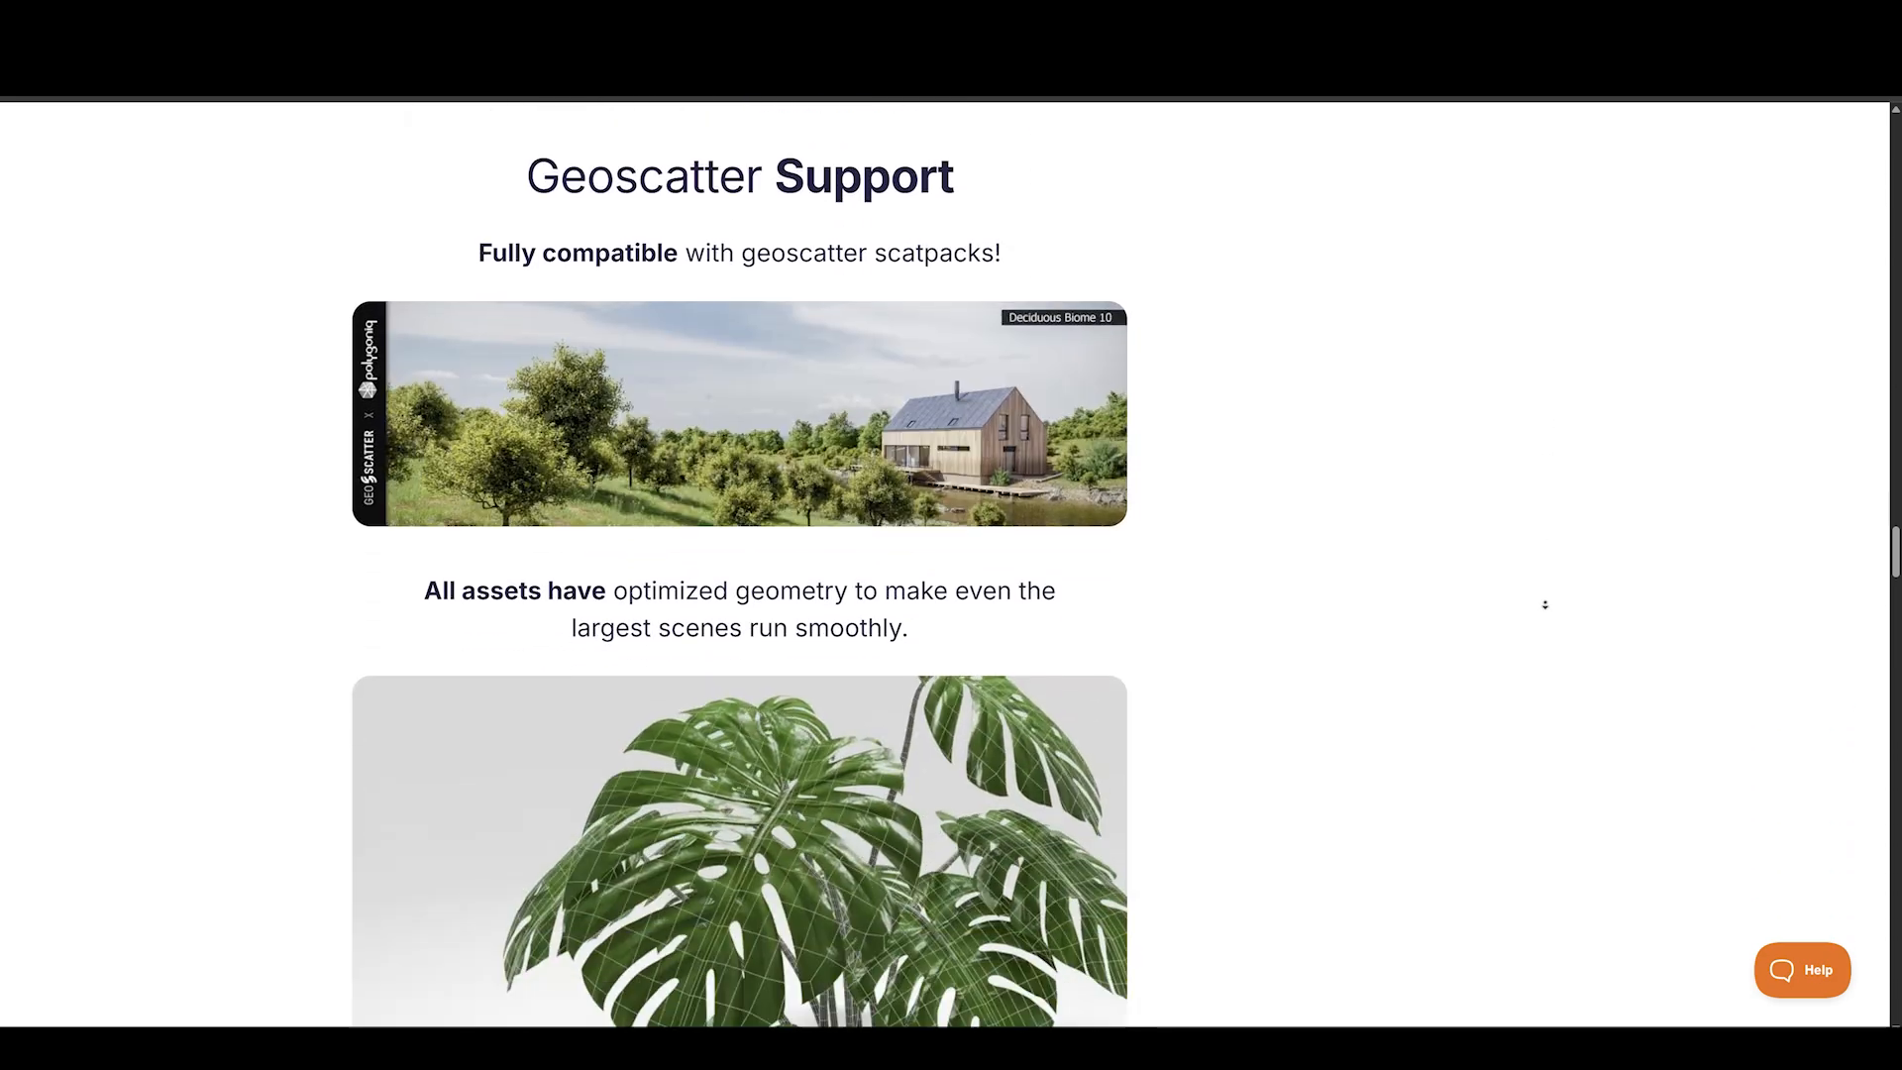
scroll("down", 3)
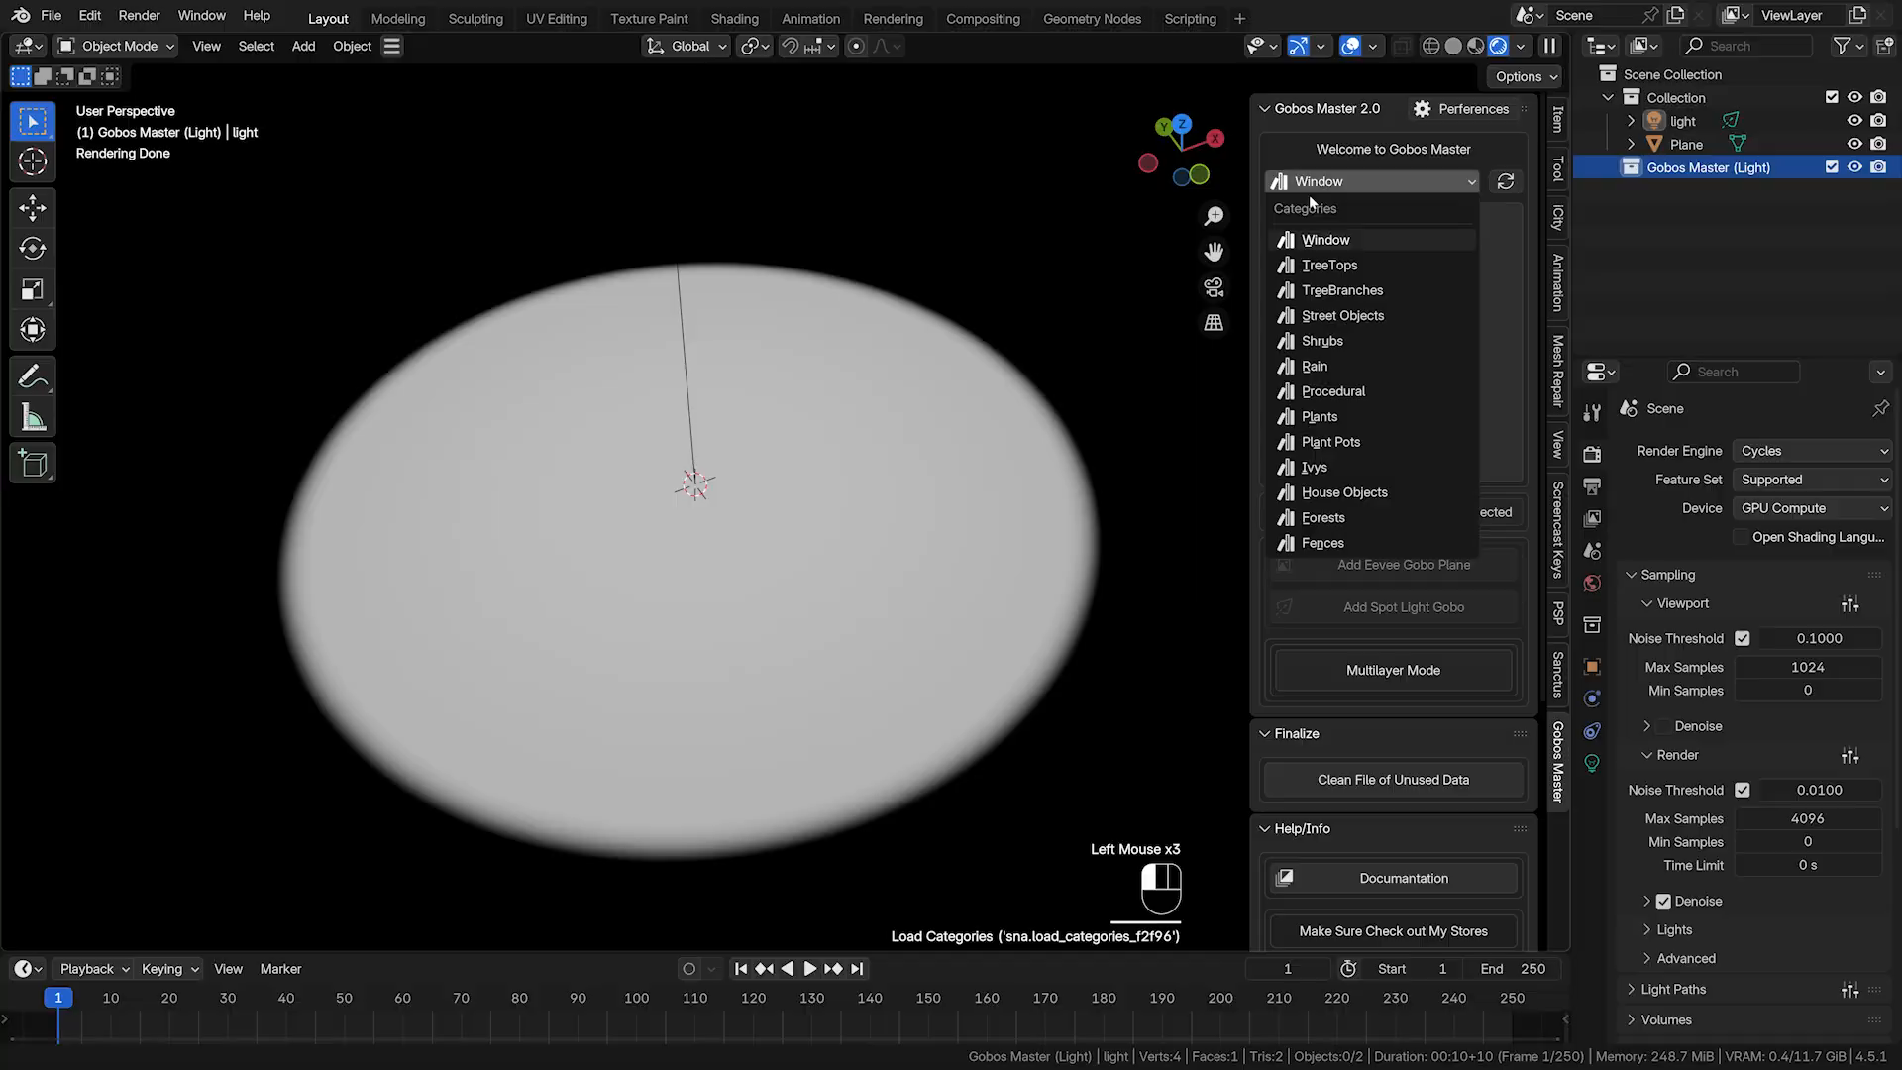
Add the Window gobo to the light, enable Multilayer Mode and layer a Tree Tops silhouette.
left_click(1325, 240)
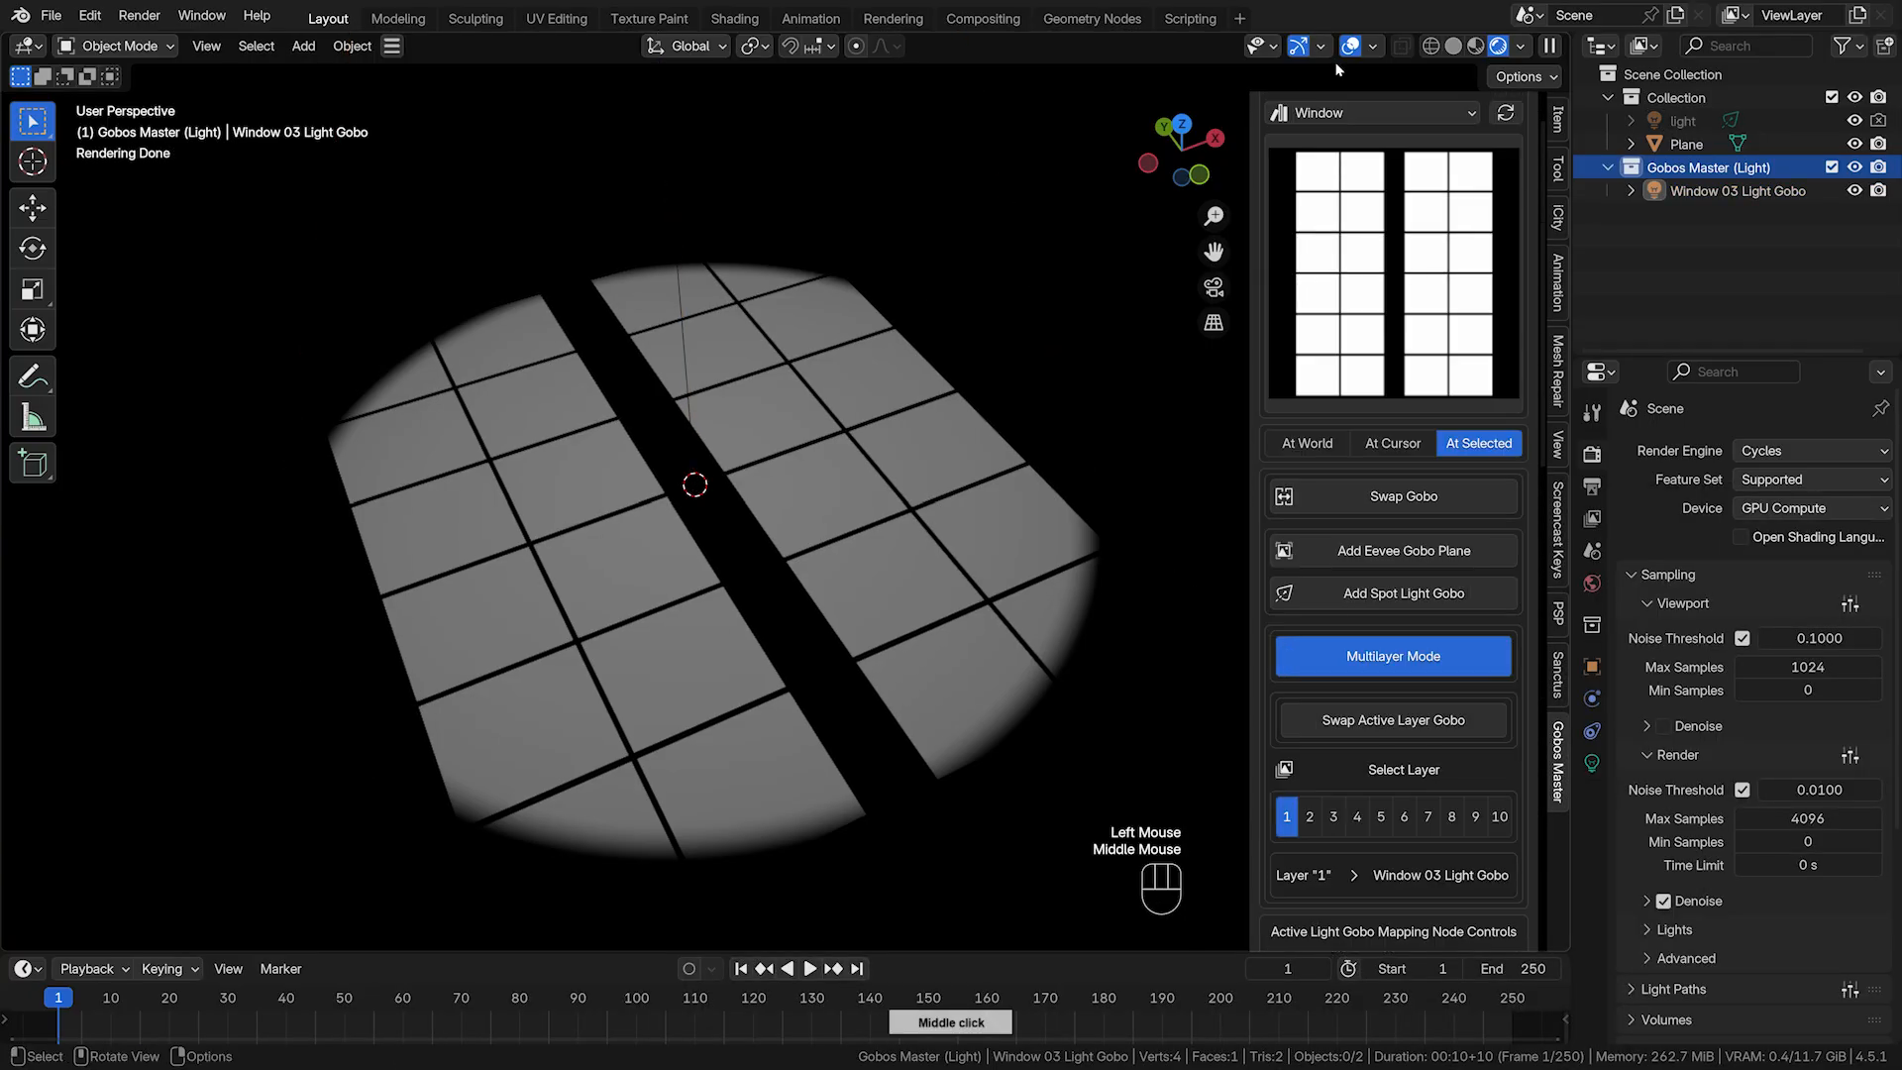
left_click(1310, 371)
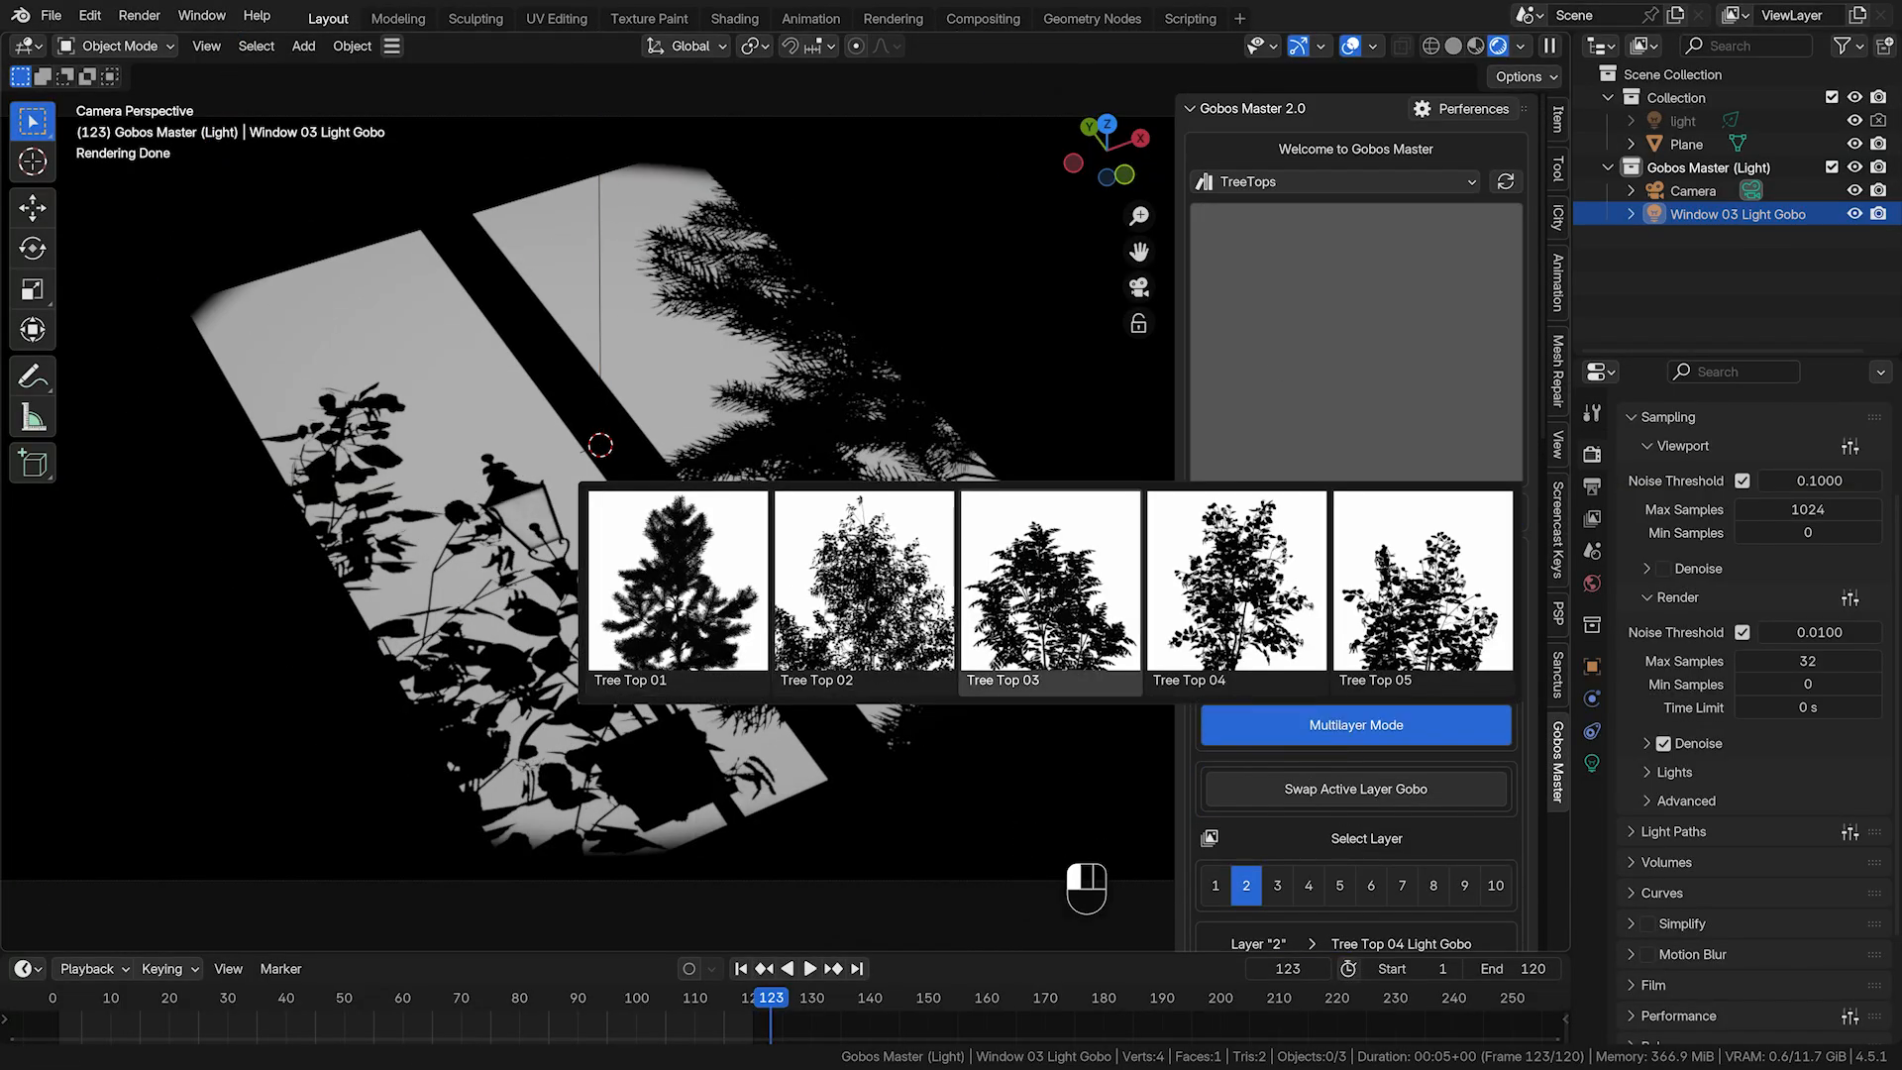
left_click(1214, 487)
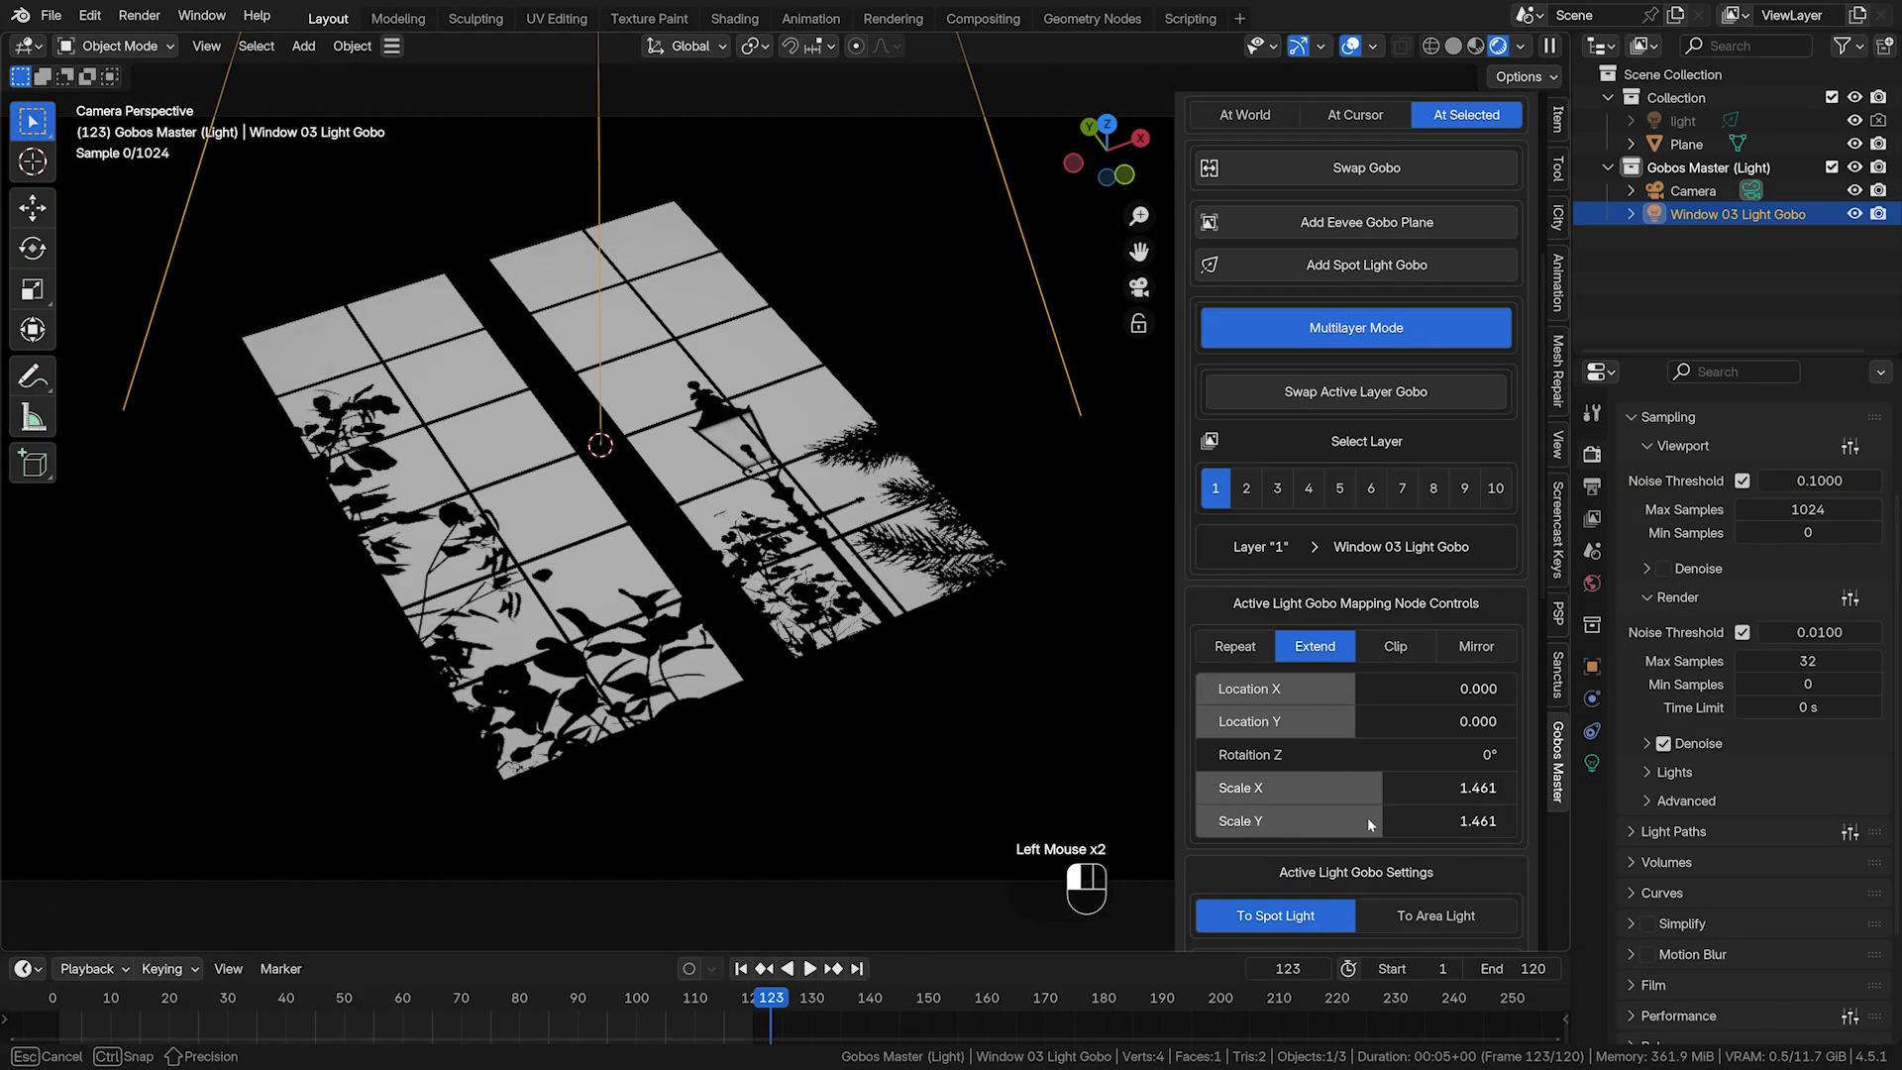
left_click(1276, 488)
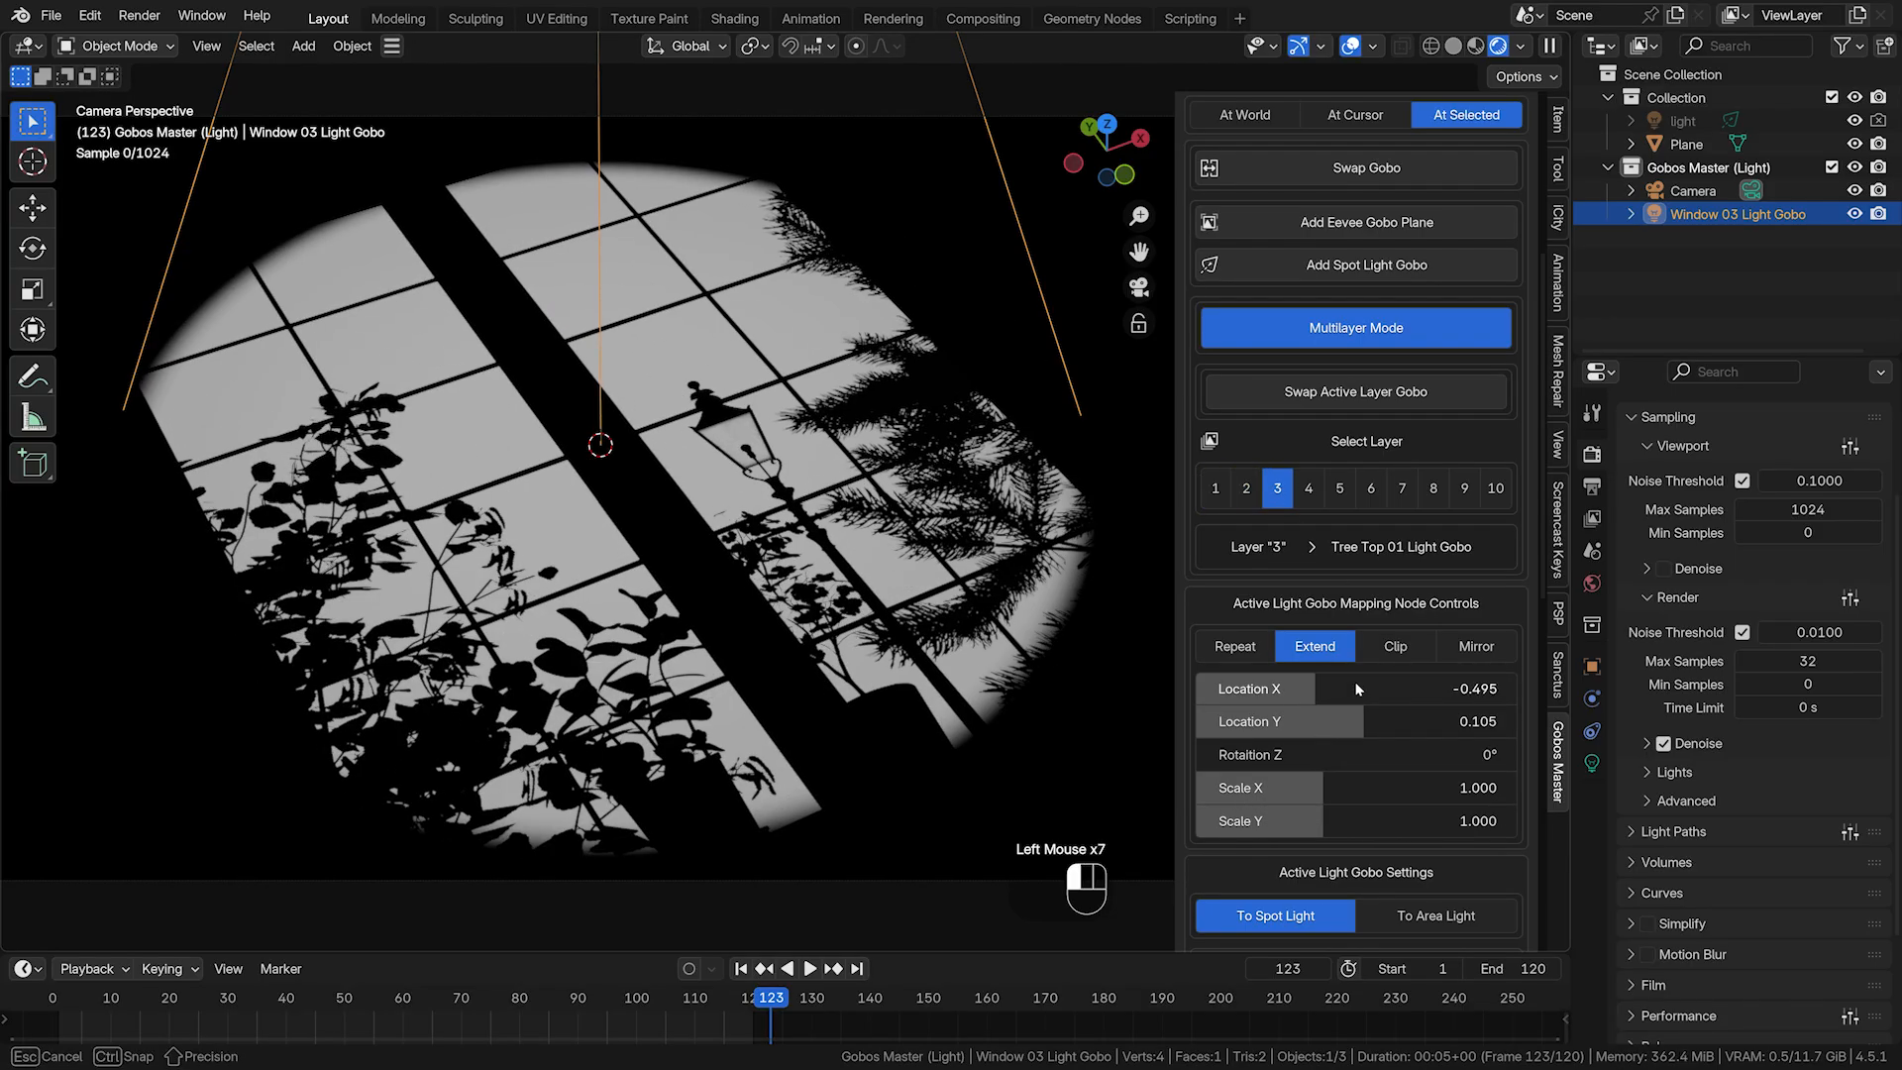
Adjust the third gobo layer, then browse the TreeBranches and Procedural collections.
left_click(1371, 488)
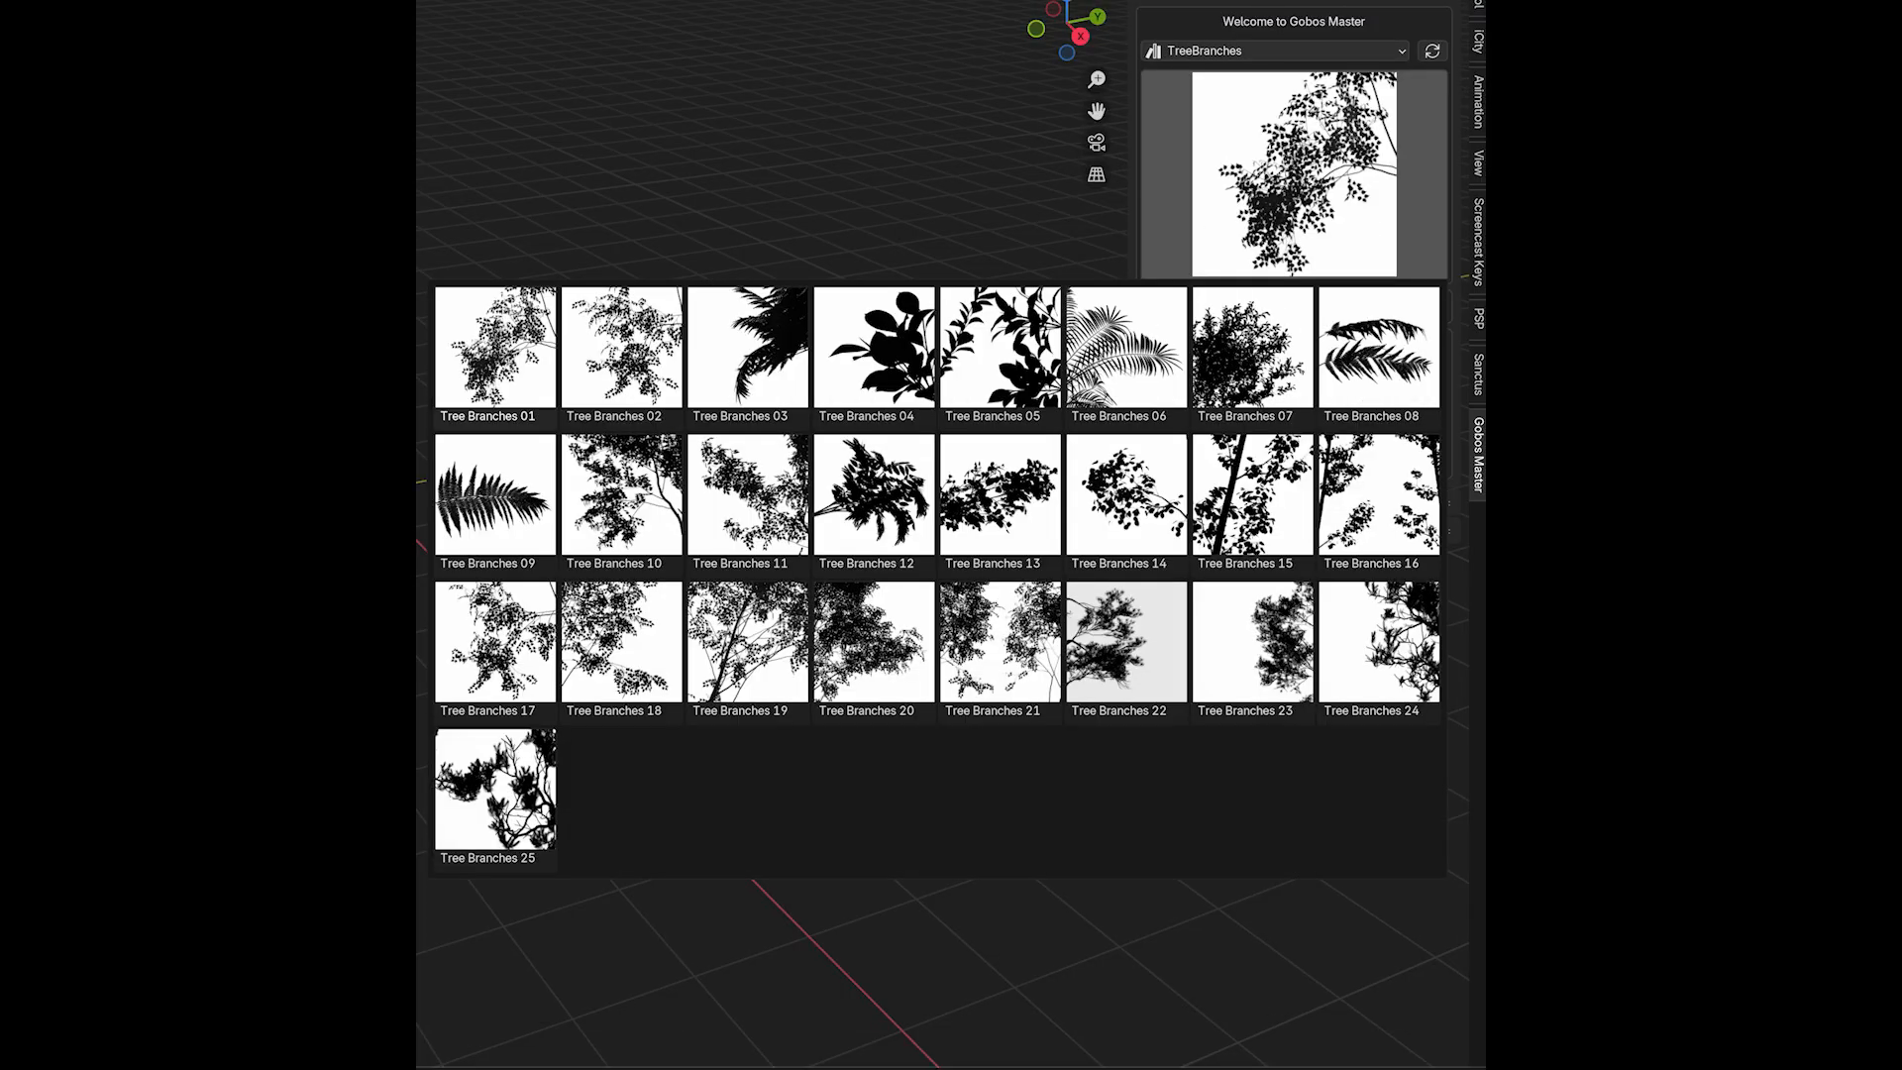
left_click(1274, 49)
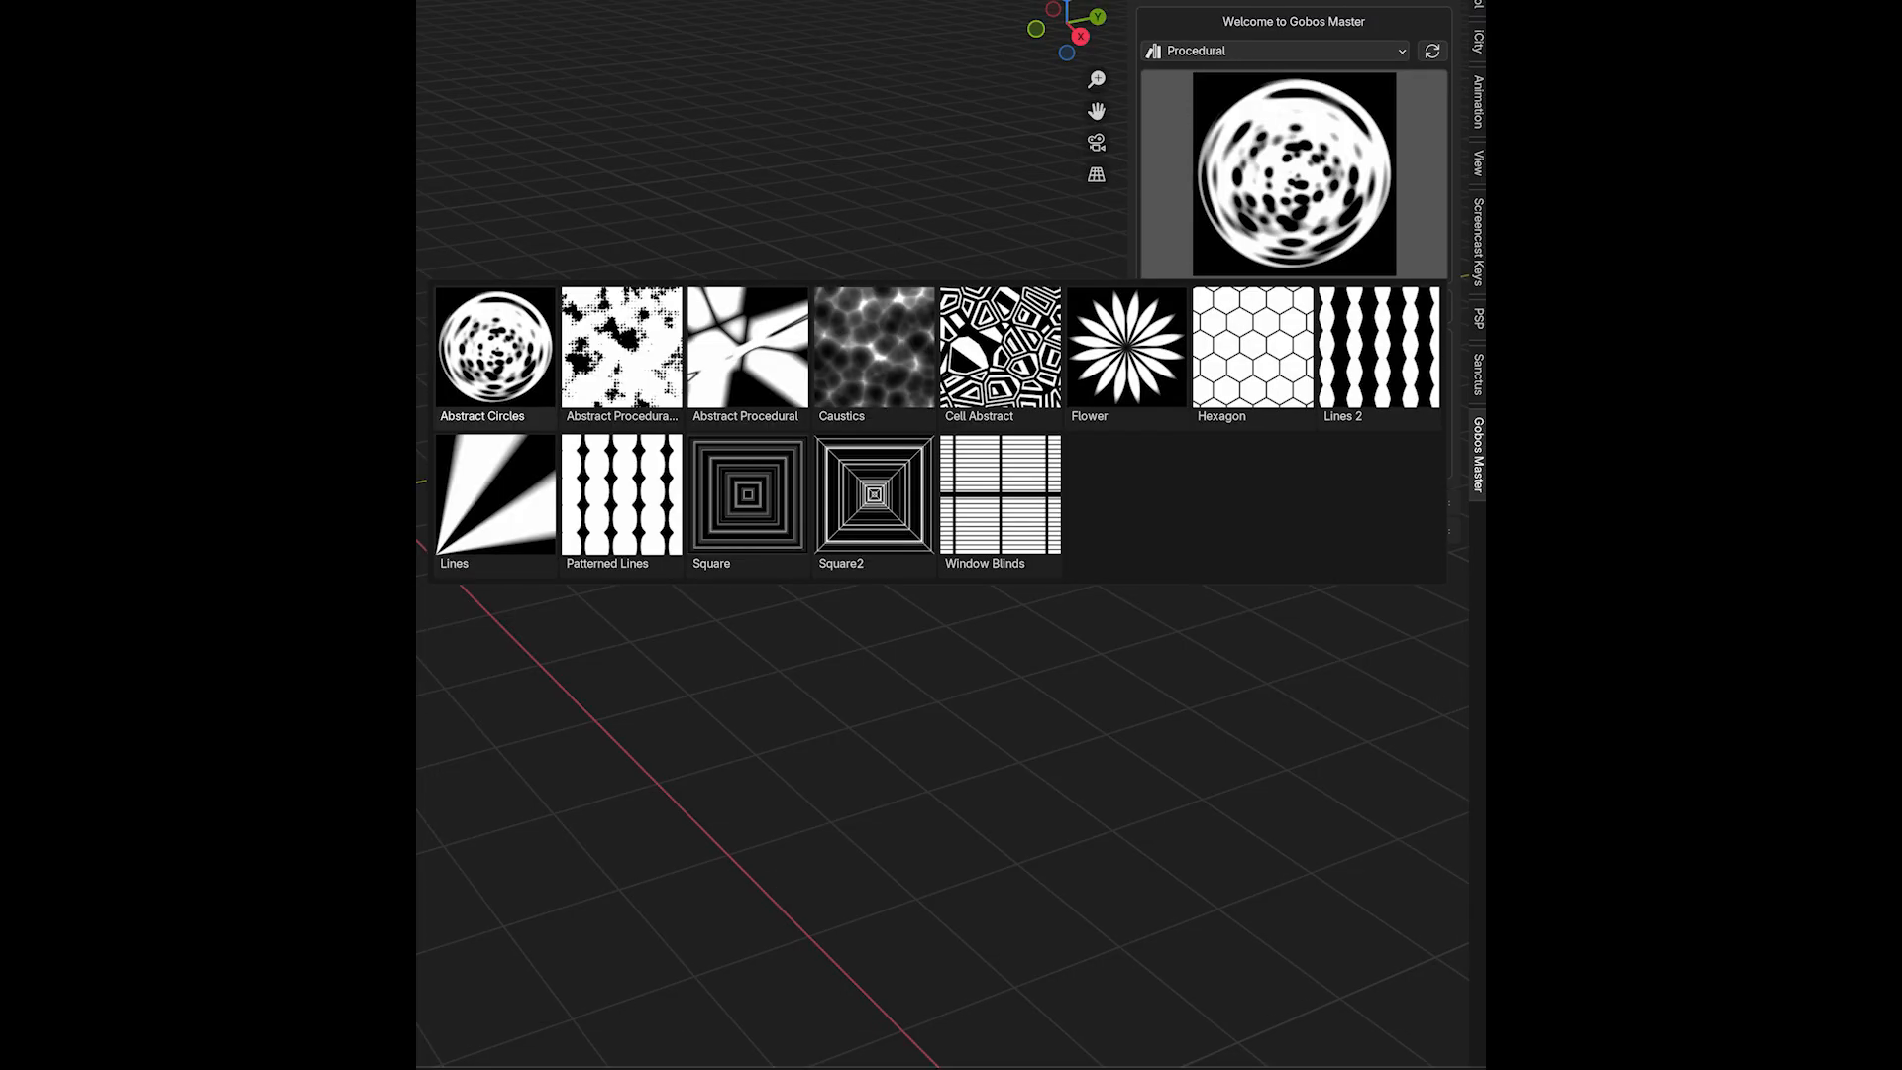
left_click(1274, 50)
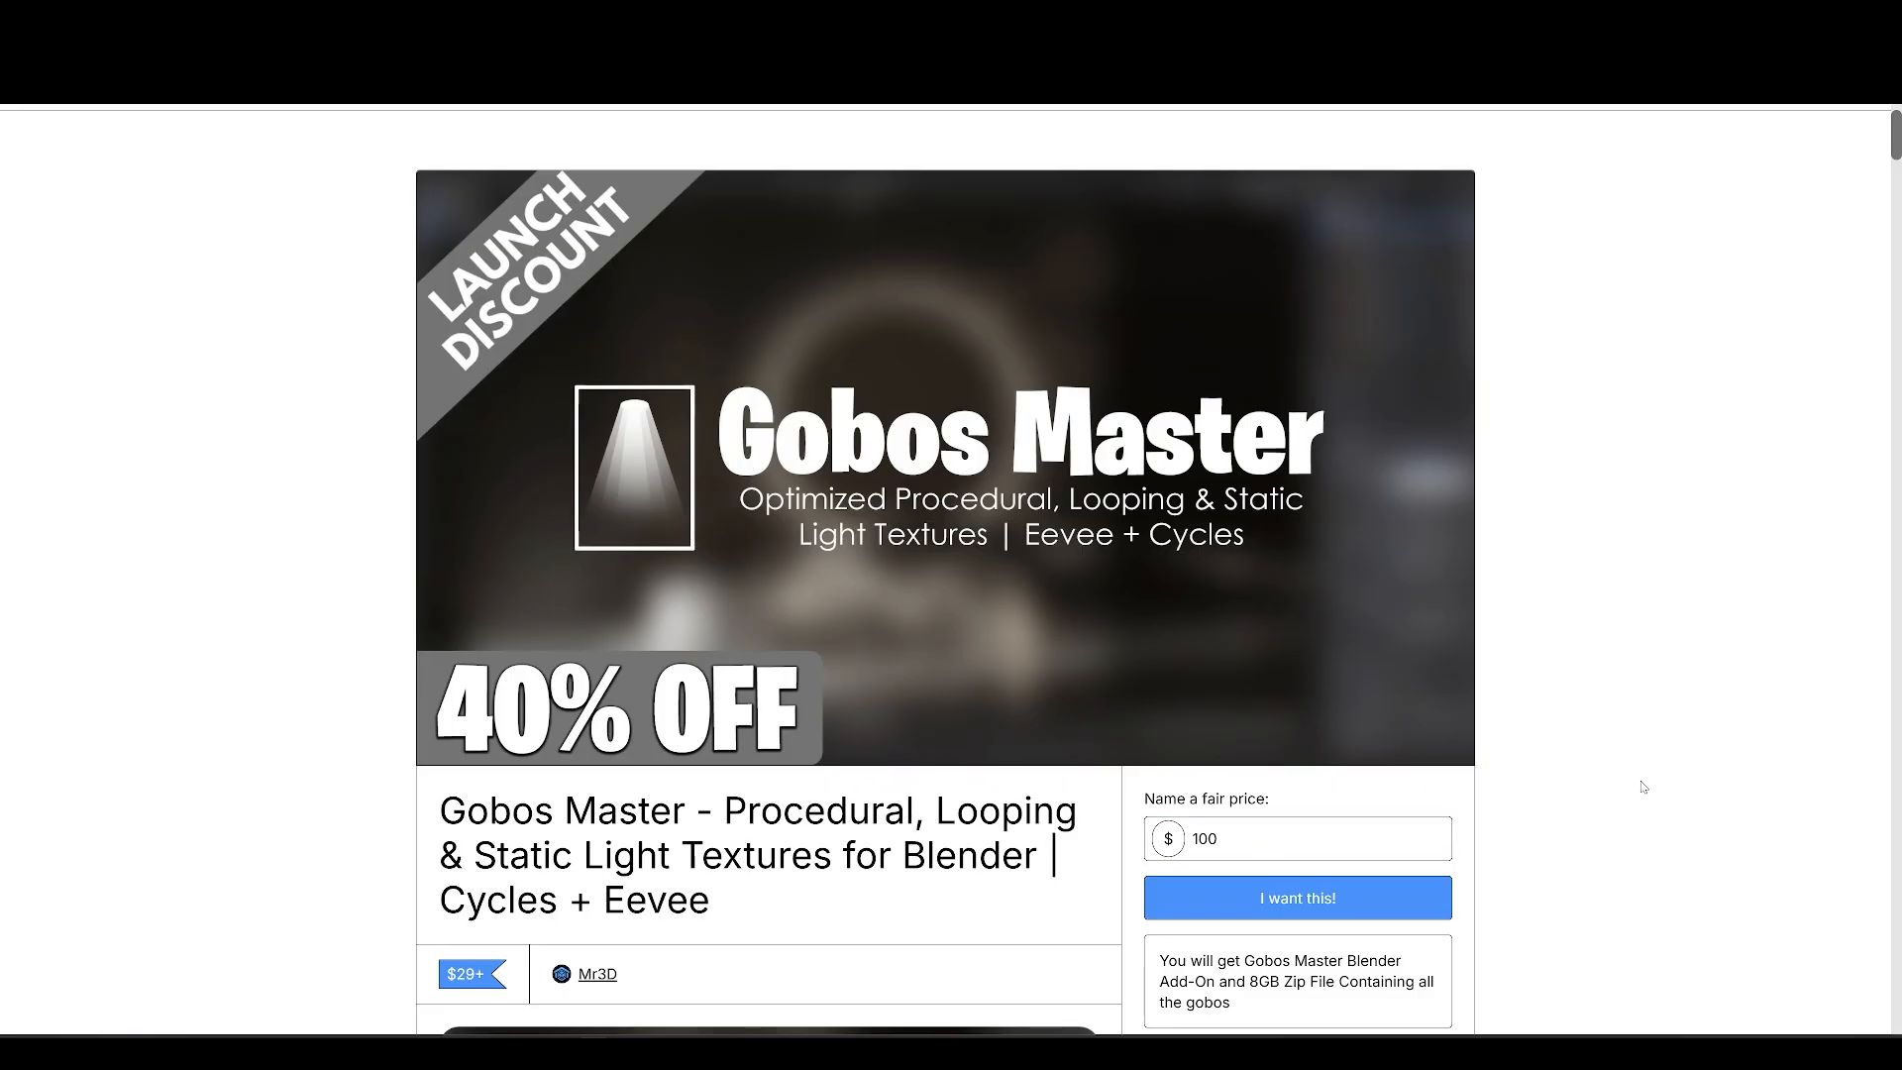
Scroll the Gobos Master page from its header image down to the Multilayer Gobo System heading.
scroll("down", 3)
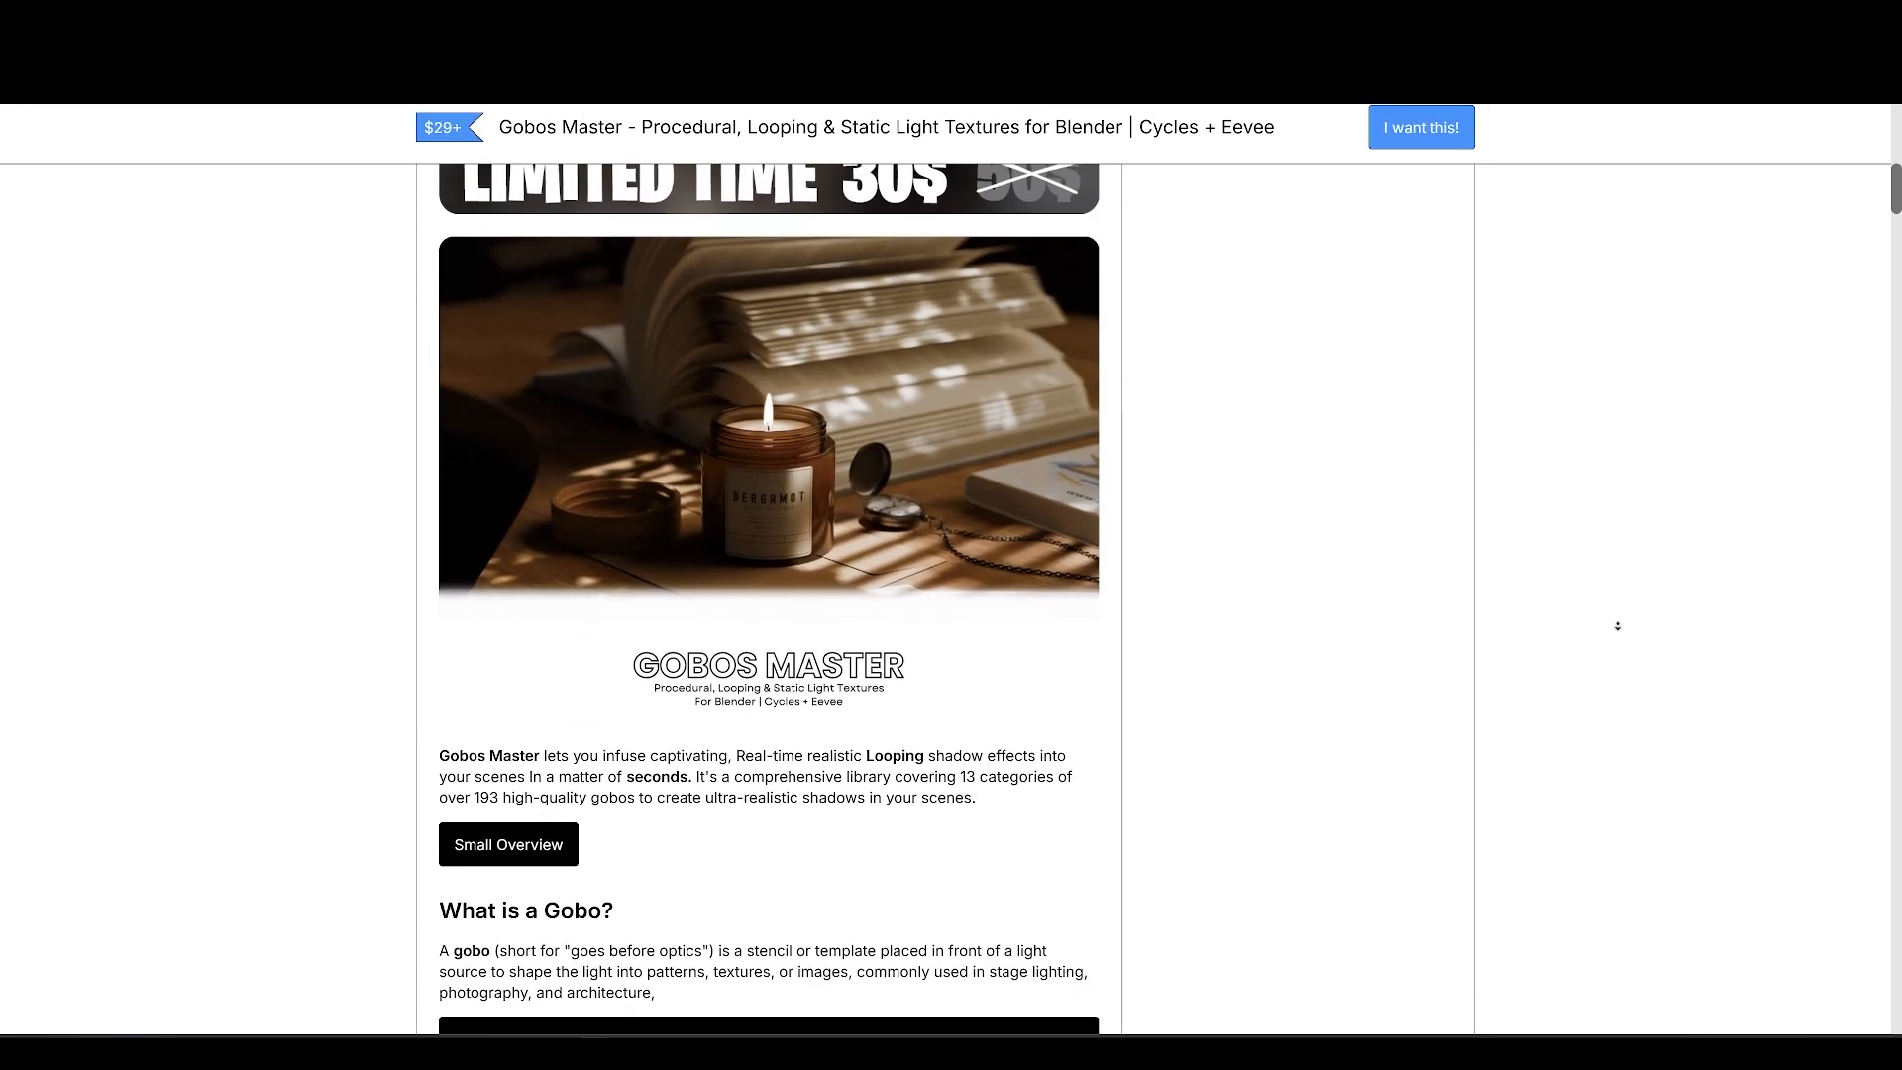
scroll("down", 3)
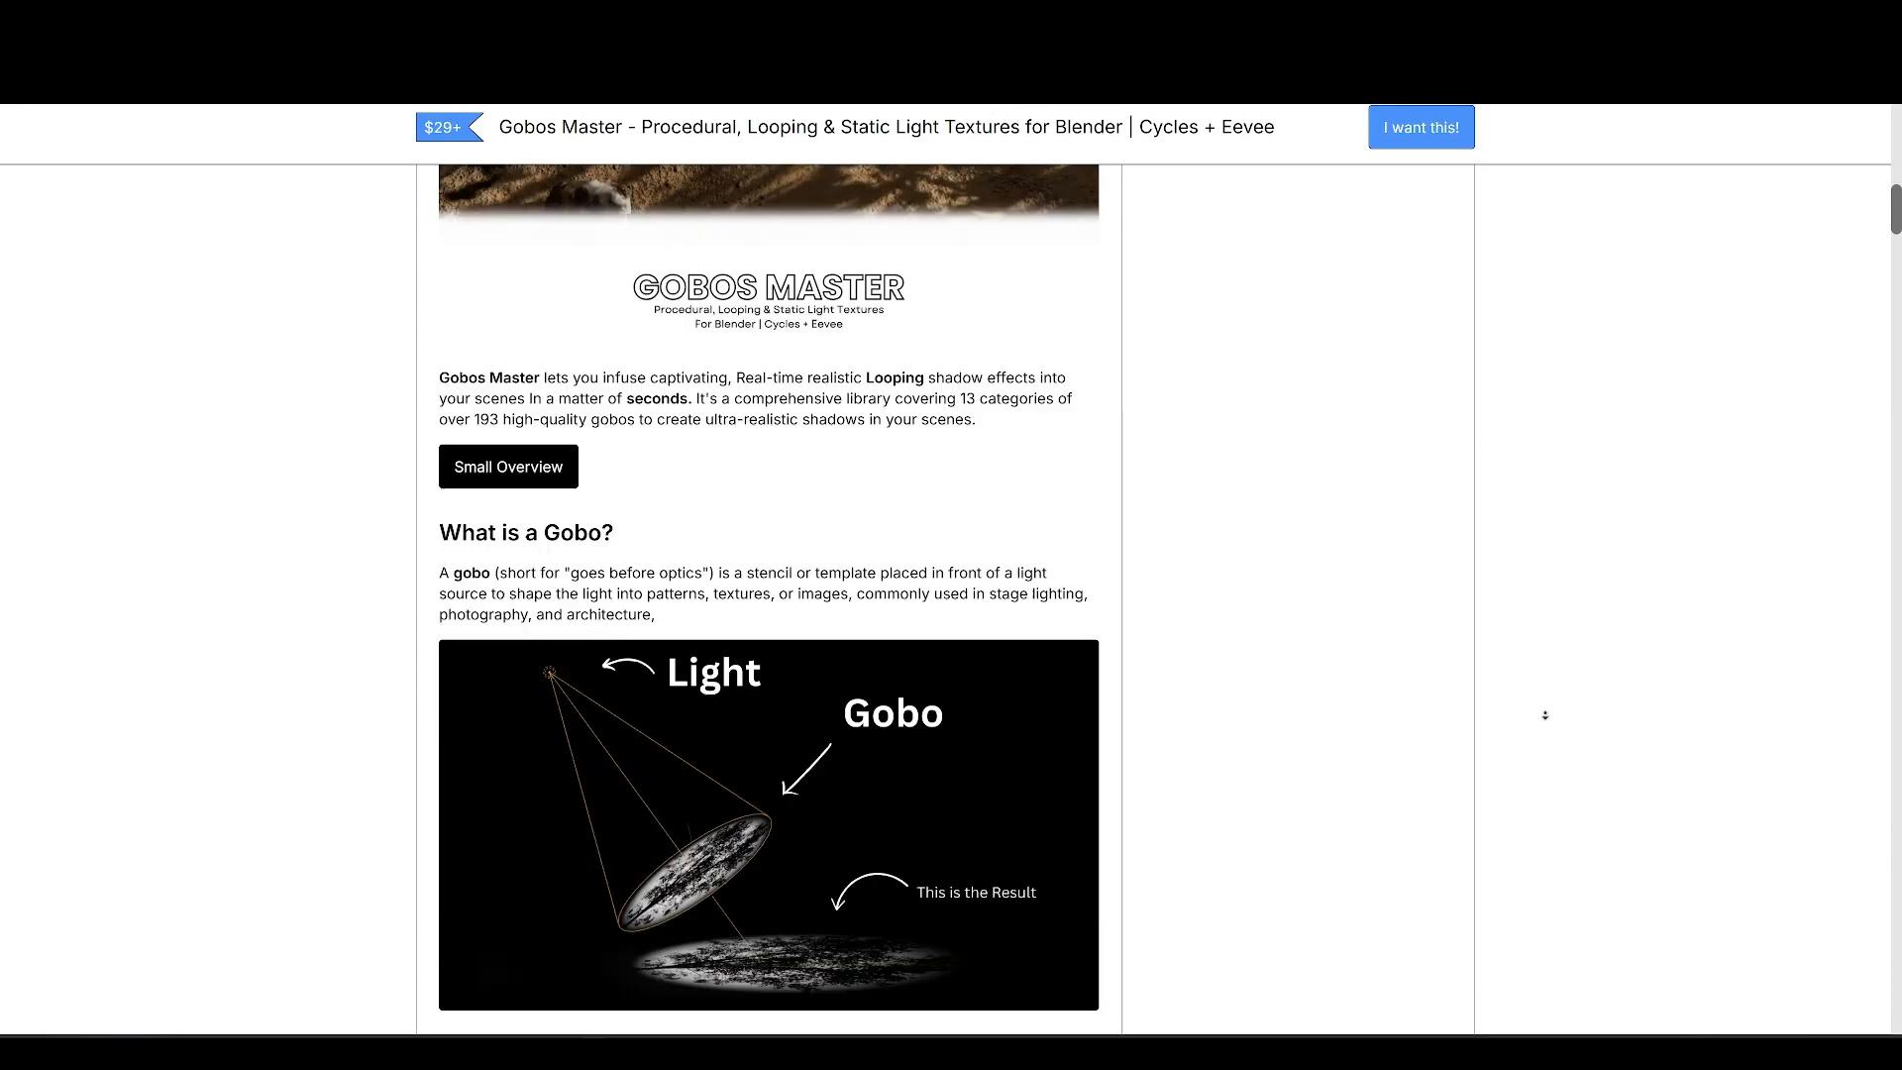
scroll("down", 3)
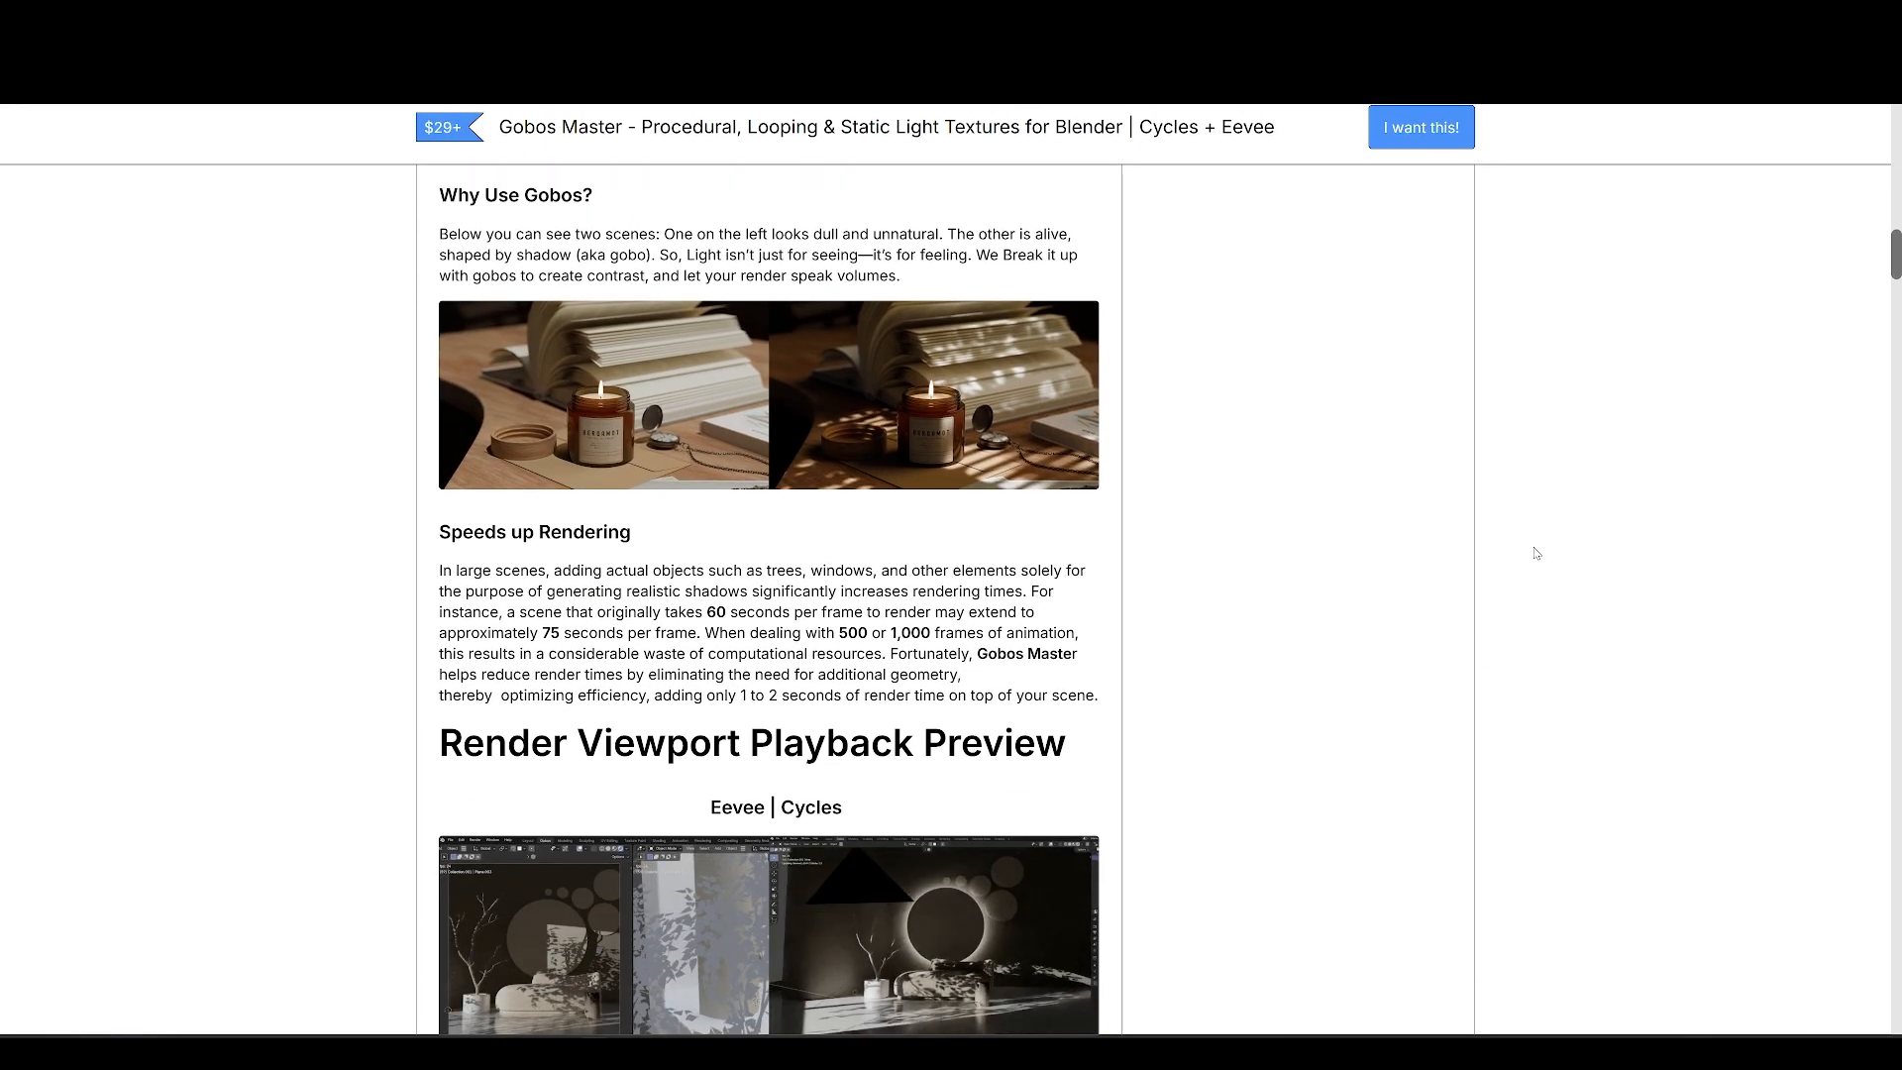
scroll("down", 3)
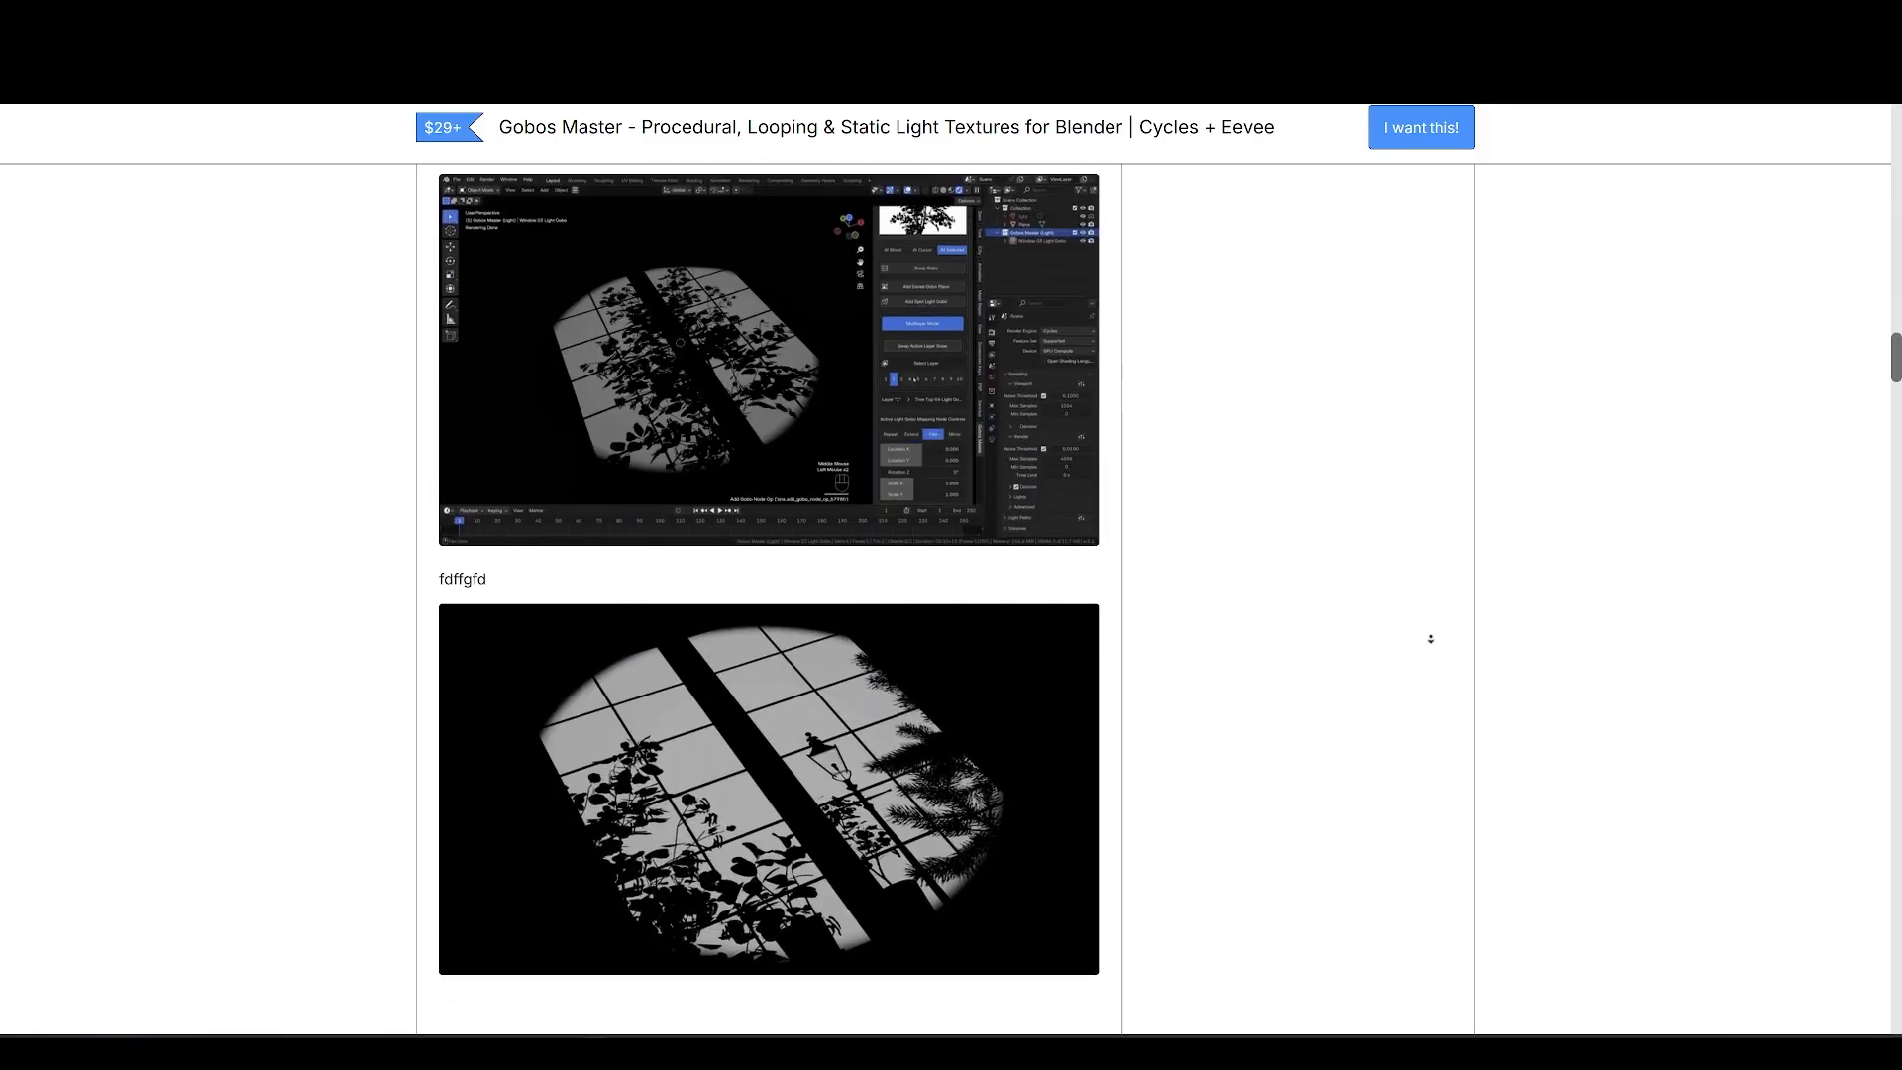
scroll("up", 3)
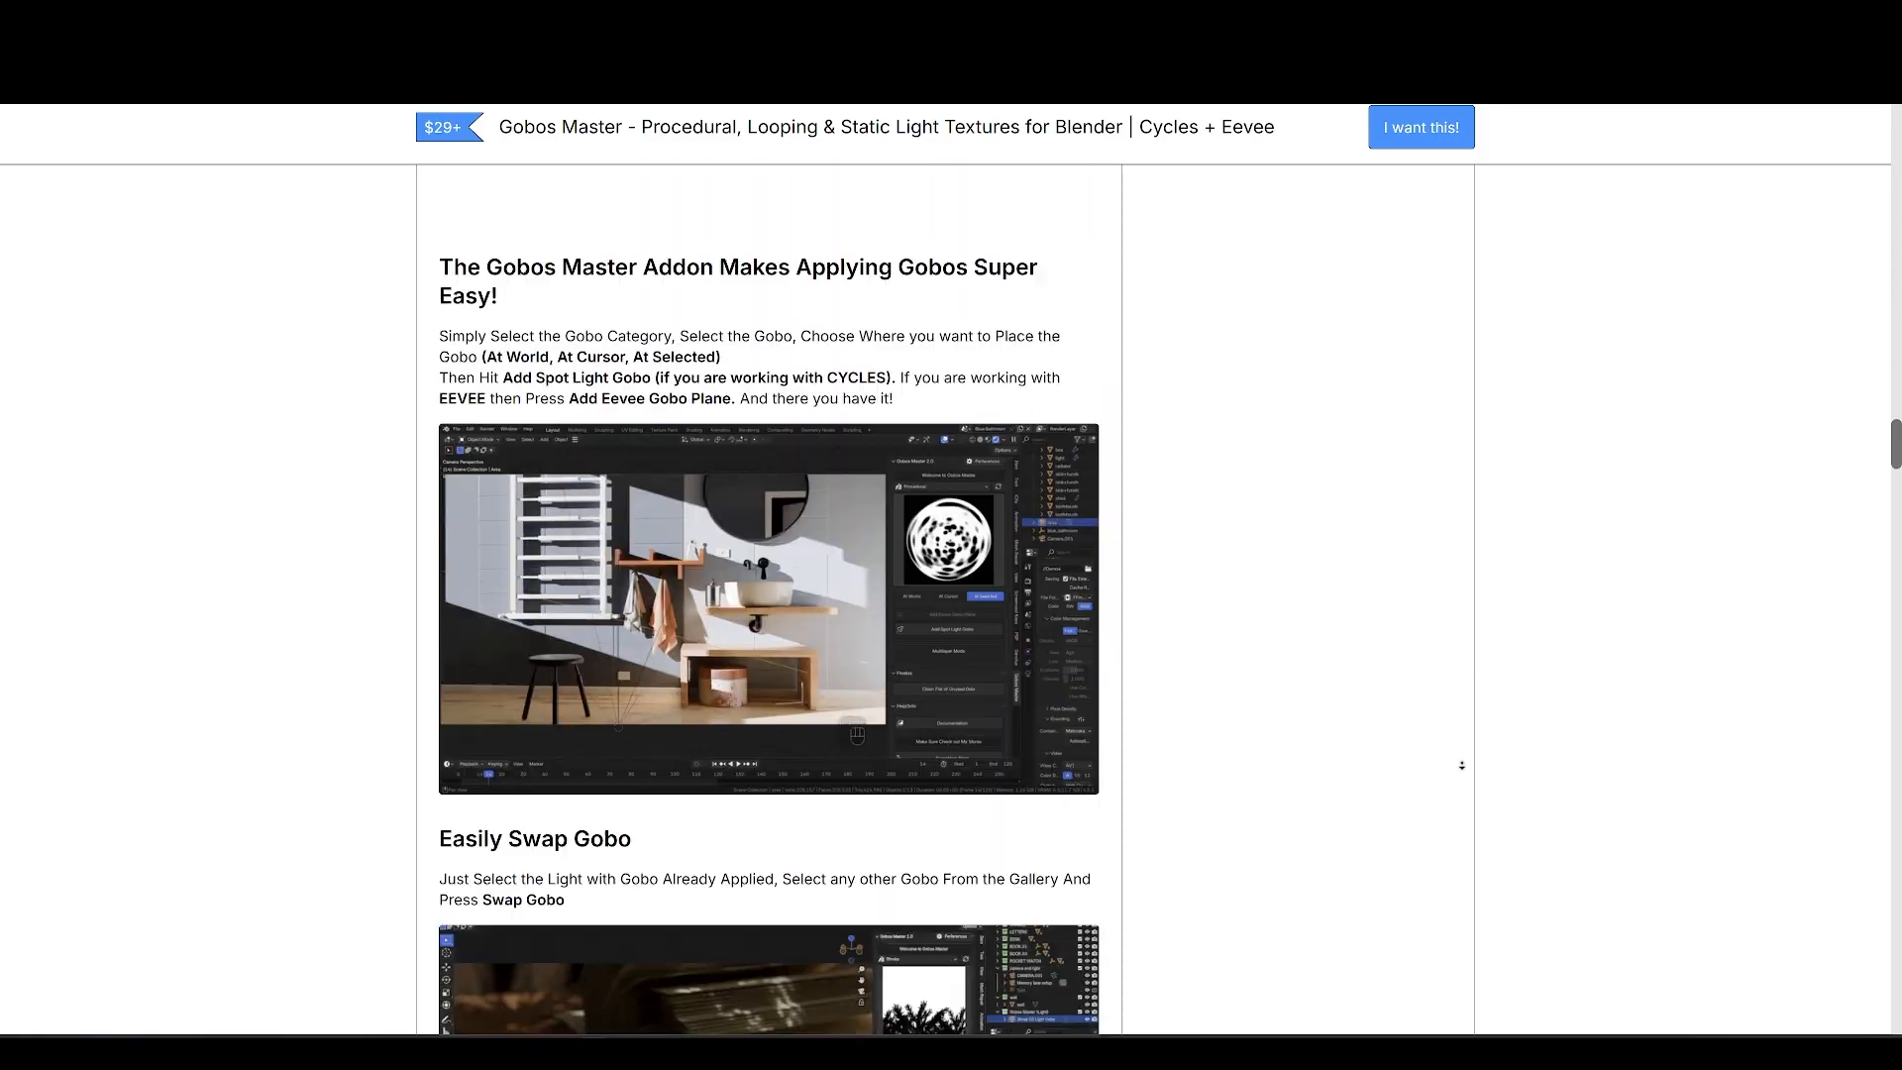
scroll("down", 3)
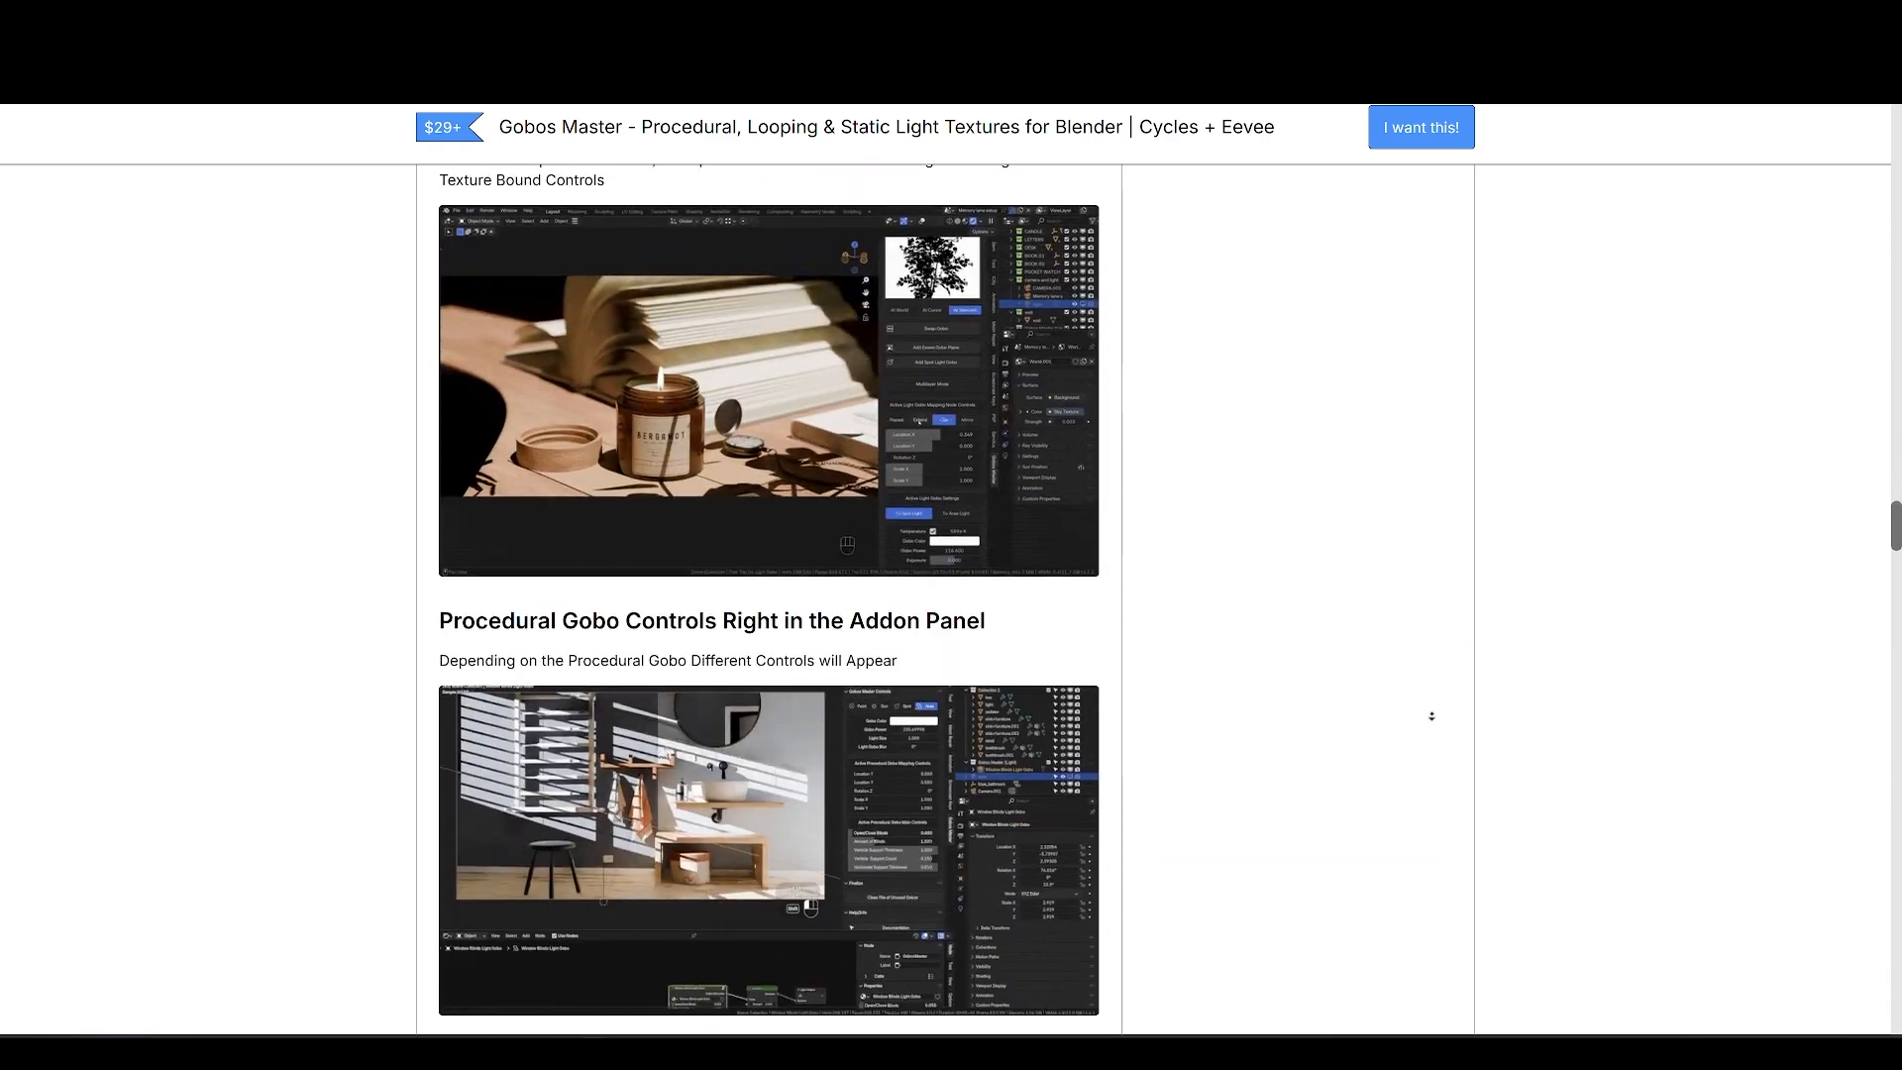
scroll("down", 3)
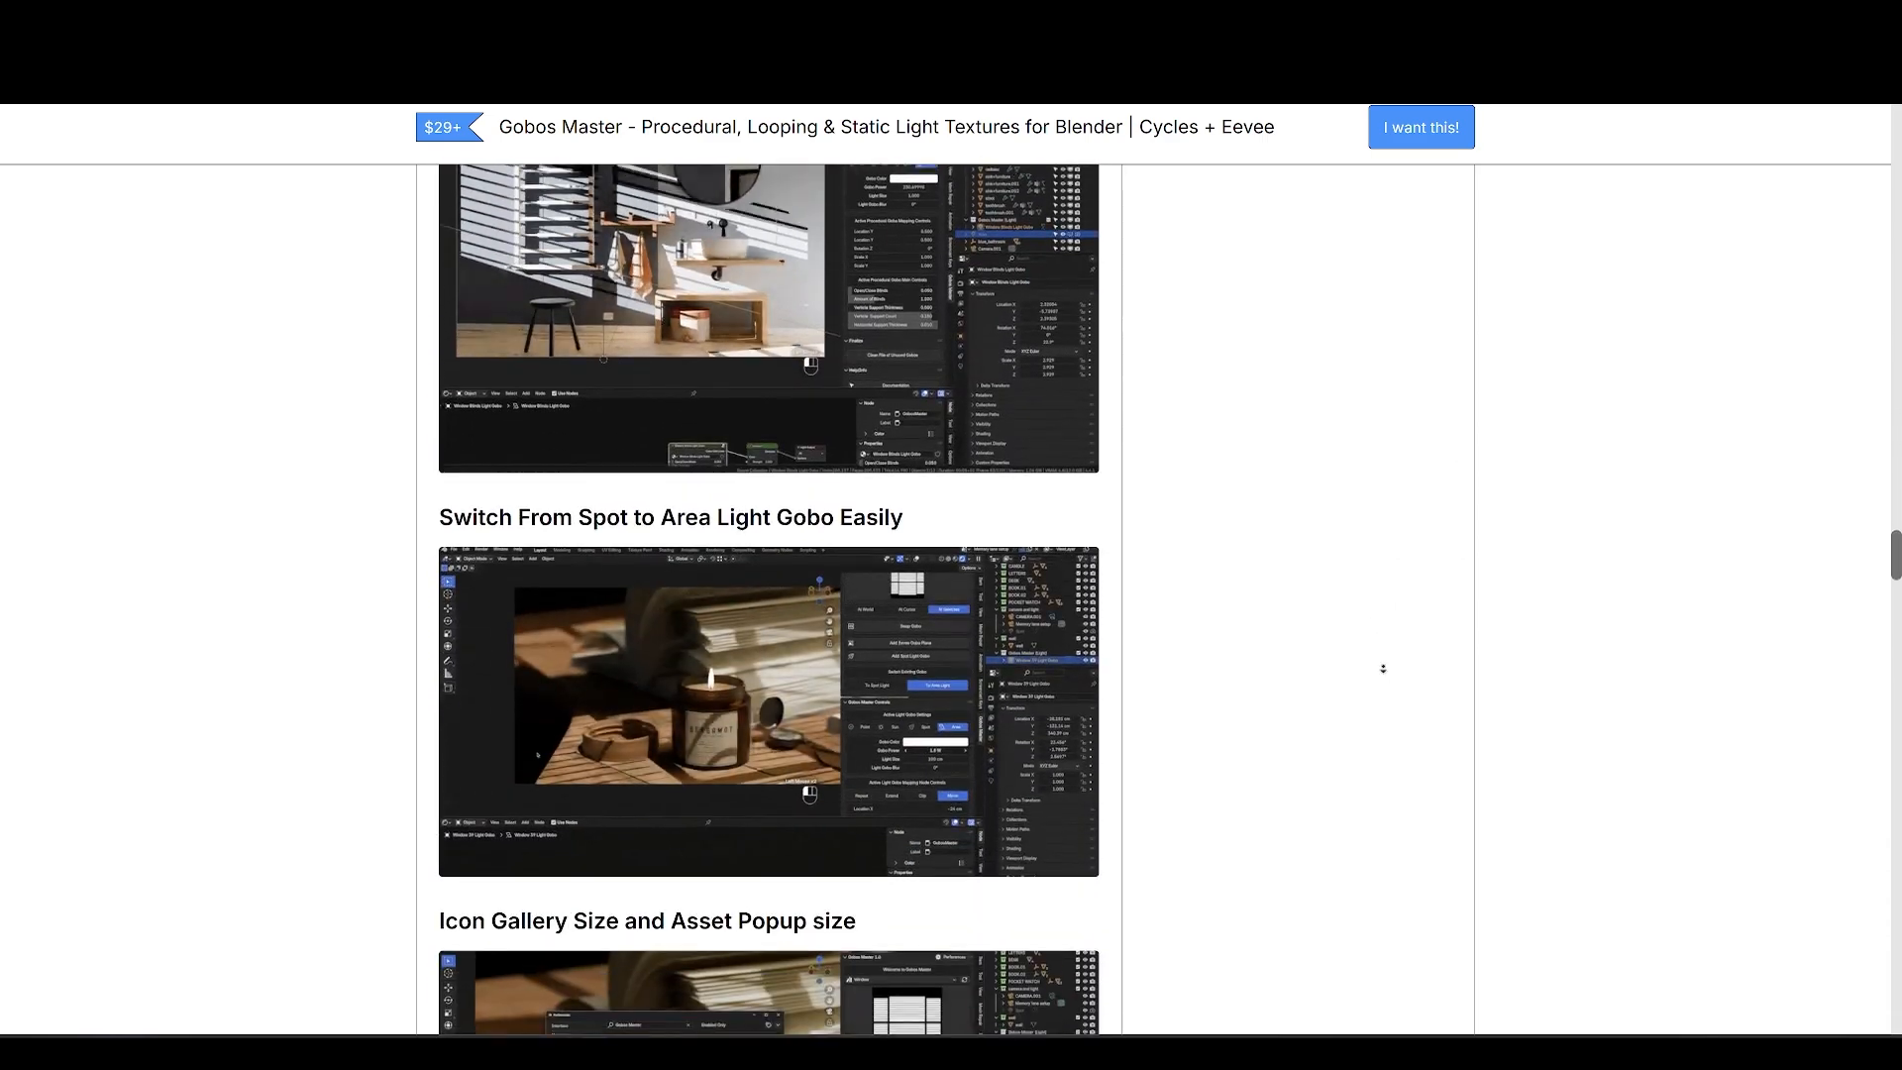
scroll("down", 3)
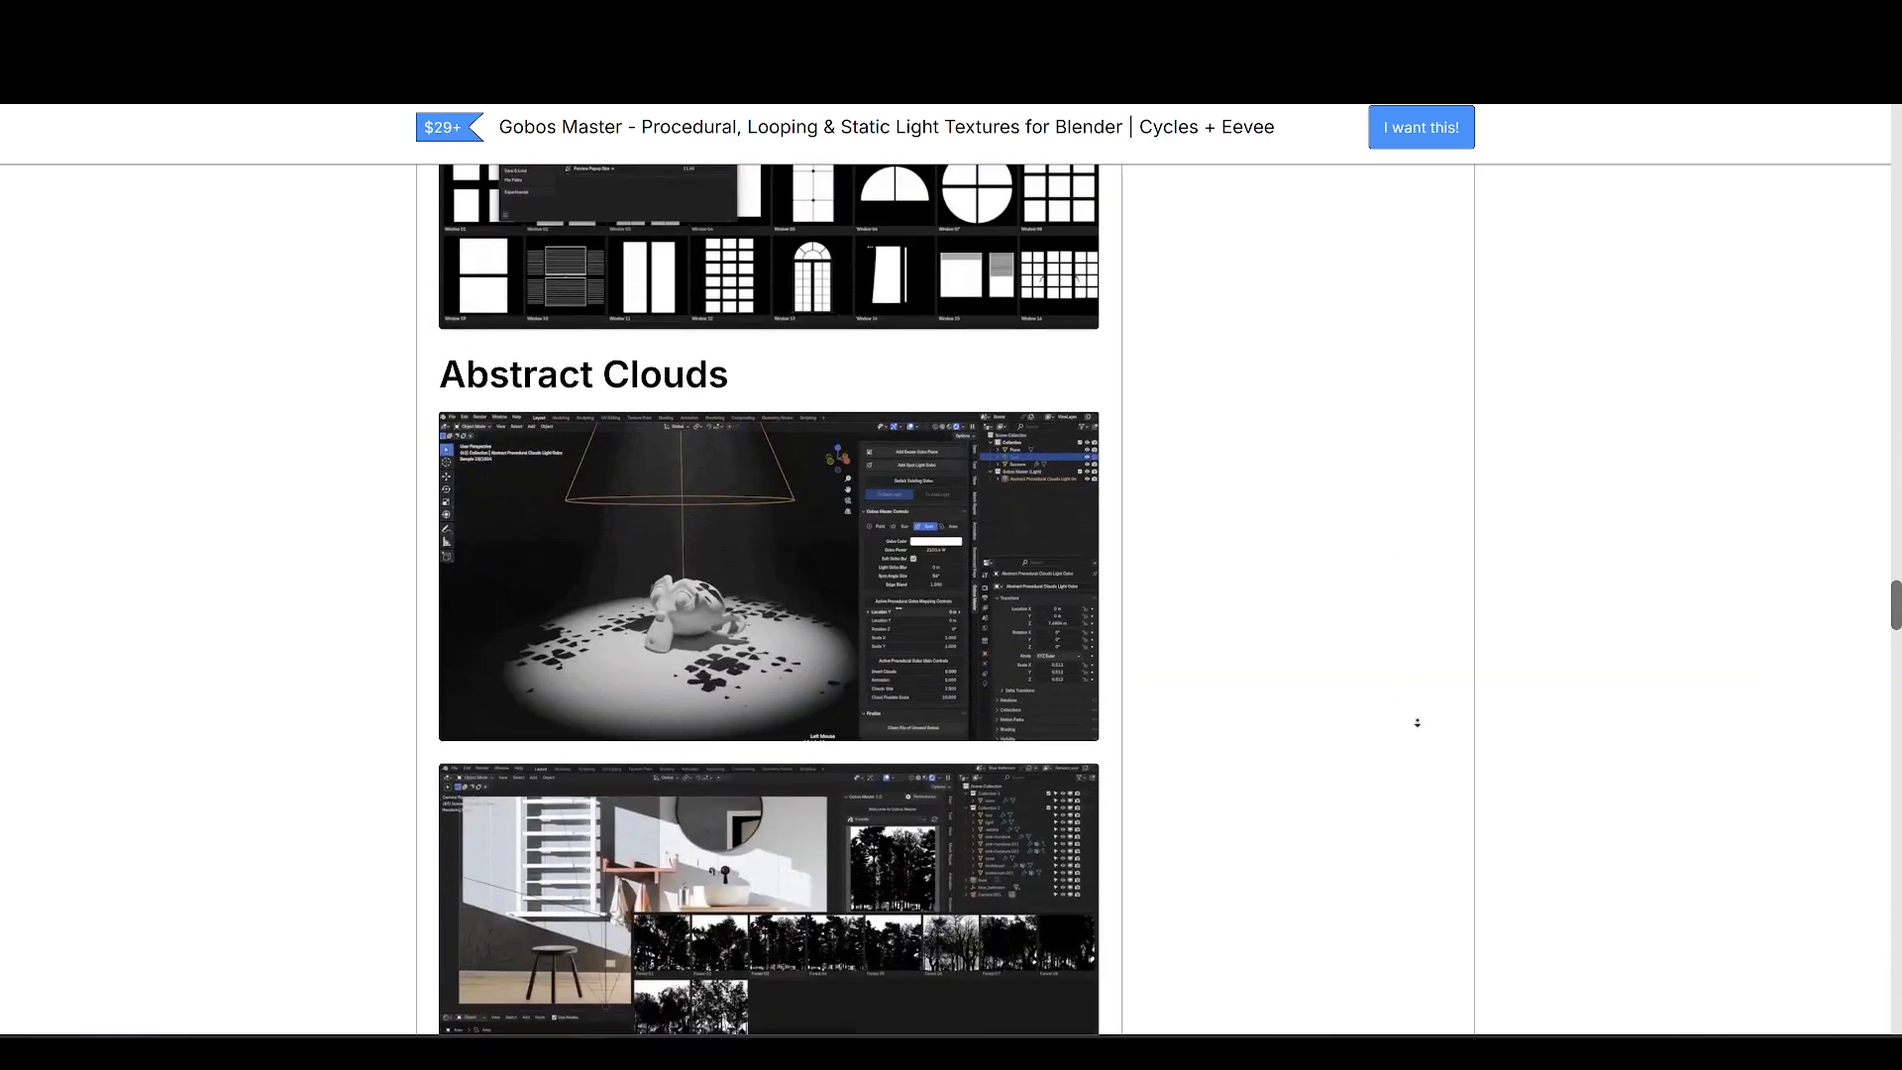
scroll("down", 3)
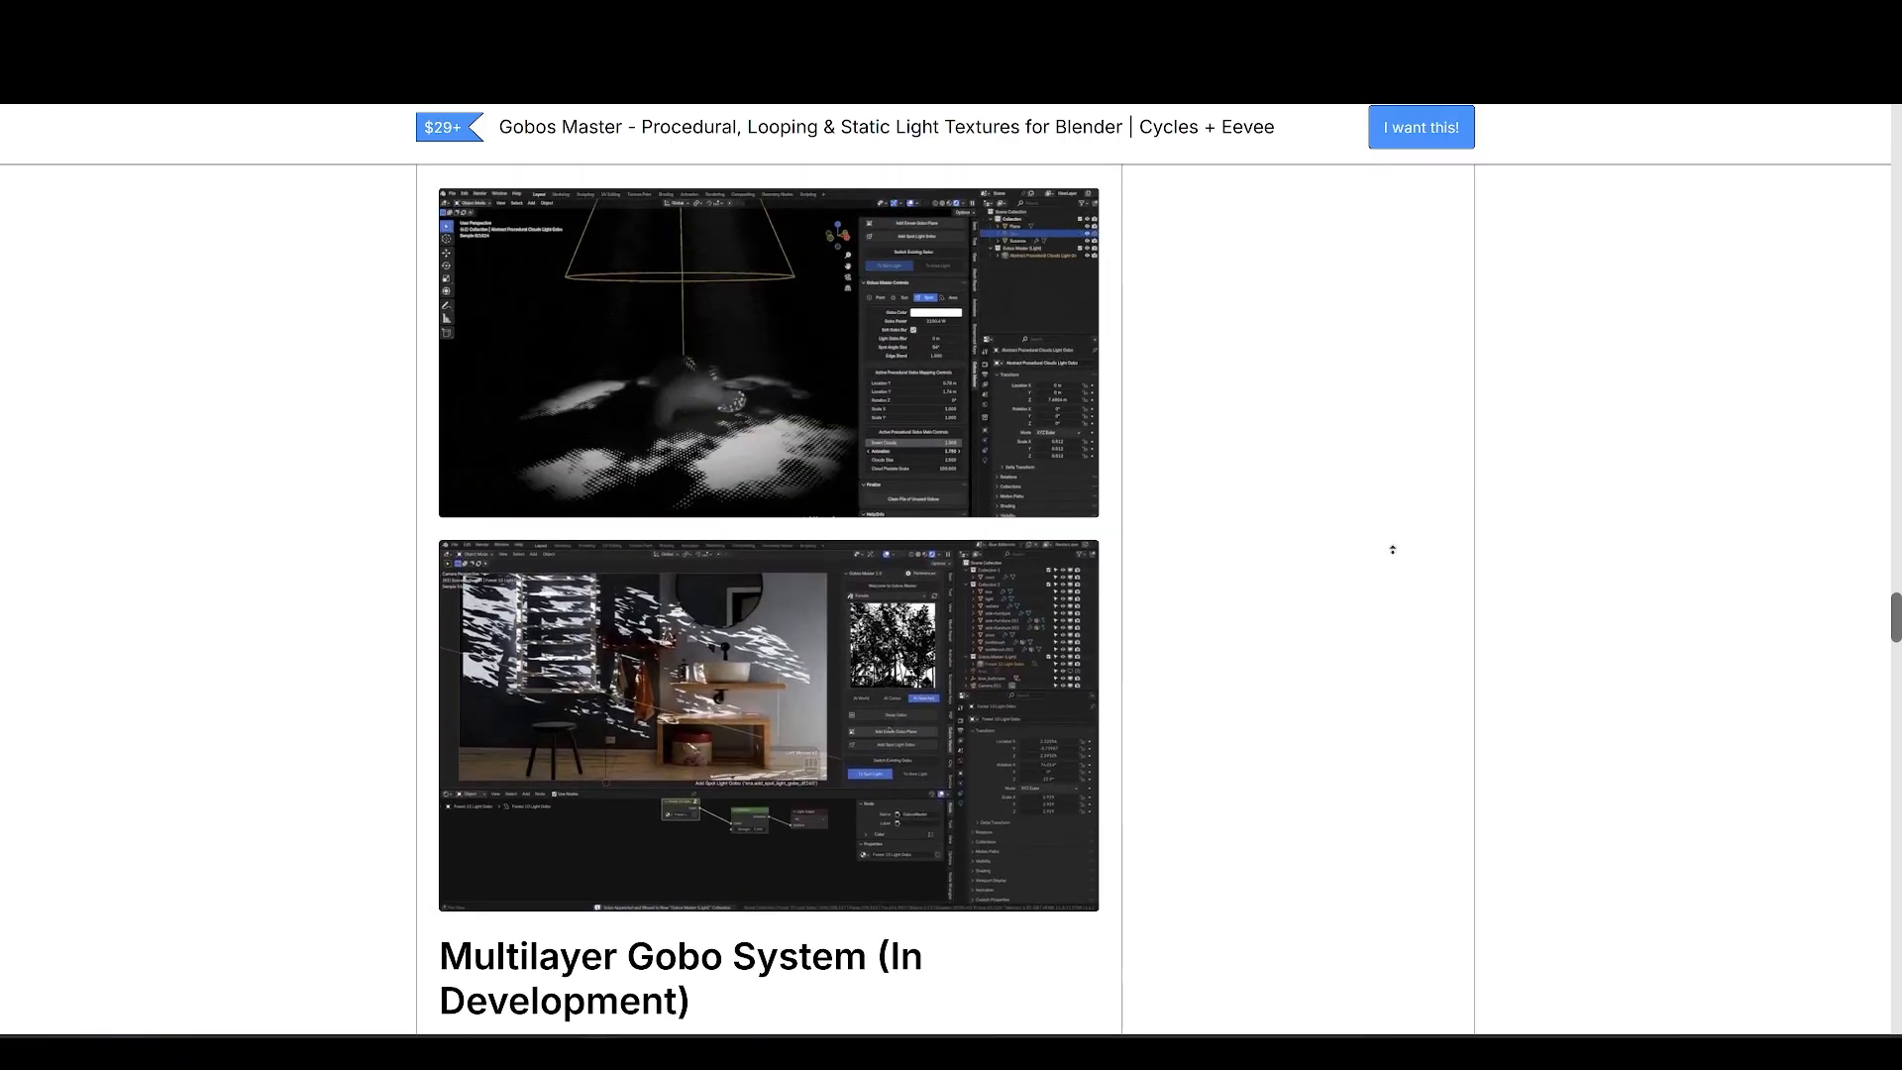
scroll("up", 3)
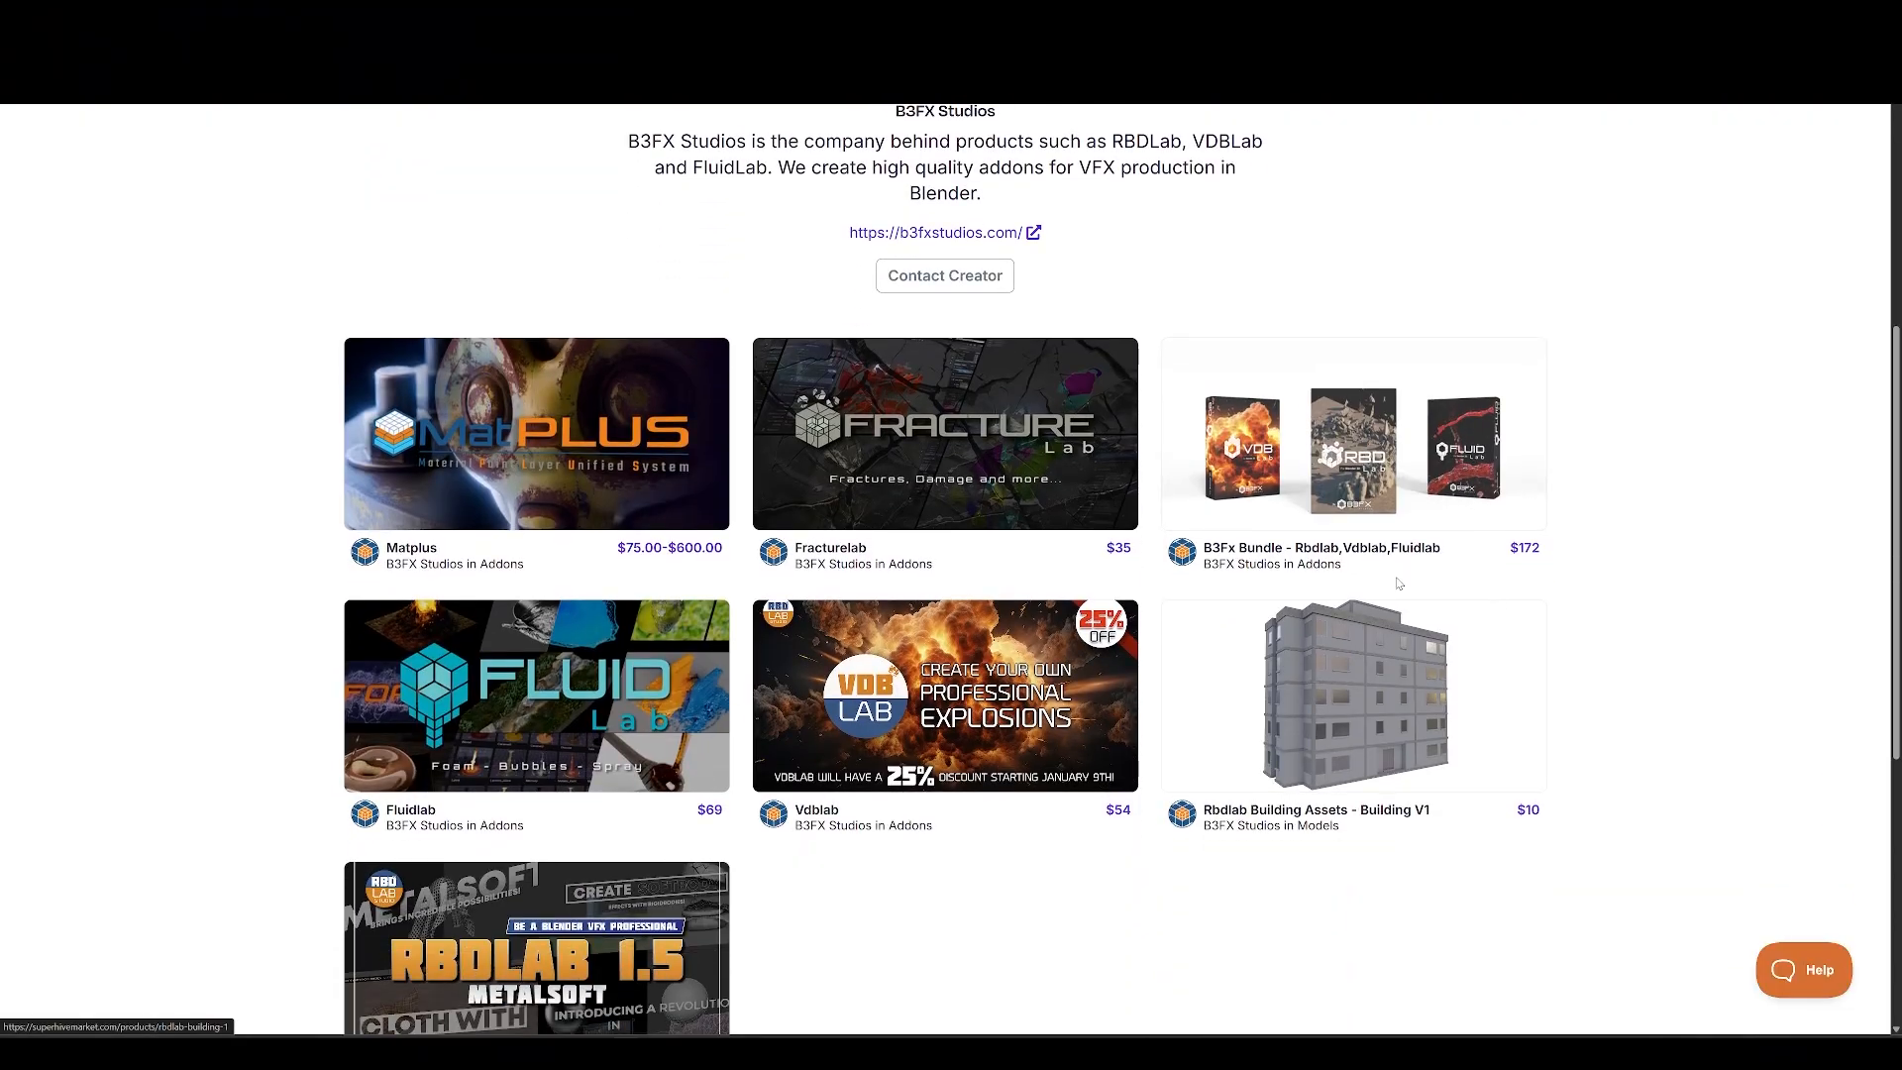
Bring the B3FX Studios product grid with Matplus, Fracturelab, Fluidlab, Vdblab and Rbdlab into view.
scroll("down", 3)
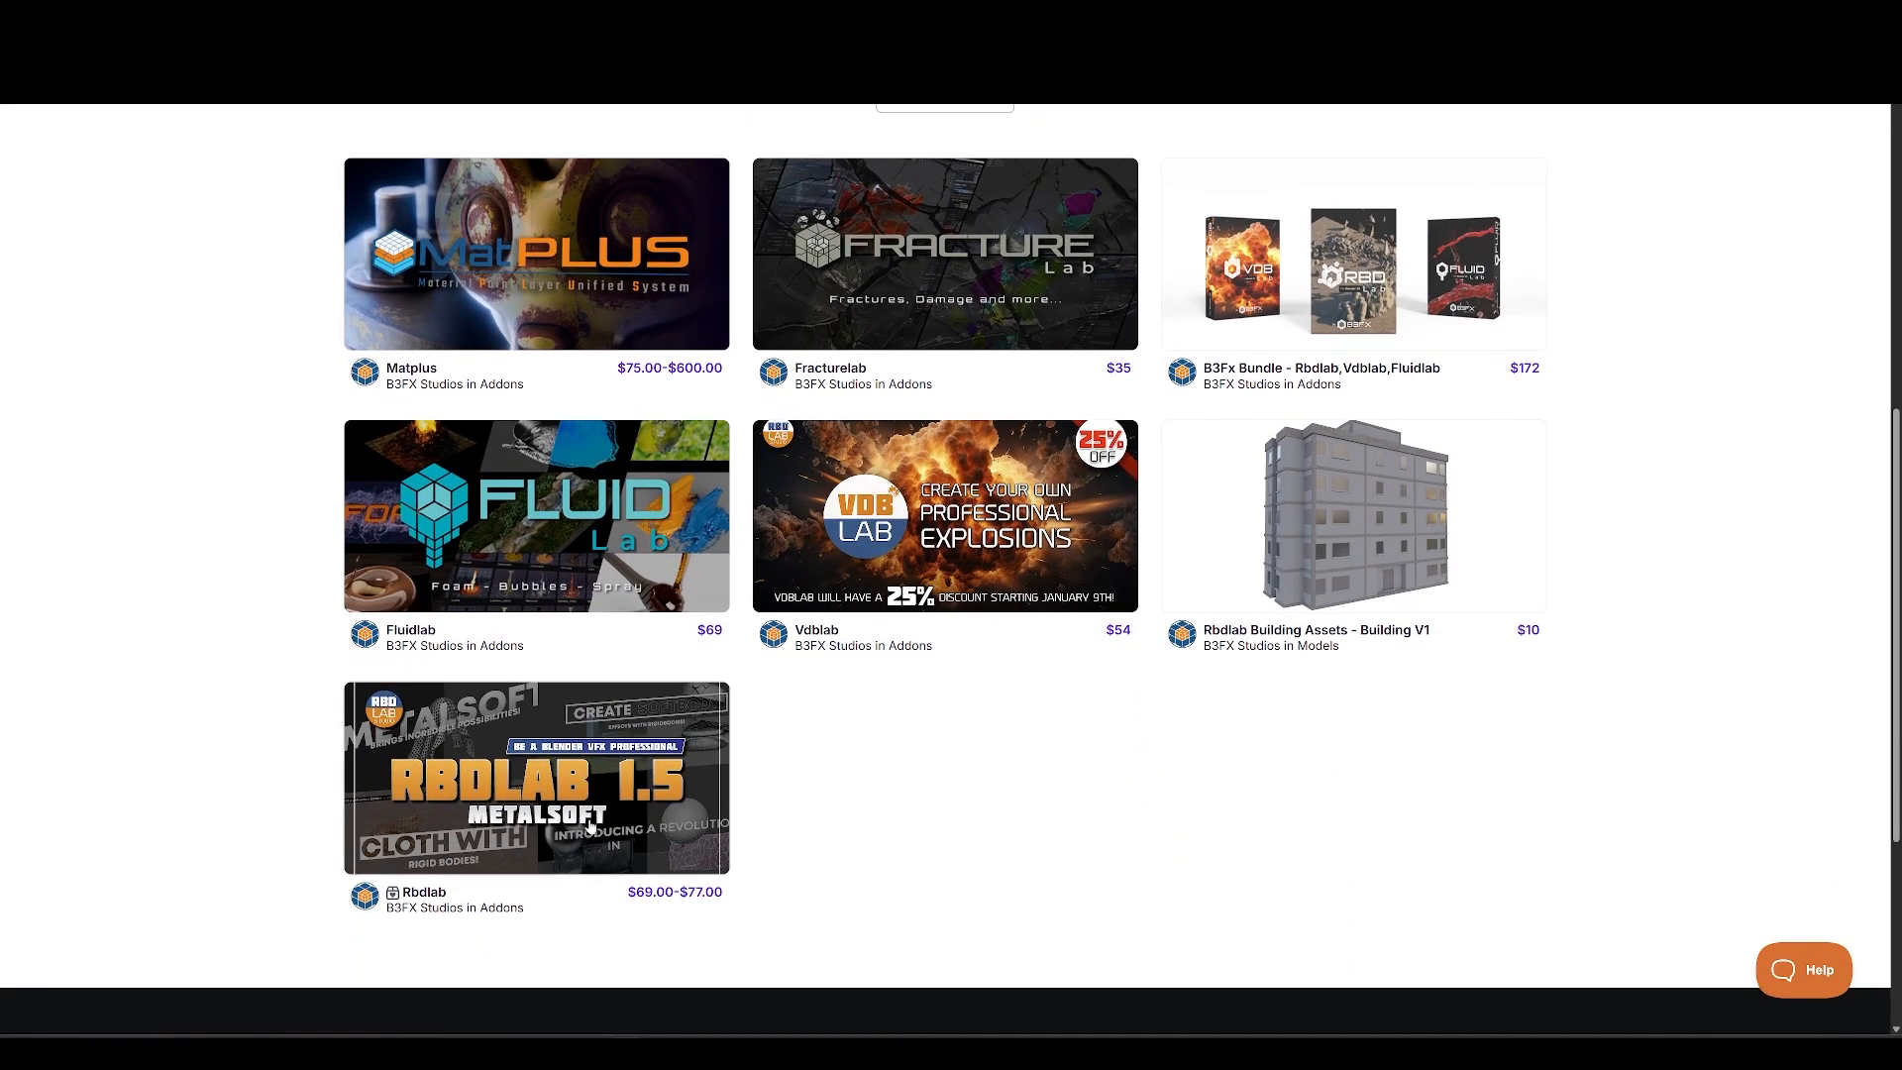
mouse_move(1157, 319)
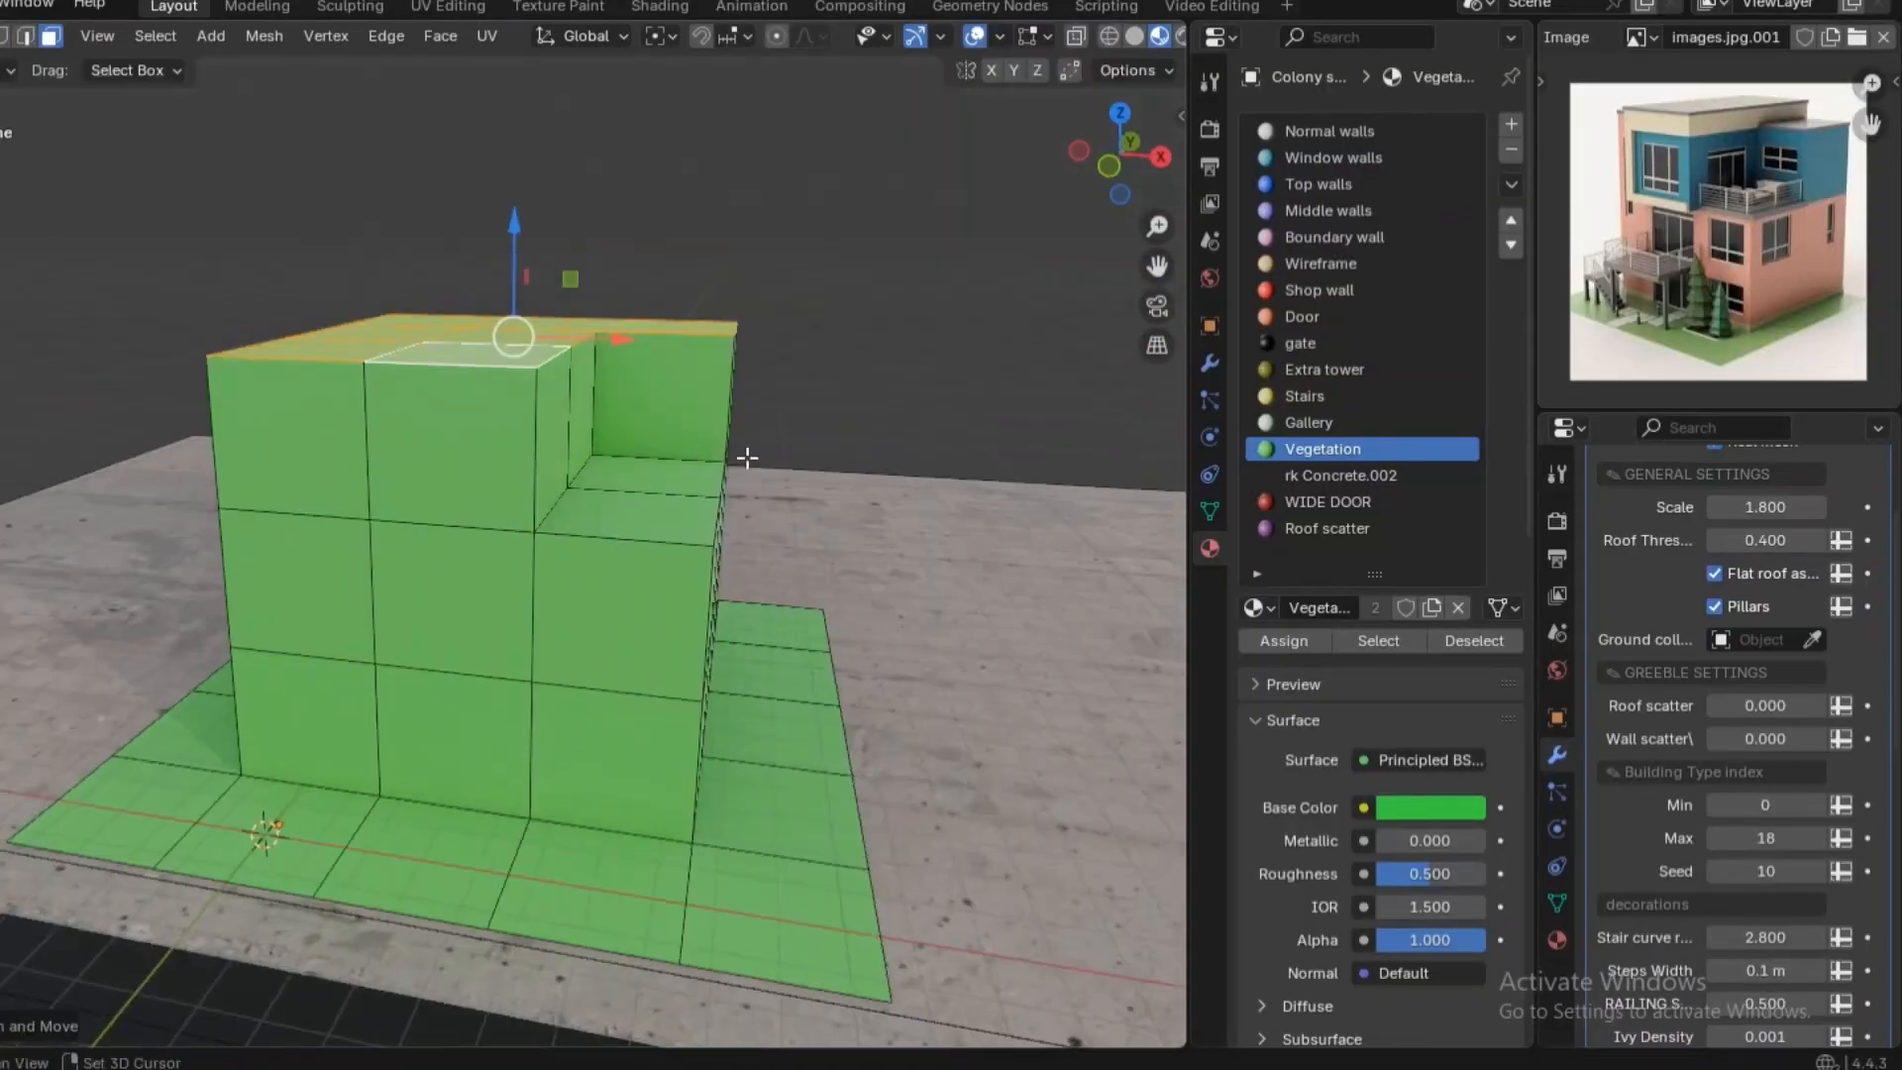
Assign the Top walls, Door and Stairs materials to the selected building faces.
left_click(1315, 182)
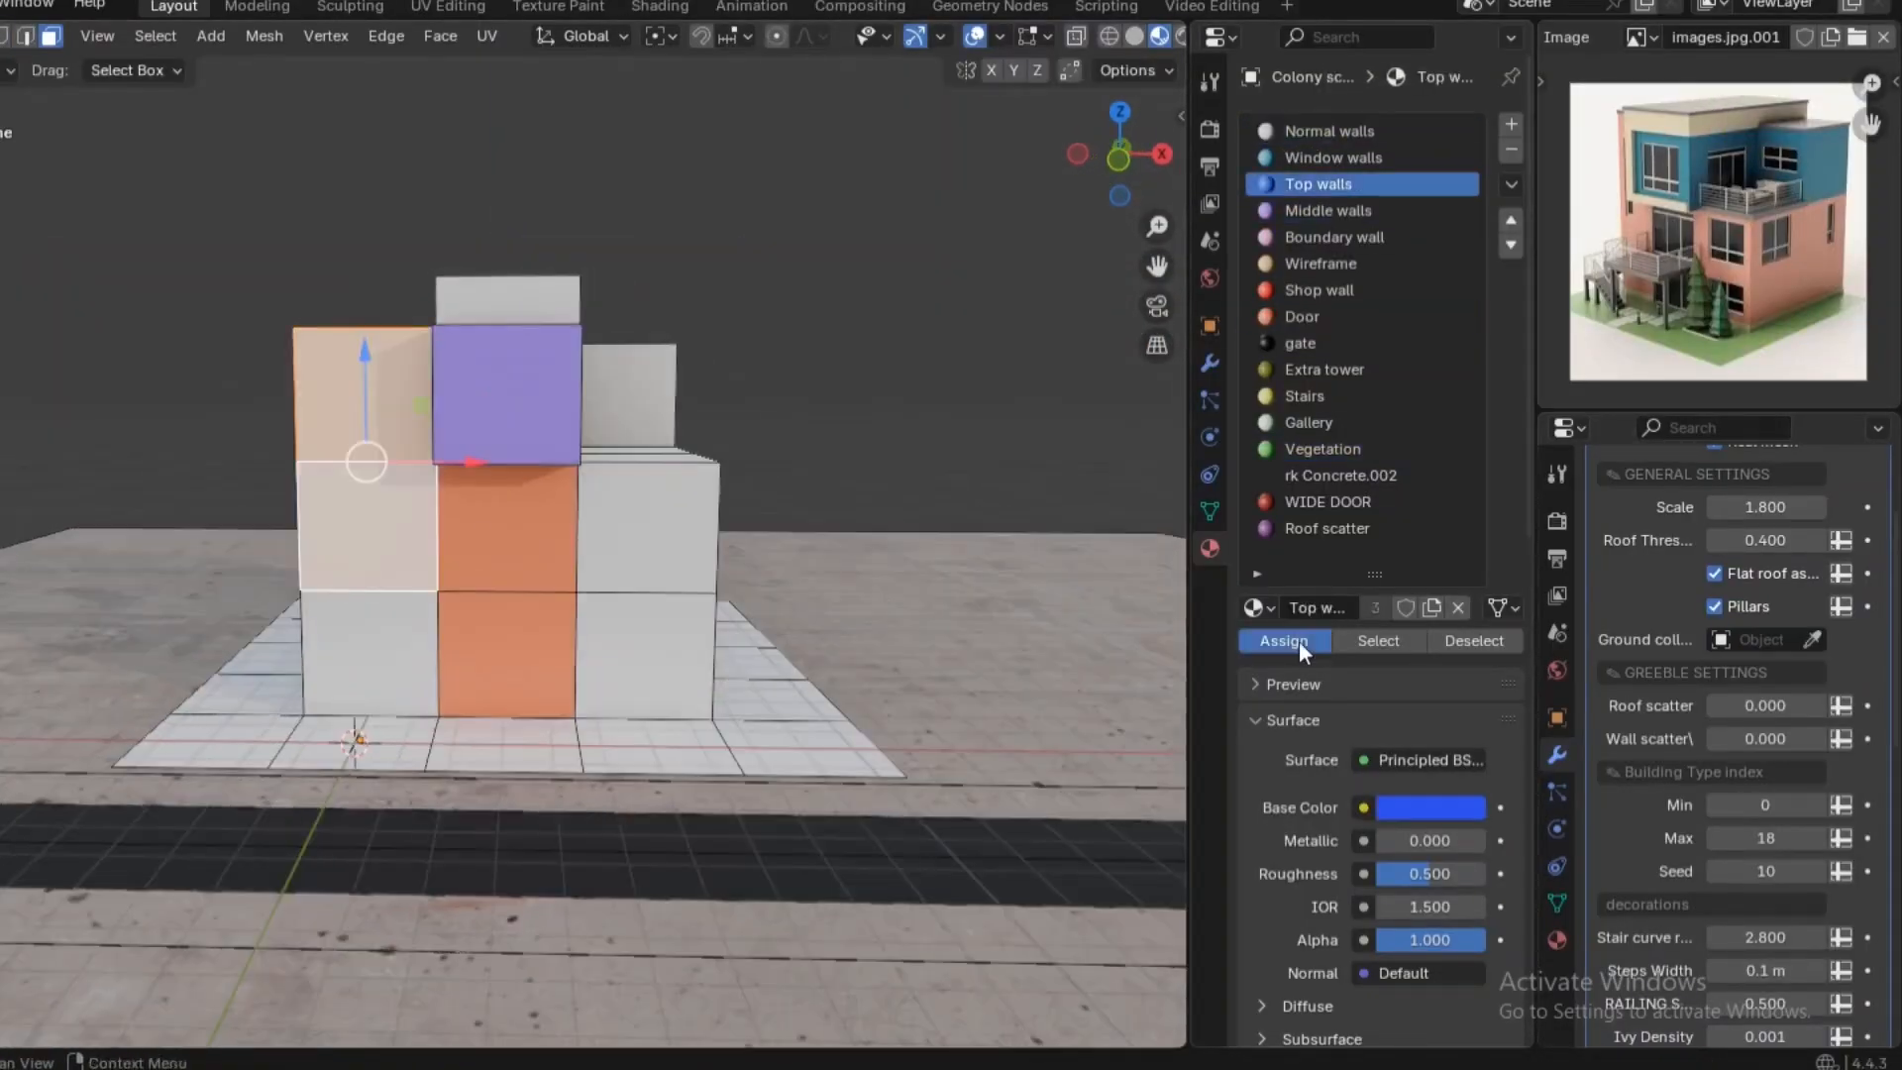
left_click(1302, 307)
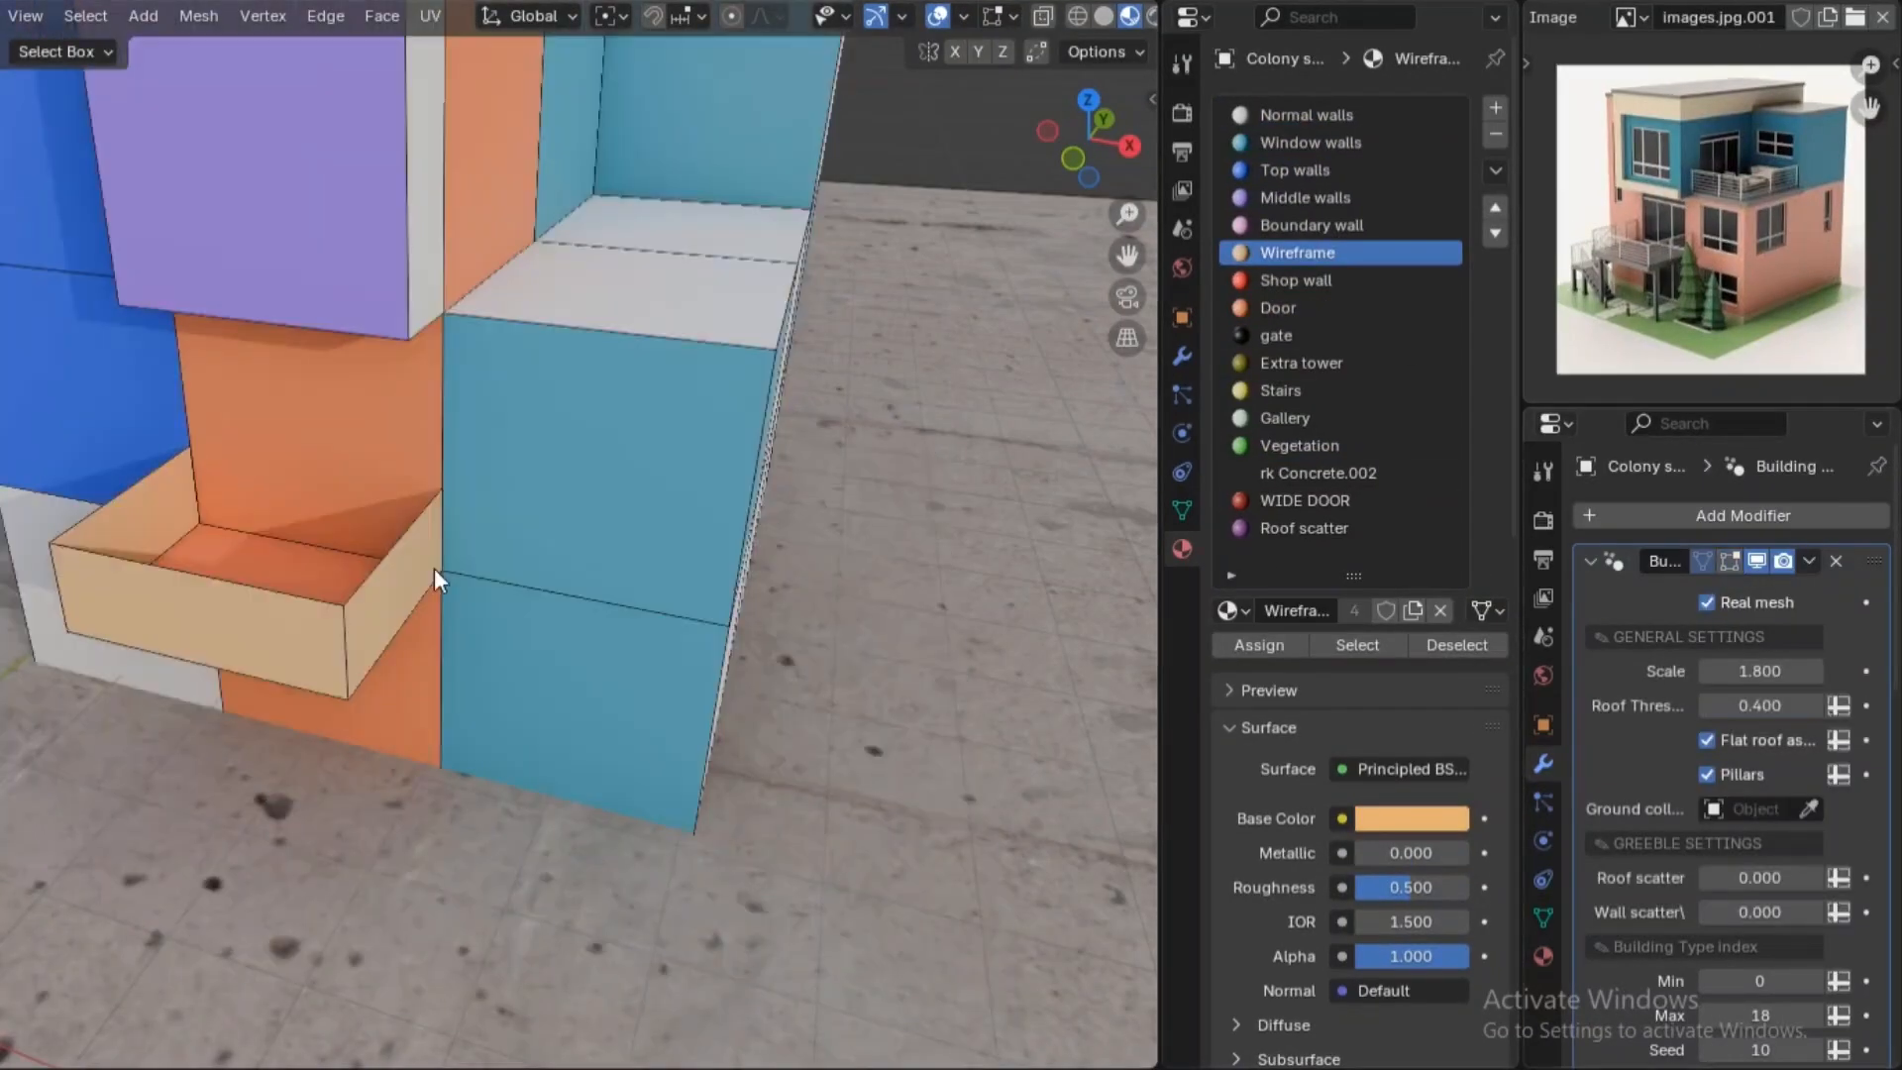
left_click(1278, 307)
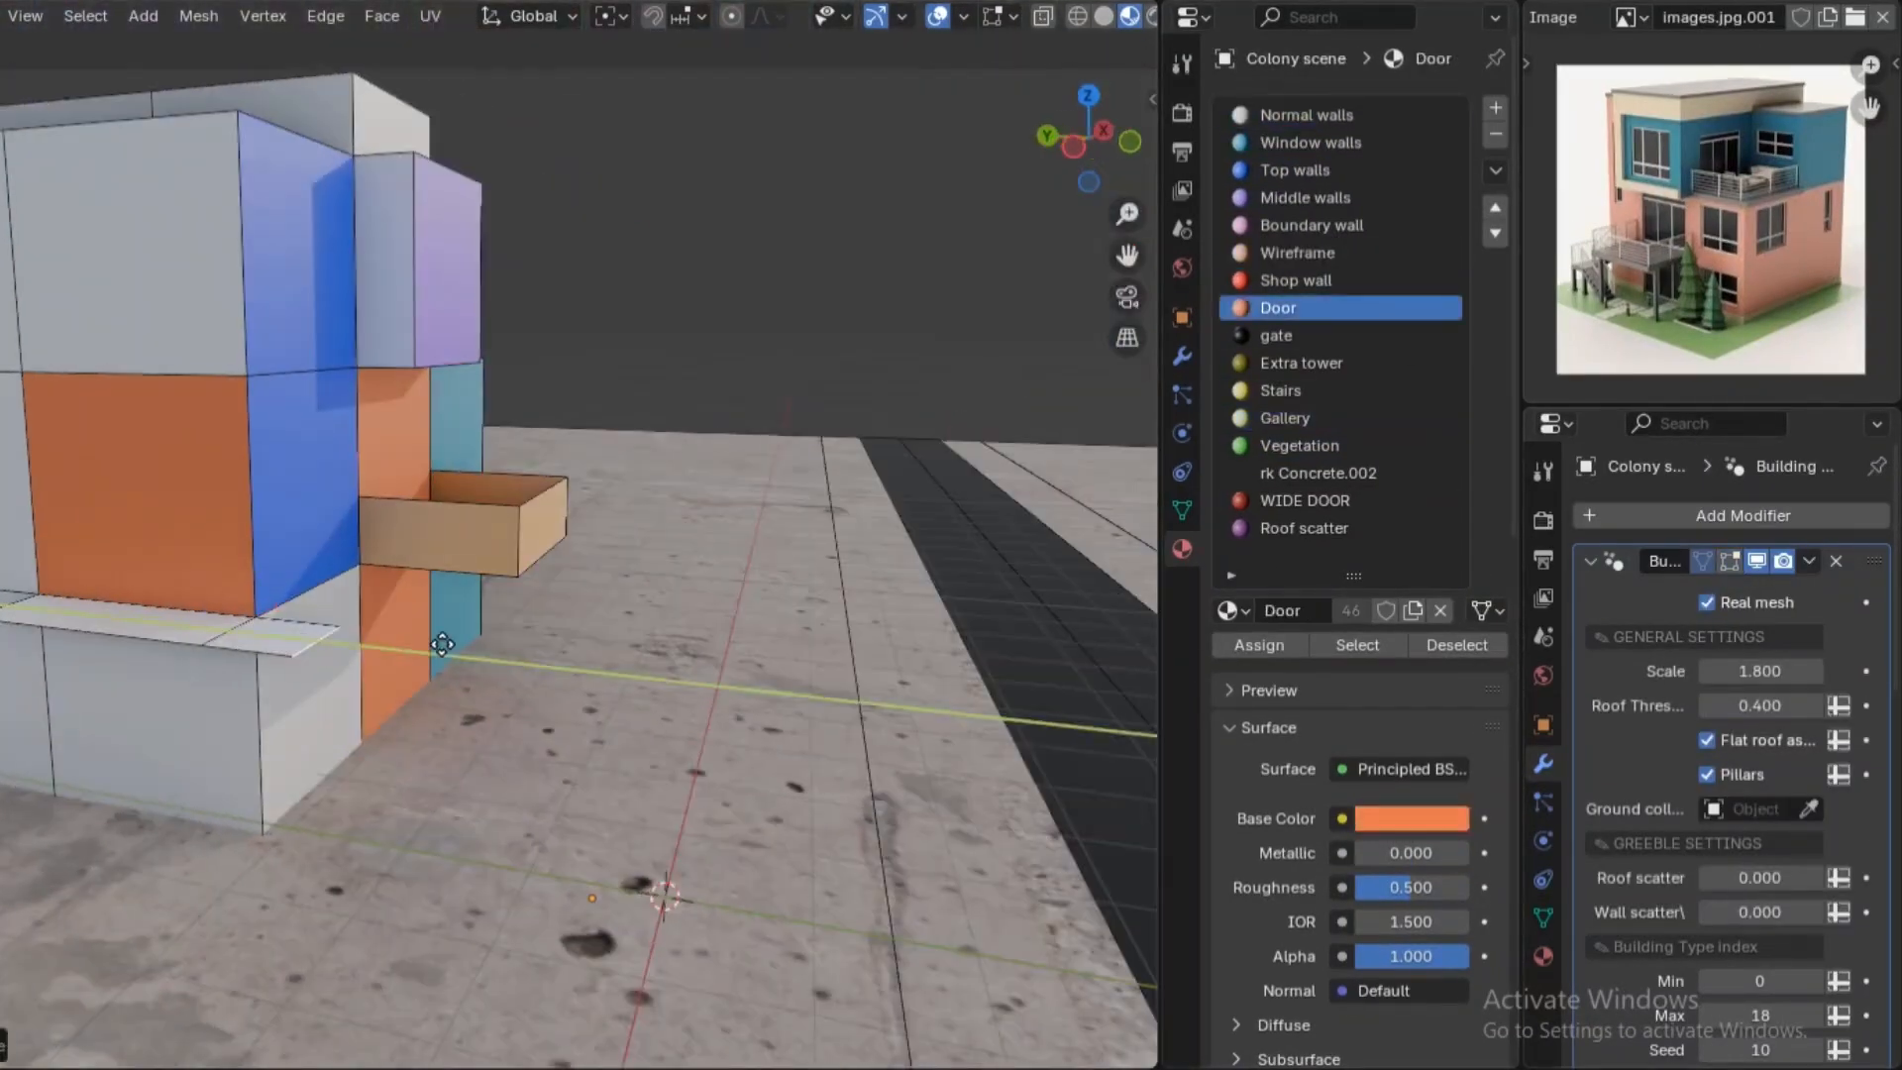
left_click(1282, 390)
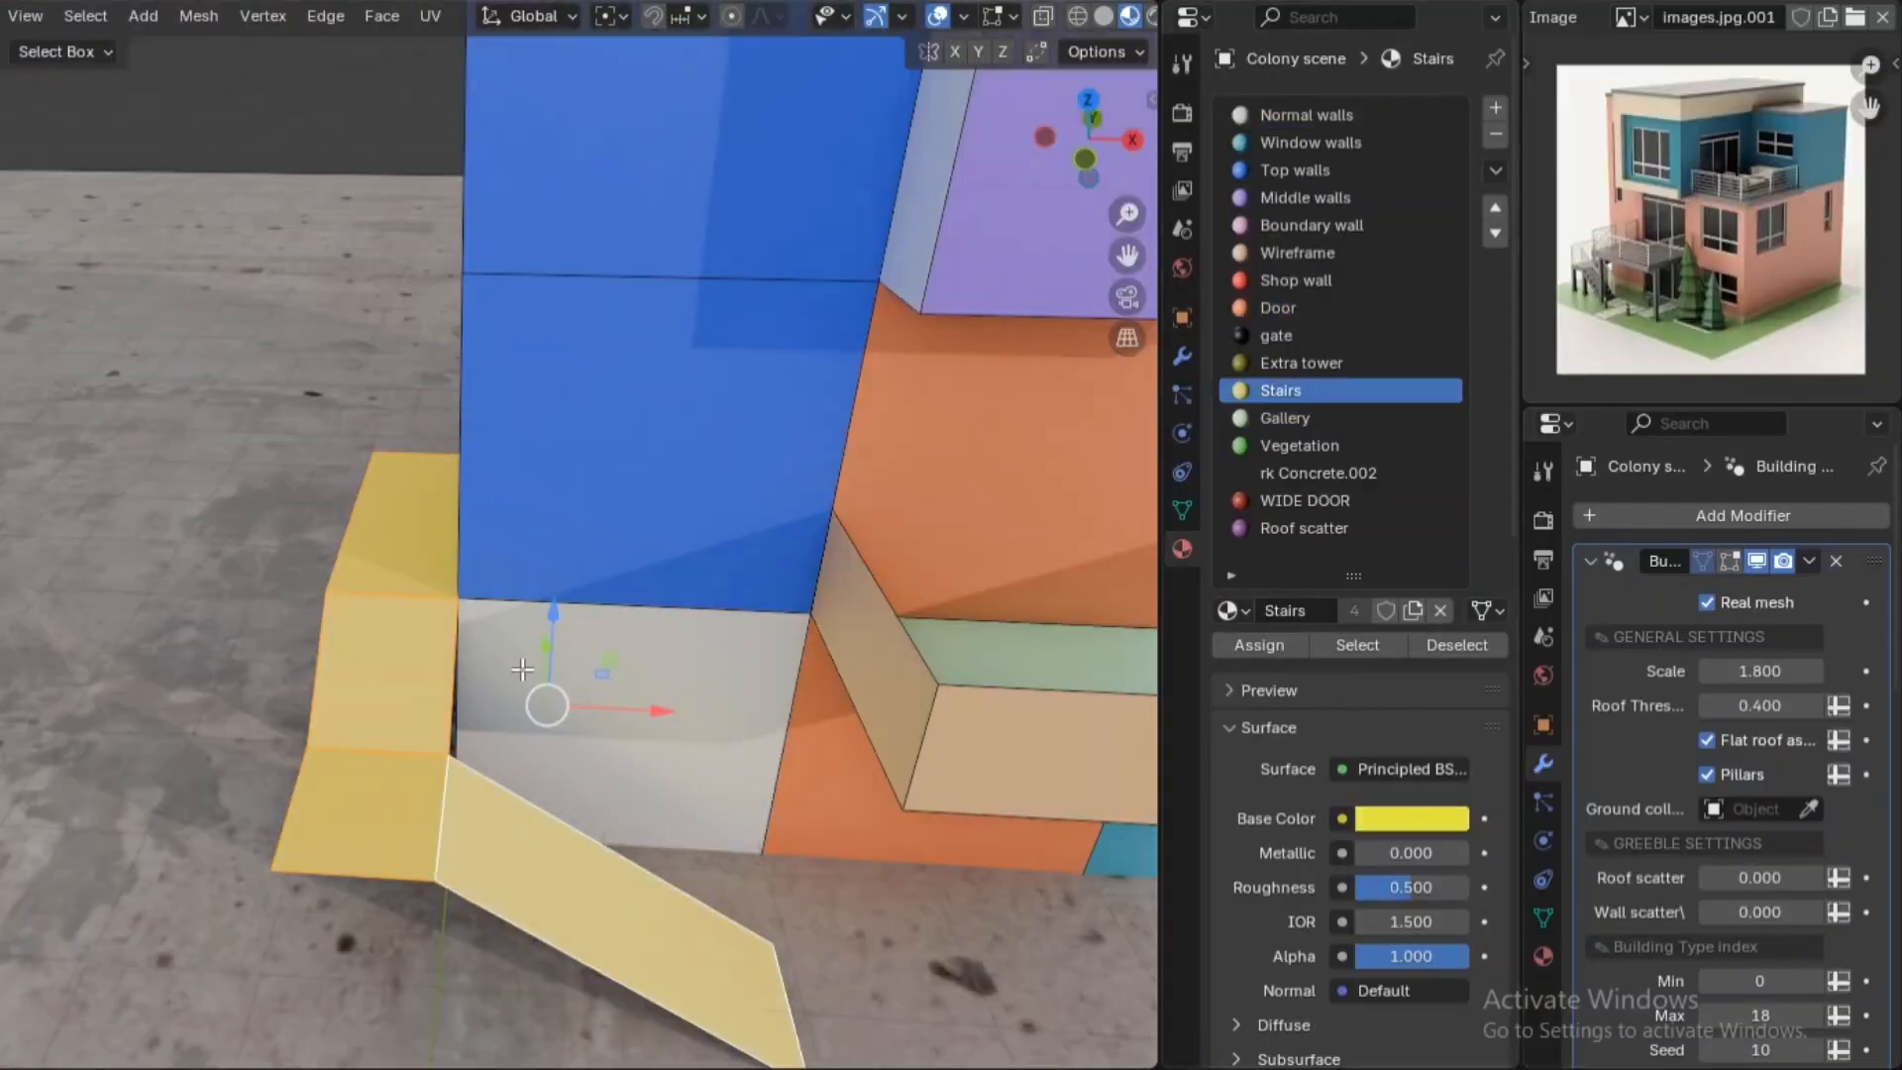
key("Tab")
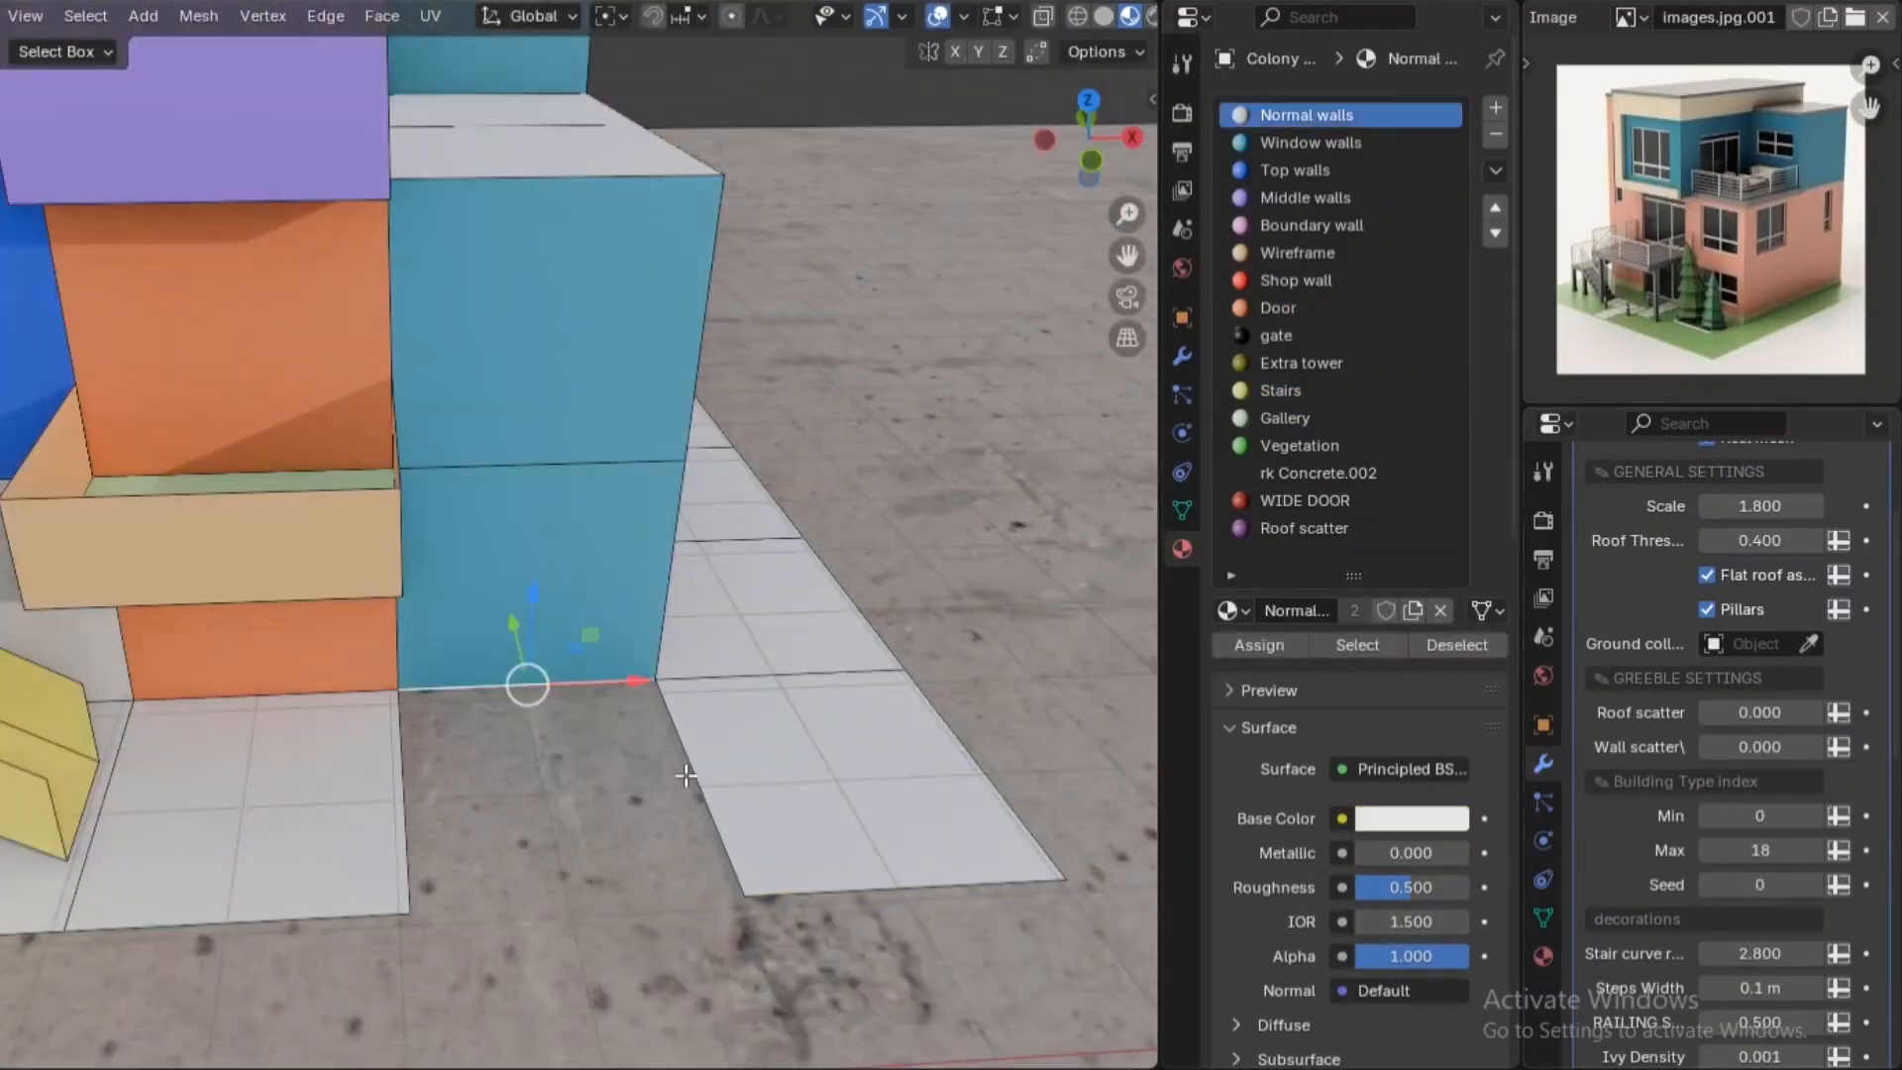
Assign Vegetation to the ground strip, leave Edit Mode and apply the hazy summer atmosphere preset.
left_click(1299, 446)
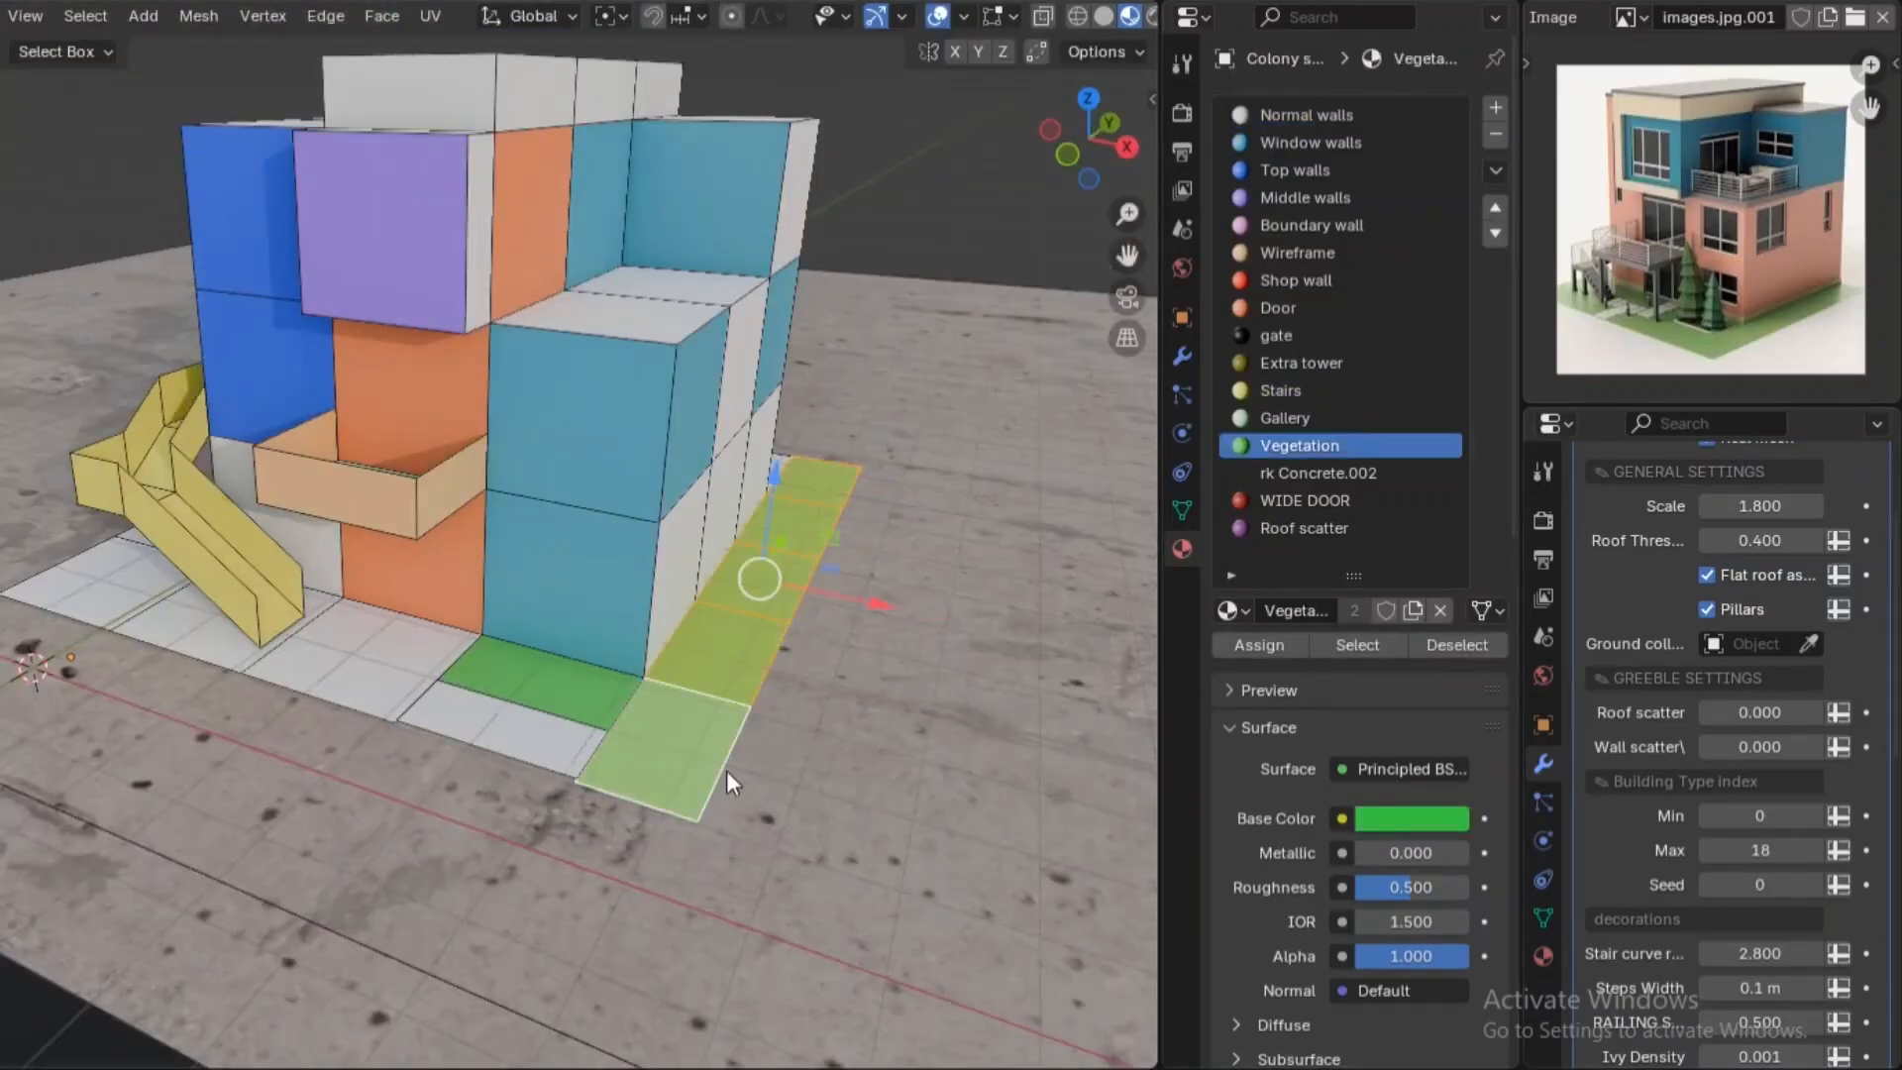
left_click(1306, 115)
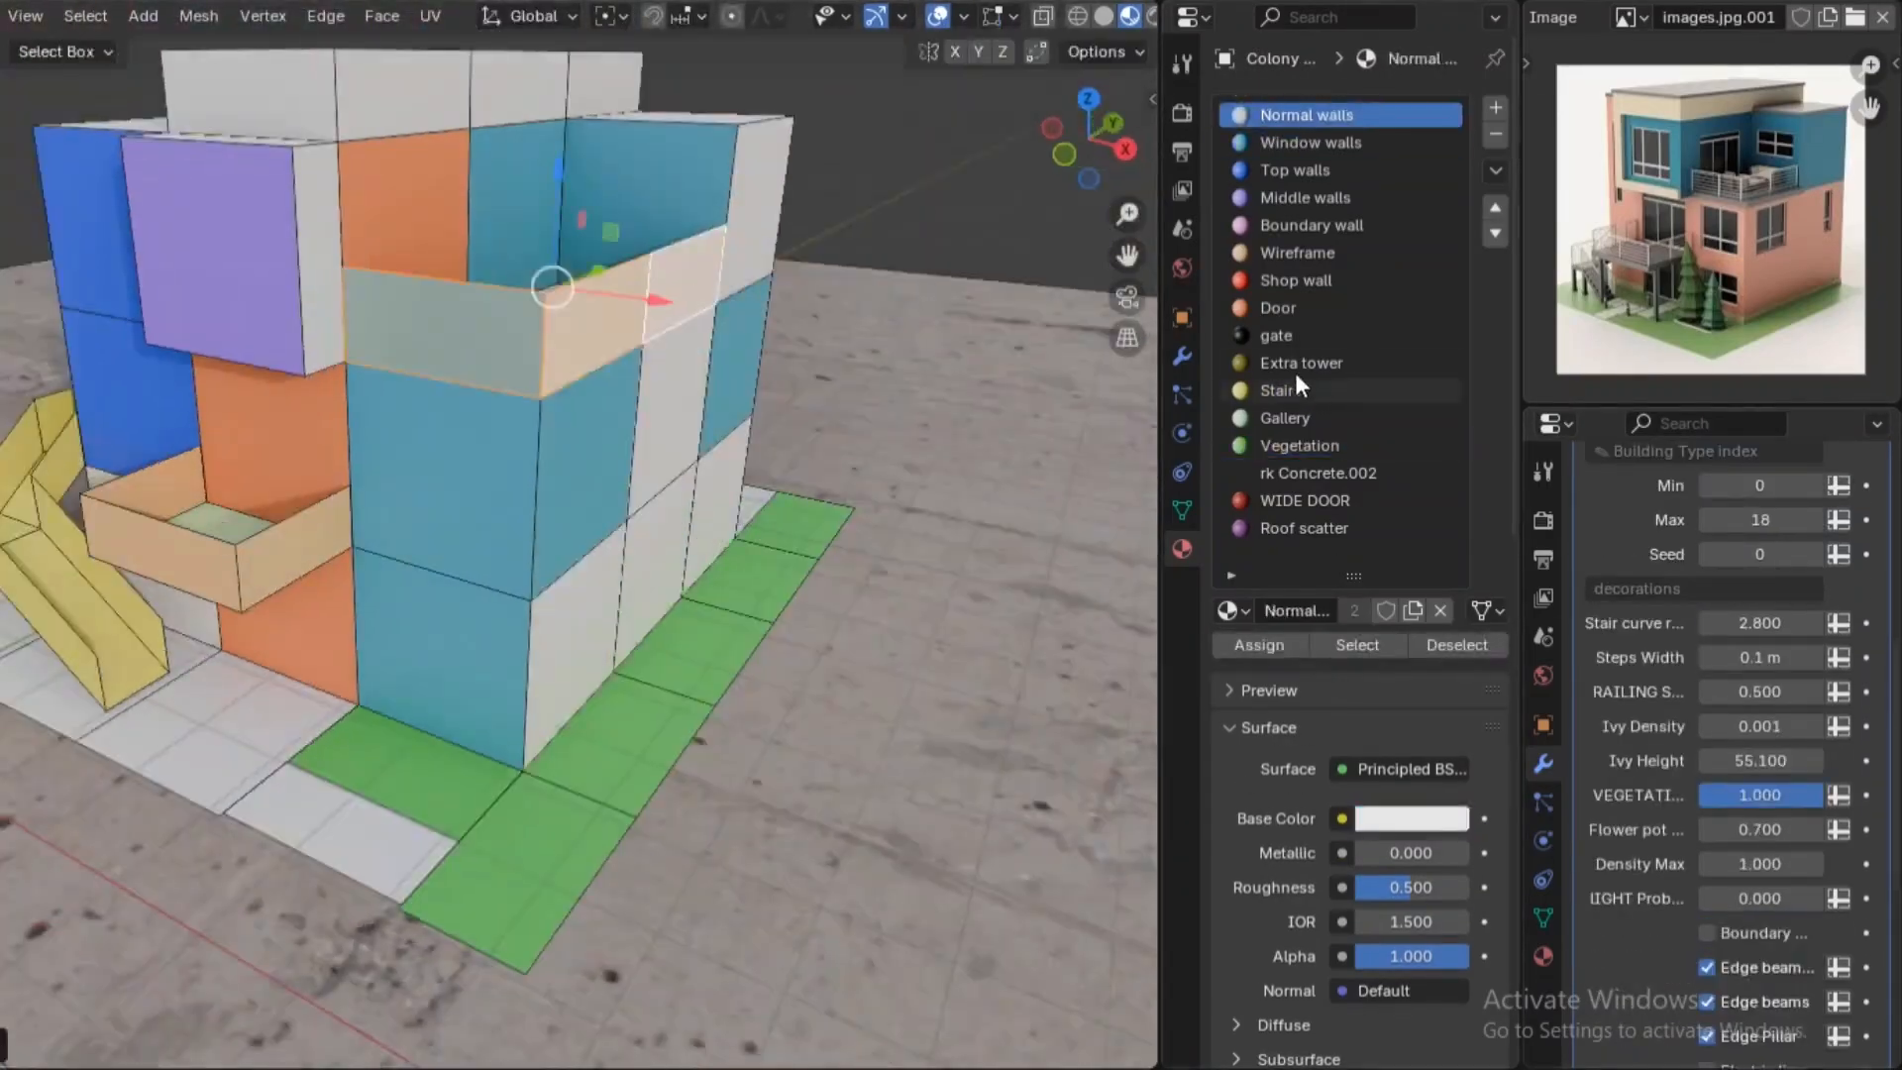
left_click(1310, 143)
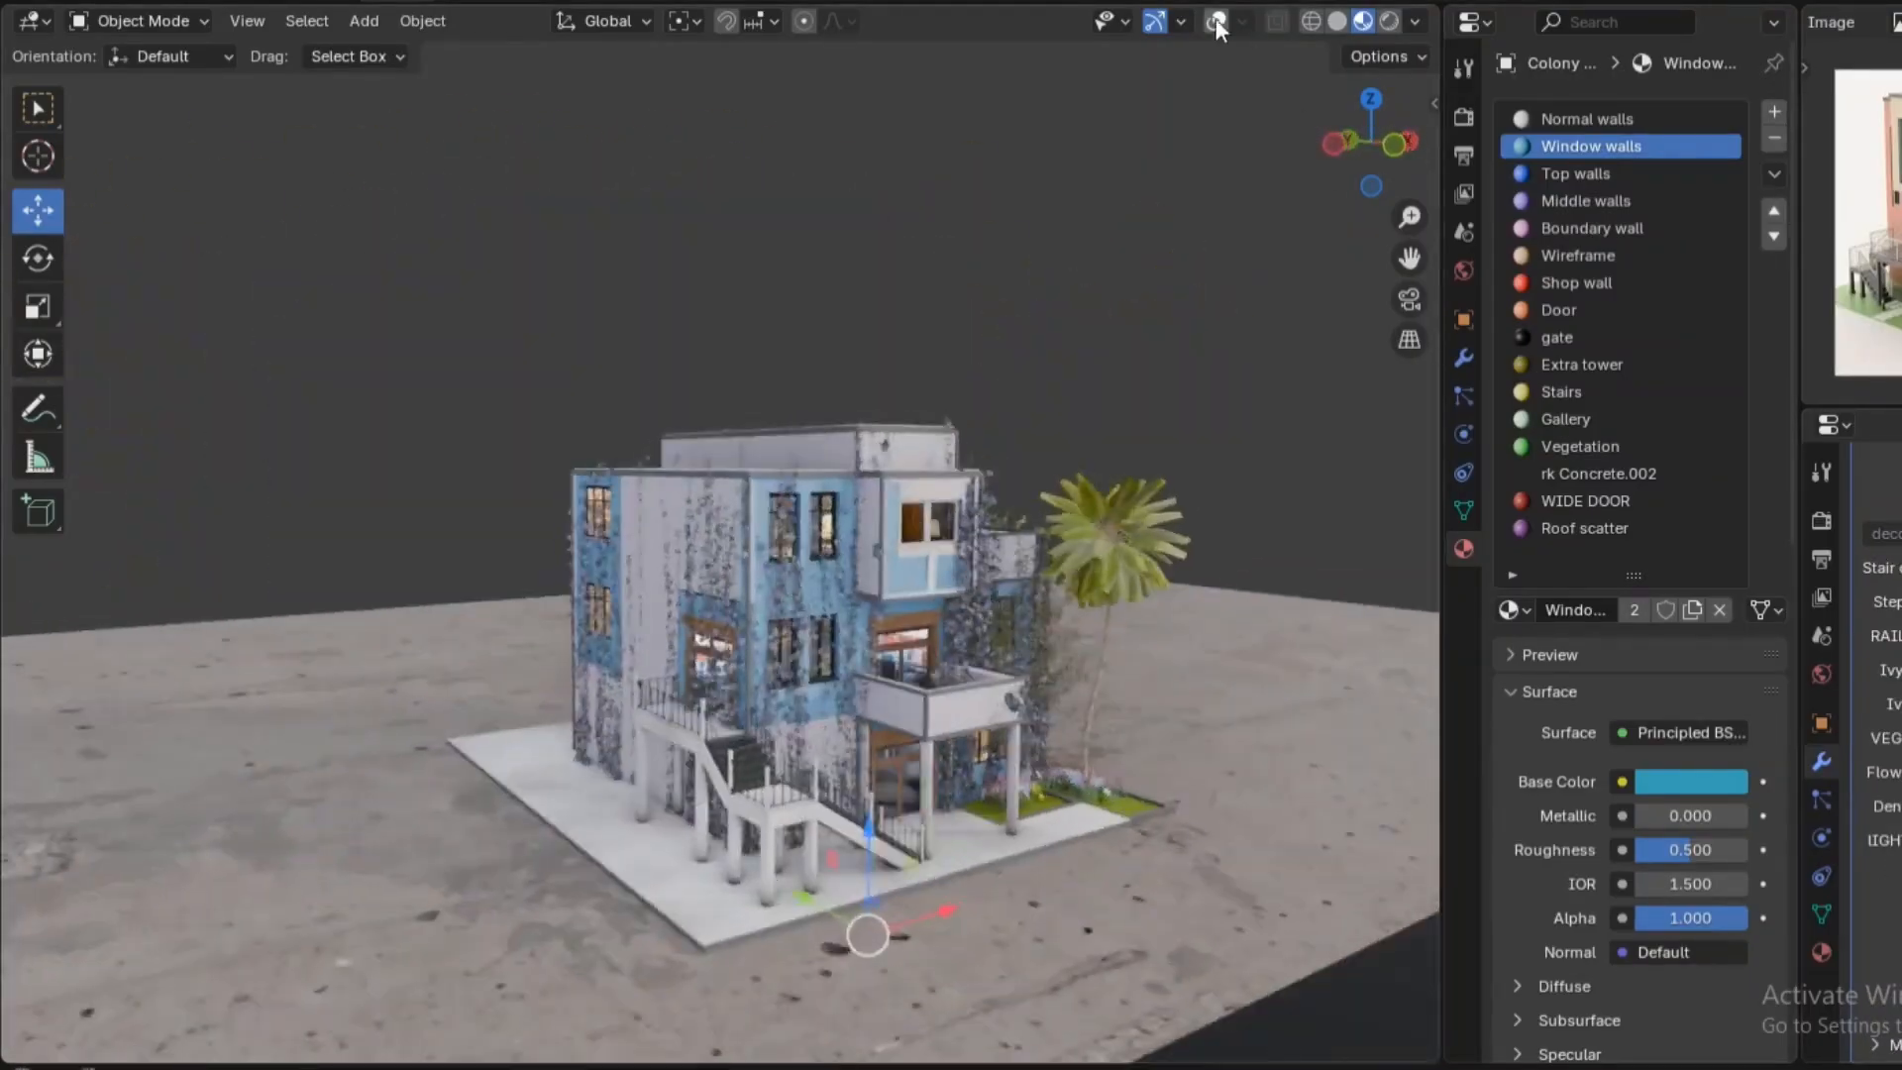
key("Tab")
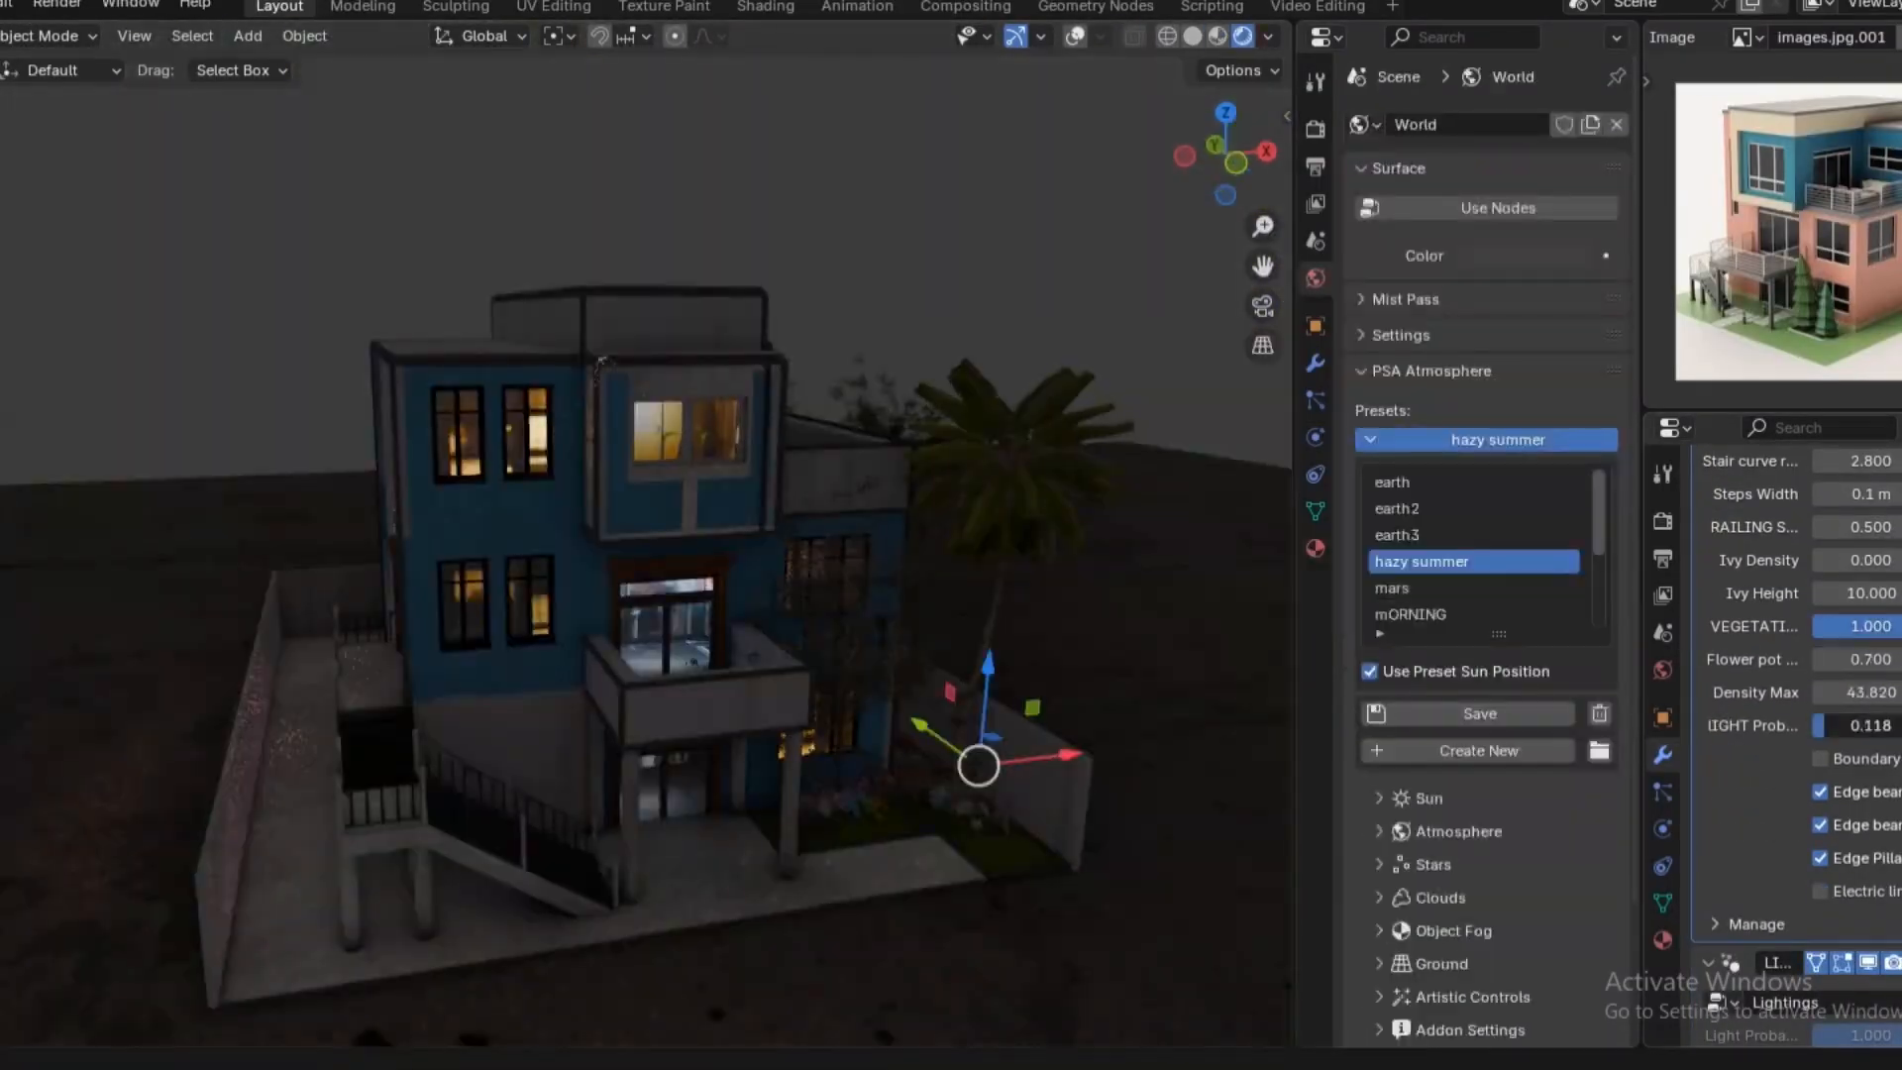
scroll("down", 3)
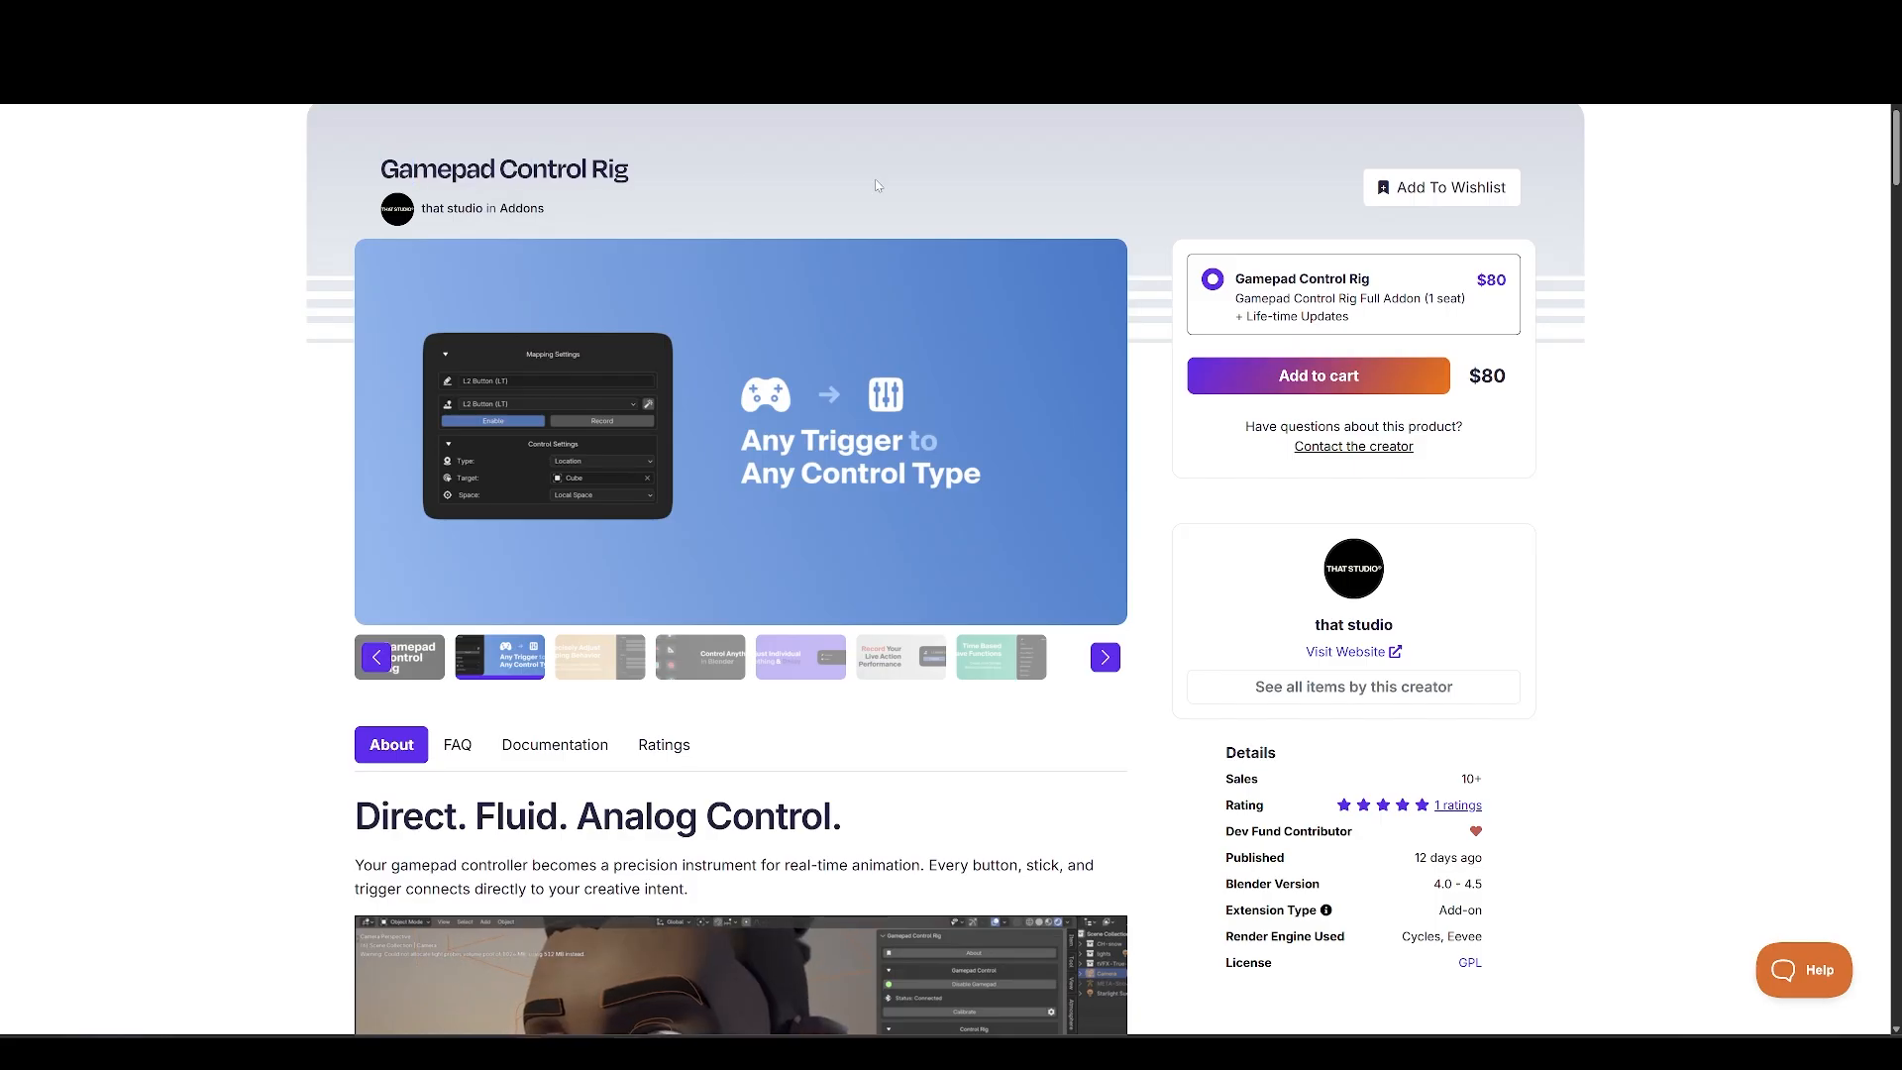
Scroll the Gamepad Control Rig page past About to Record Your Live Action Performance.
scroll("down", 3)
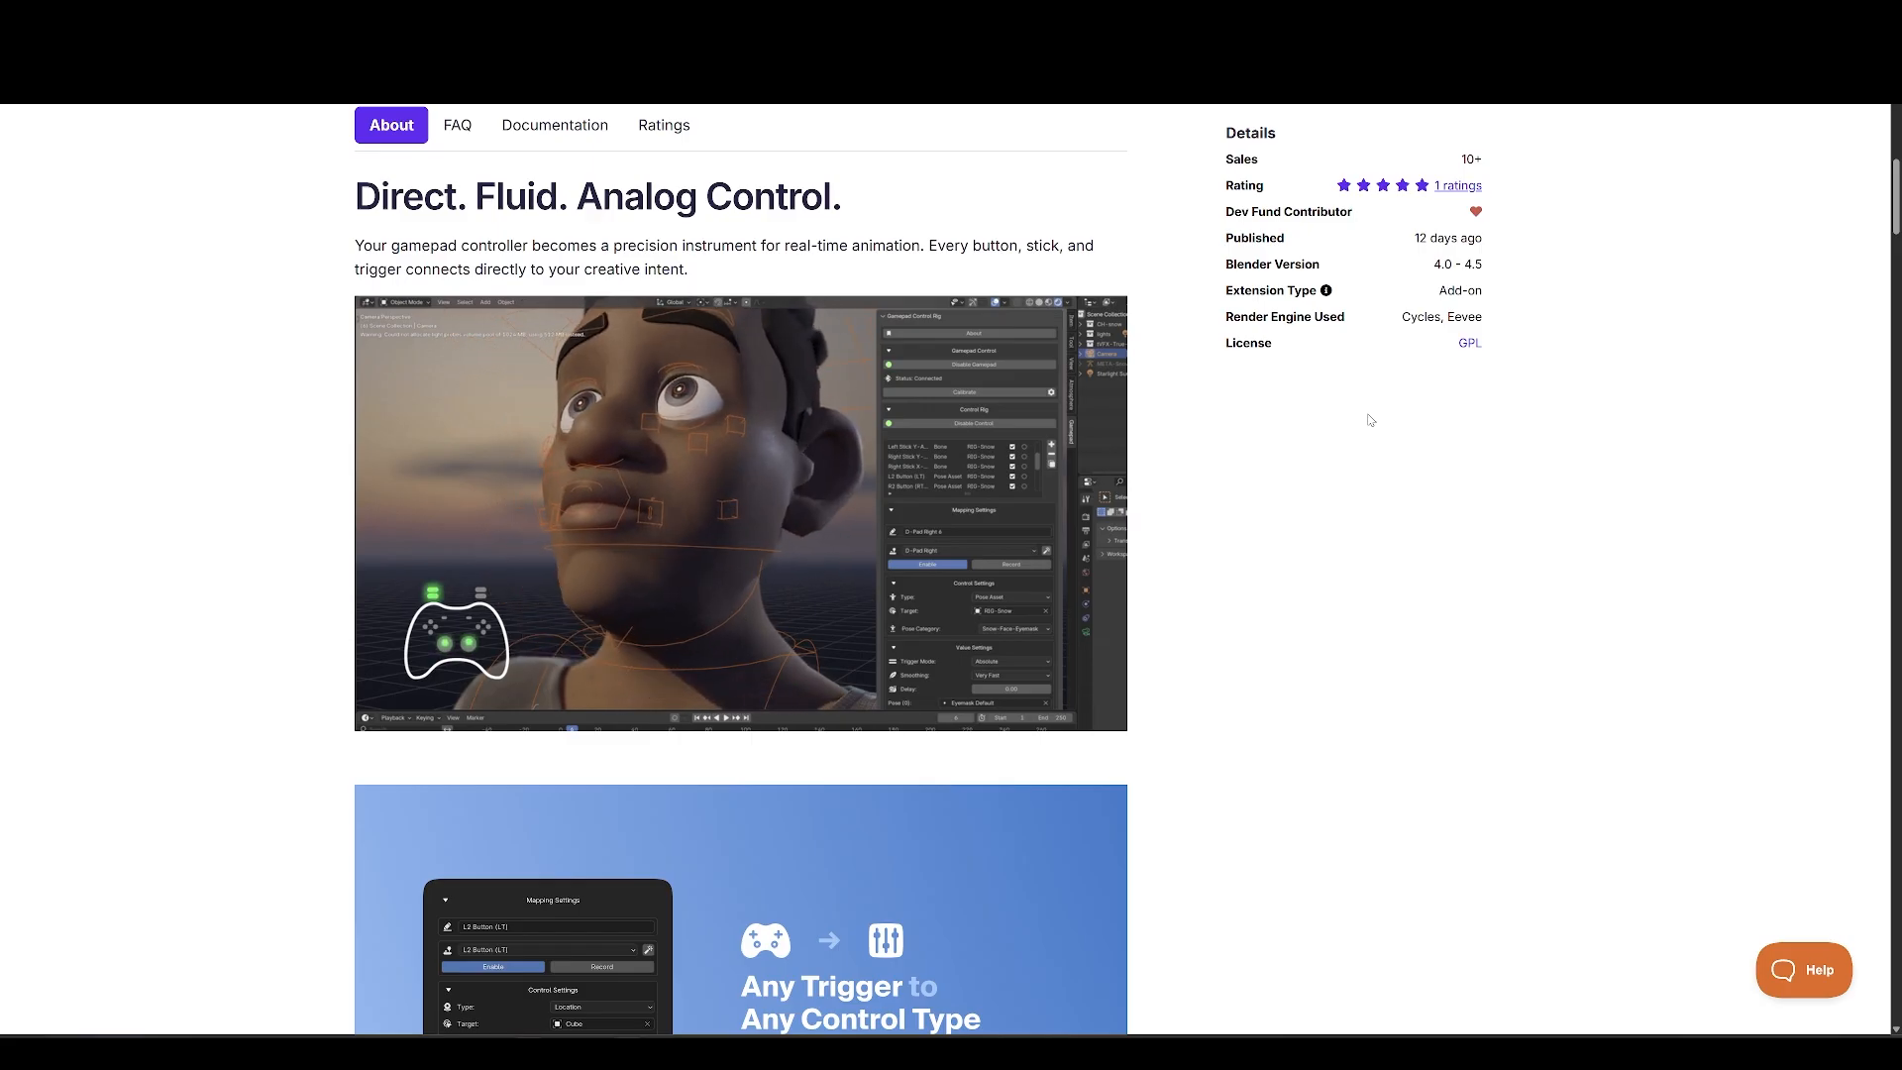
scroll("down", 3)
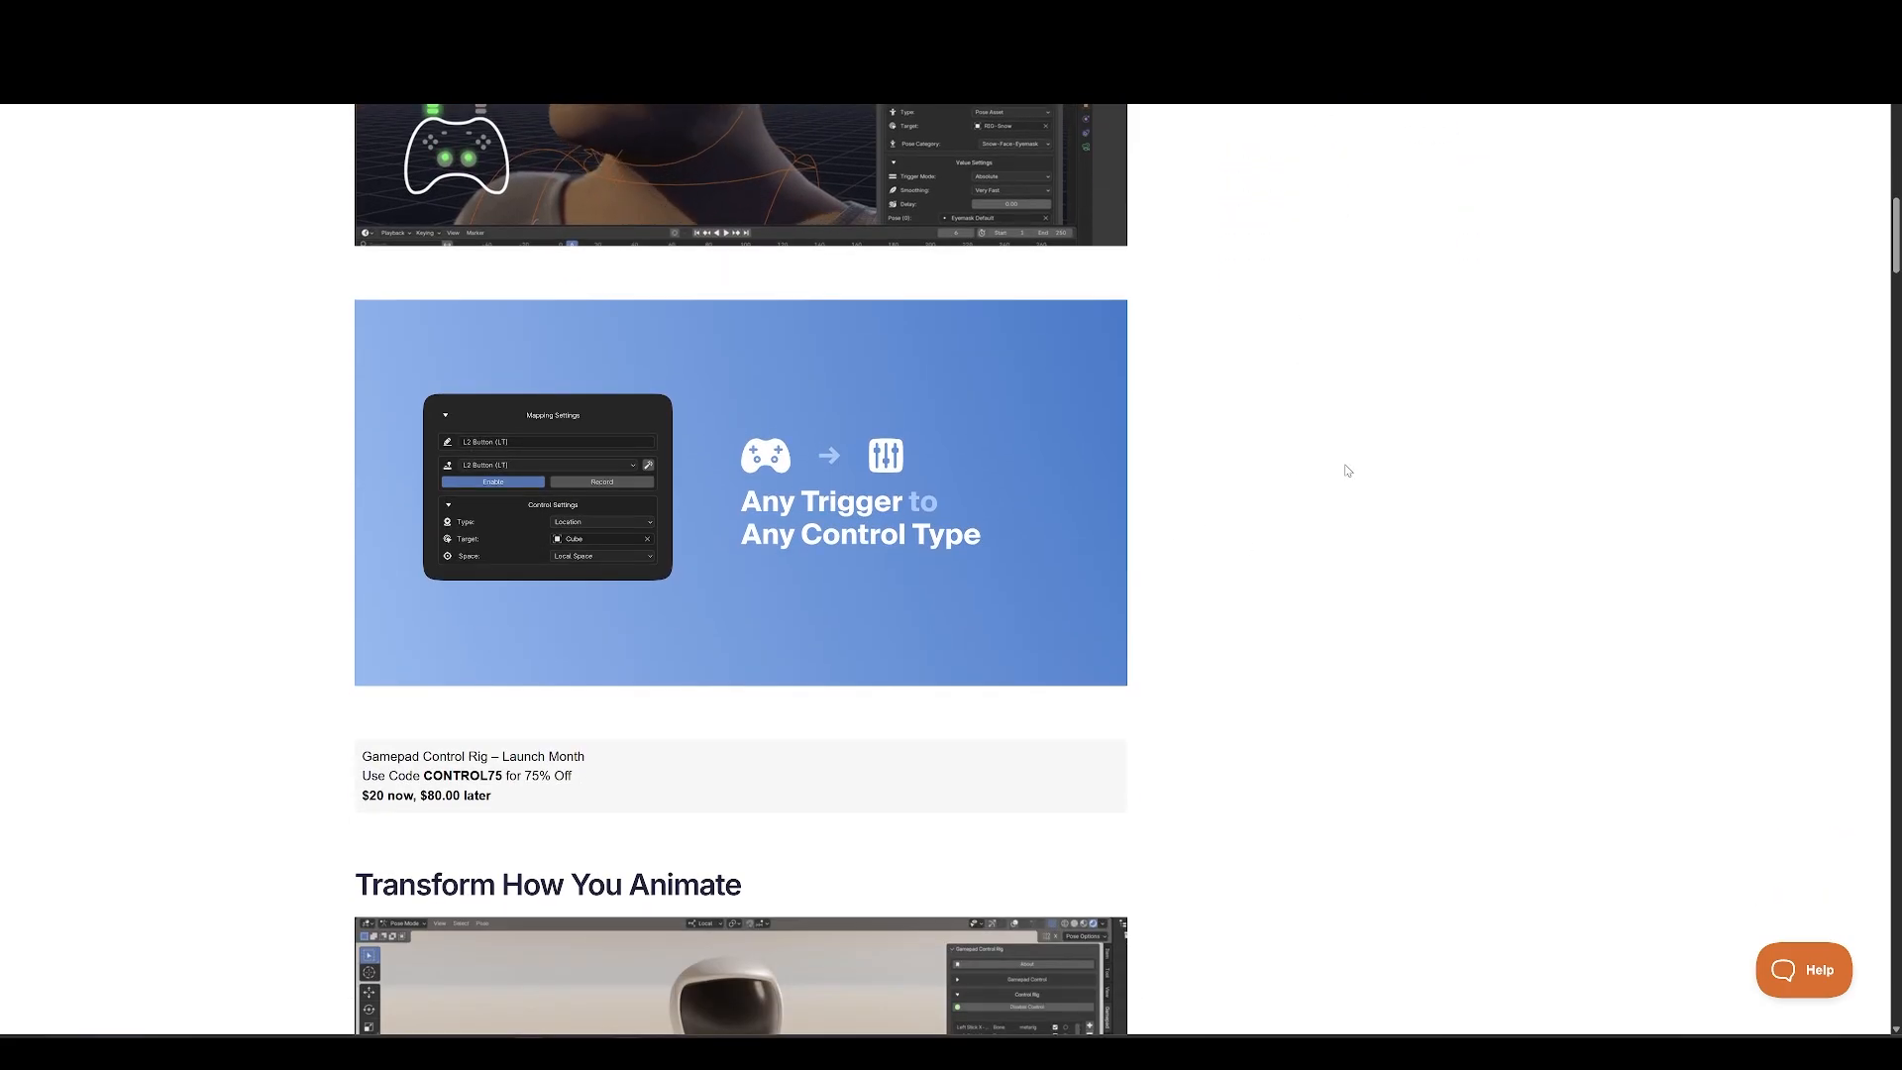
scroll("down", 3)
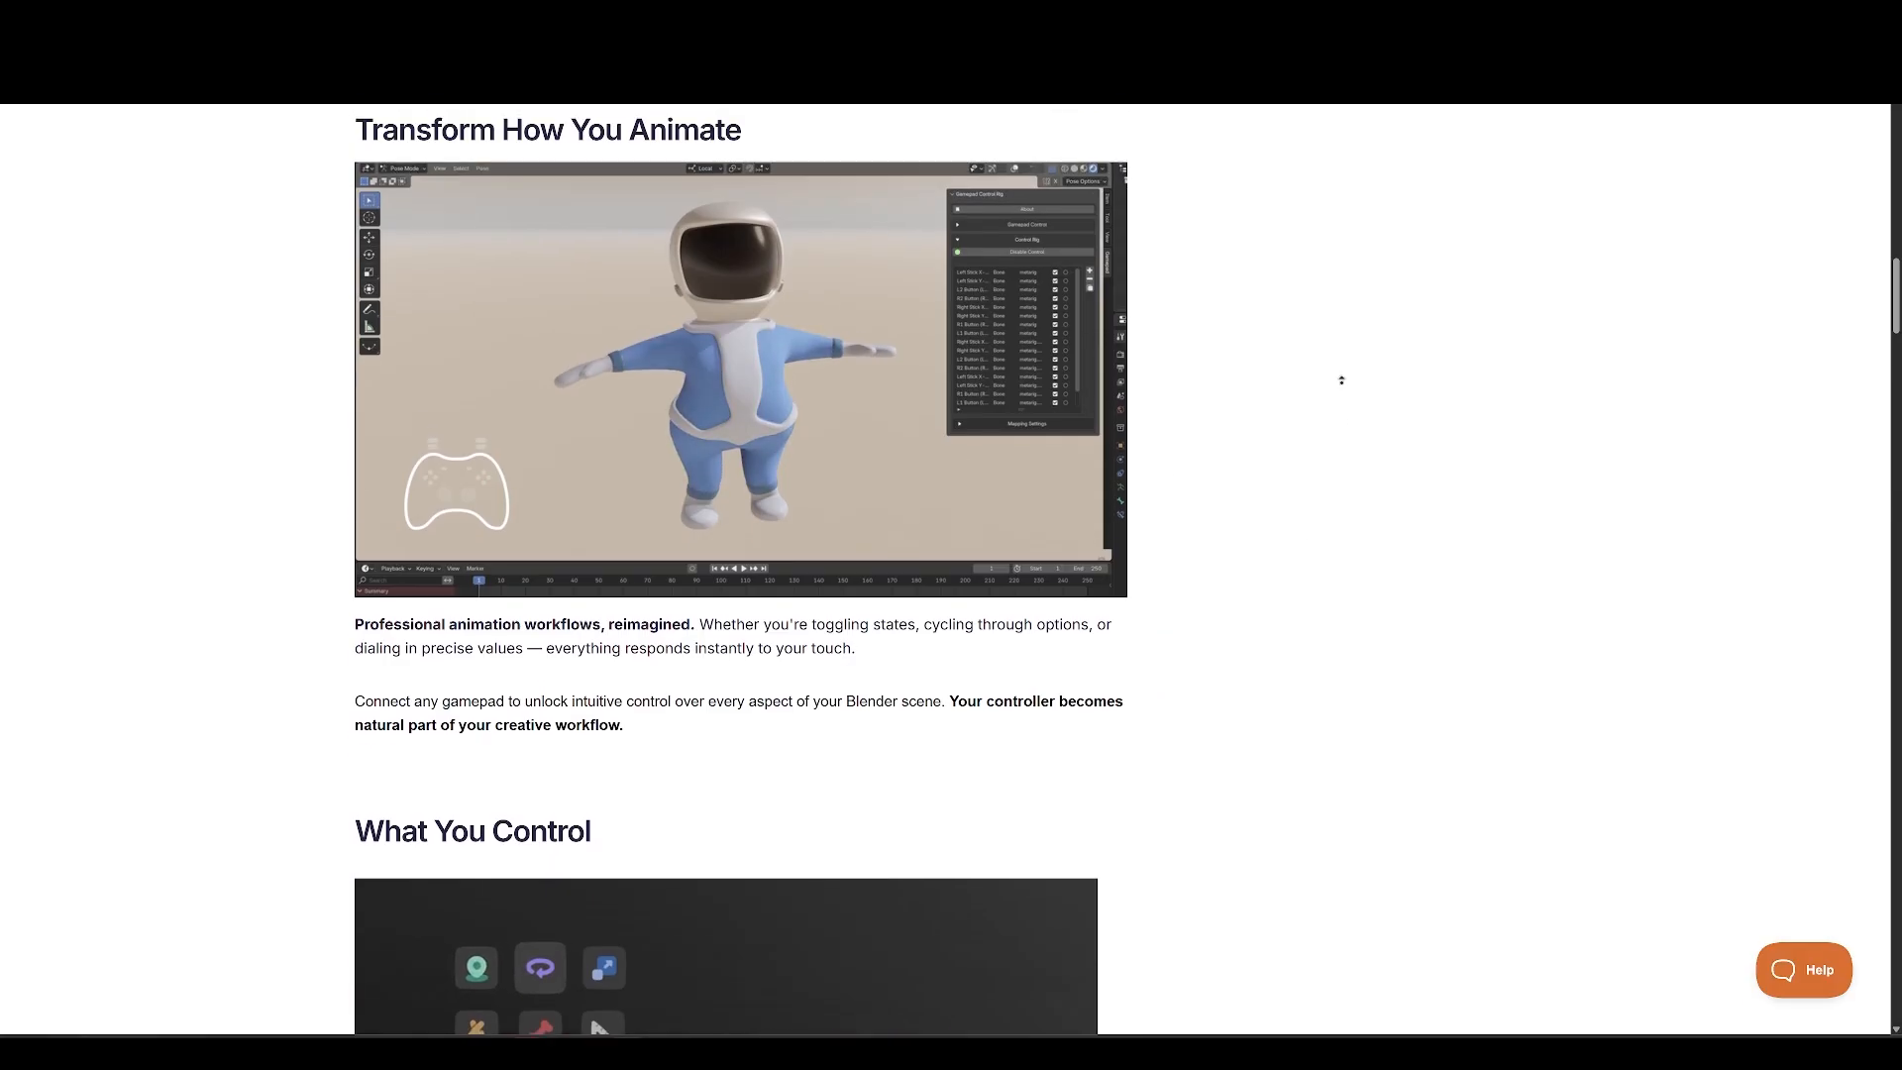
scroll("down", 3)
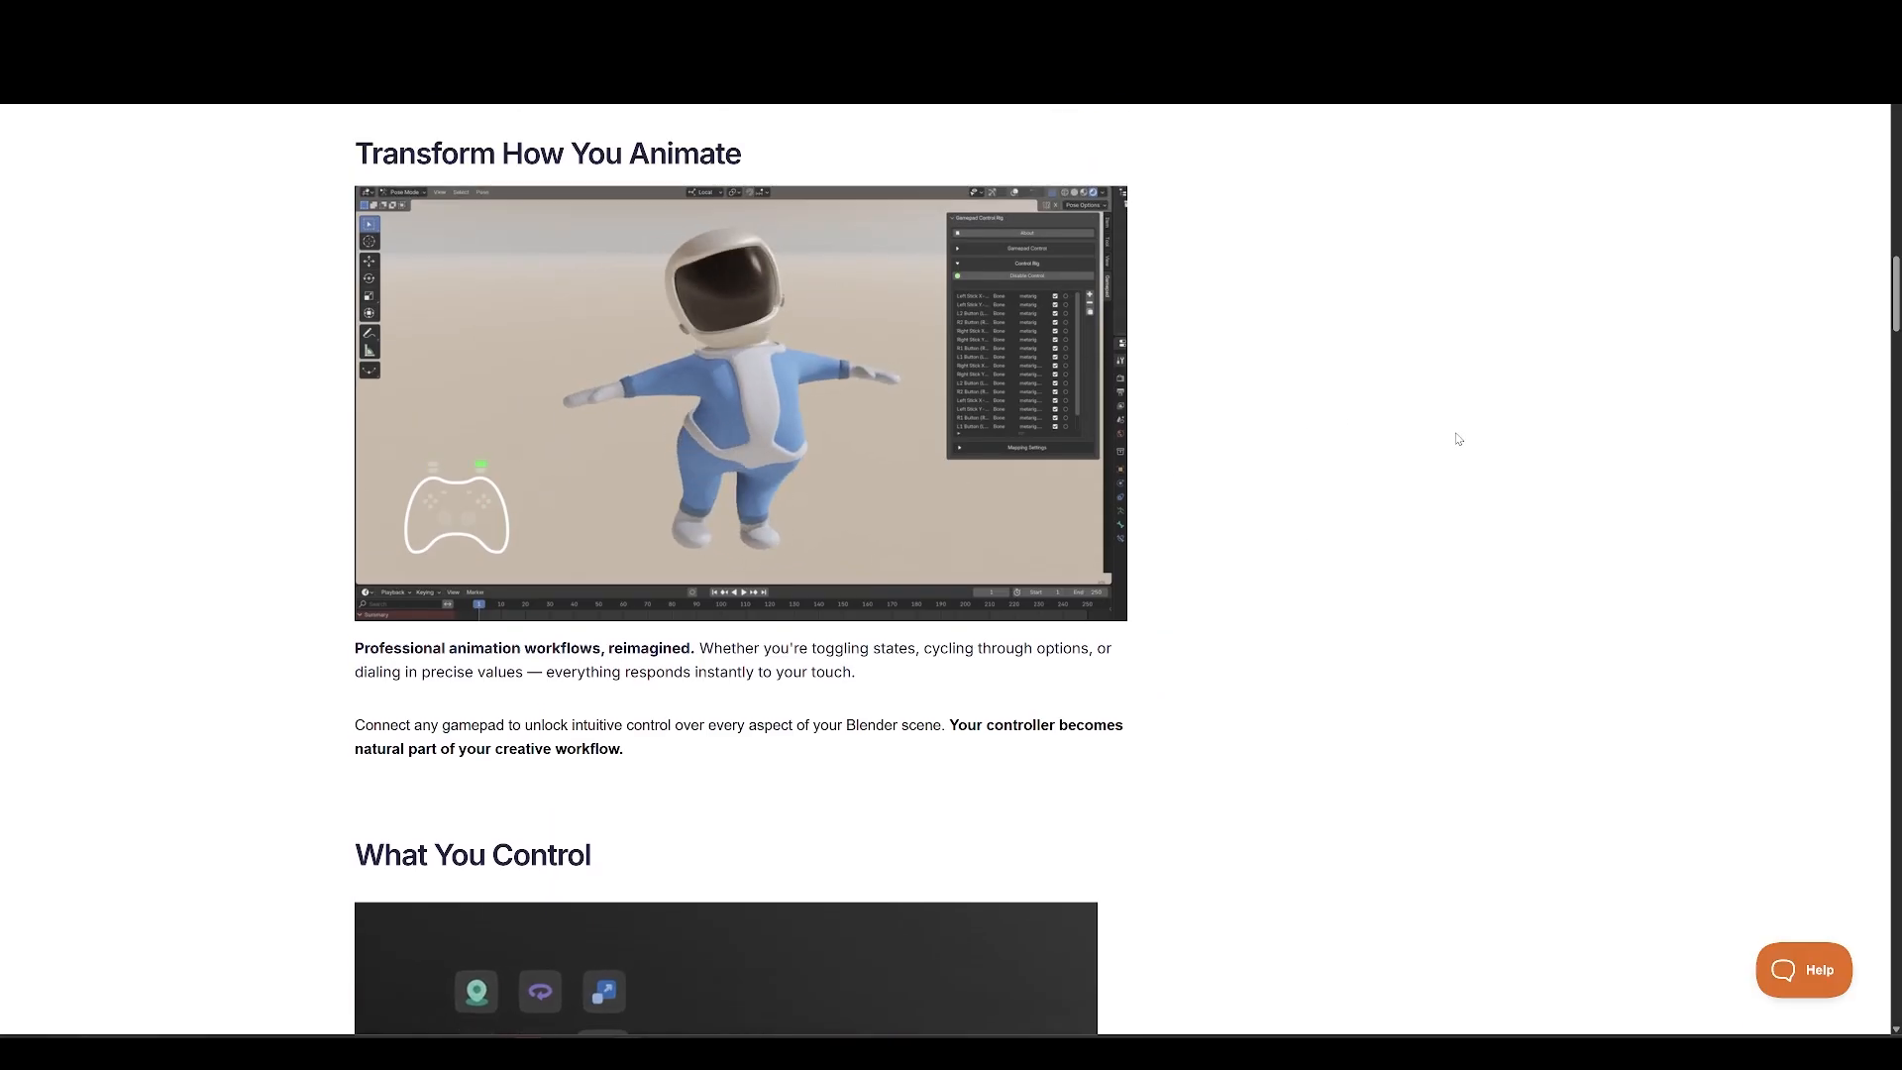
scroll("down", 3)
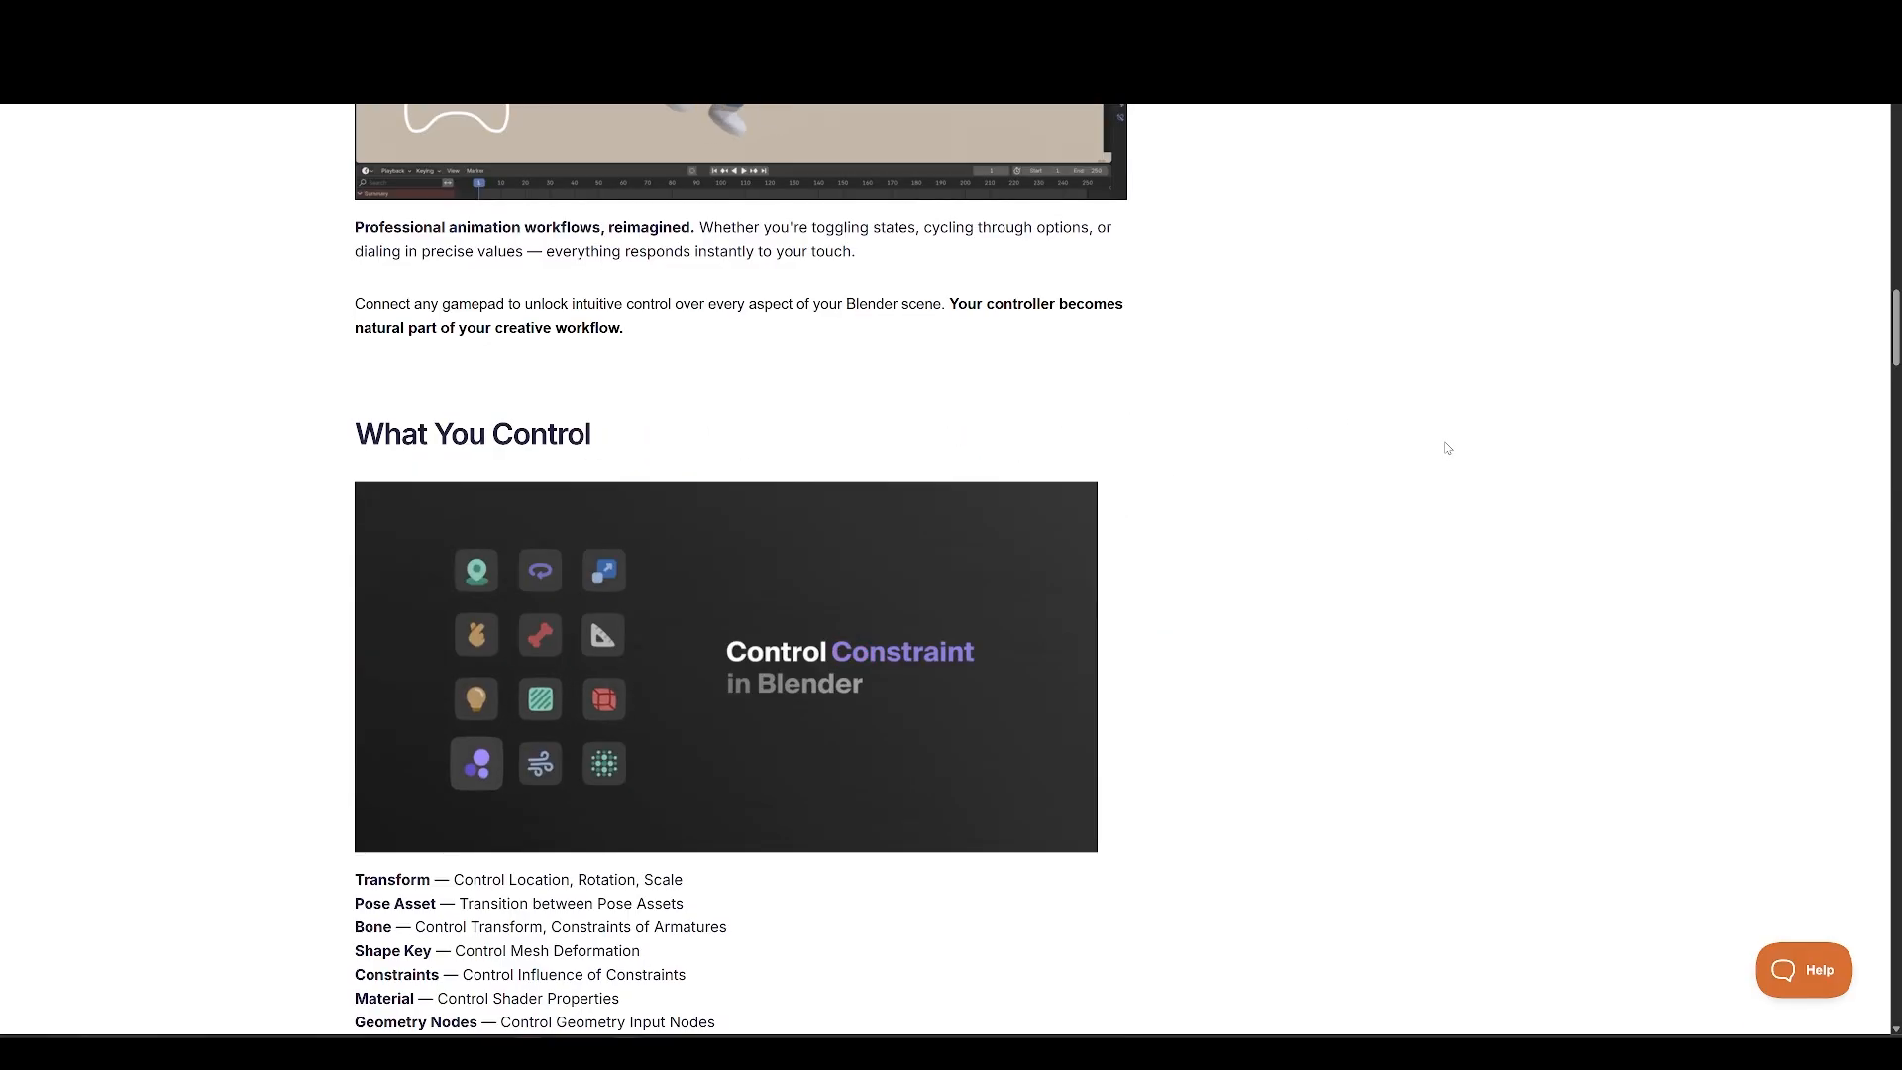
scroll("down", 3)
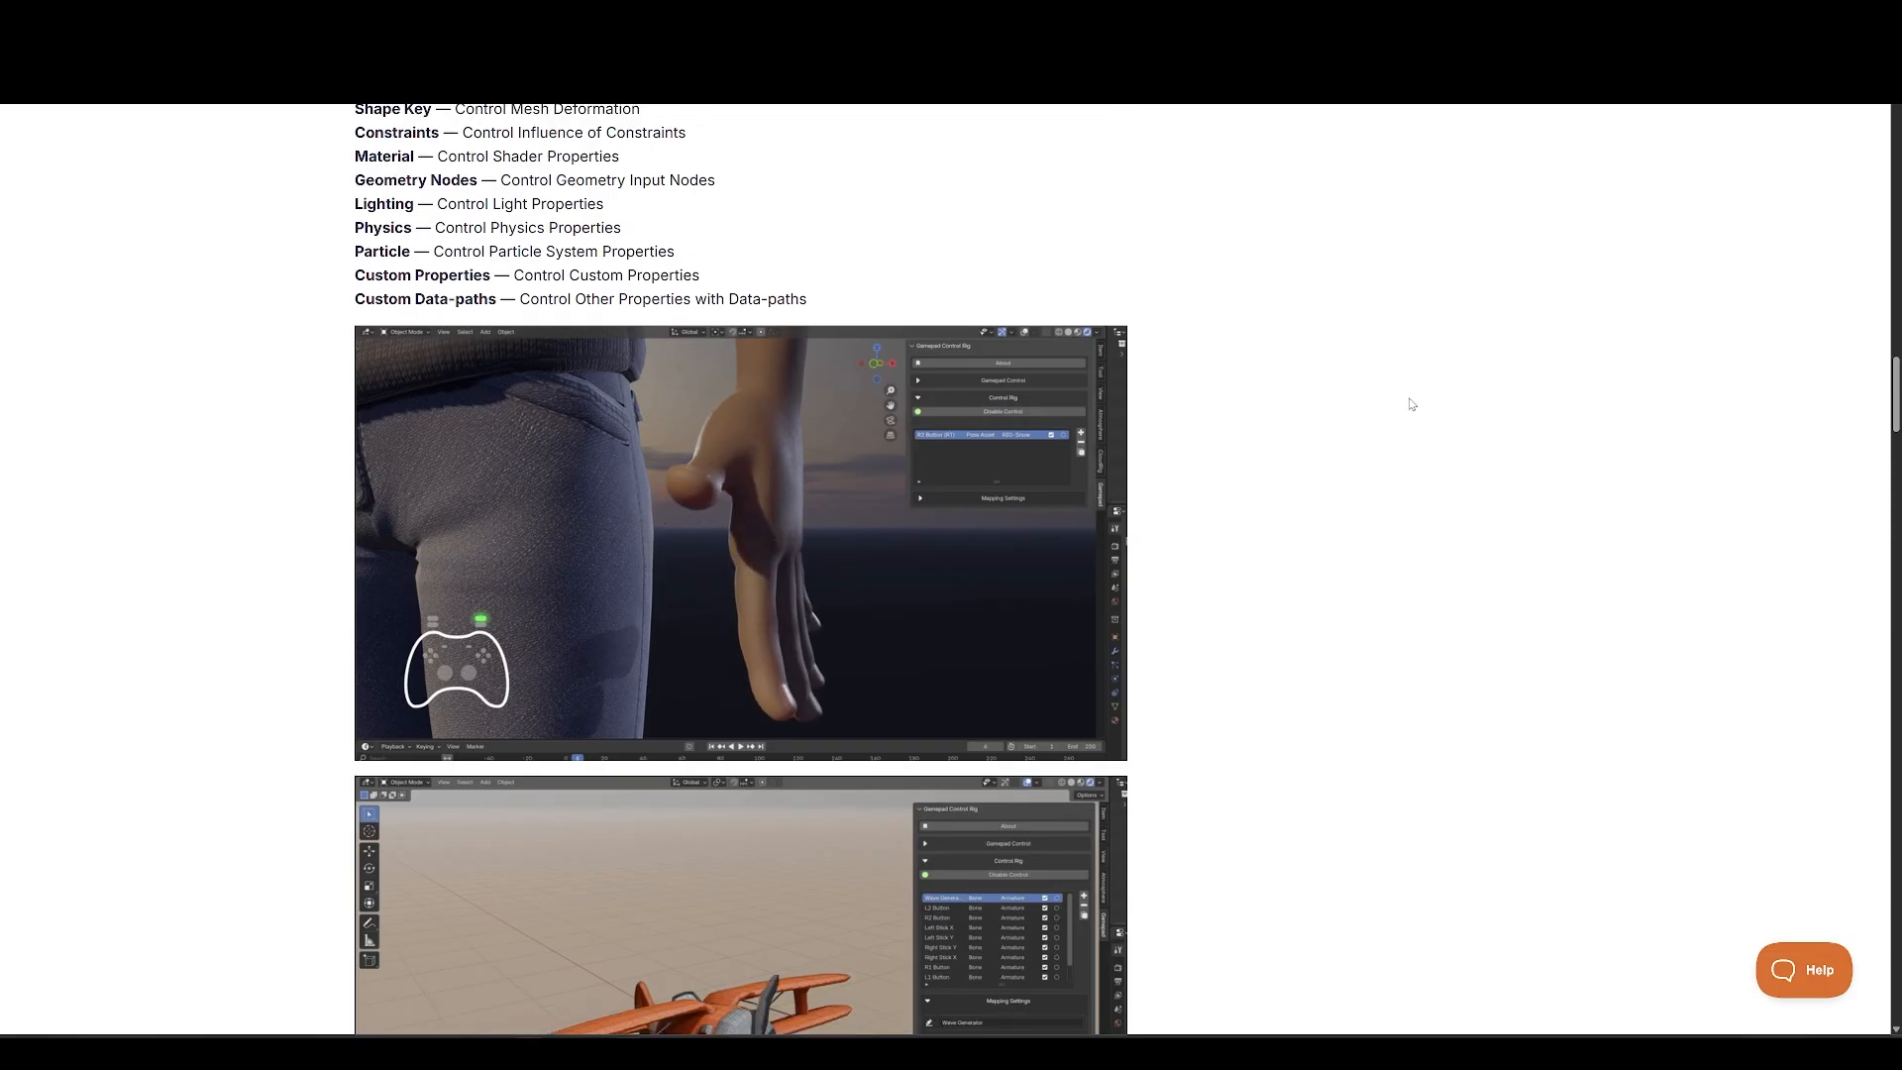
scroll("down", 3)
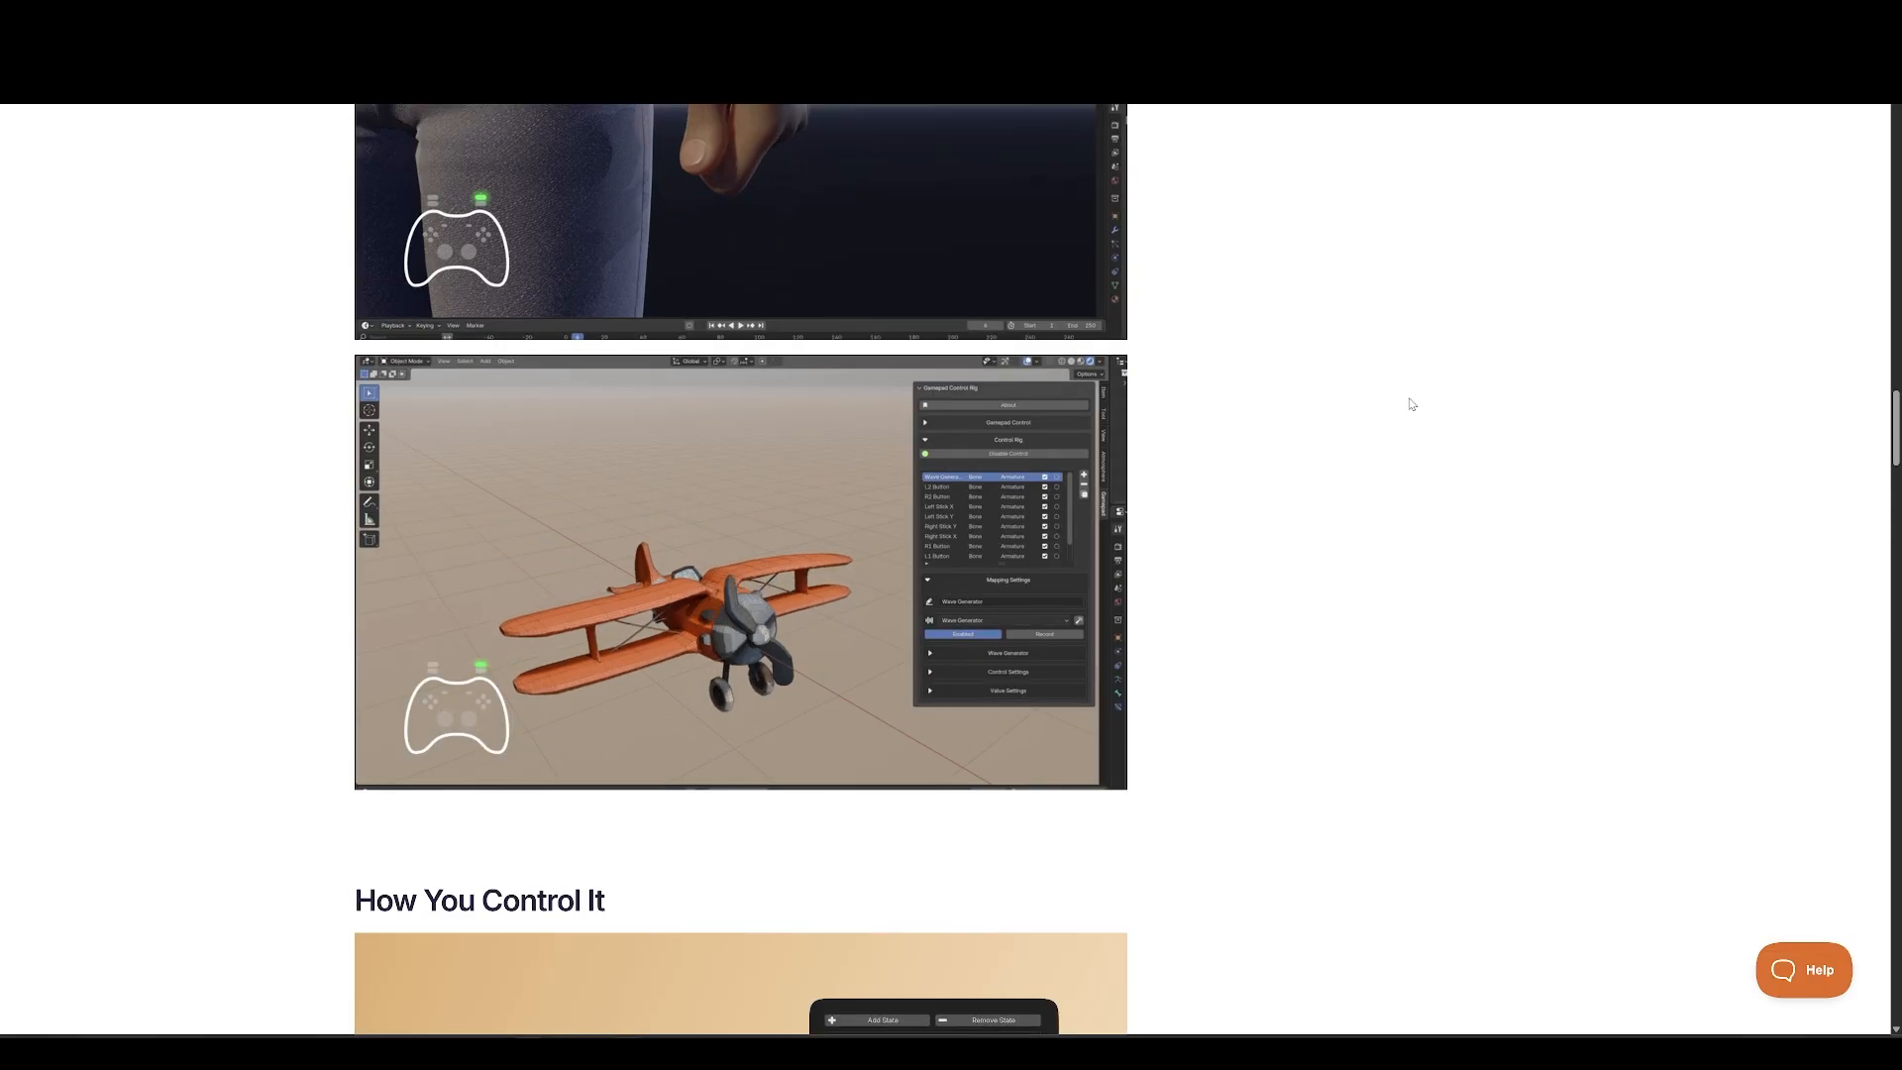
scroll("down", 3)
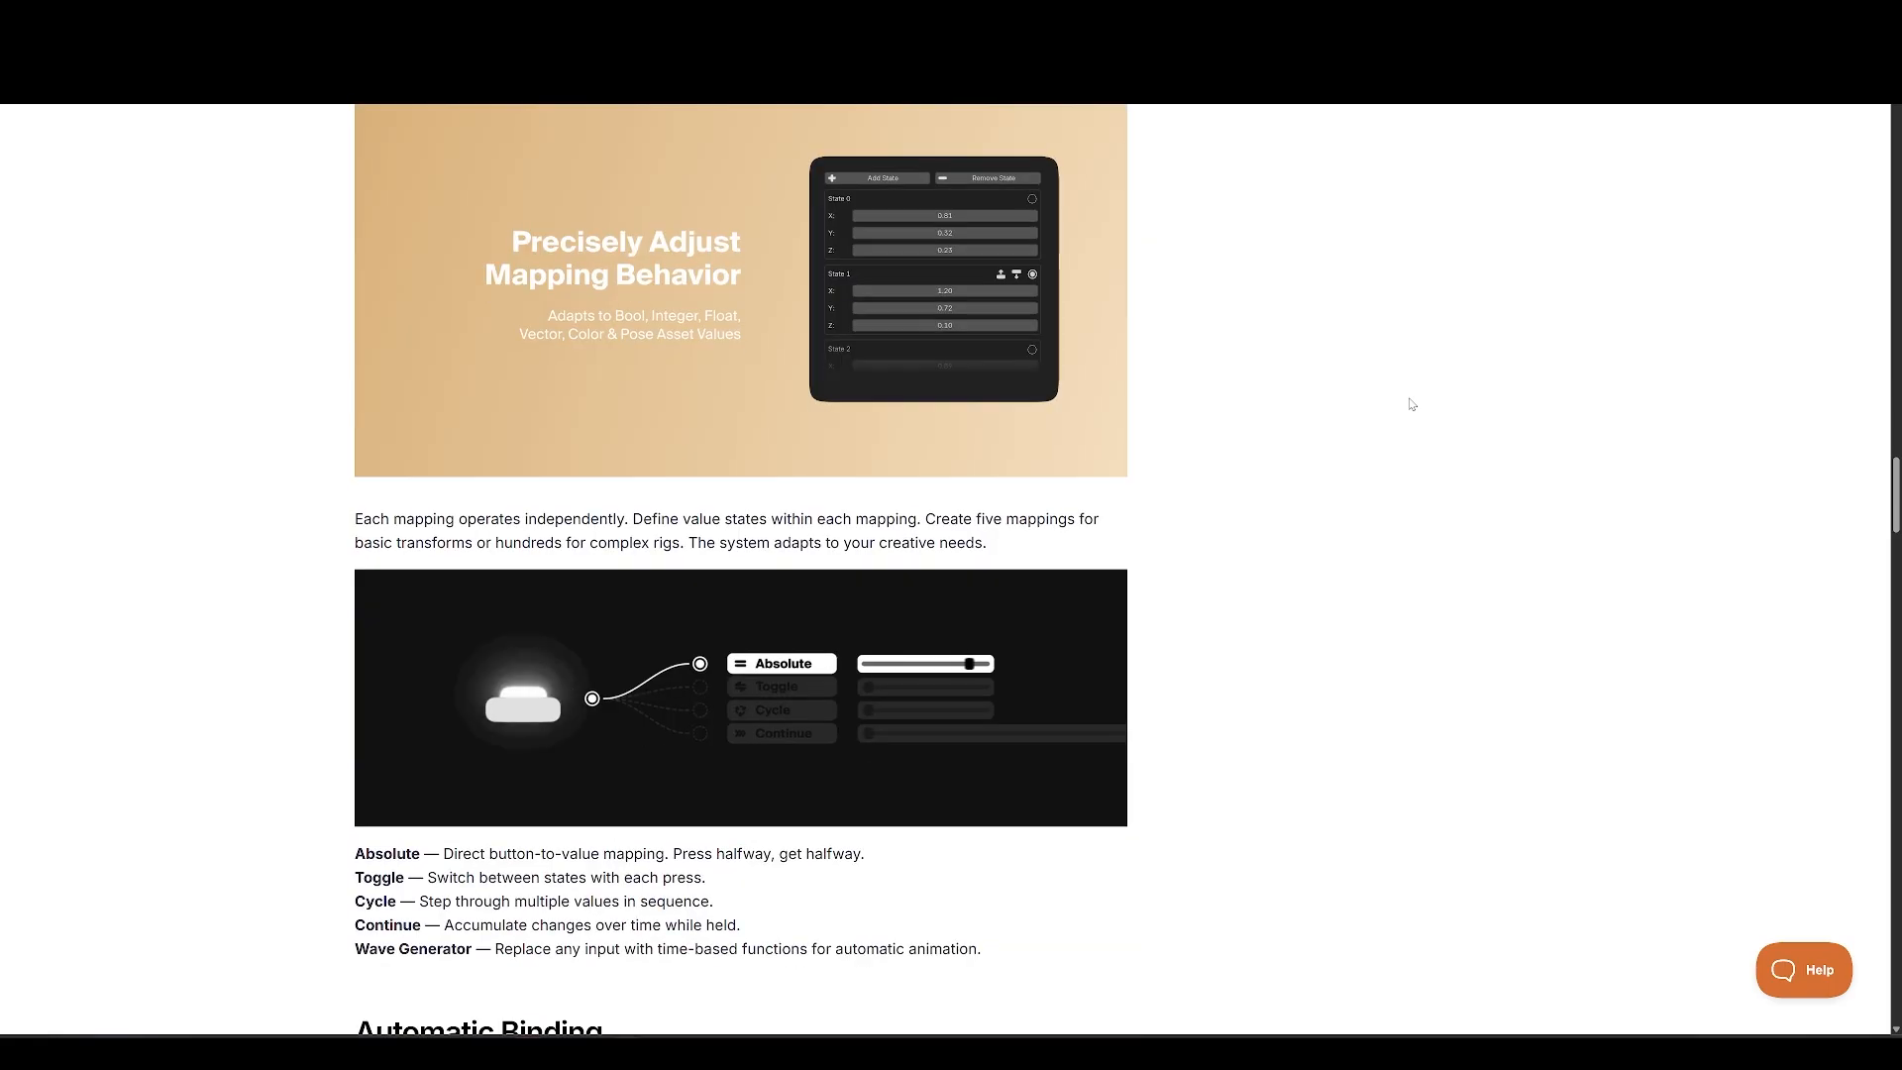
scroll("down", 3)
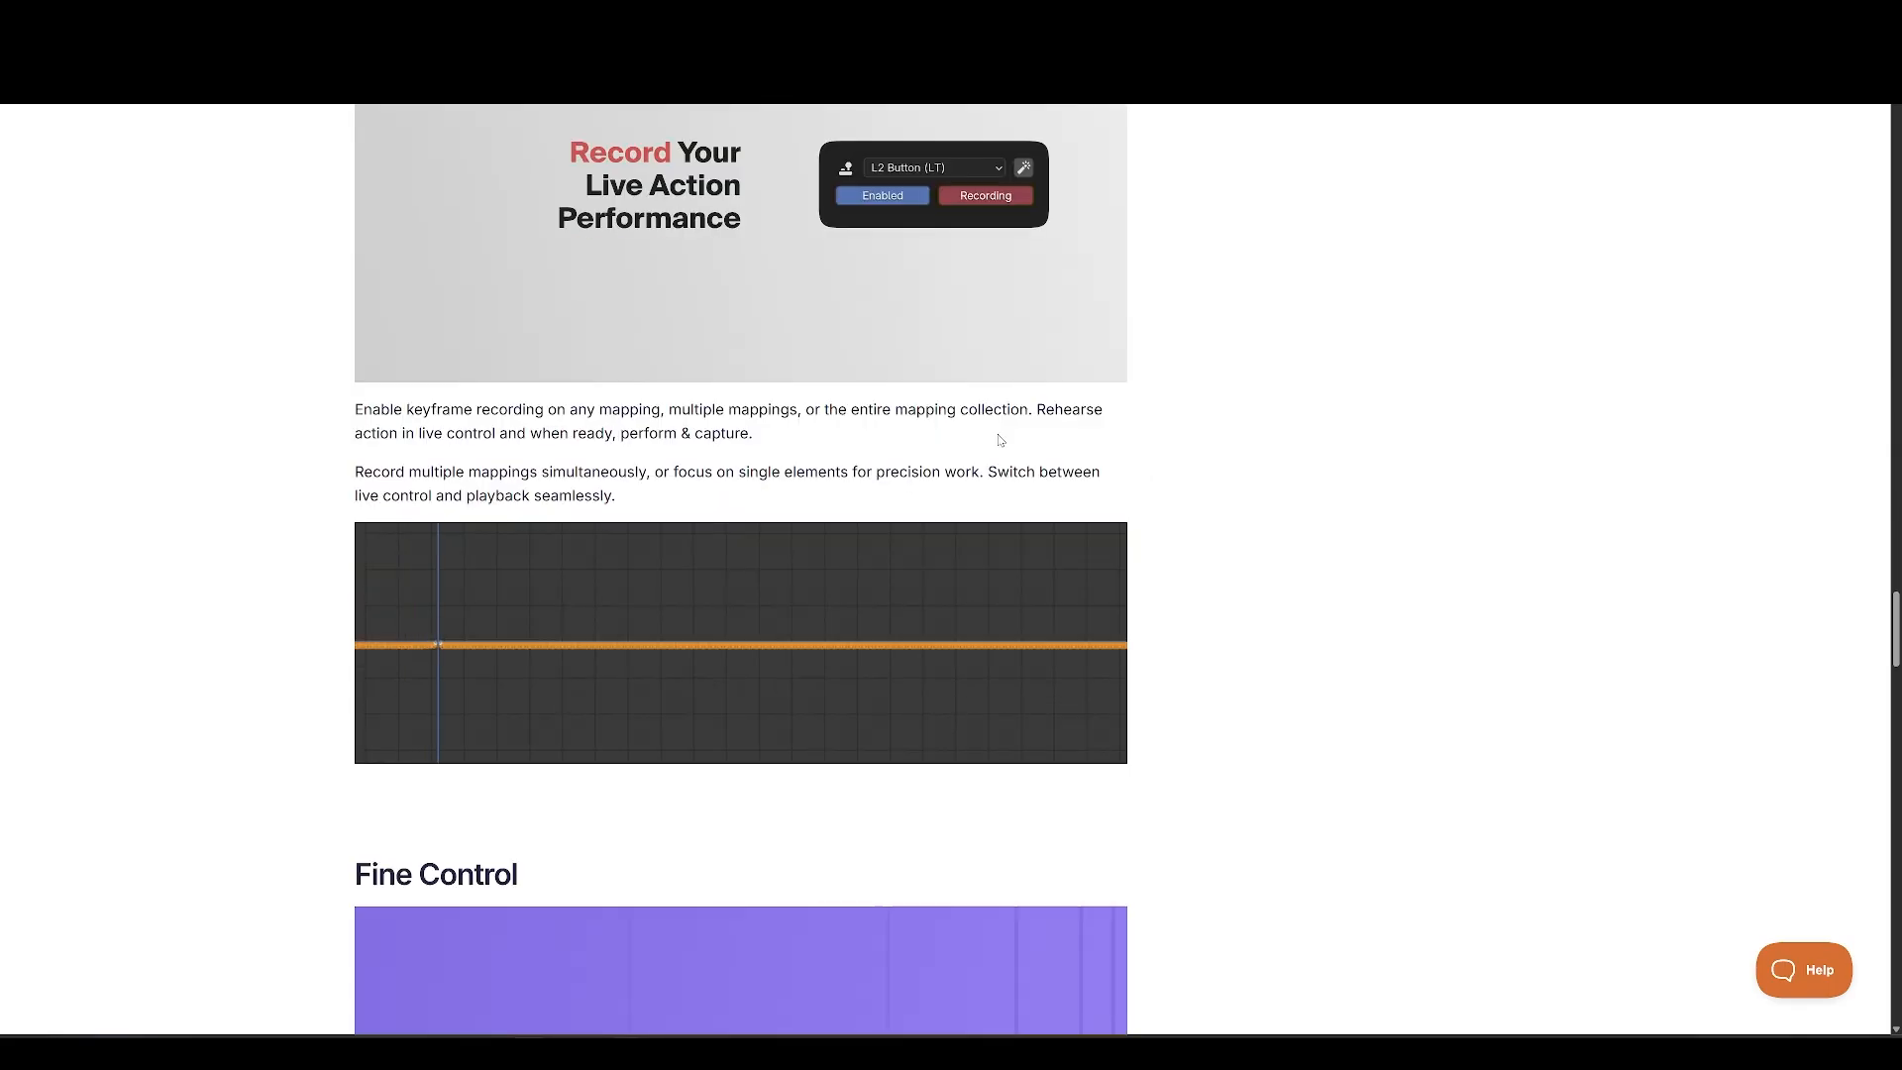
scroll("down", 3)
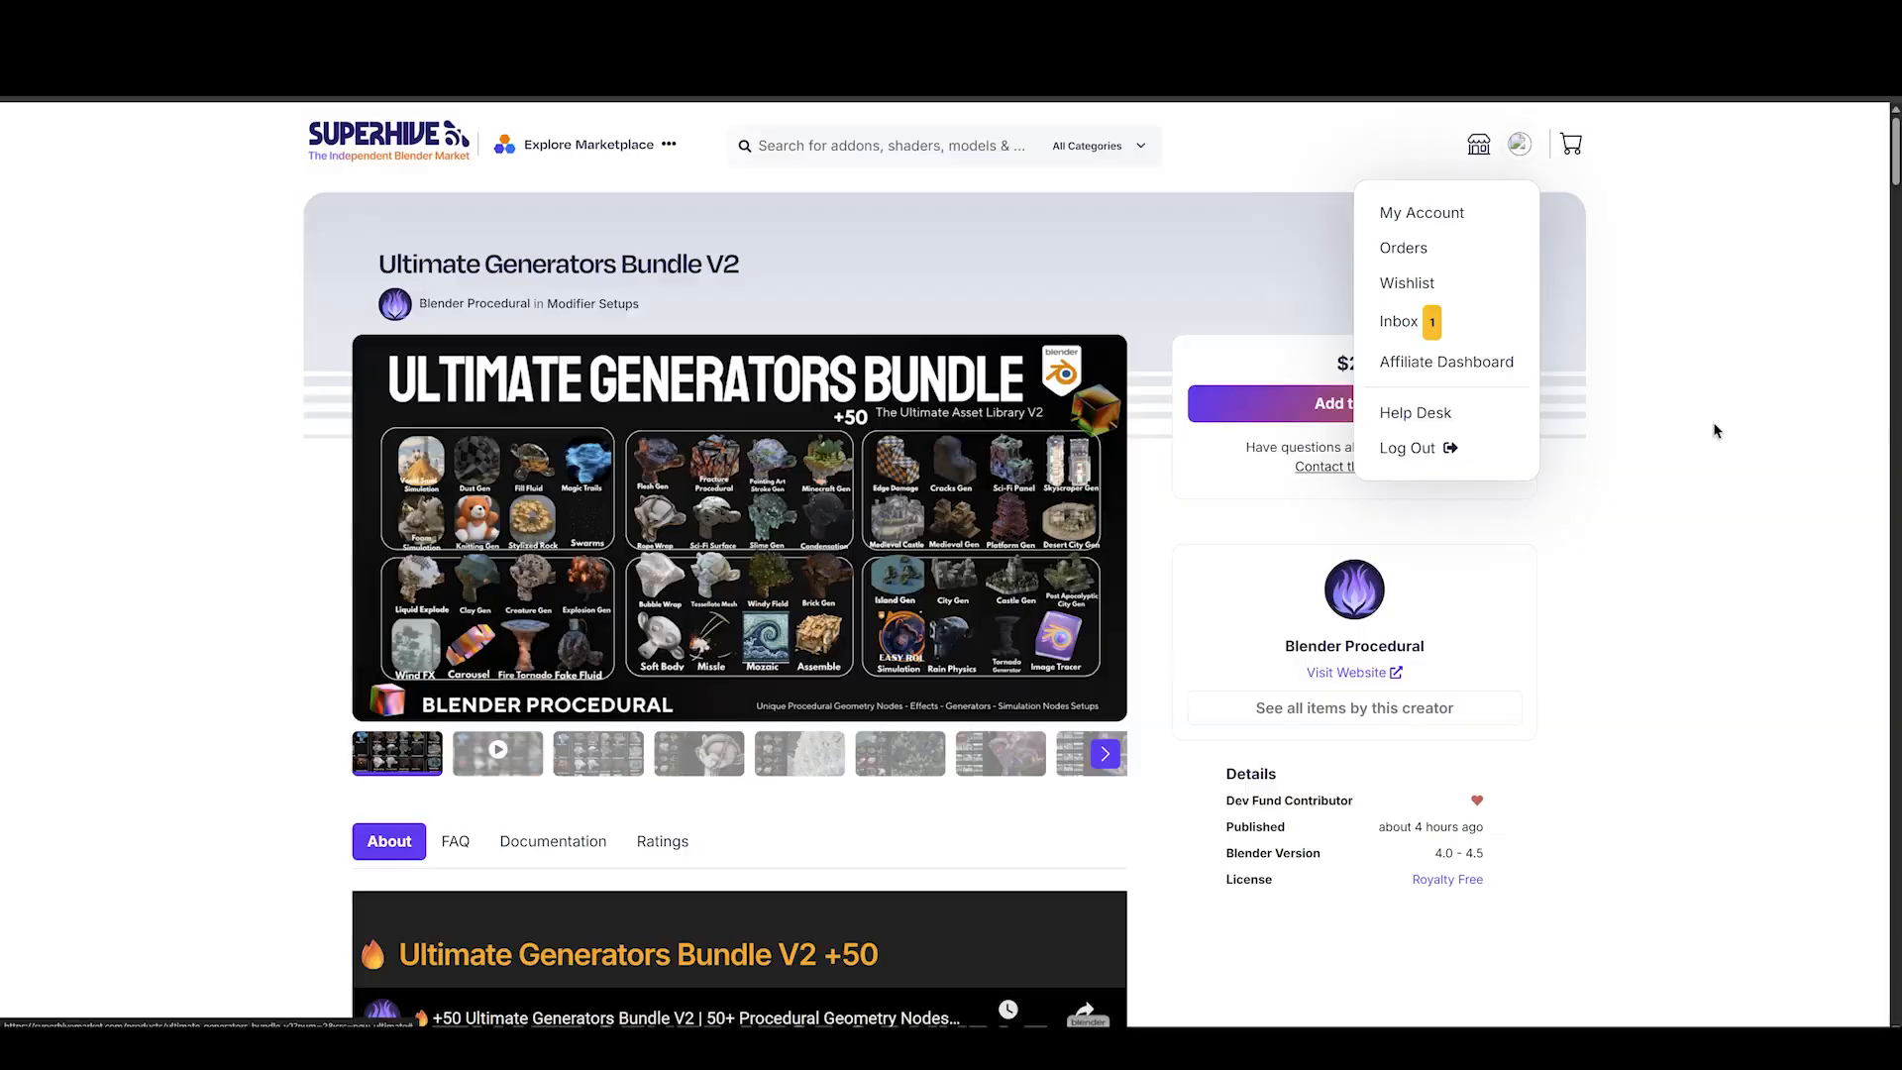
Scroll the Ultimate Generators Bundle V2 features down to the creator's other add-ons.
scroll("down", 3)
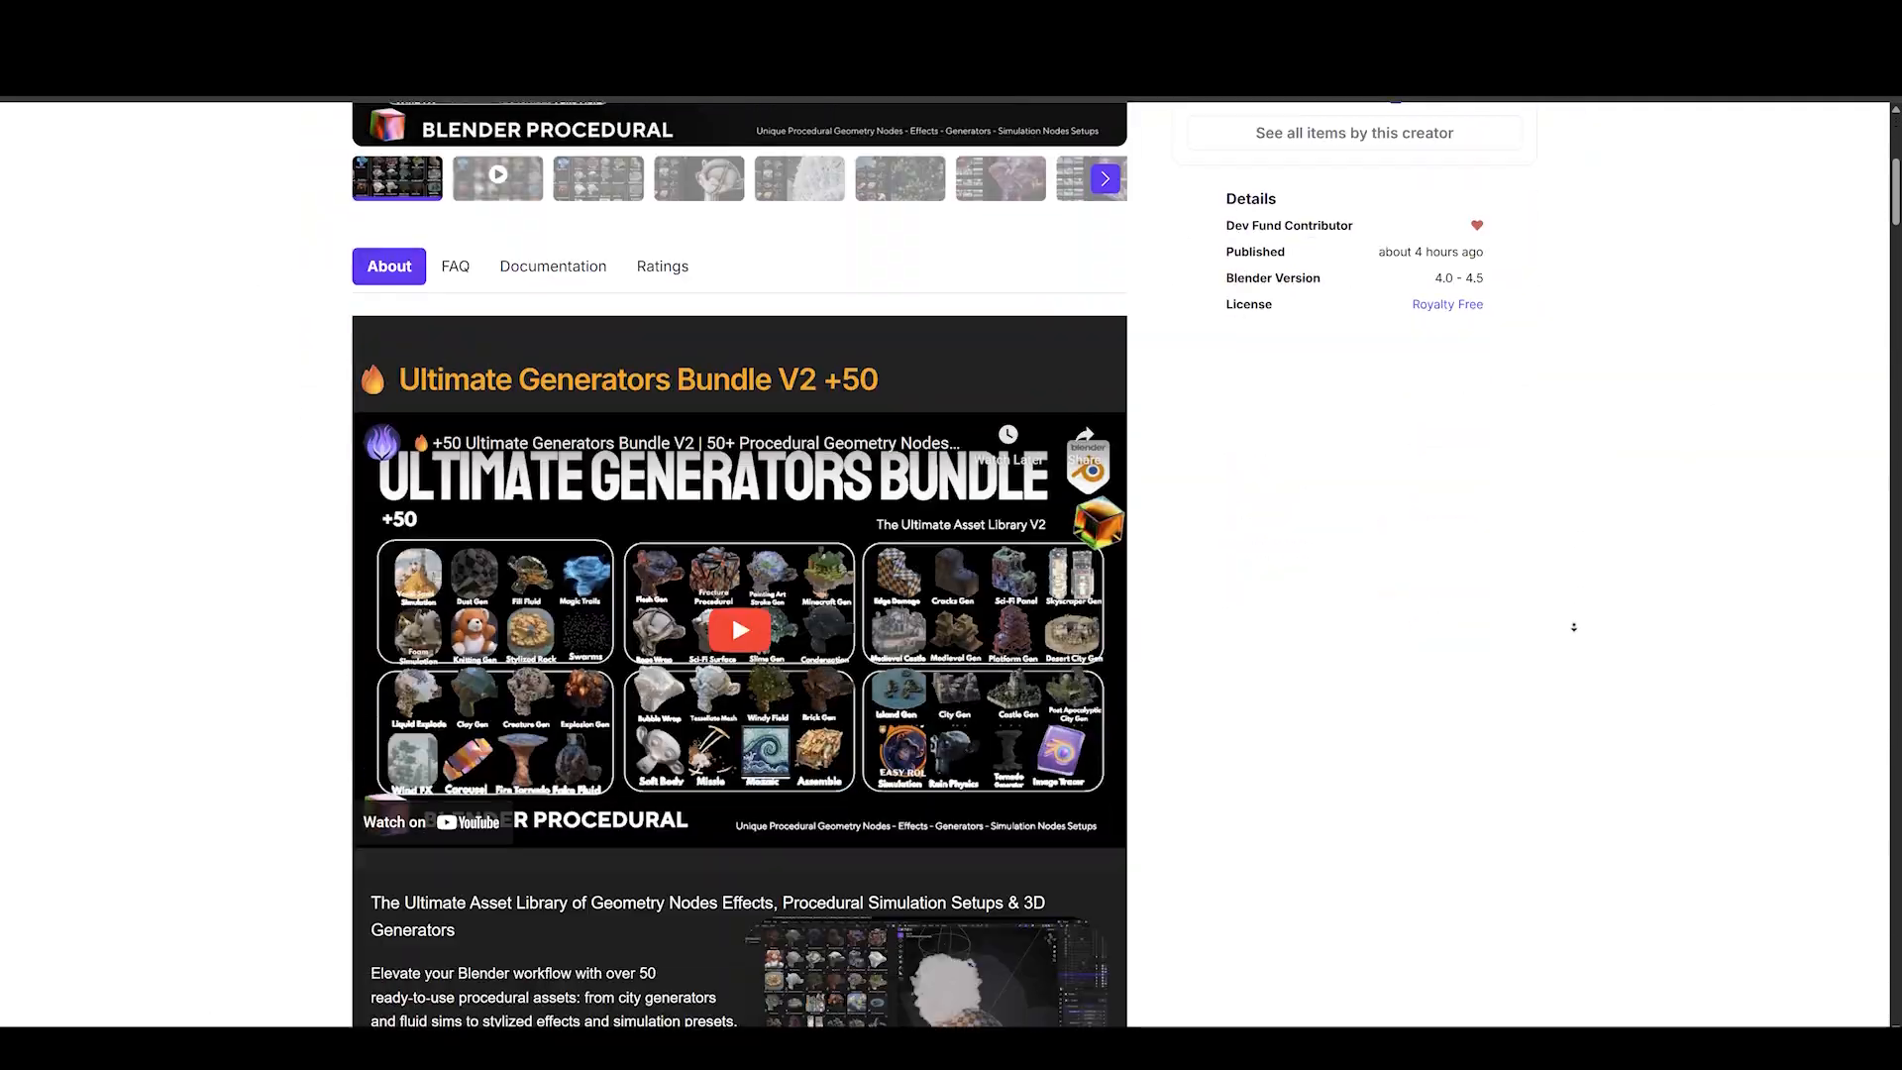
scroll("down", 3)
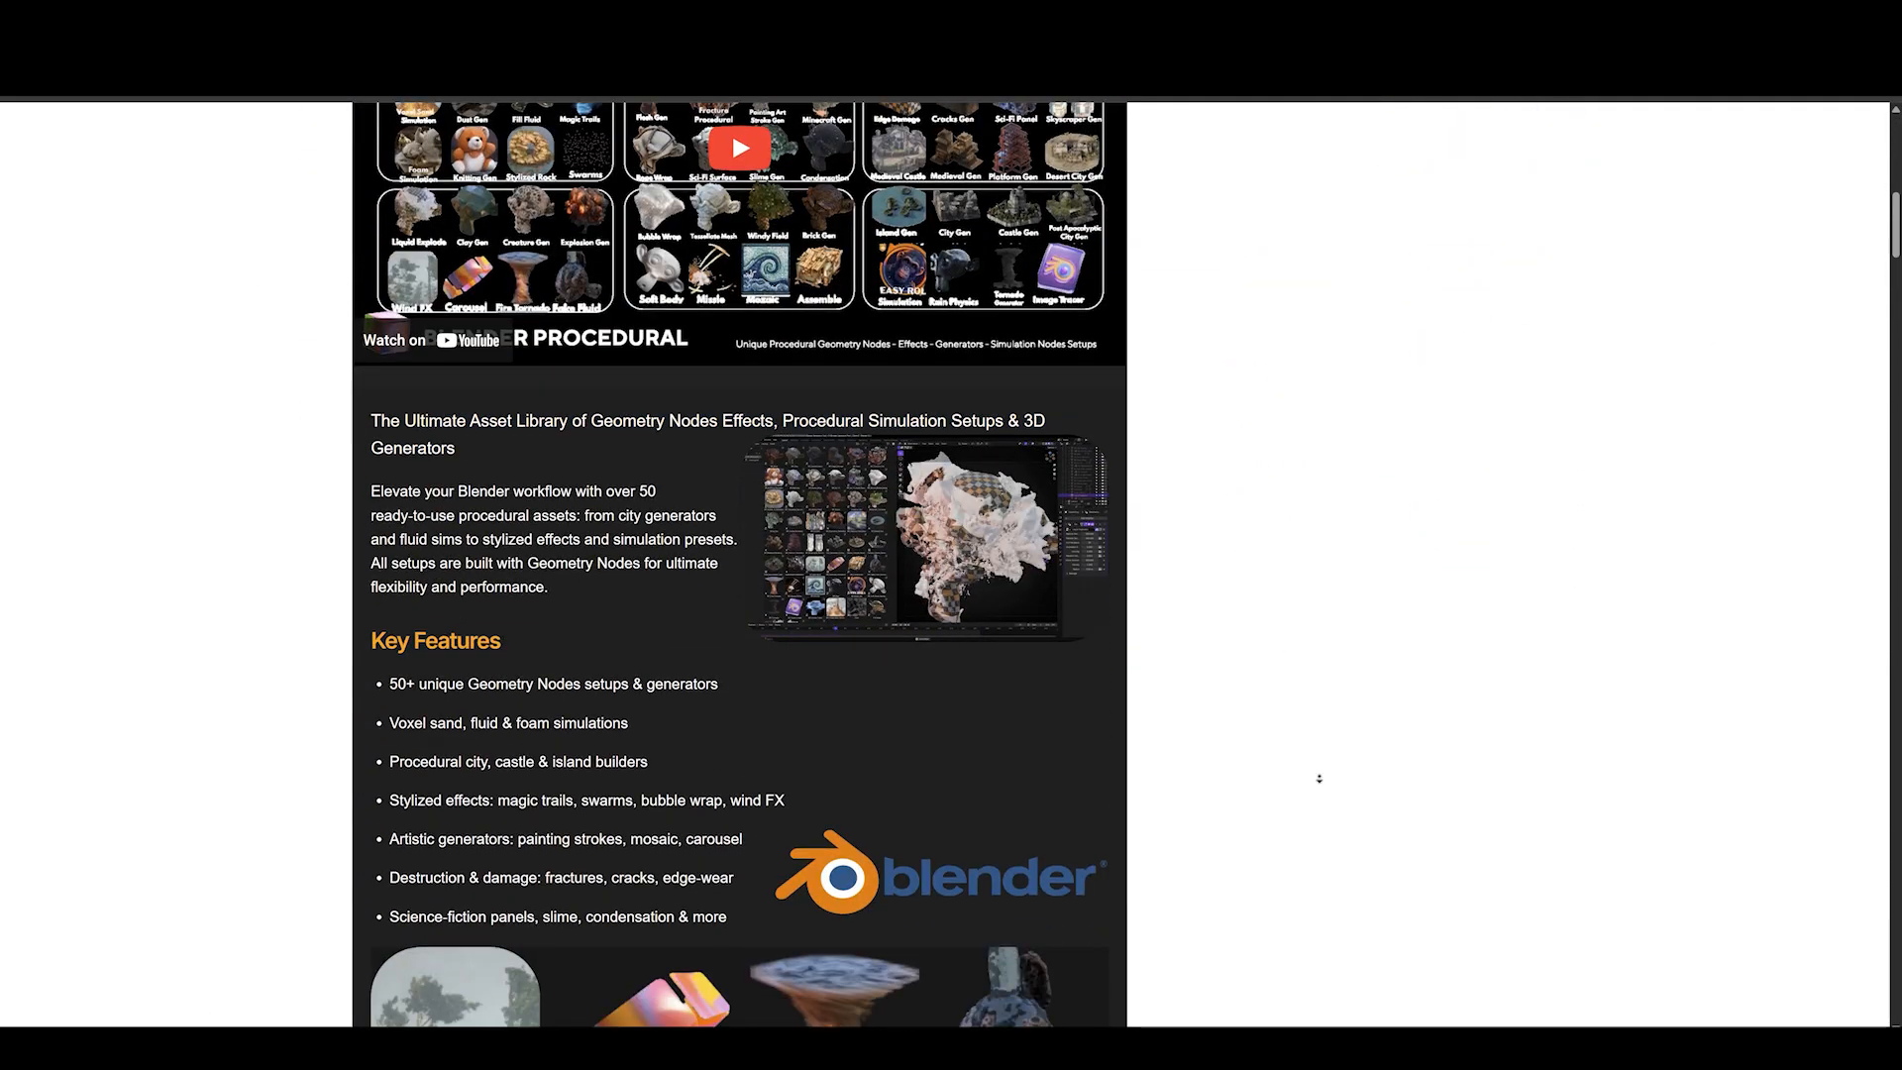
scroll("down", 3)
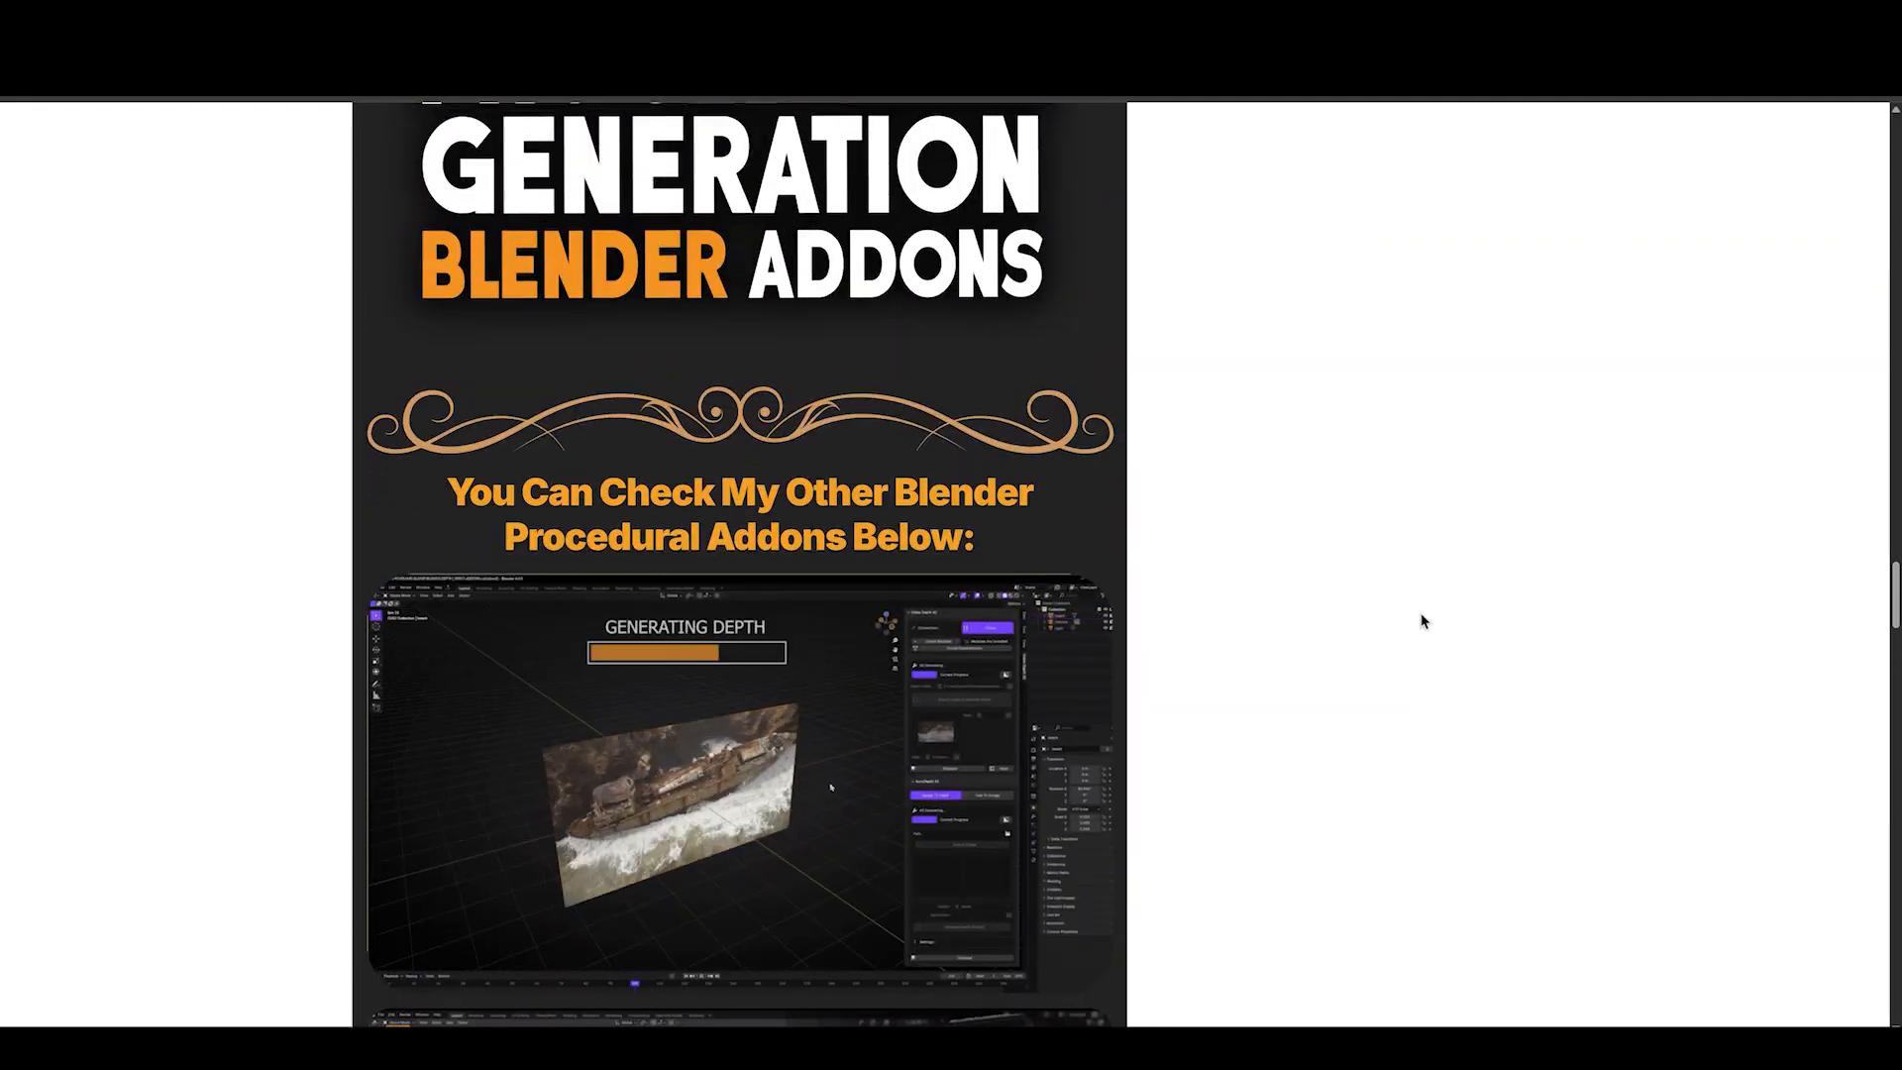
scroll("down", 3)
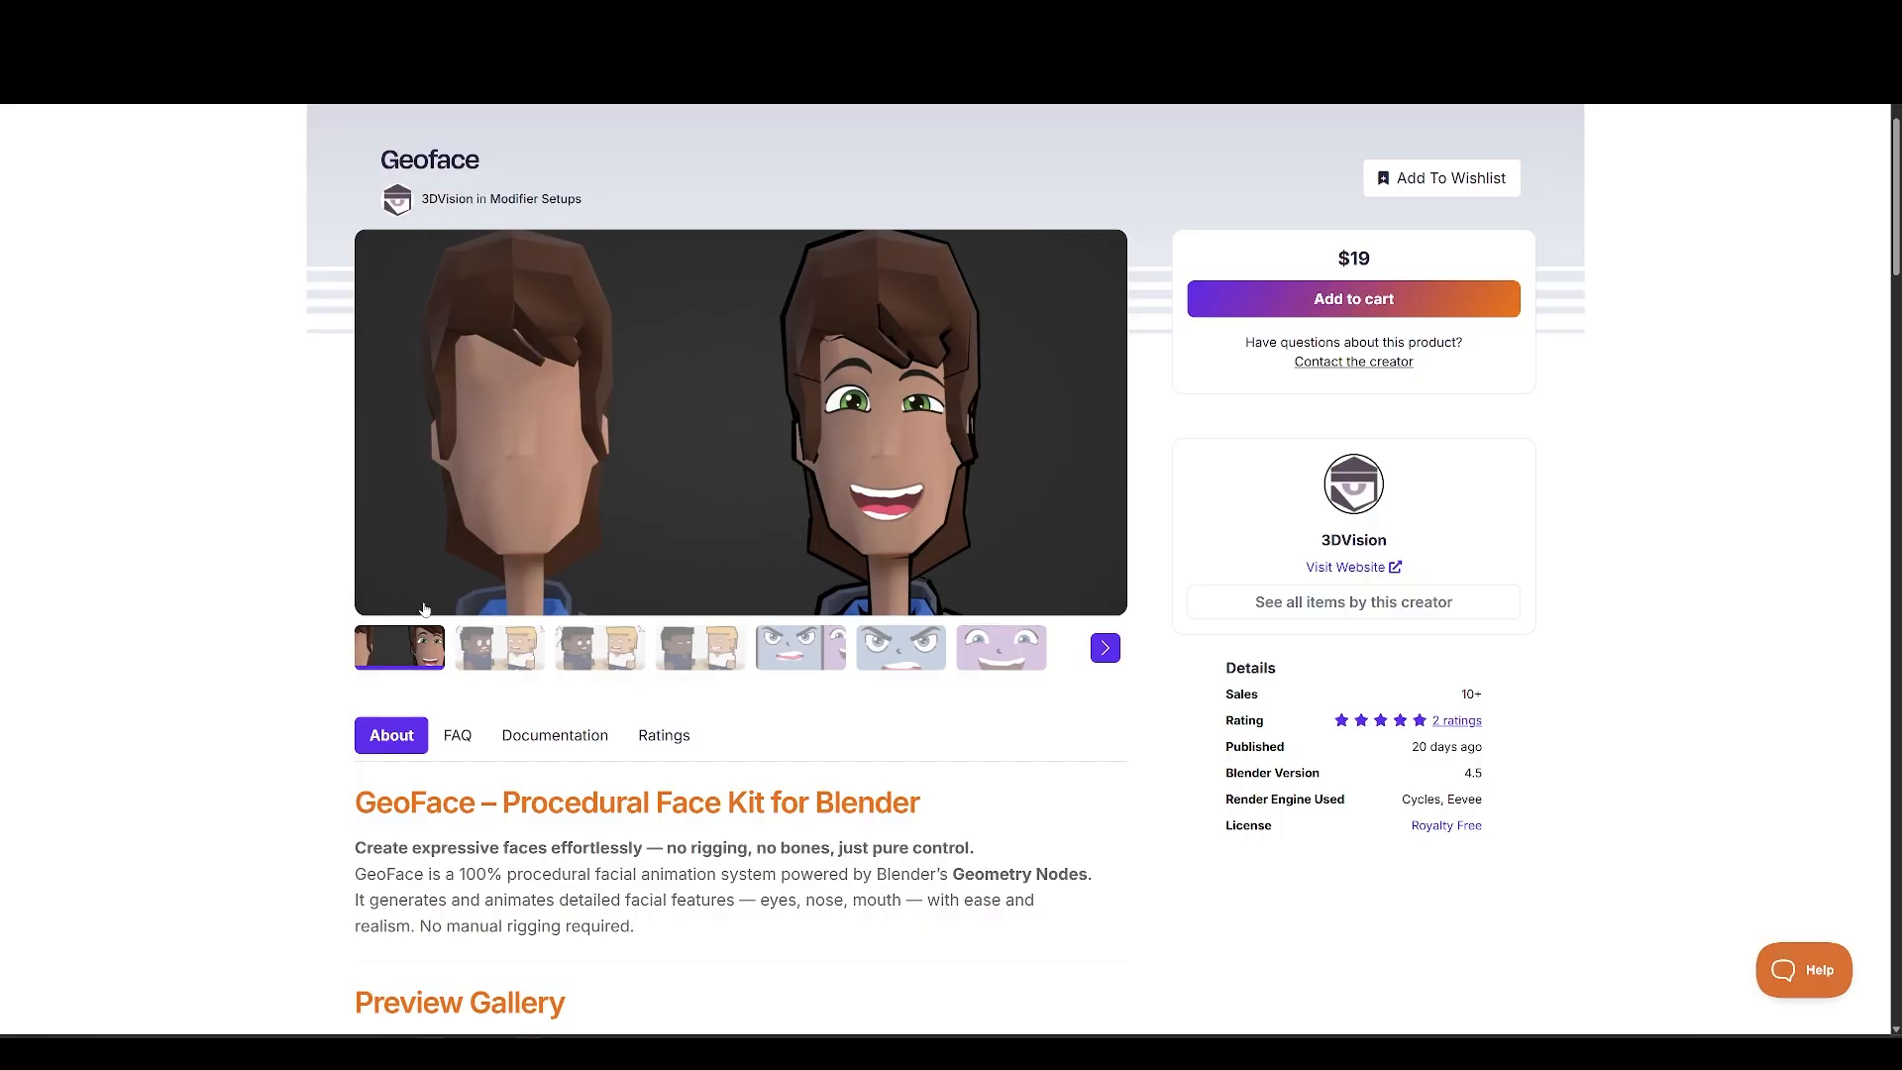
Show another Geoface gallery image and scroll into the Preview Gallery of expression presets.
left_click(1104, 646)
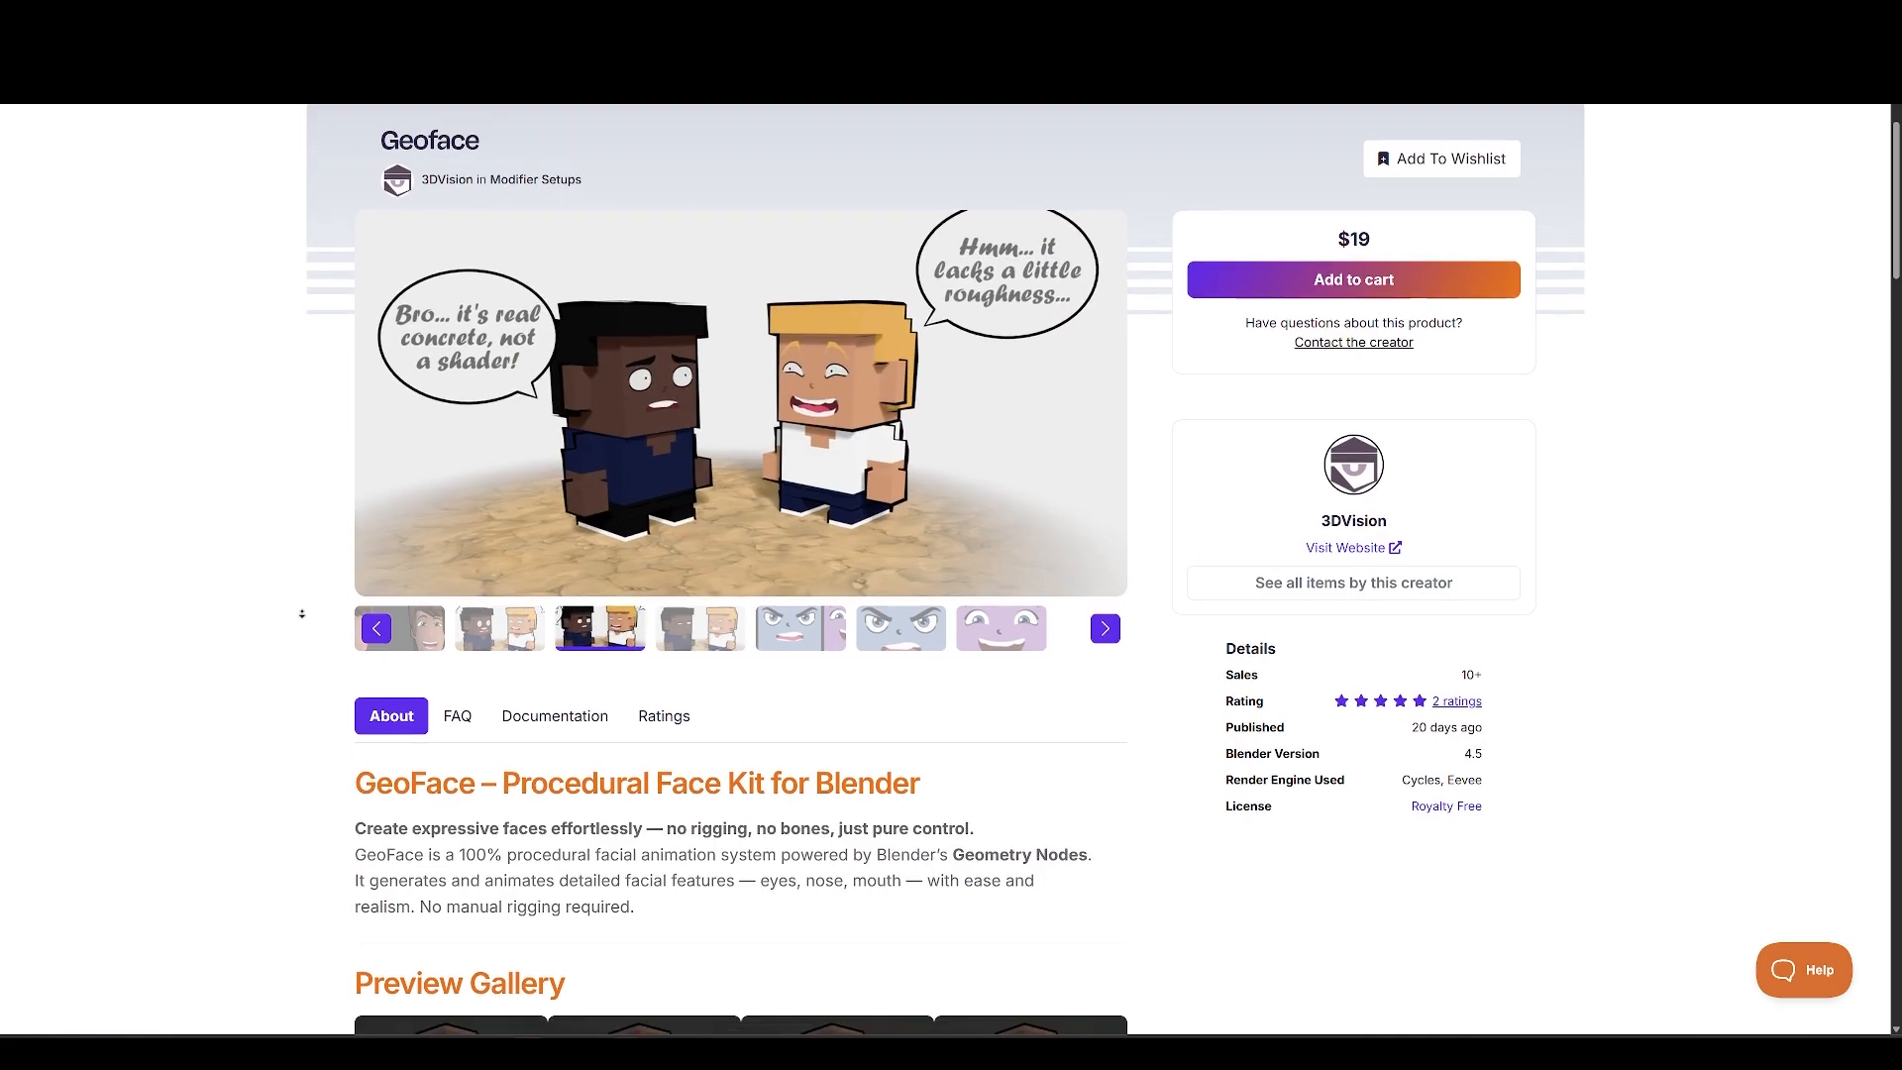
scroll("down", 3)
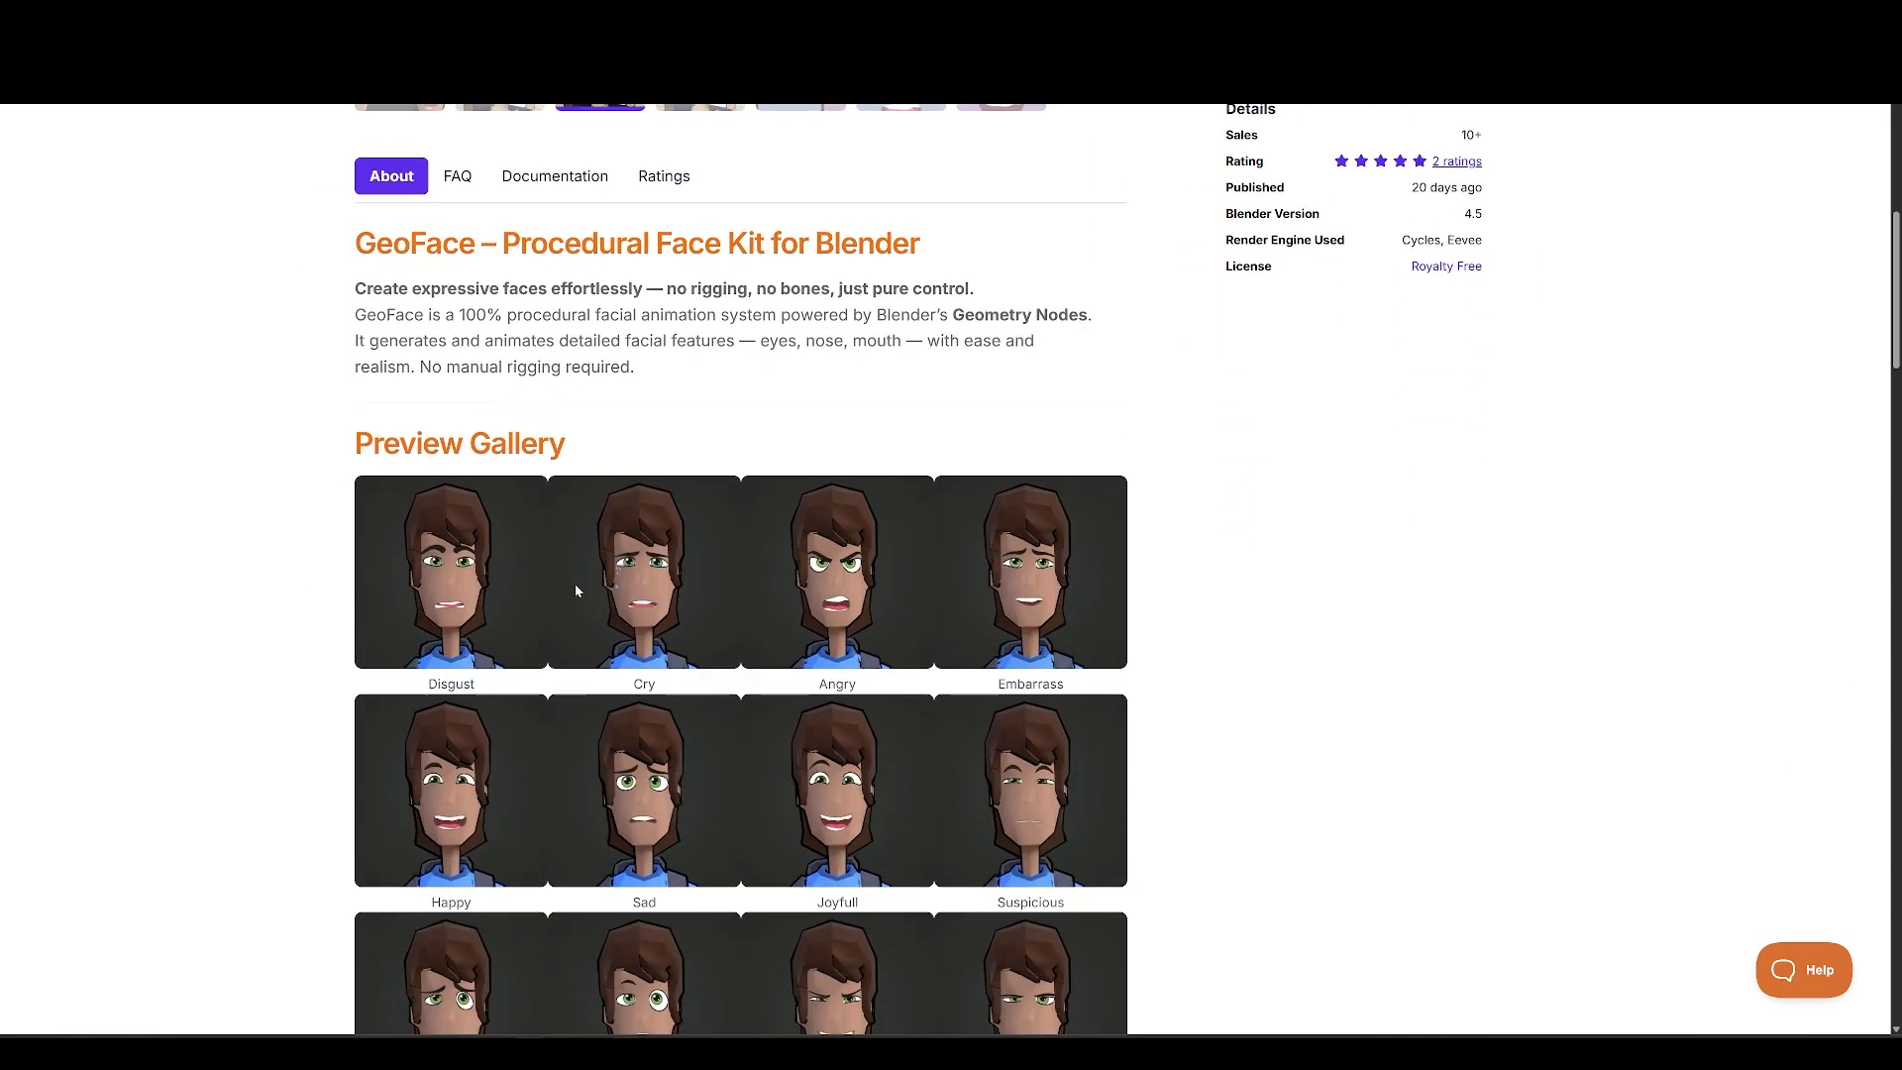
scroll("down", 3)
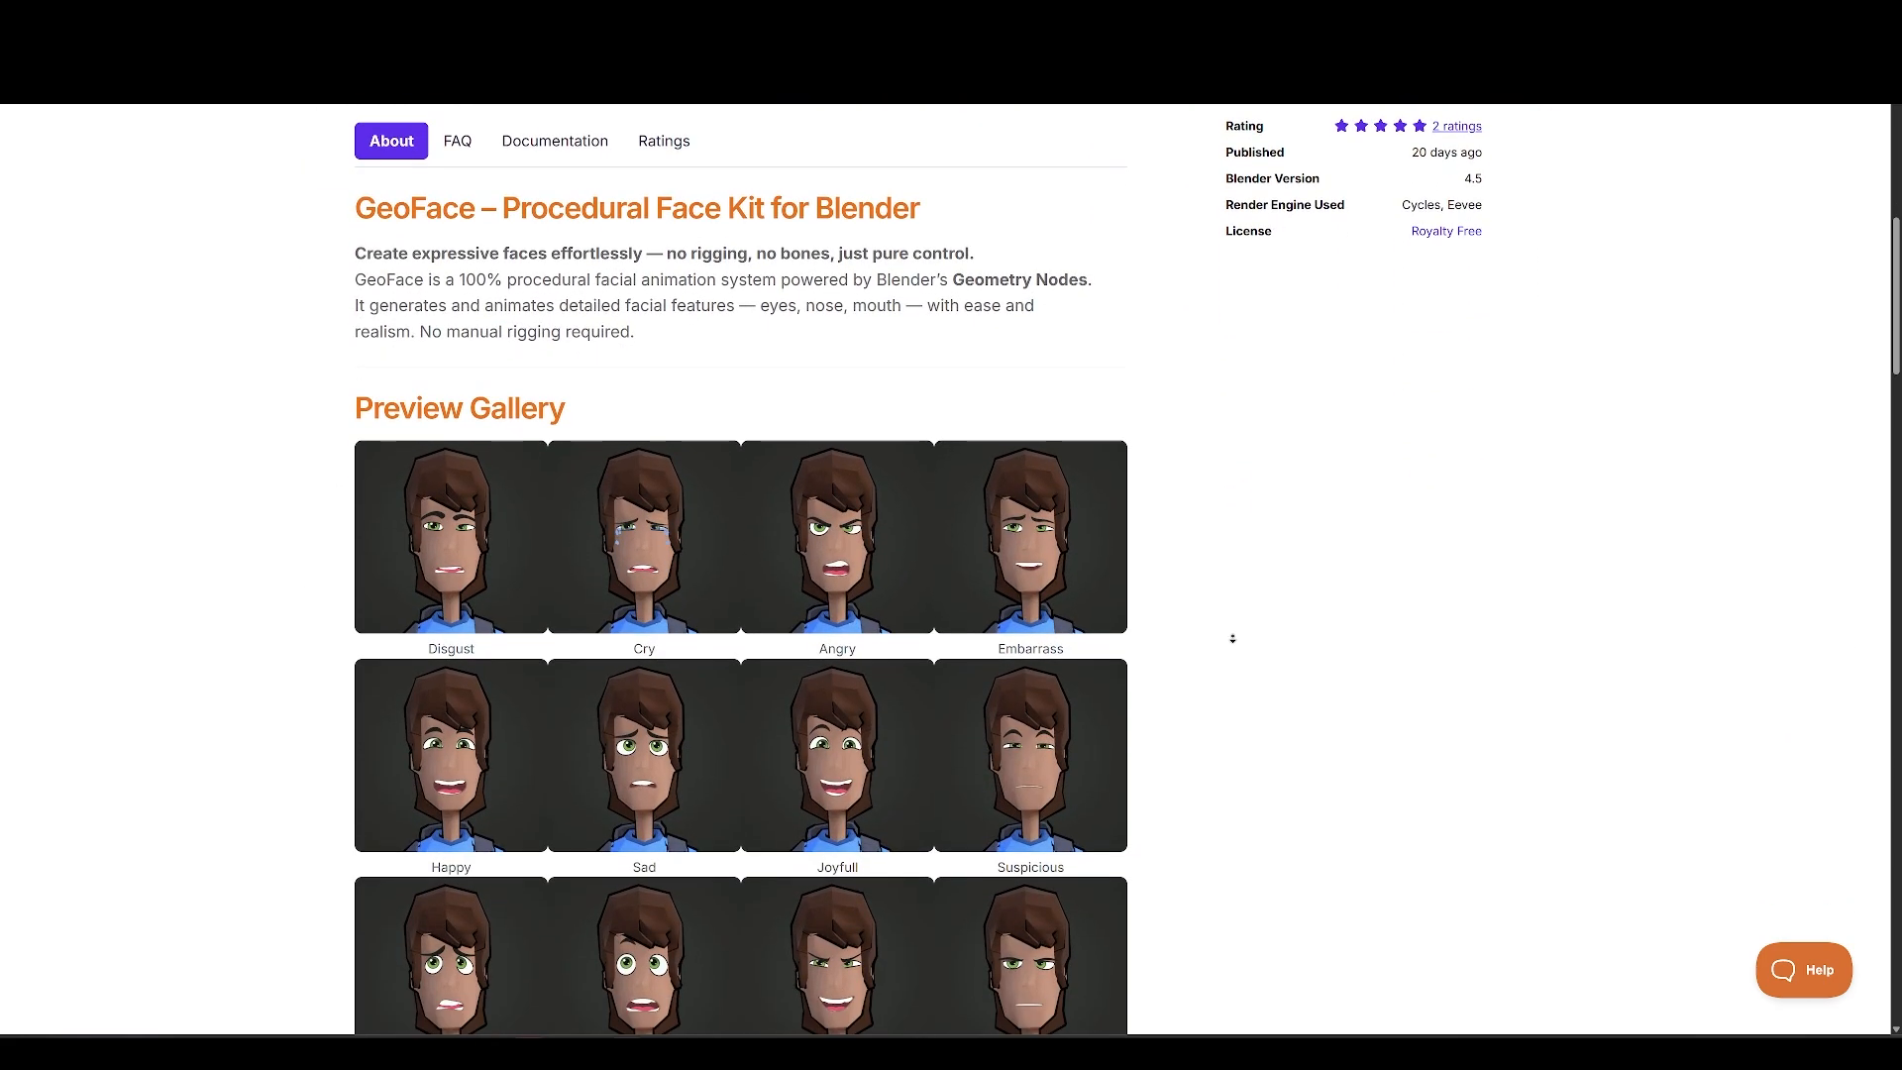
scroll("down", 3)
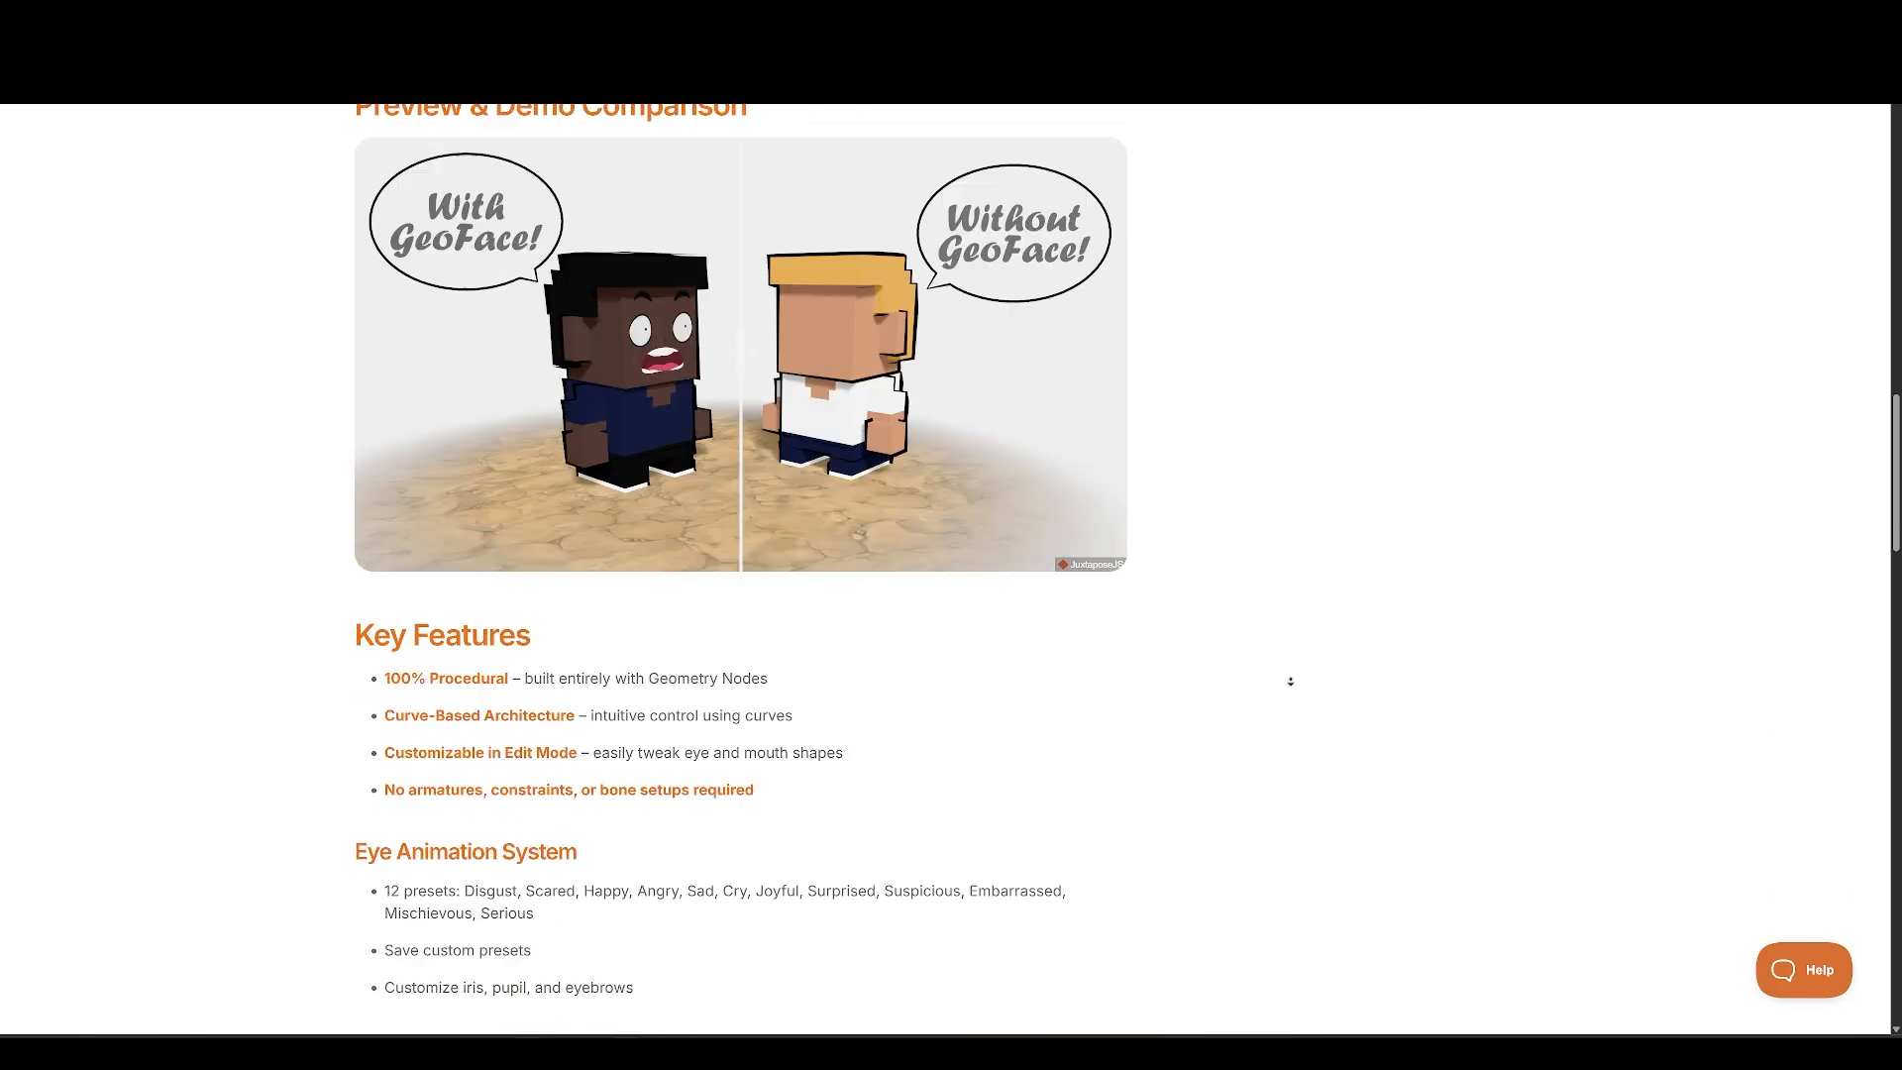
Review the Geoface Key Features and Video Tutorials sections.
scroll("down", 3)
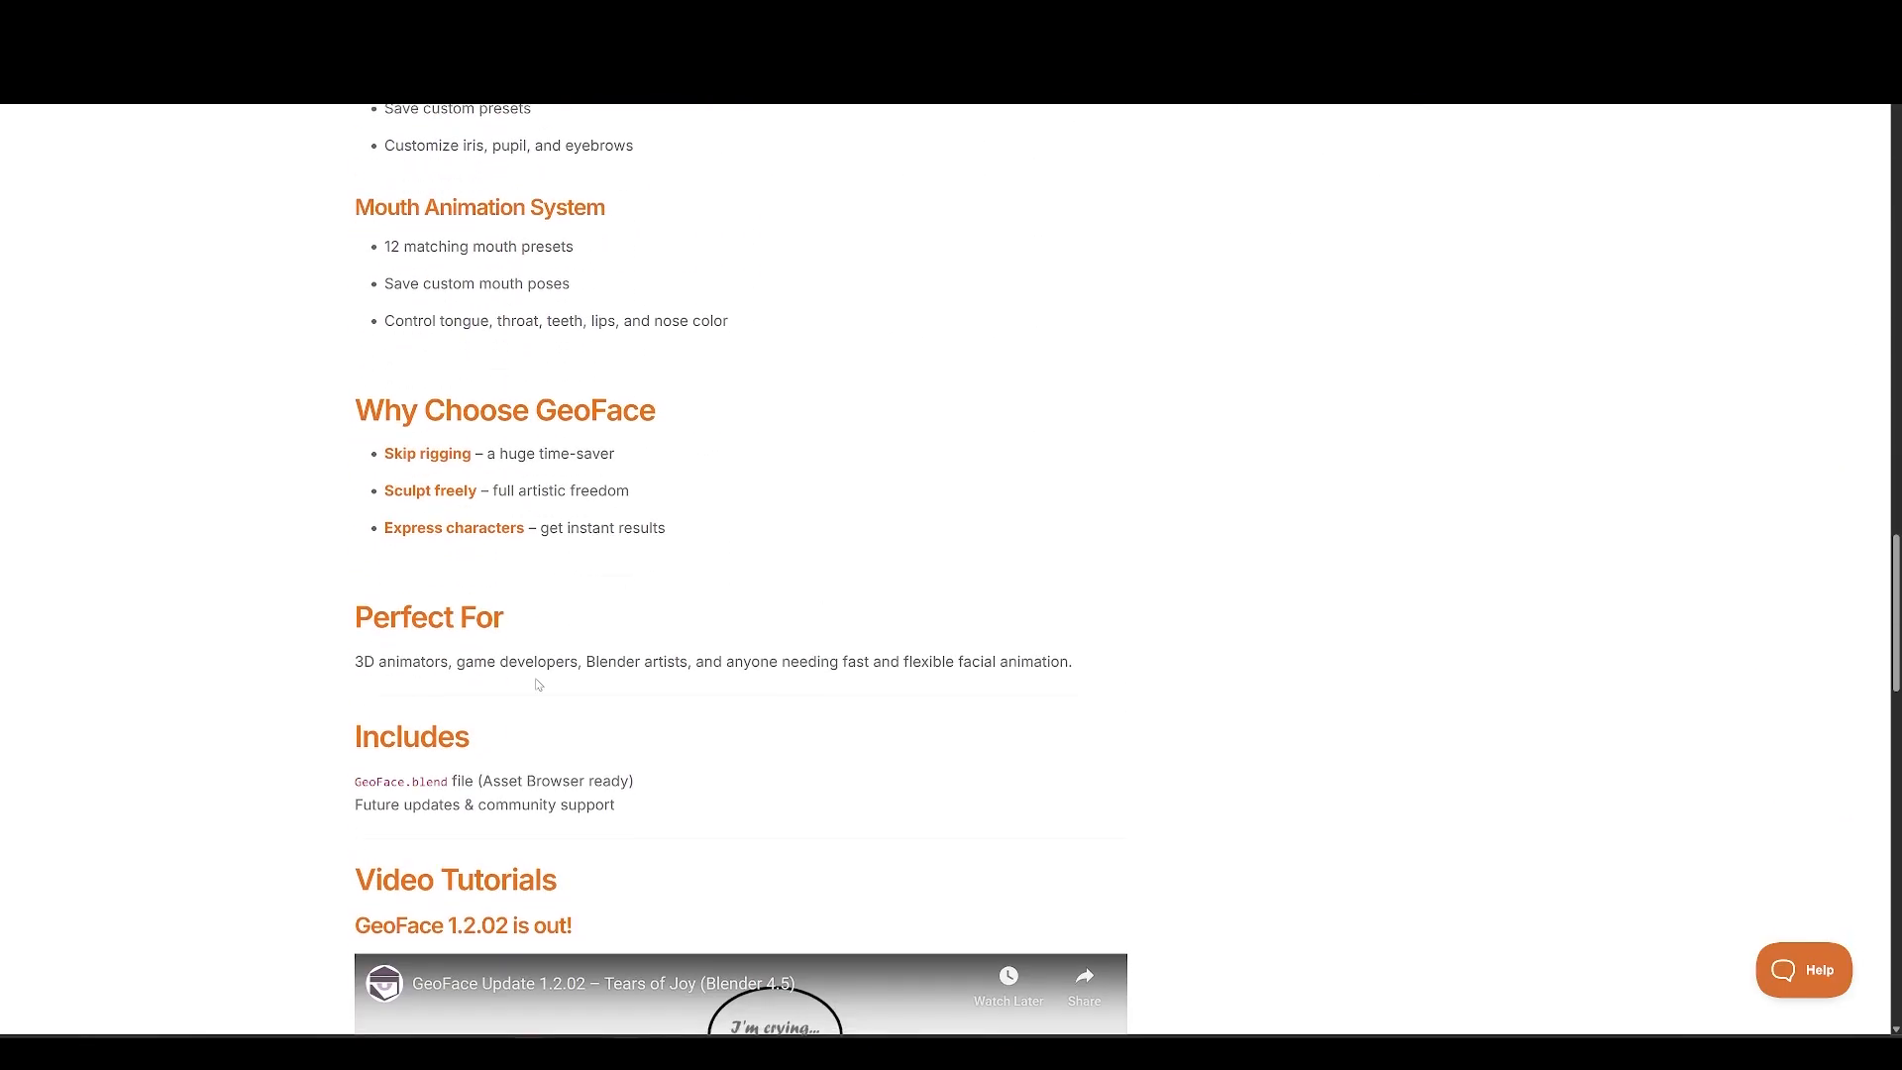
scroll("down", 3)
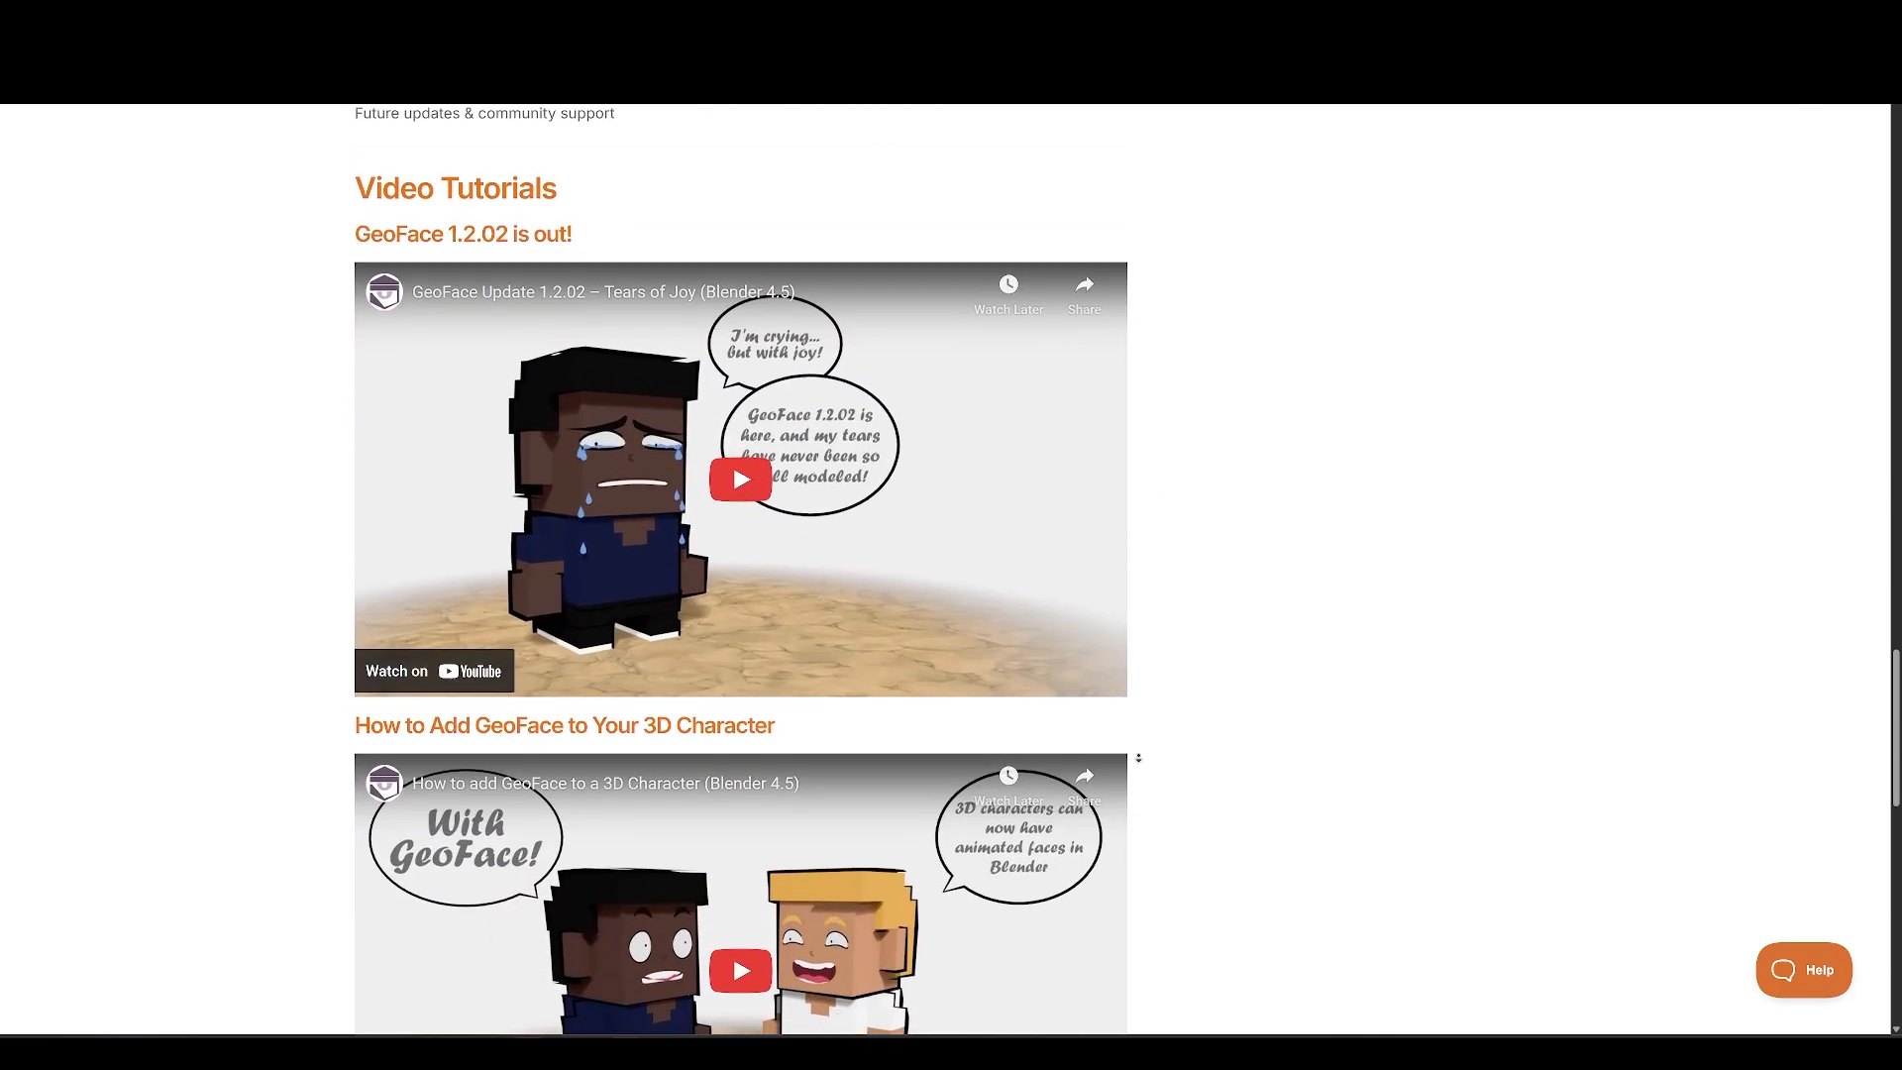
scroll("down", 3)
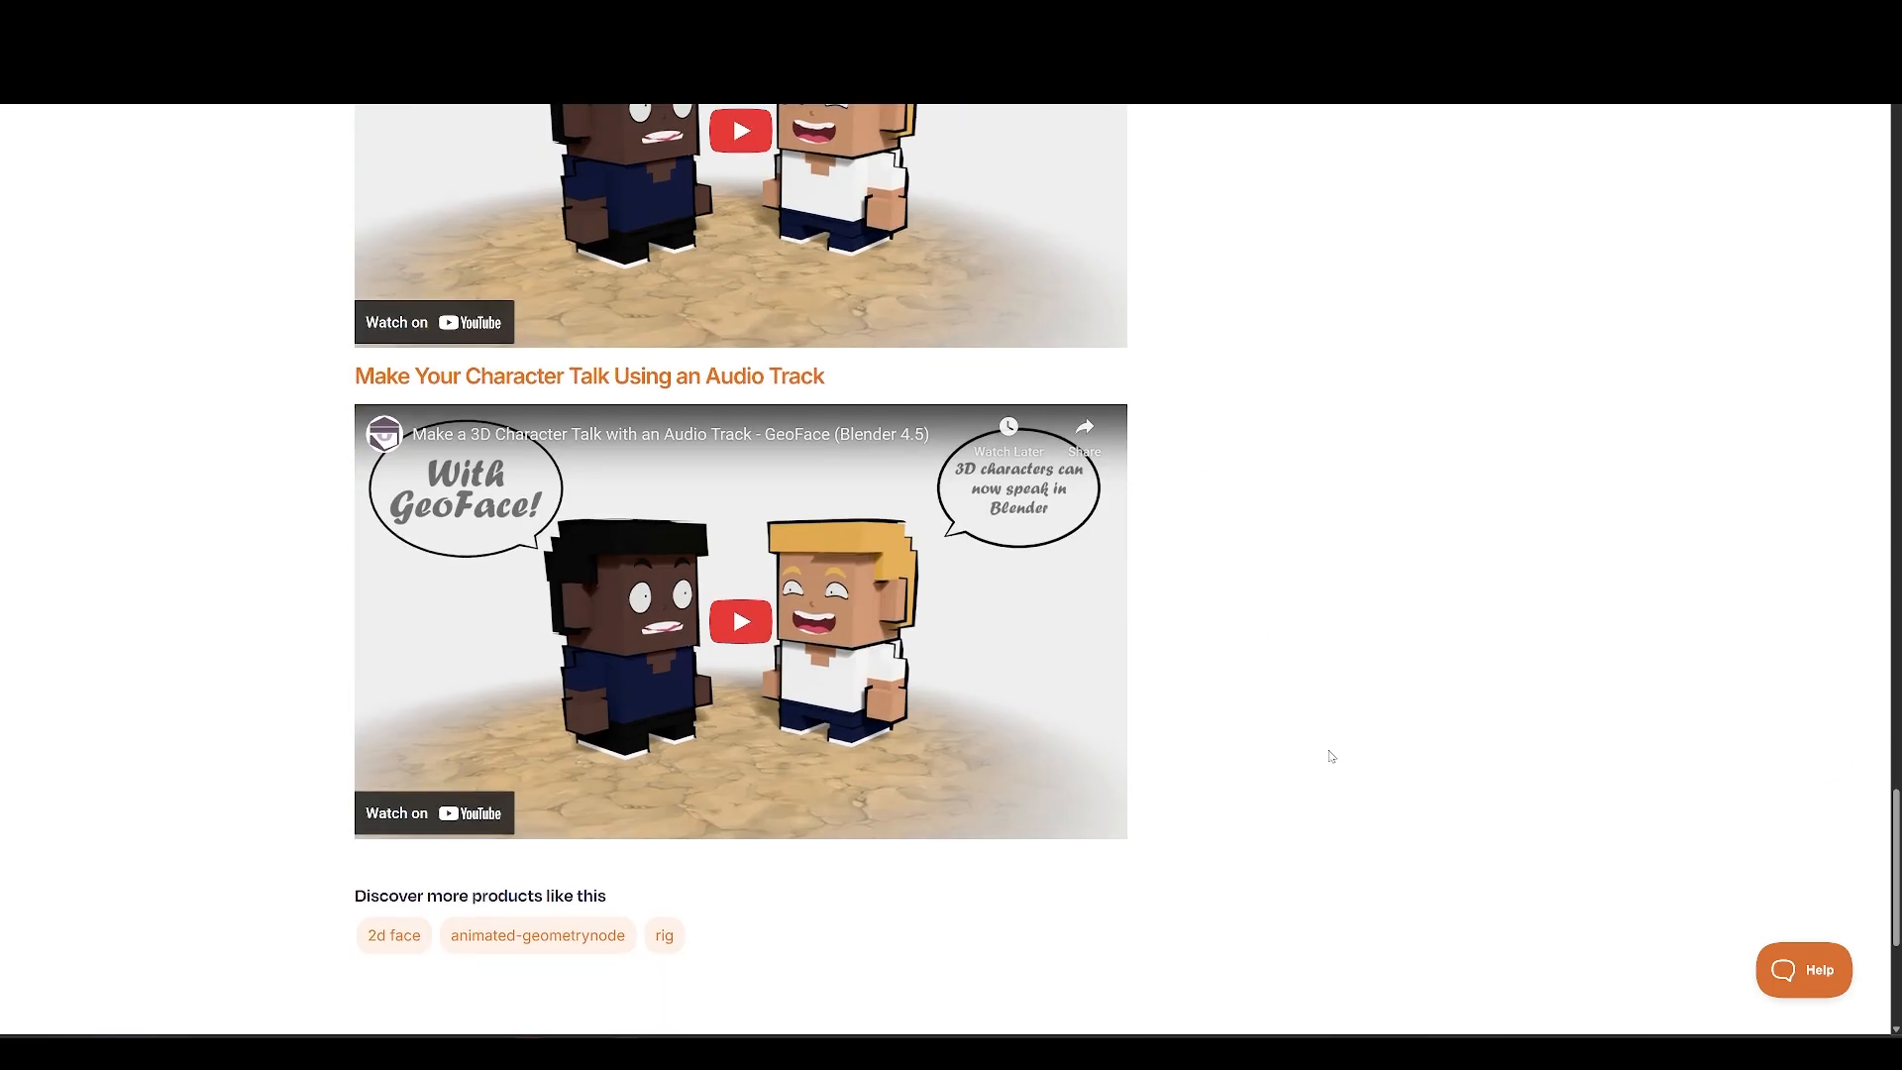
scroll("up", 3)
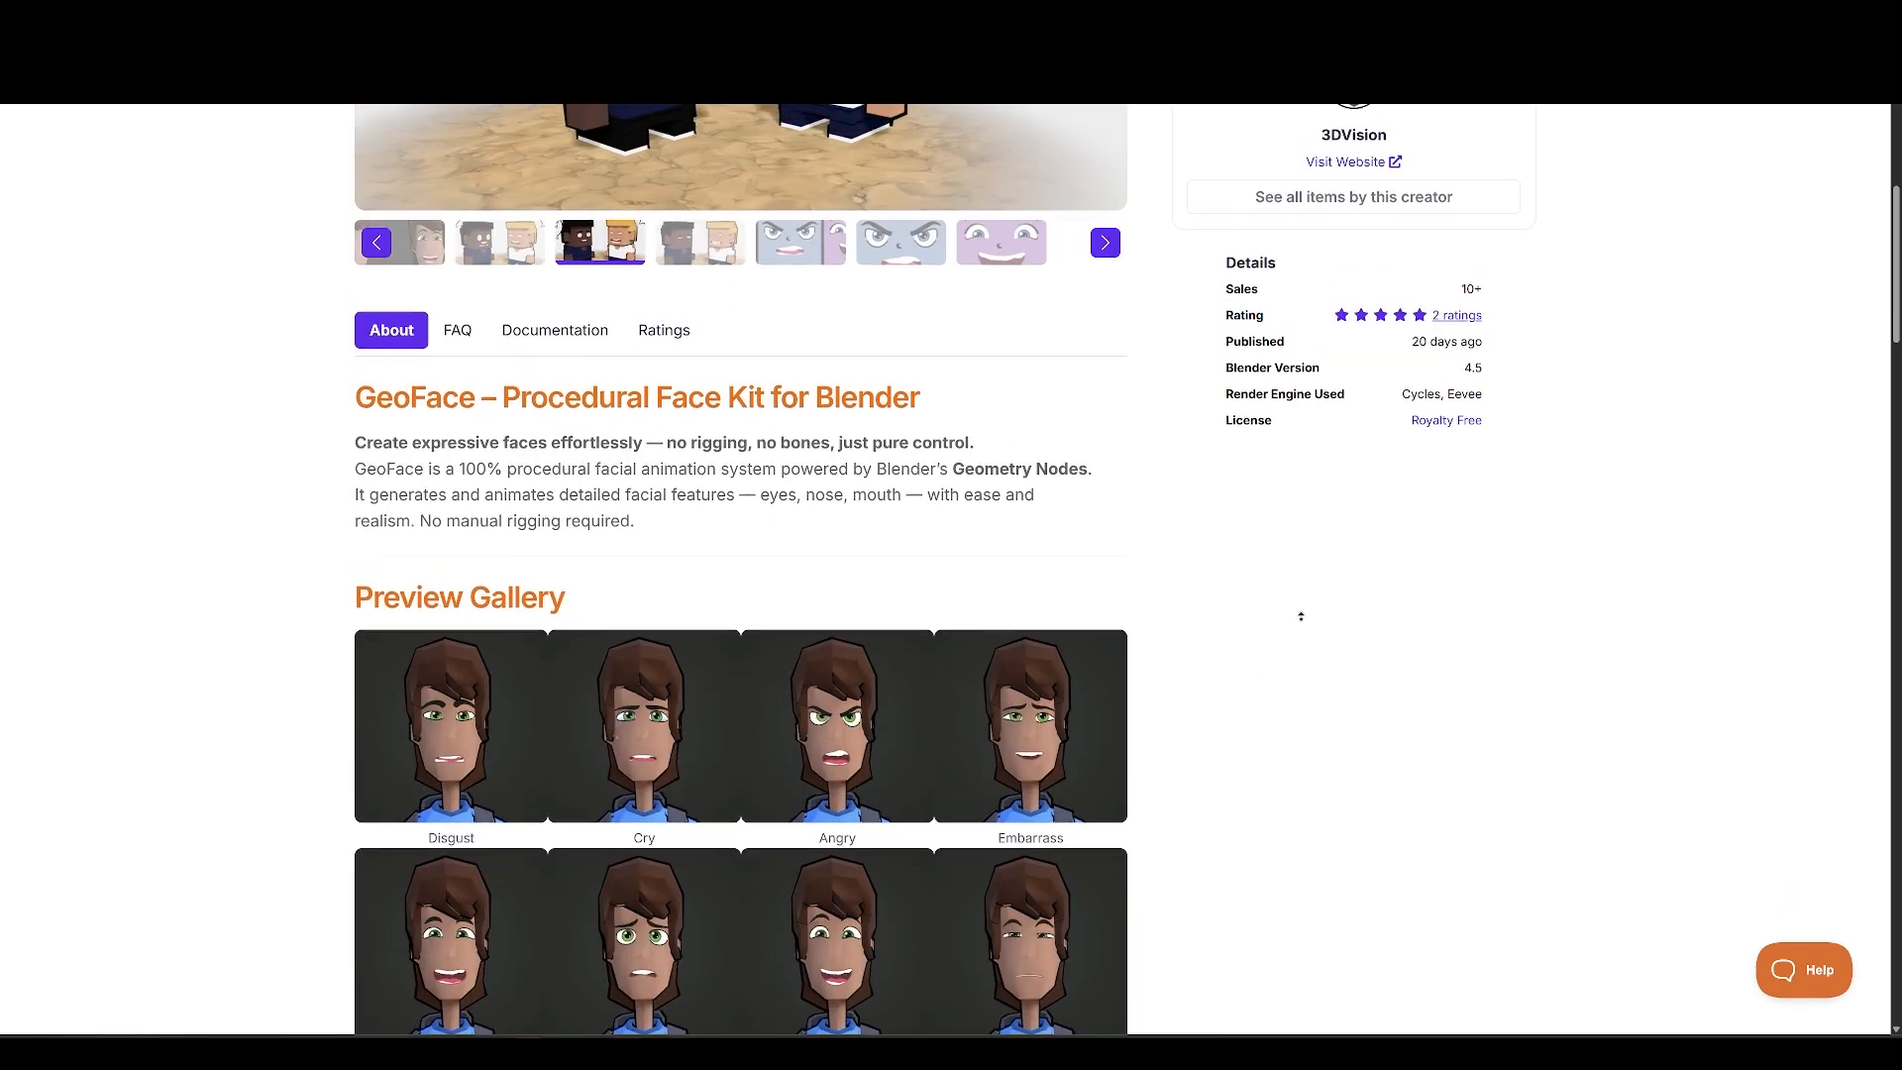
scroll("down", 3)
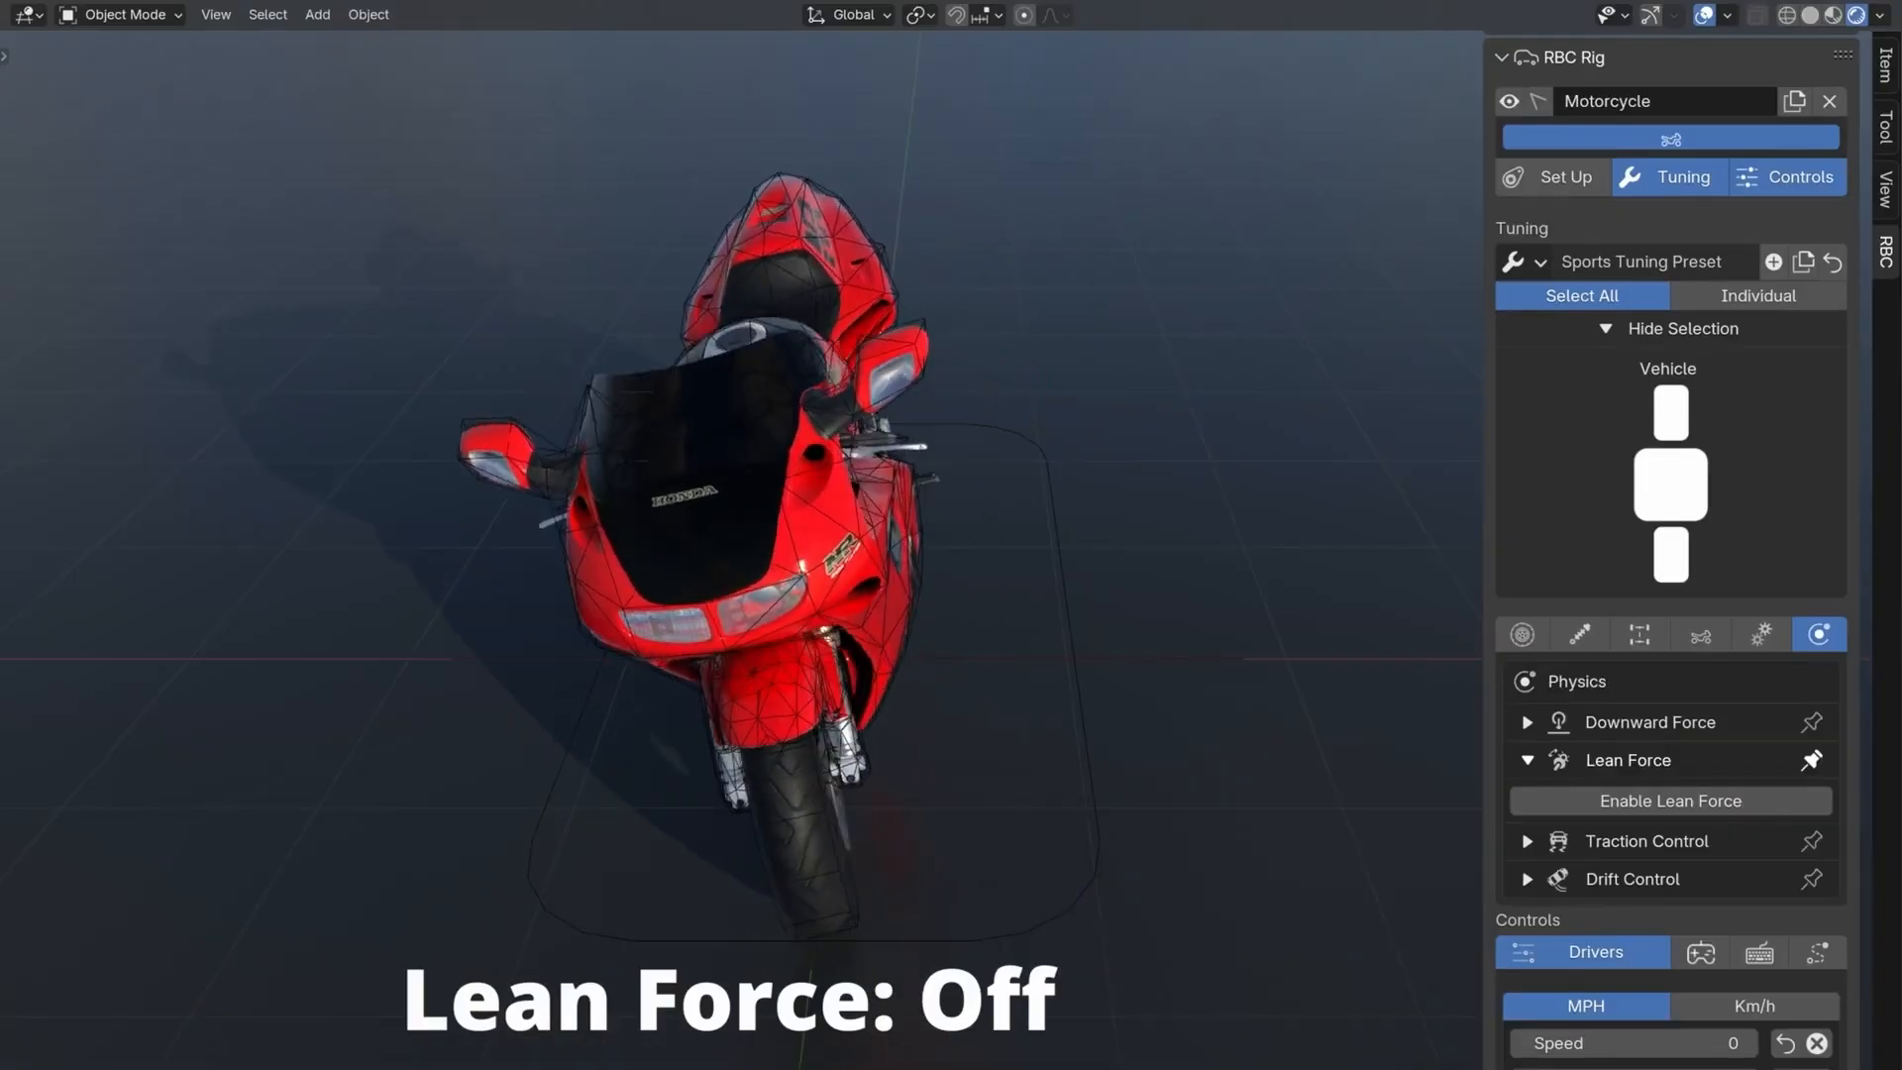
Scroll the RBC addon page to its testimonials and the 'Learn how to use the RBC addon' video.
left_click(1668, 798)
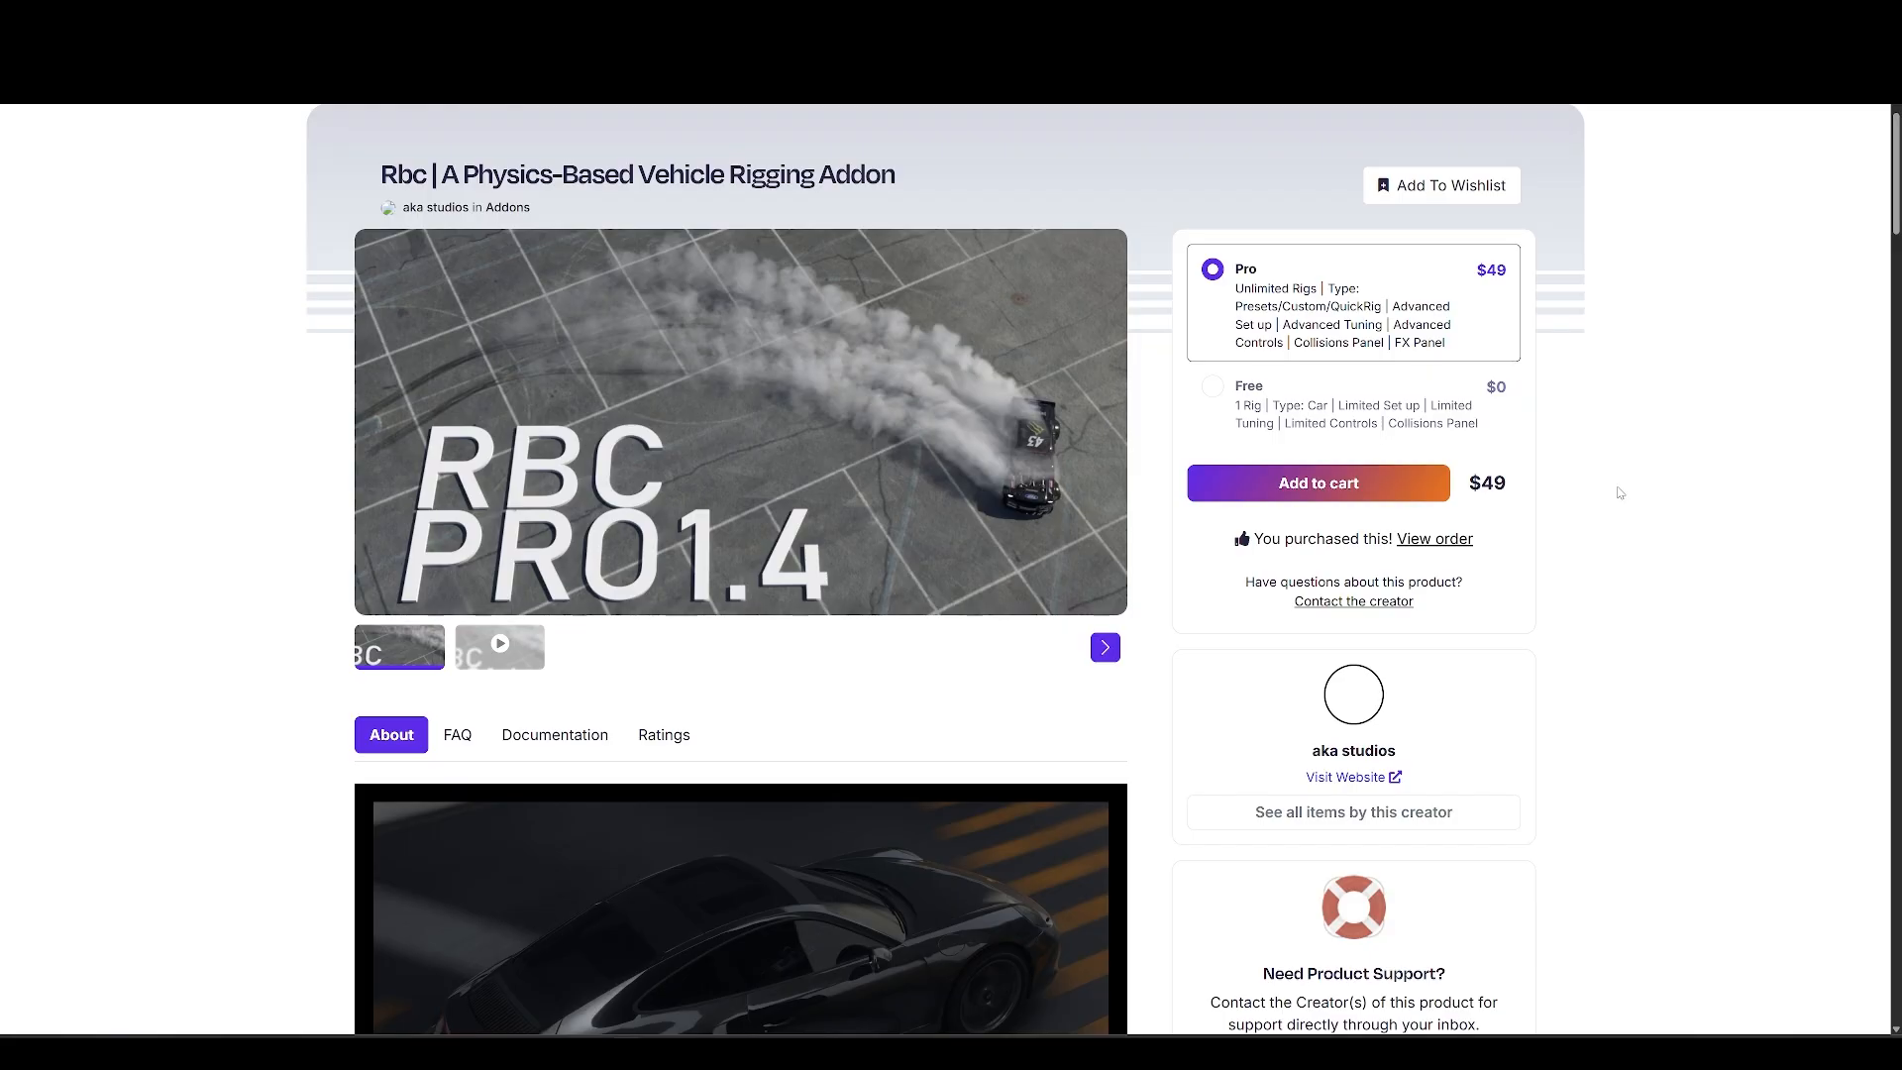
scroll("down", 3)
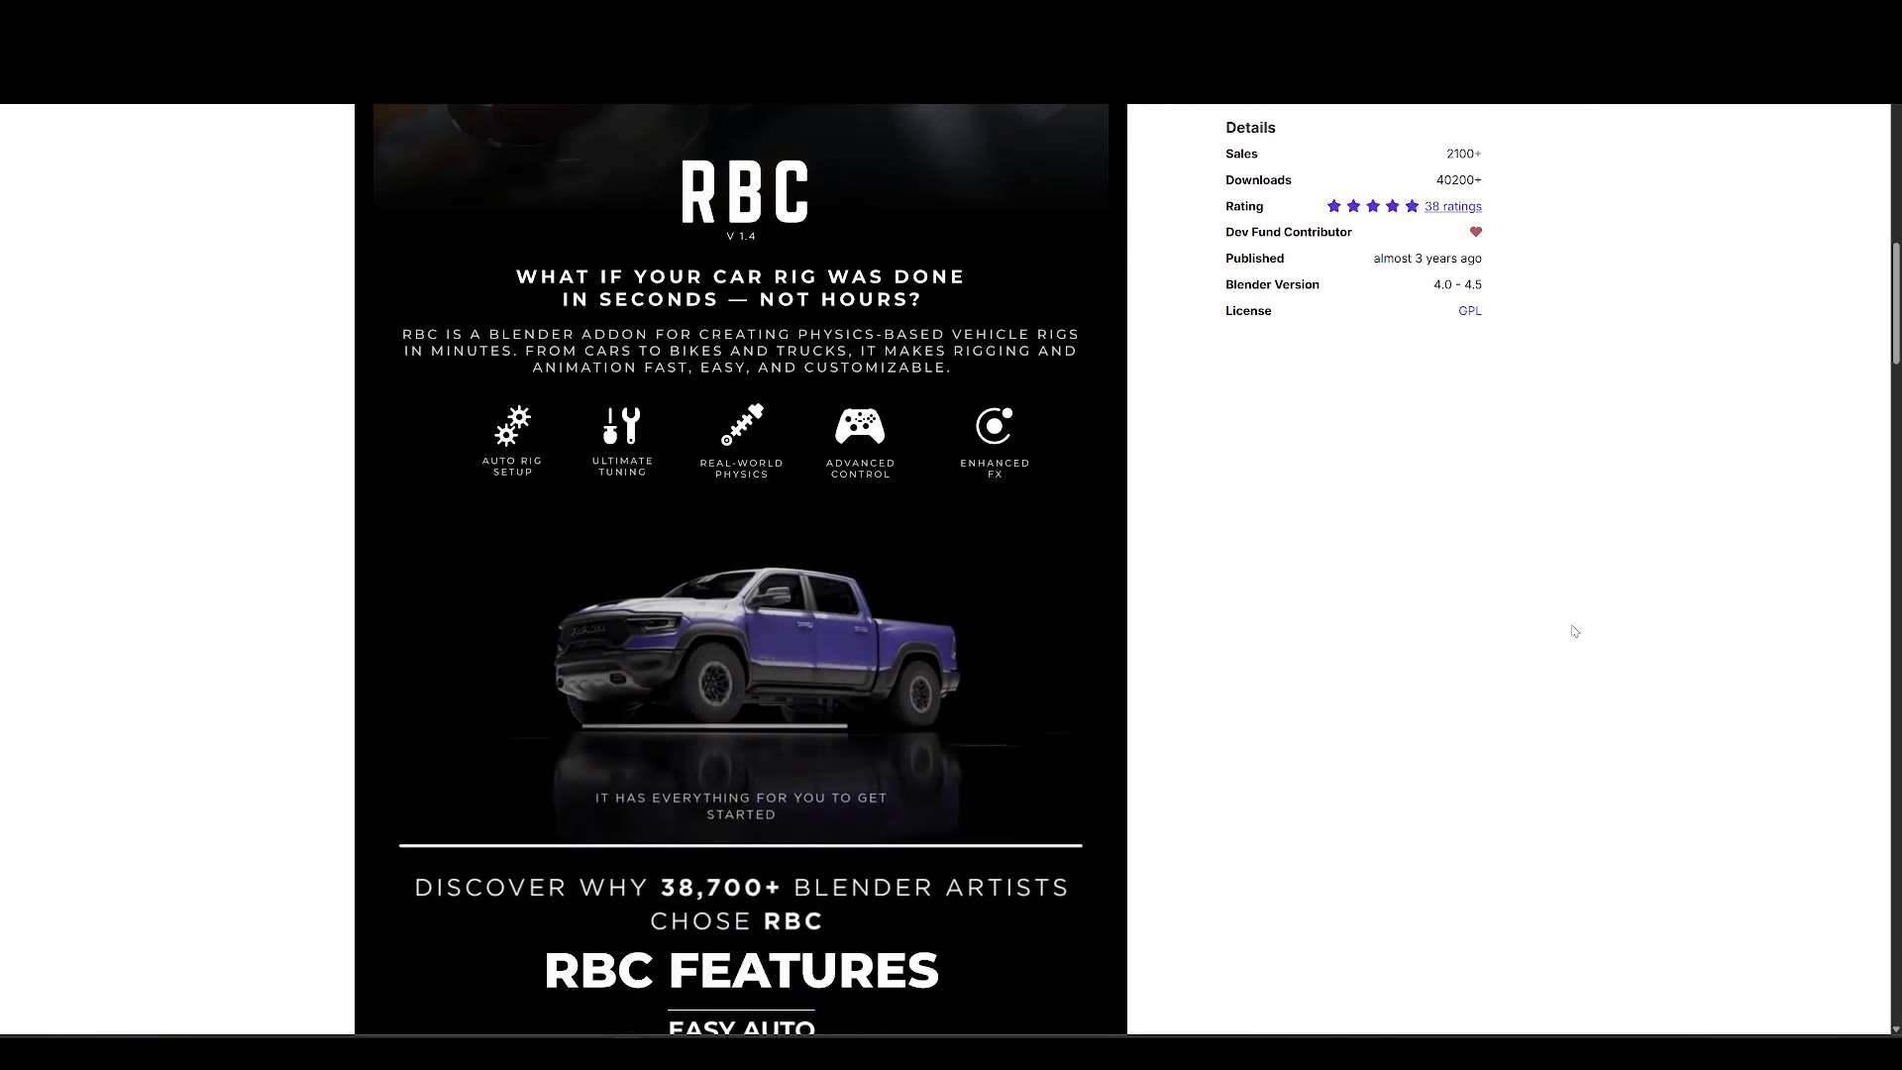
scroll("down", 3)
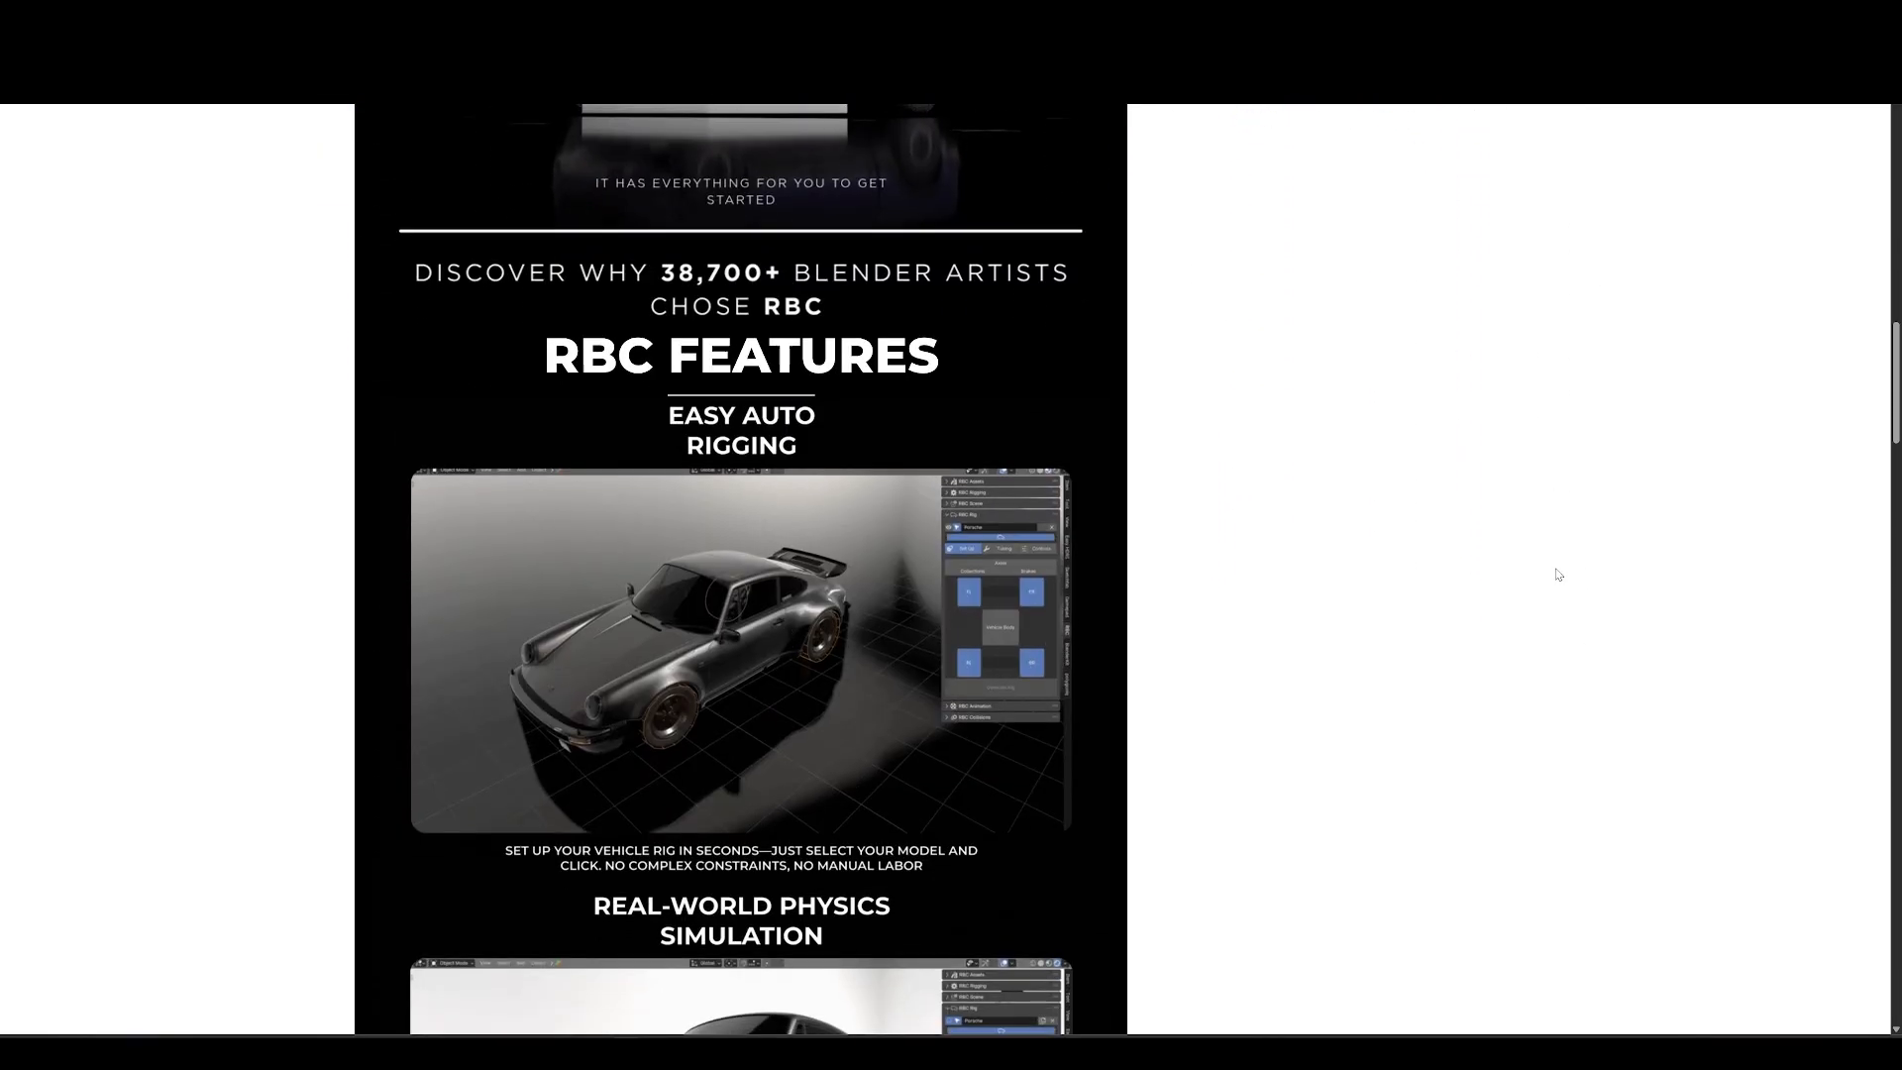
scroll("down", 3)
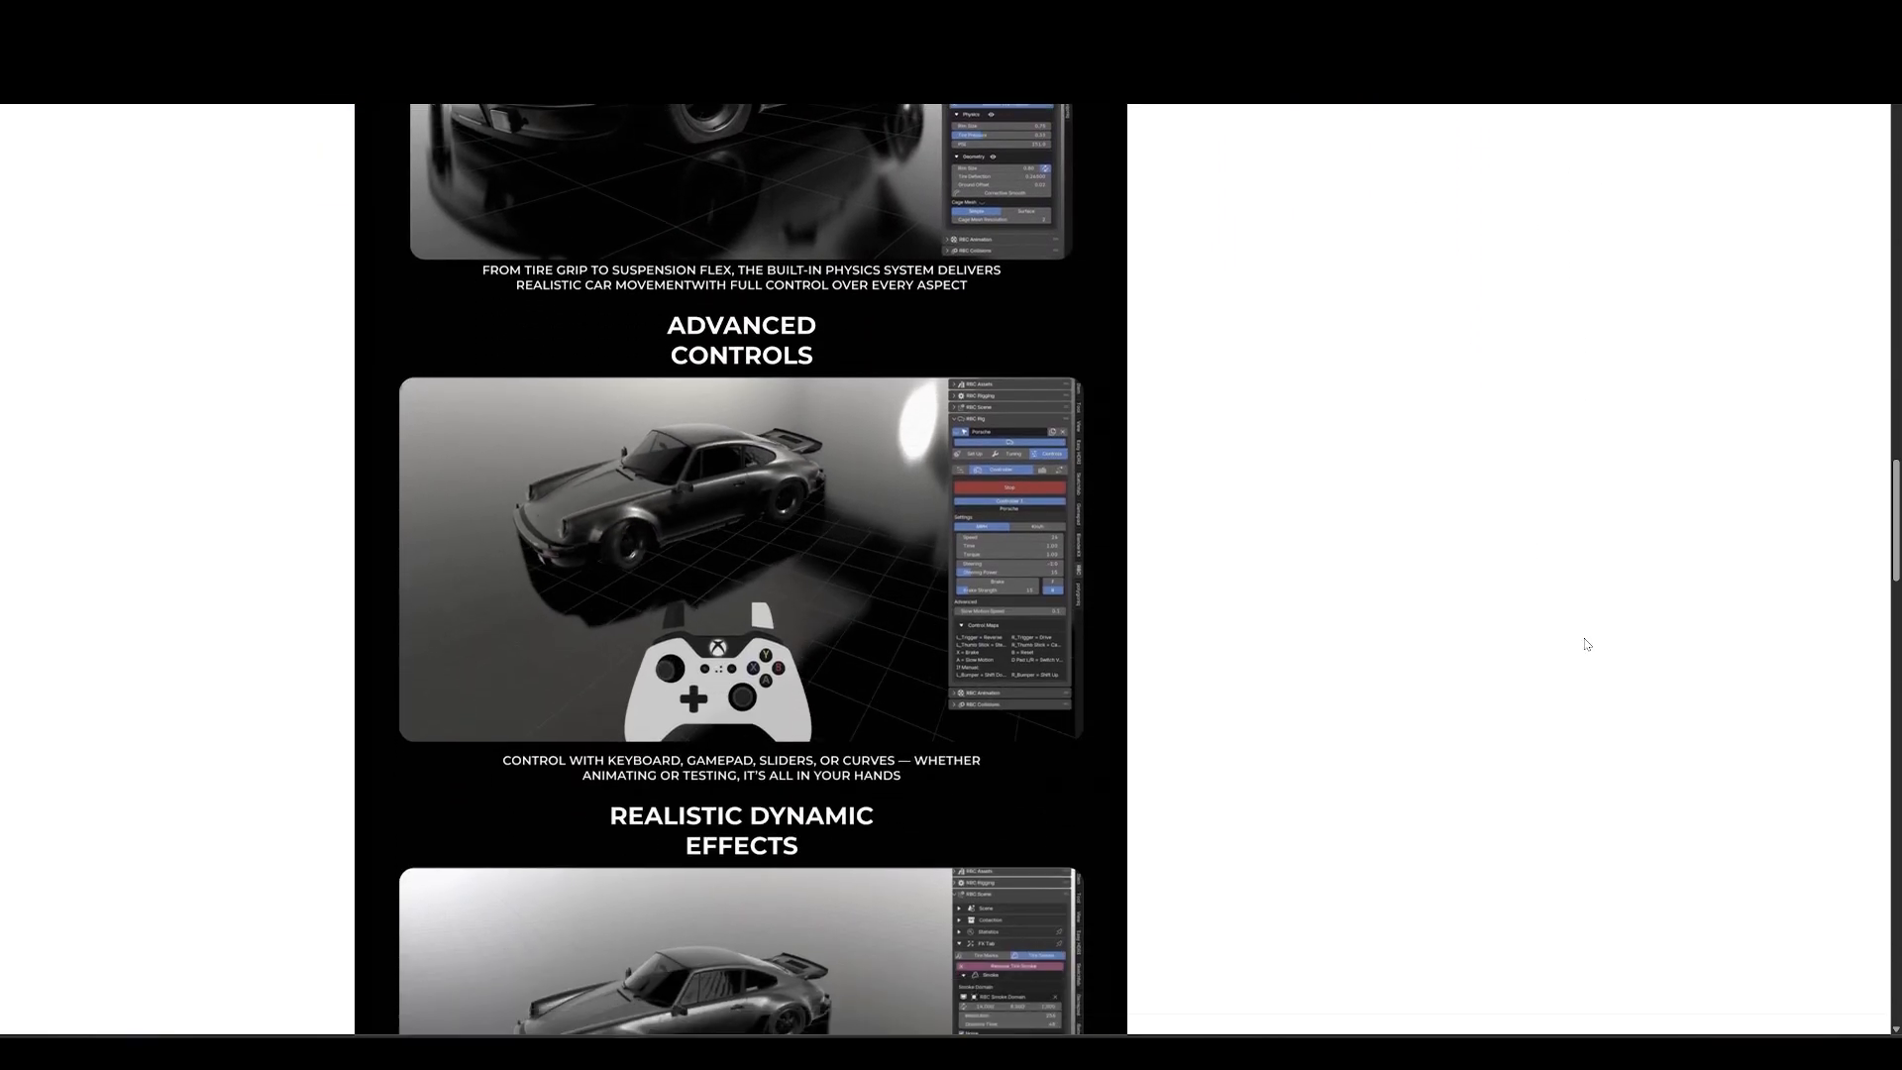
scroll("down", 3)
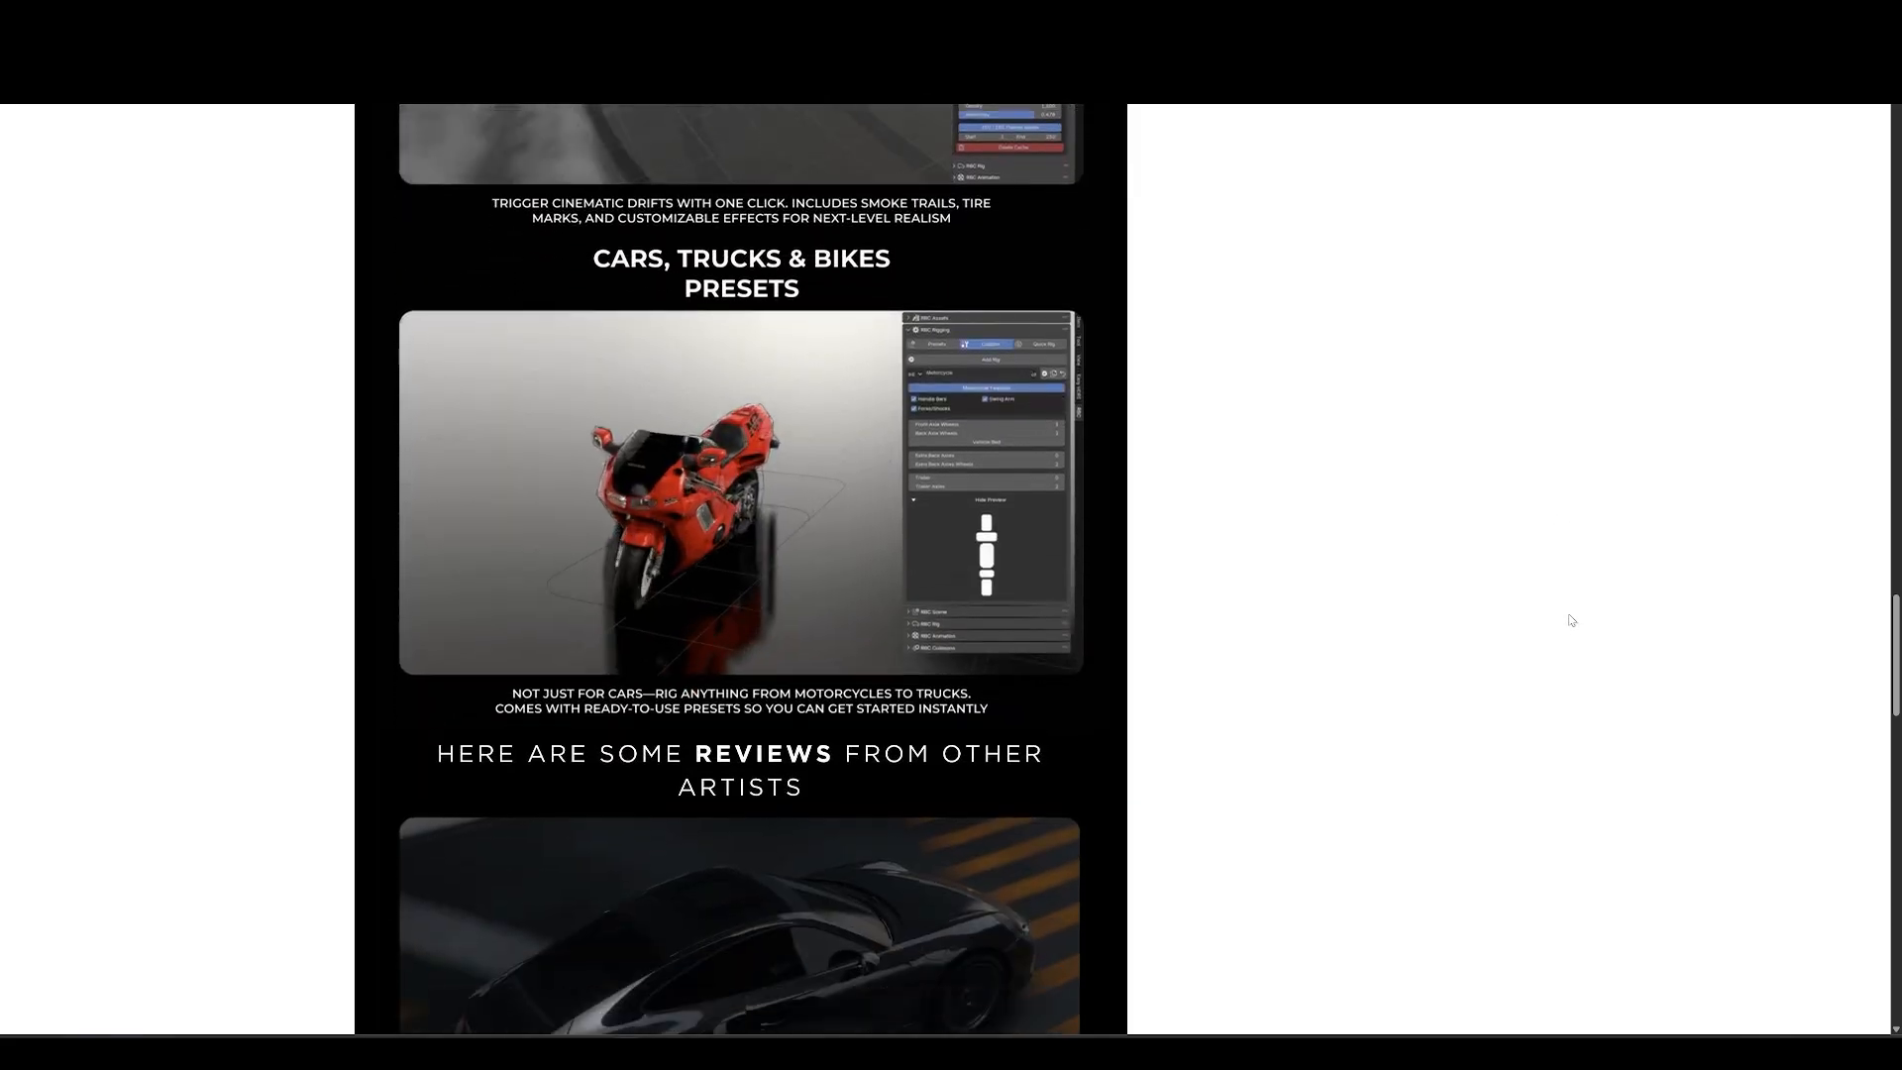
scroll("down", 3)
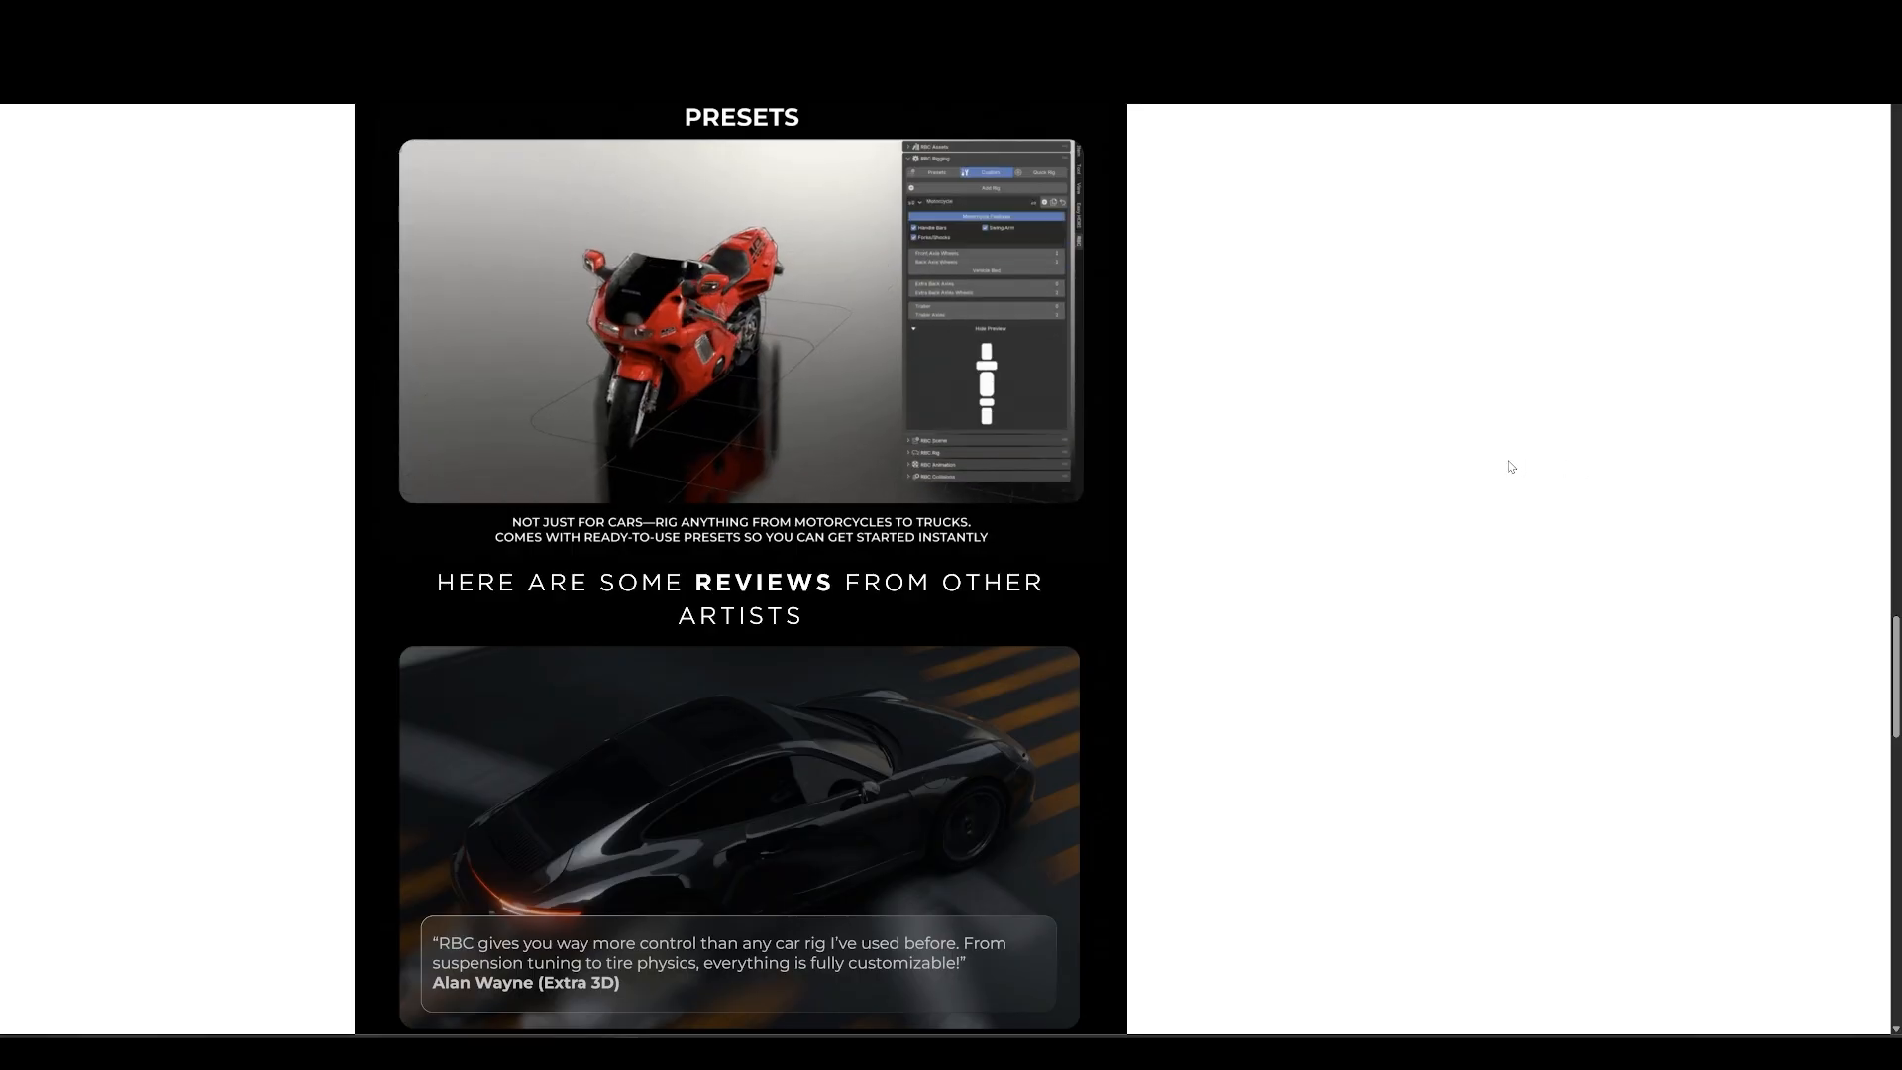
scroll("down", 3)
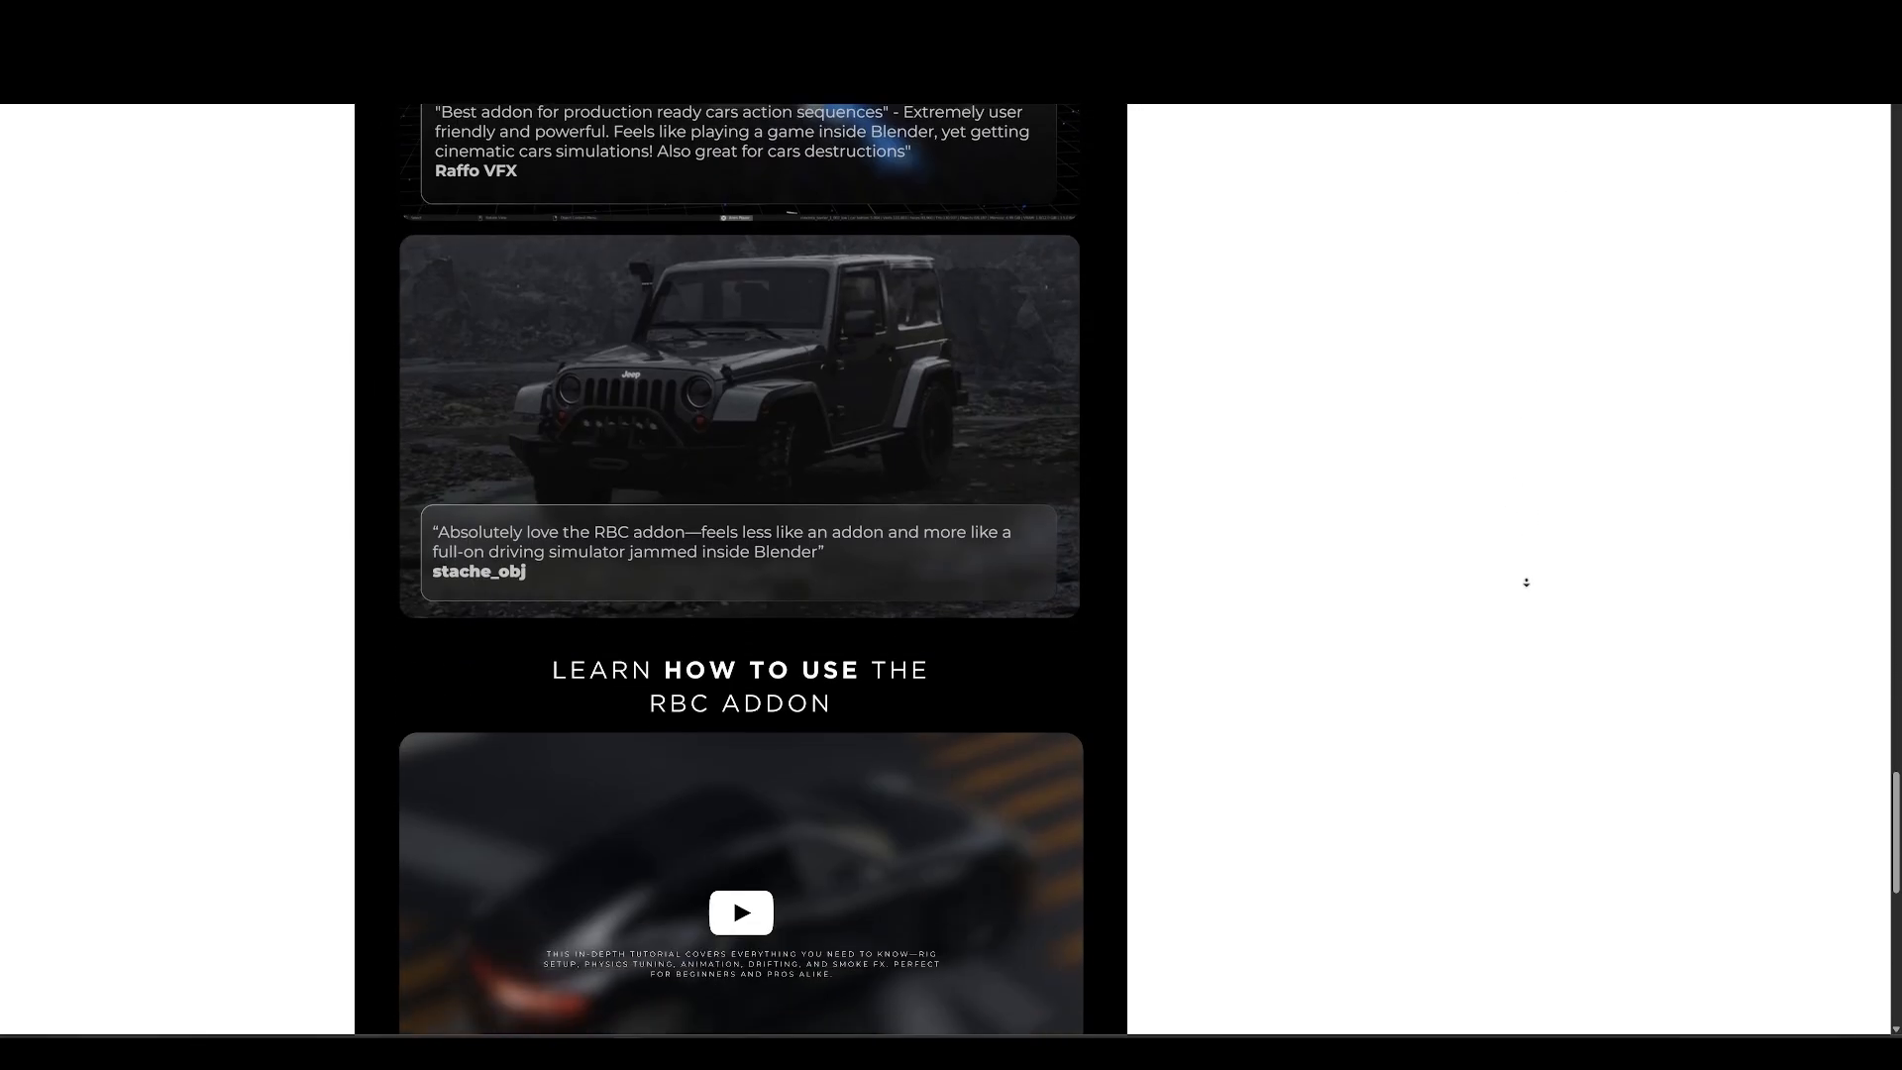
scroll("down", 3)
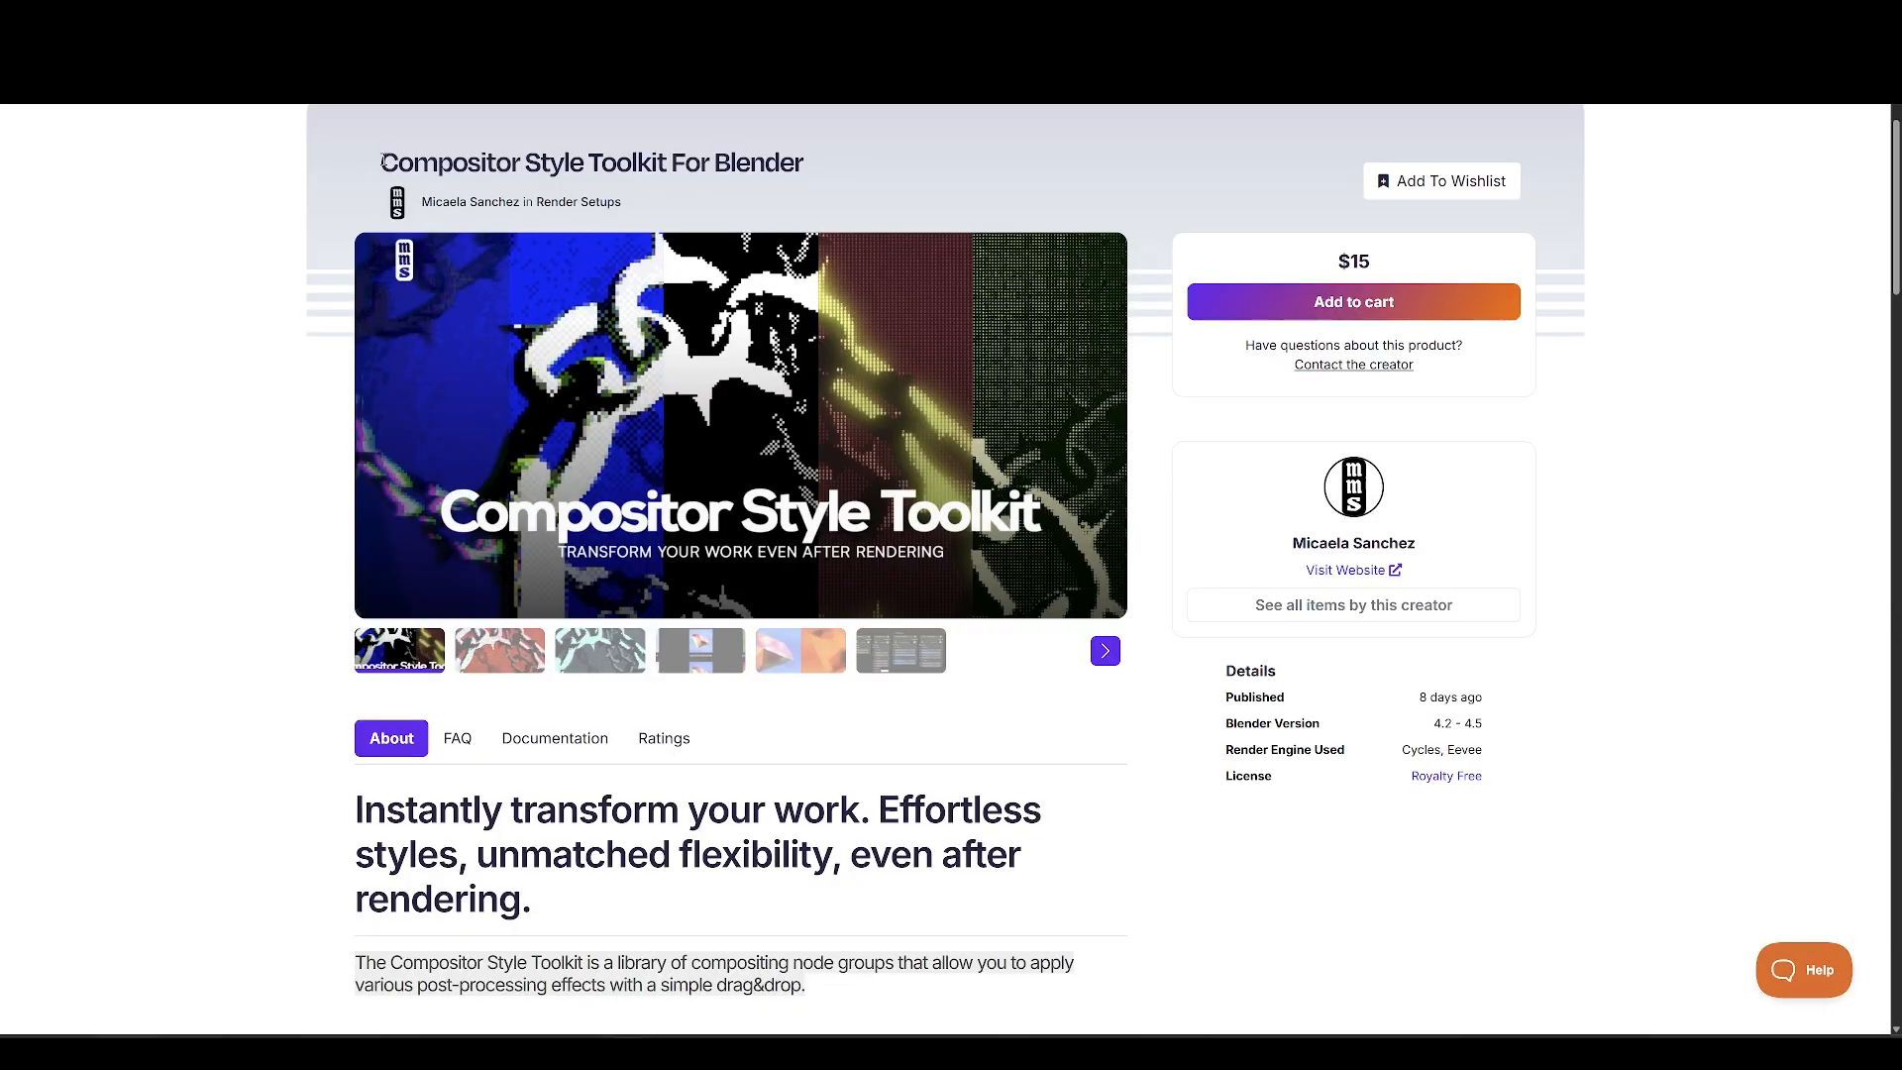
View the Compositor Style Toolkit's next preview and its before-and-after image.
left_click(499, 650)
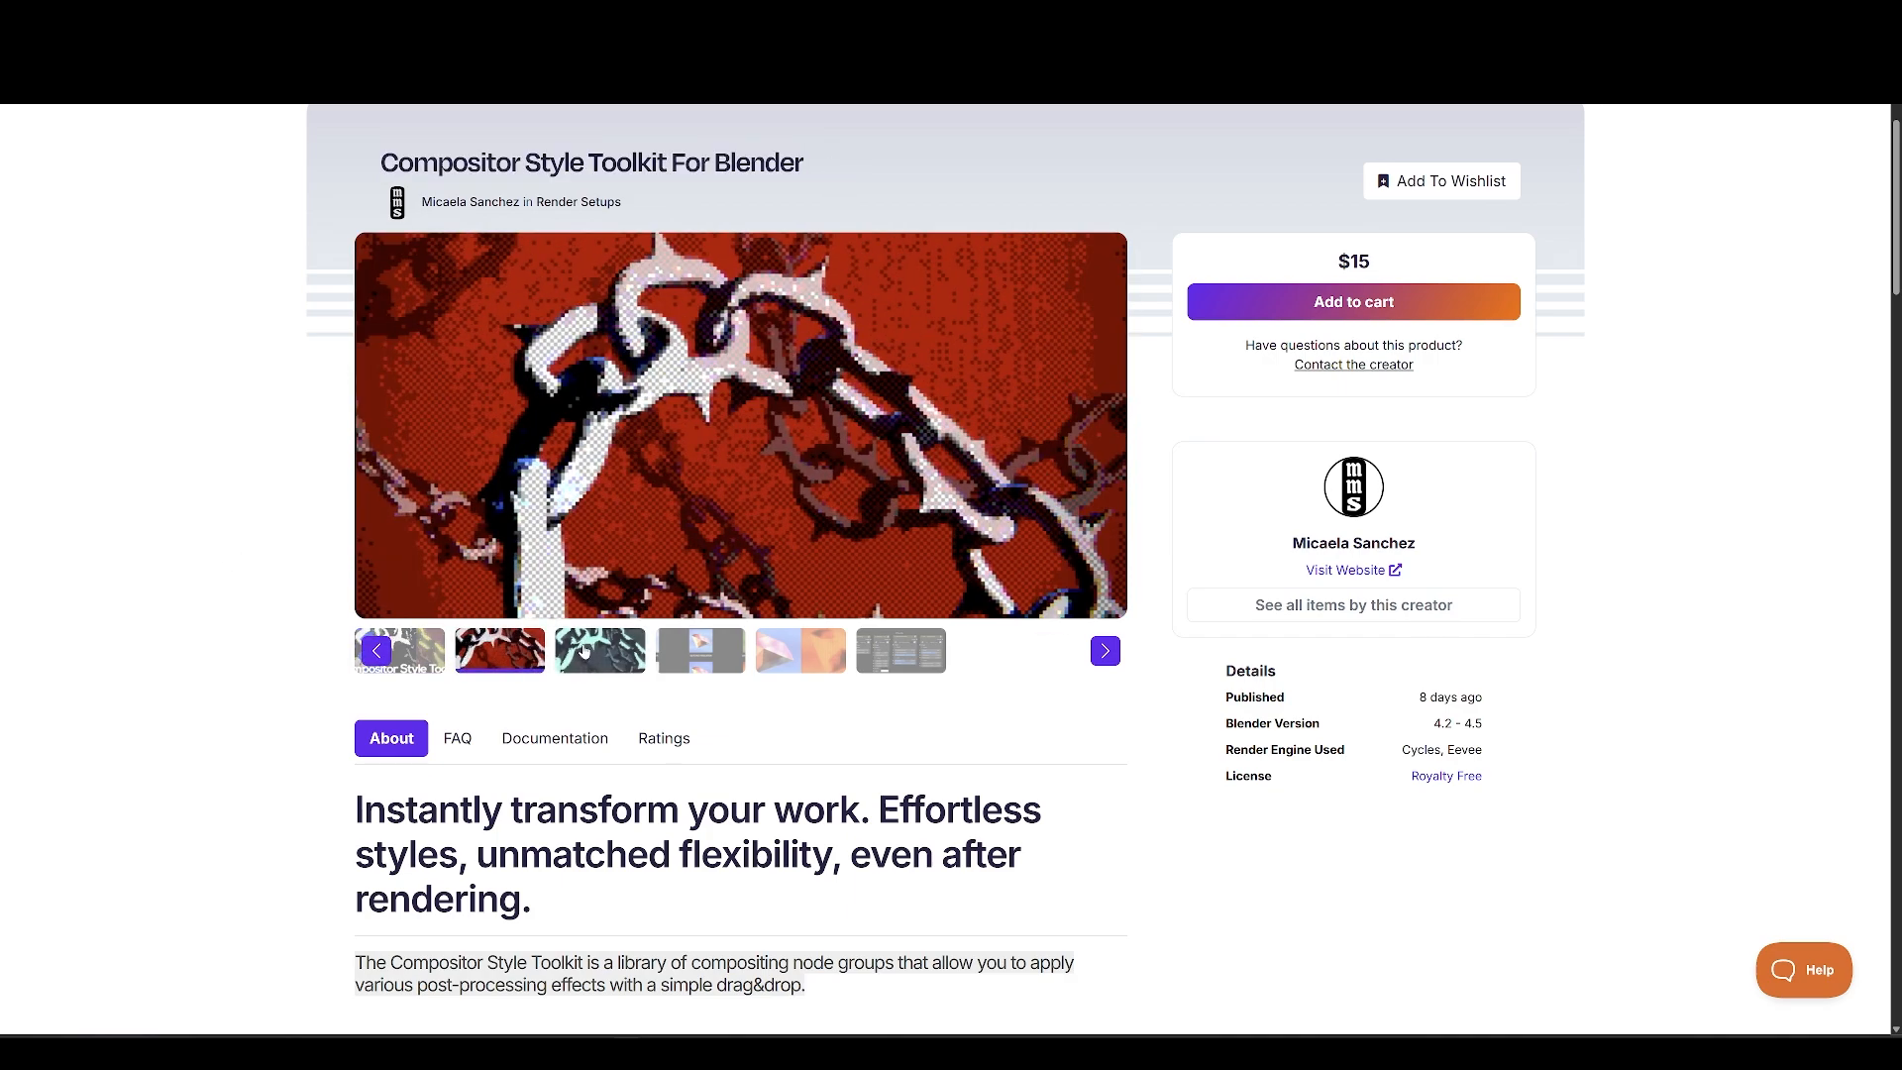
left_click(798, 650)
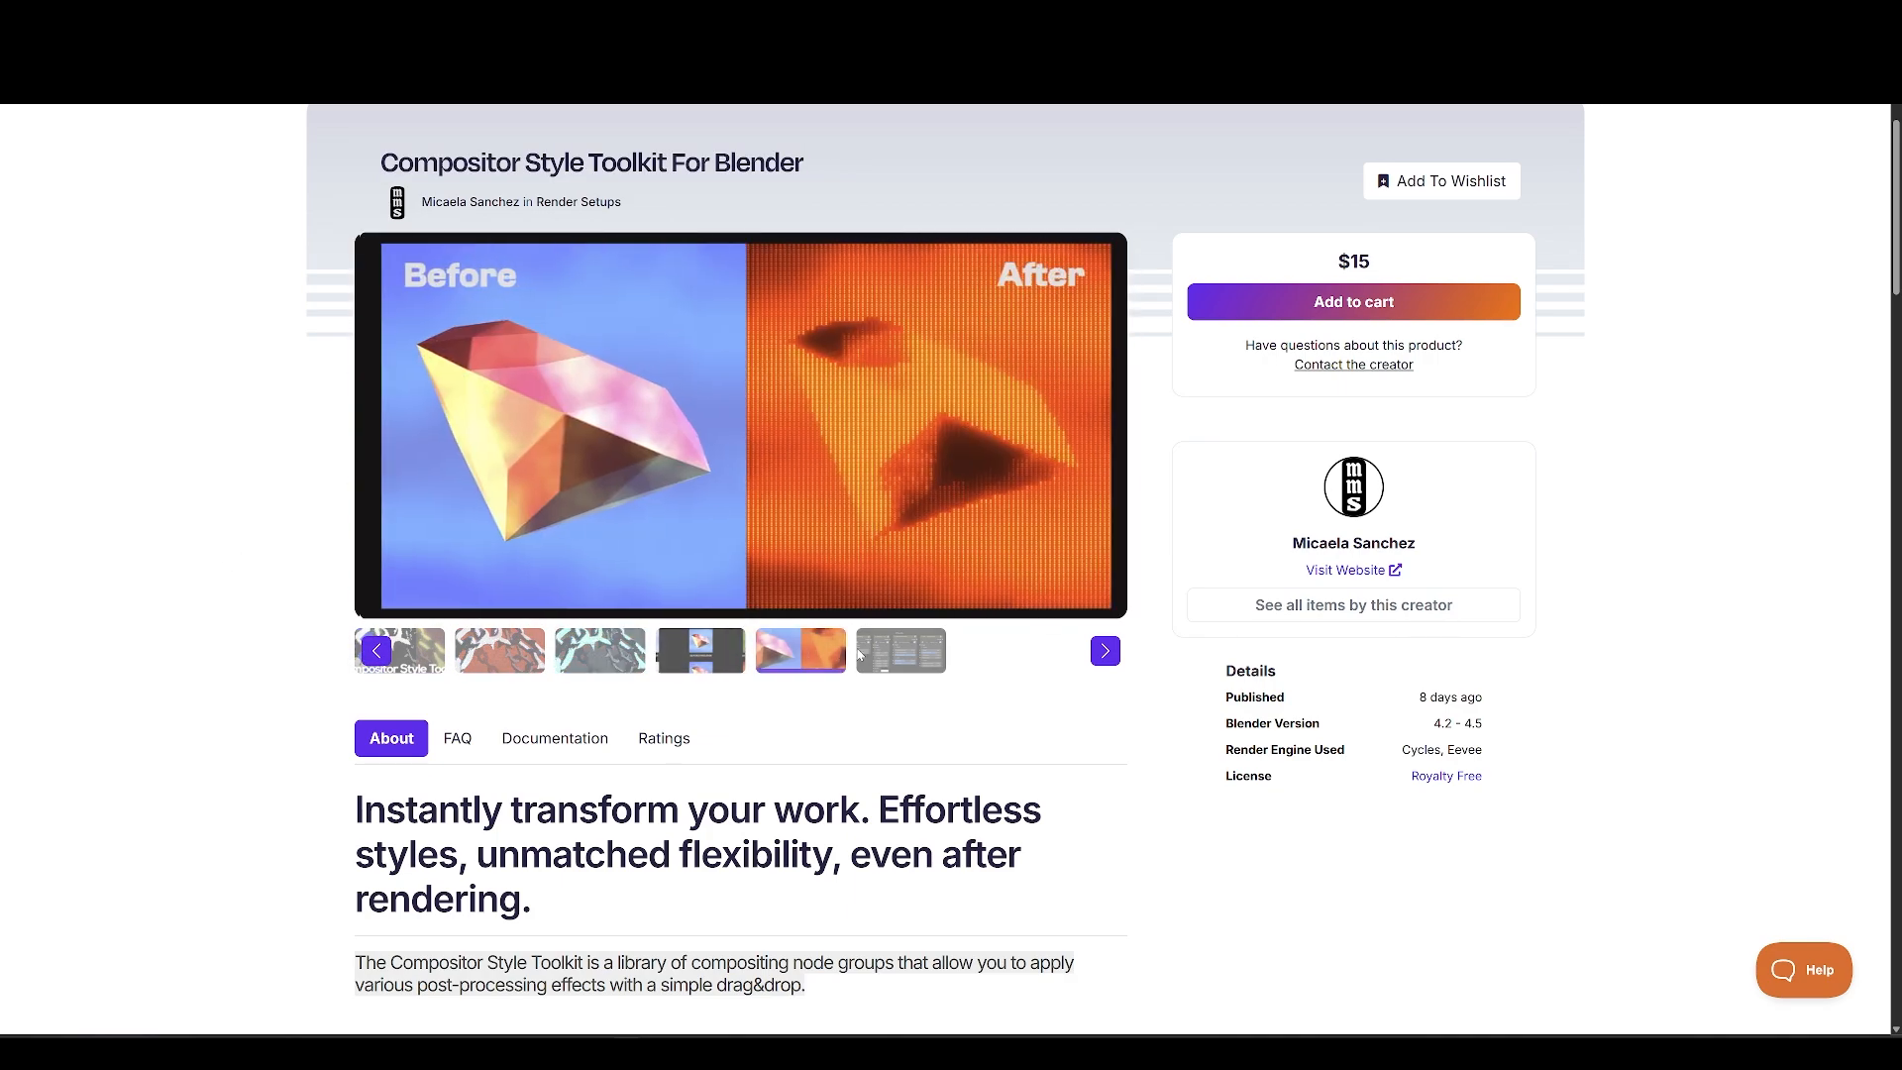
Read down through the toolkit's About description, effects and node examples.
scroll("down", 3)
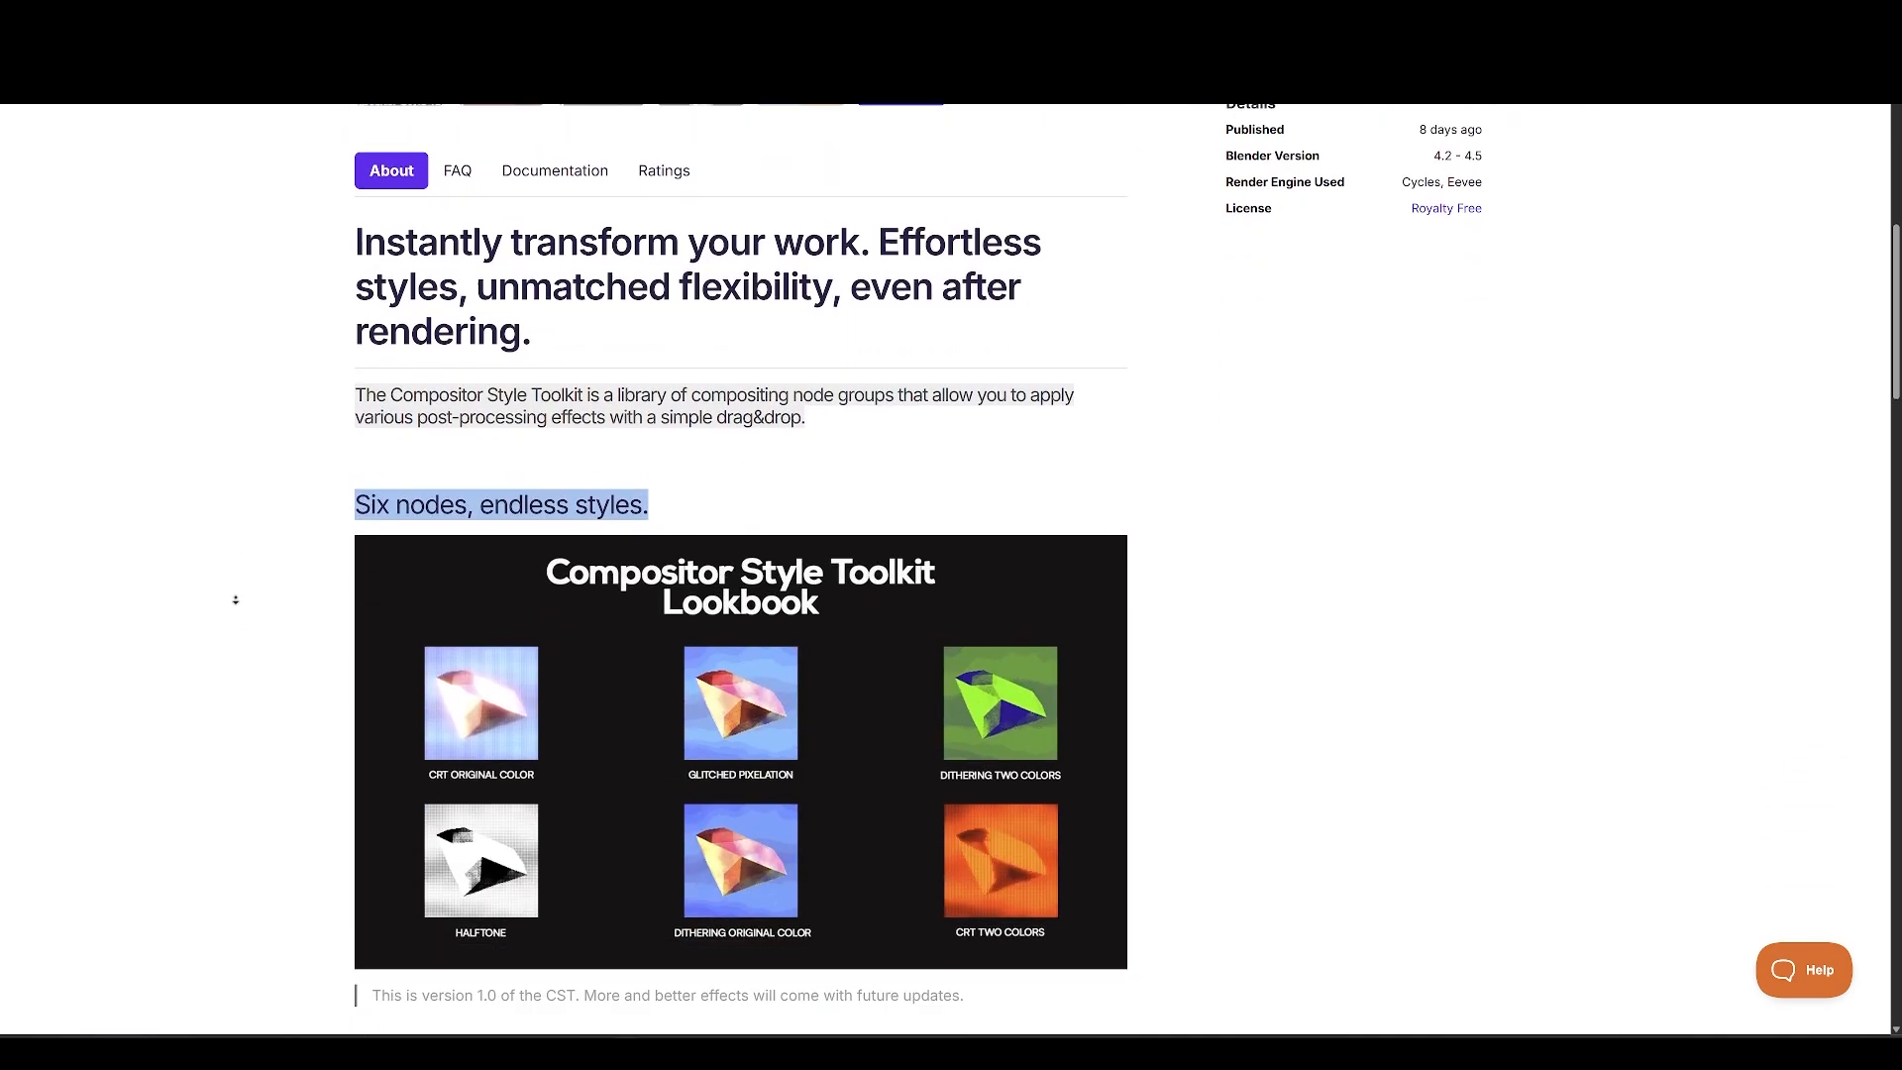
scroll("down", 3)
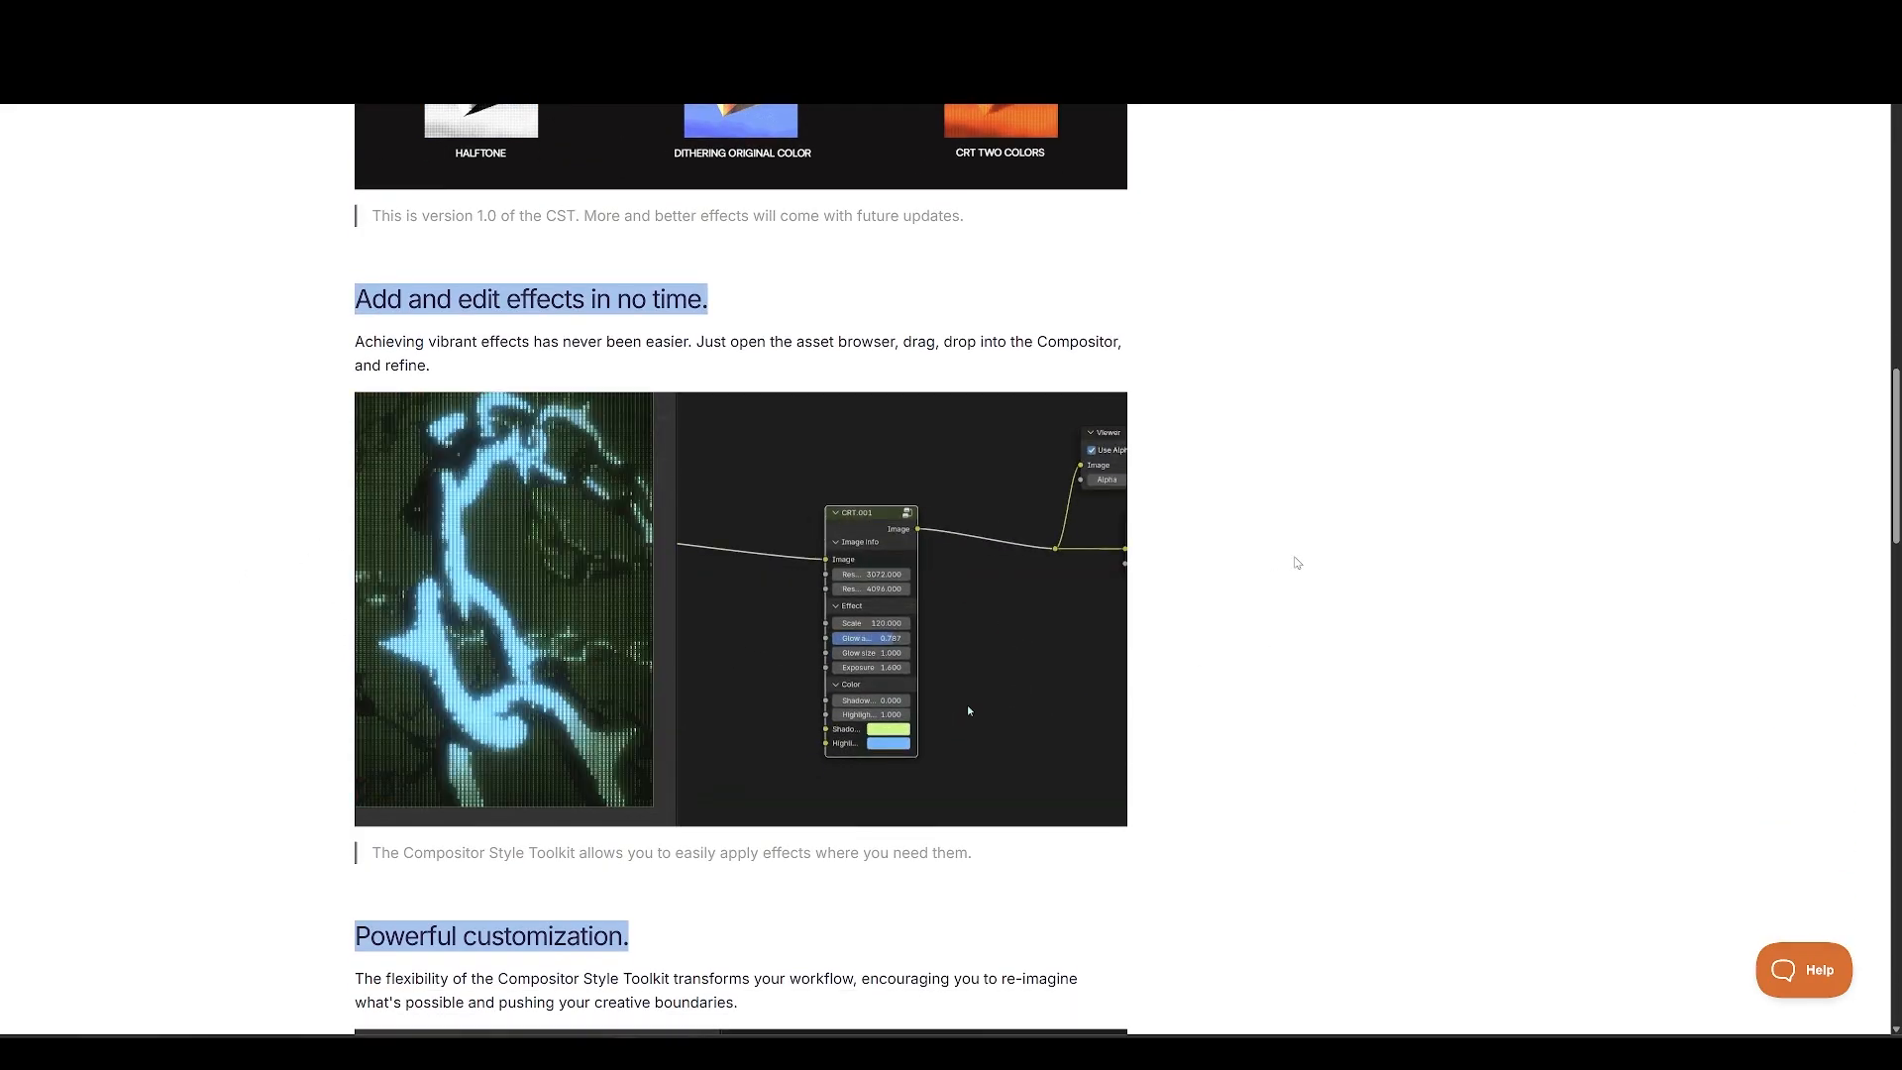
scroll("down", 3)
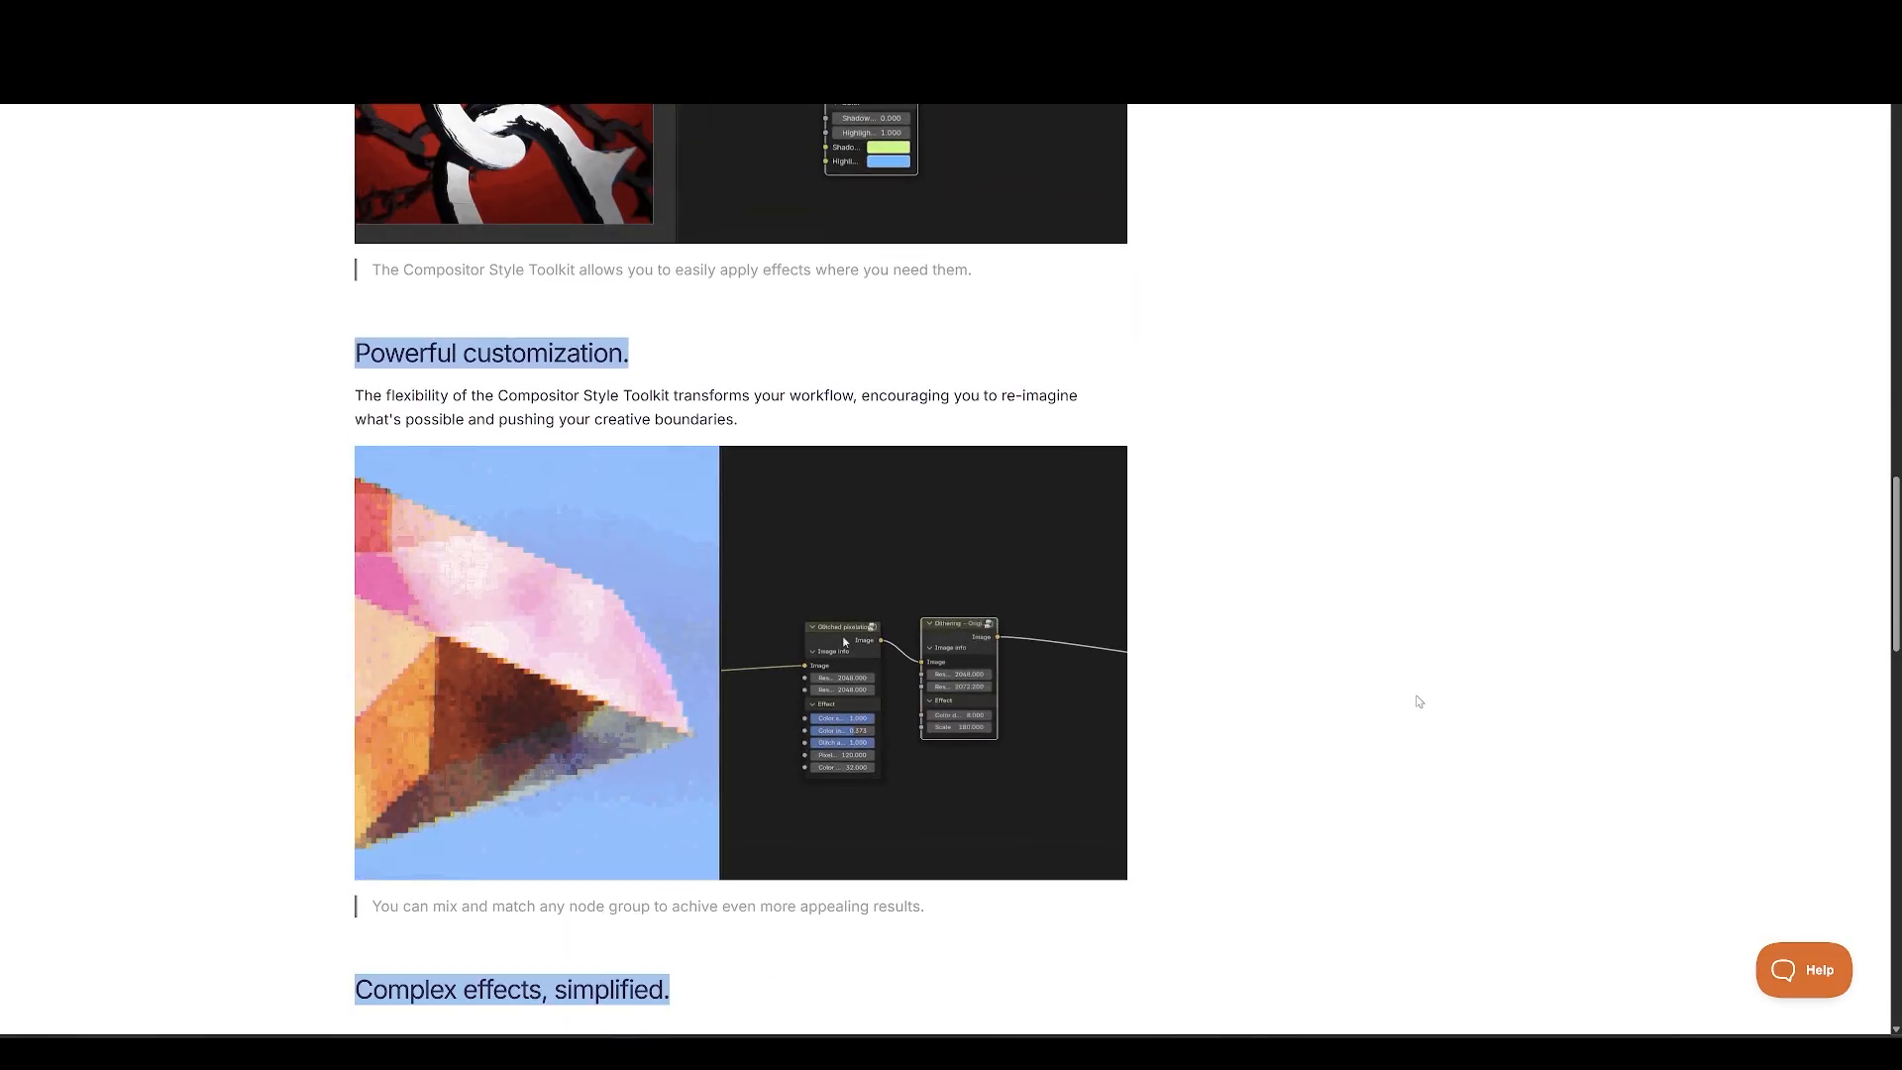
scroll("down", 3)
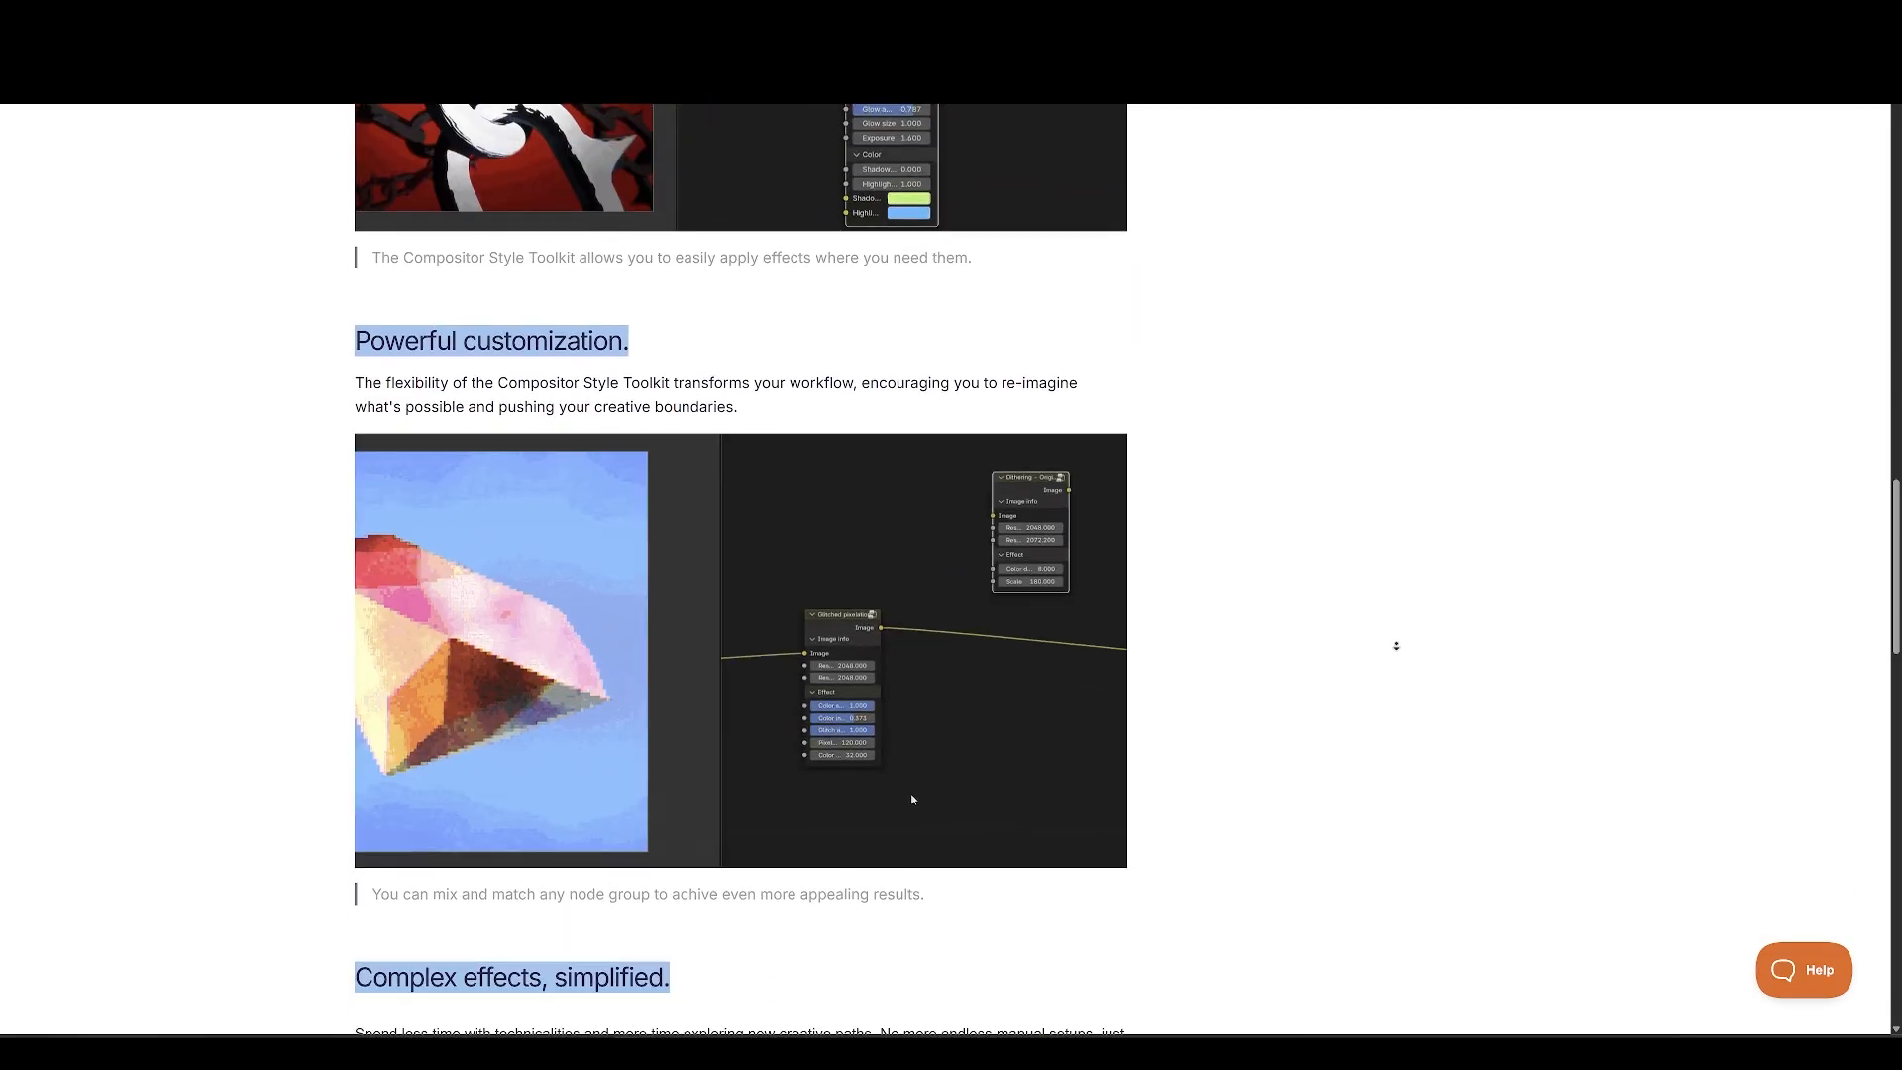
scroll("down", 3)
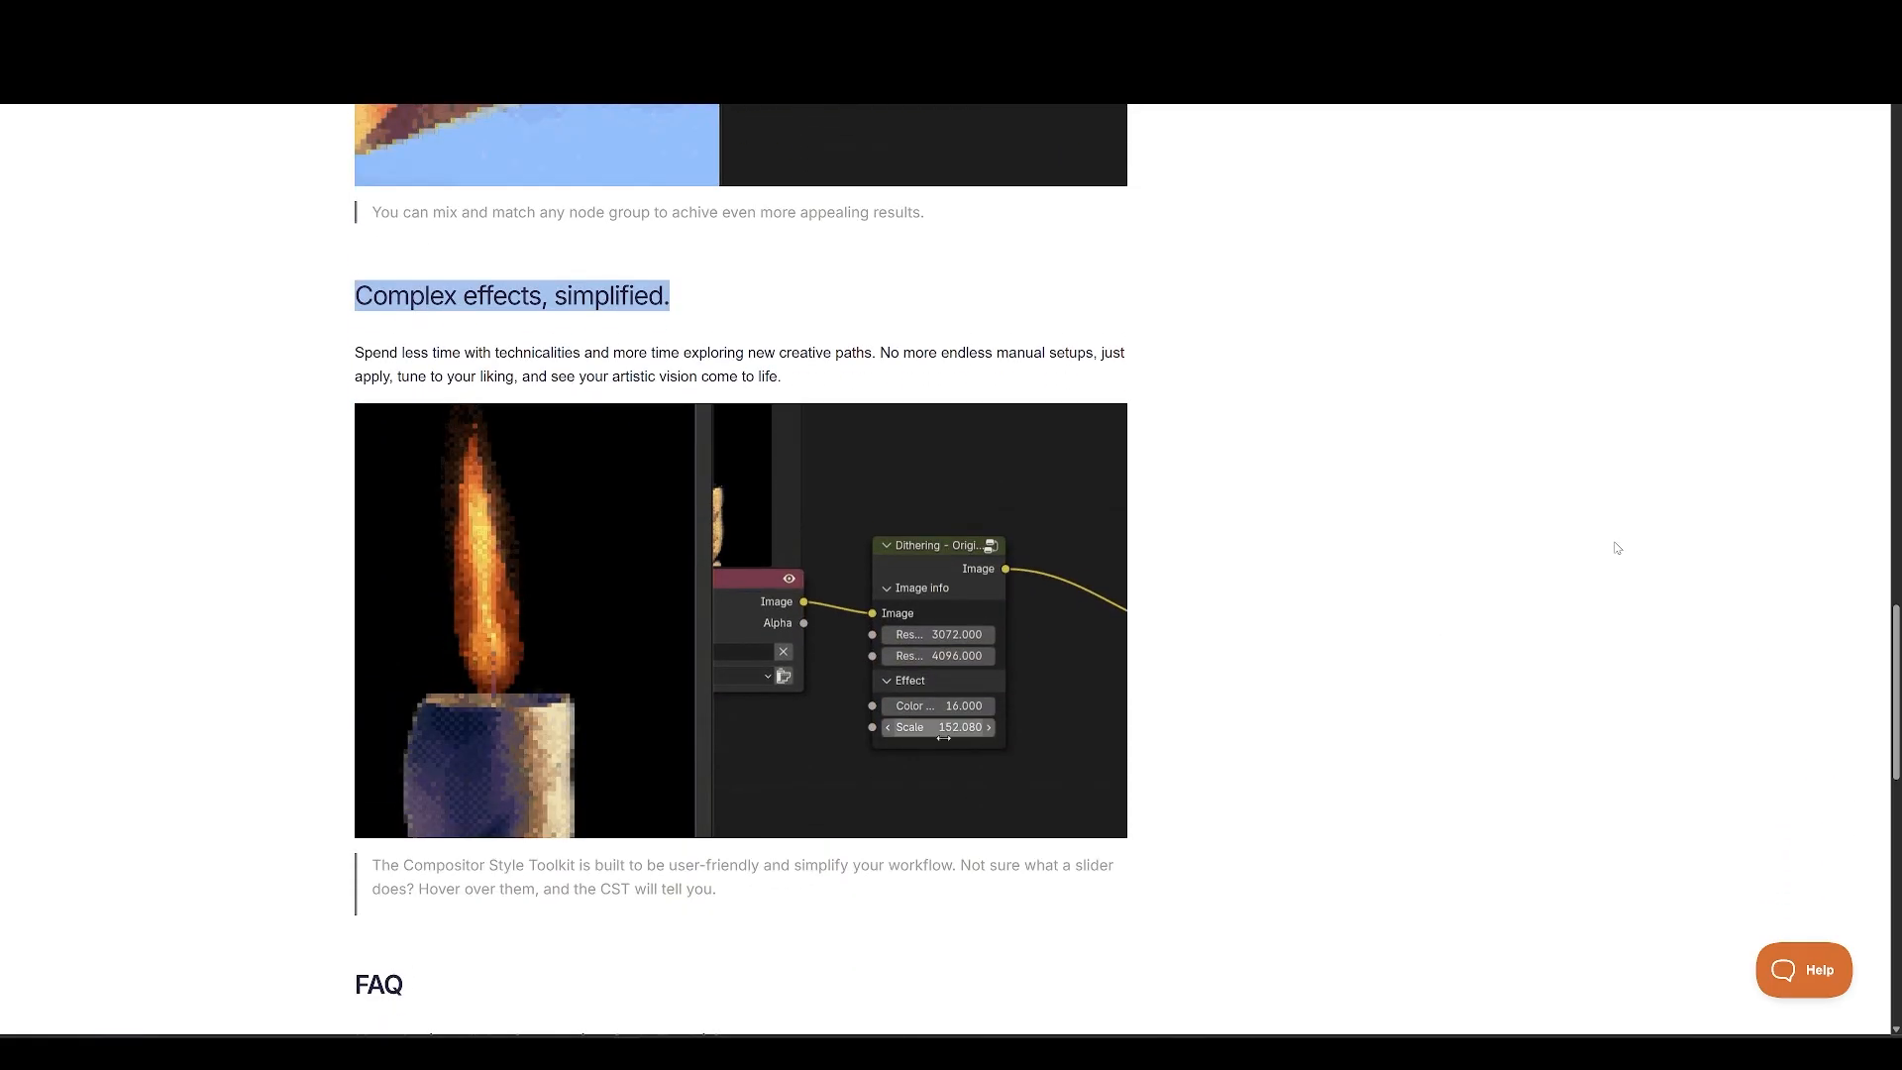
scroll("down", 3)
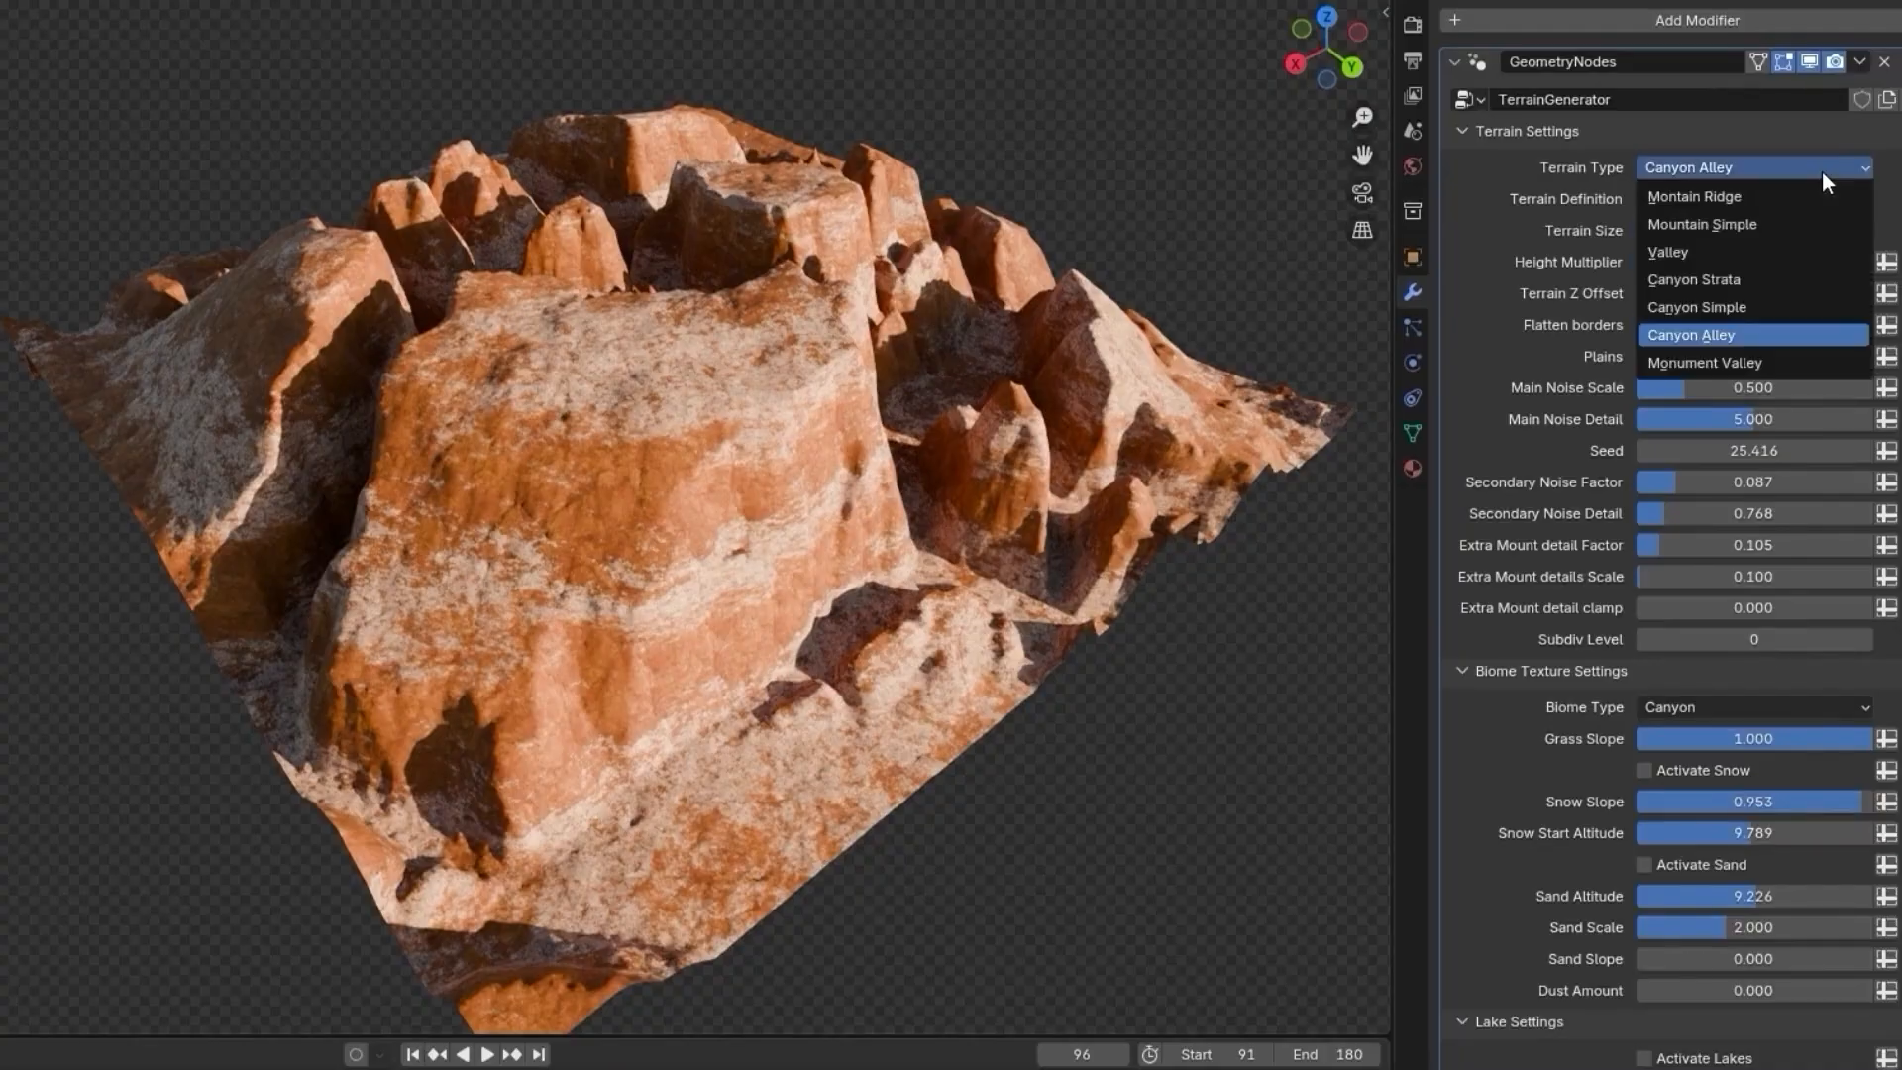
Regenerate the terrain as a Montain Ridge with snow and fir tree scattering enabled.
left_click(1694, 196)
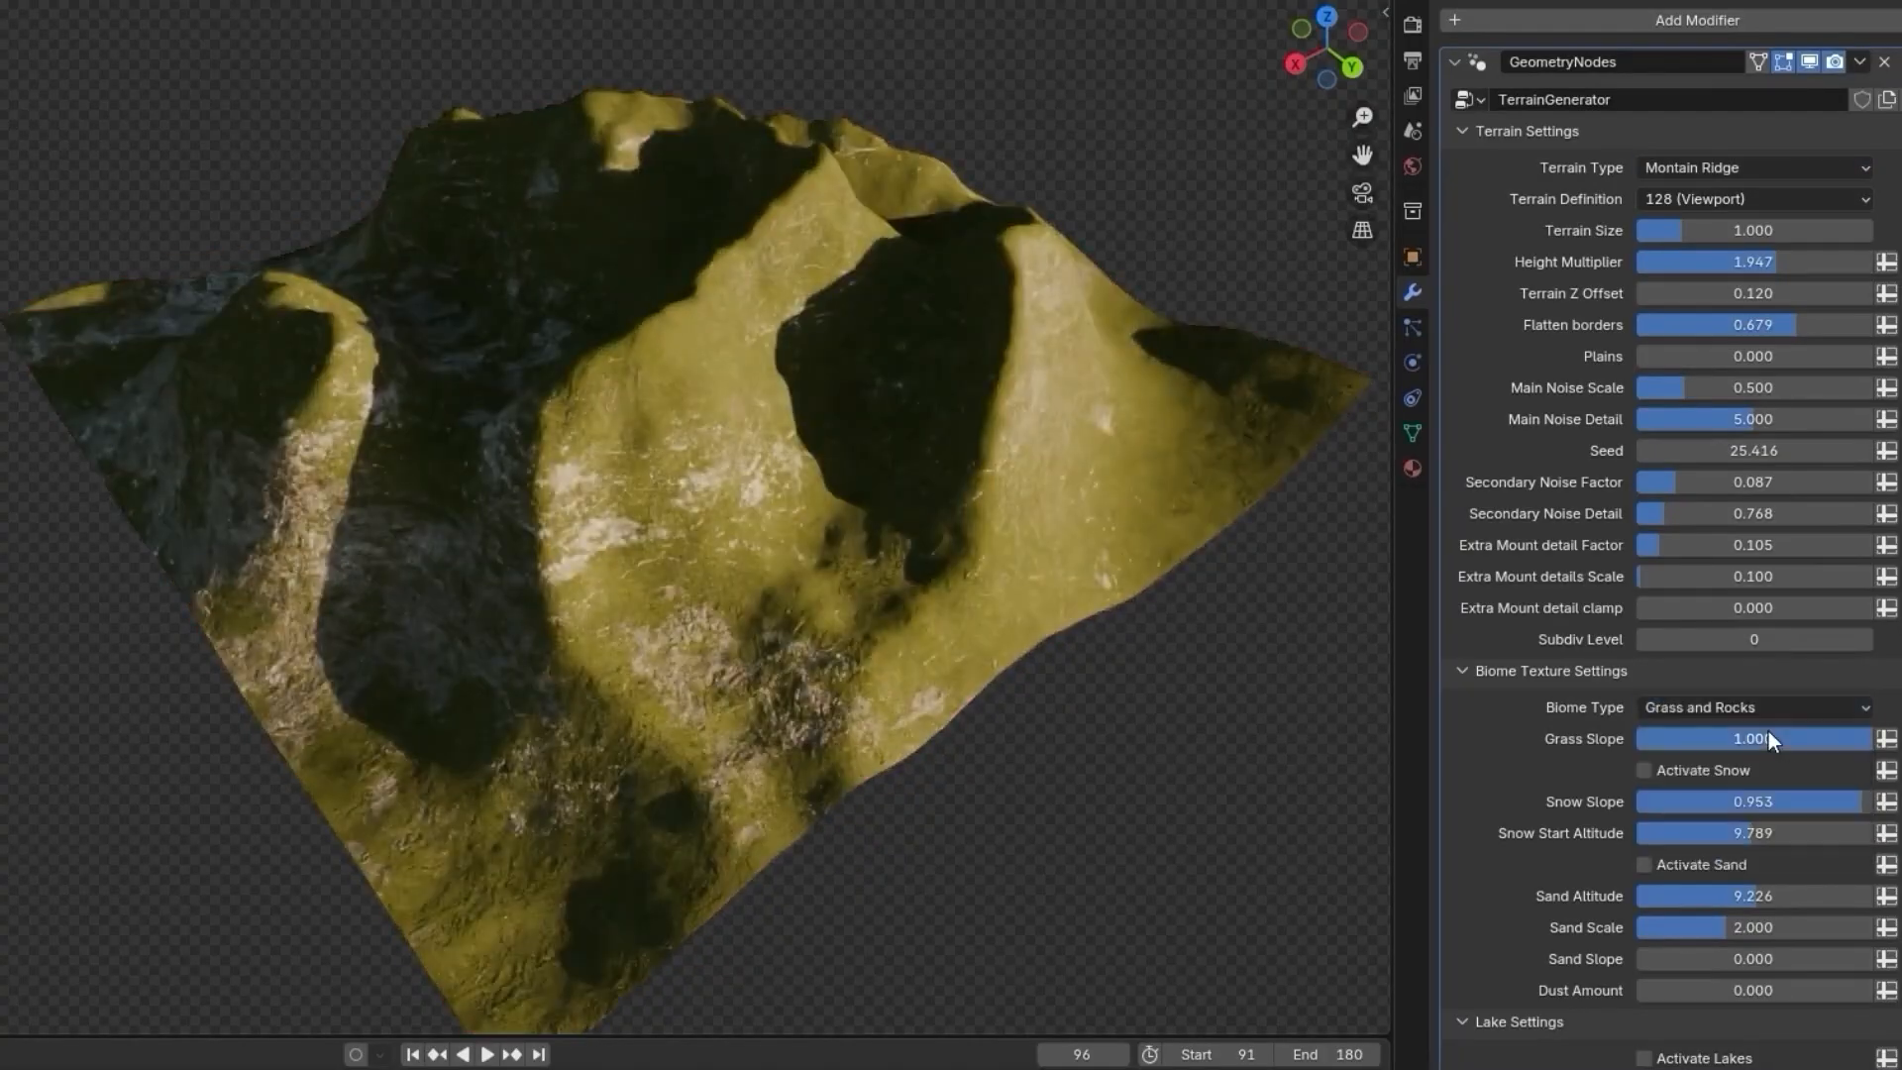
left_click(1645, 768)
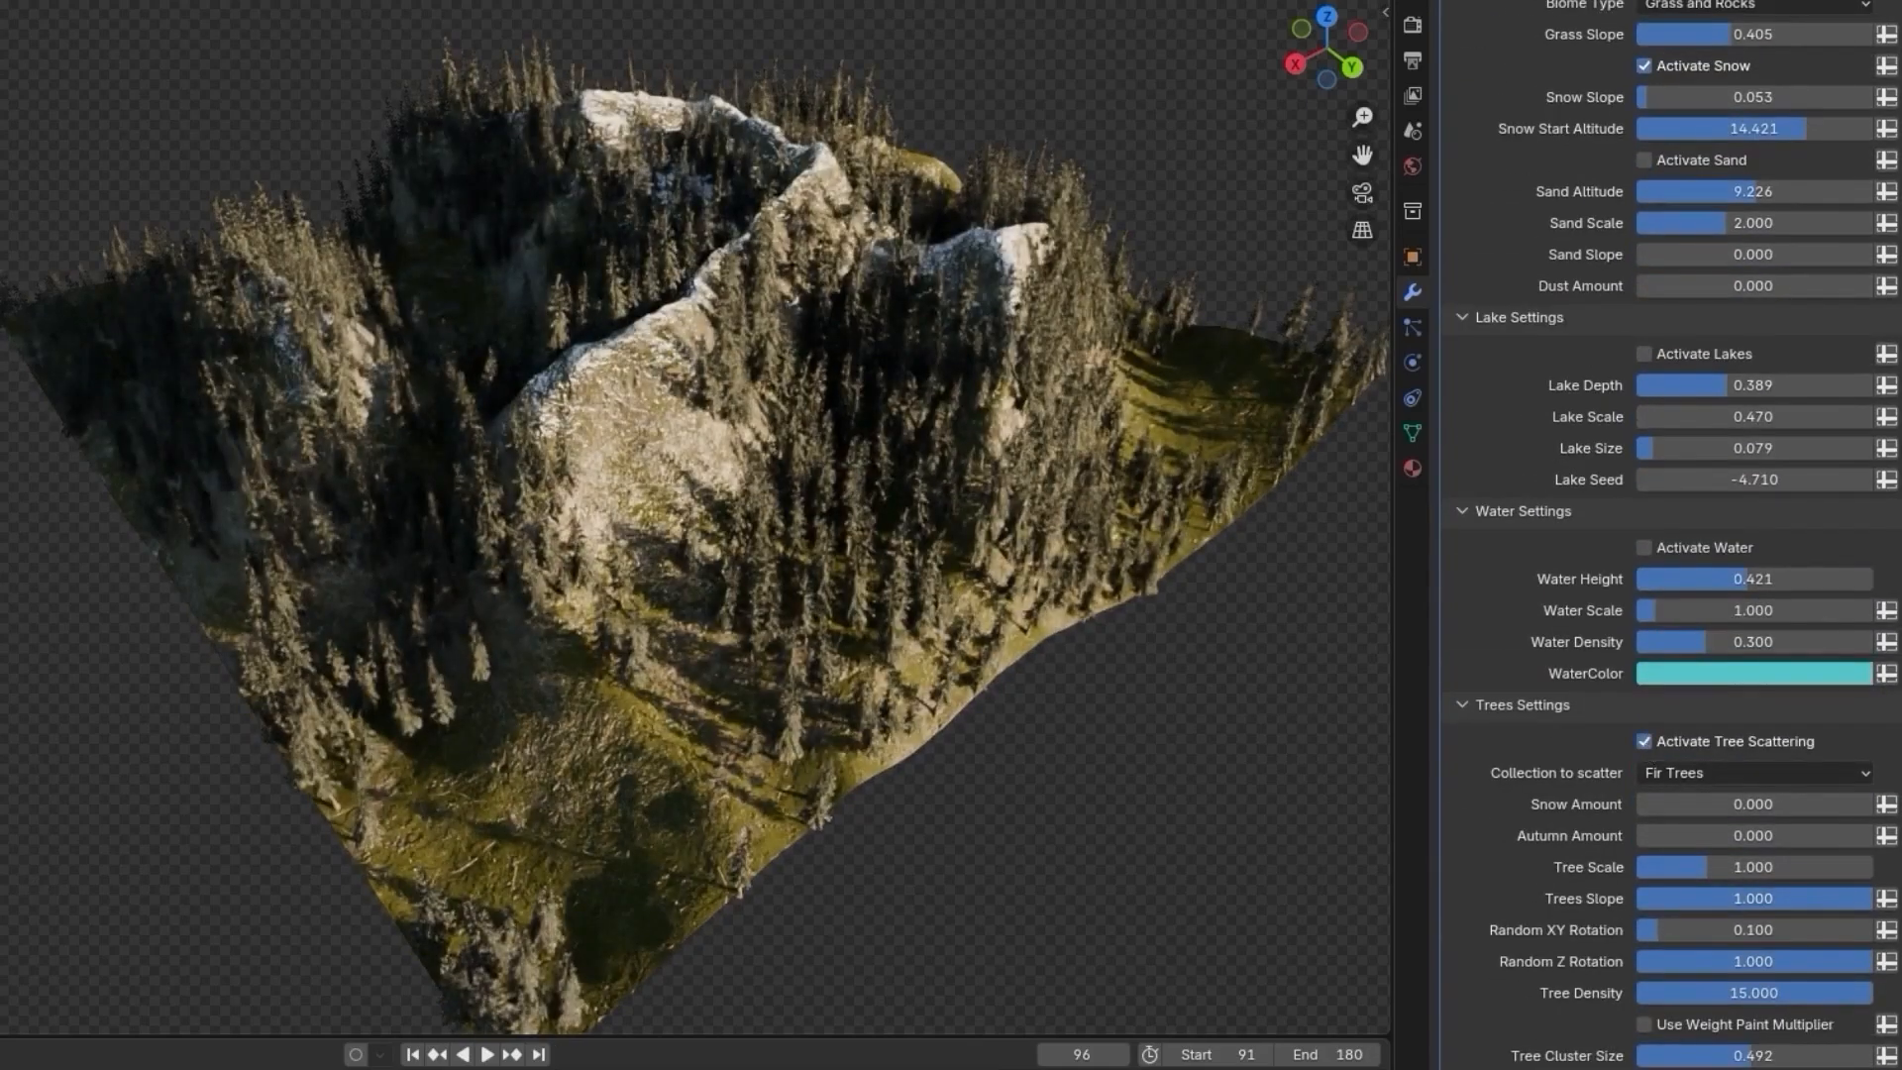
left_click(1645, 546)
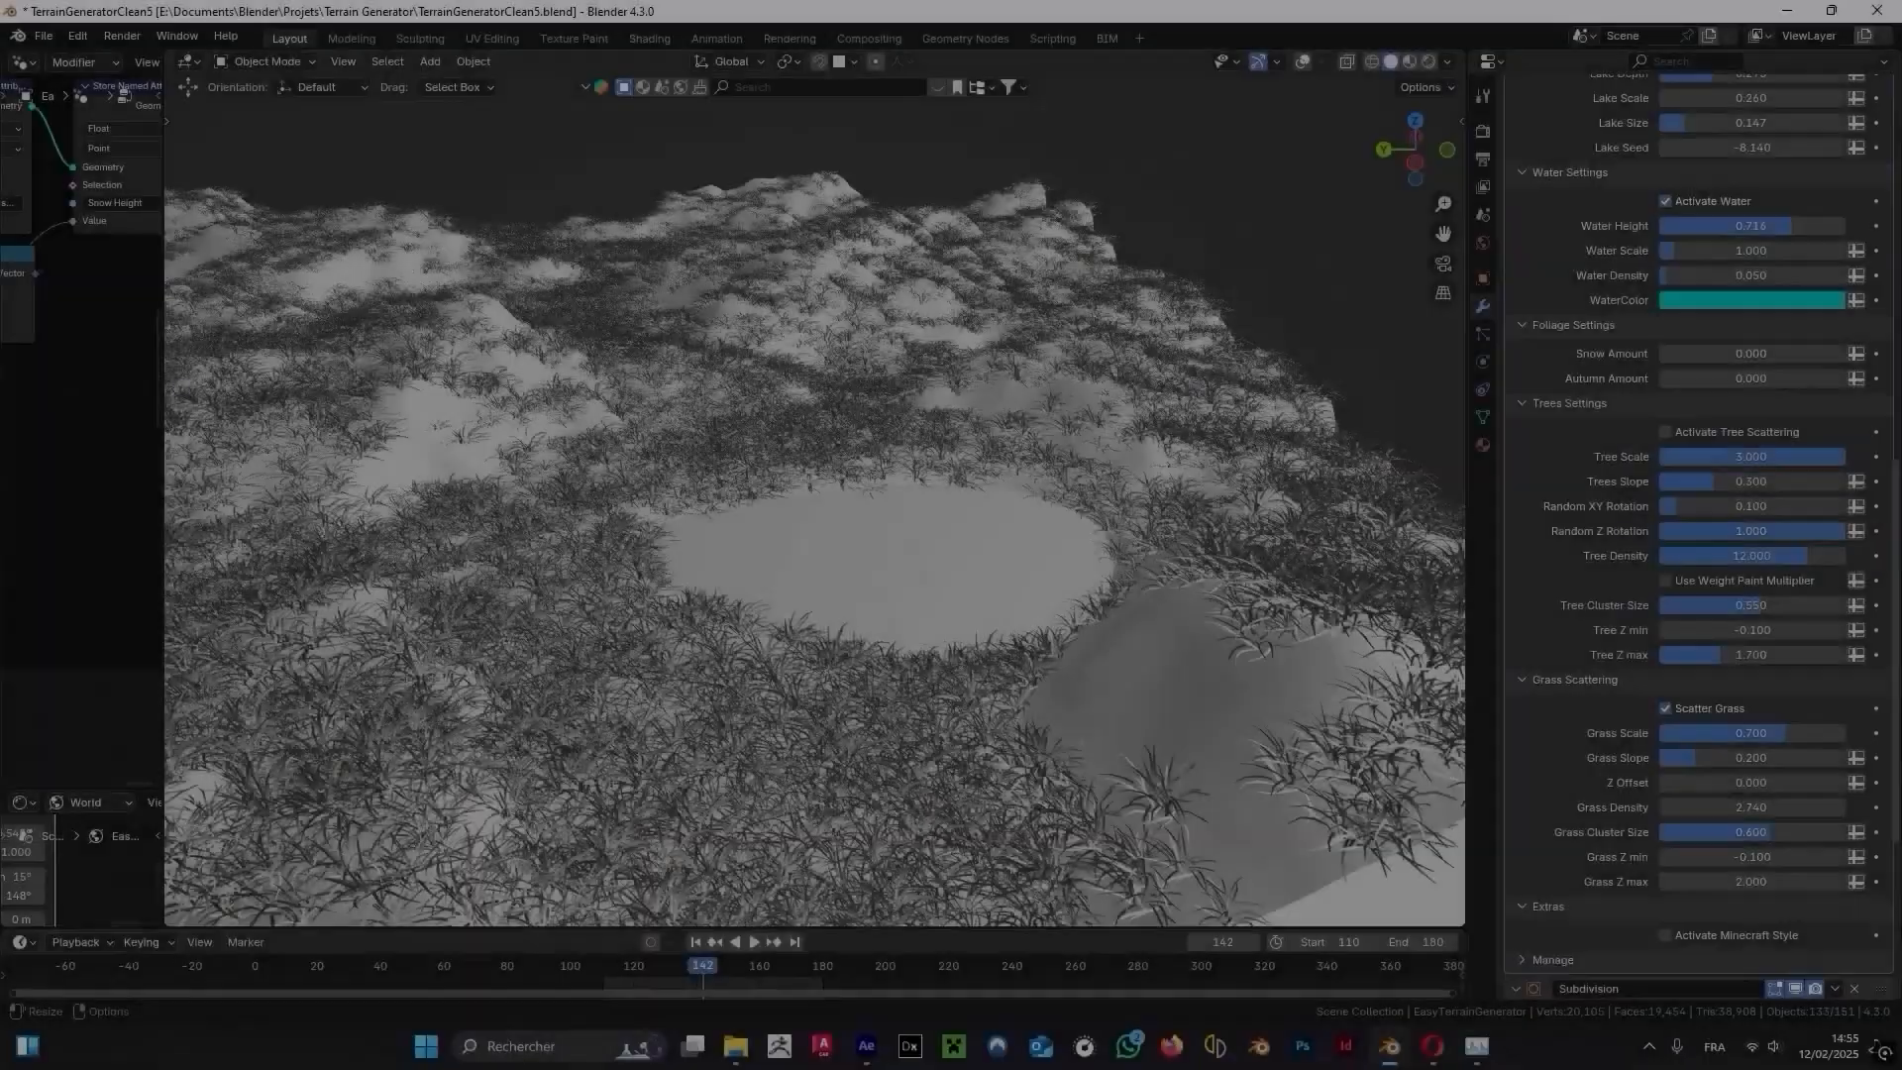
Switch the terrain to a Valley with the Ice biome surrounded by water.
left_click(267, 62)
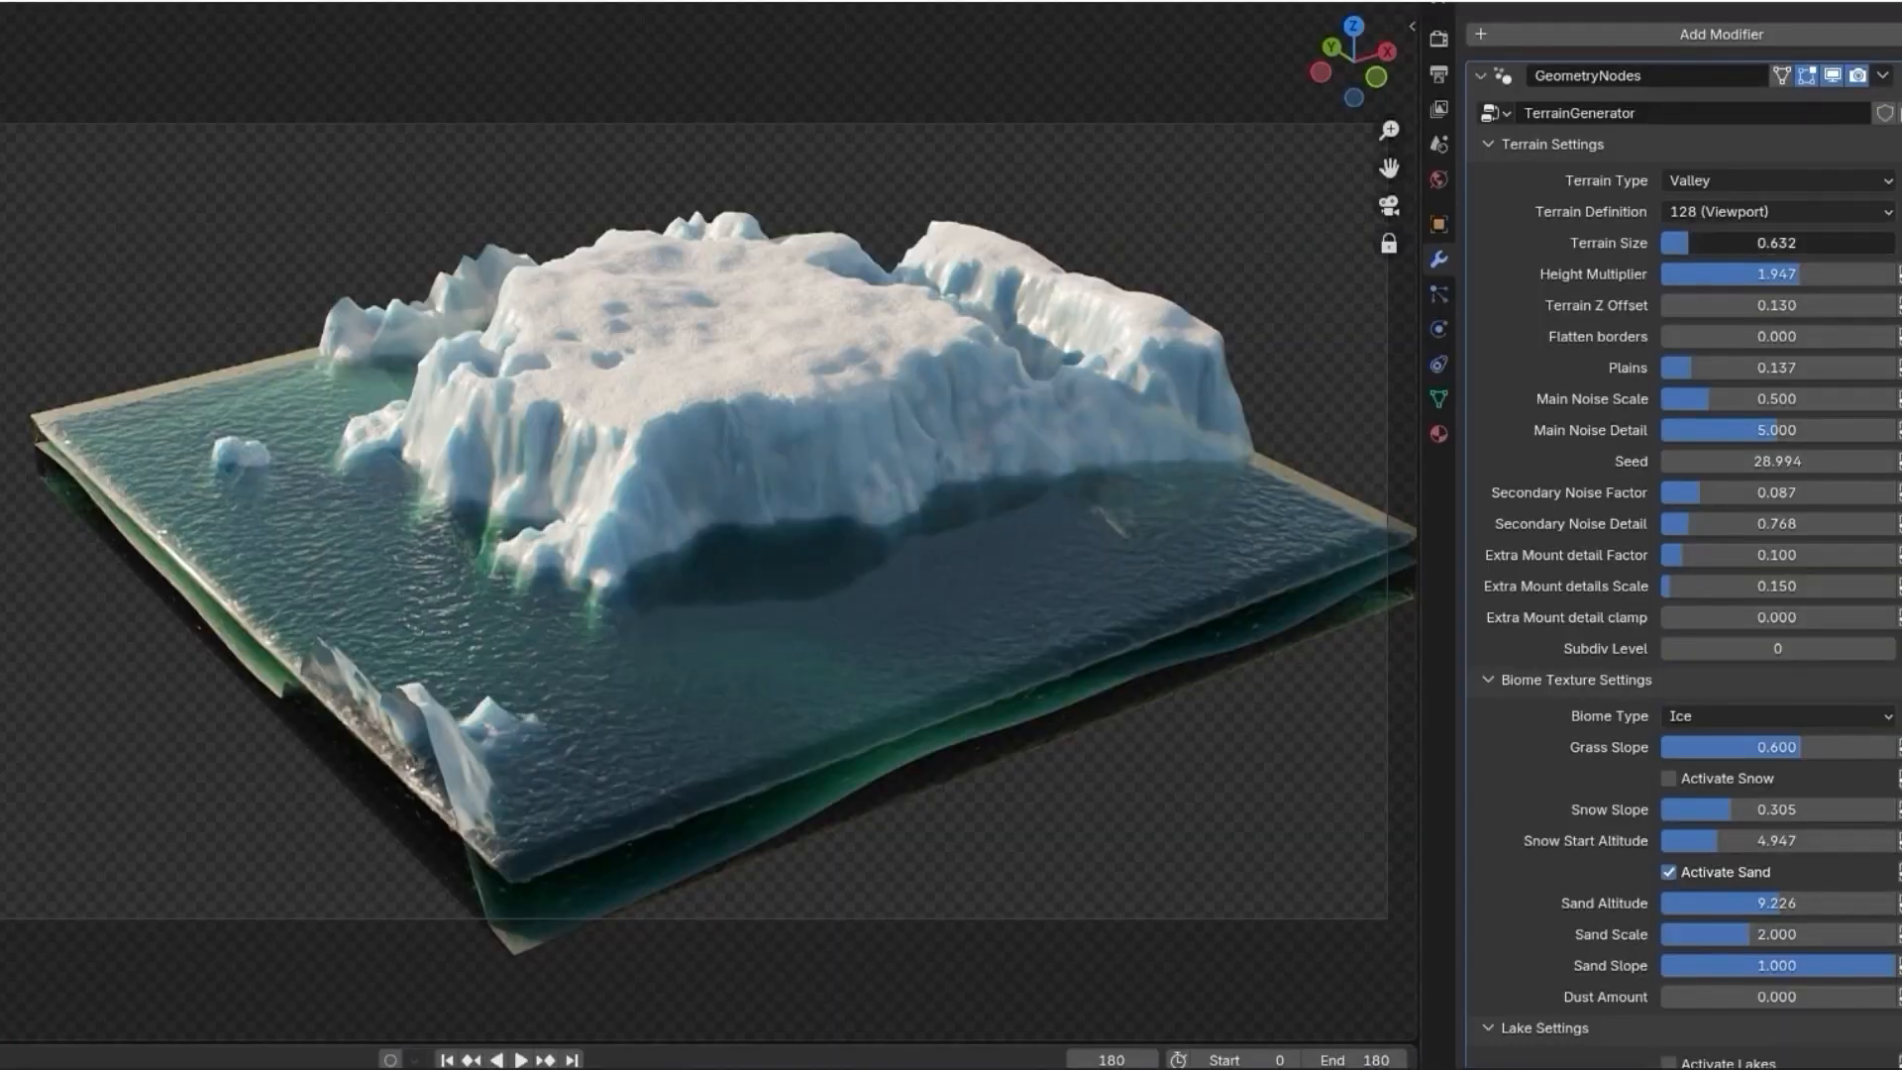
left_click(1775, 212)
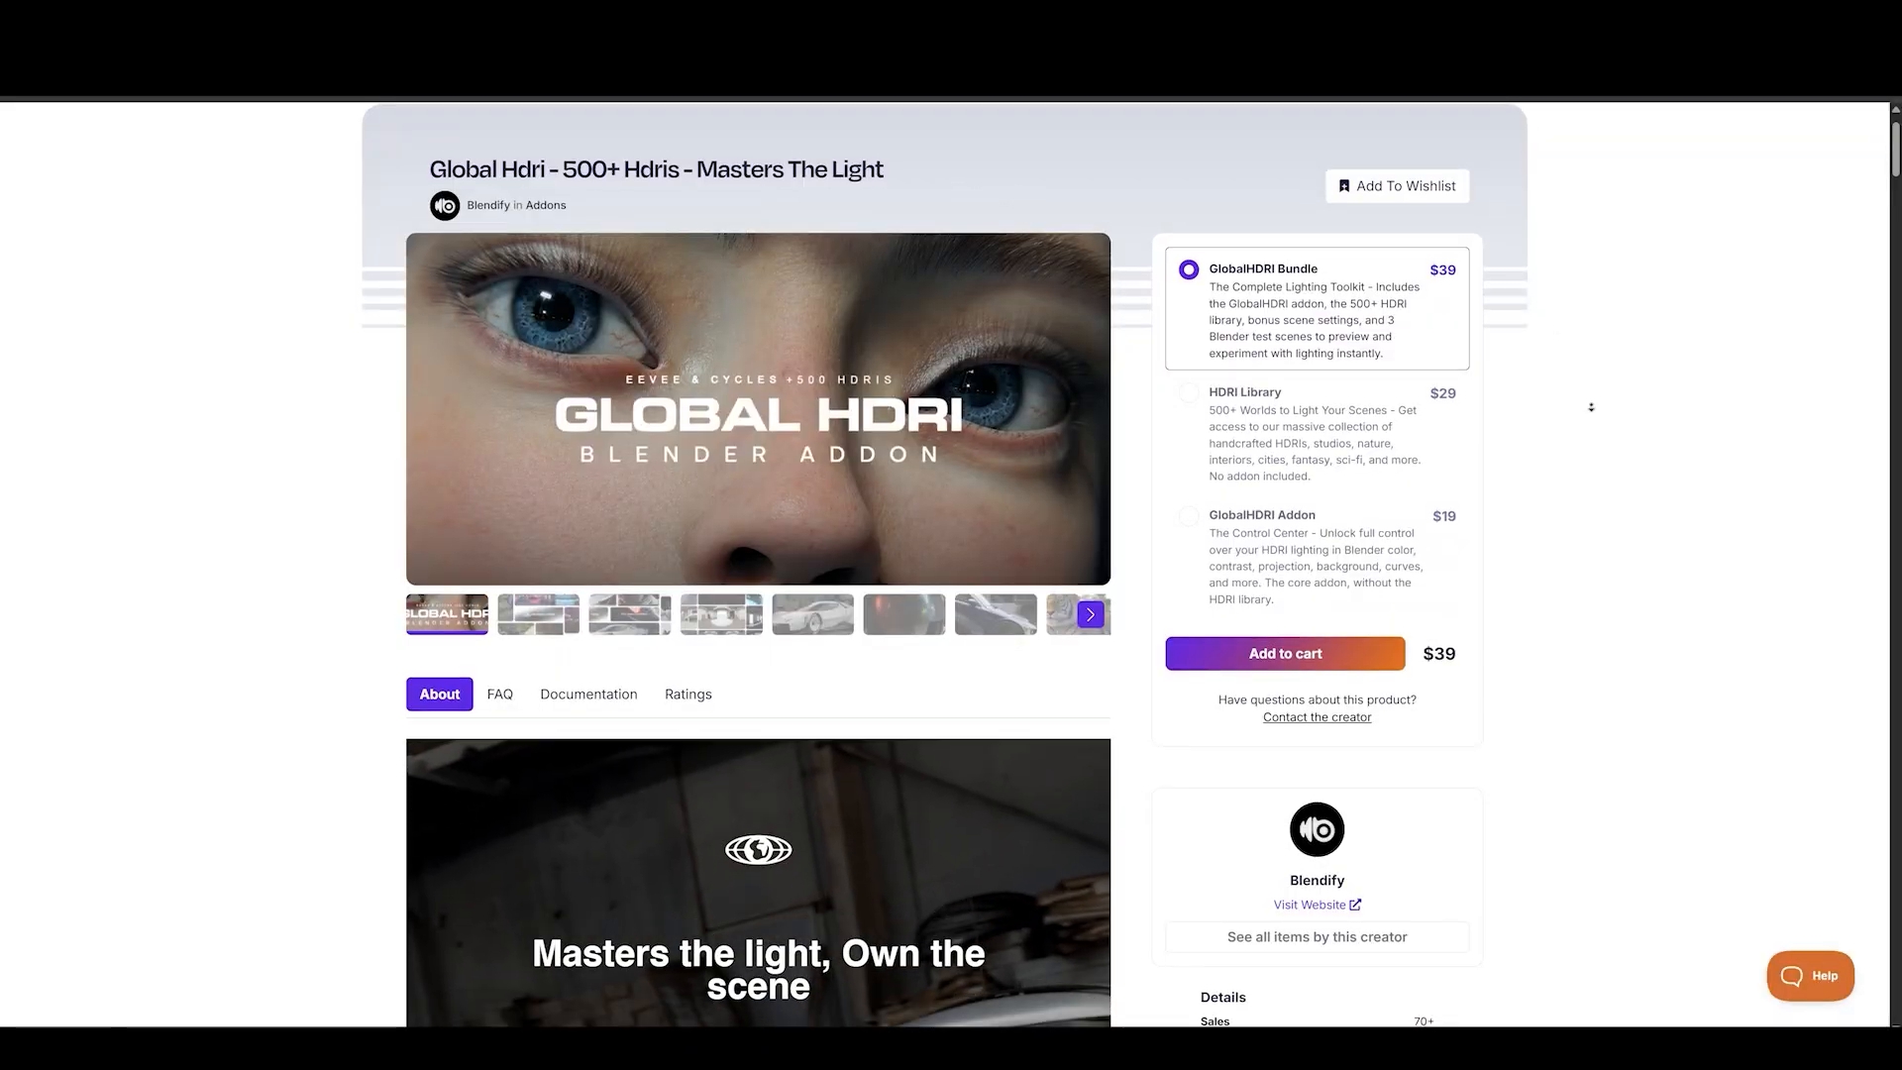
Read through the Global HDRI artist showcase and return to the purchase options.
scroll("down", 3)
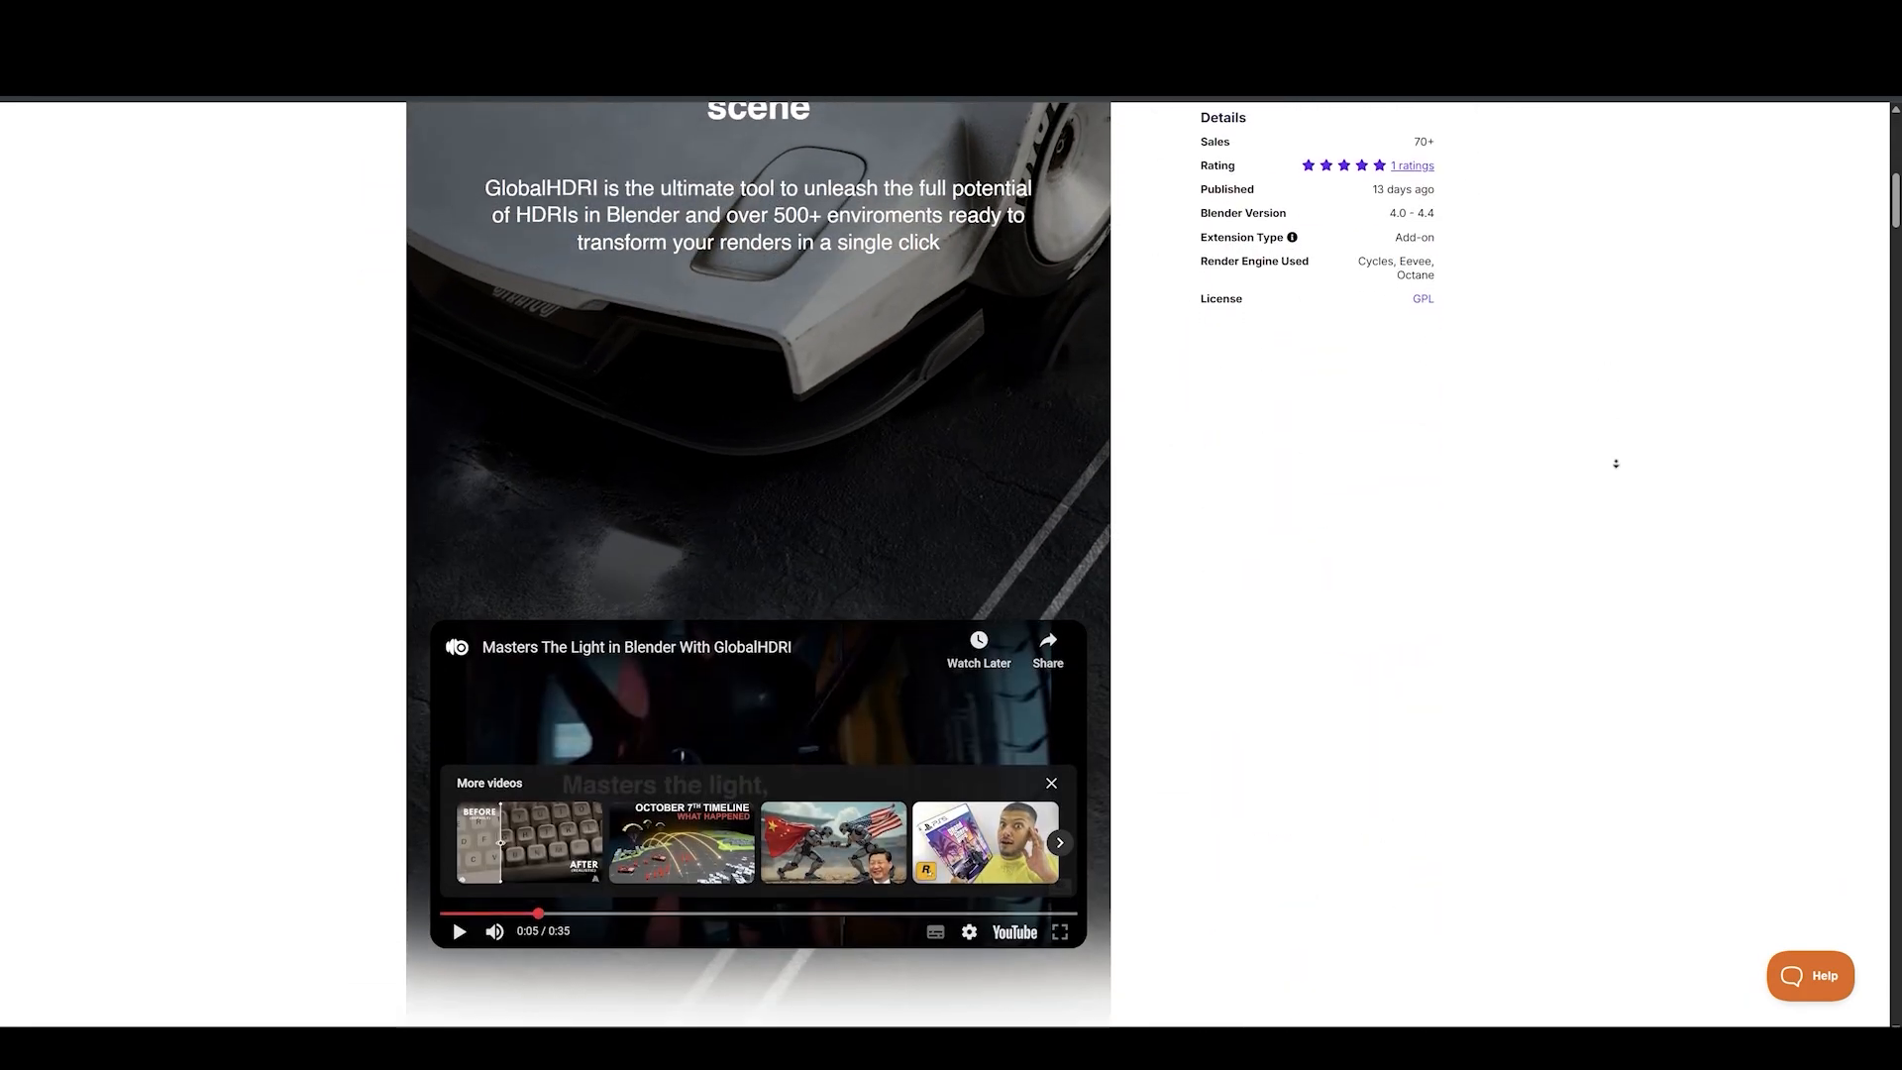
scroll("down", 3)
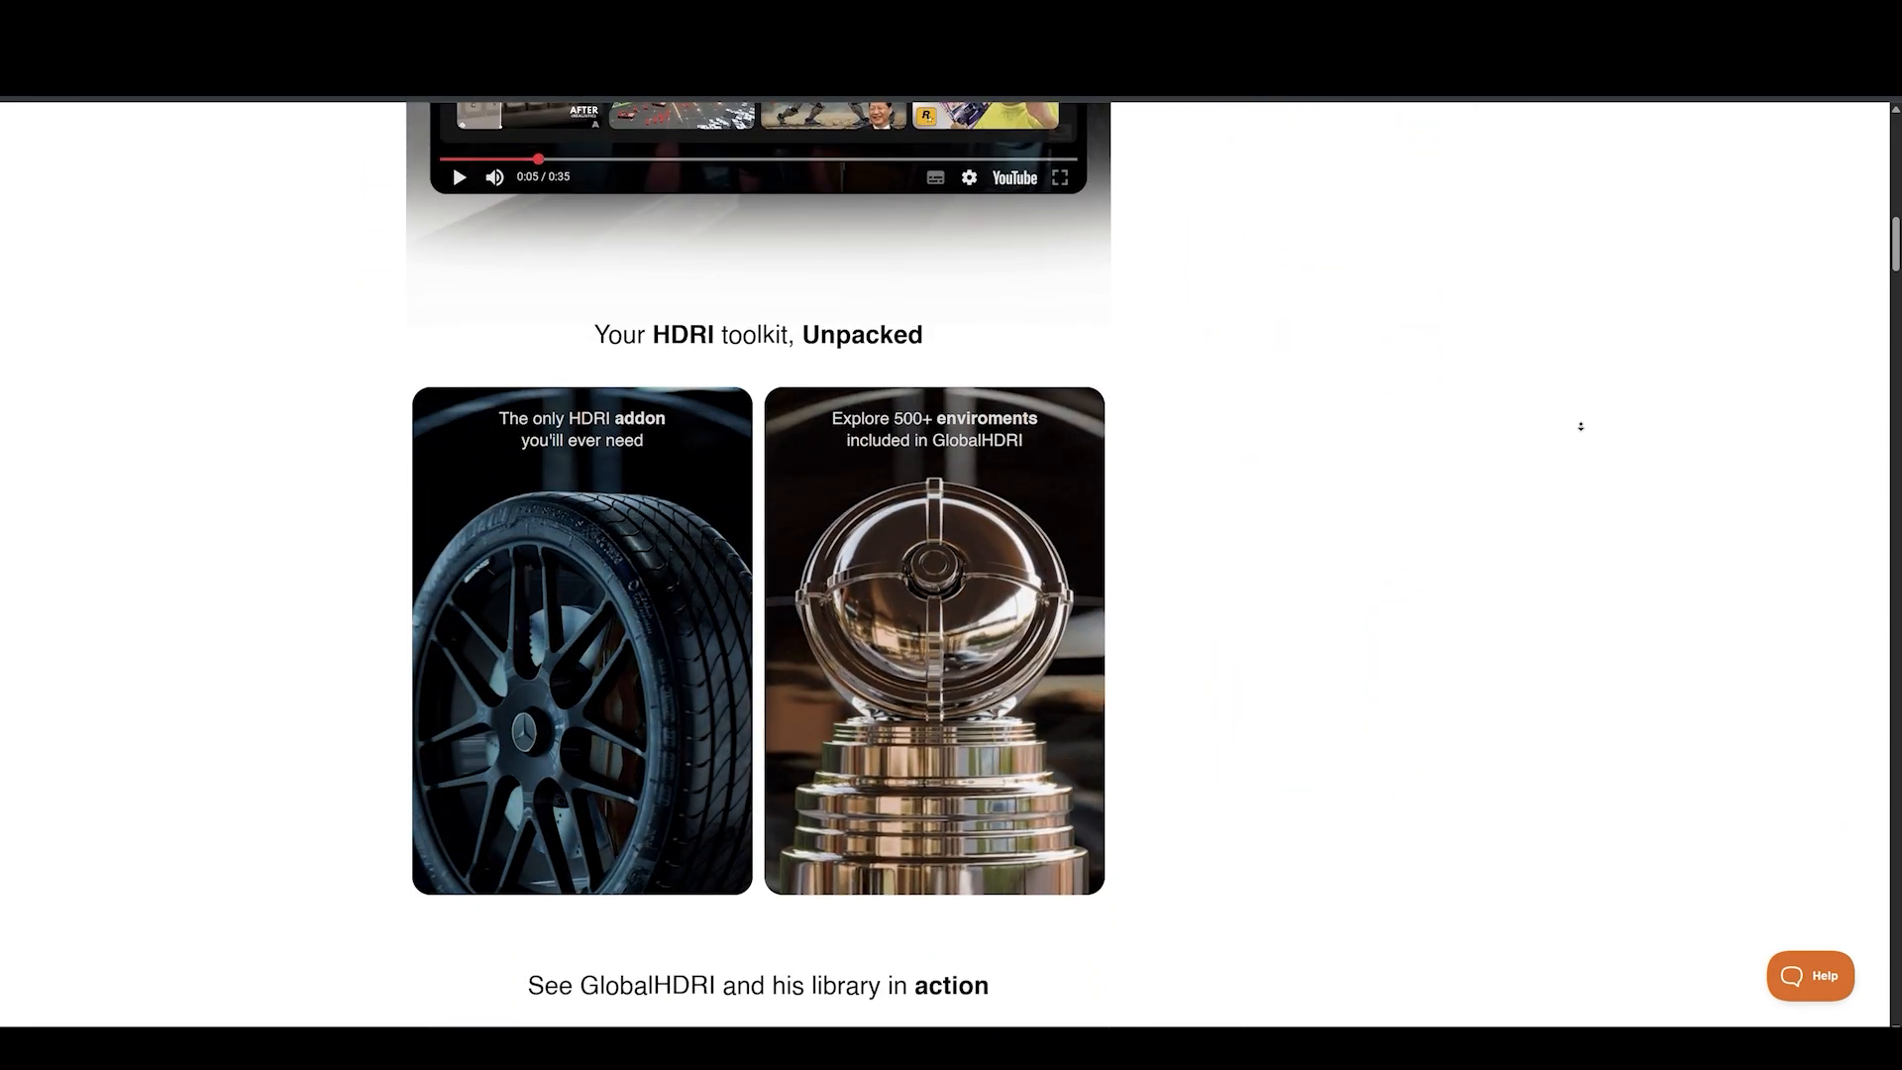
scroll("down", 3)
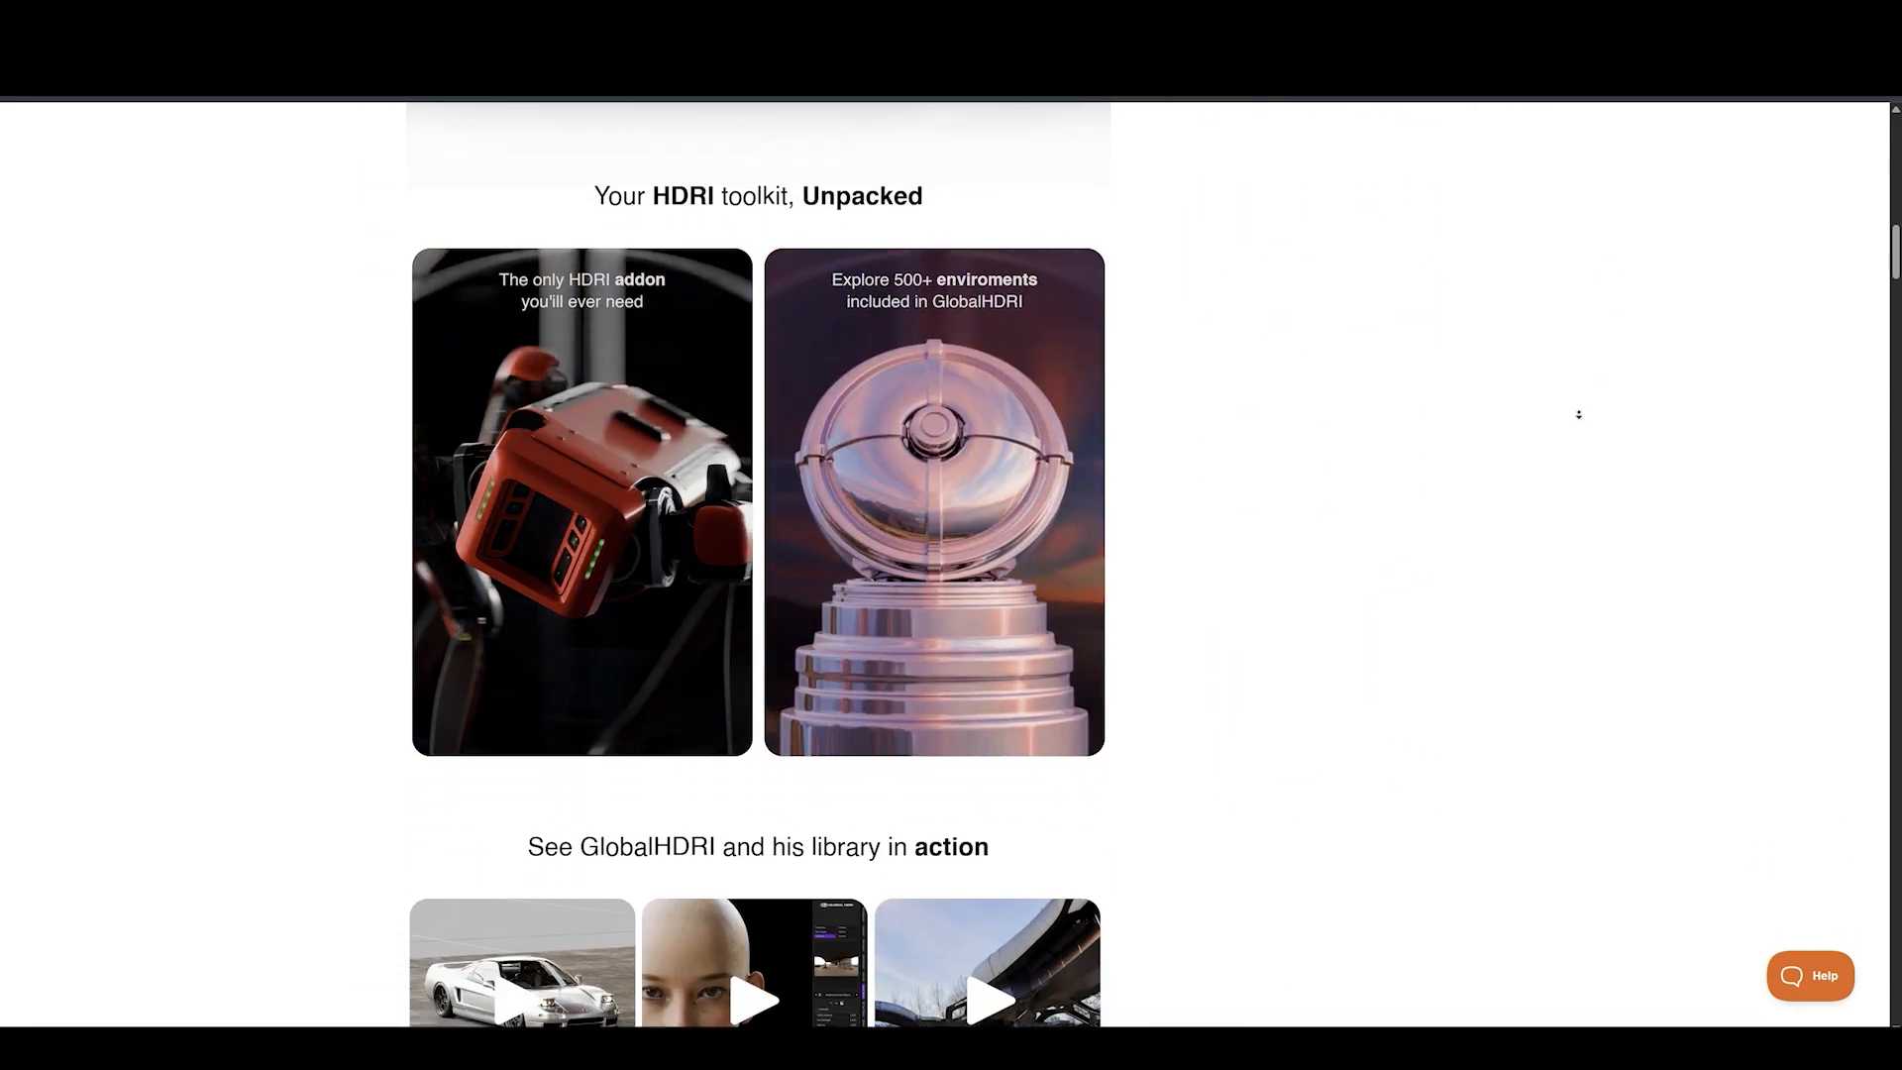
scroll("down", 3)
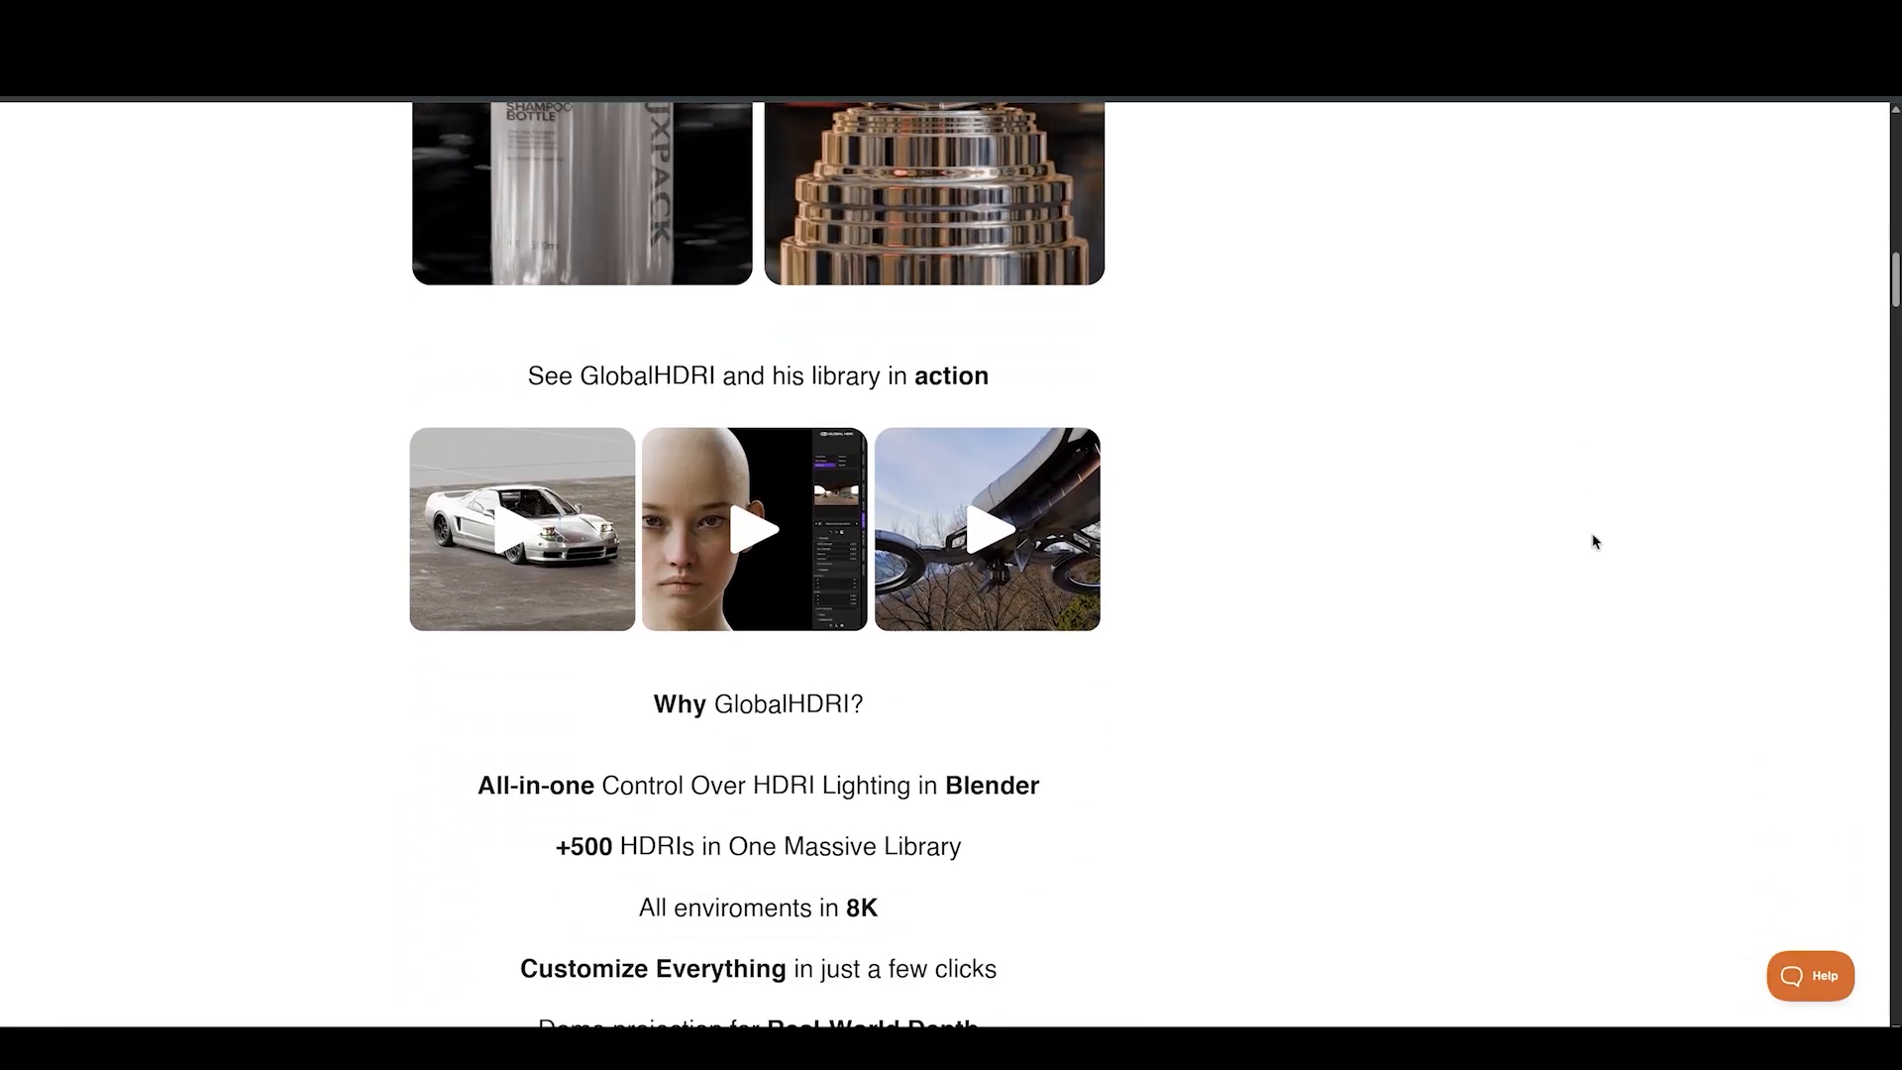
scroll("down", 3)
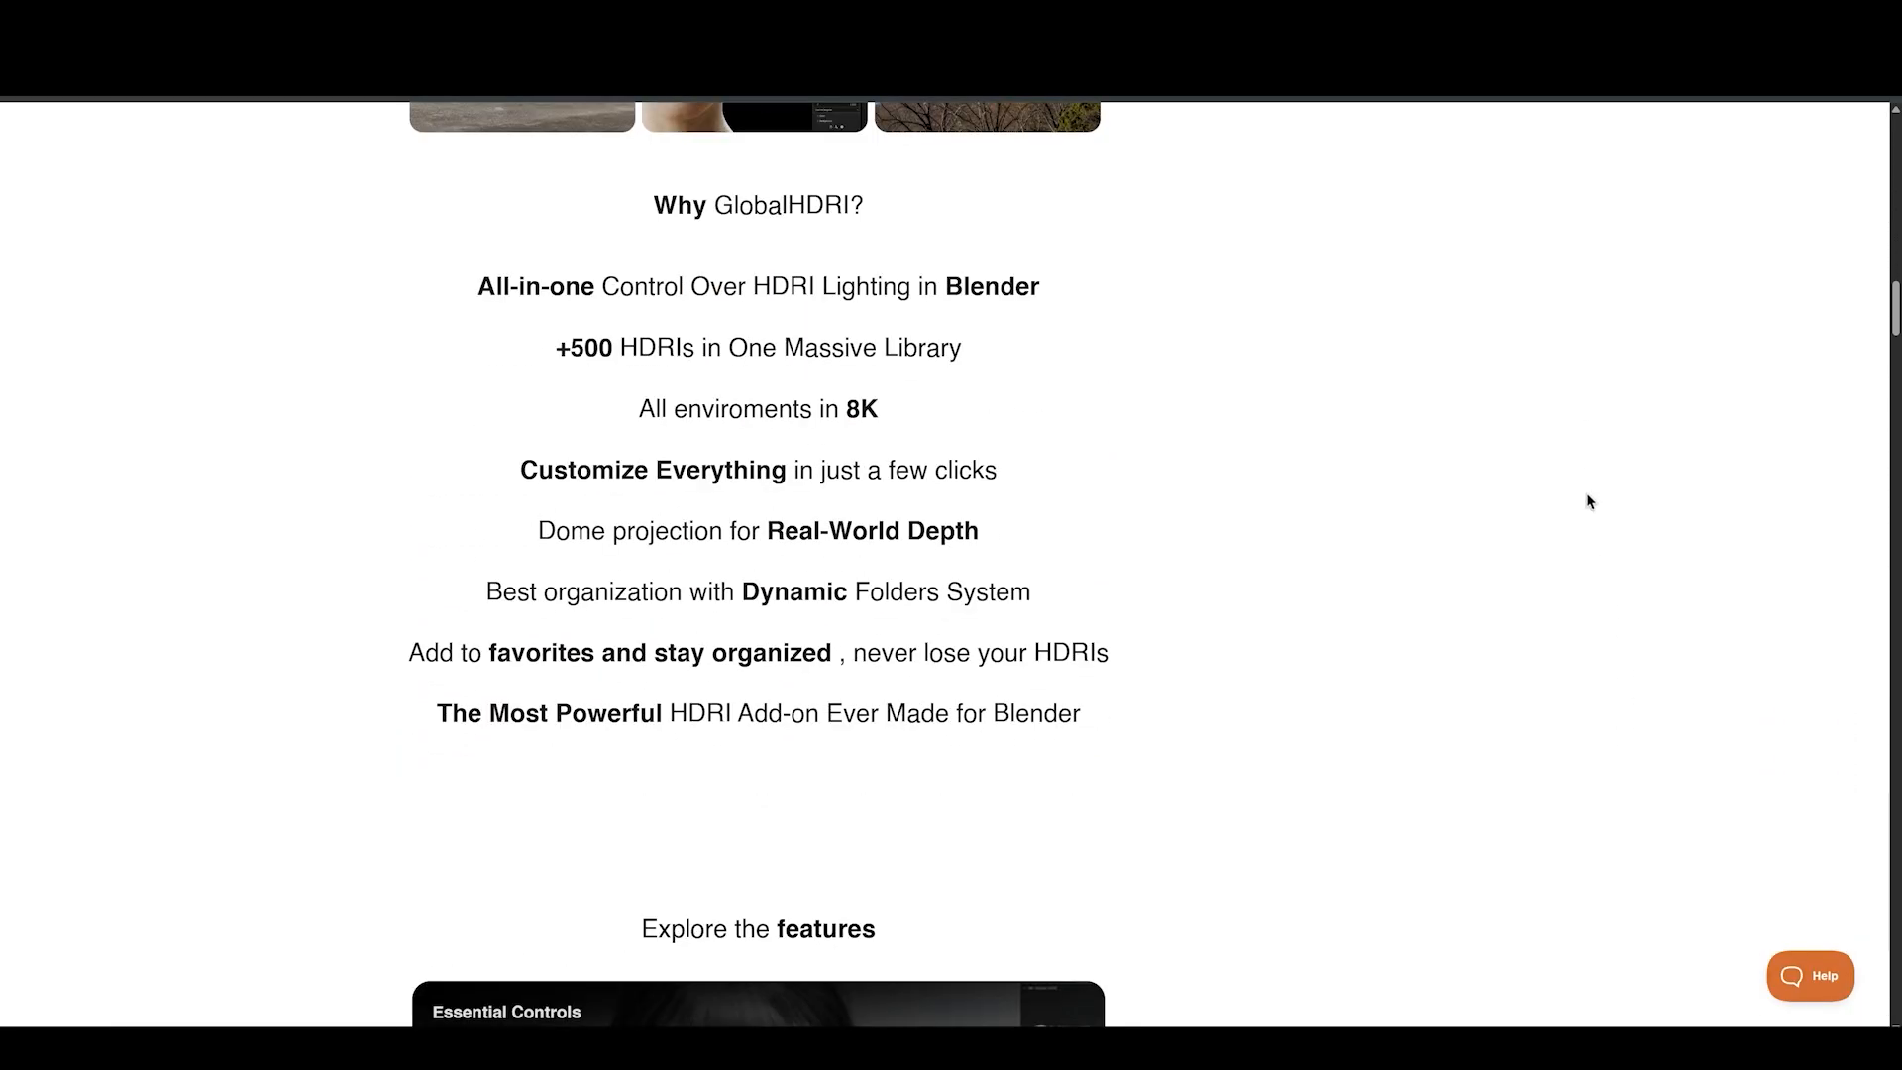
scroll("down", 3)
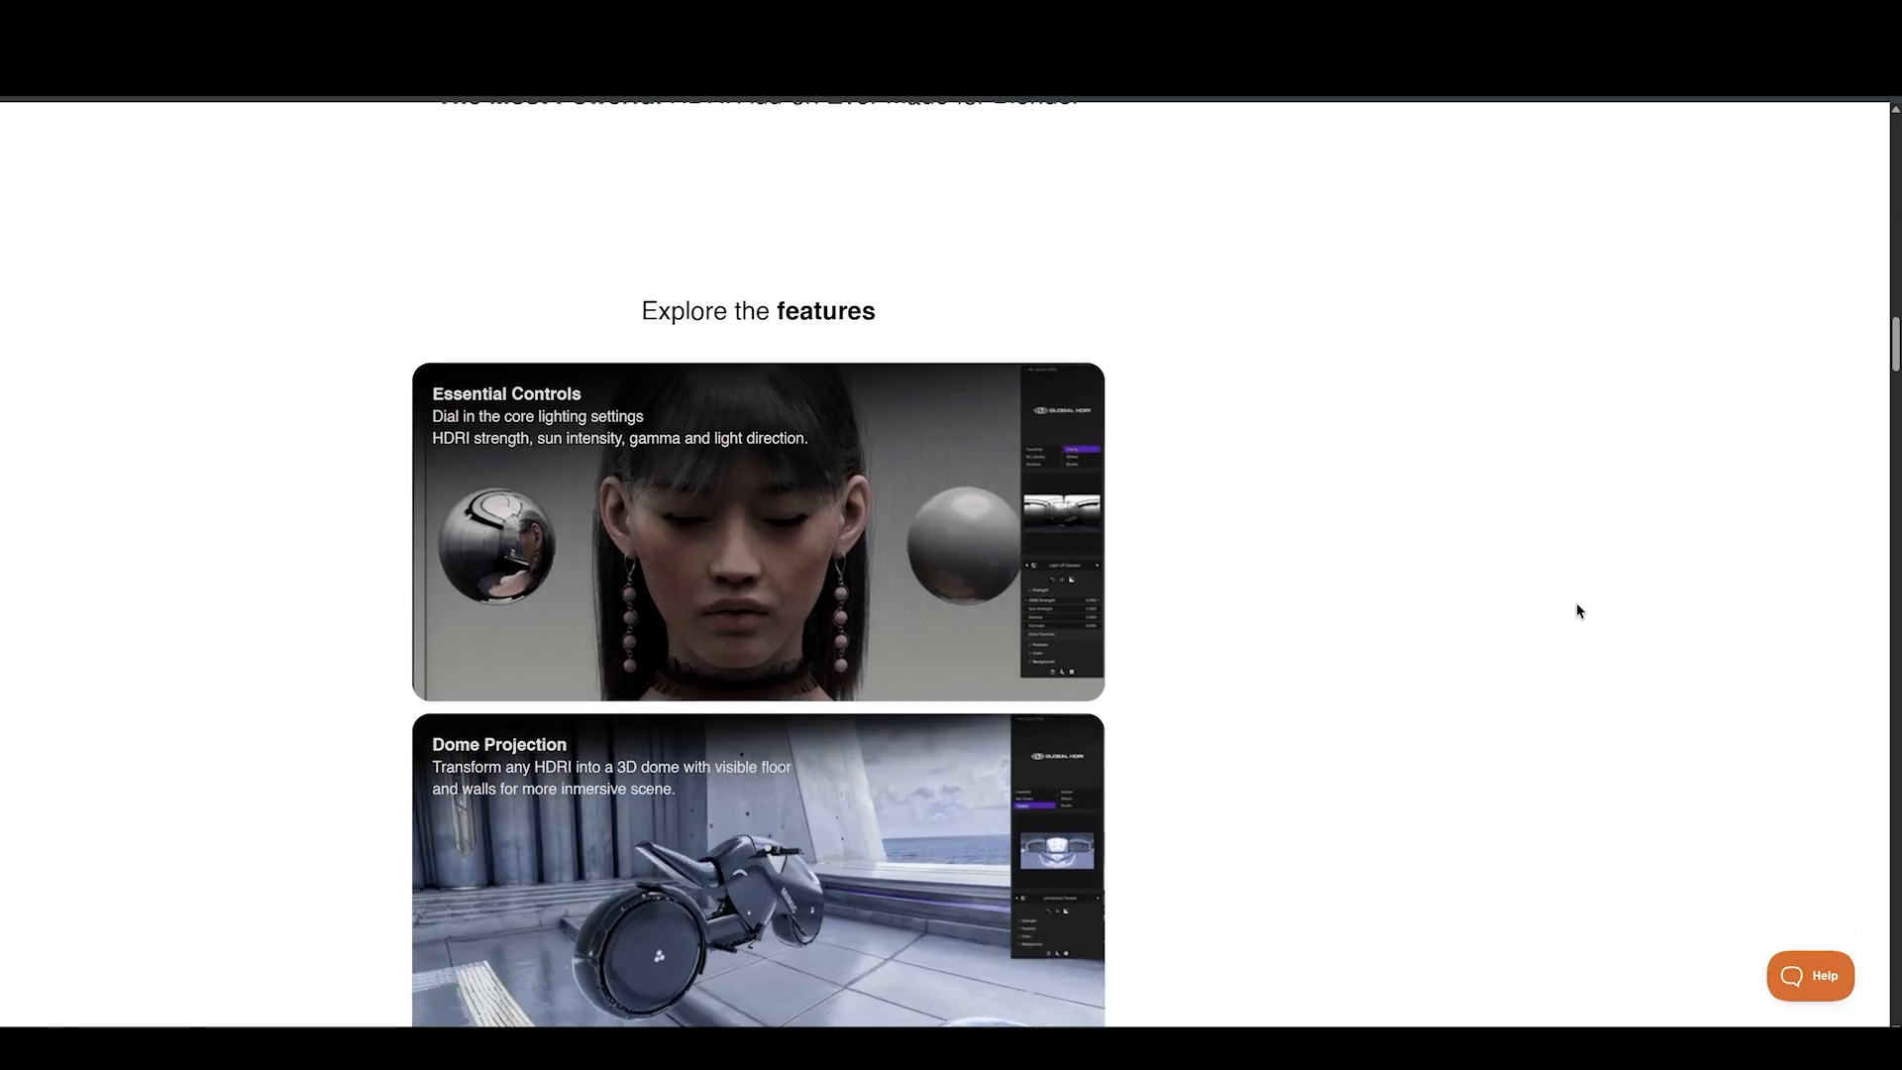
scroll("down", 3)
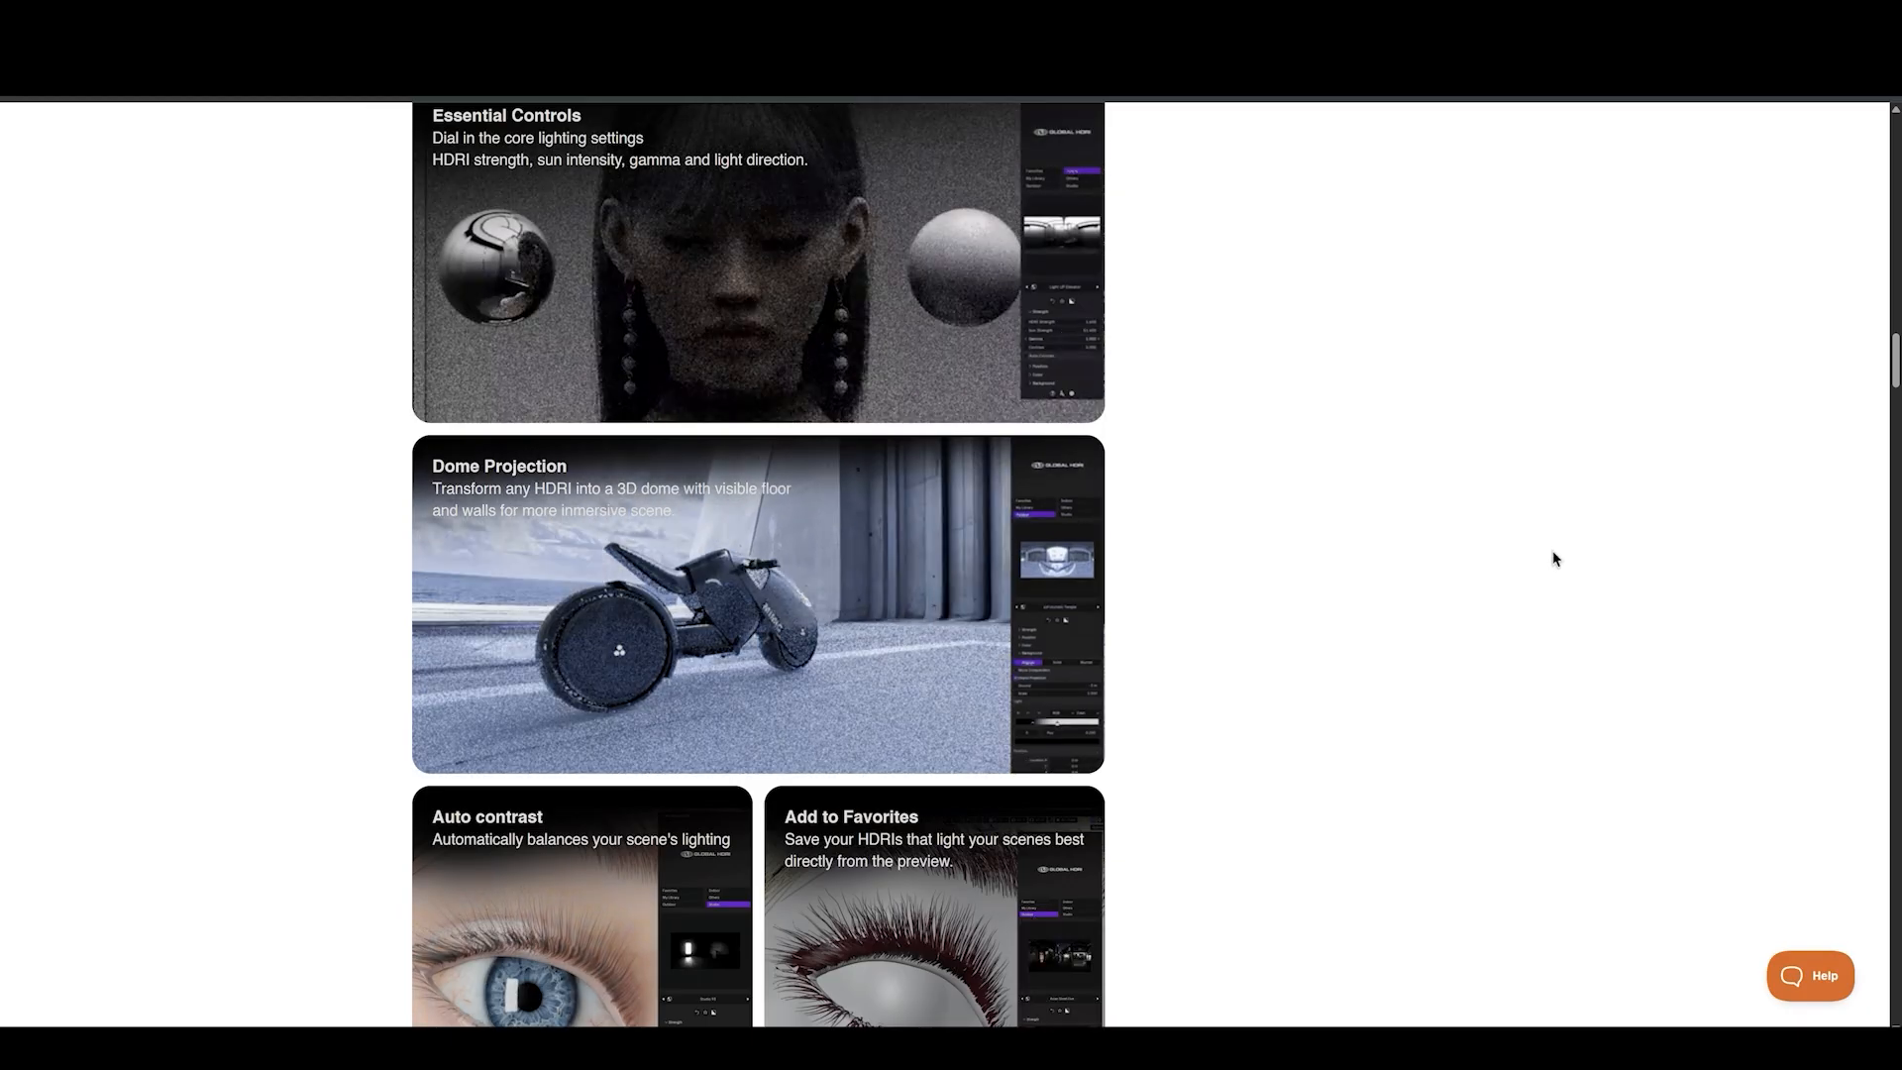
scroll("down", 3)
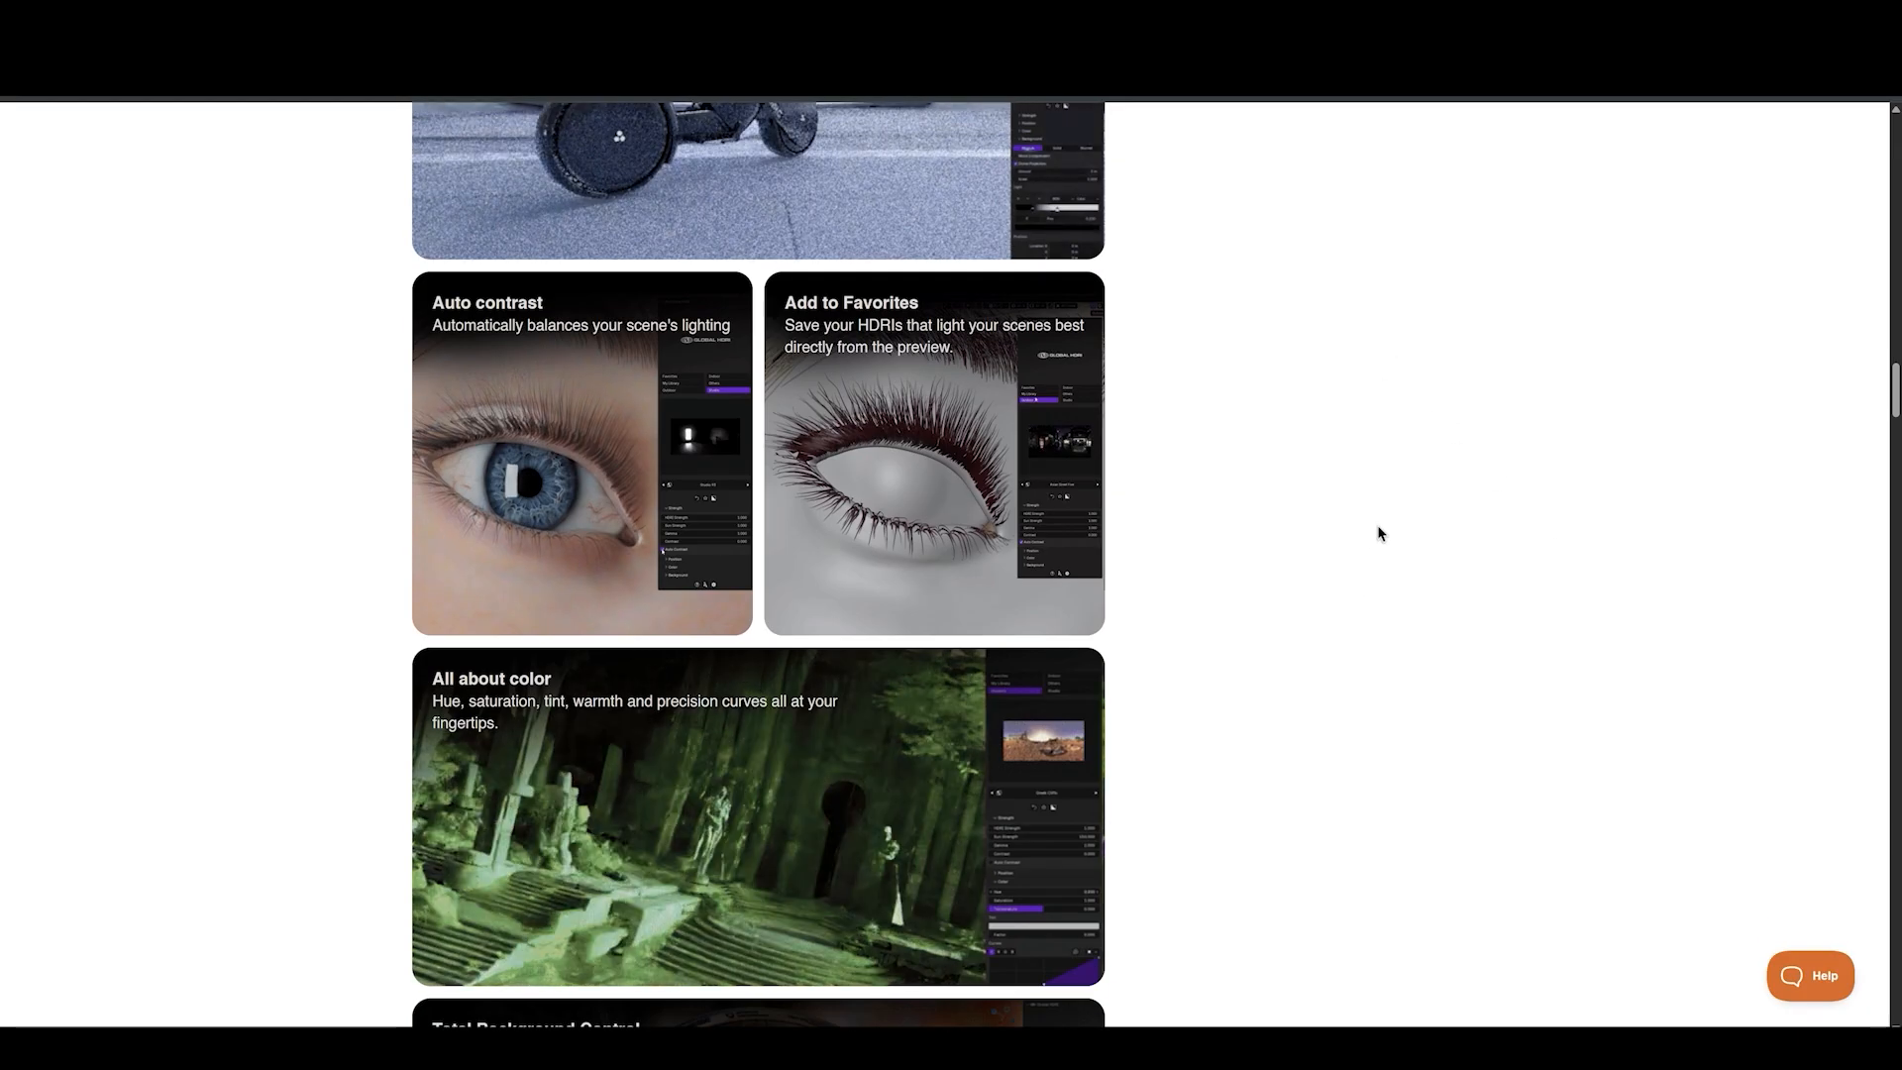
scroll("down", 3)
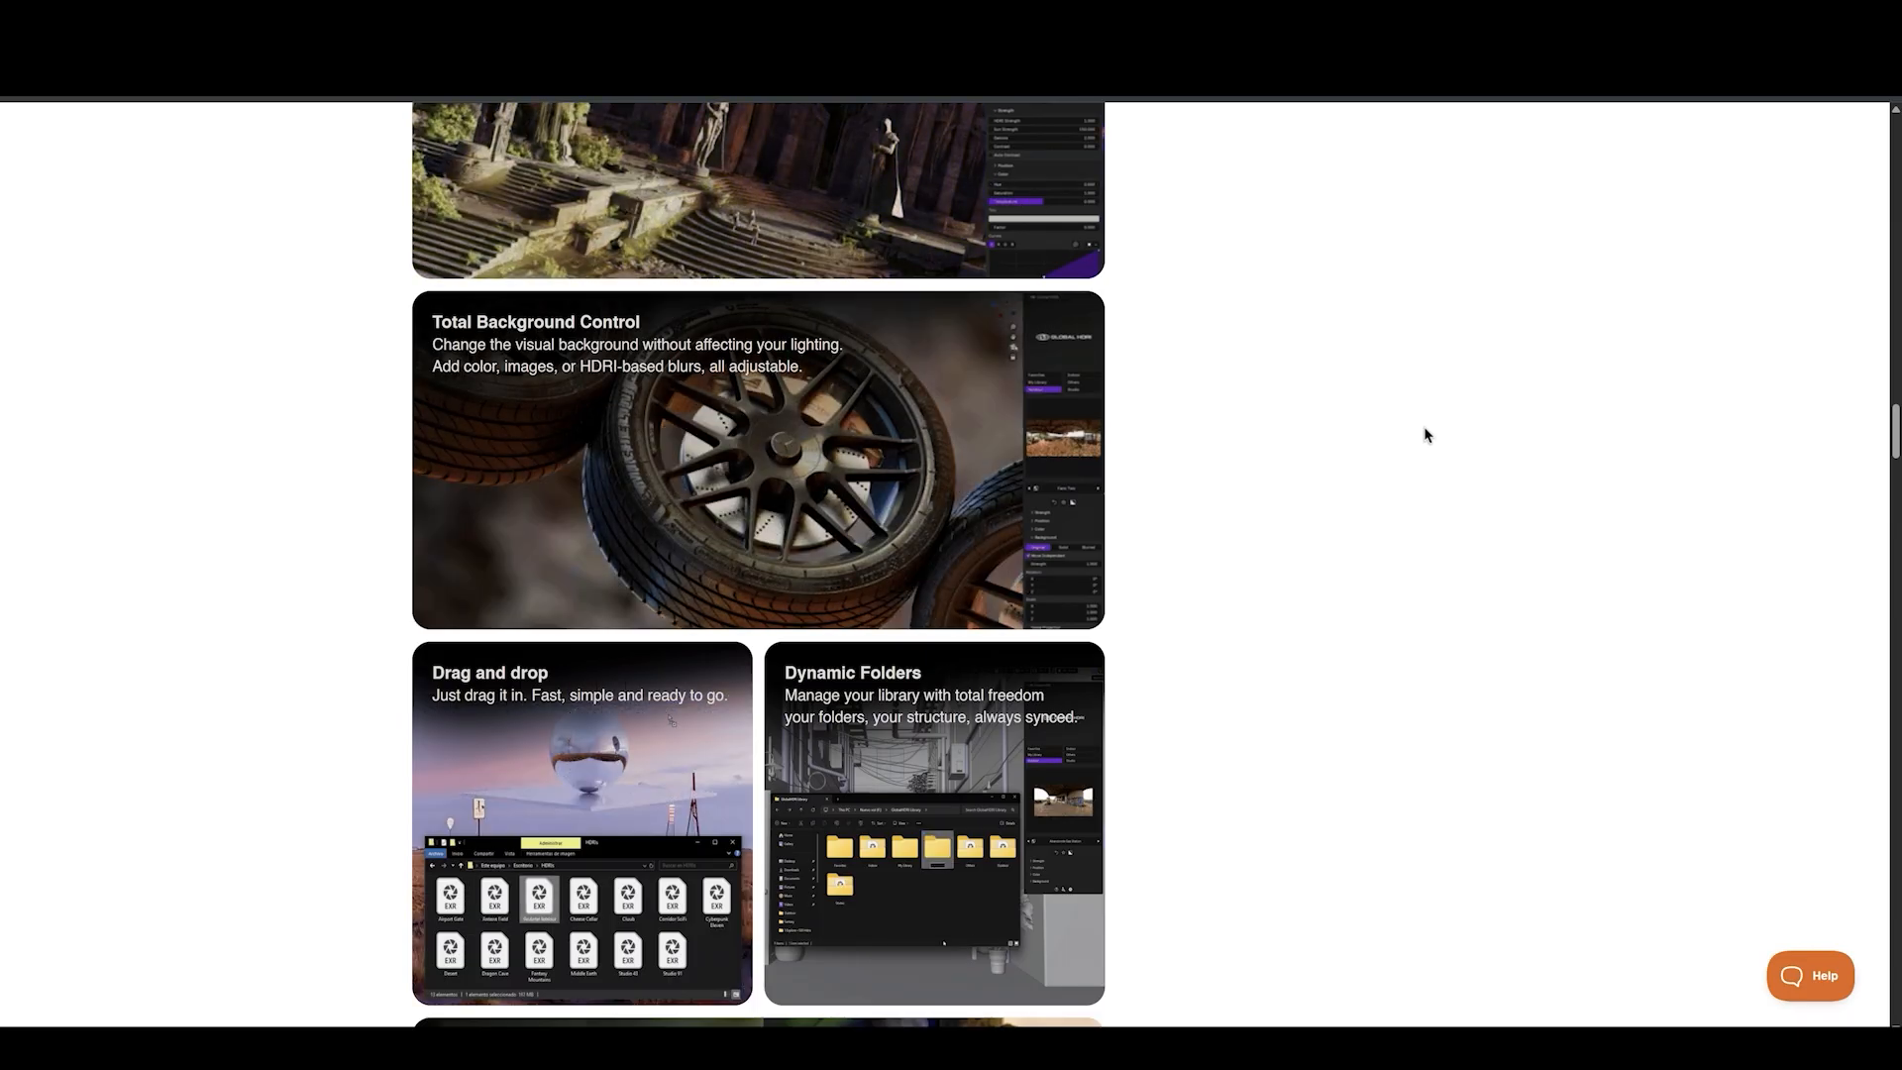
scroll("down", 3)
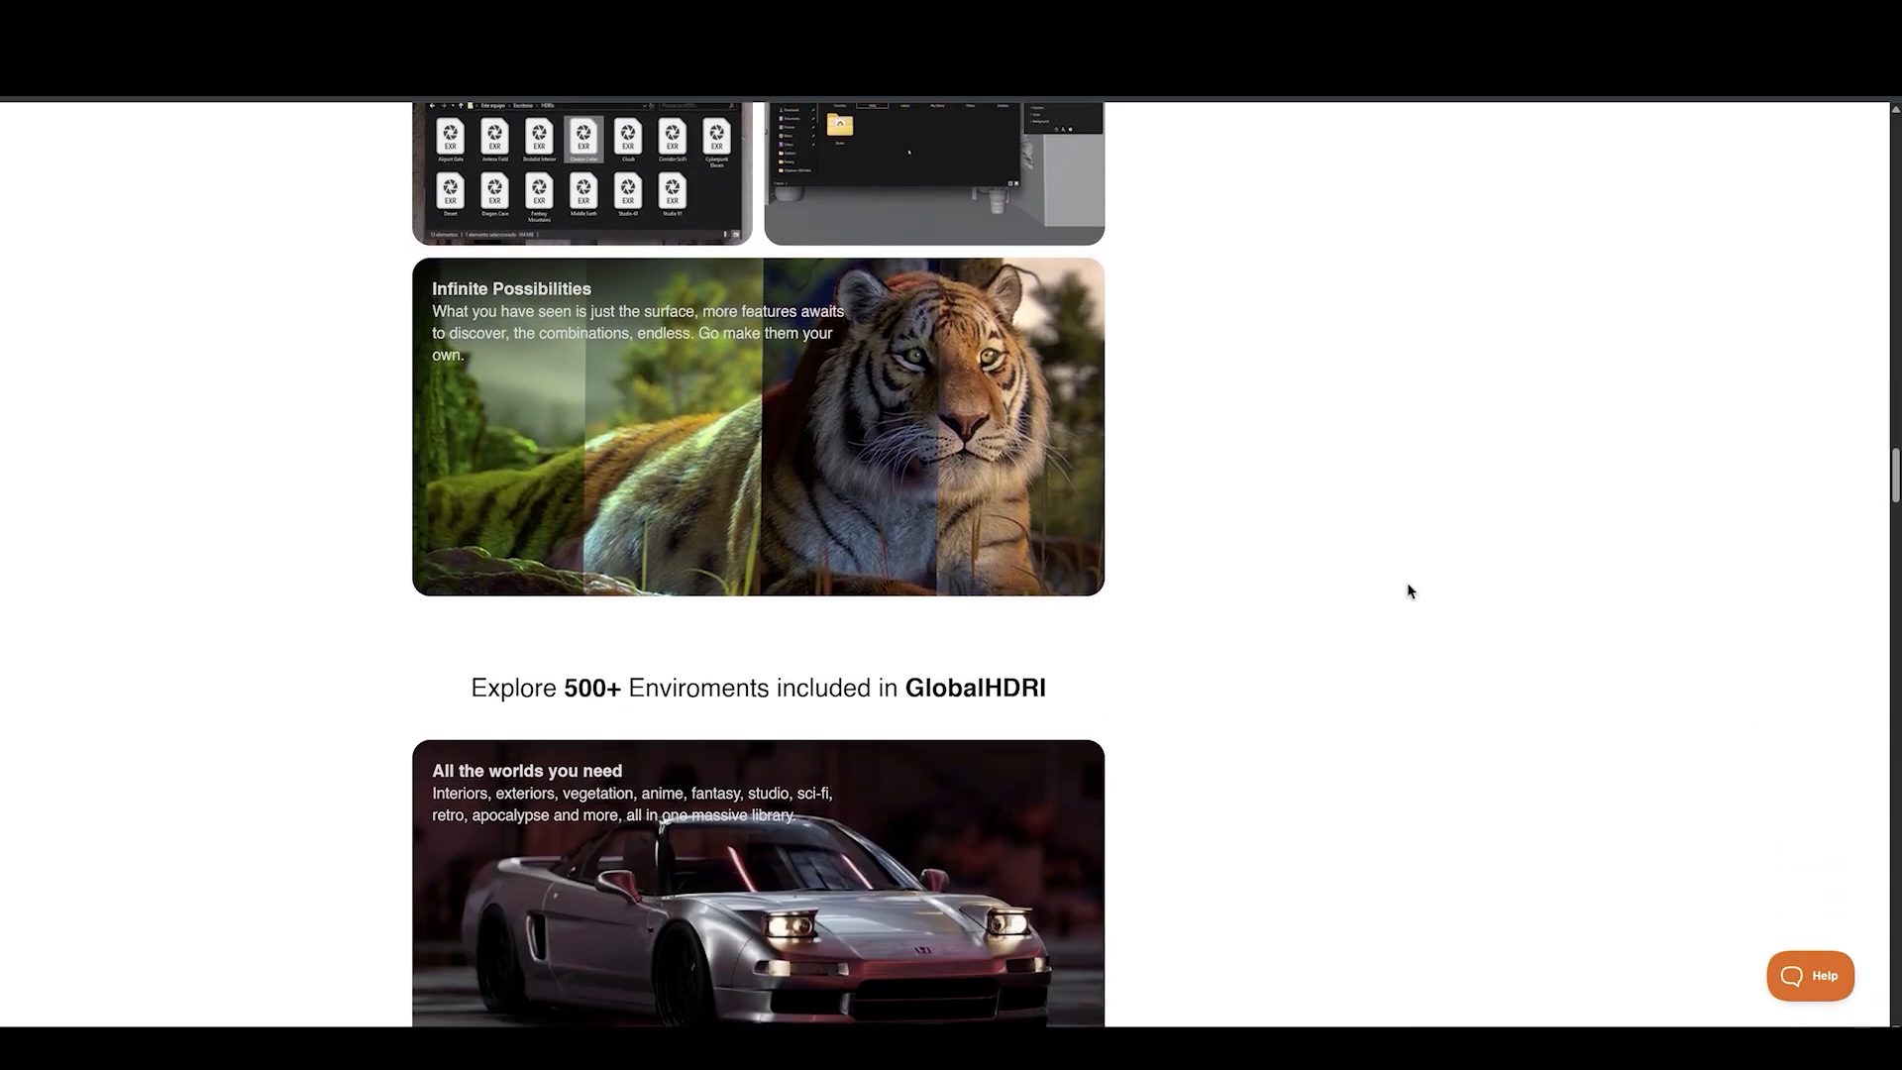
scroll("down", 3)
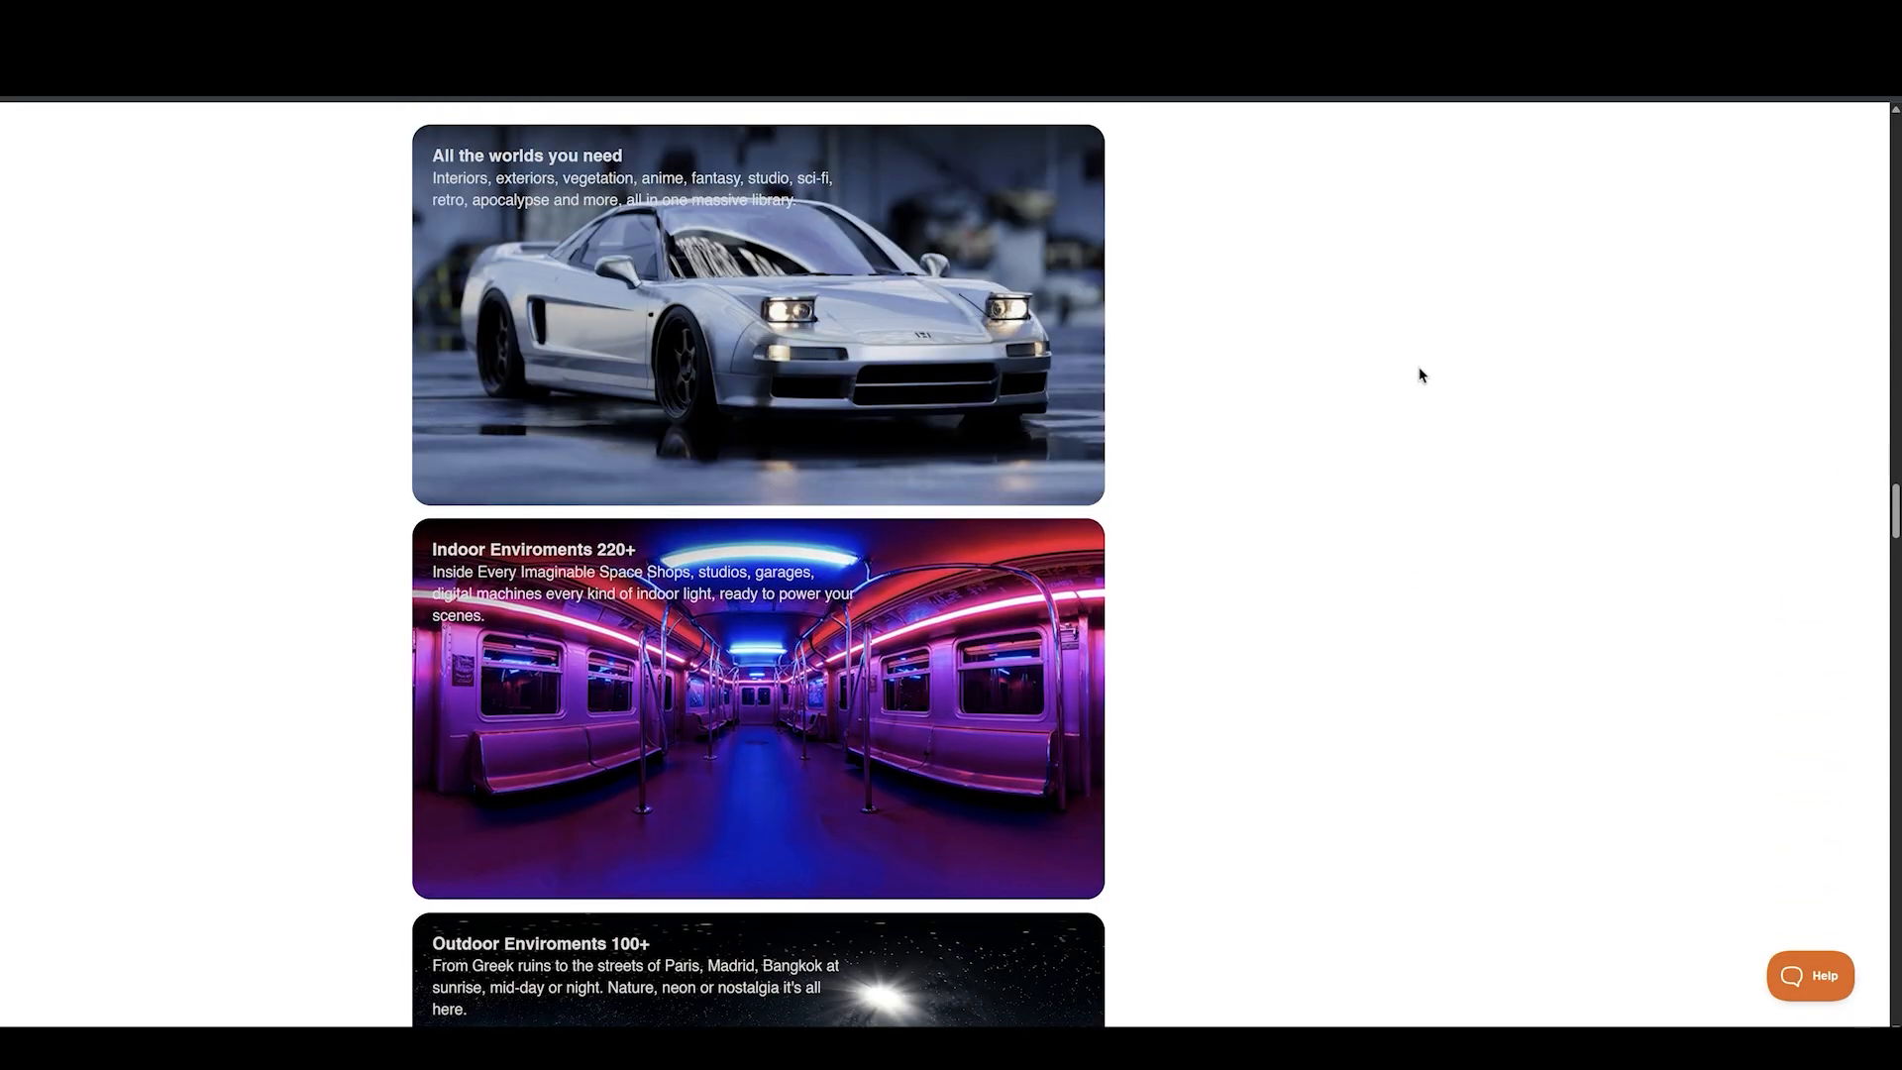
scroll("down", 3)
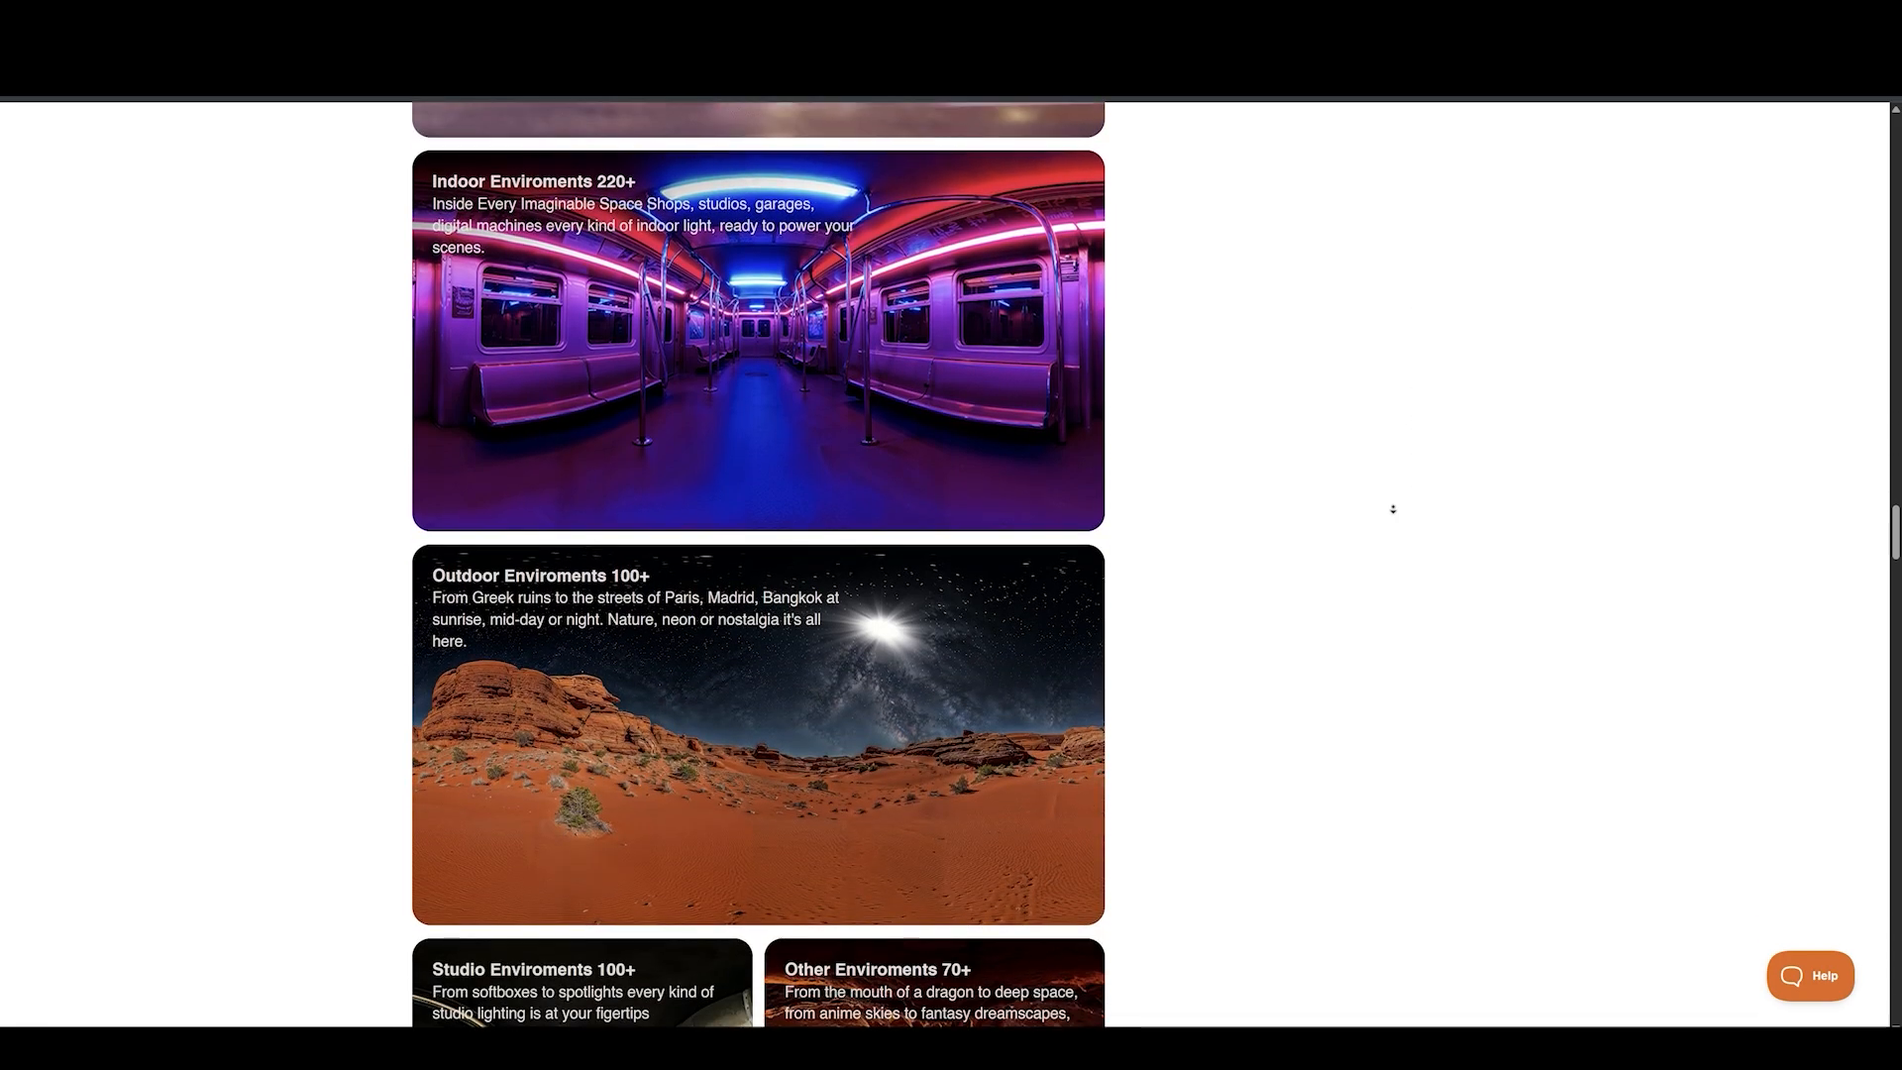
scroll("down", 3)
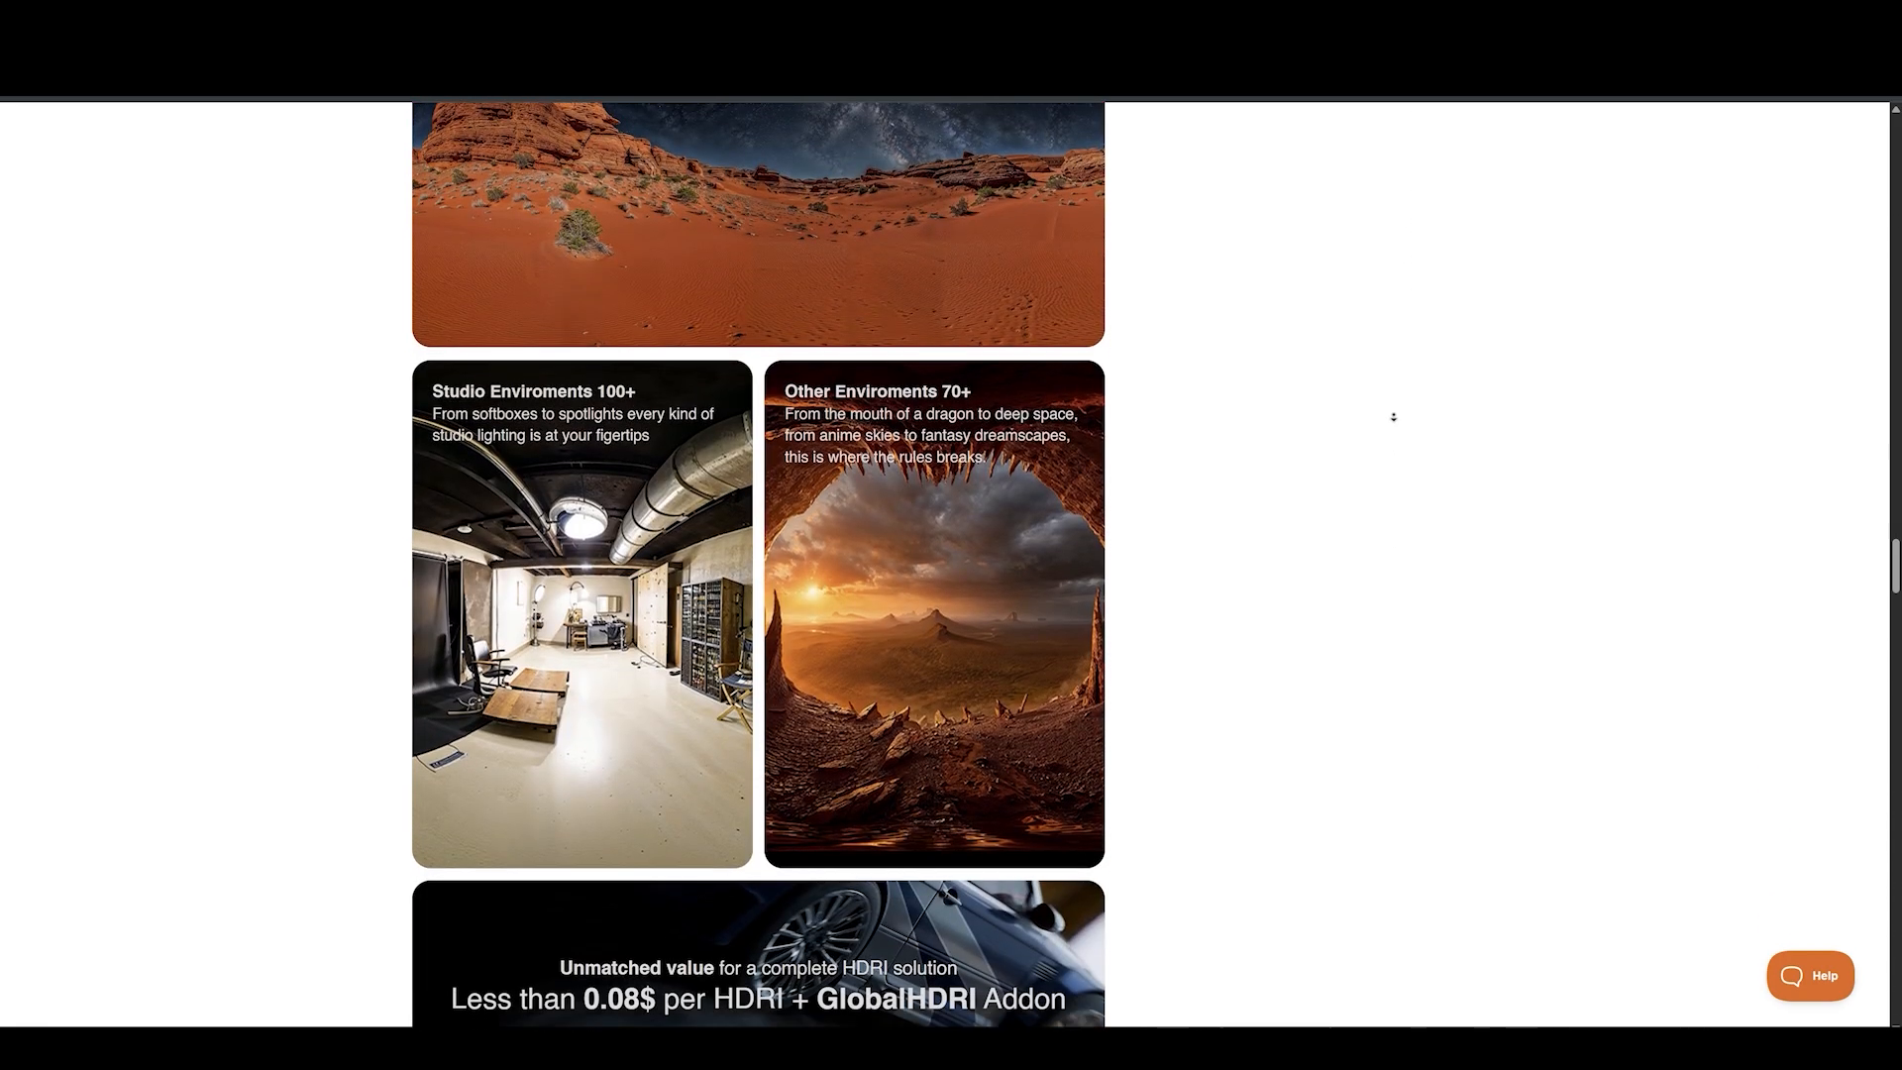
scroll("down", 3)
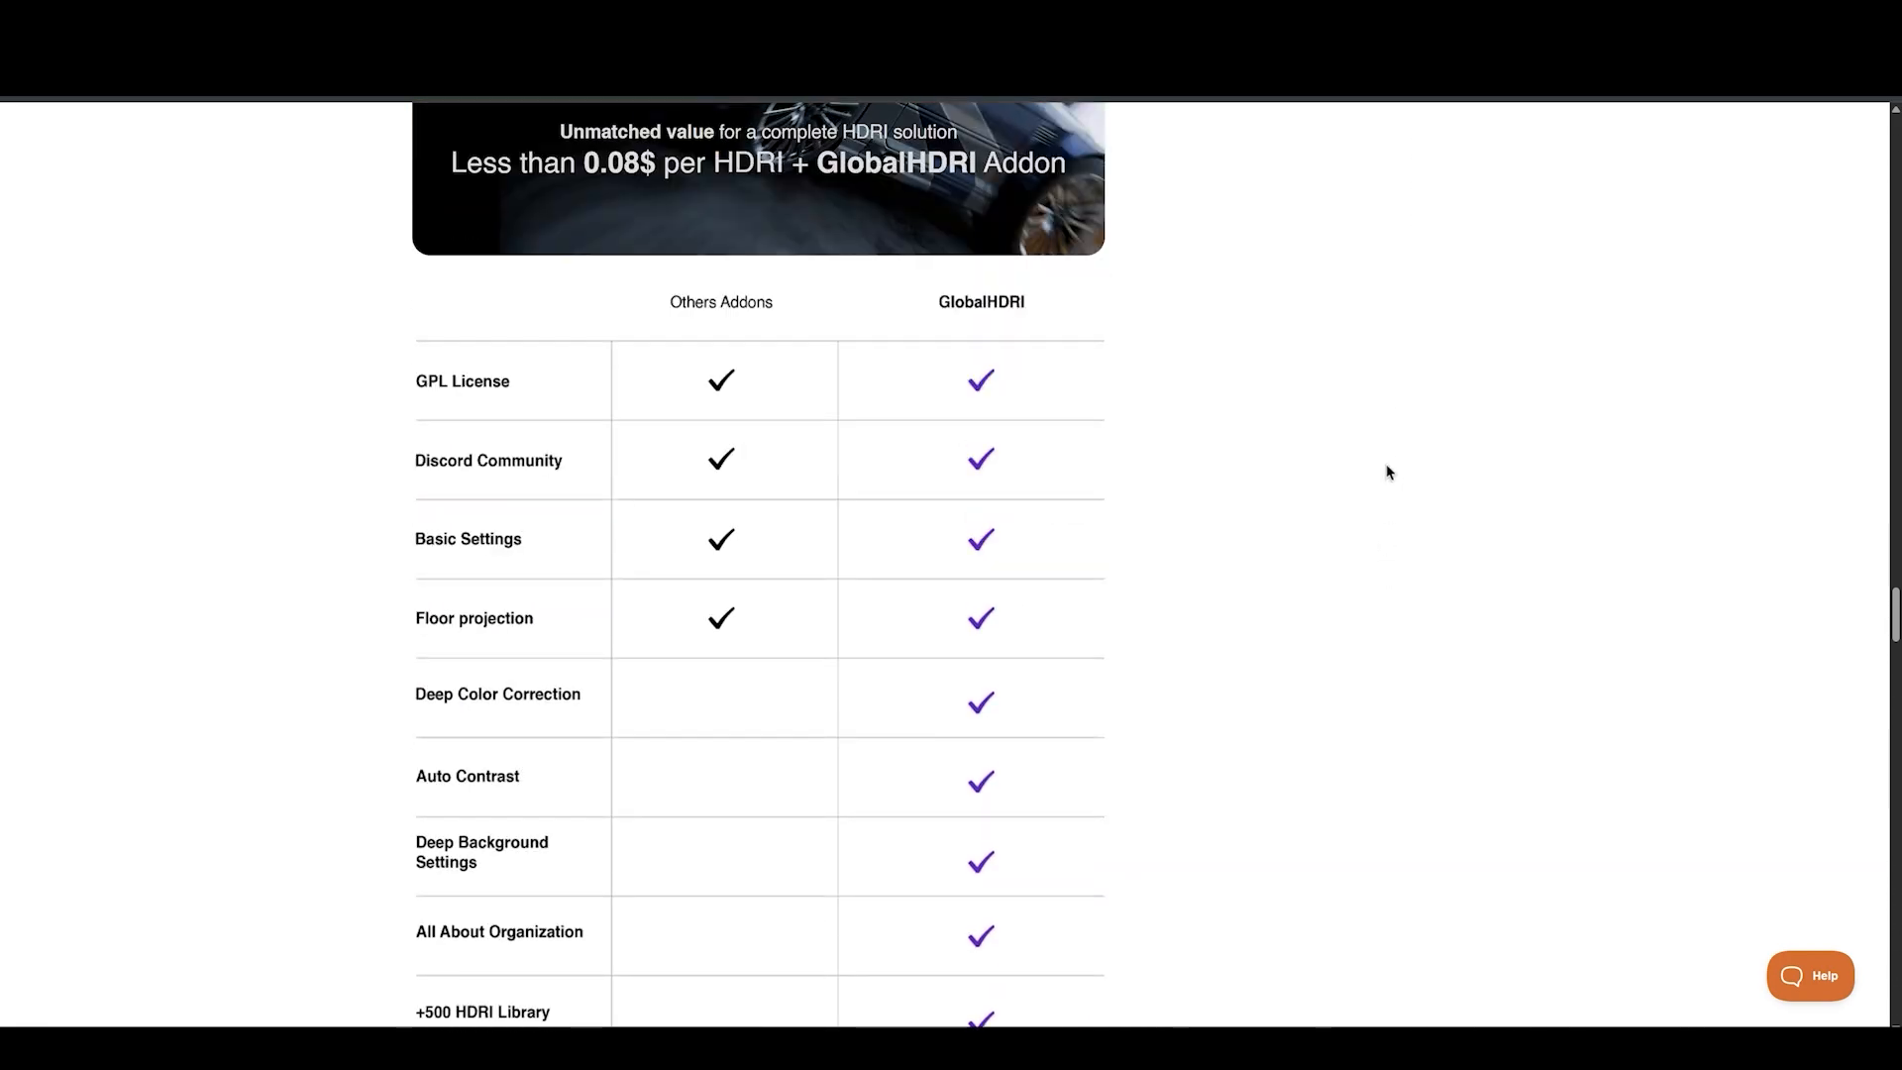
scroll("down", 3)
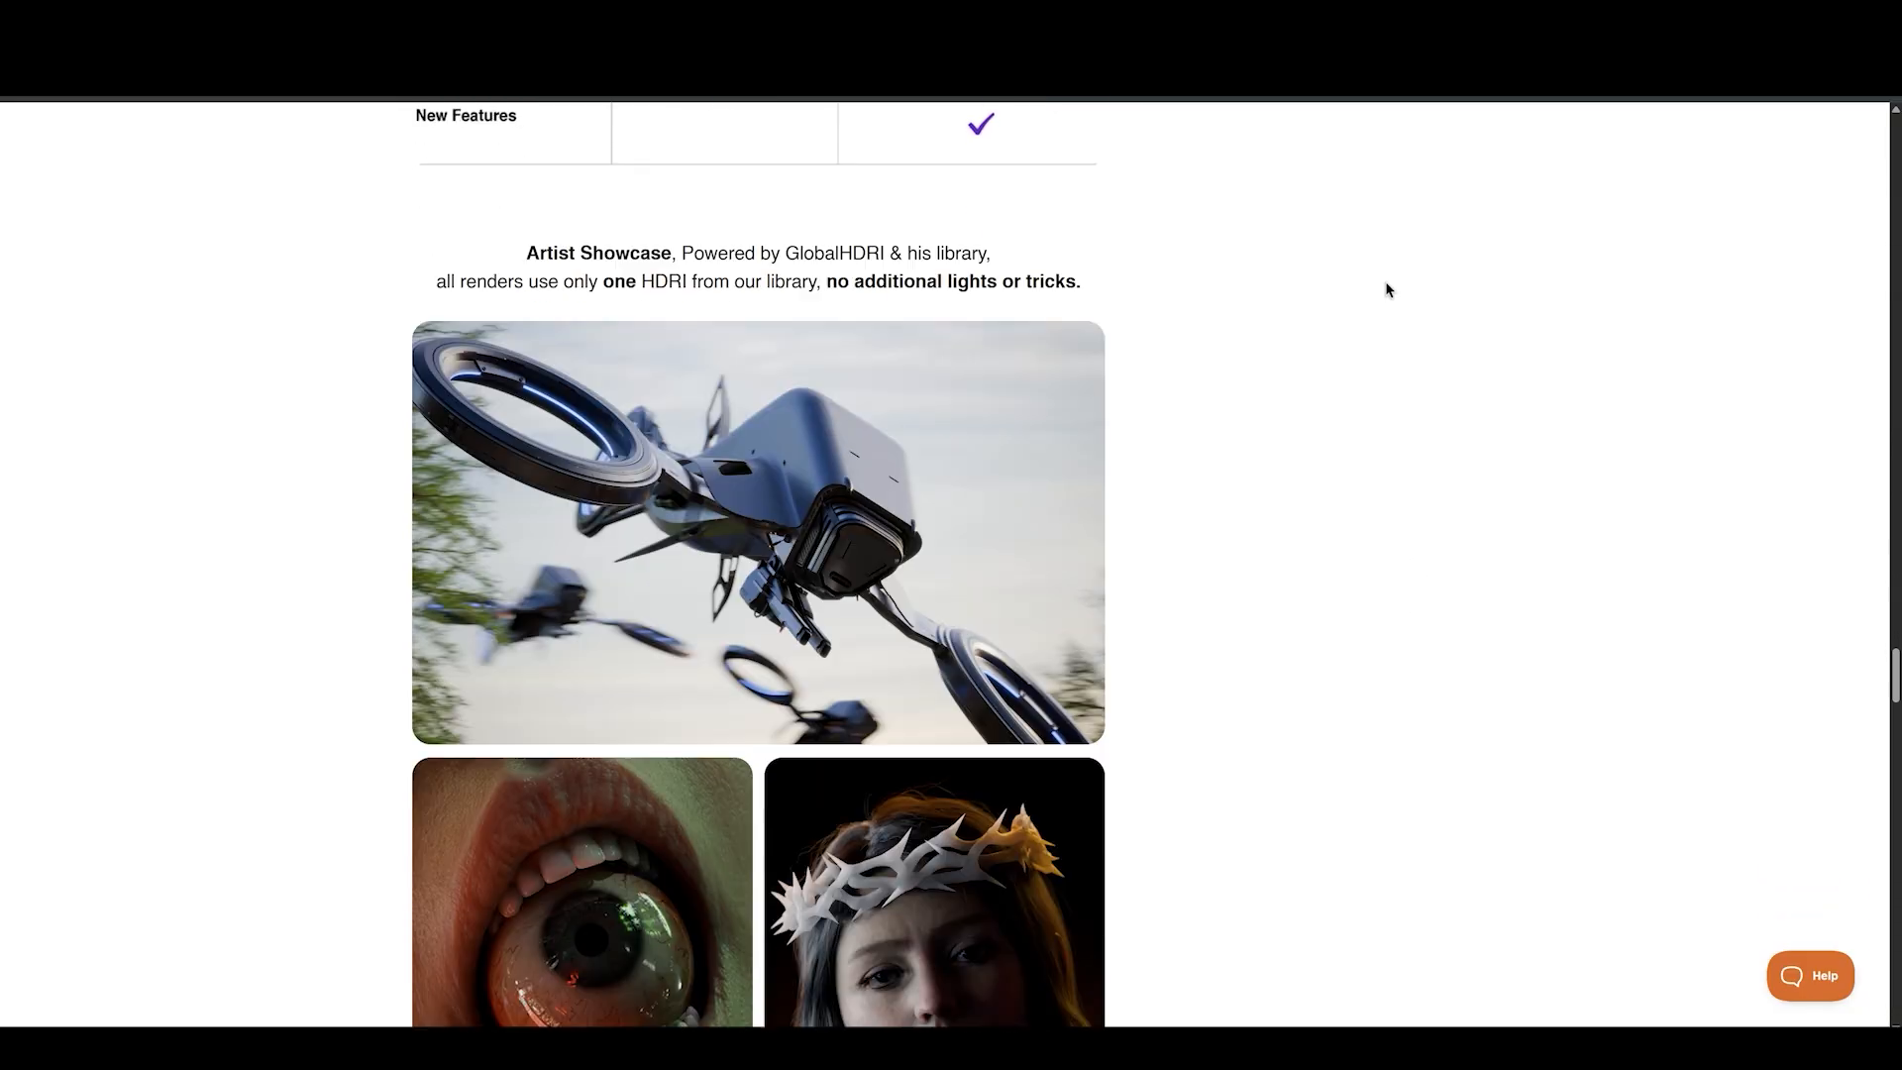
scroll("down", 3)
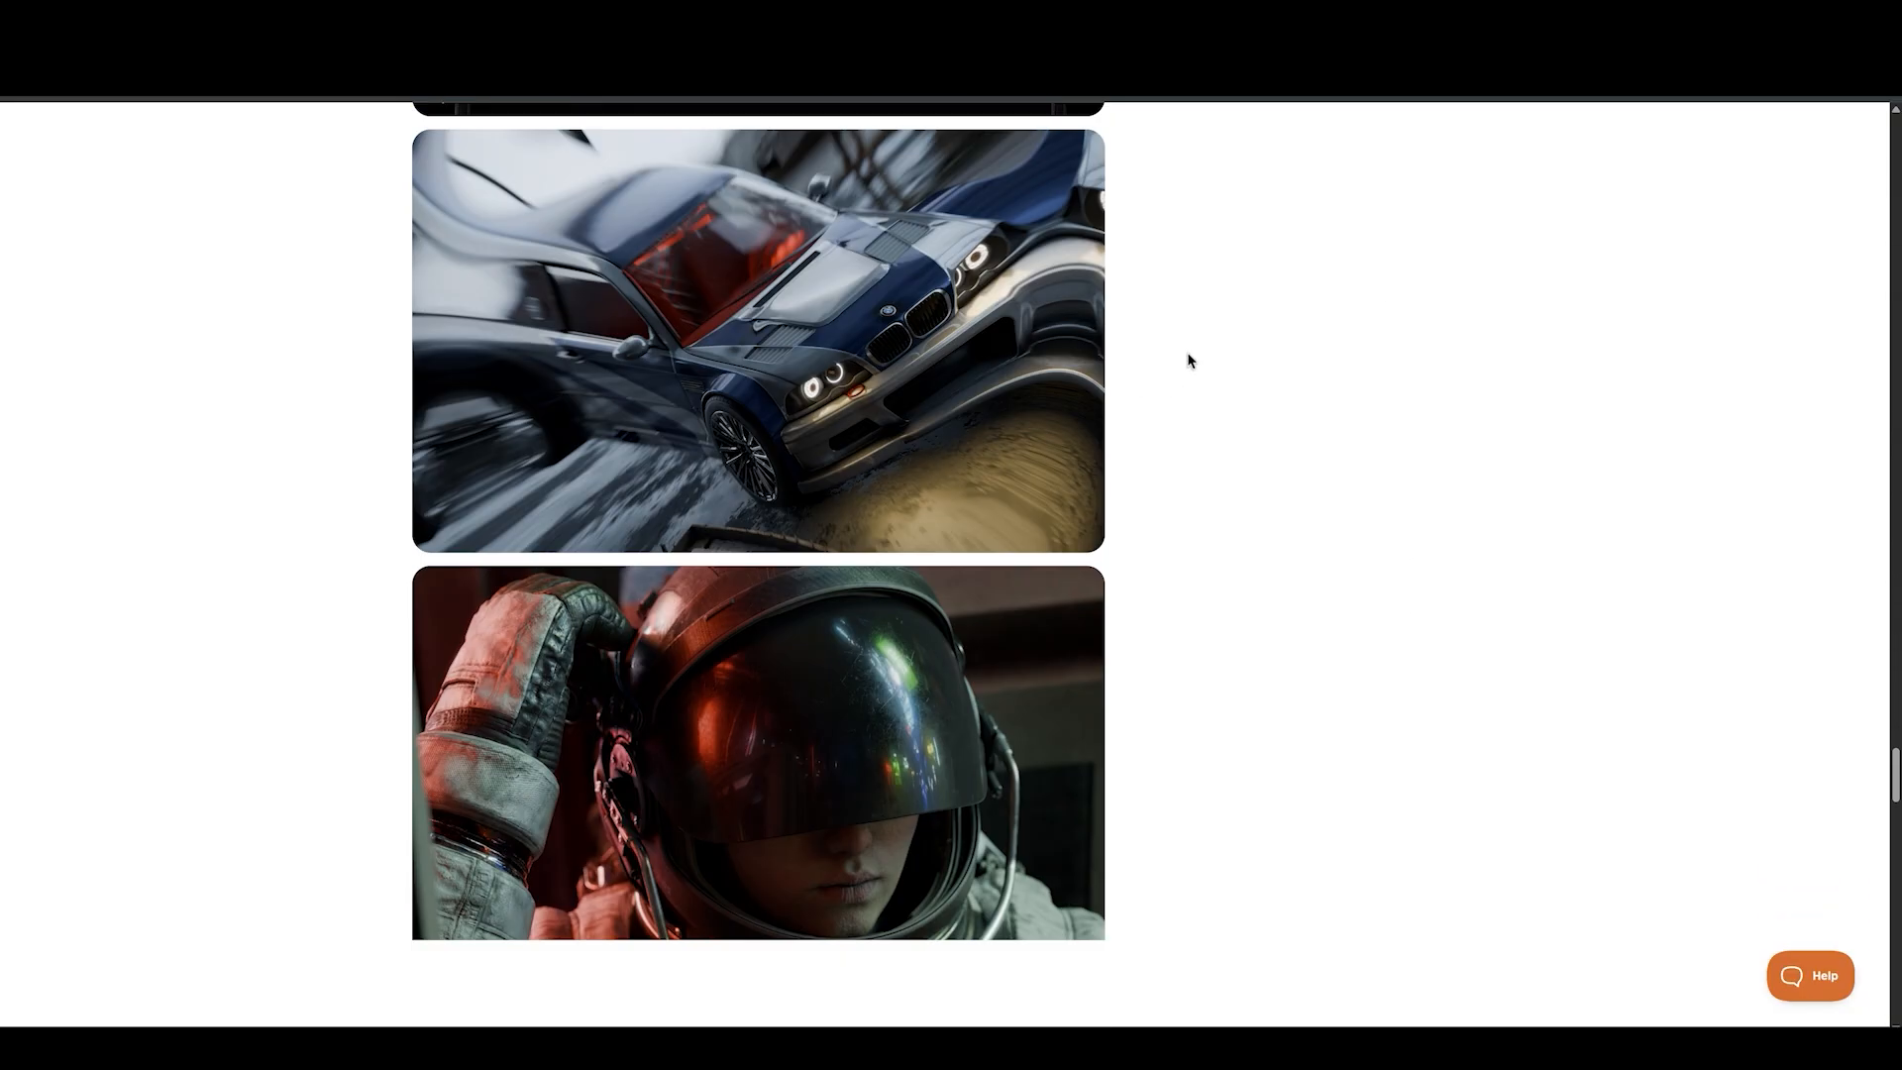
scroll("down", 3)
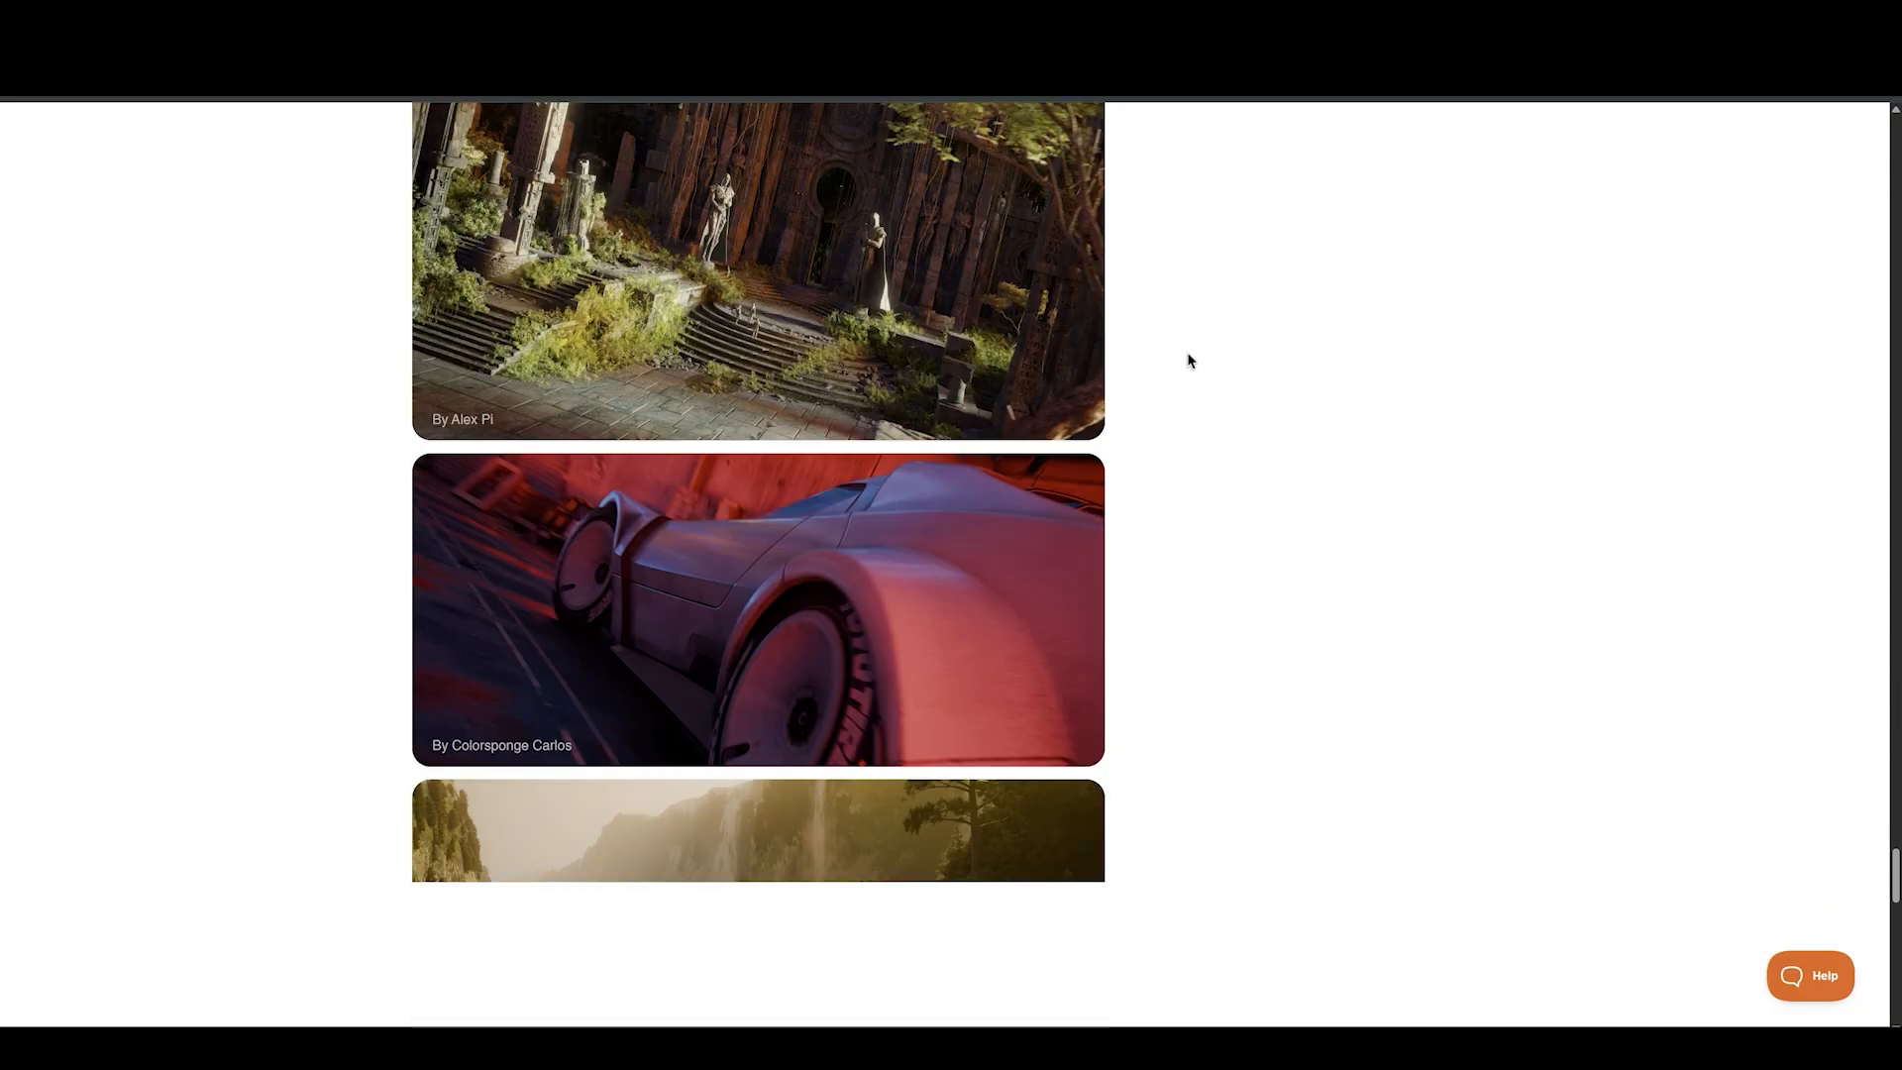
scroll("down", 3)
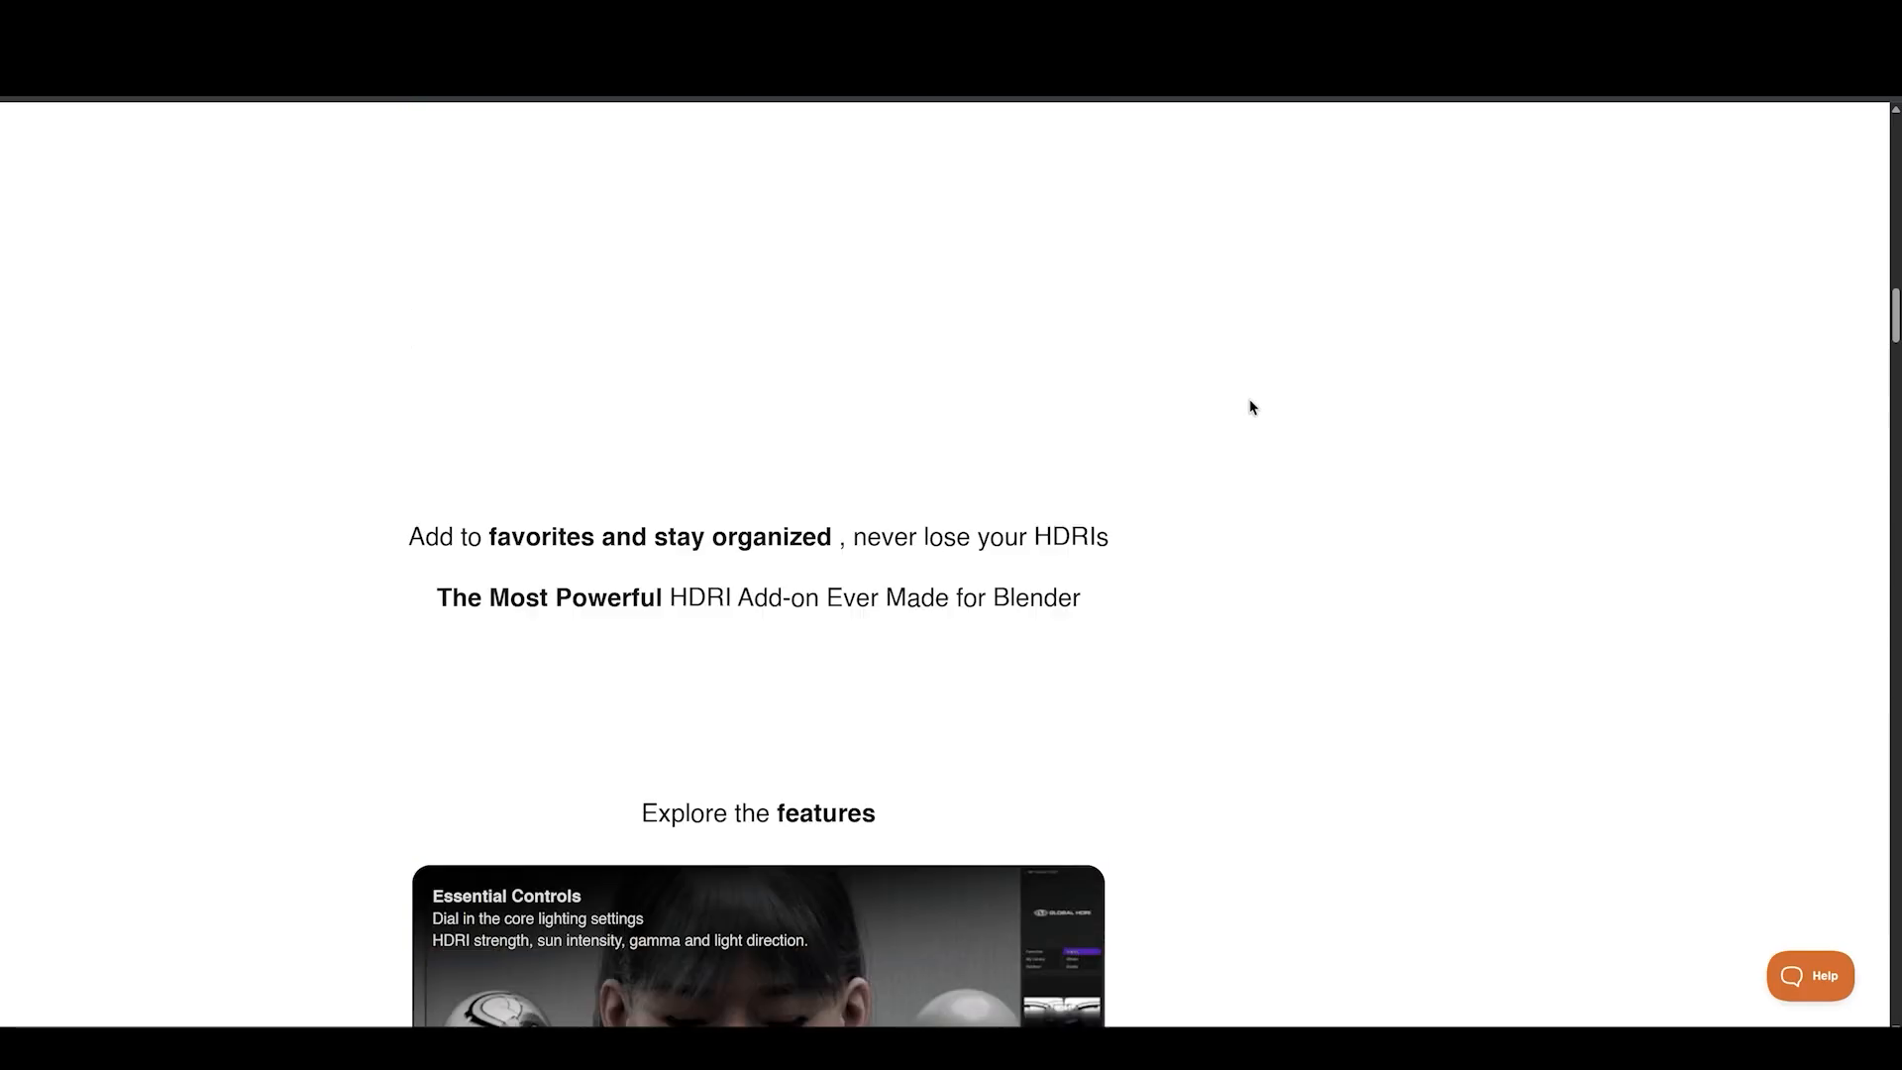
scroll("up", 3)
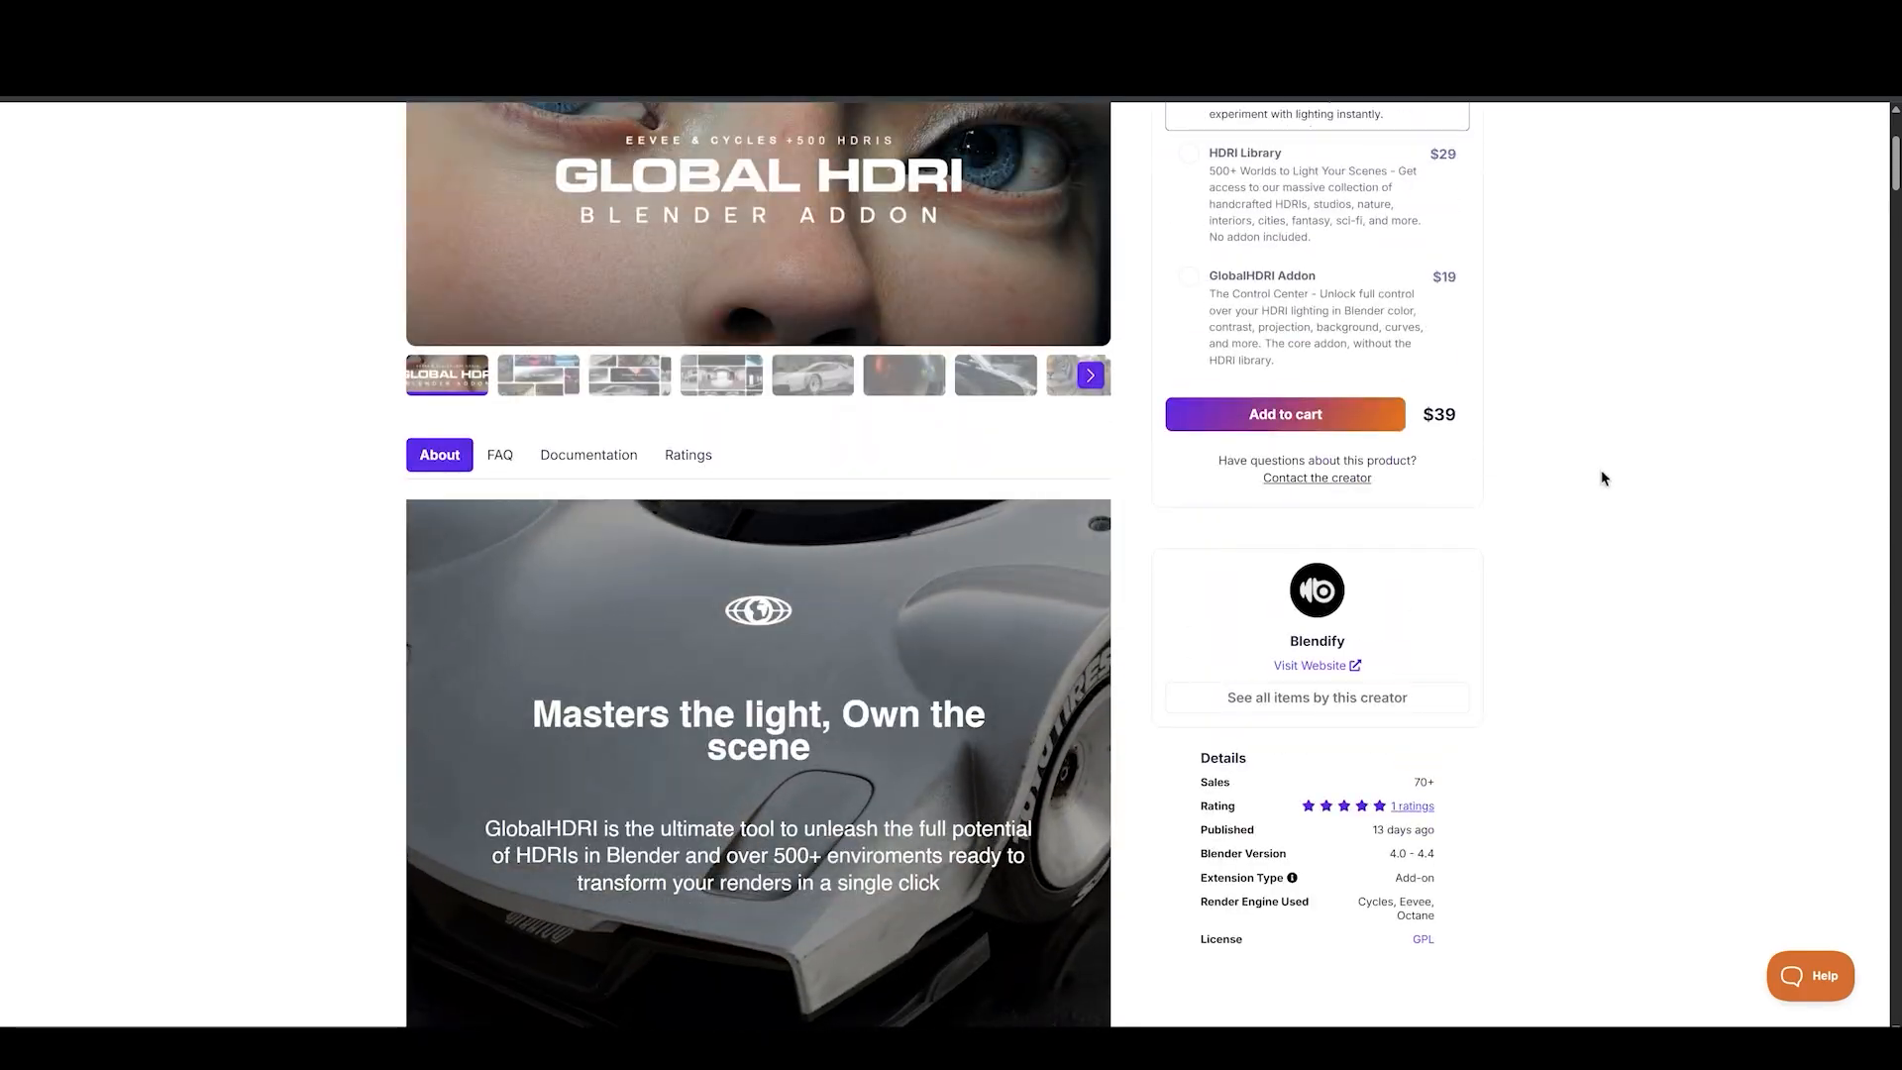
scroll("up", 3)
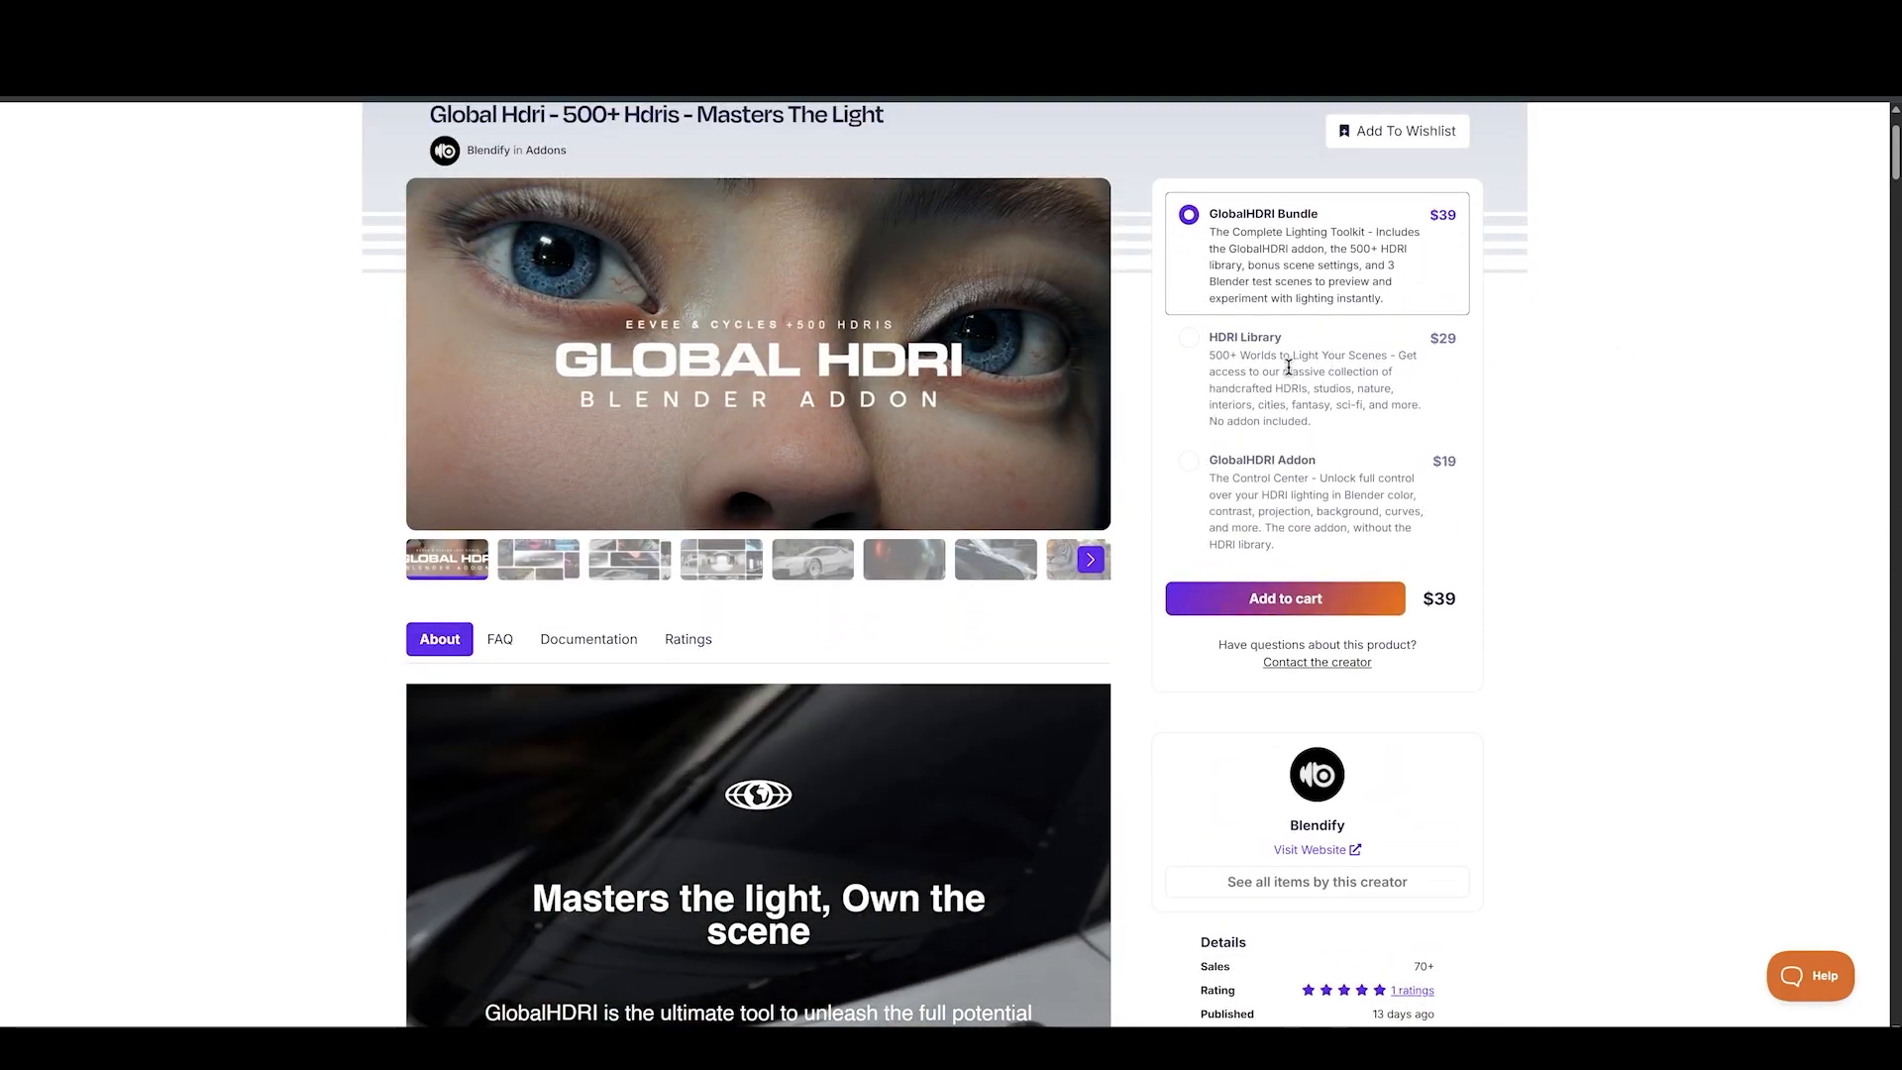
Select the HDRI Library option so Global HDRI's price becomes $29.
left_click(1191, 337)
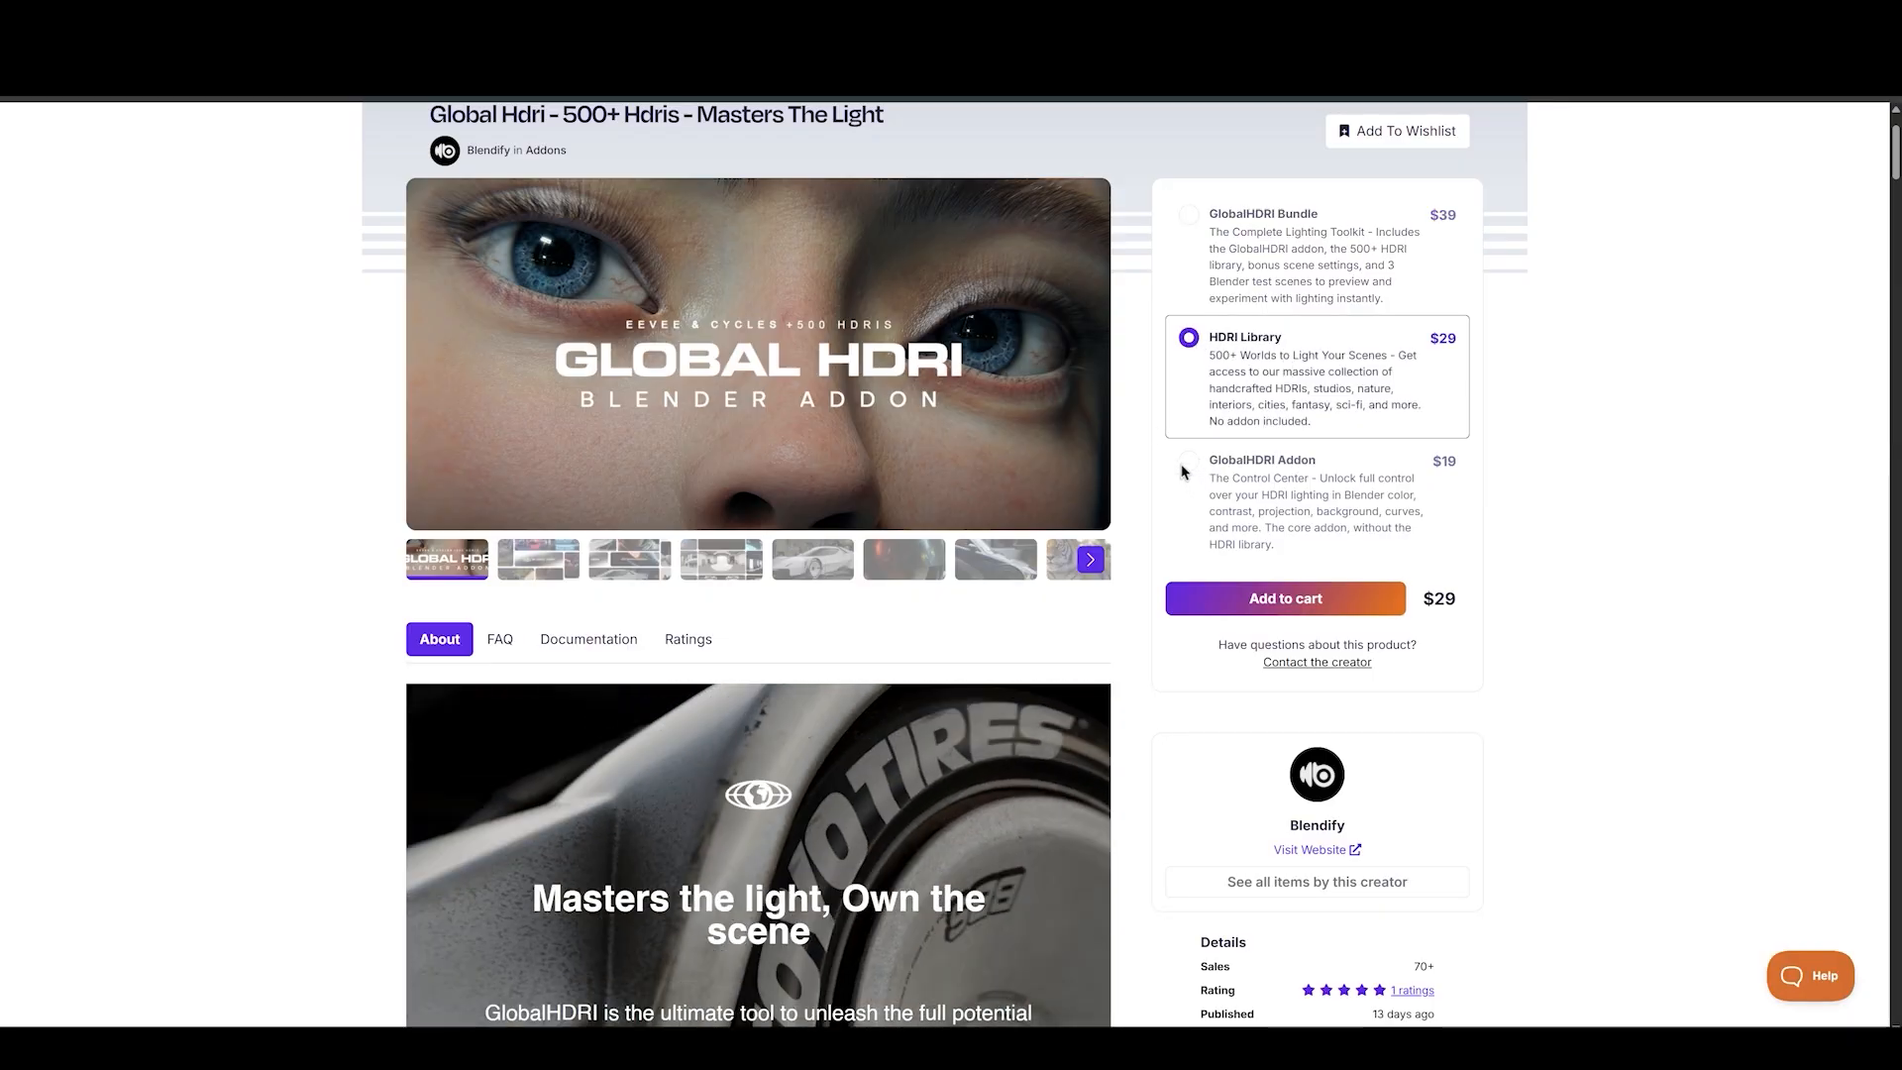
left_click(1188, 461)
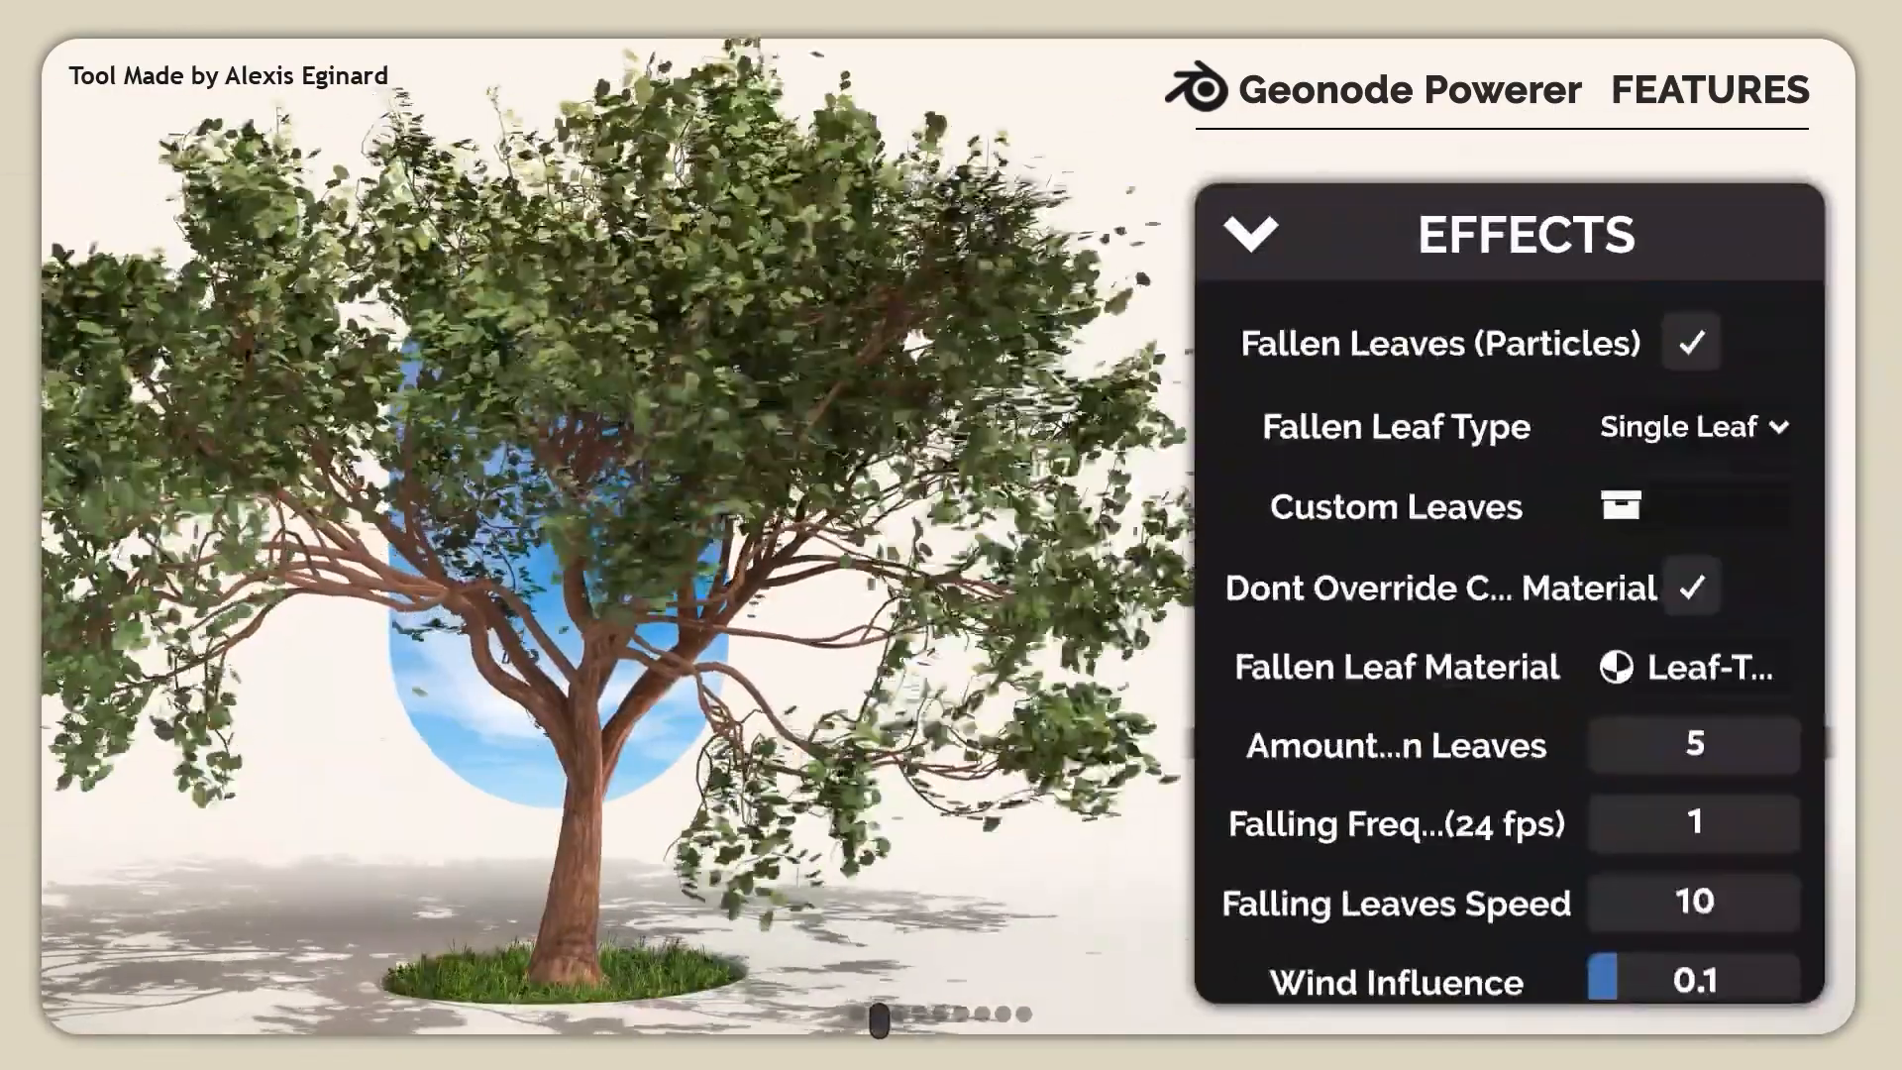
left_click(927, 1014)
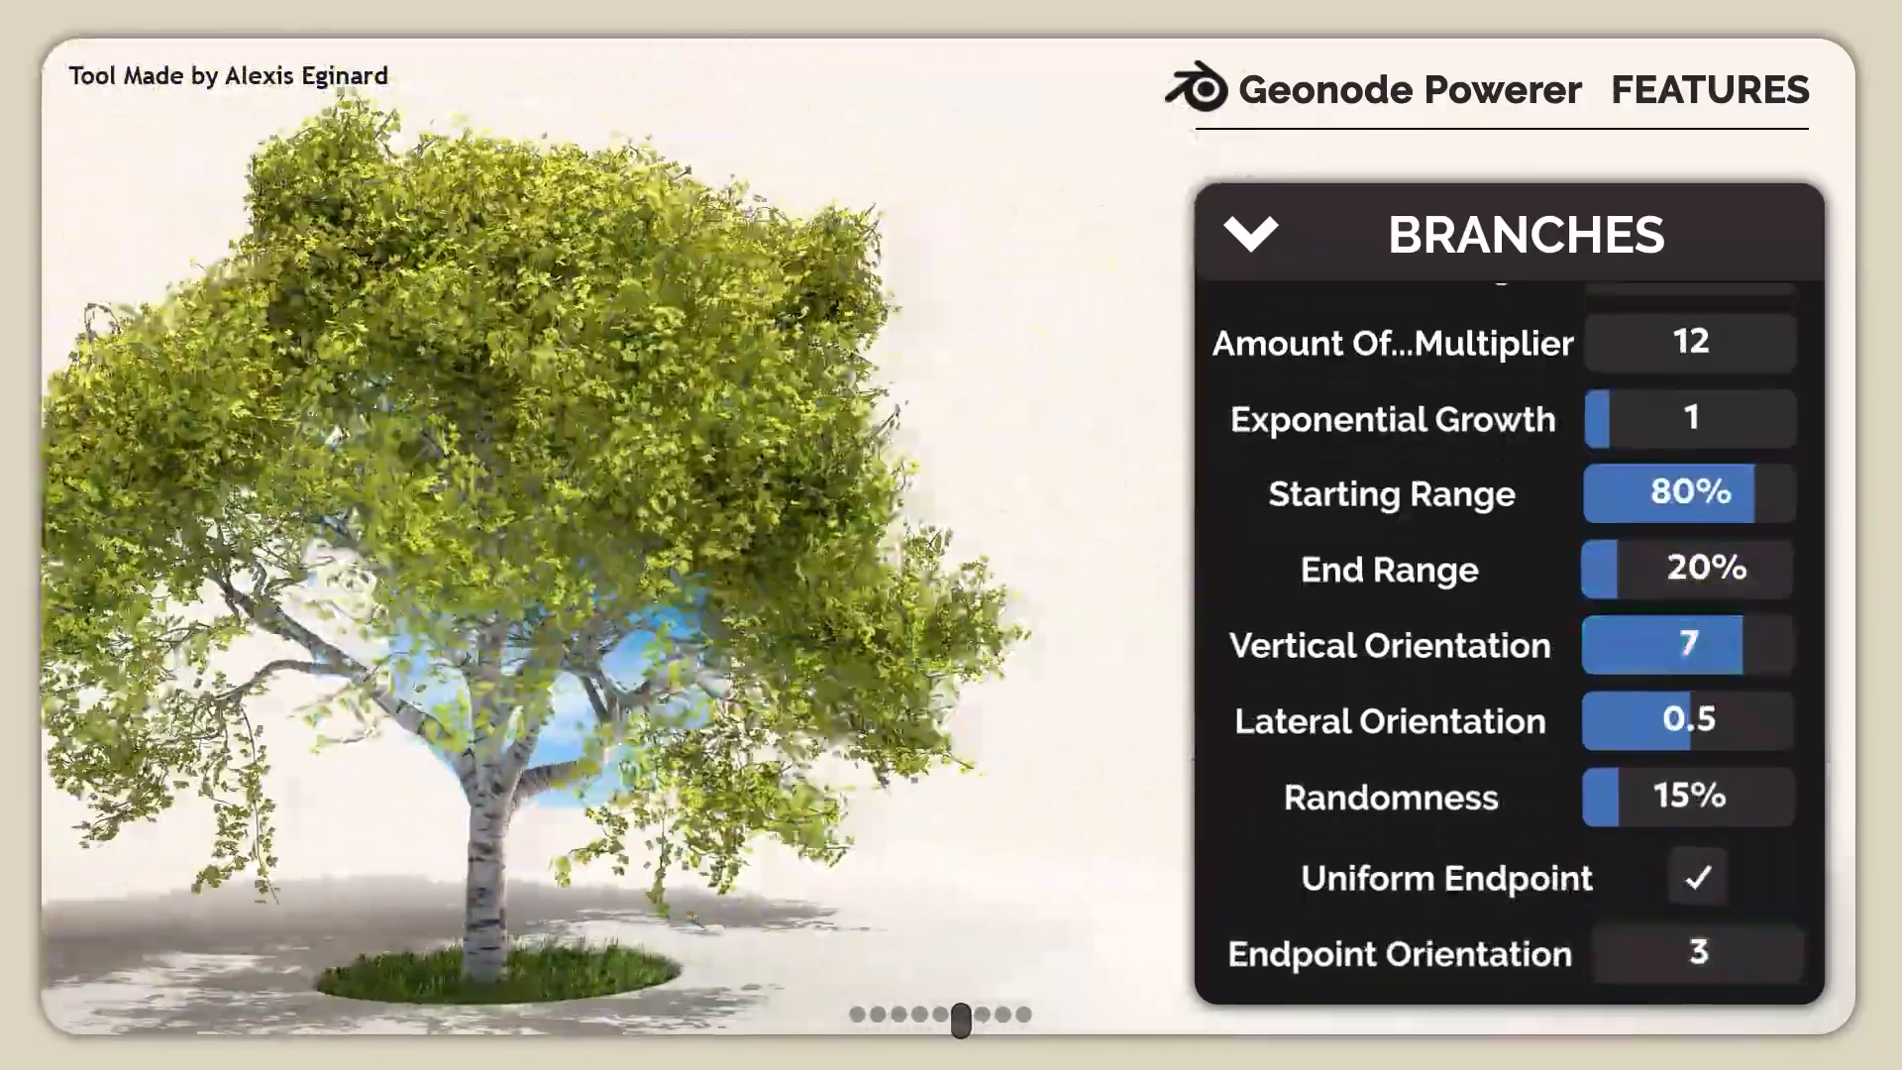
left_click(980, 1023)
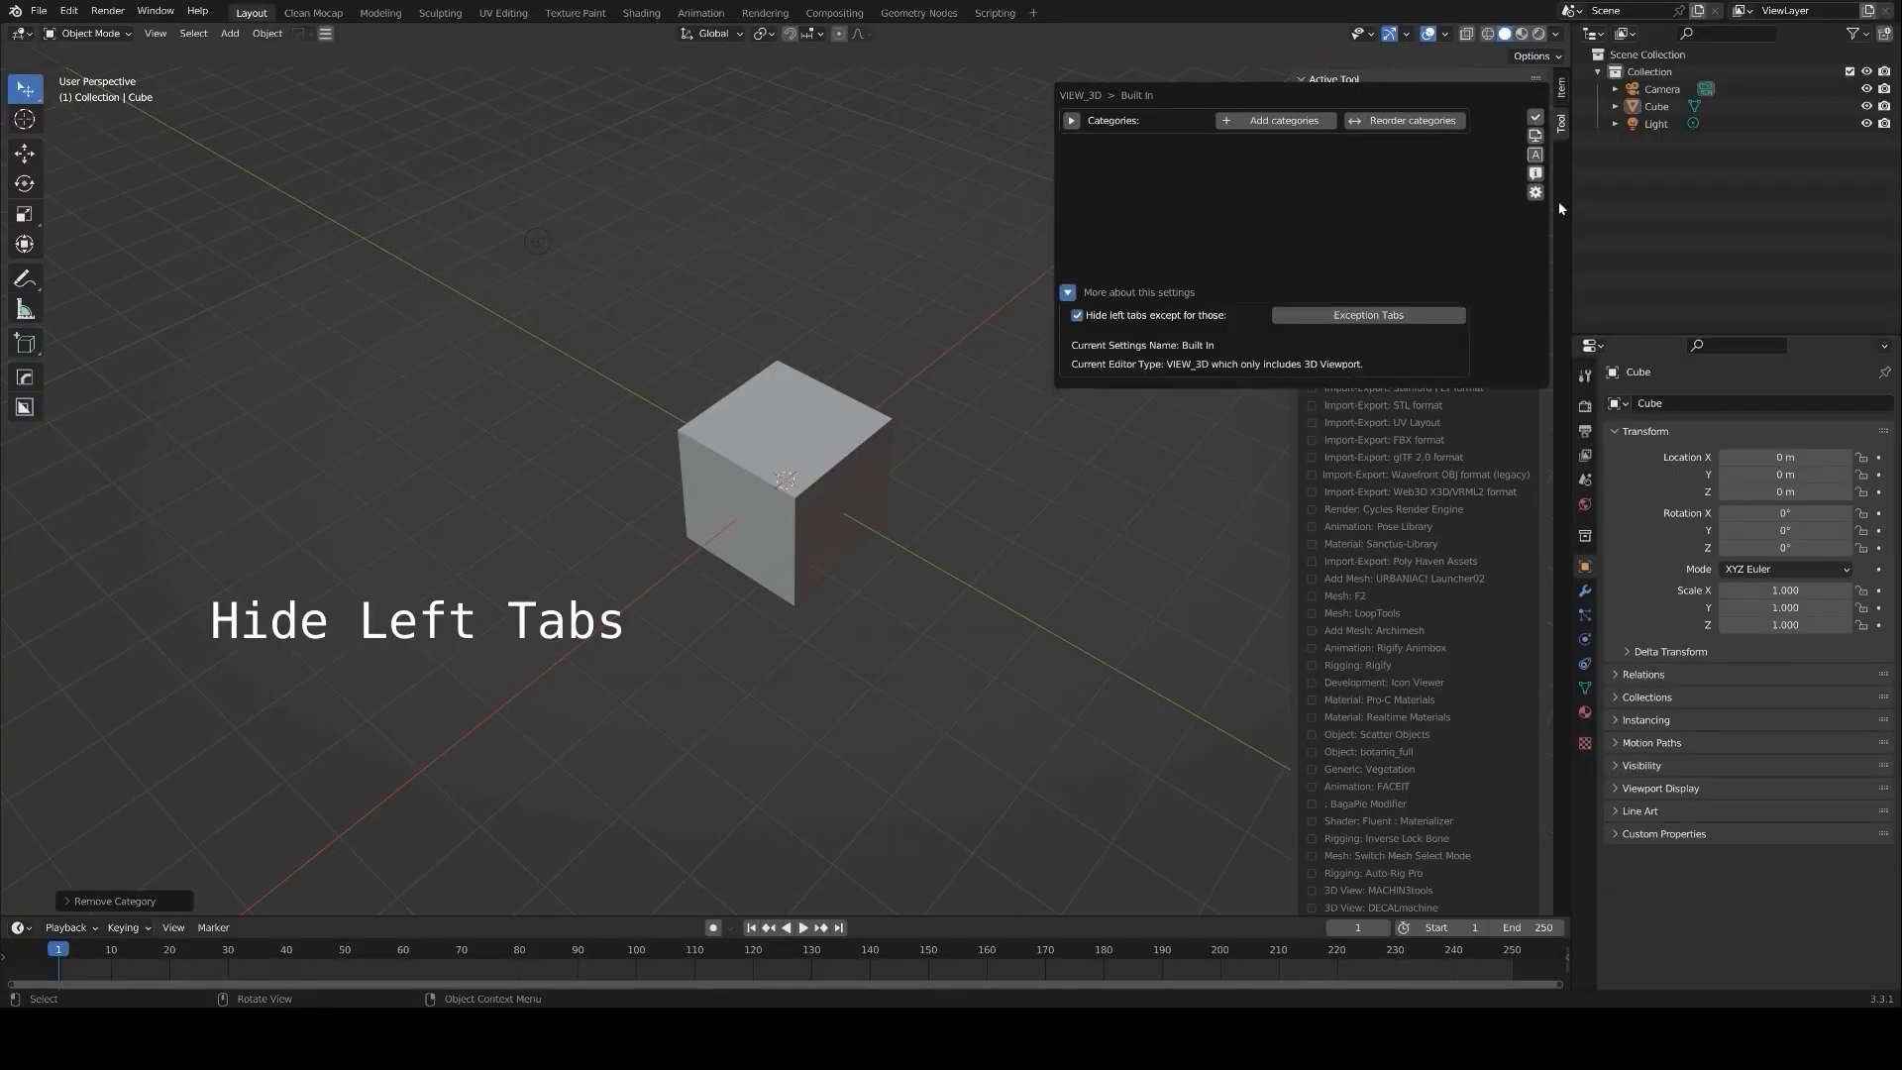
Add Rig, Env and Test tab categories in In-Panel Manager.
left_click(1284, 121)
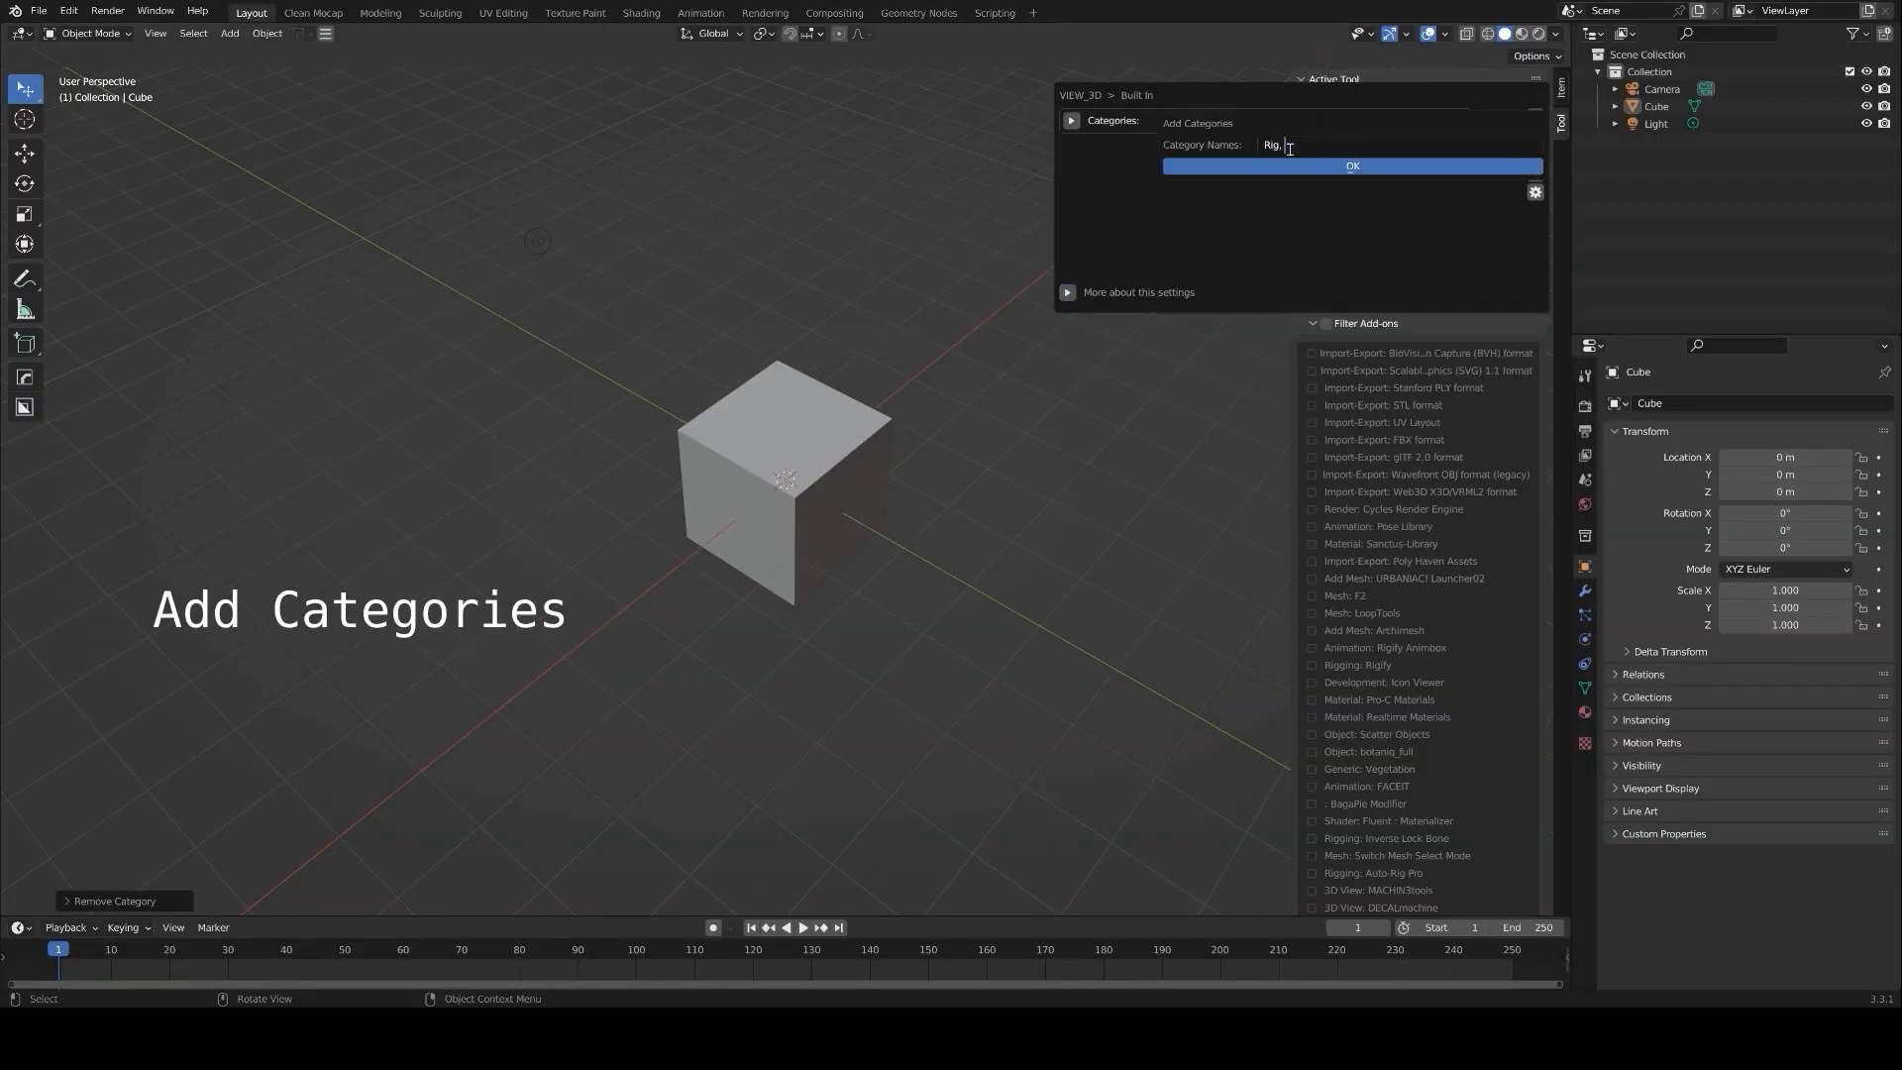
left_click(1351, 166)
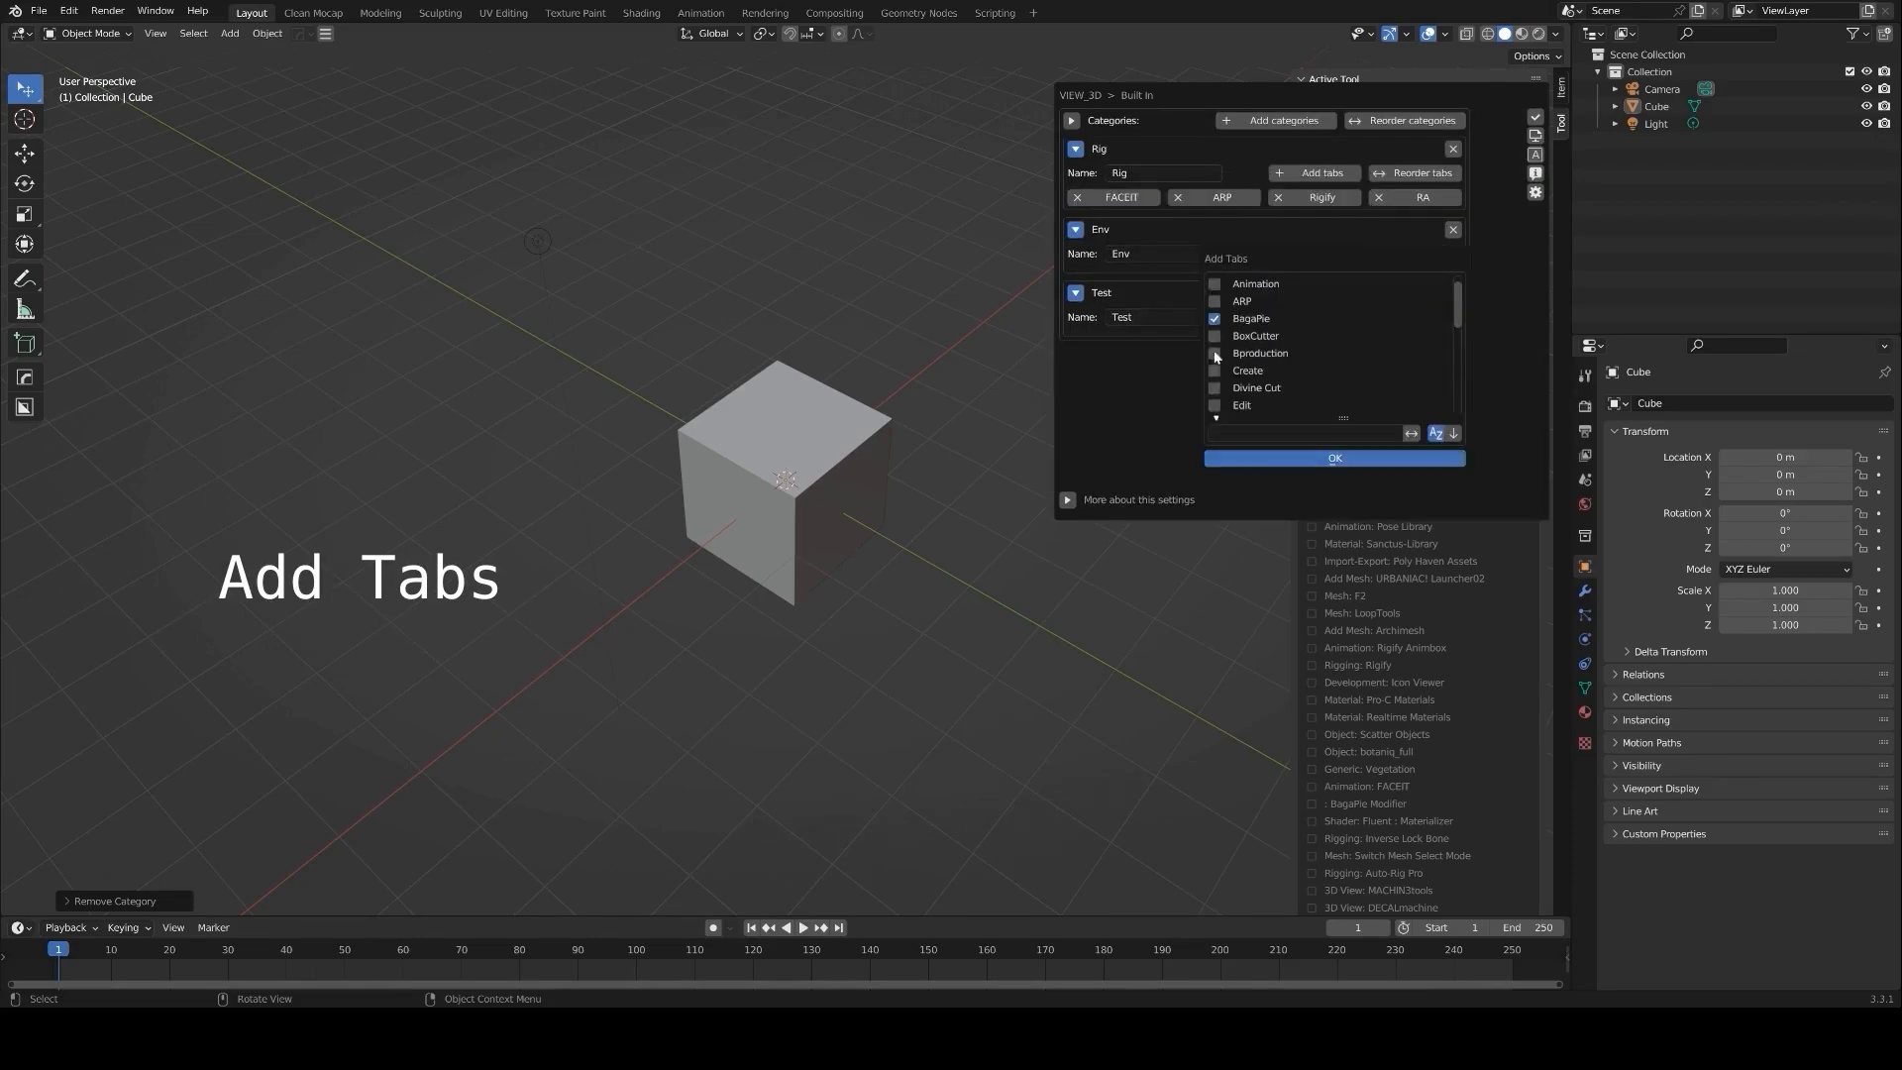
Assign the ticked add-on tabs to the Test category.
scroll("down", 3)
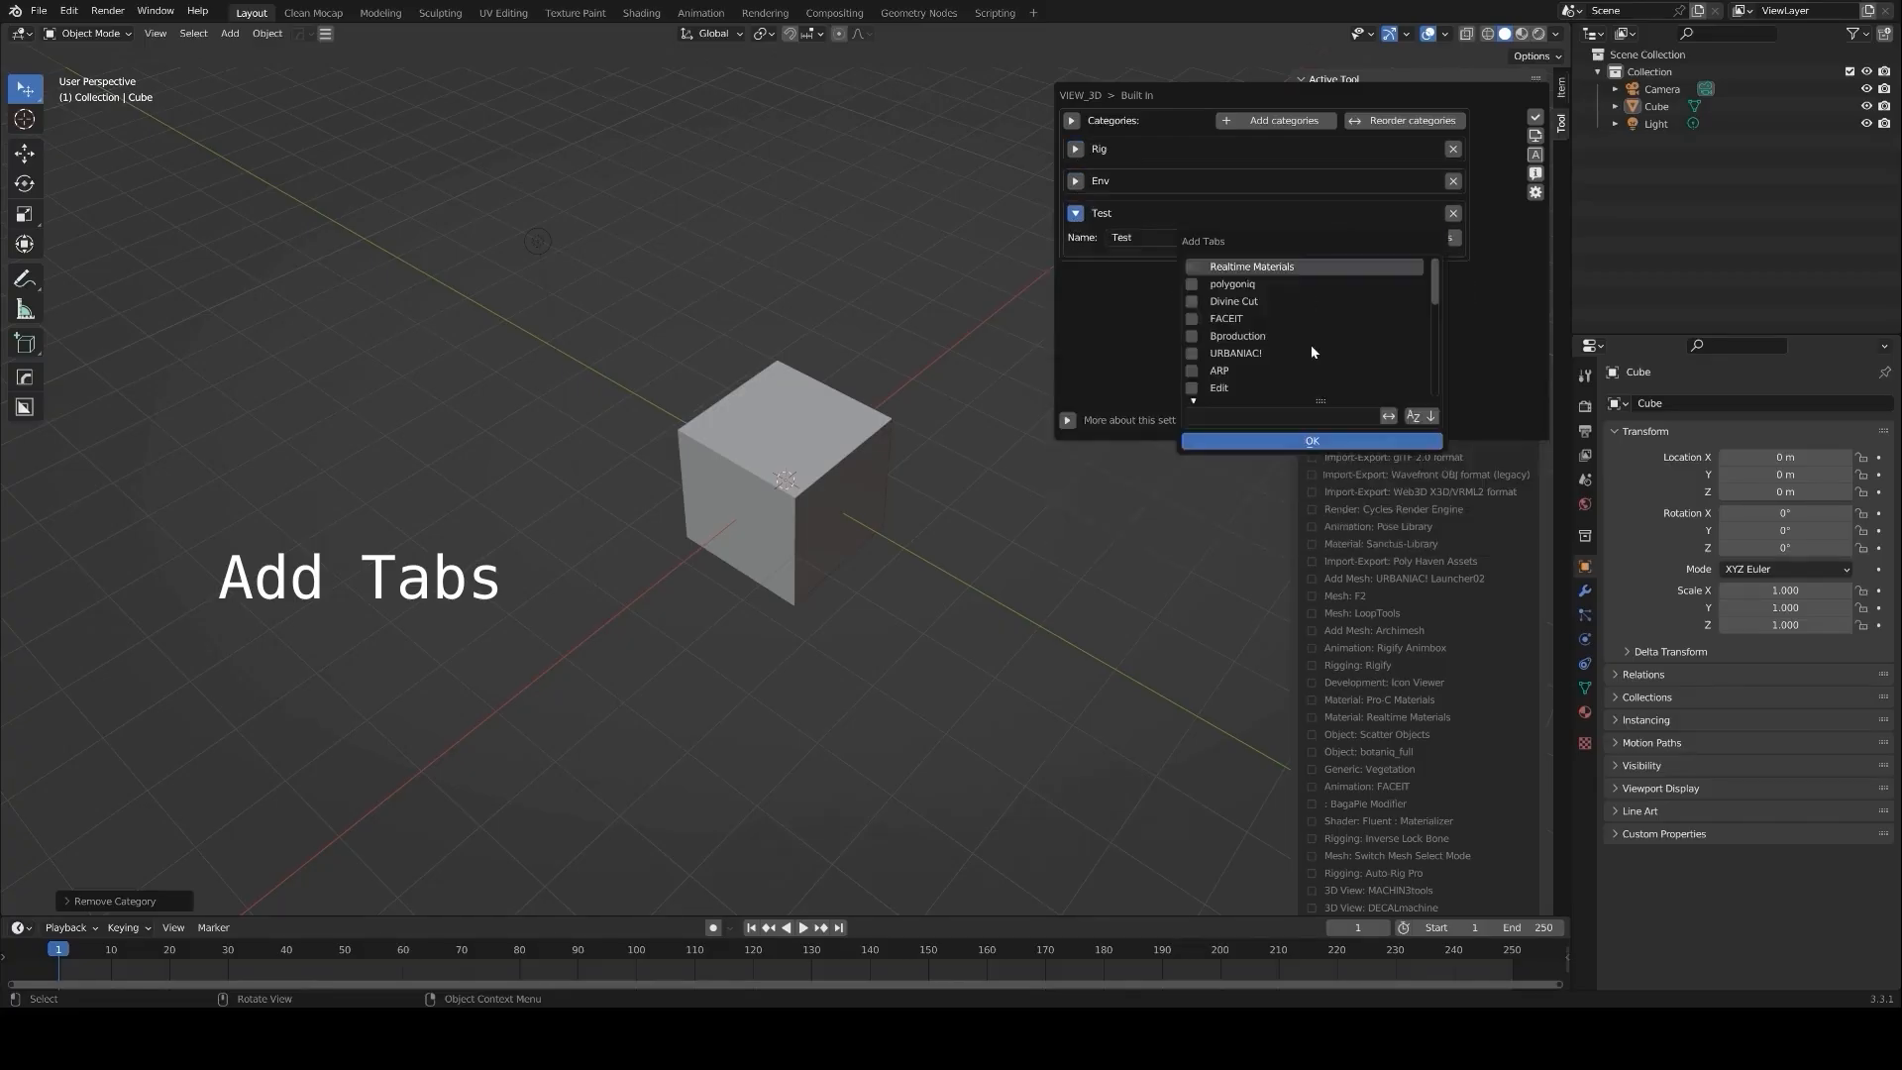
scroll("down", 3)
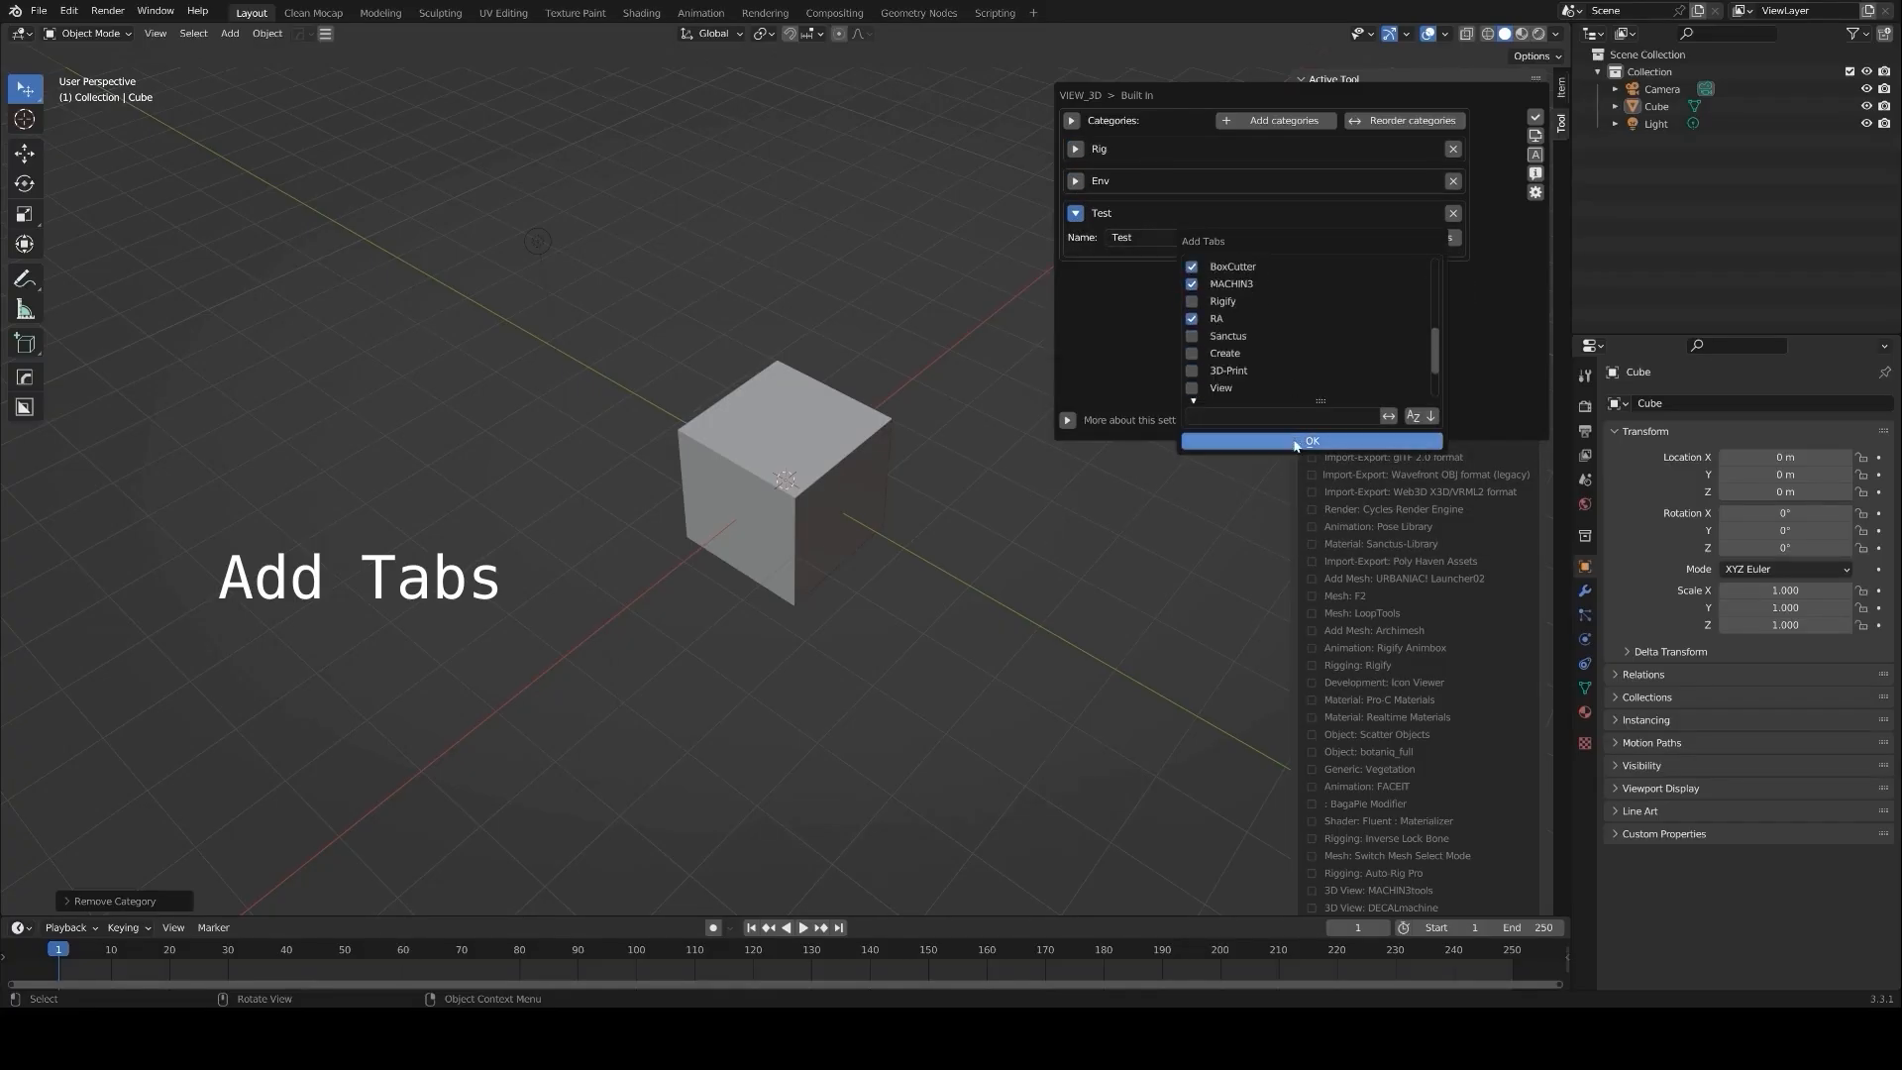
left_click(1312, 439)
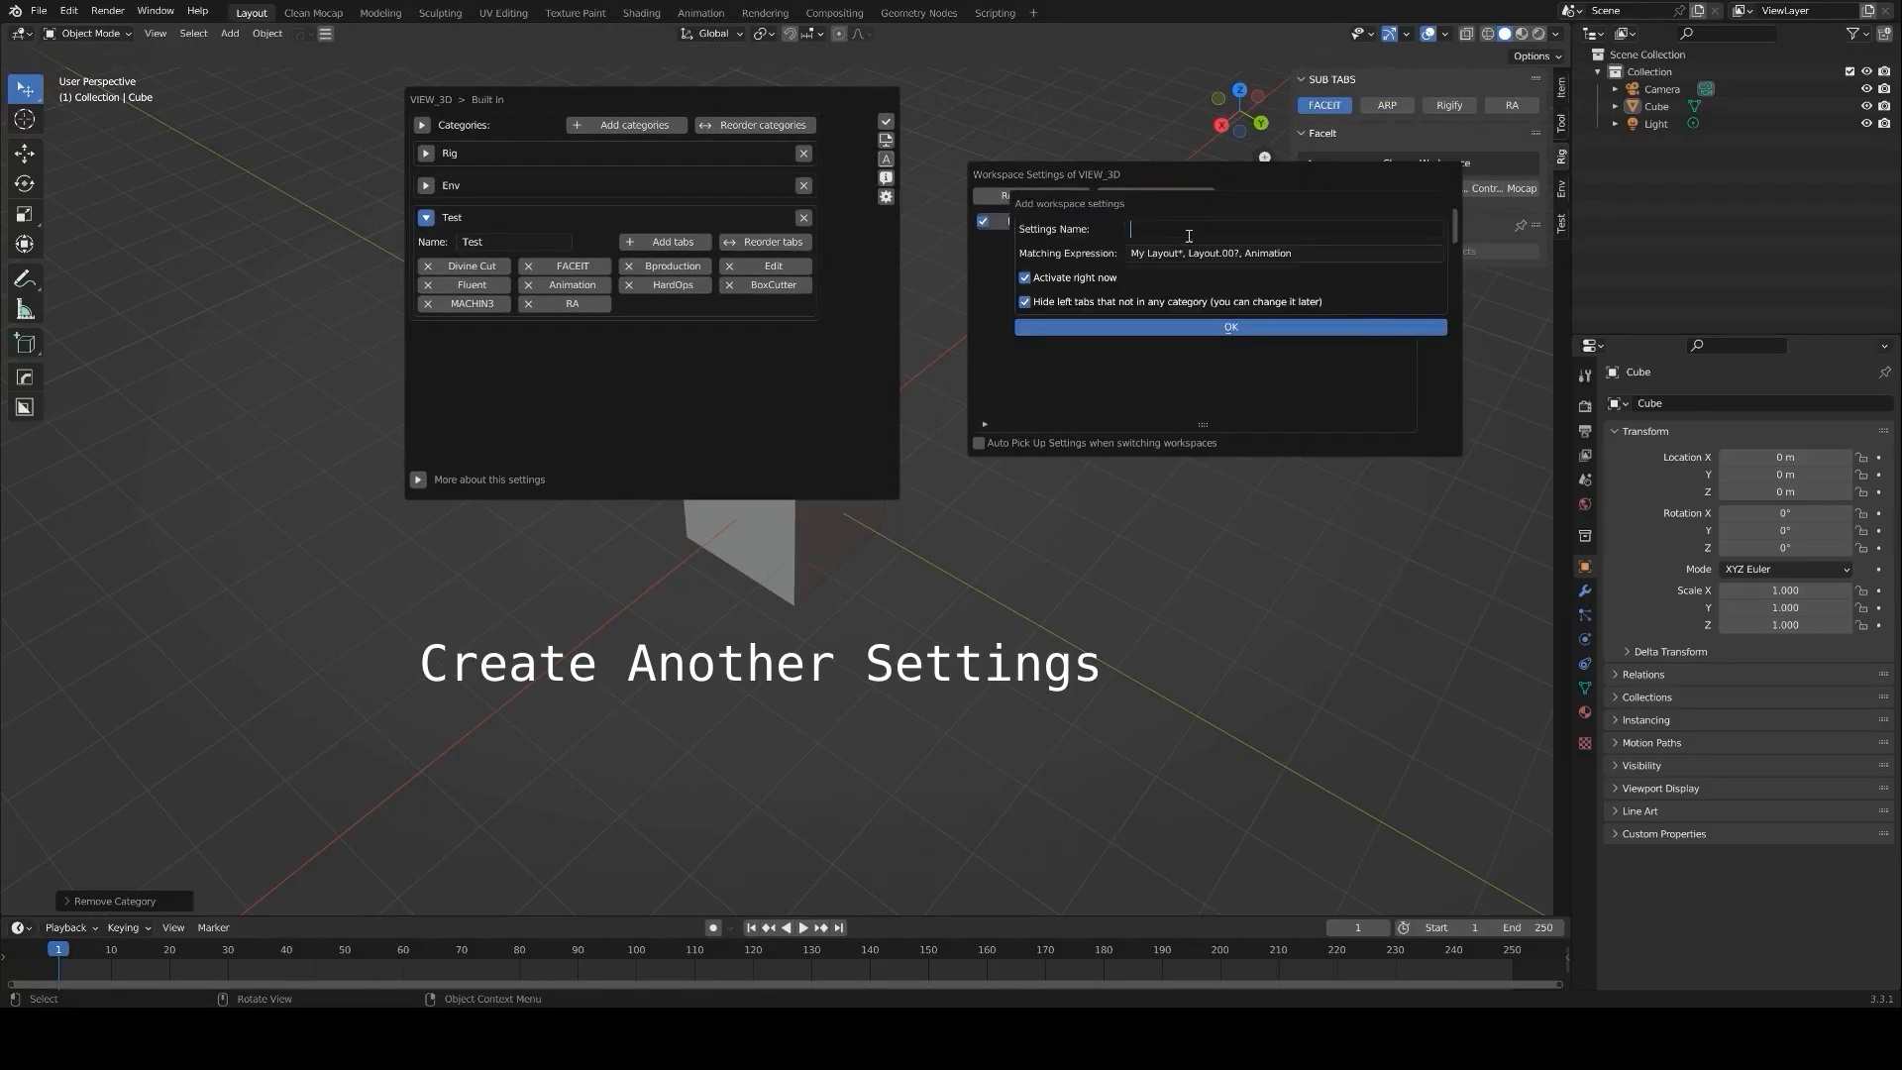
Create a workspace setting named For Test with Test, Mat and Cat Name categories.
type("For Test")
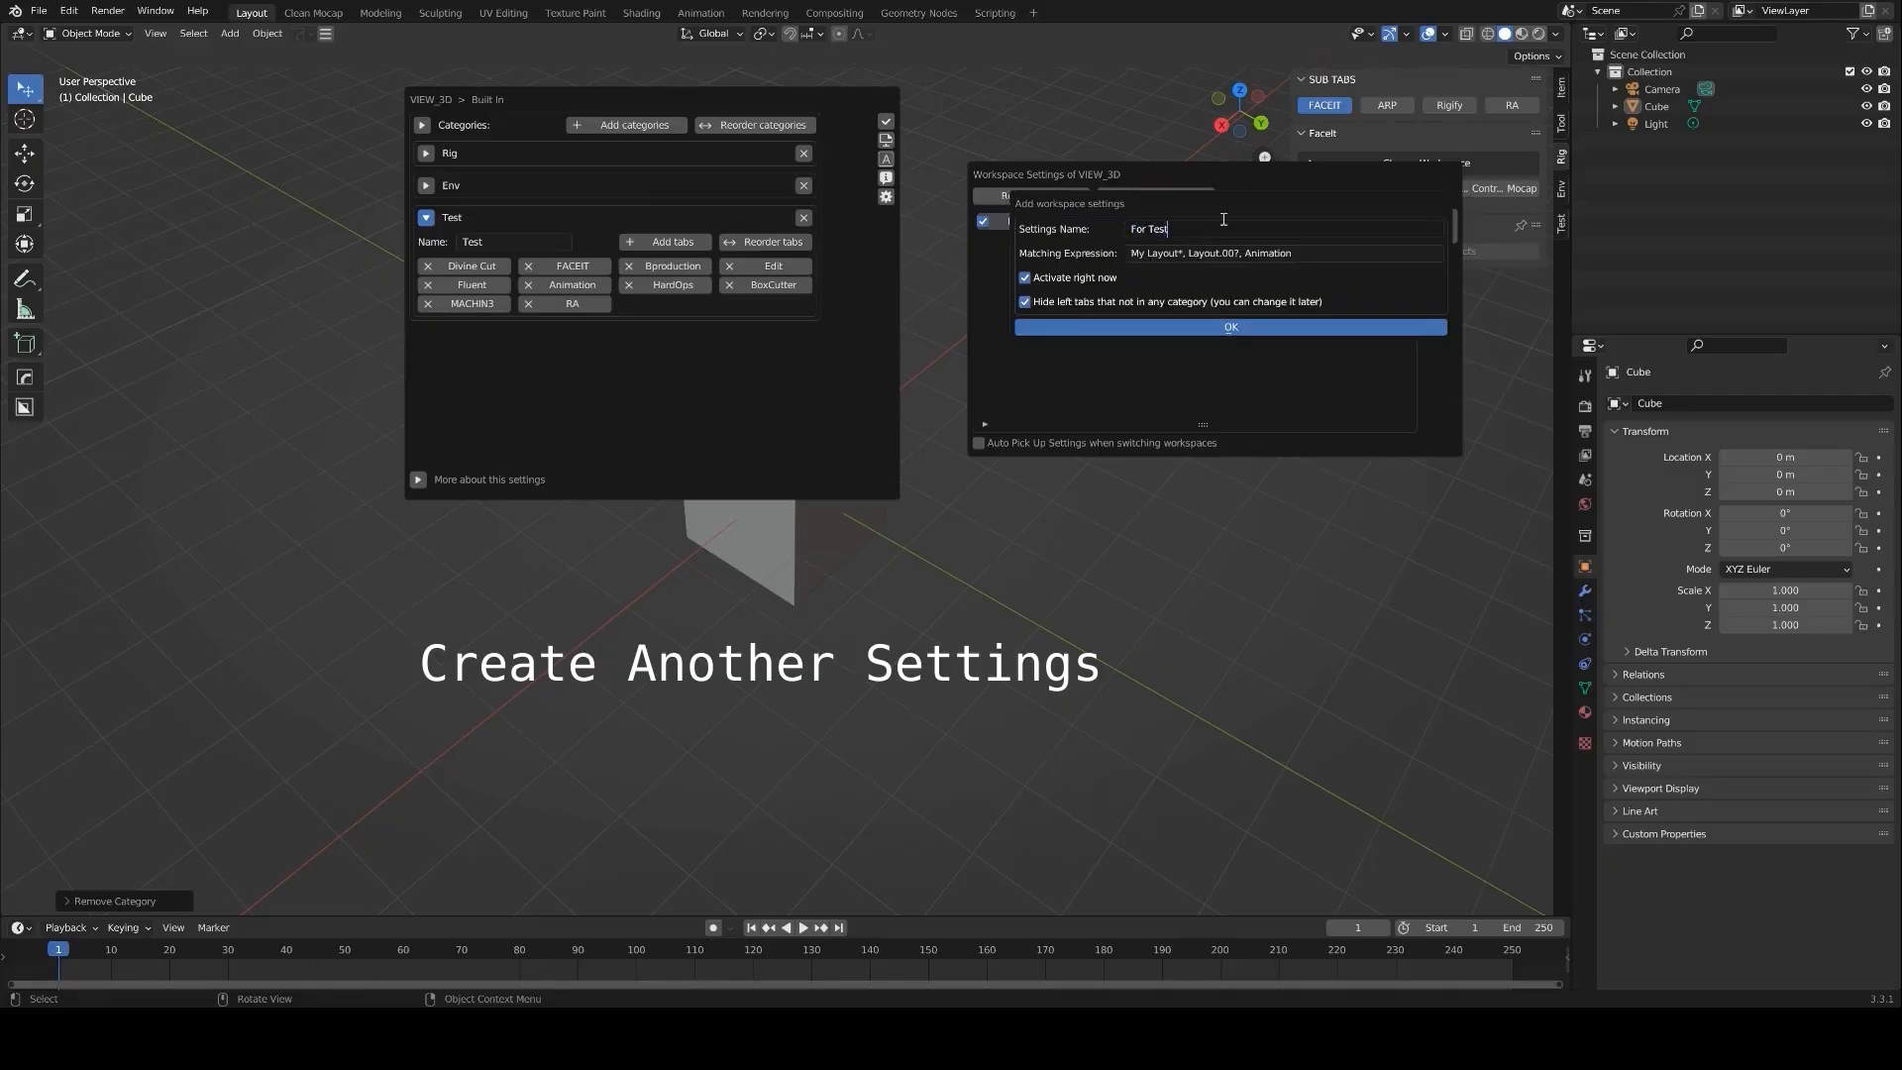
left_click(1228, 327)
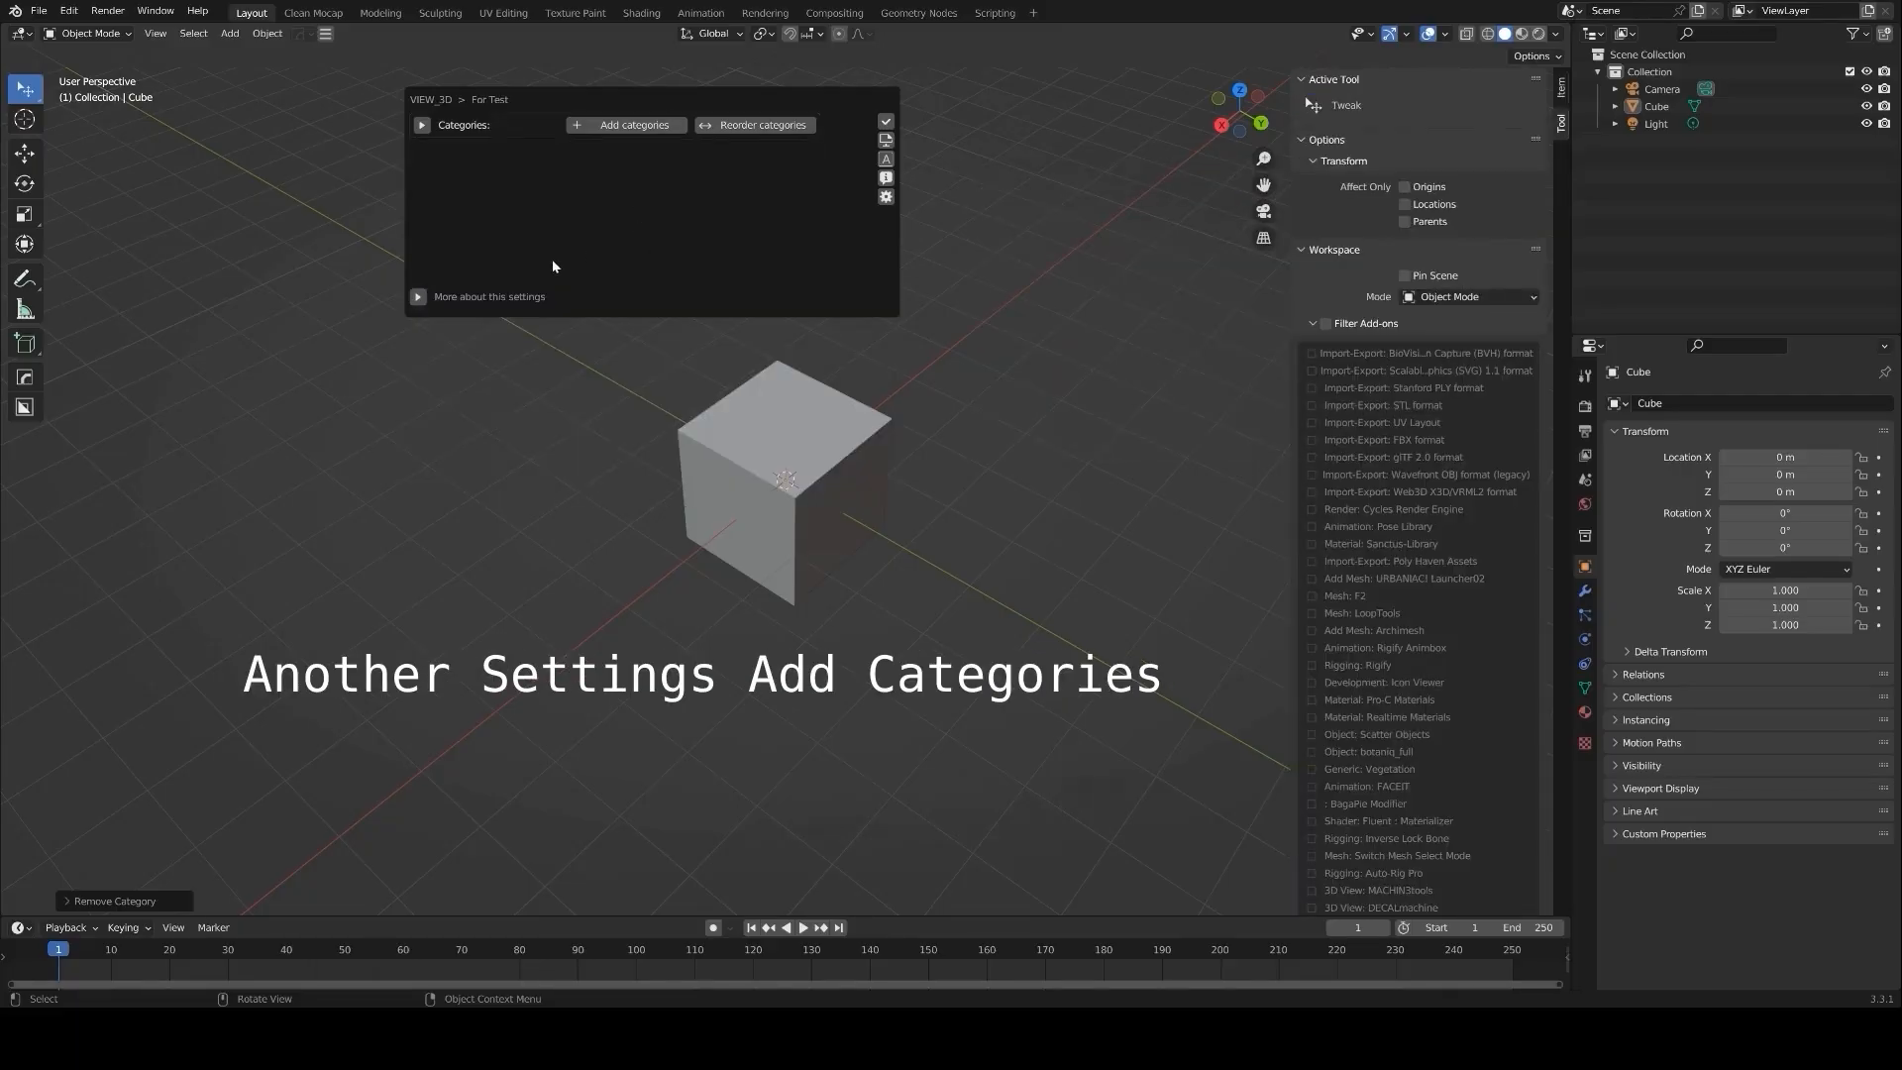
left_click(624, 125)
type("Test, Mai Cat N")
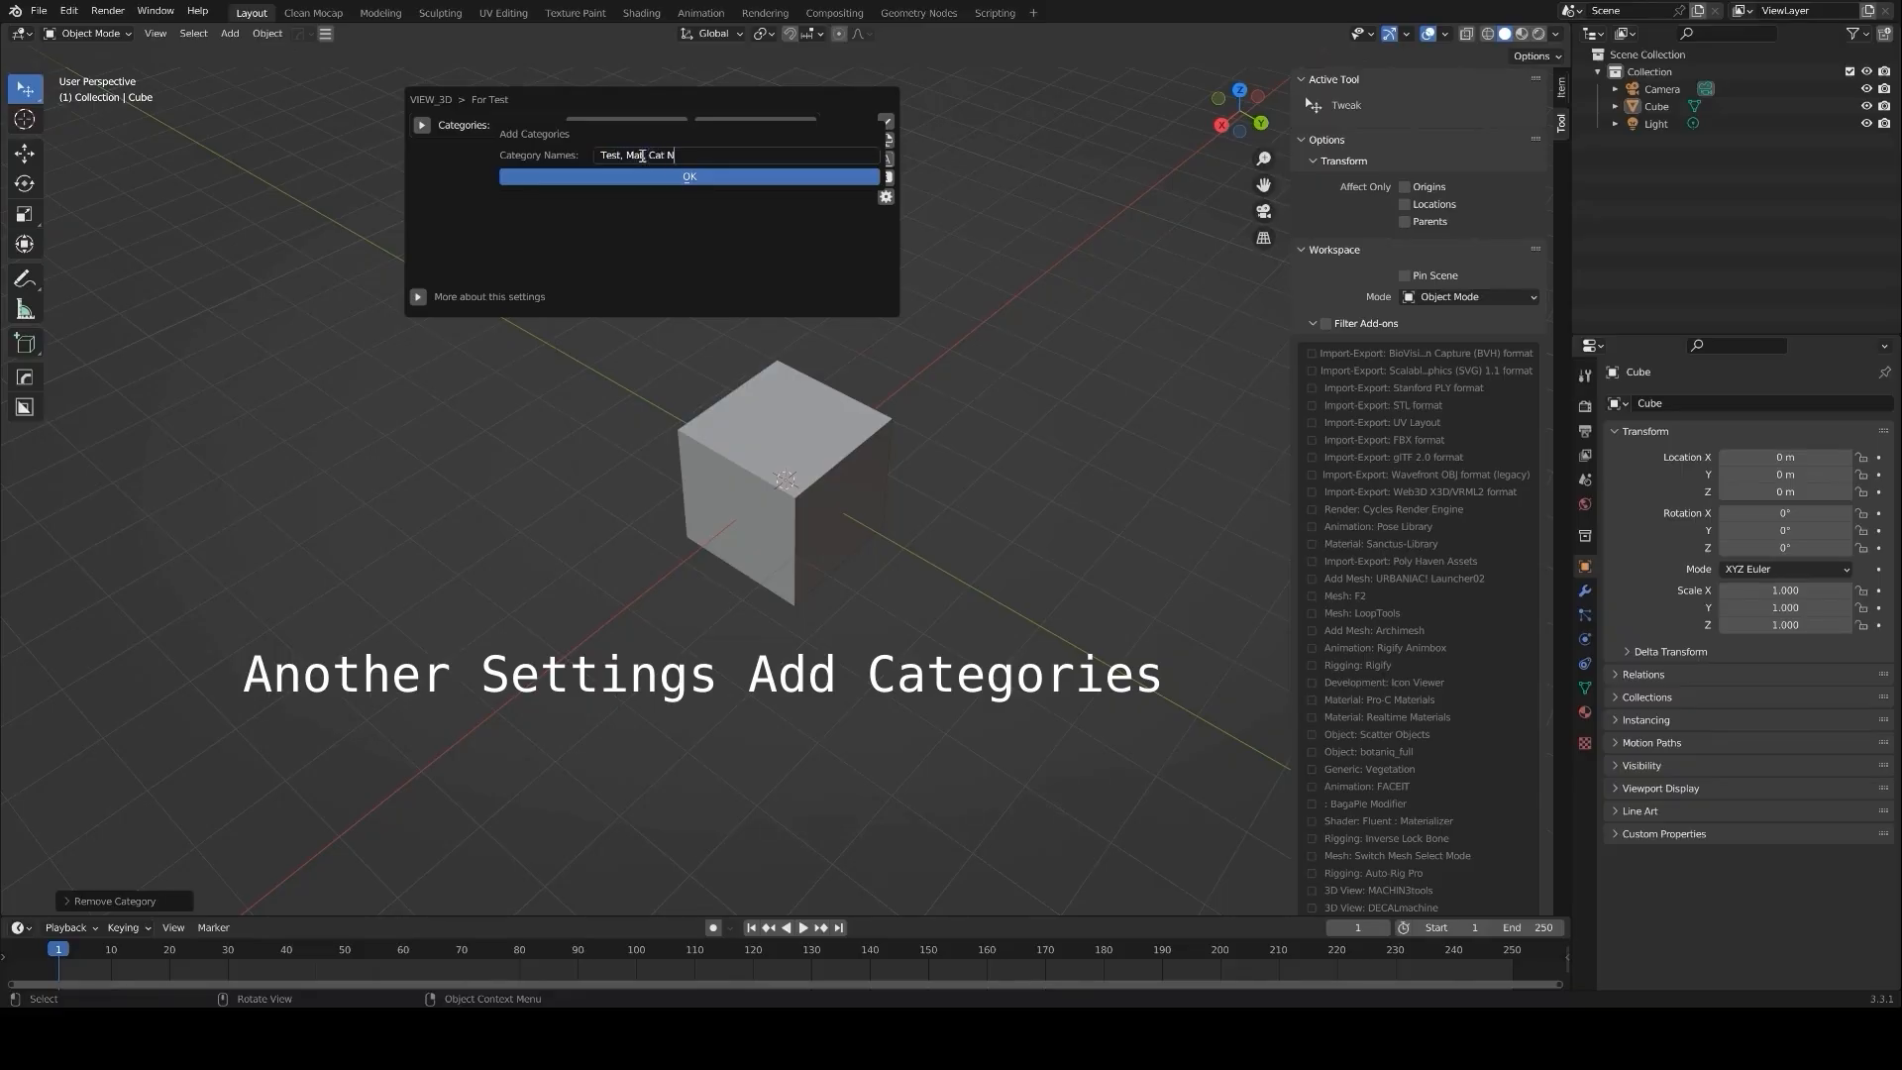
left_click(689, 176)
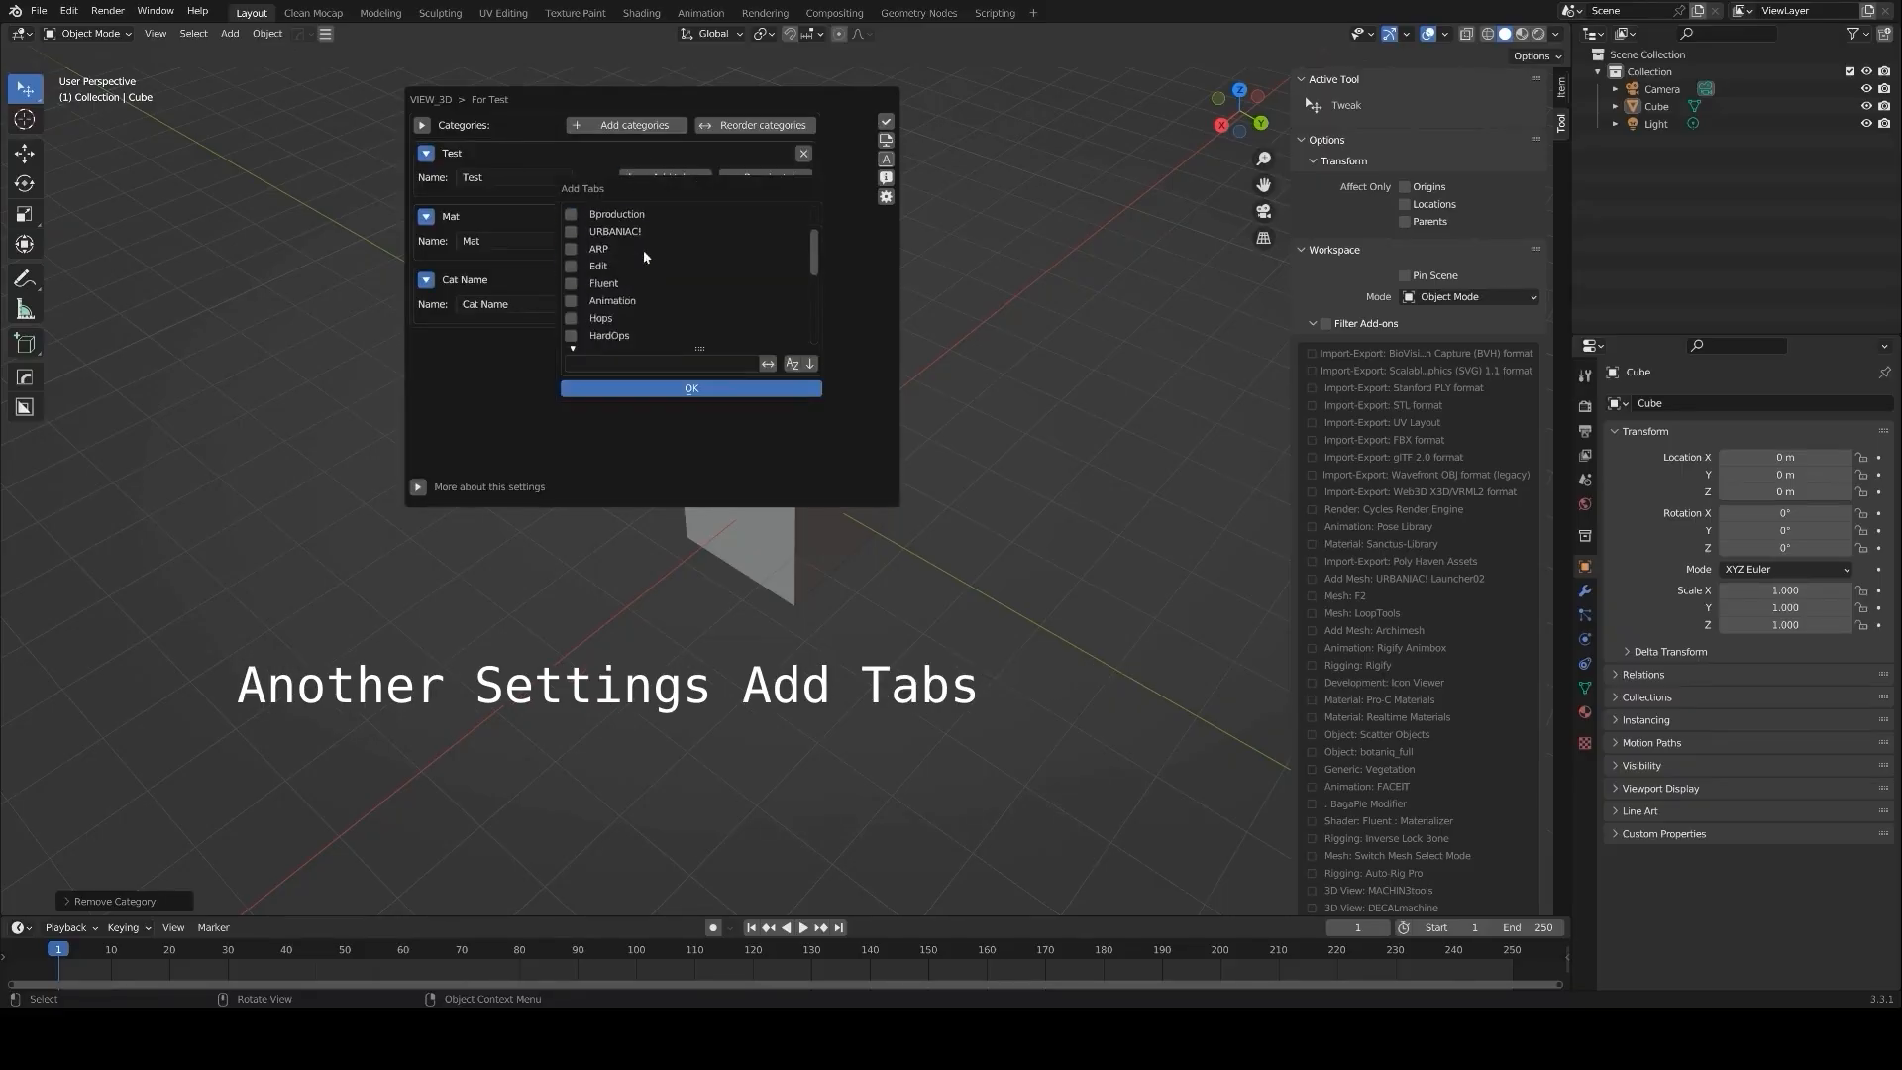
Fill Test, Mat and Cat Name with add-on tabs and apply the setting to the sidebar.
left_click(798, 362)
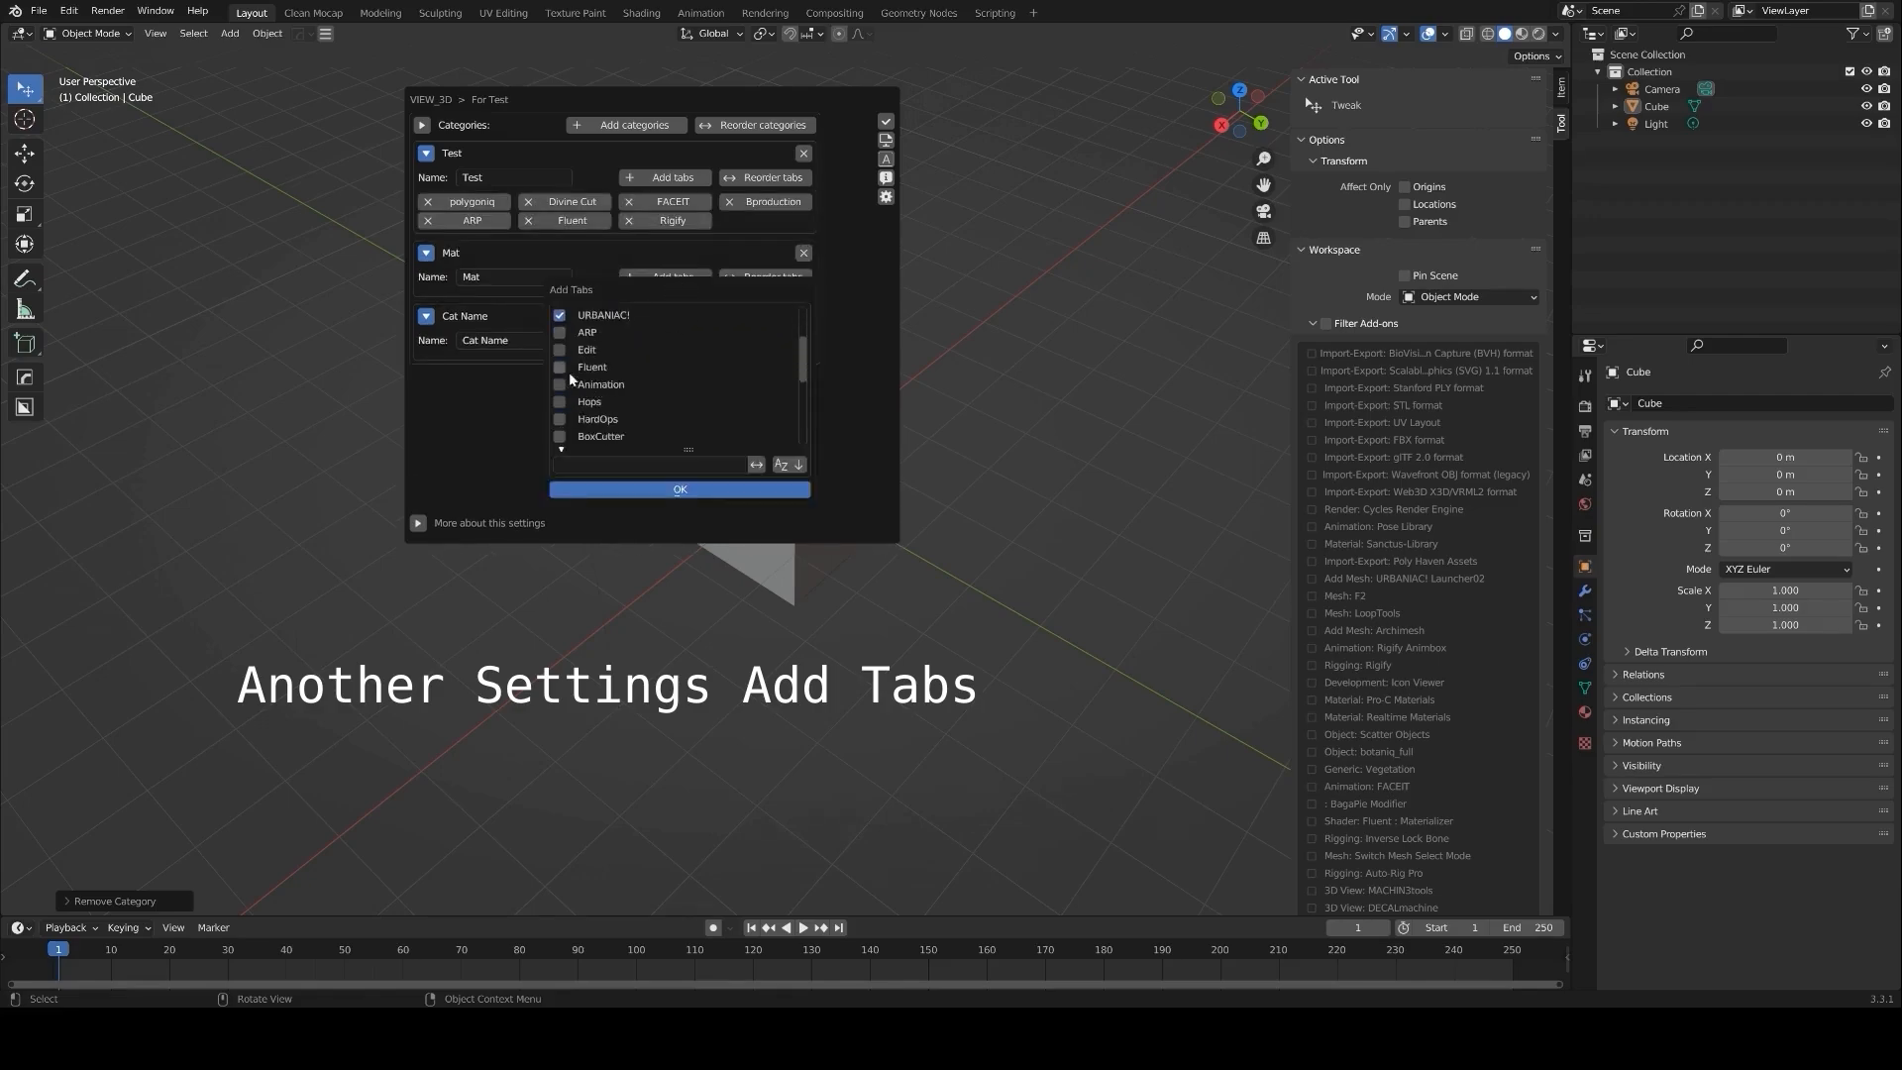
left_click(677, 489)
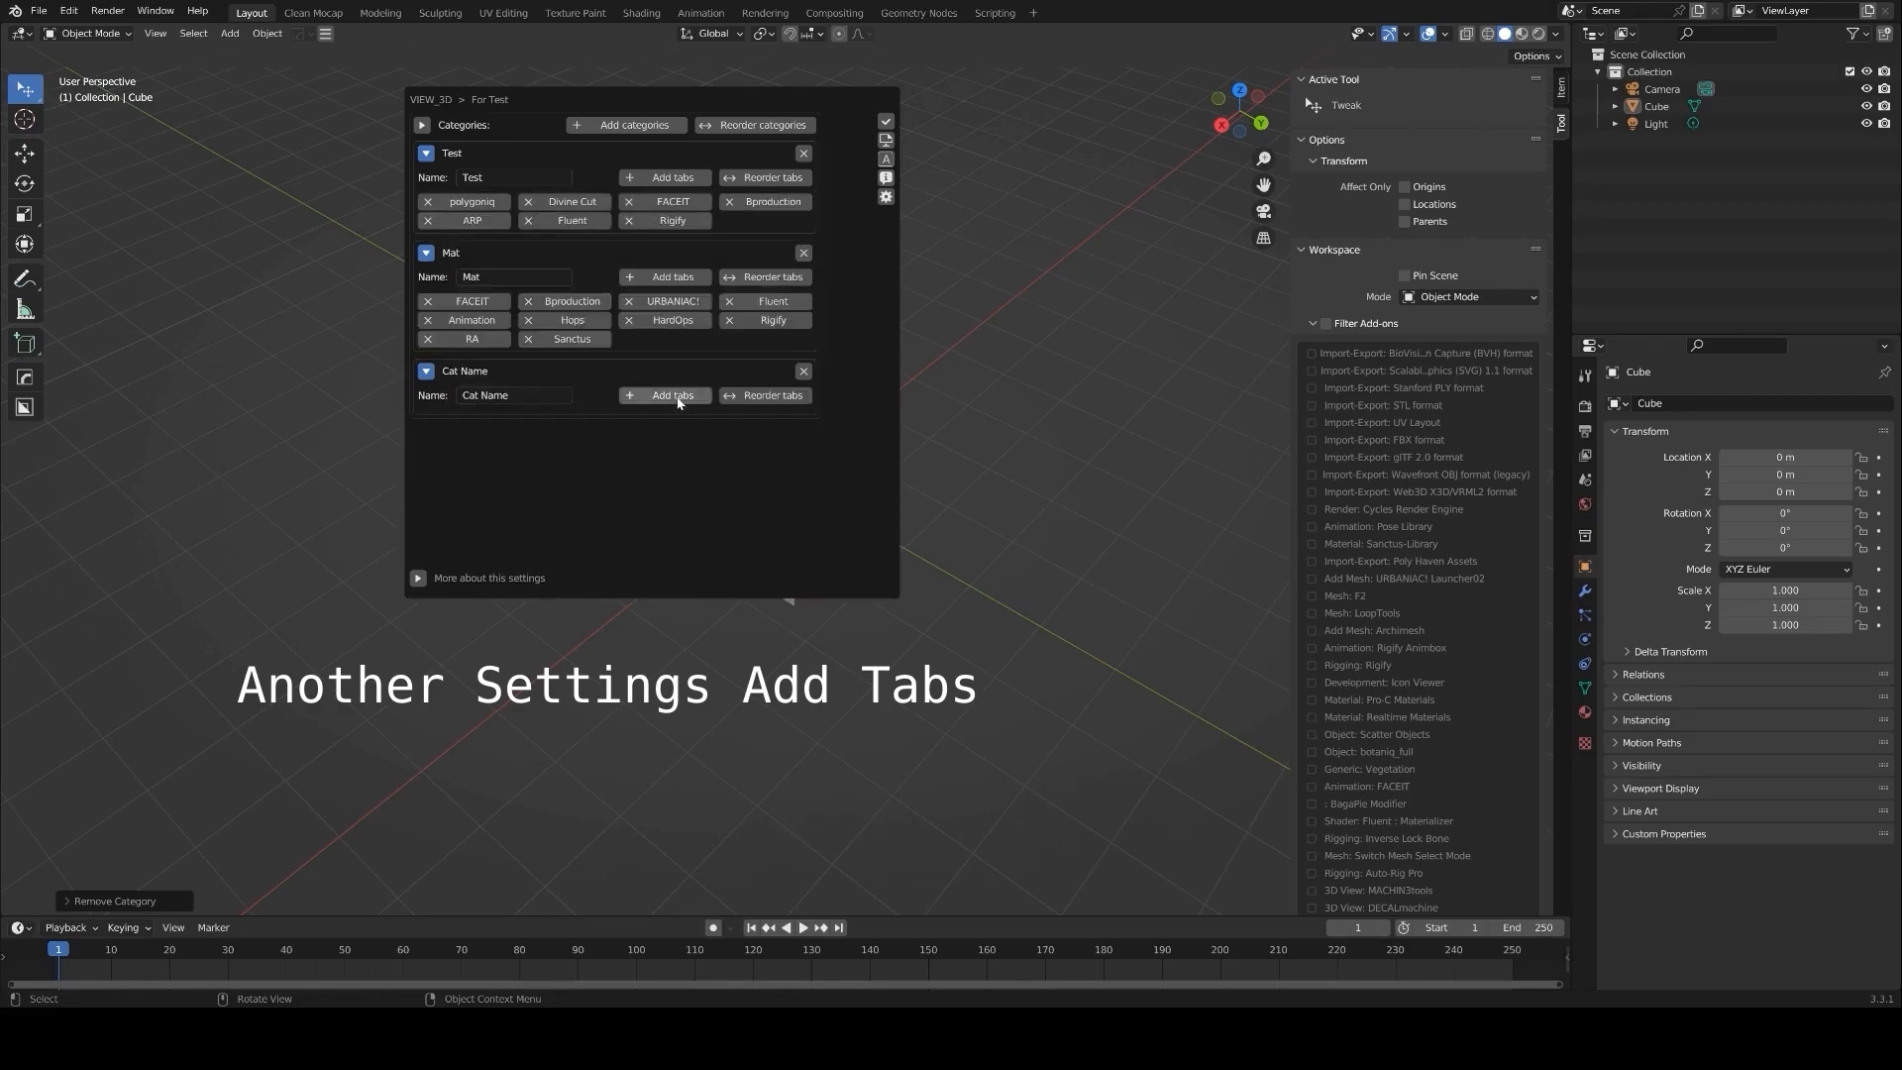
left_click(672, 396)
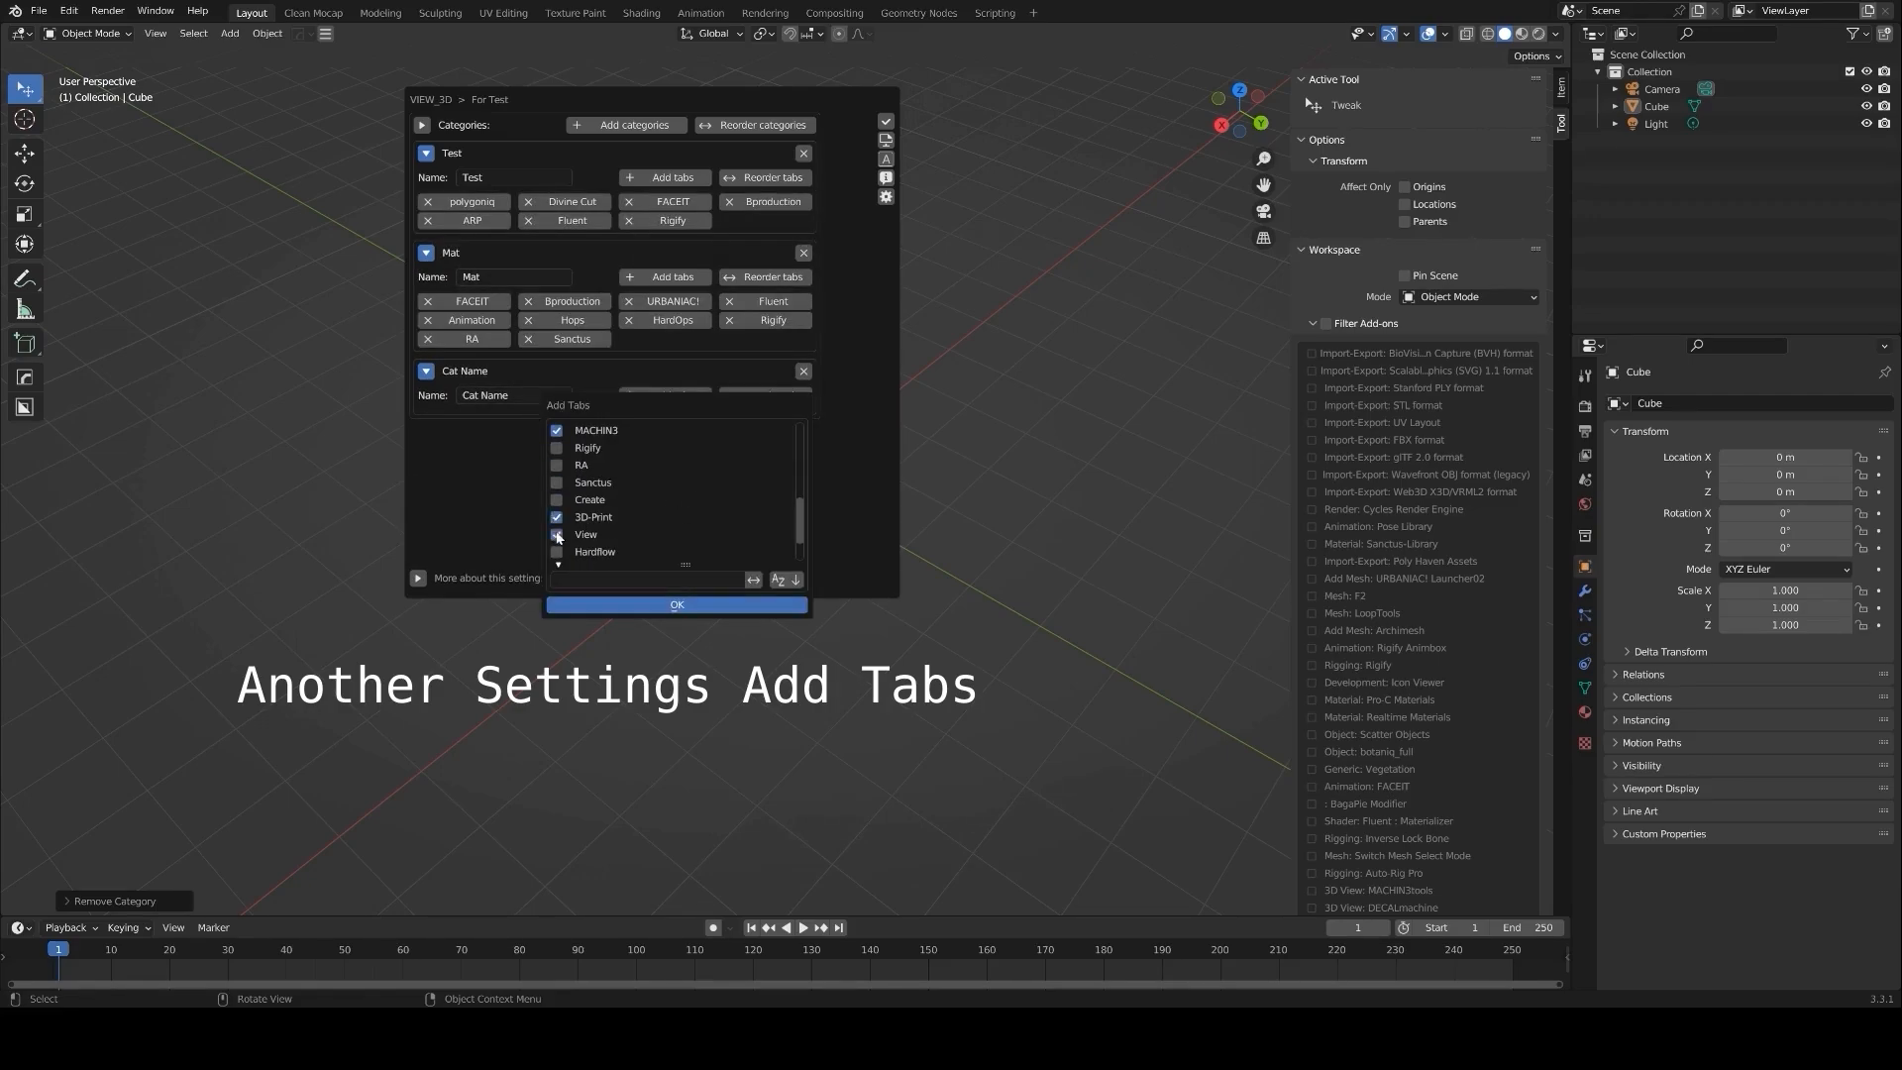
left_click(676, 604)
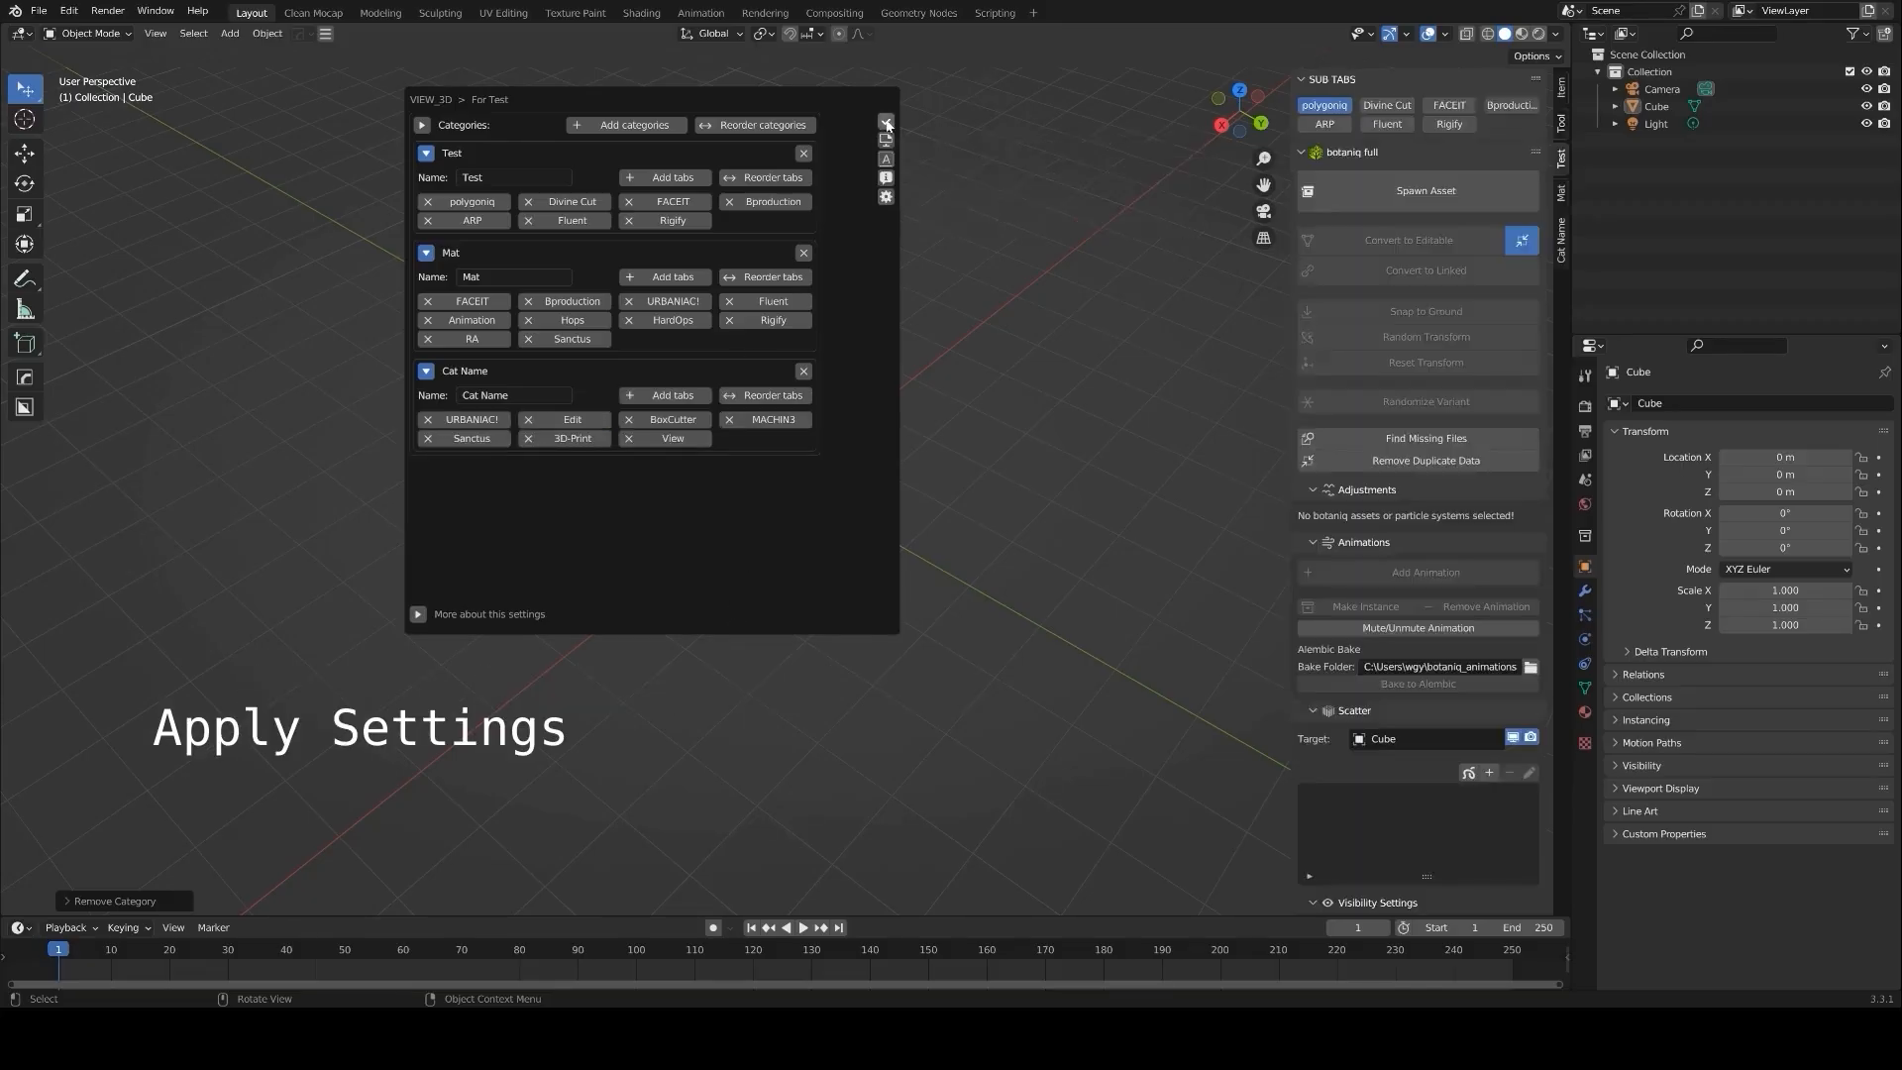
left_click(886, 125)
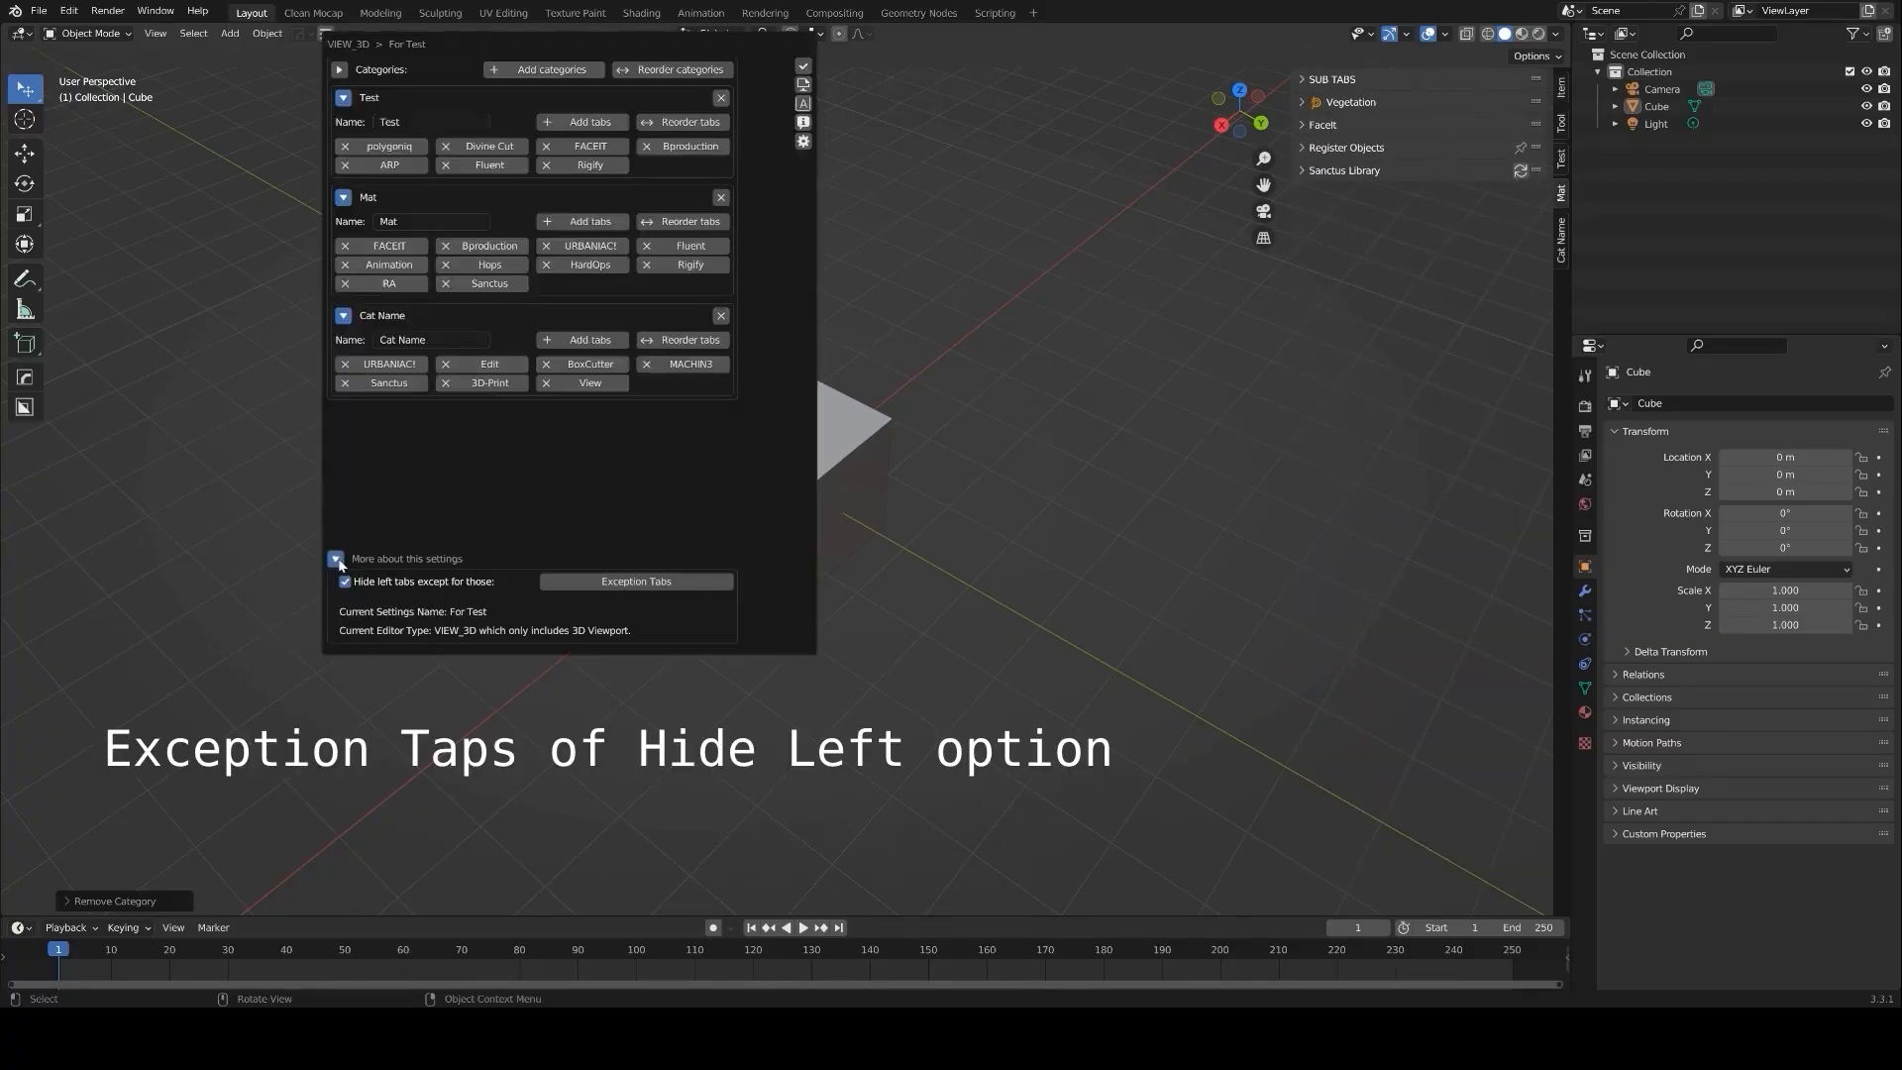
left_click(636, 580)
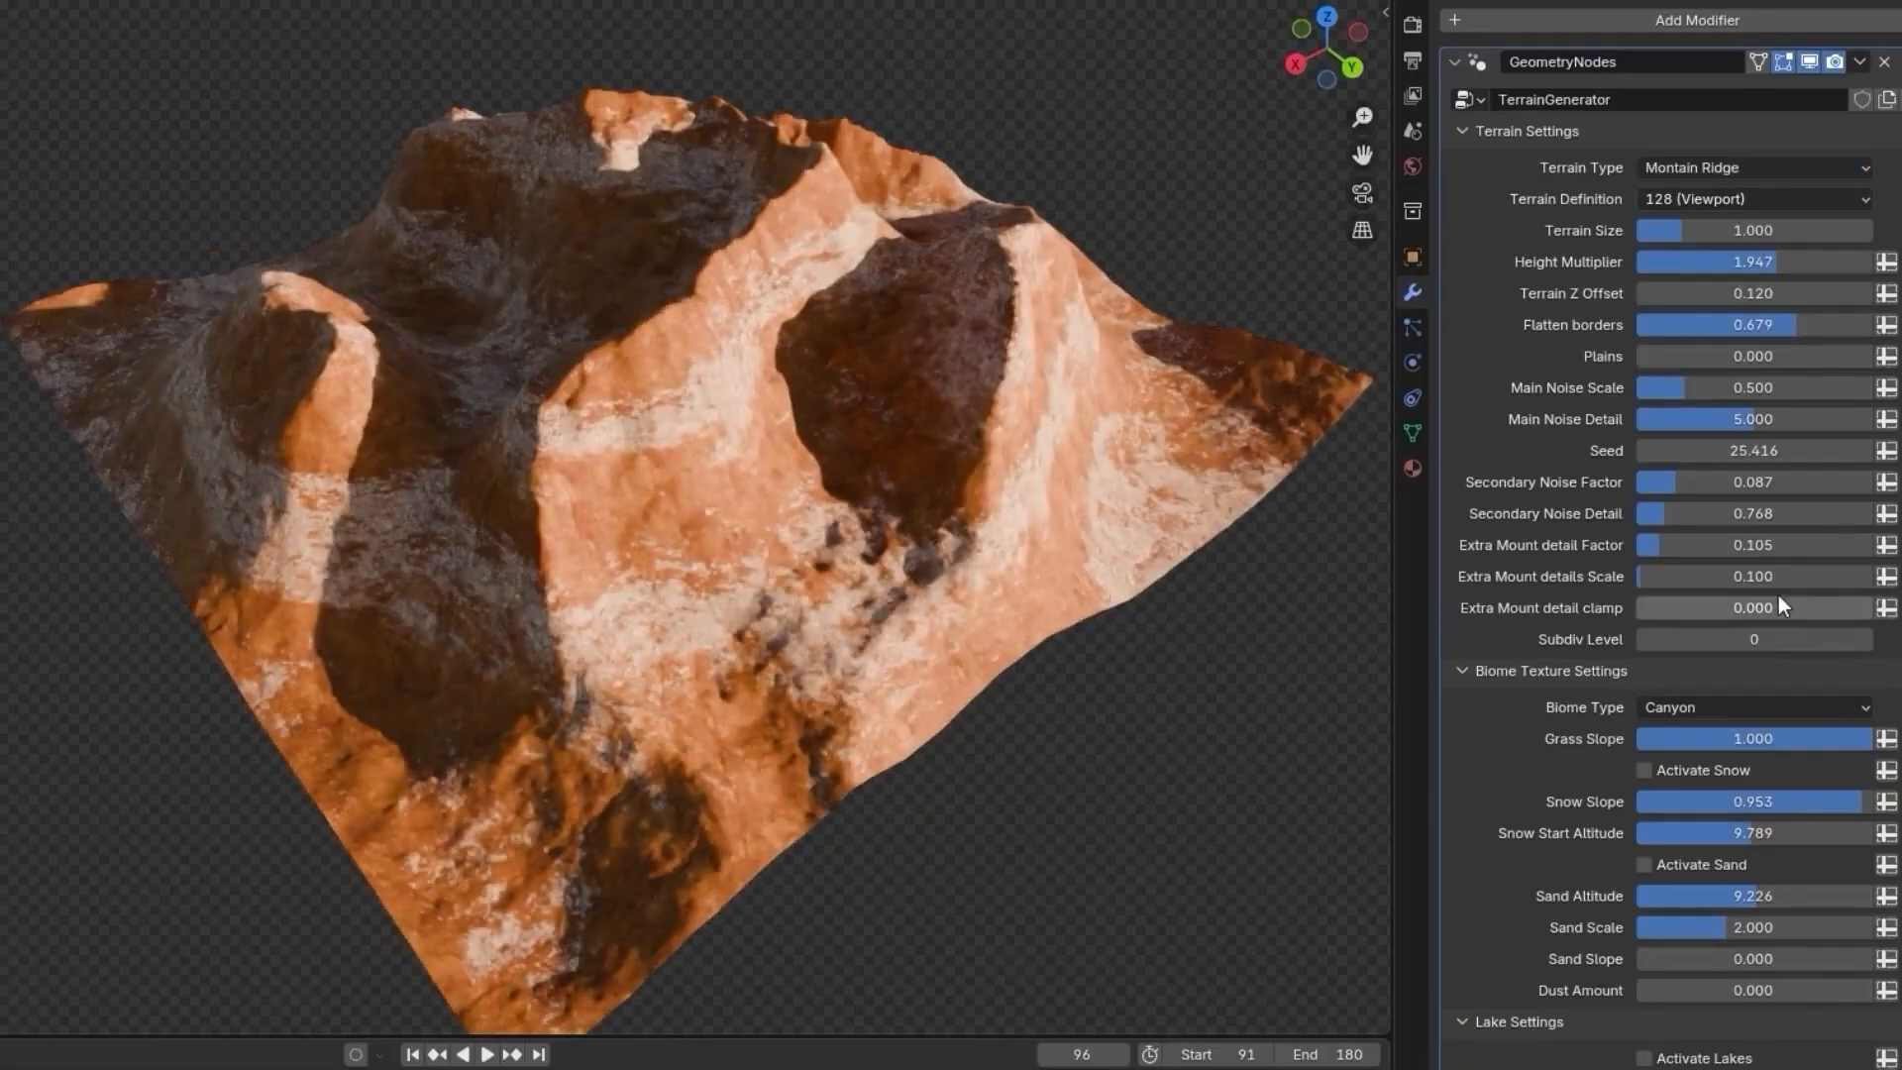
Set the terrain biome to Grass and Rocks and activate snow on the peaks.
left_click(1753, 707)
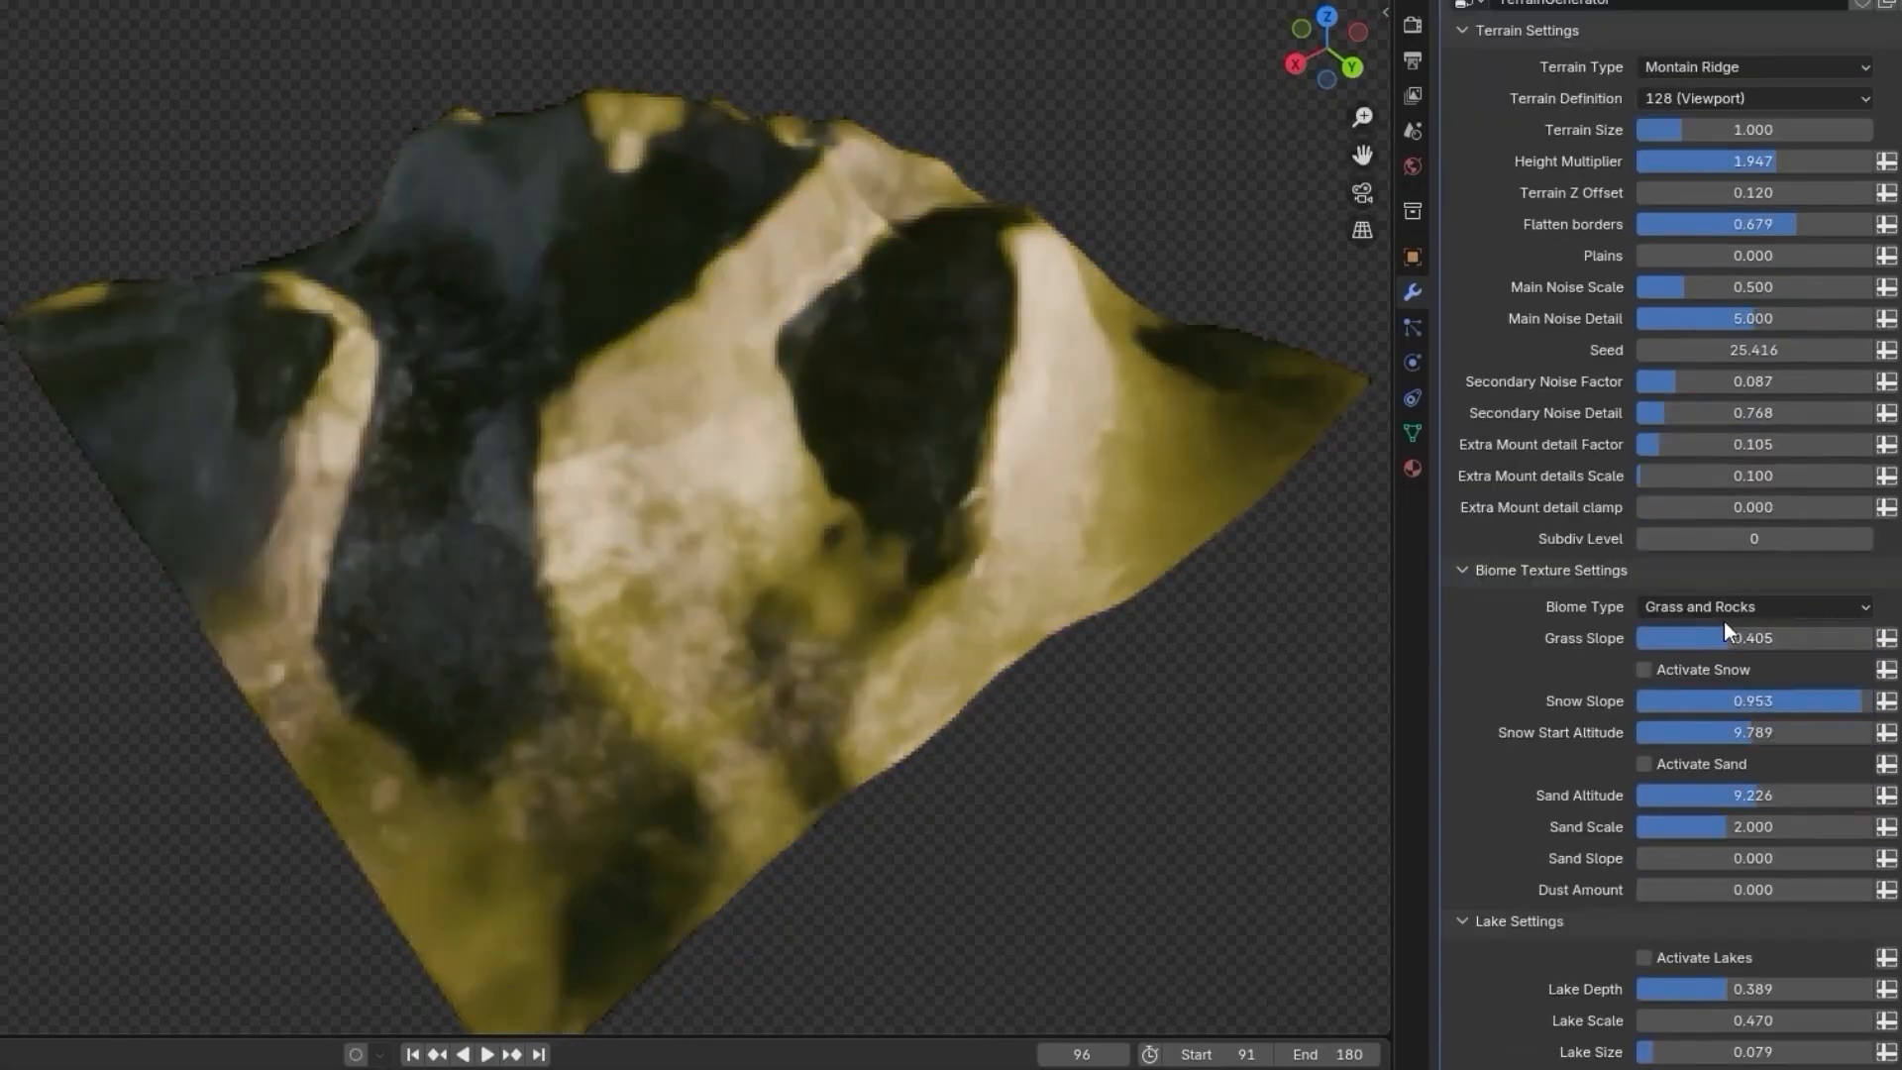
left_click(1642, 667)
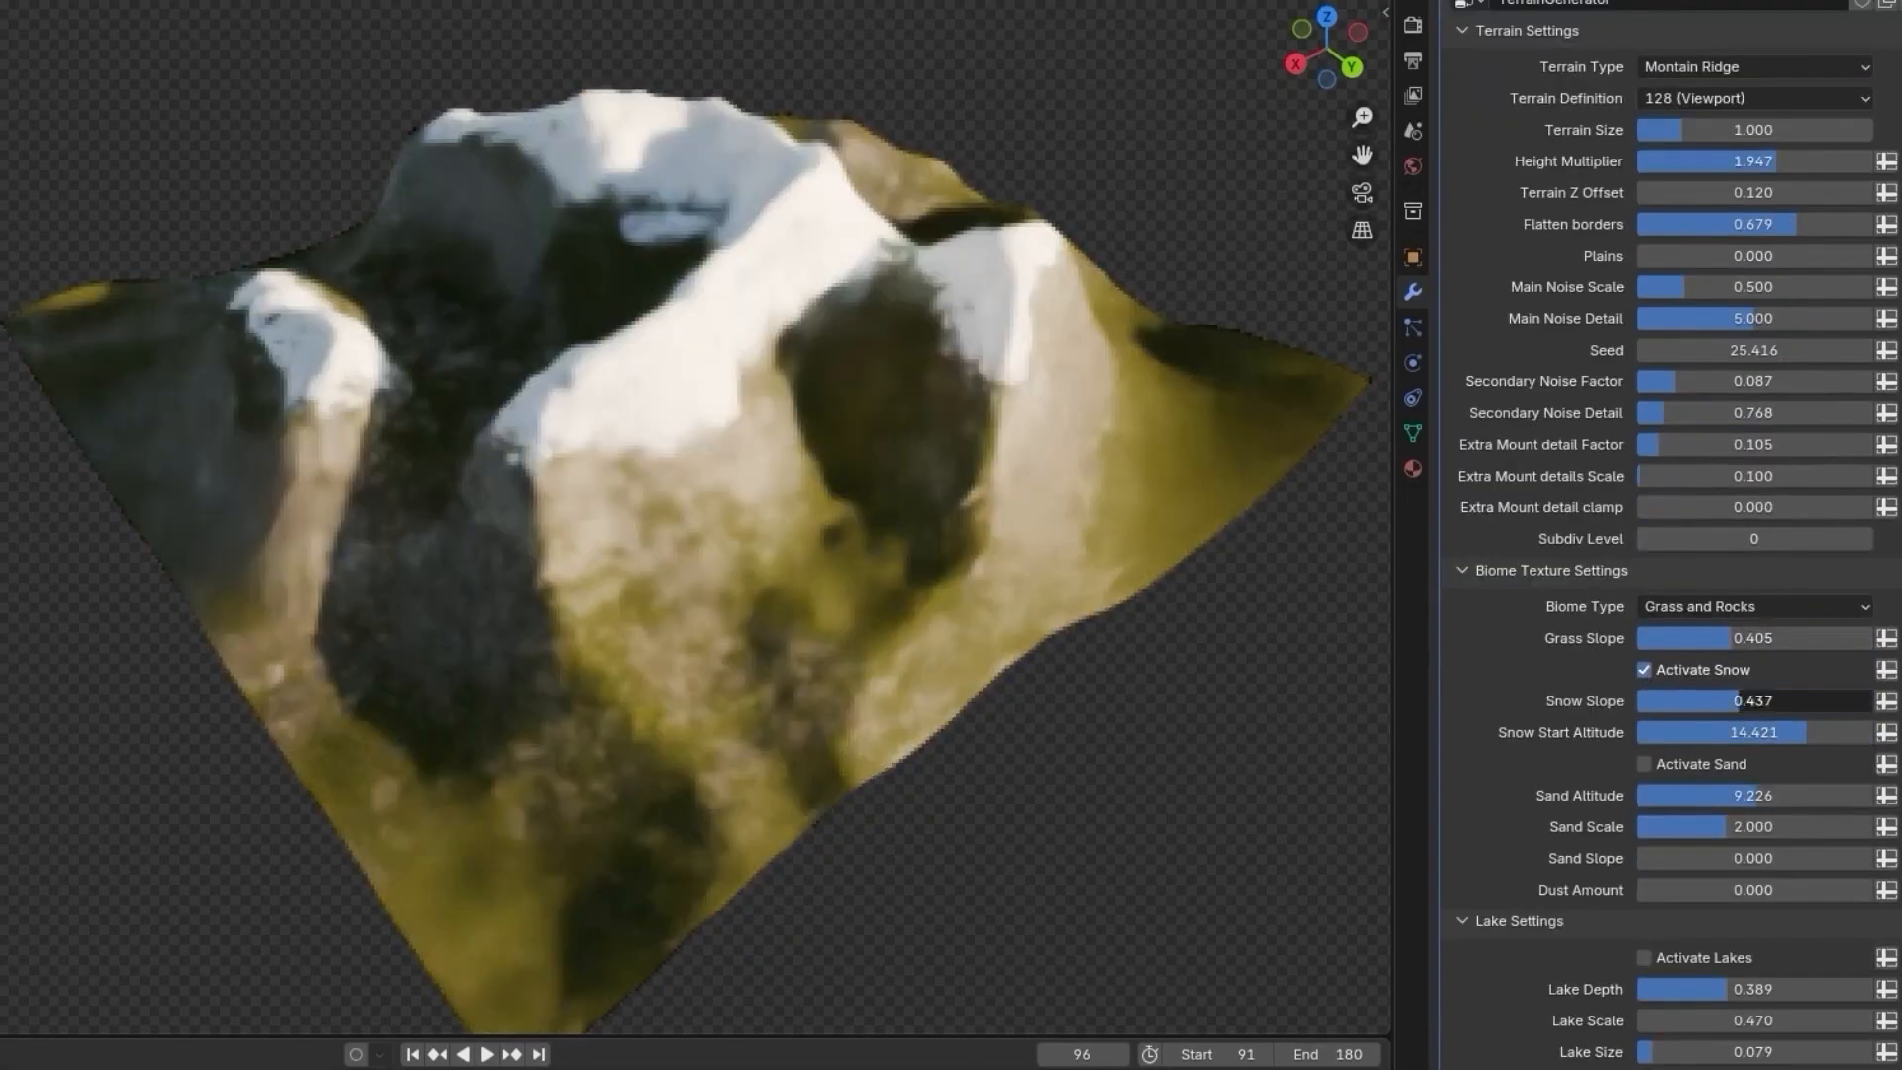